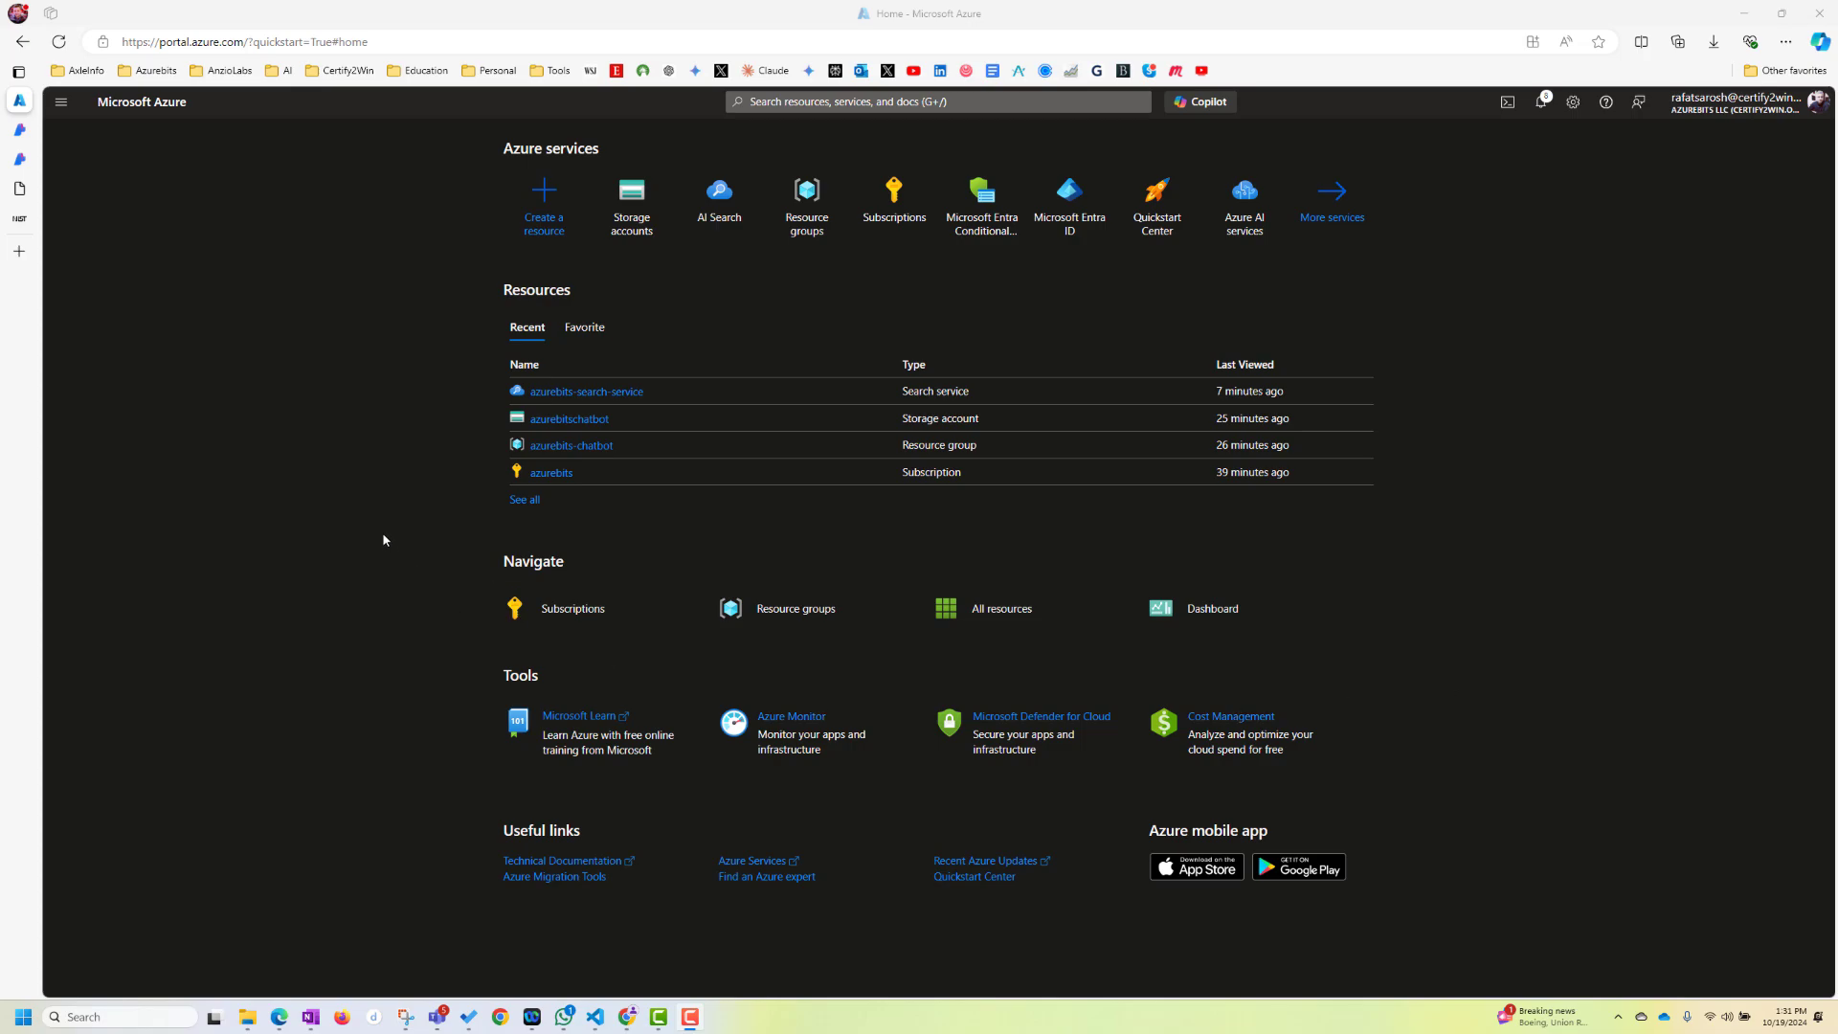
{"action": "mouse_move", "coordinate": [379, 540]}
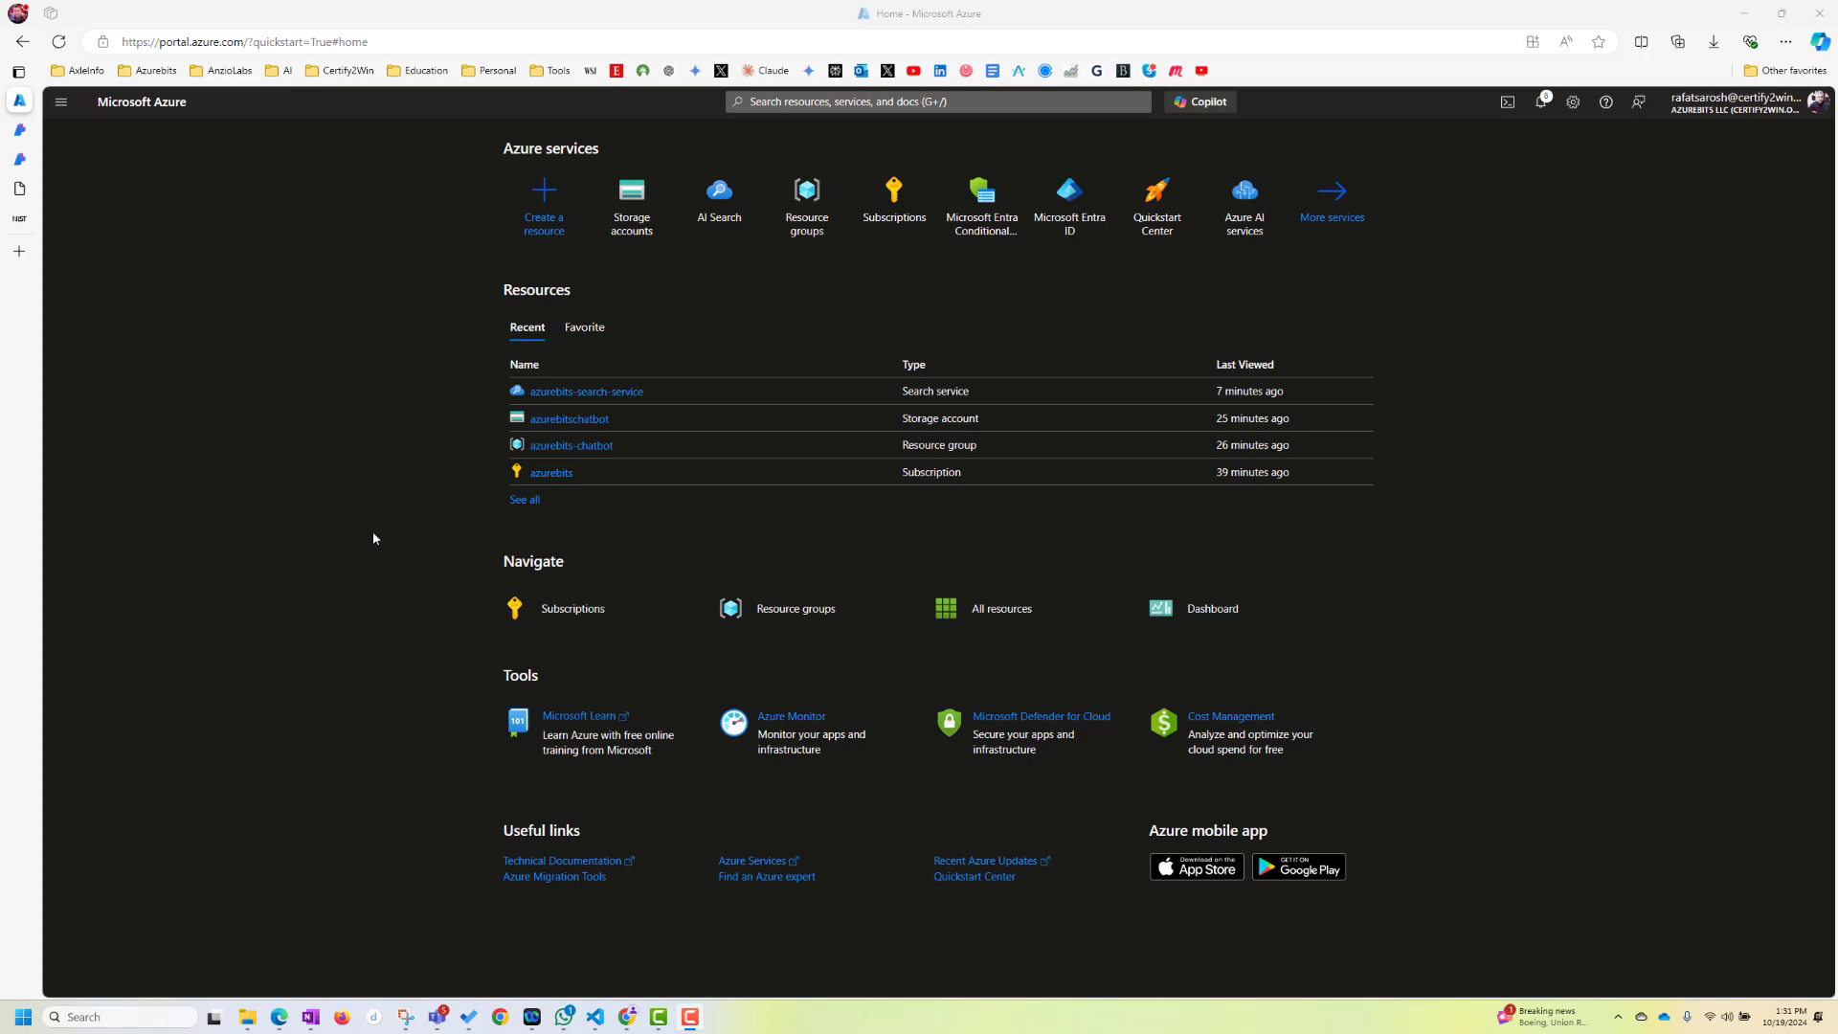
{"action": "mouse_move", "coordinate": [296, 466]}
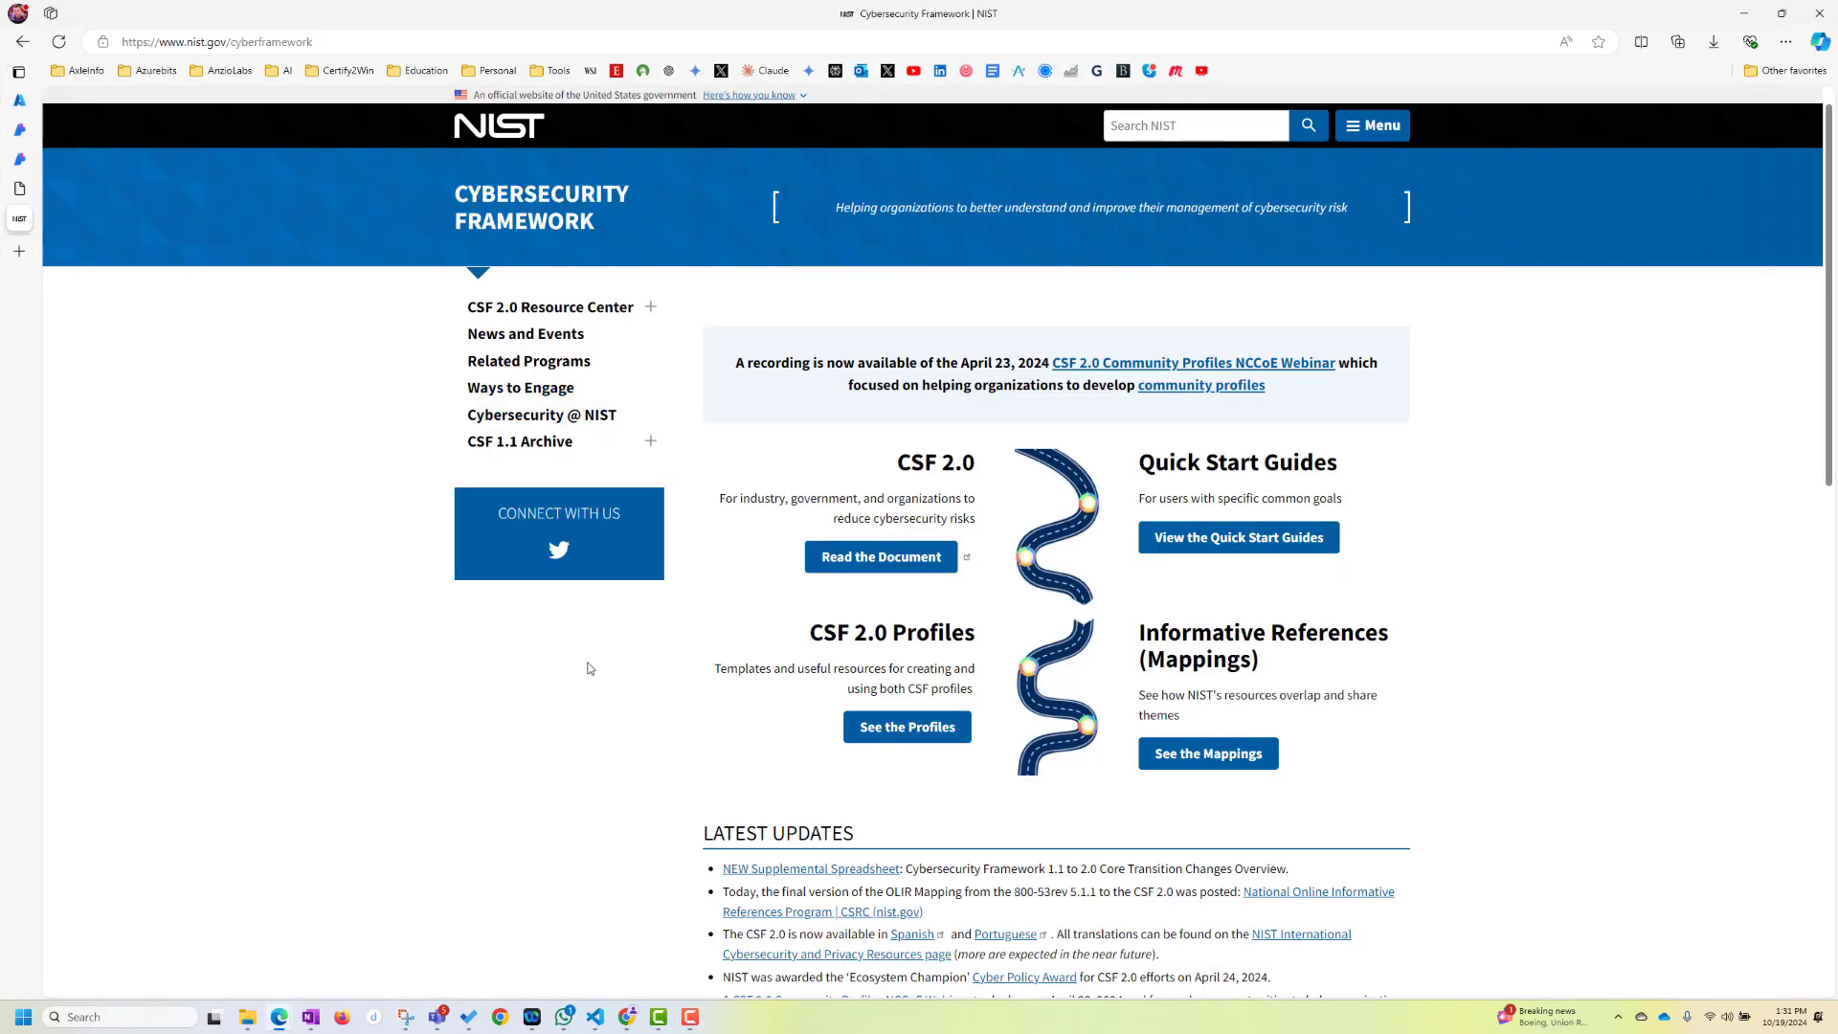
Scroll the NIST Cybersecurity Framework page through its CSF 2.0 resources, guides and profiles
{"action": "scroll", "scroll_direction": "down", "scroll_amount": 3}
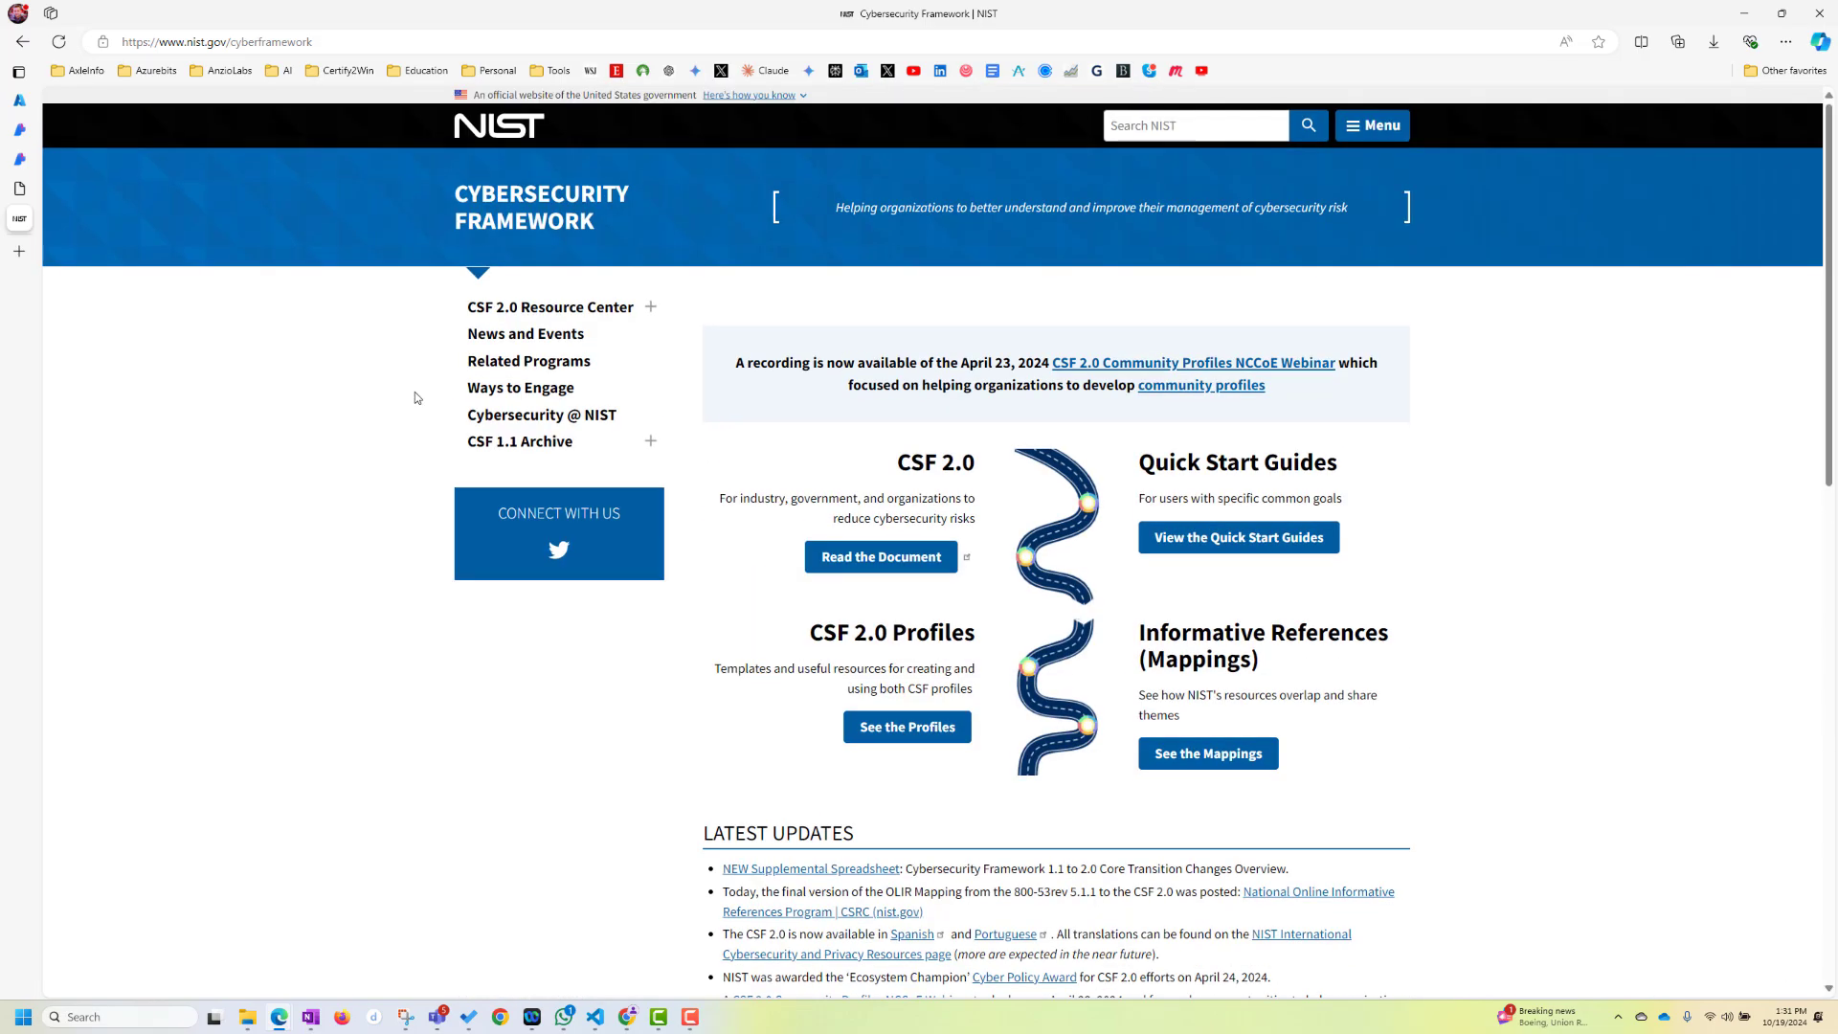
{"action": "mouse_move", "coordinate": [677, 663]}
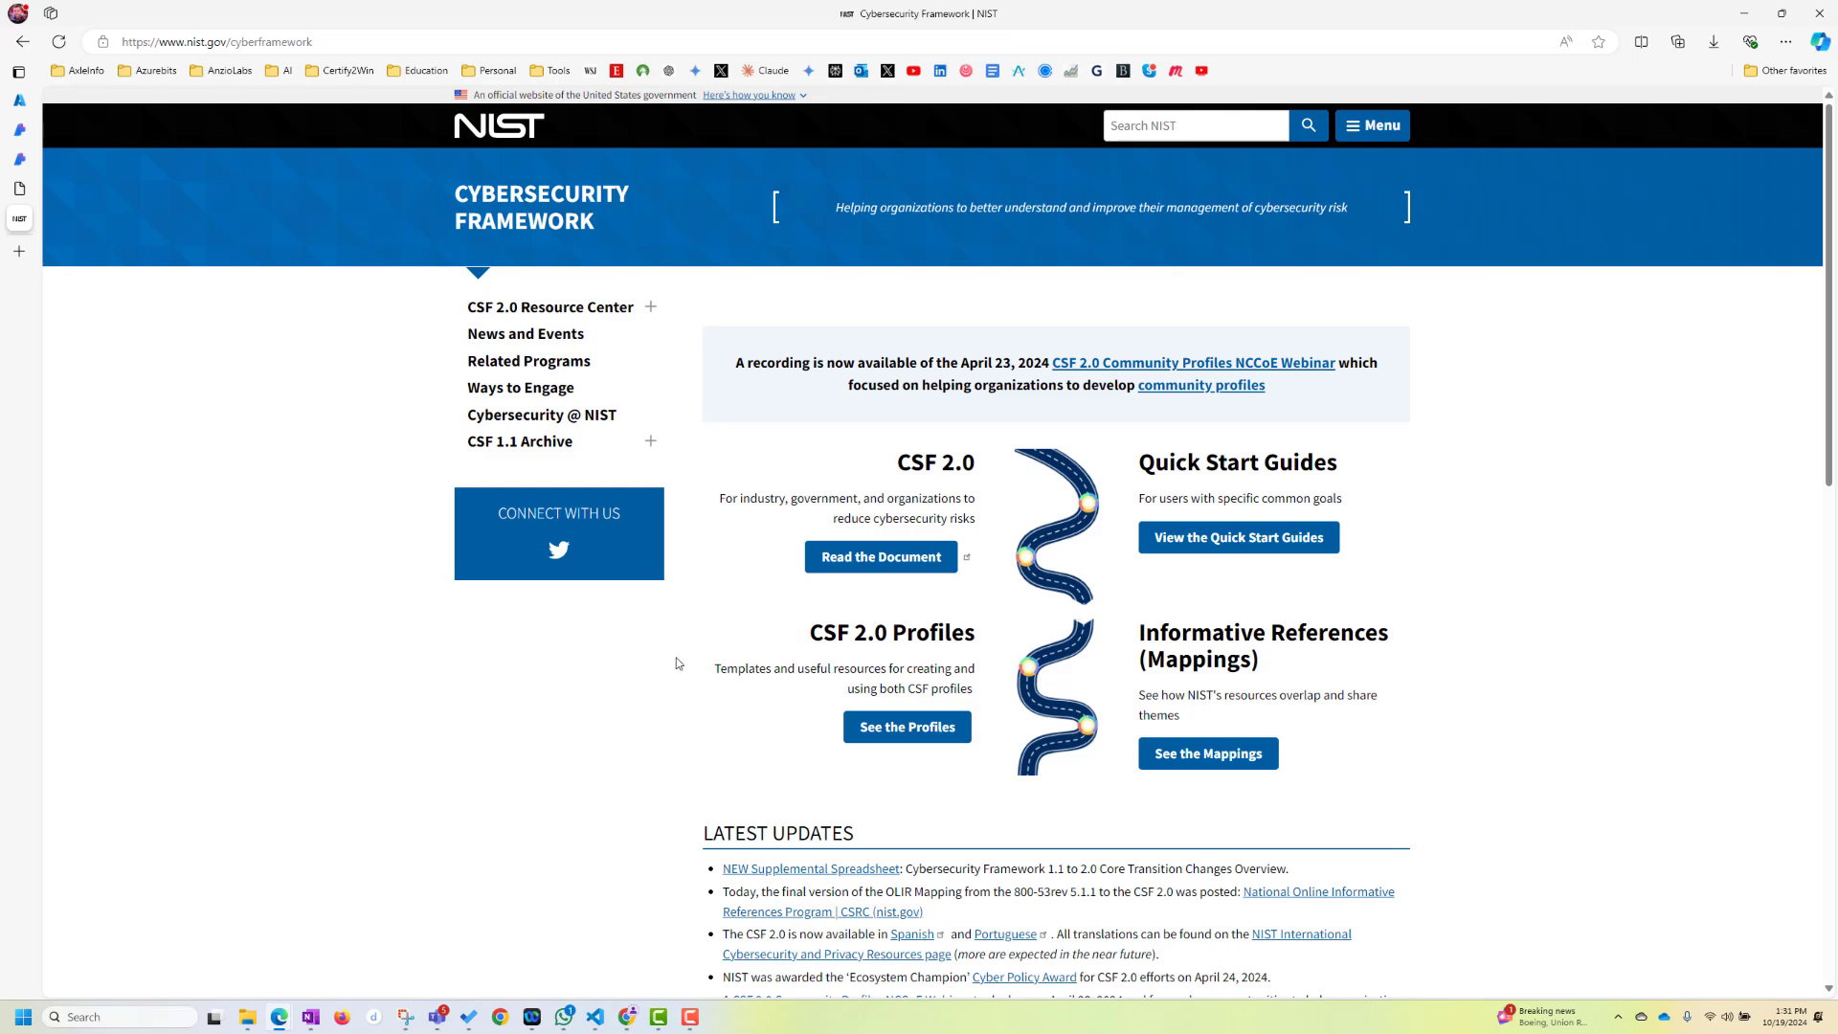
{"action": "mouse_move", "coordinate": [531, 487]}
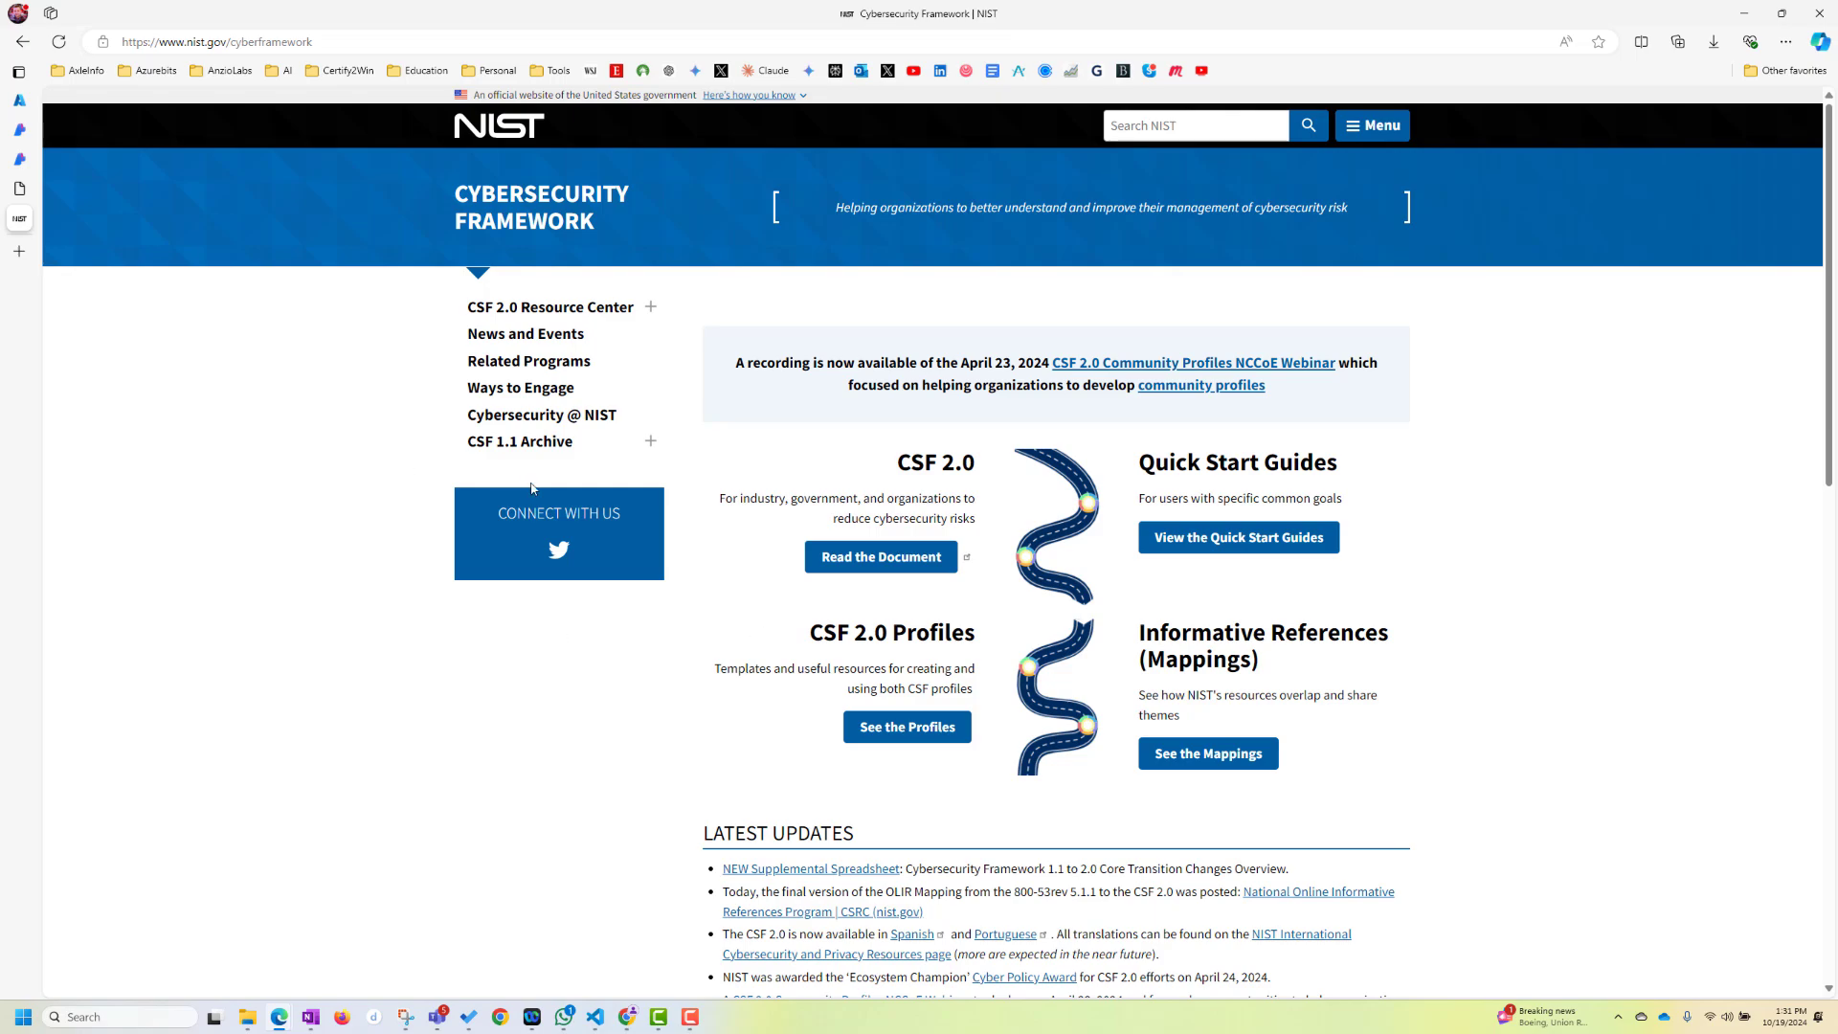
{"action": "mouse_move", "coordinate": [574, 464]}
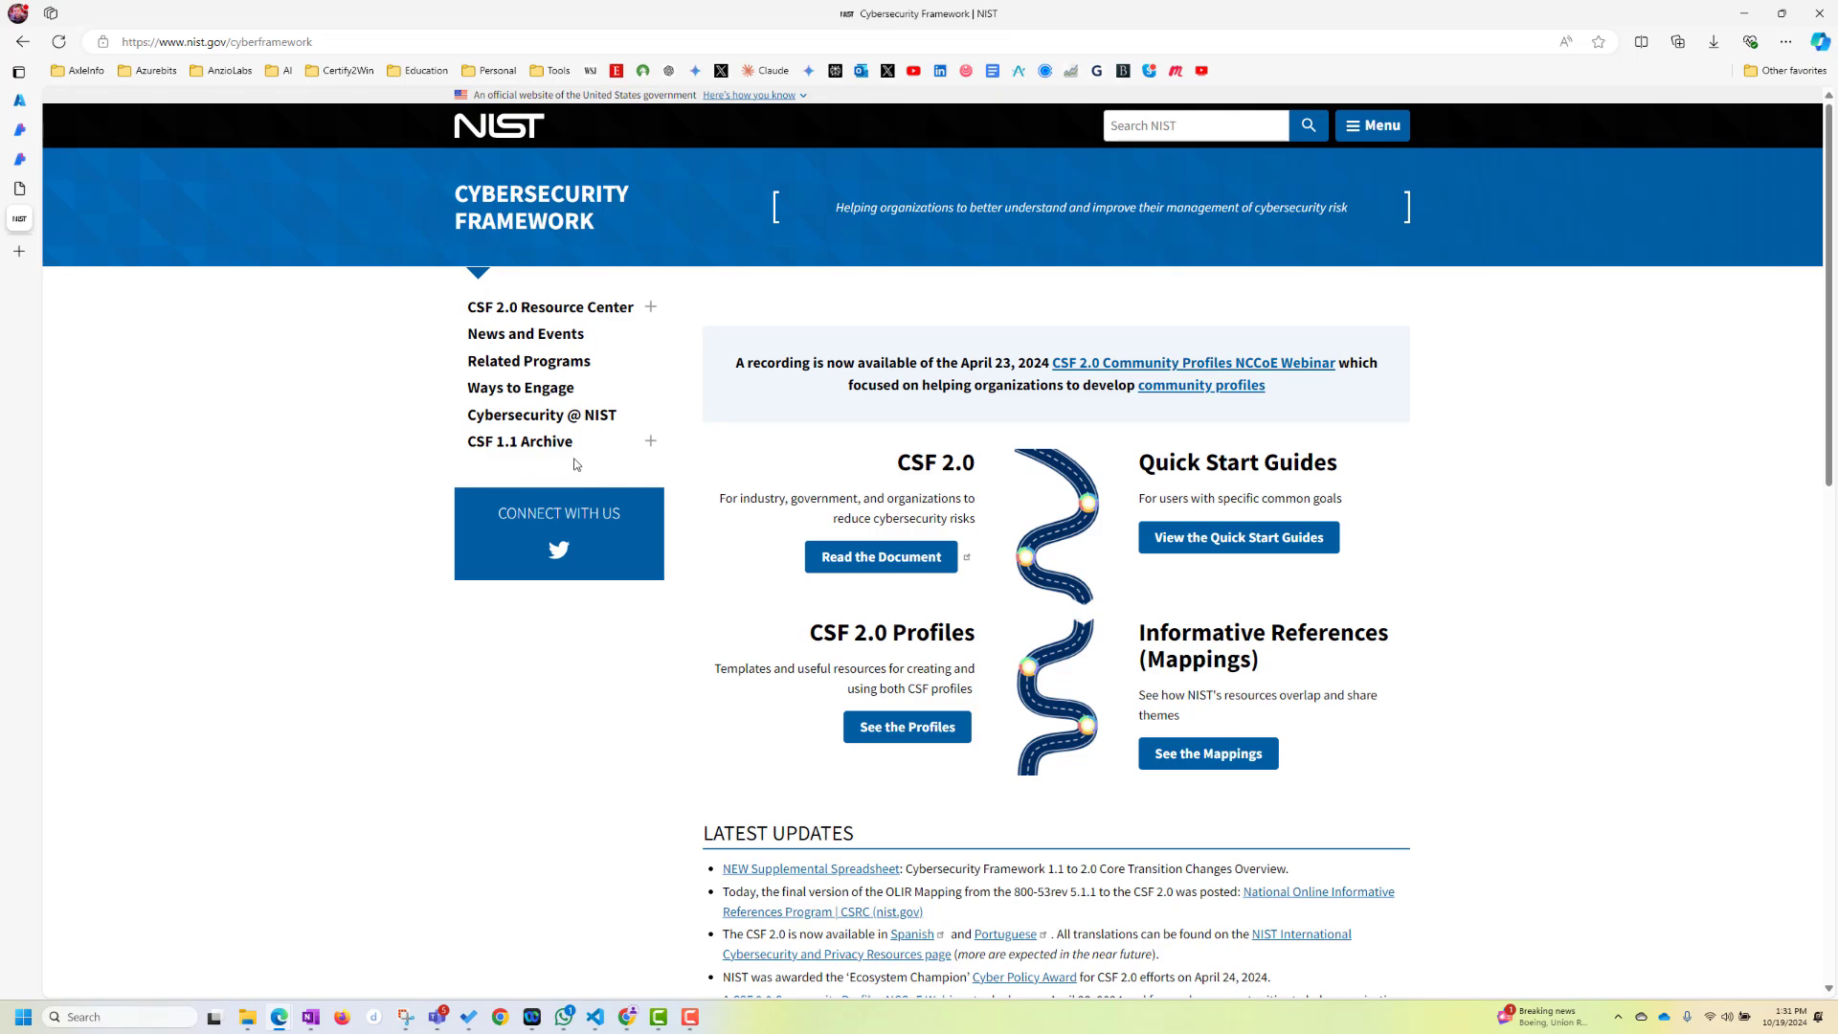
{"action": "scroll", "scroll_direction": "down", "scroll_amount": 3}
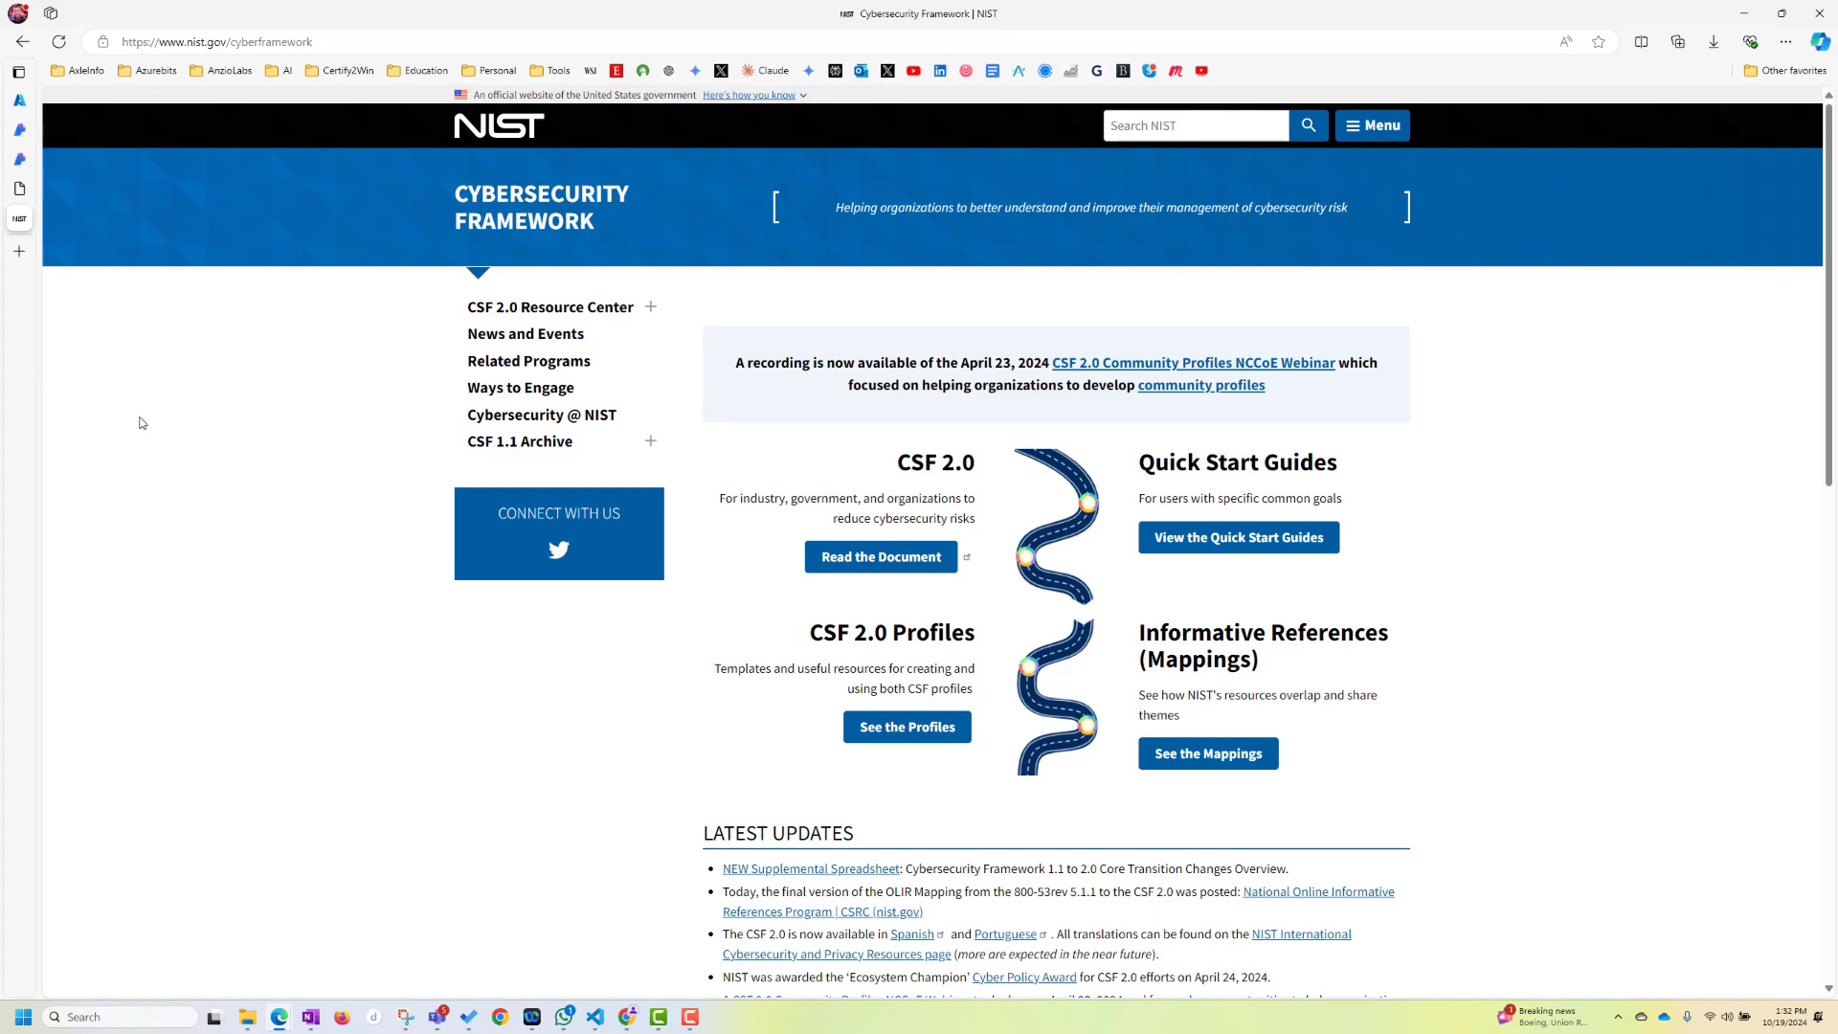
Return to the Azure portal Home page and list storage accounts, showing azurebitschatbot
{"action": "left_click", "coordinate": [19, 100]}
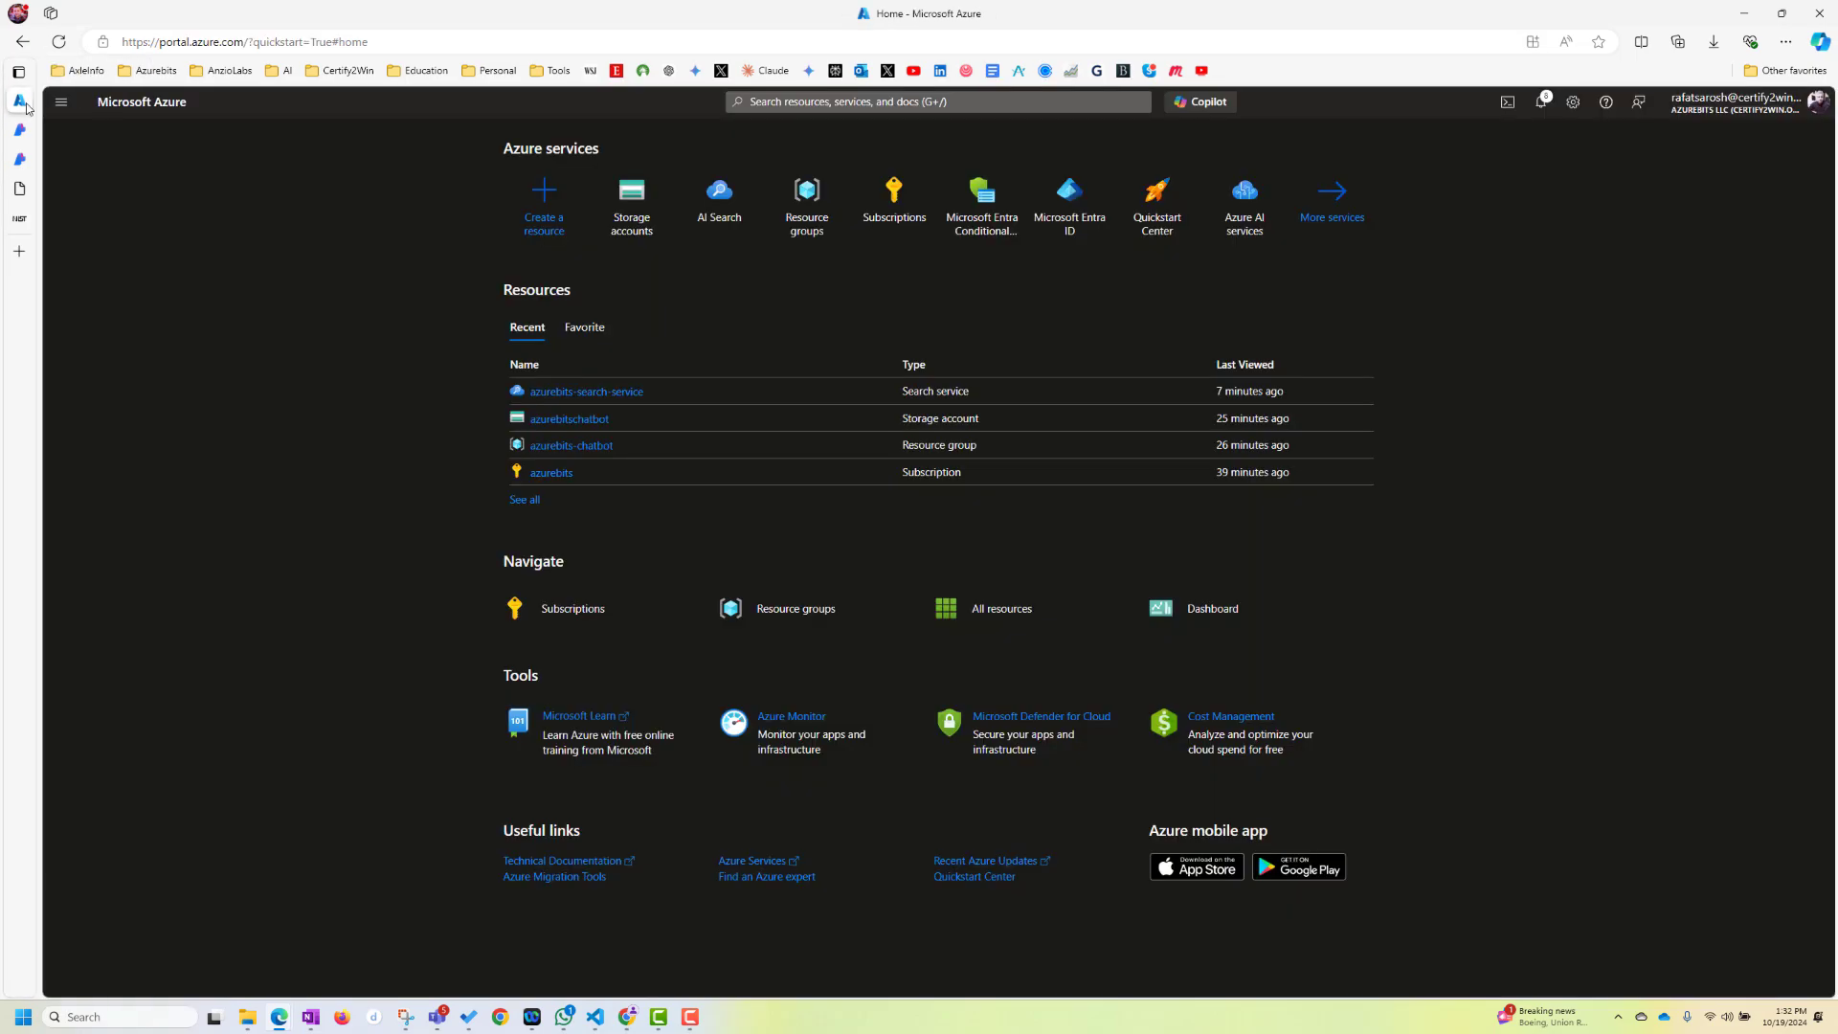
{"action": "mouse_move", "coordinate": [1212, 609]}
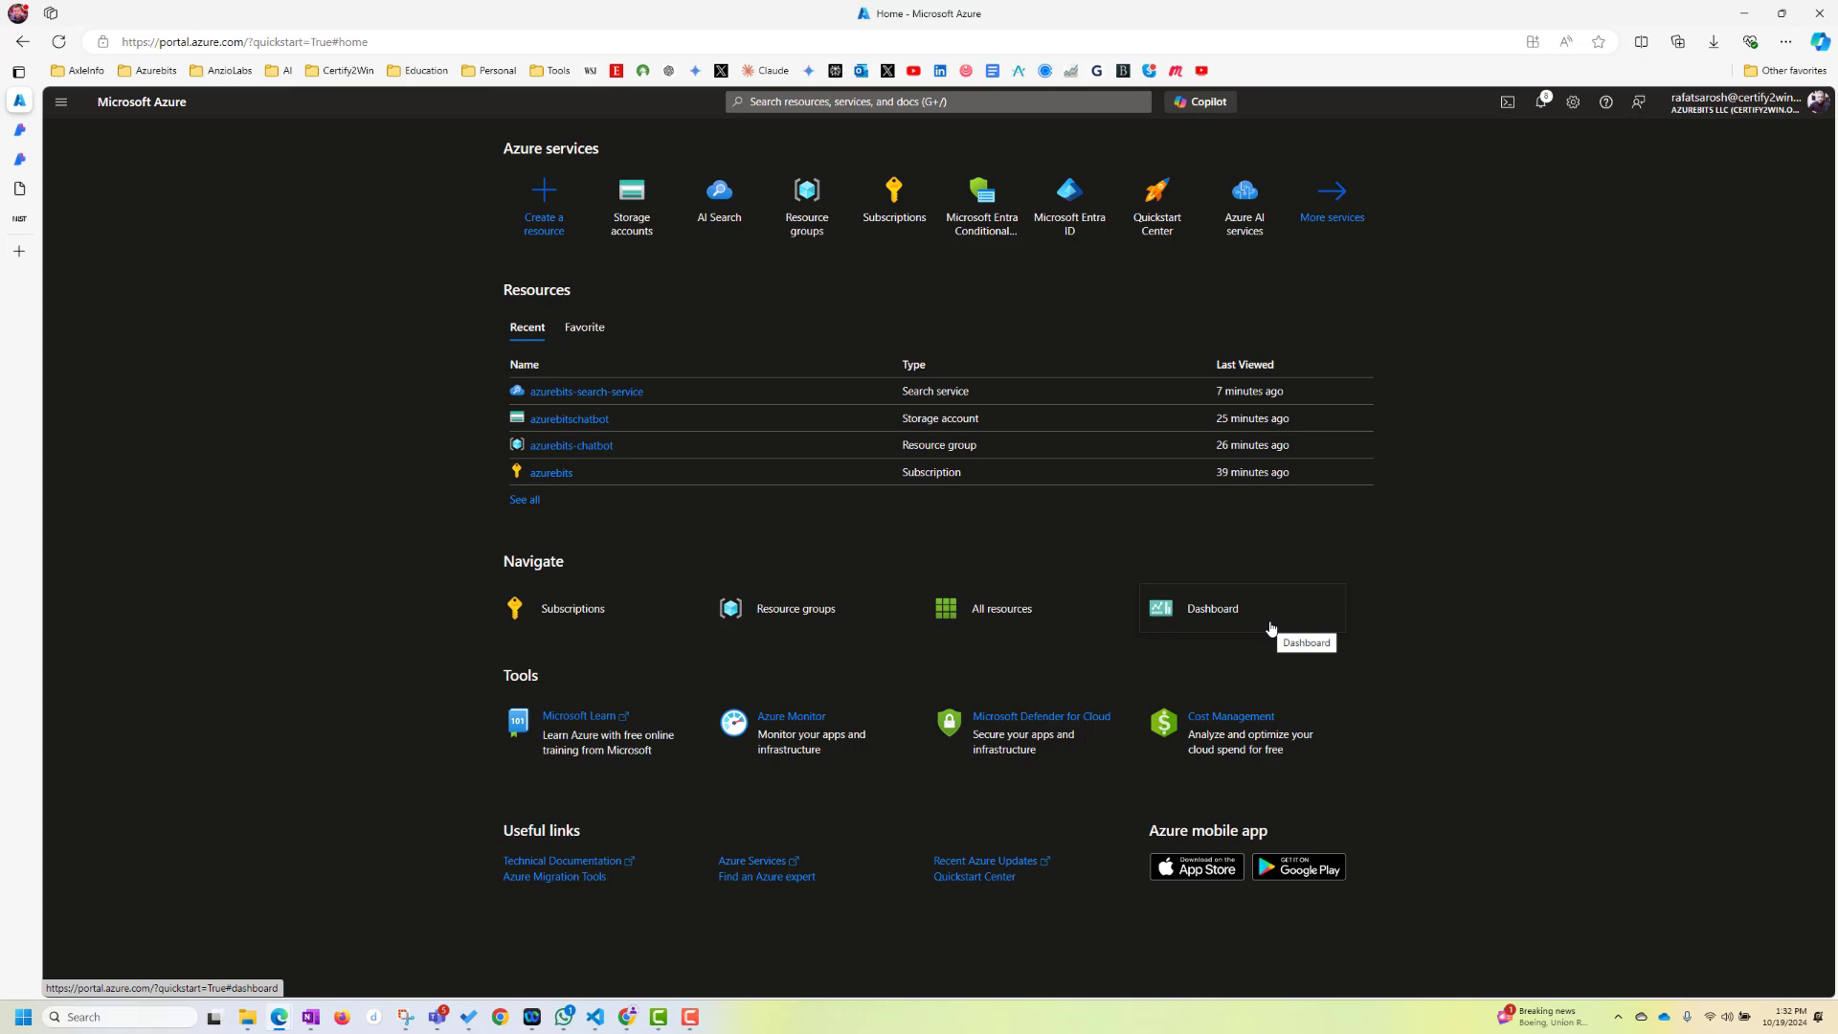
{"action": "mouse_move", "coordinate": [353, 393]}
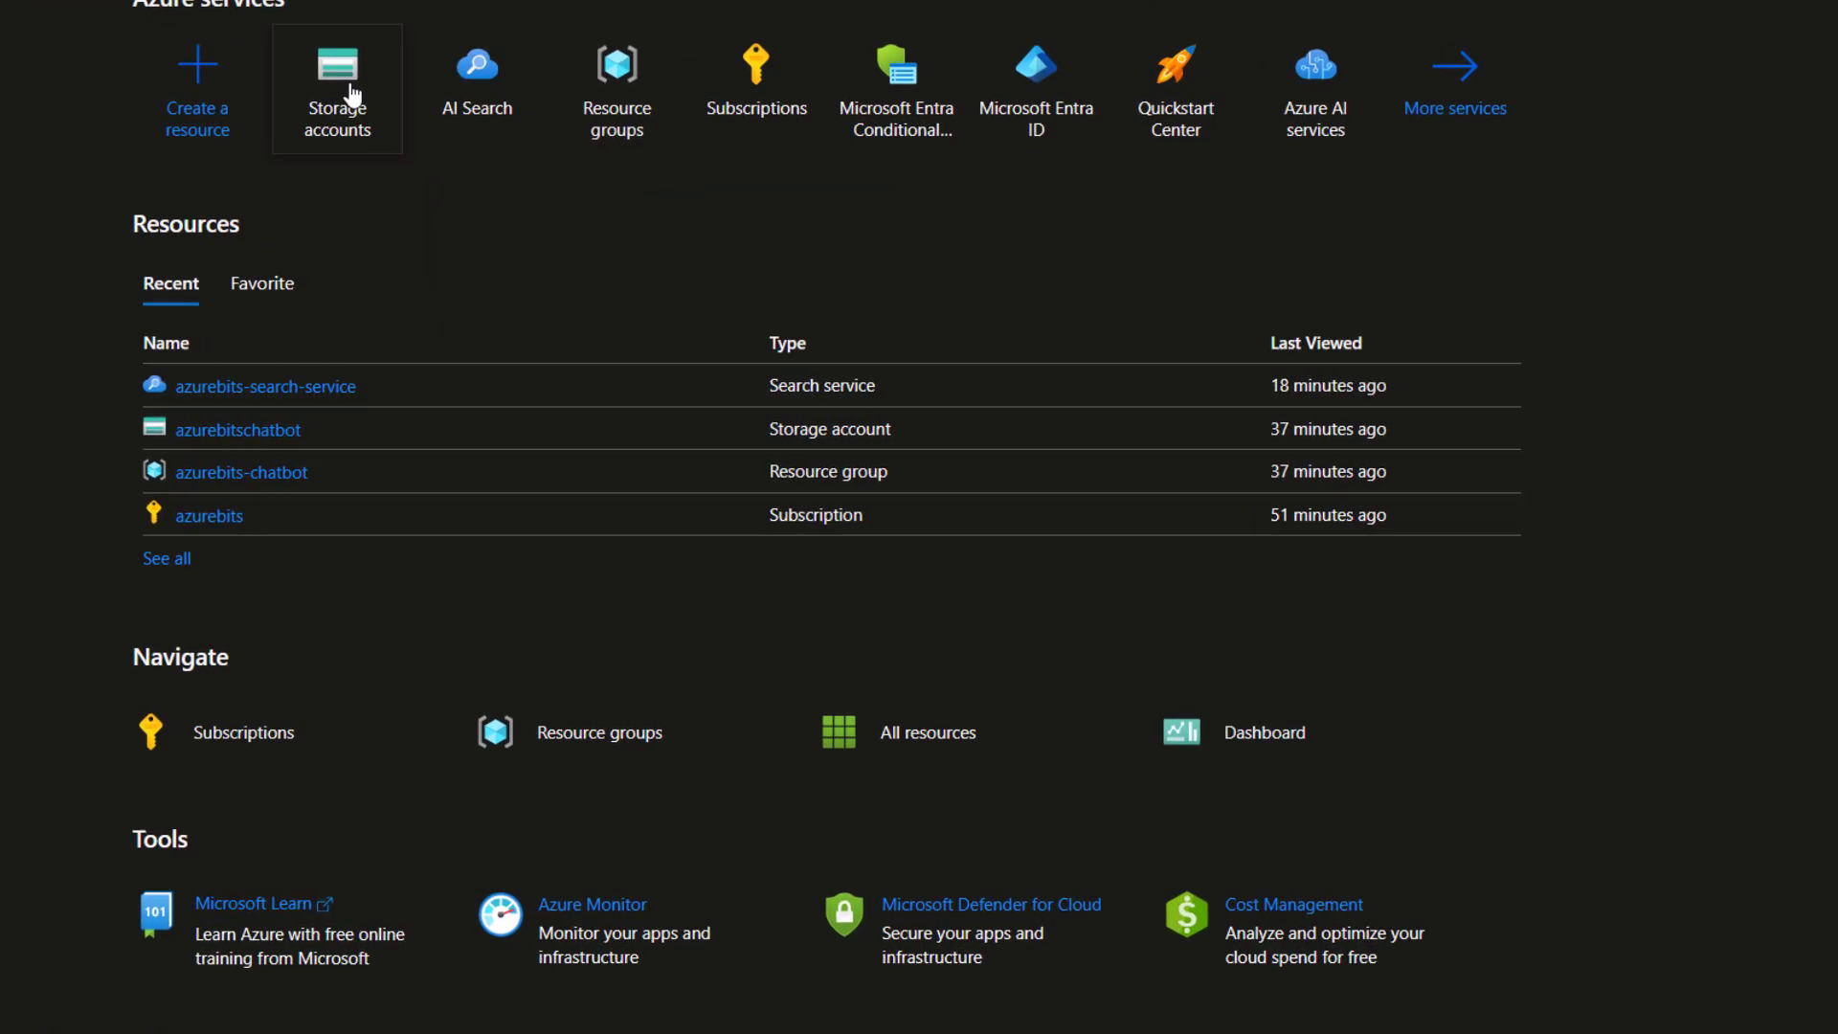
{"action": "left_click", "coordinate": [336, 88]}
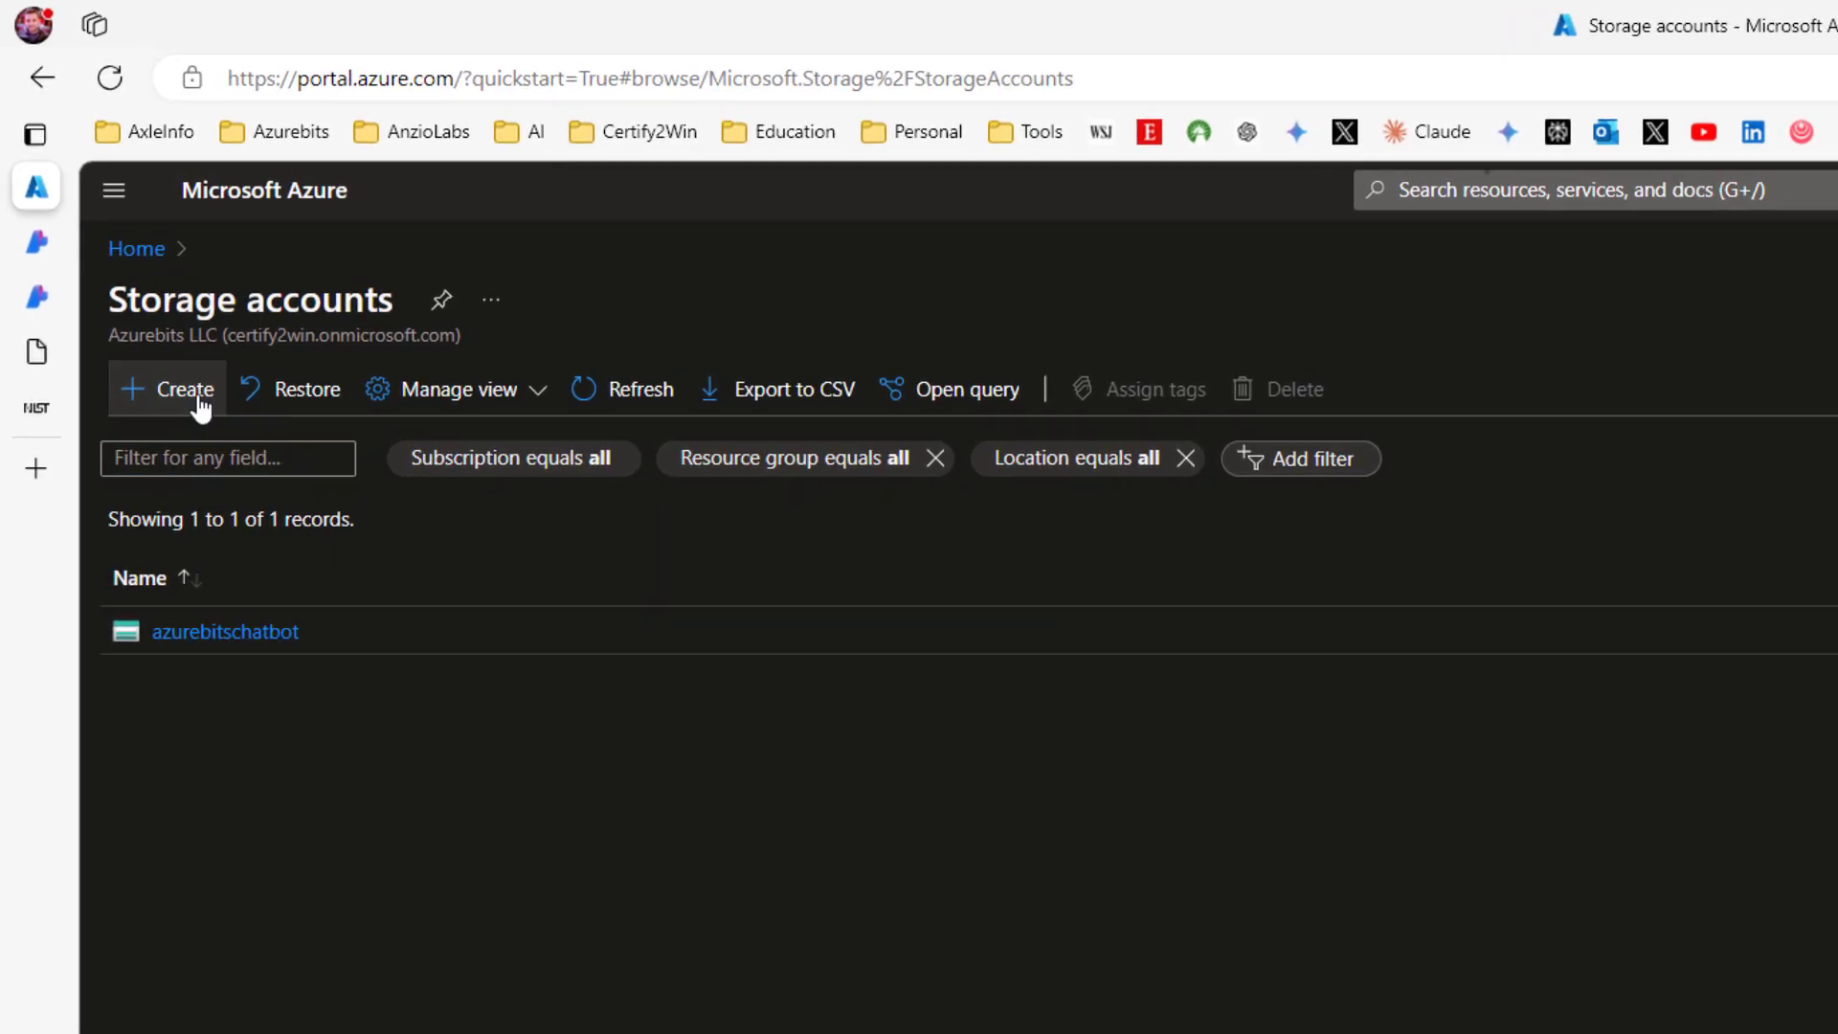
Fill in a new storage account: azurebits-chatbot group, name azurebitsniststorage, (US) East US
{"action": "left_click", "coordinate": [166, 387]}
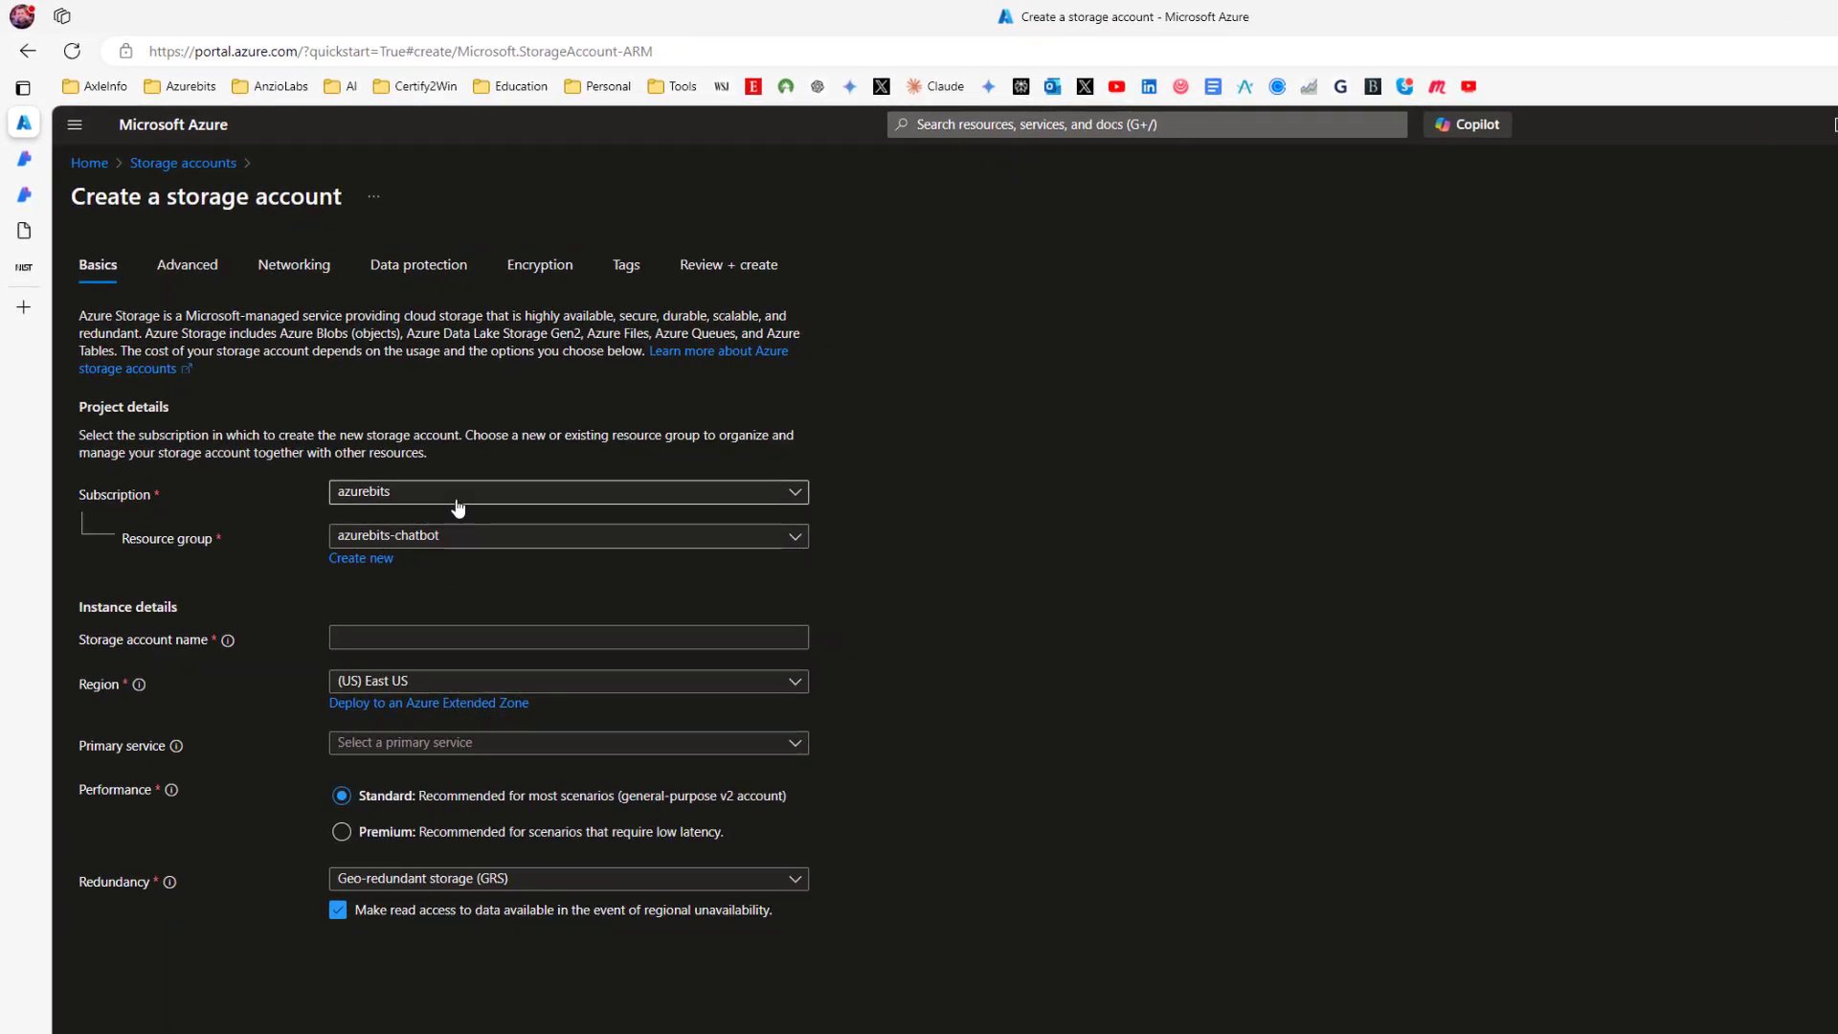
{"action": "mouse_move", "coordinate": [475, 547]}
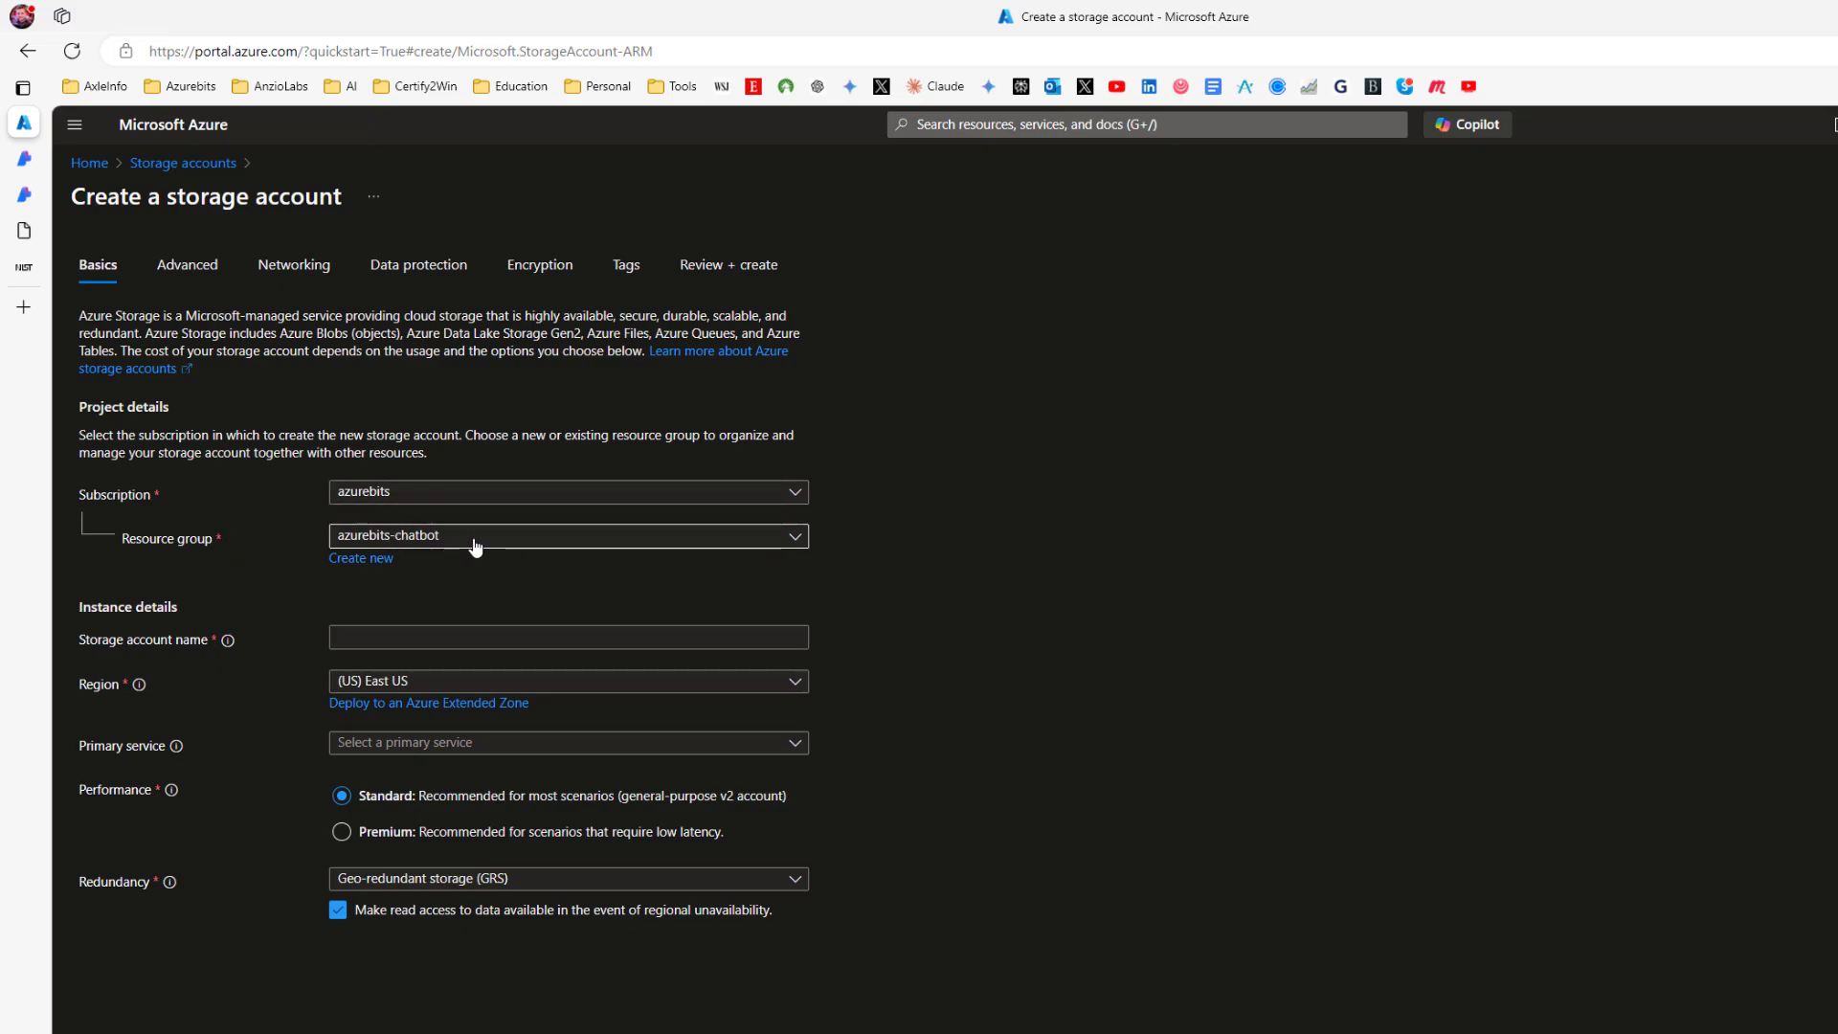
{"action": "left_click", "coordinate": [568, 637]}
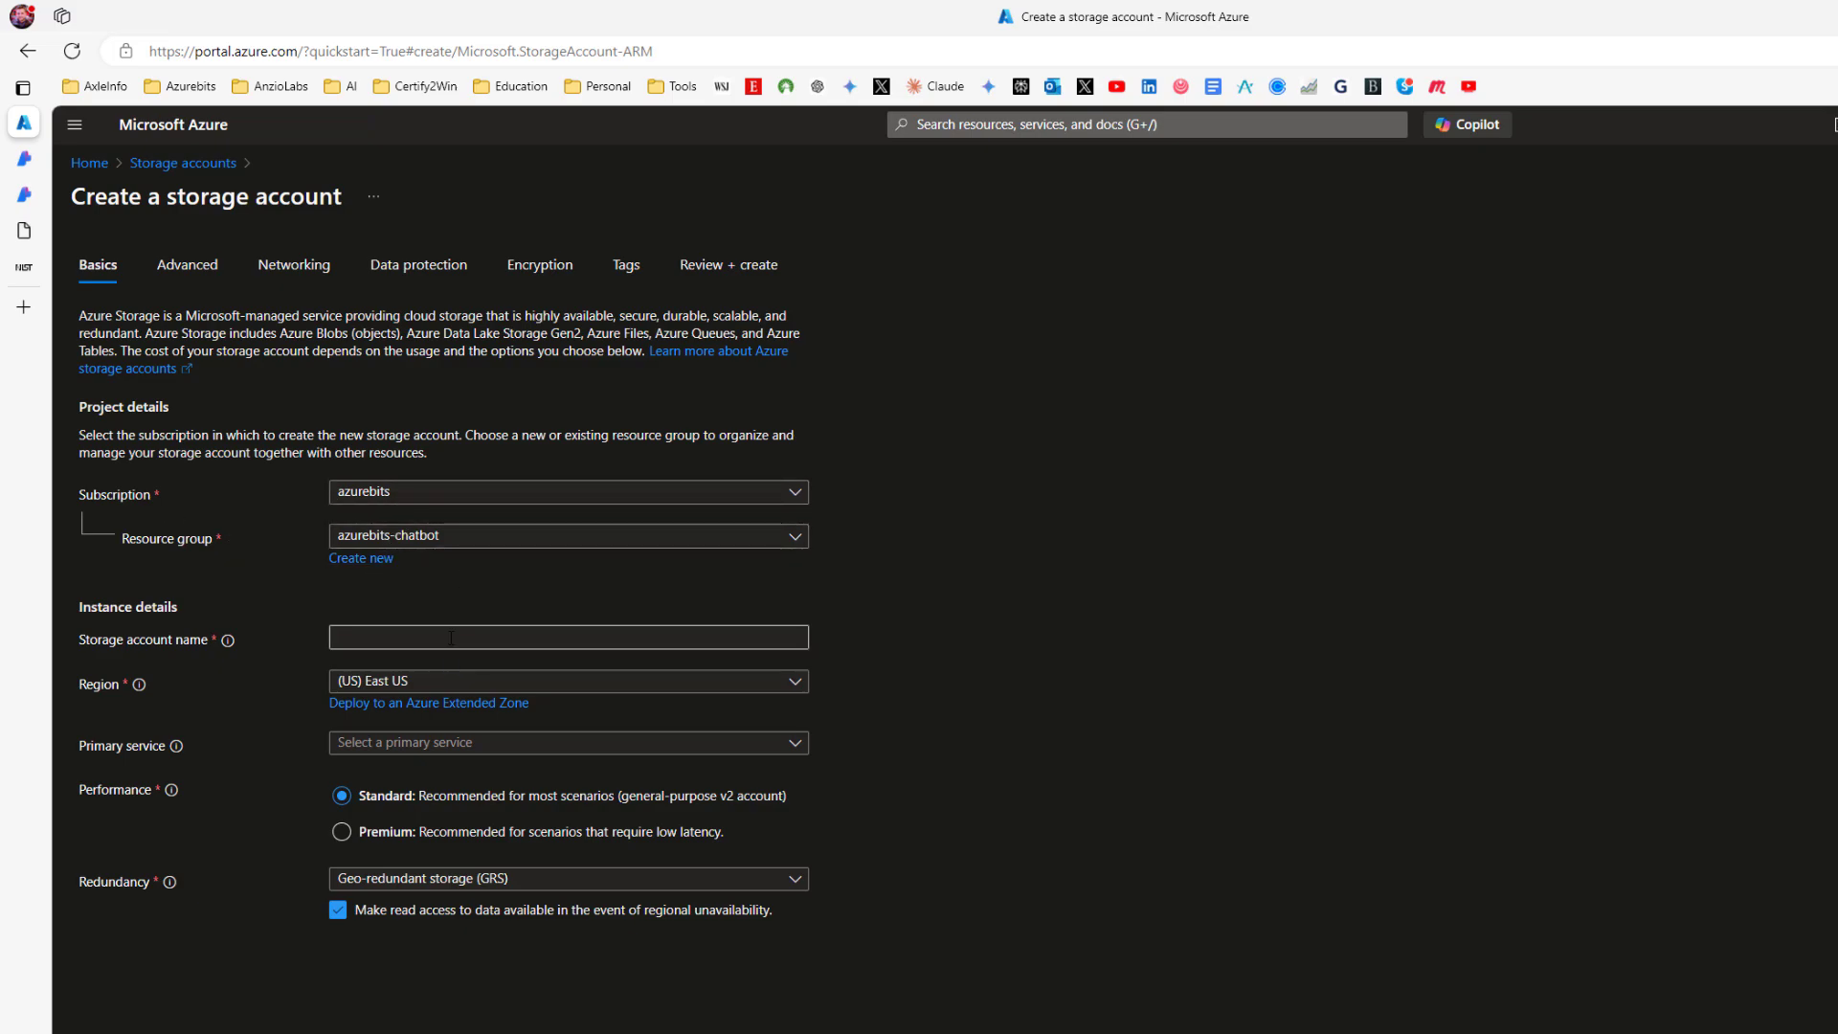
{"action": "left_click", "coordinate": [568, 636]}
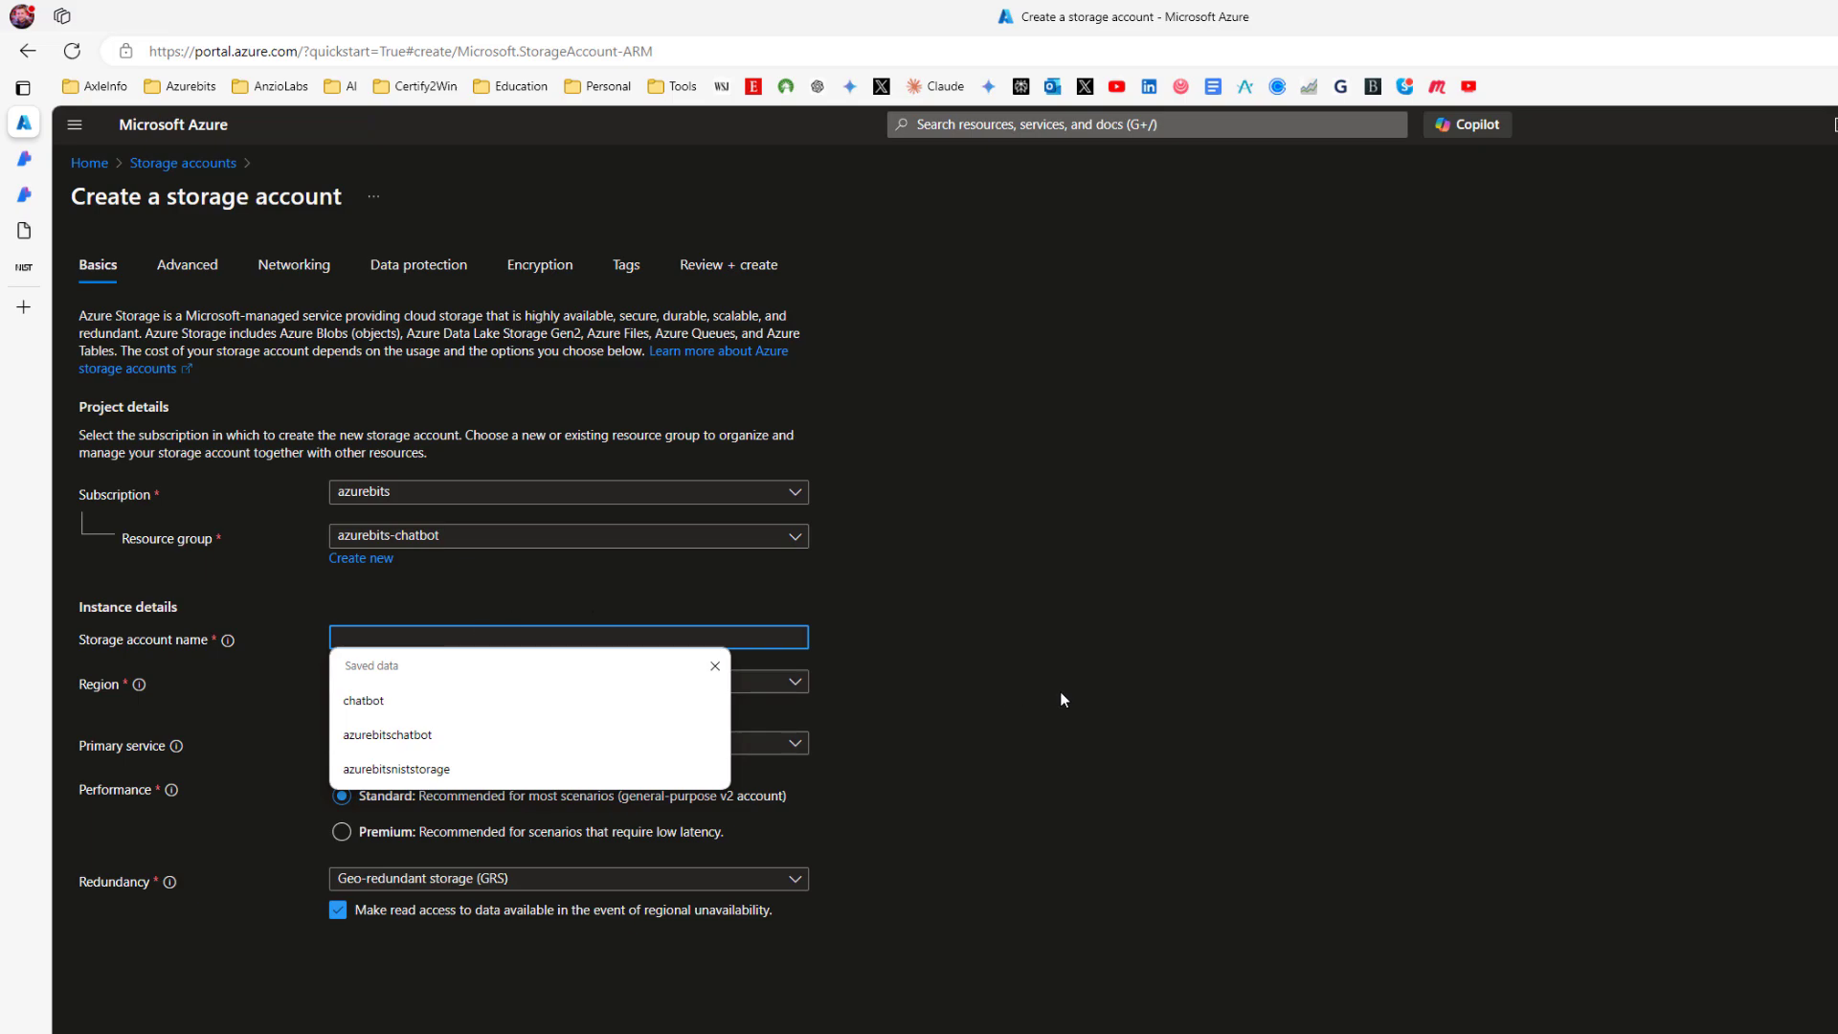
{"action": "type", "text": "niststorage"}
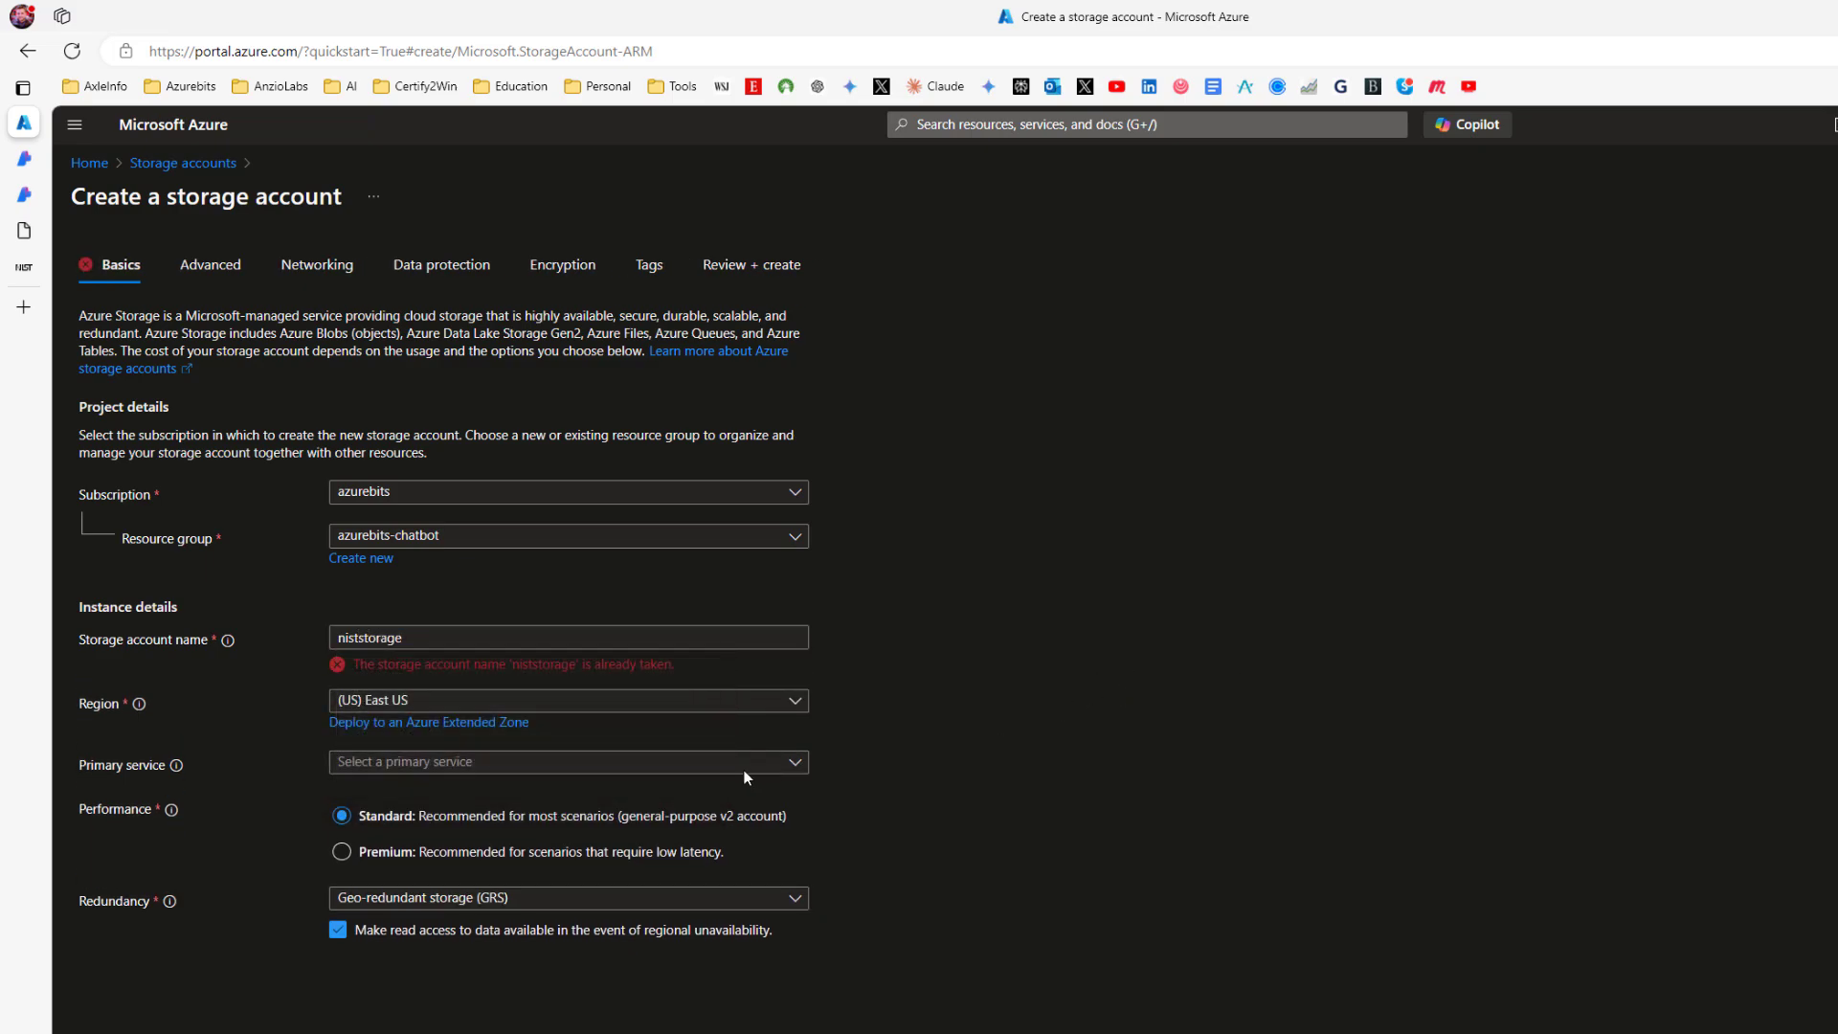
{"action": "mouse_move", "coordinate": [688, 670]}
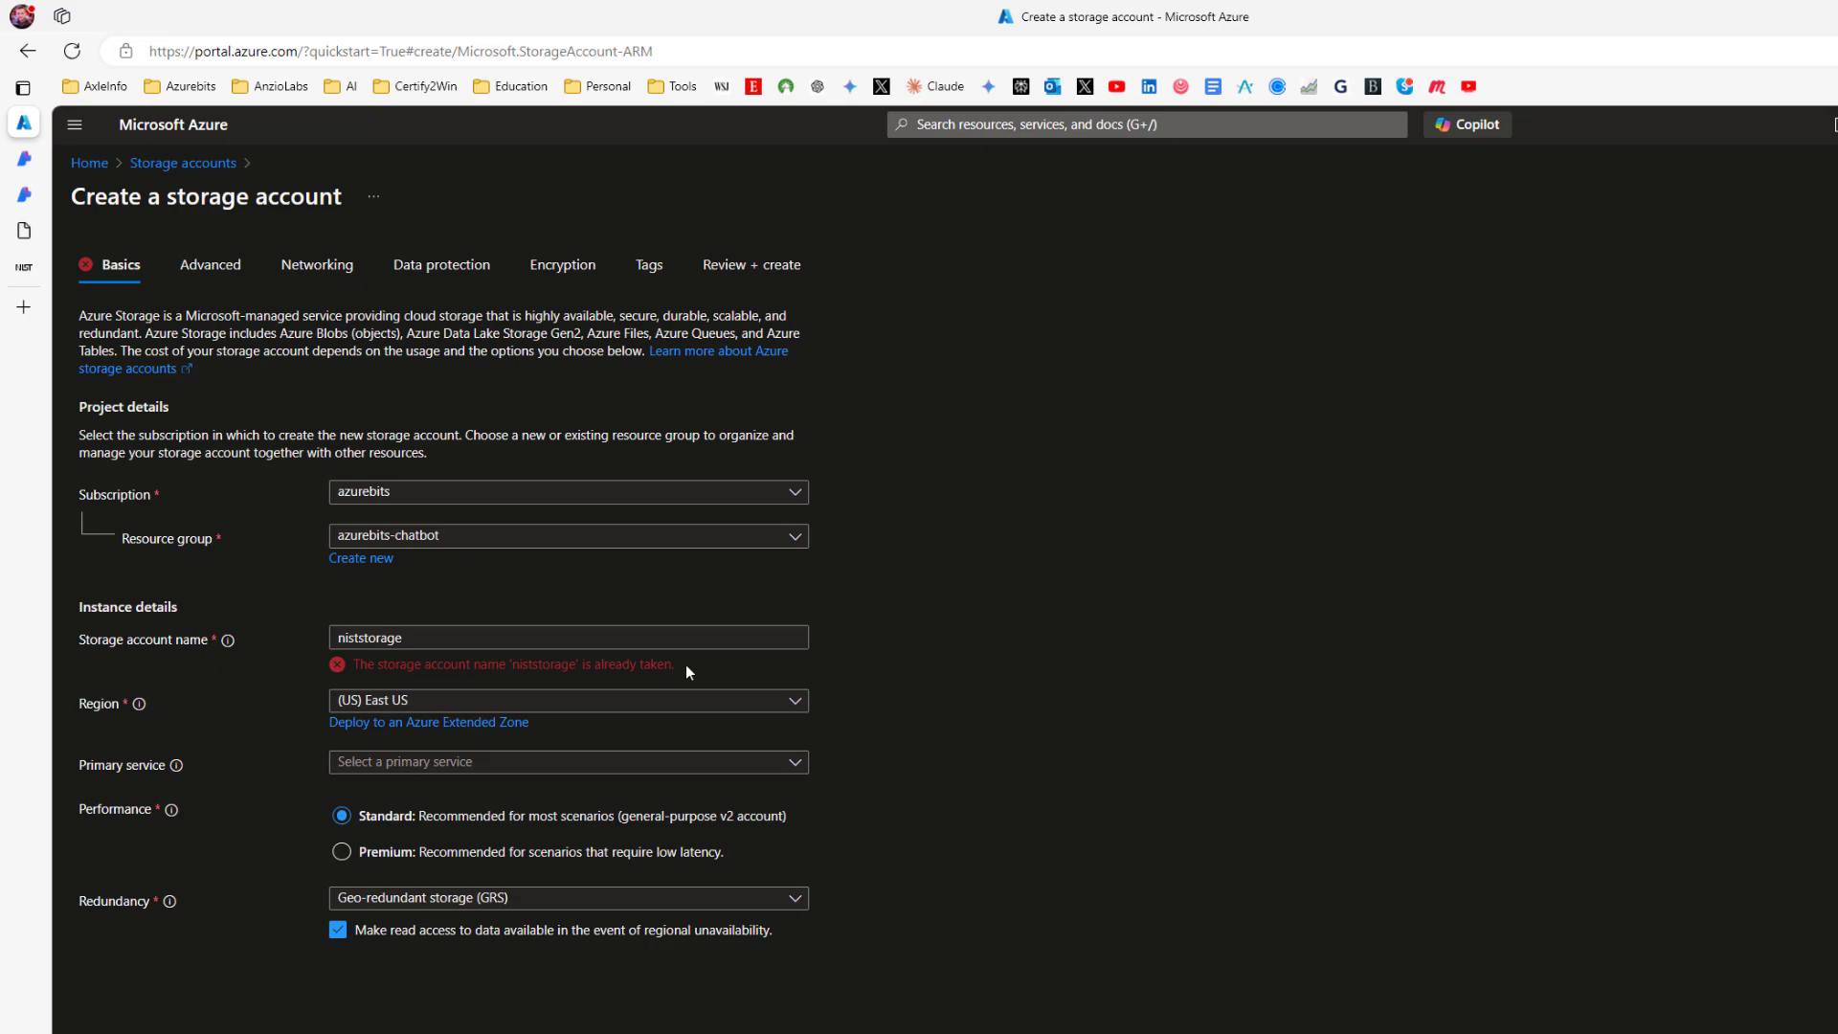
{"action": "left_click", "coordinate": [569, 636]}
{"action": "type", "text": "azurebits"}
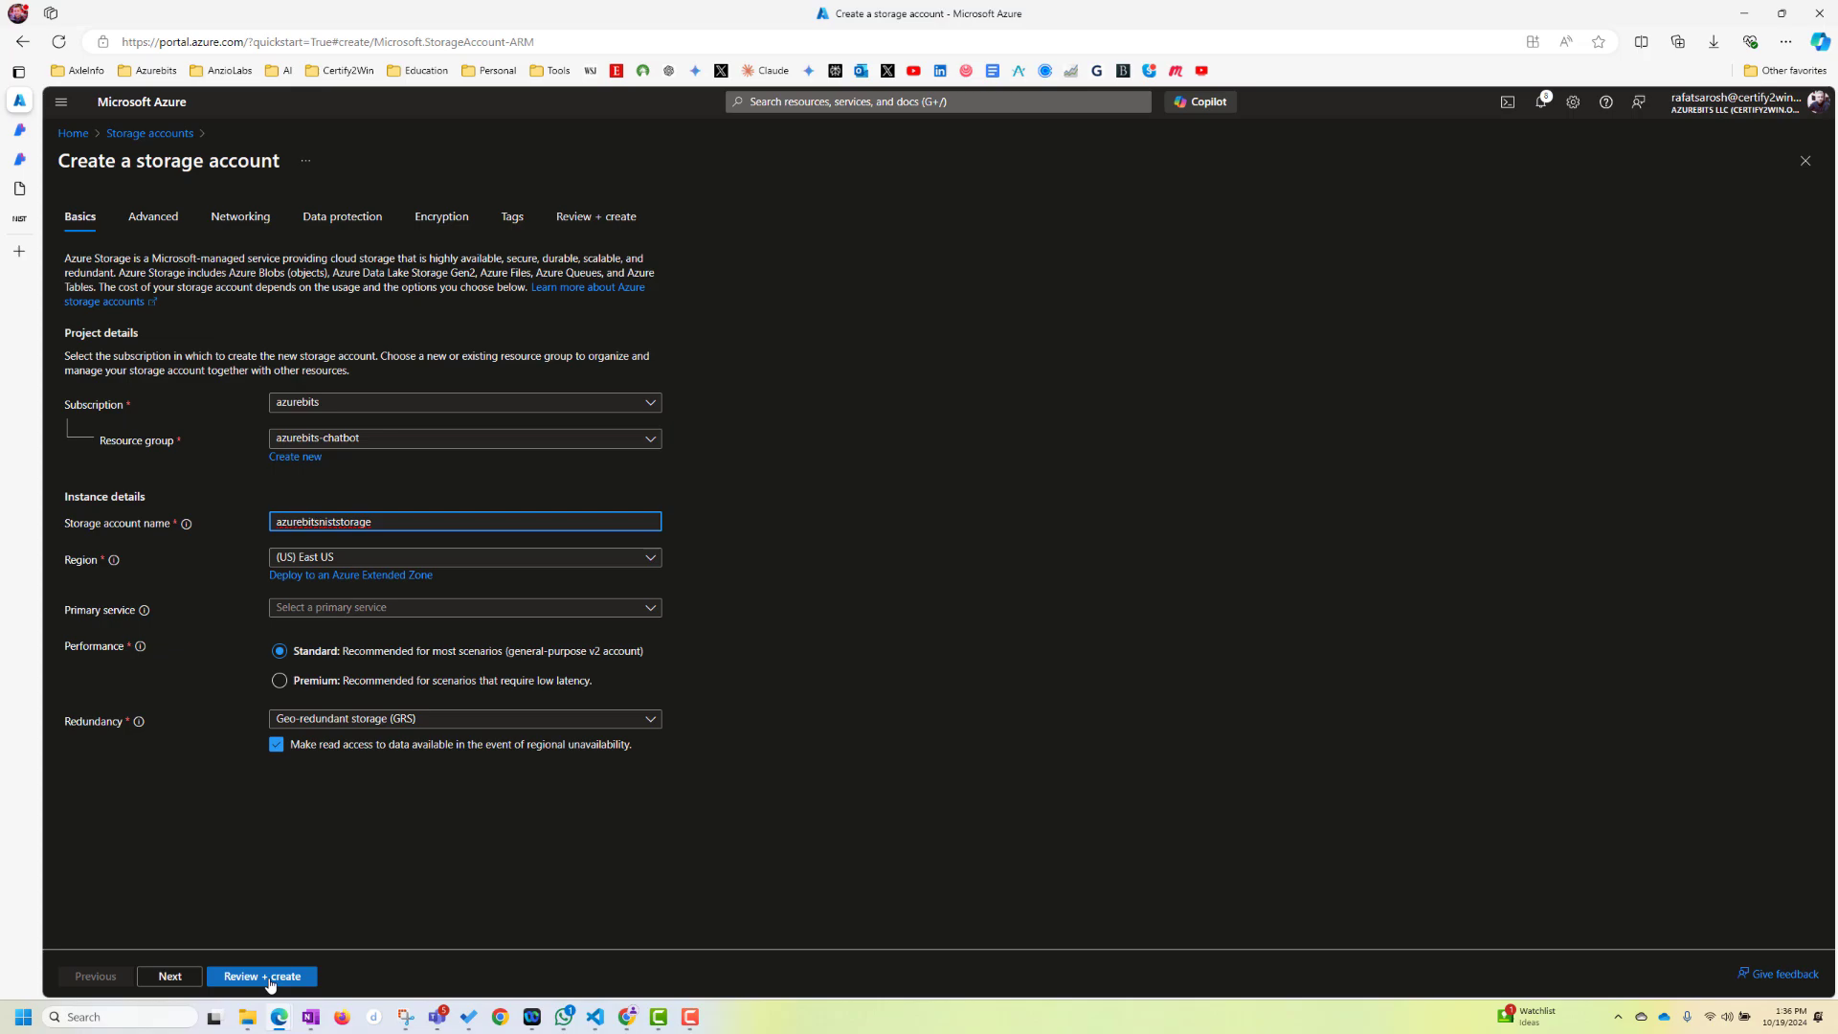
Review and create azurebitsniststorage, then open the deployed account's overview
{"action": "left_click", "coordinate": [261, 975]}
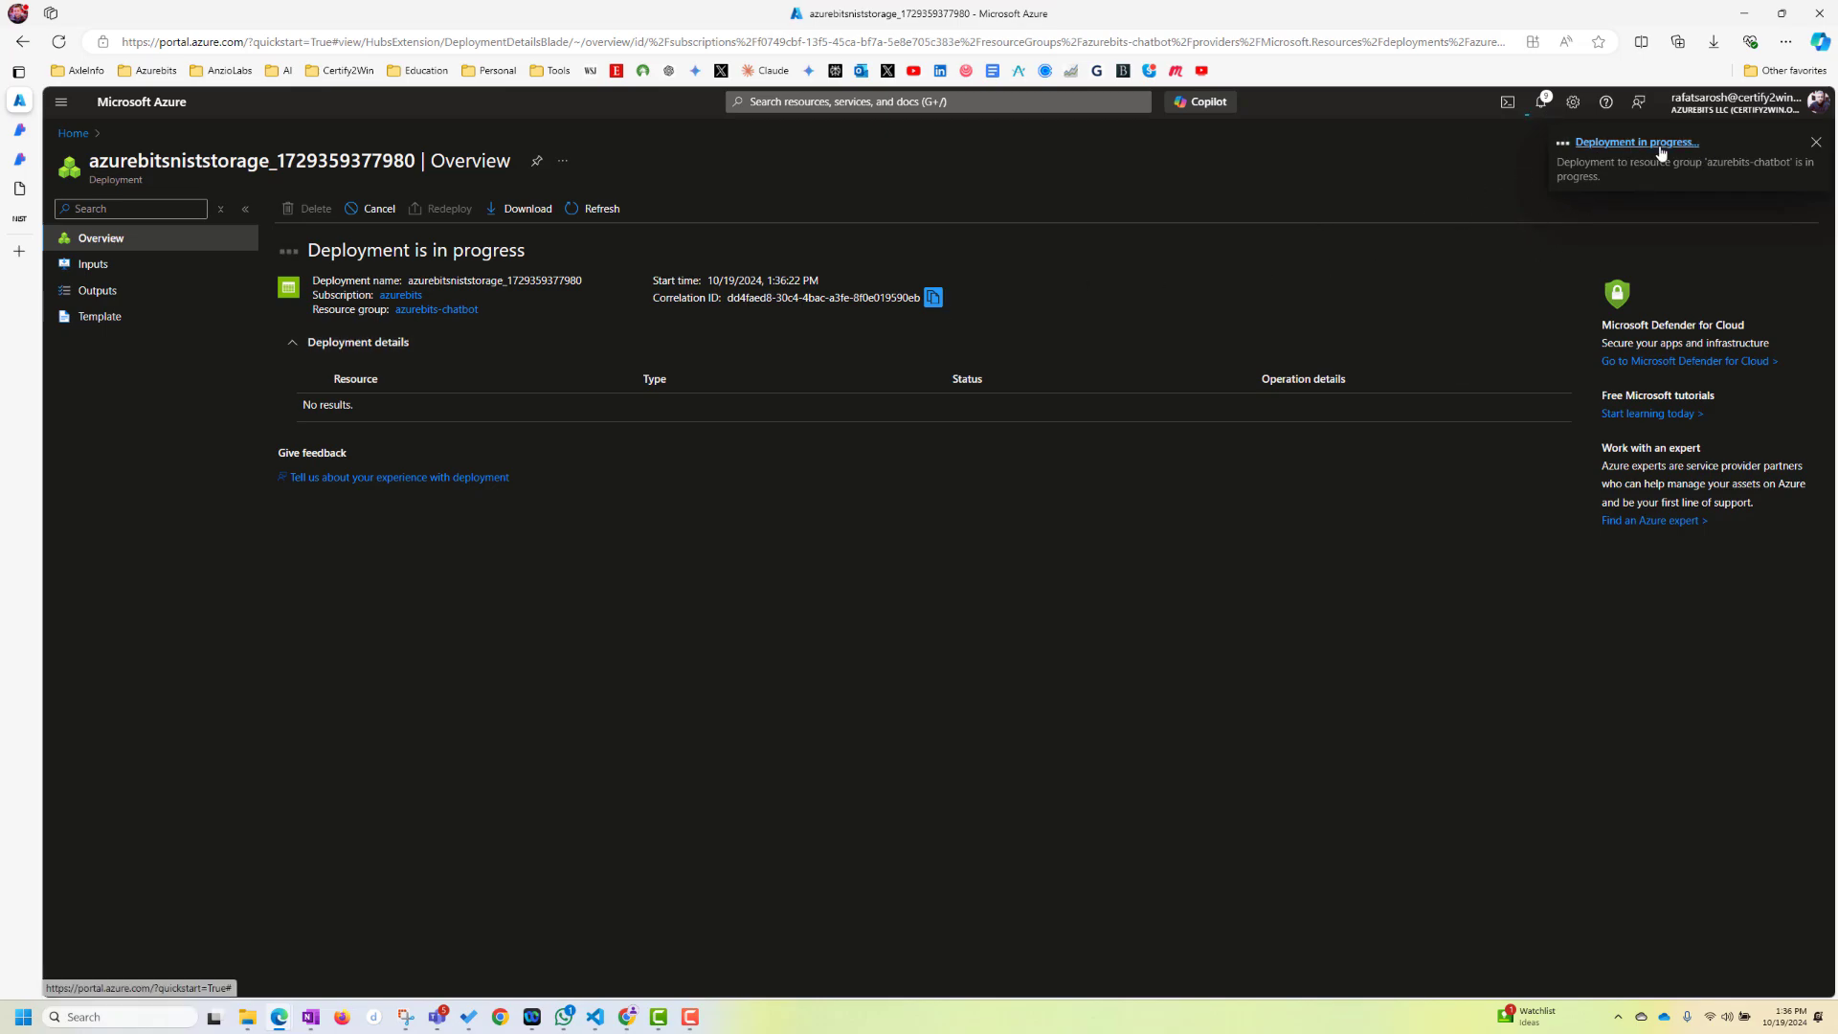
{"action": "mouse_move", "coordinate": [1163, 537]}
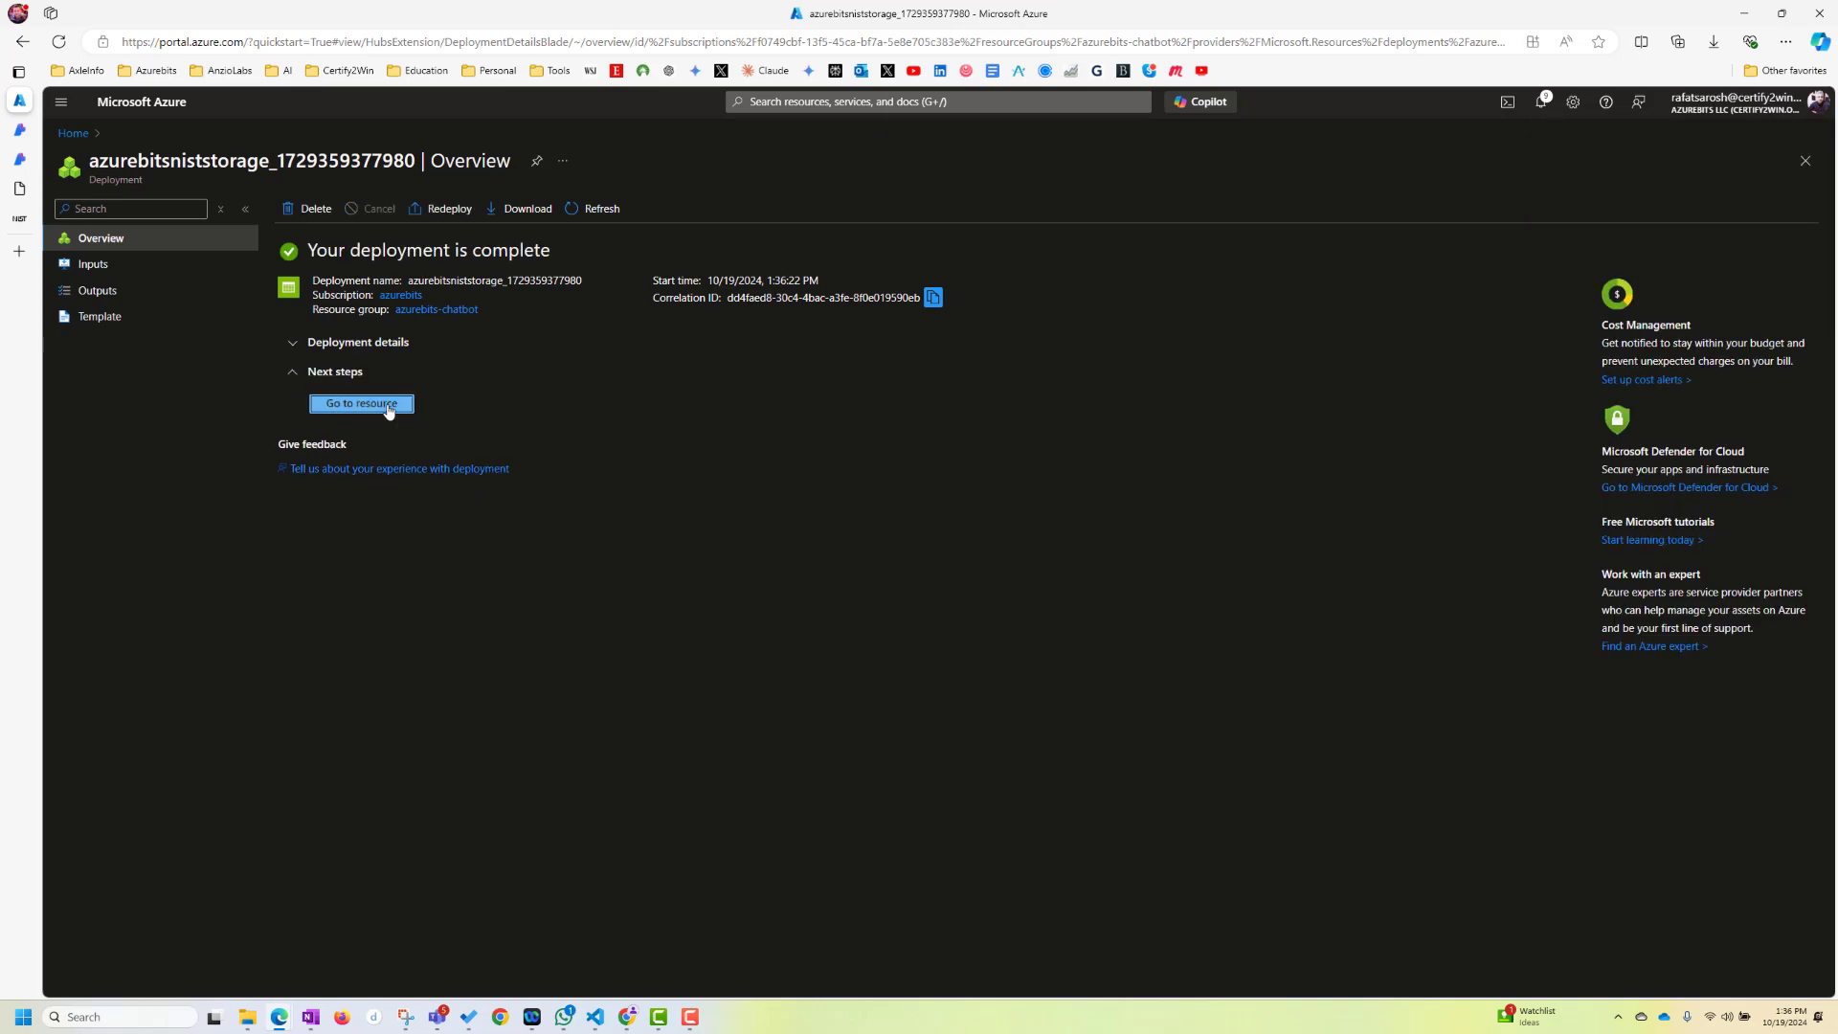
{"action": "left_click", "coordinate": [361, 403]}
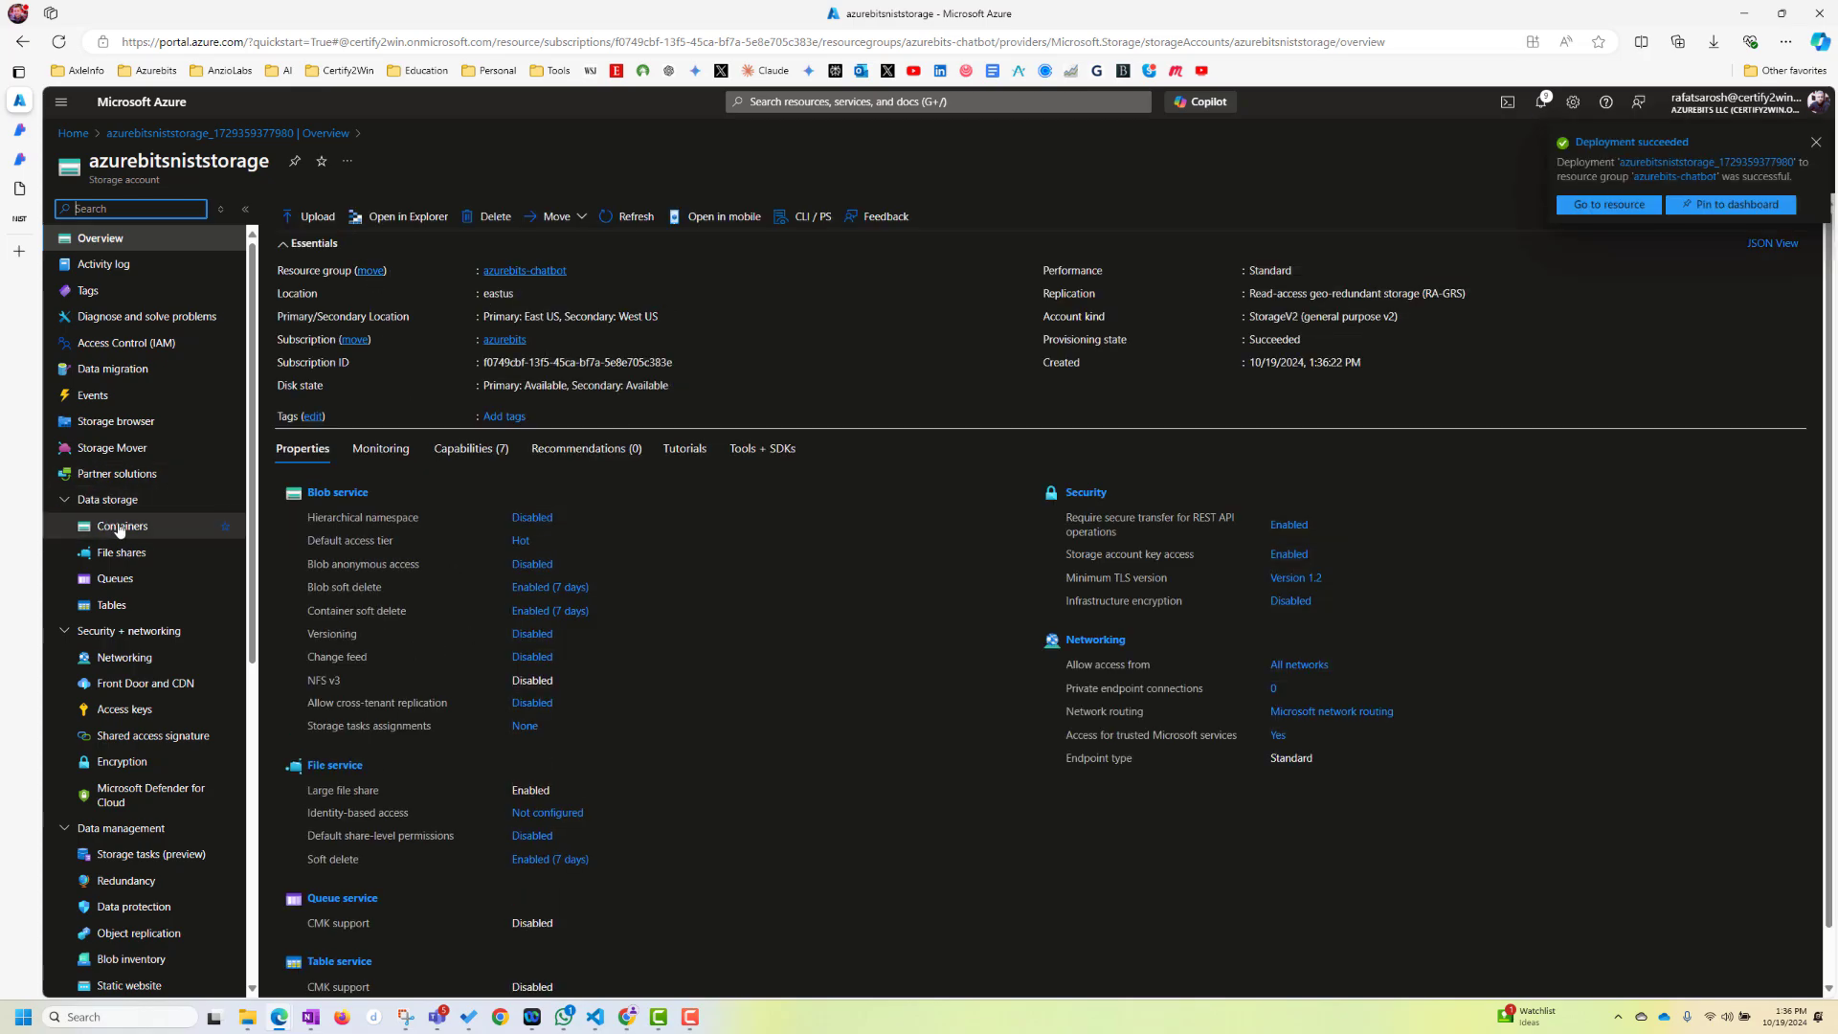
Create a container named nist in azurebitsniststorage and open its empty contents
{"action": "left_click", "coordinate": [122, 526]}
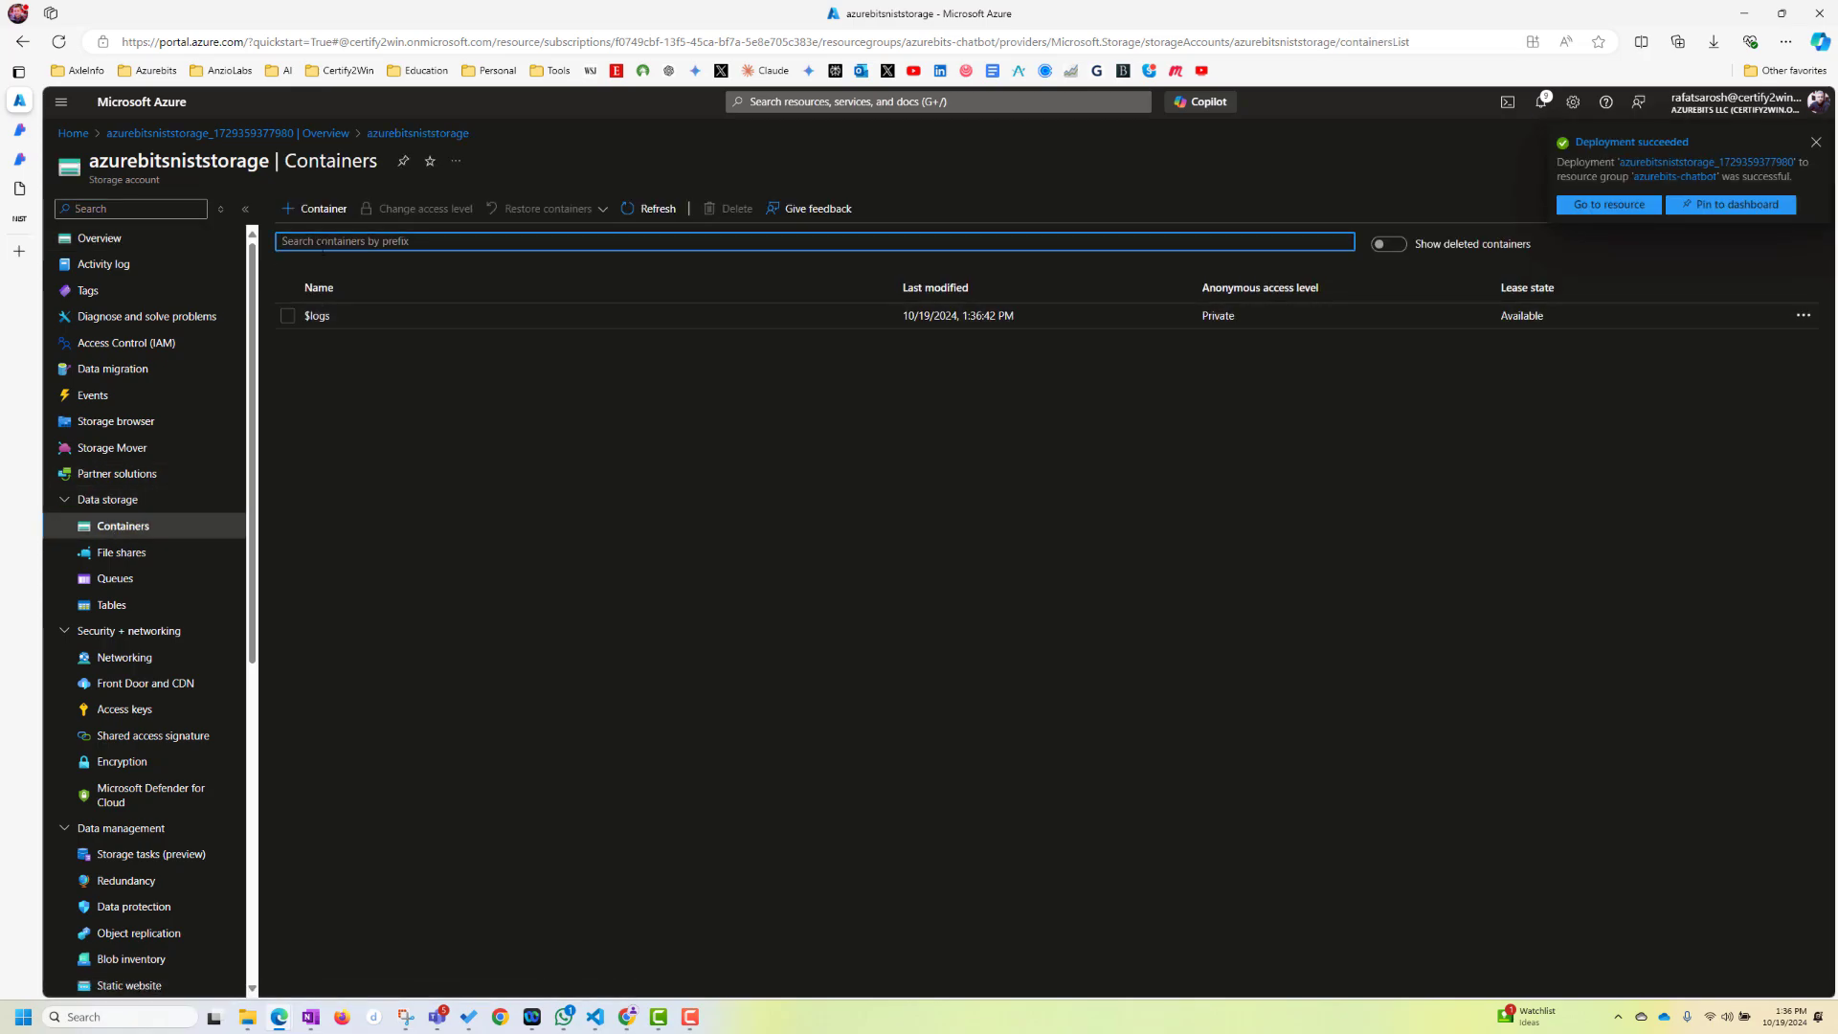
{"action": "left_click", "coordinate": [320, 208]}
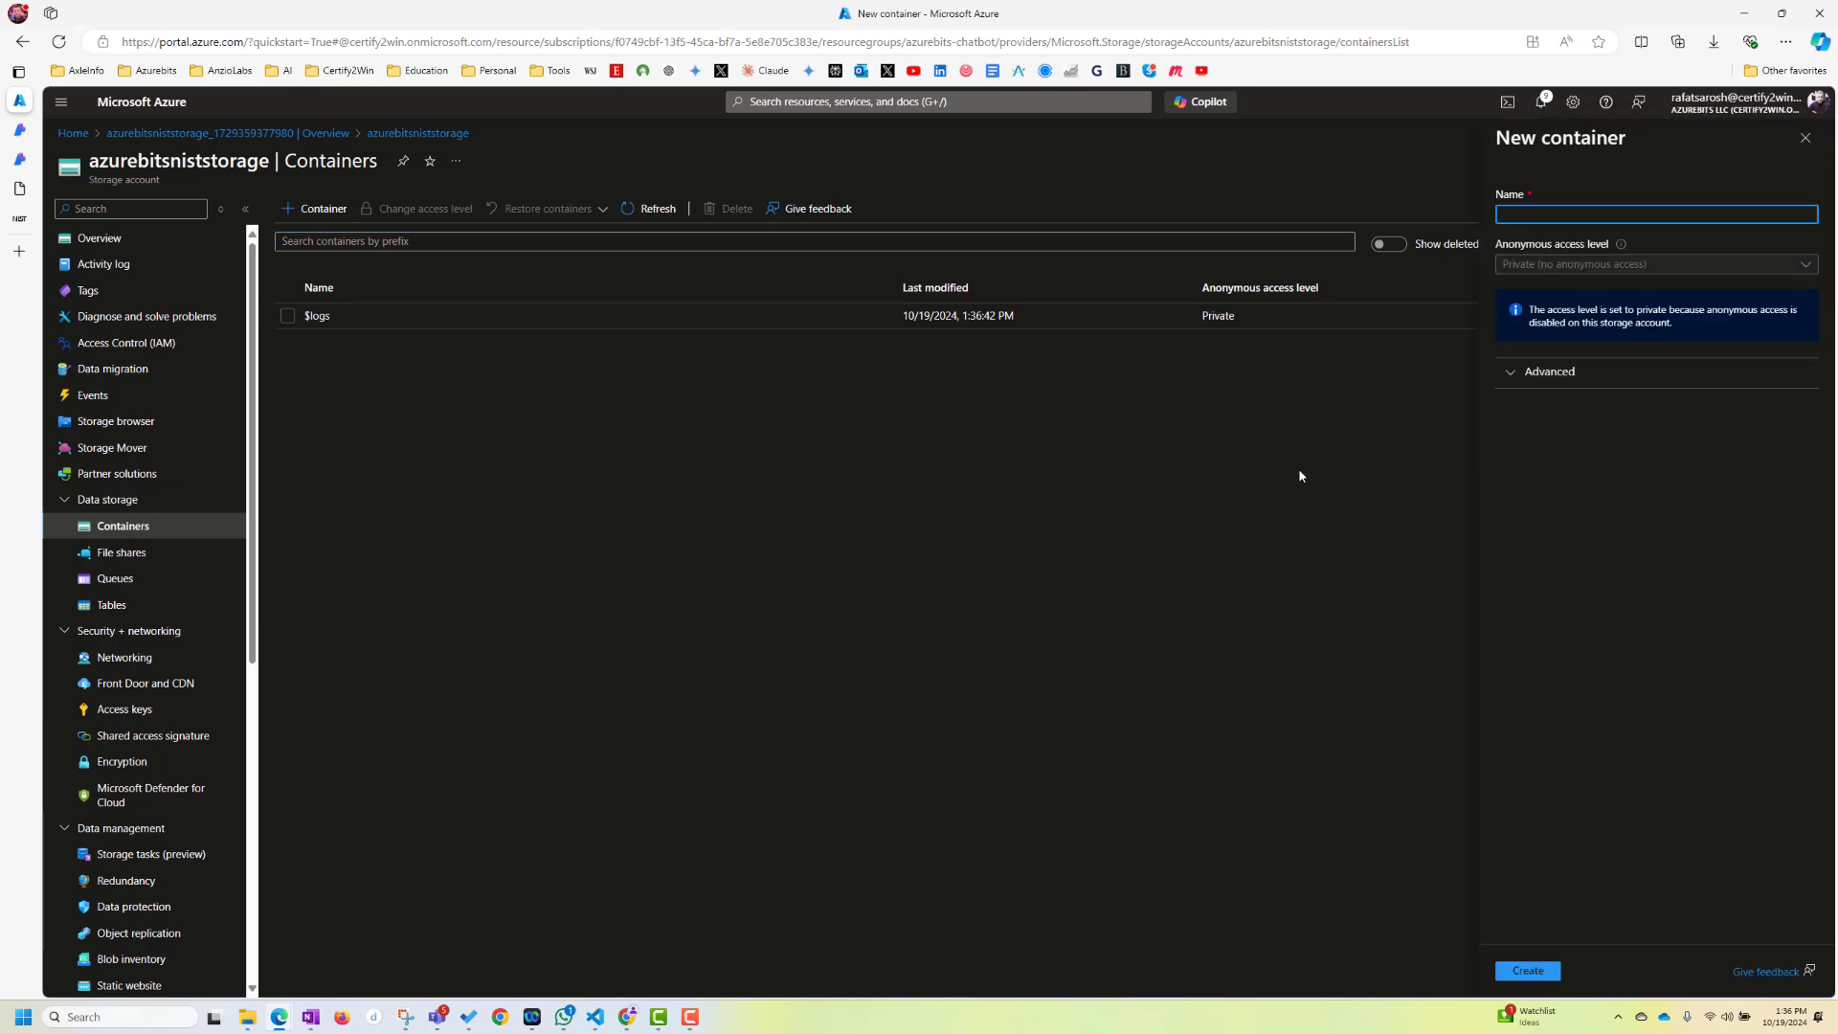
{"action": "mouse_move", "coordinate": [1289, 475]}
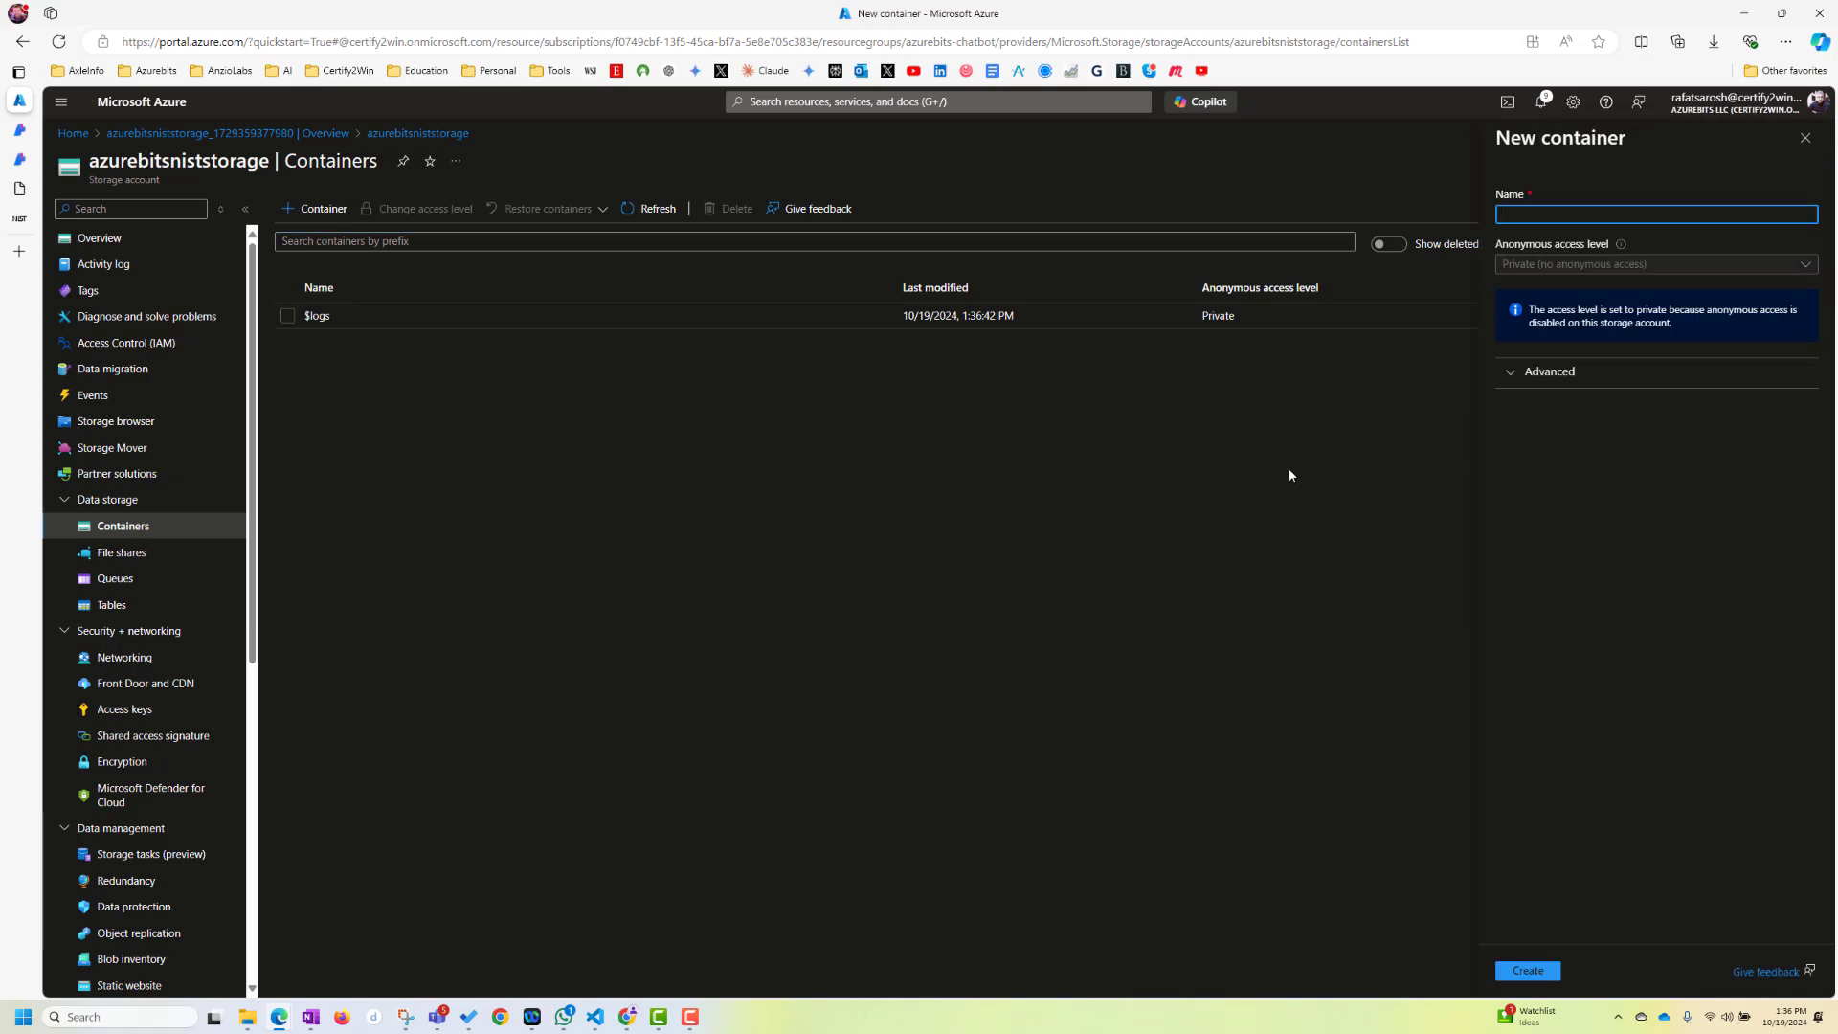
{"action": "type", "text": "ni"}
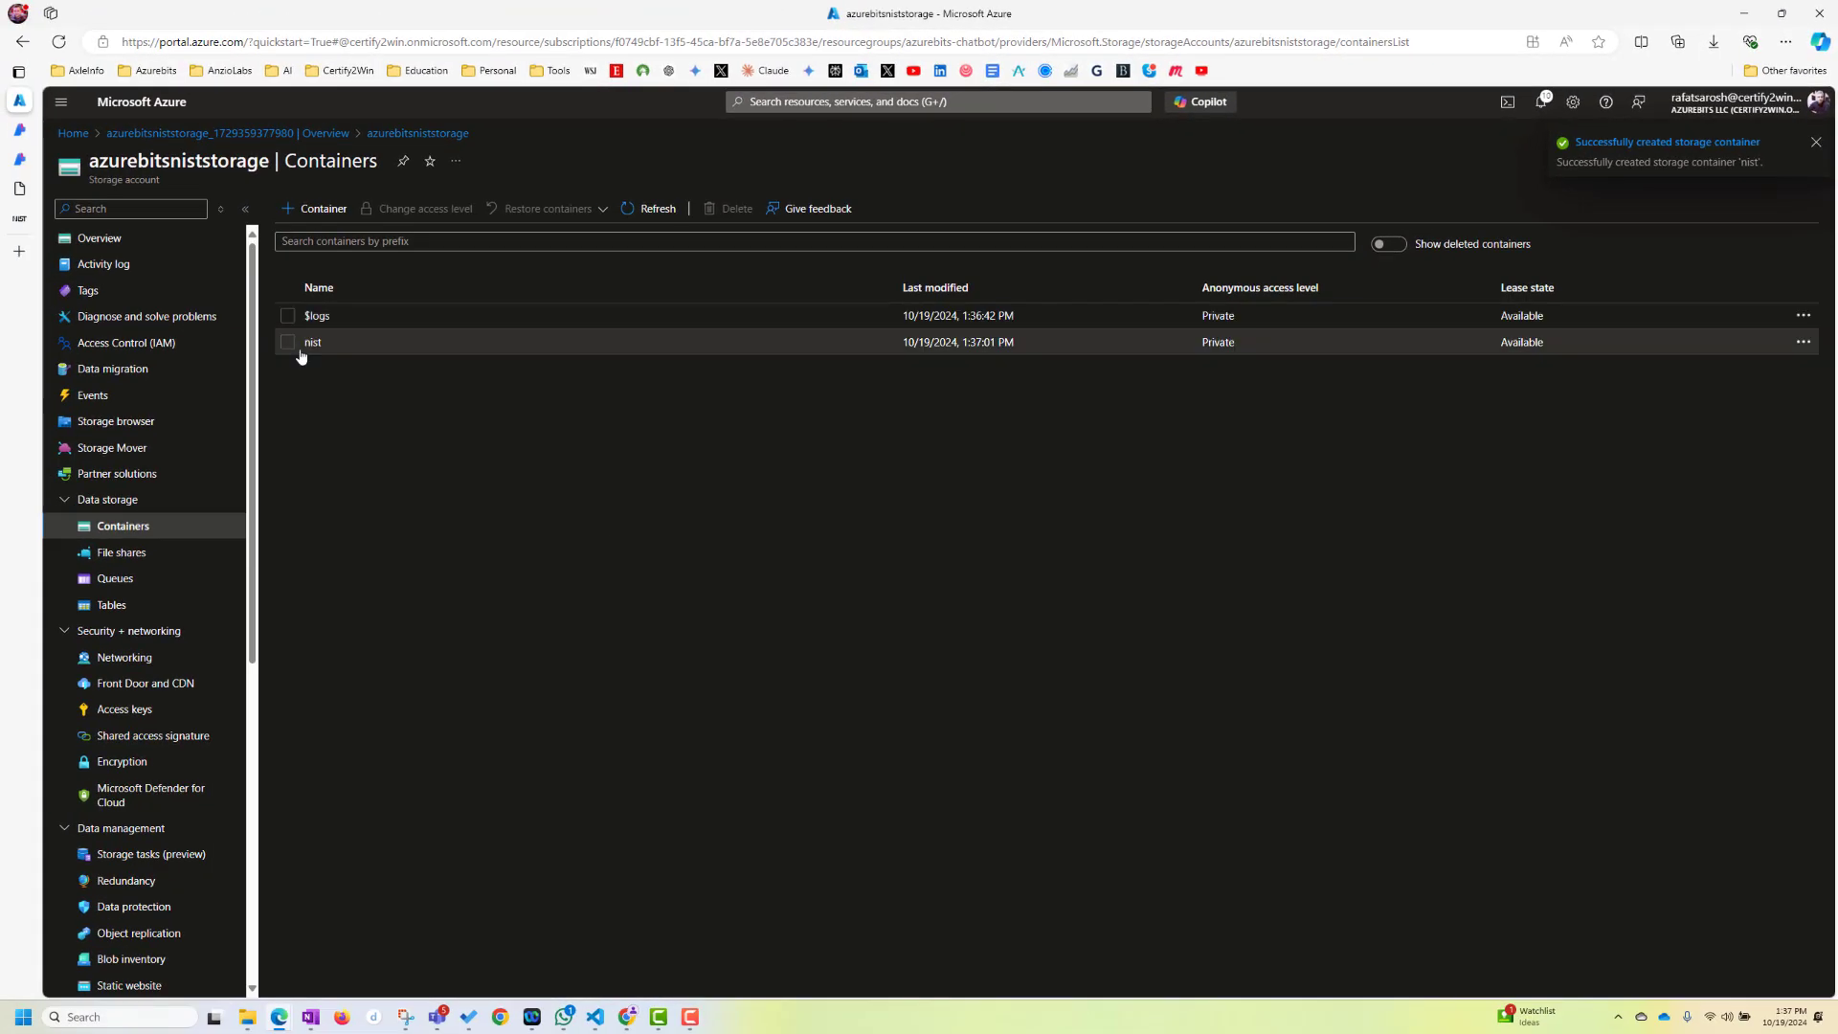
{"action": "left_click", "coordinate": [313, 340]}
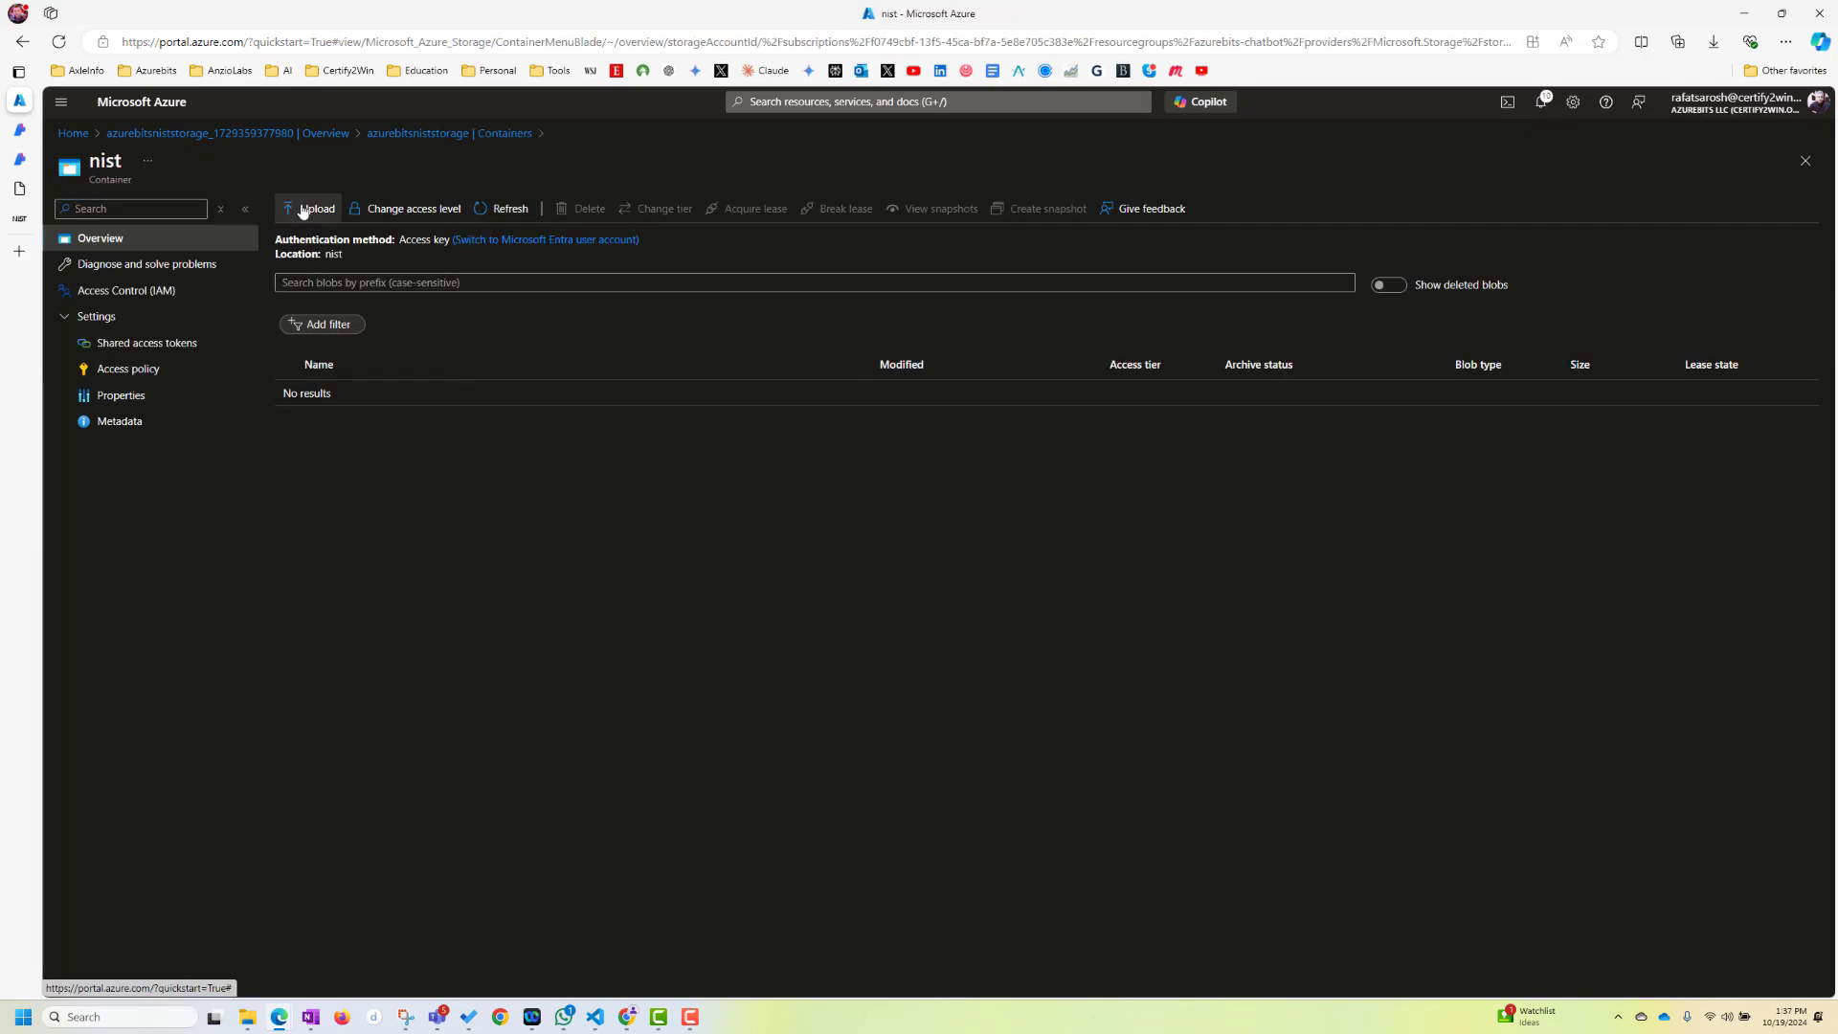
Upload the four NIST PDFs, including NIST.CSWP.29.pdf, into the nist container
{"action": "left_click", "coordinate": [317, 208]}
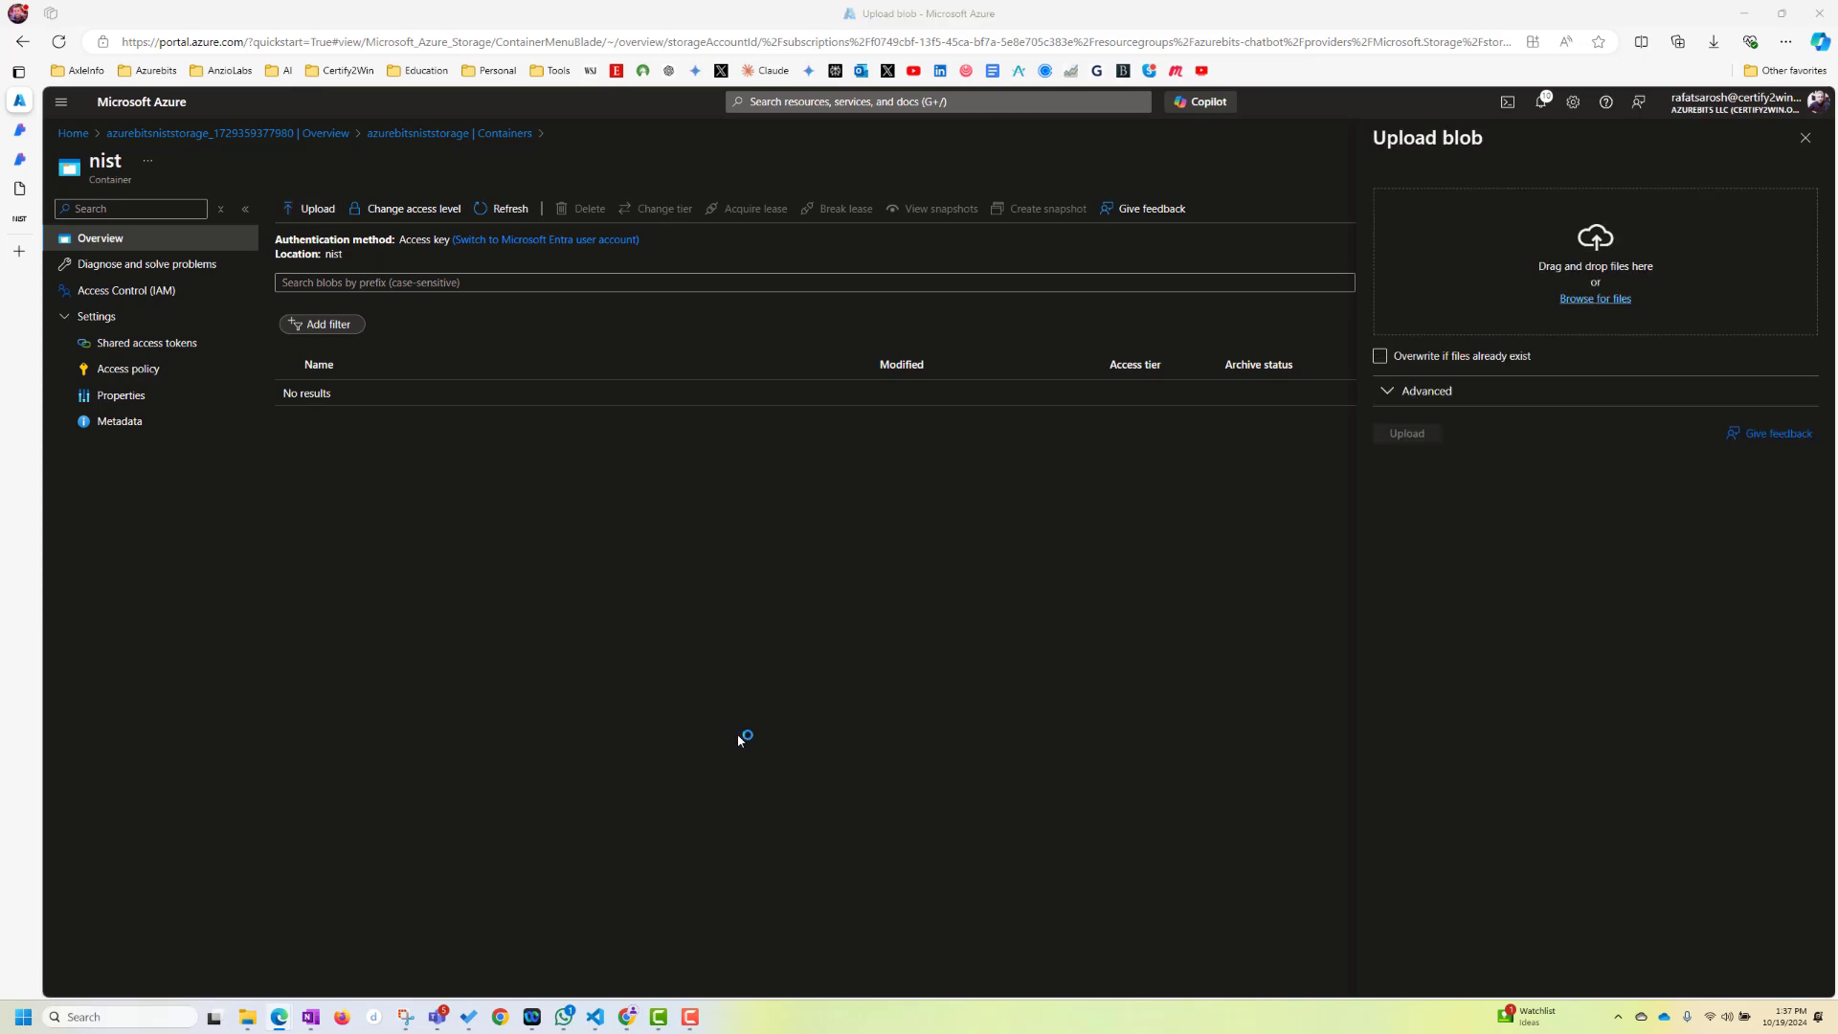
{"action": "left_click", "coordinate": [1594, 297]}
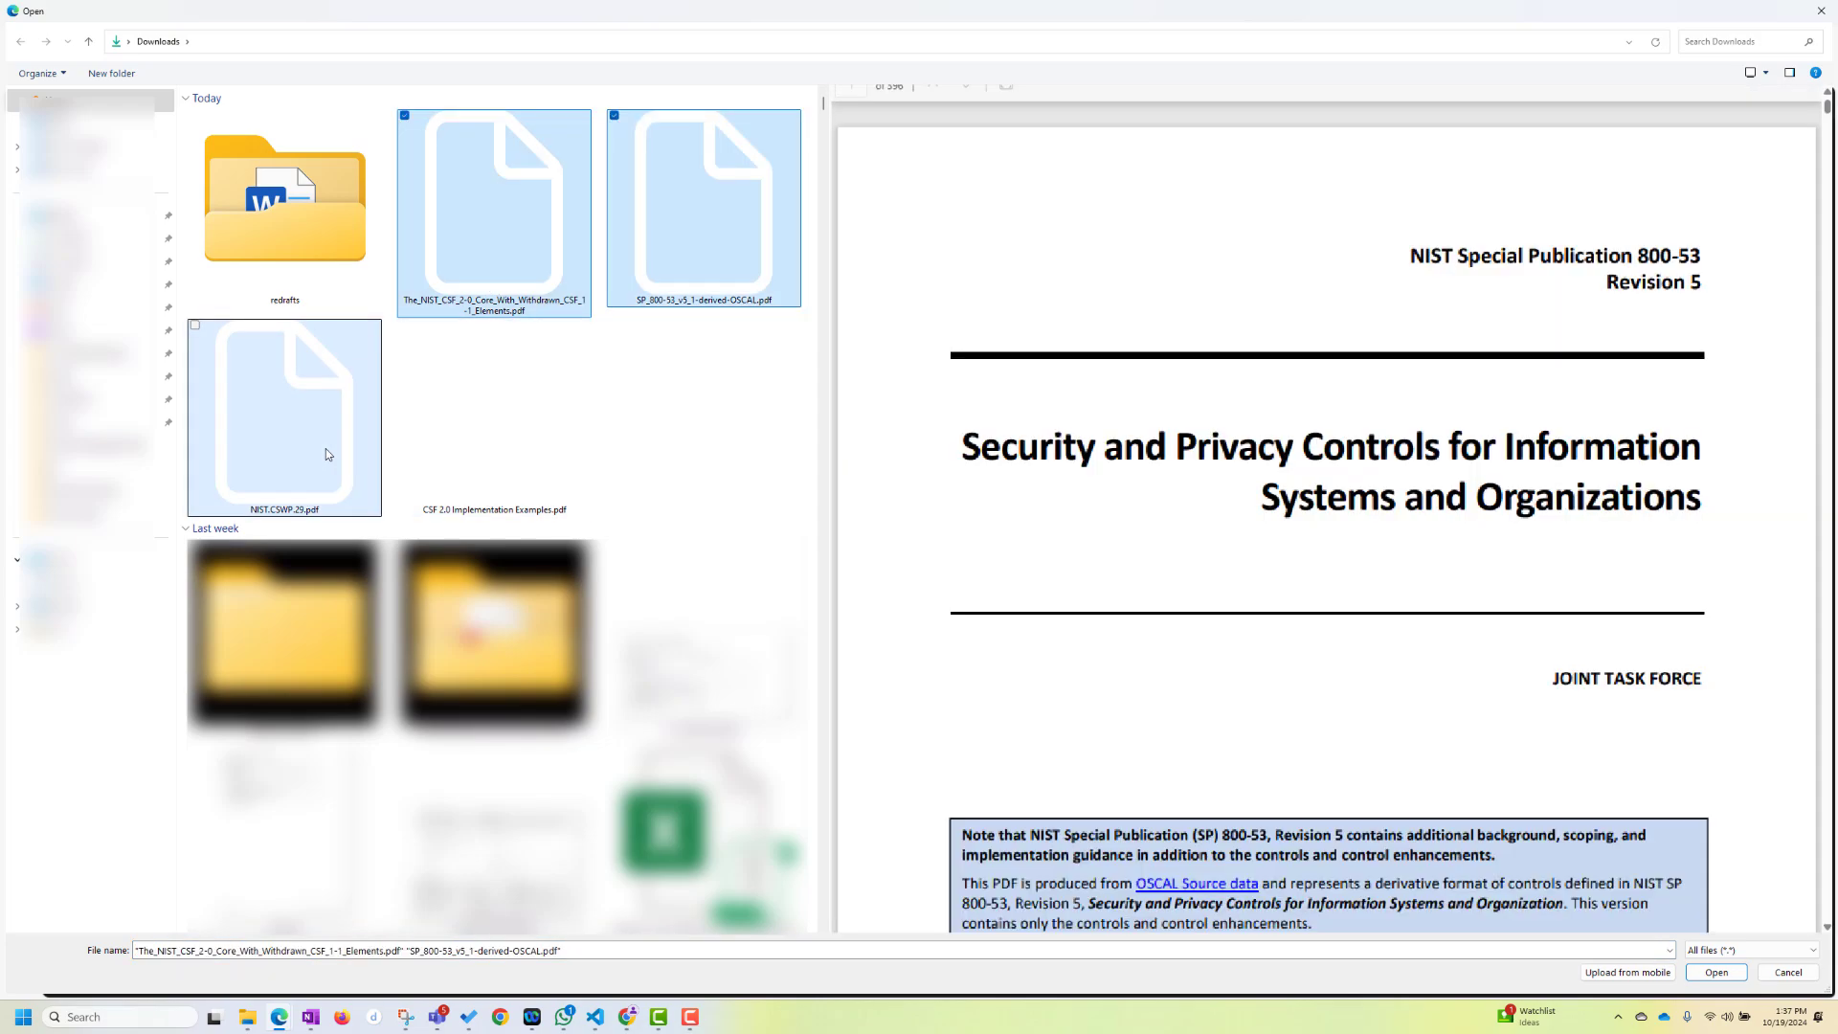
{"action": "left_click", "coordinate": [494, 416]}
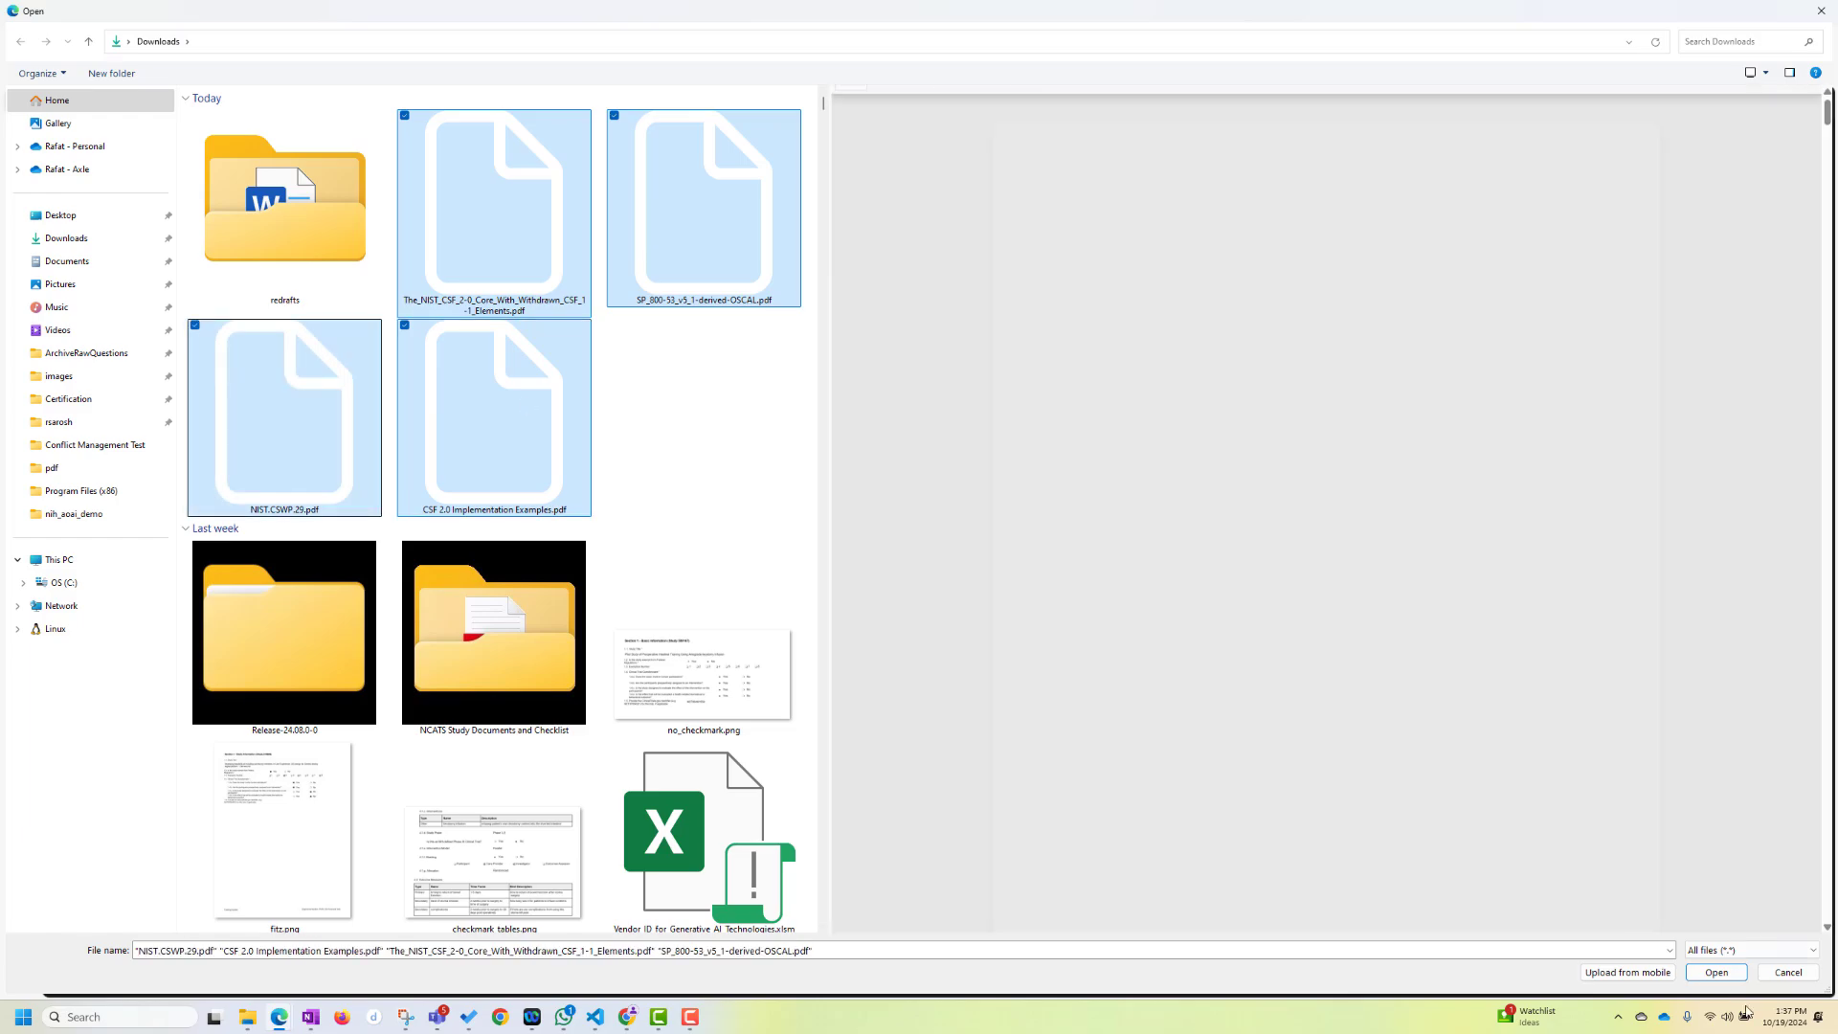
{"action": "left_click", "coordinate": [1714, 971]}
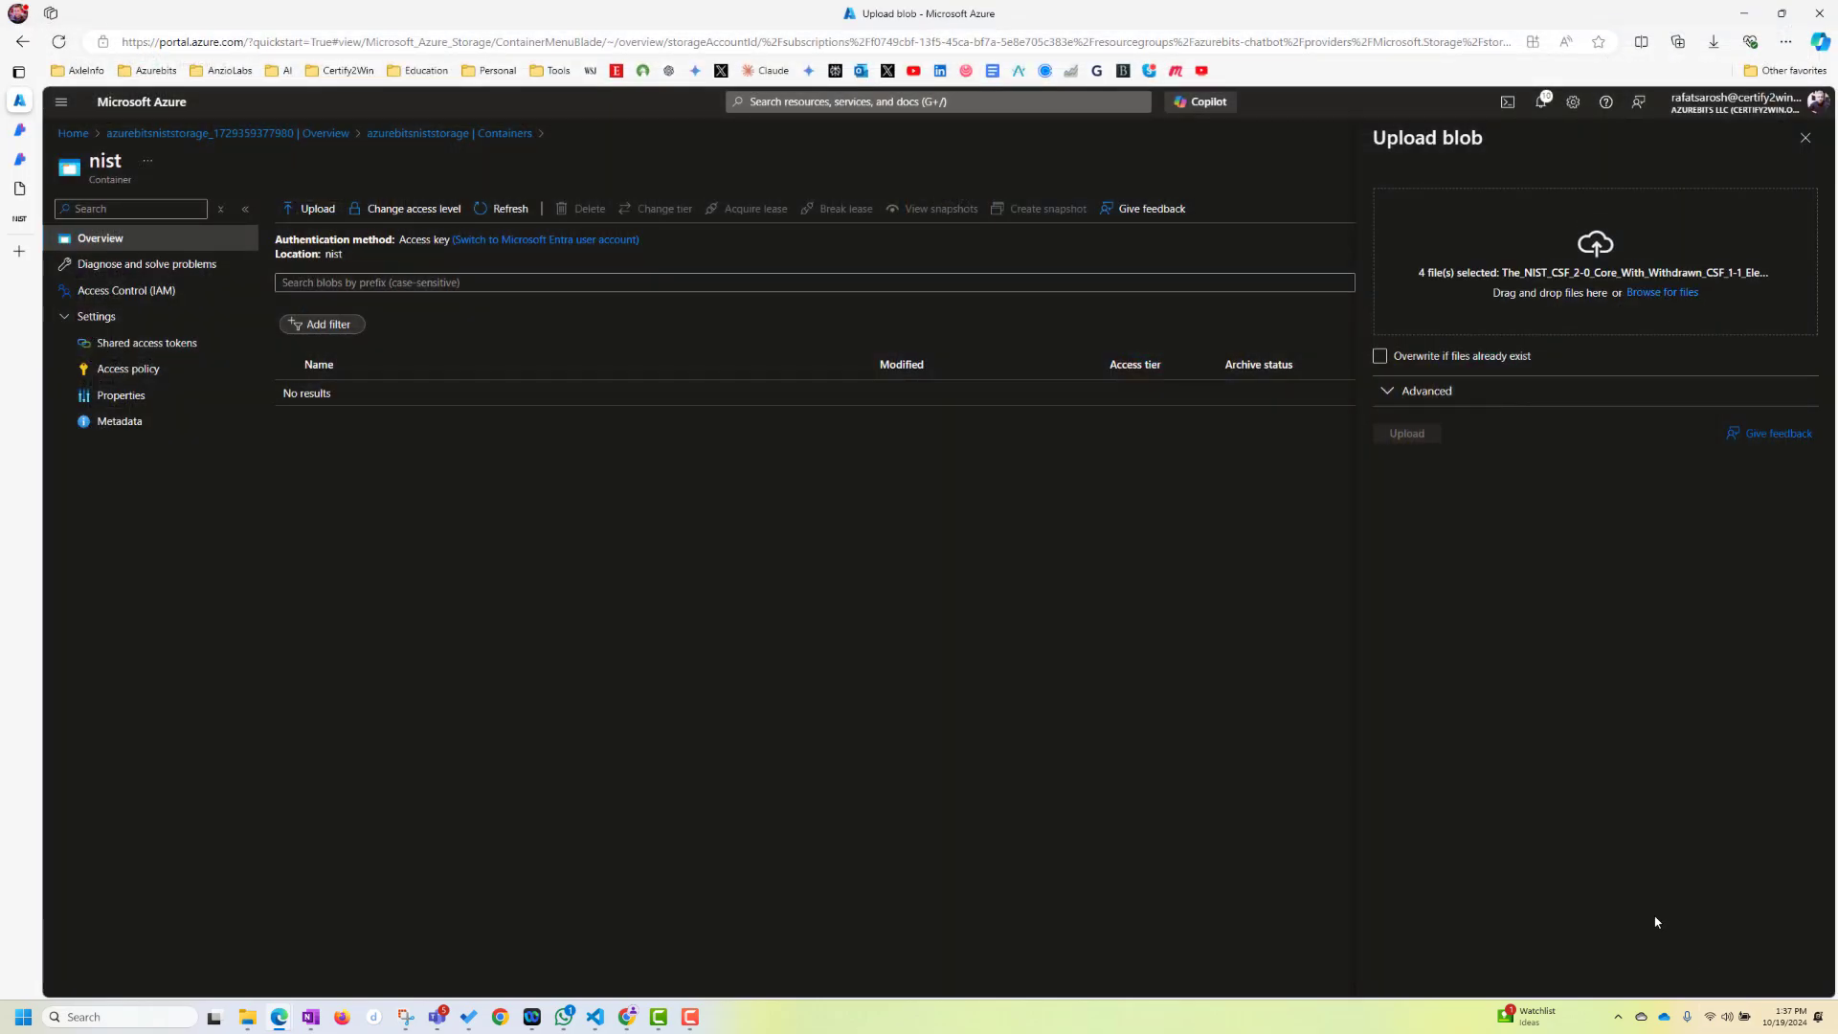
{"action": "left_click", "coordinate": [1404, 432]}
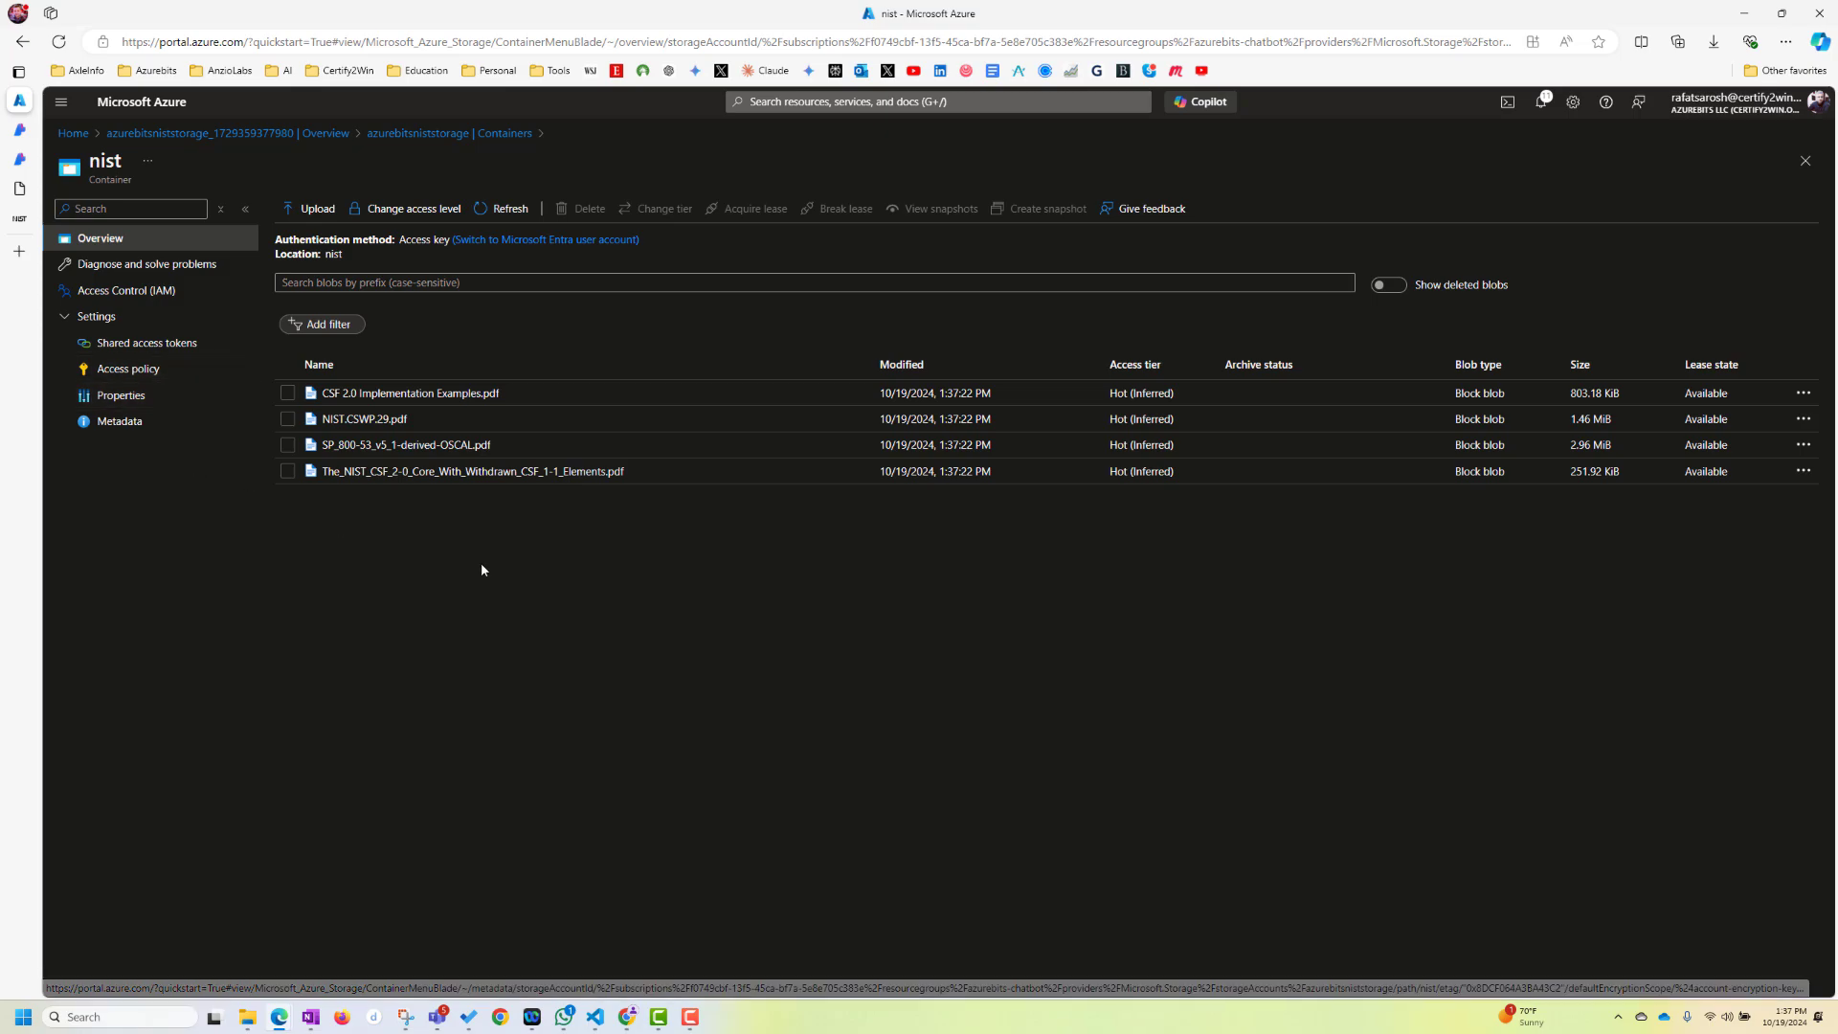
{"action": "mouse_move", "coordinate": [551, 548]}
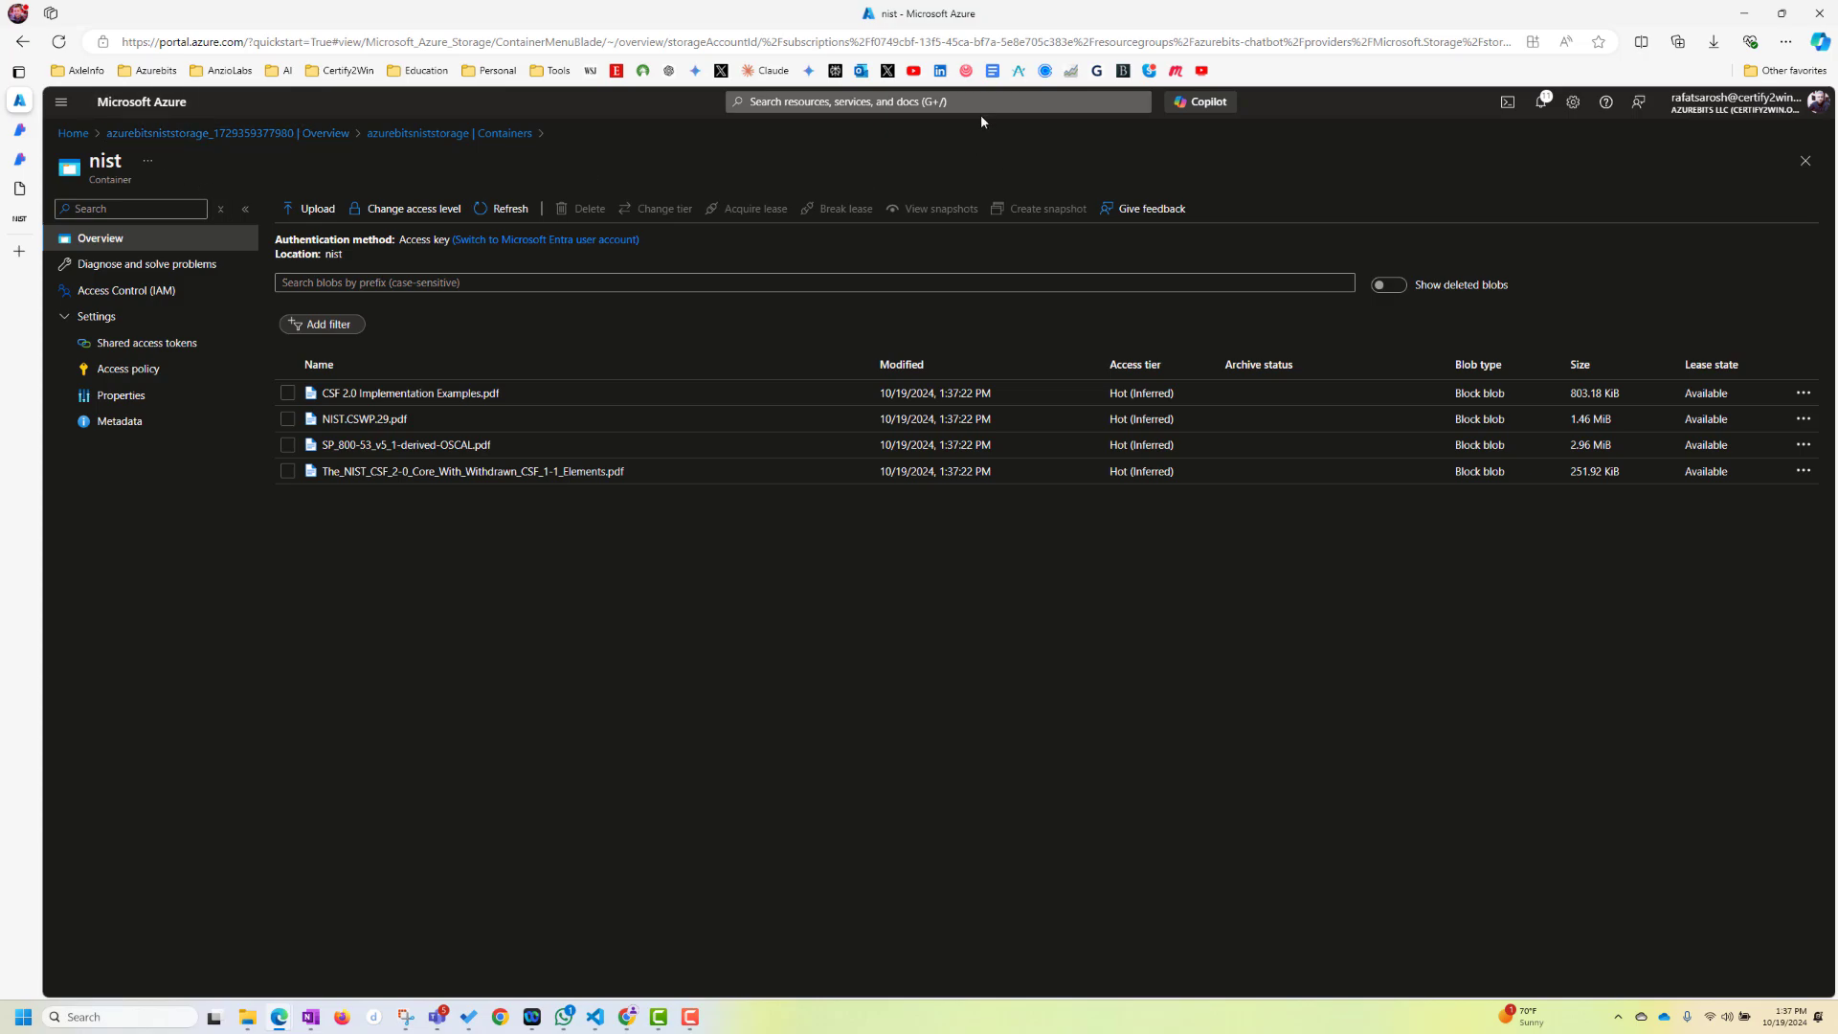
Search the portal for 'azure openai' and open the Azure OpenAI services list
{"action": "left_click", "coordinate": [935, 101]}
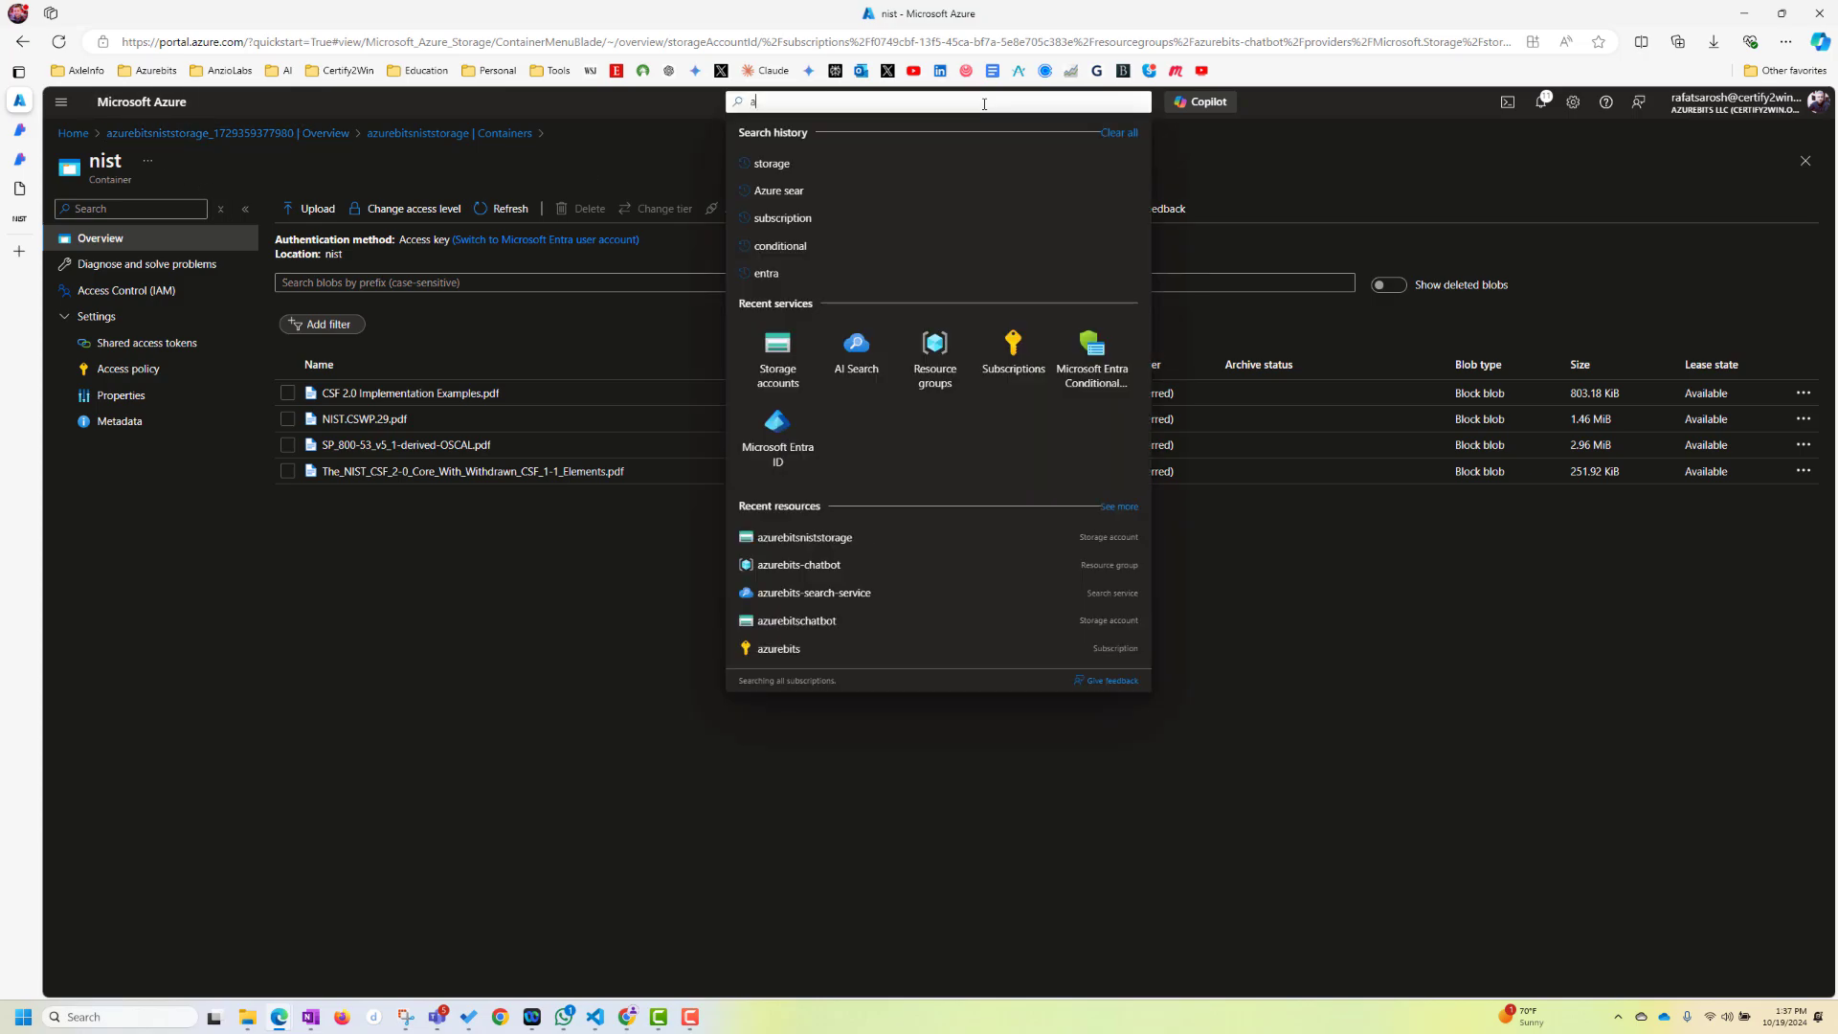
{"action": "type", "text": "zure opeen"}
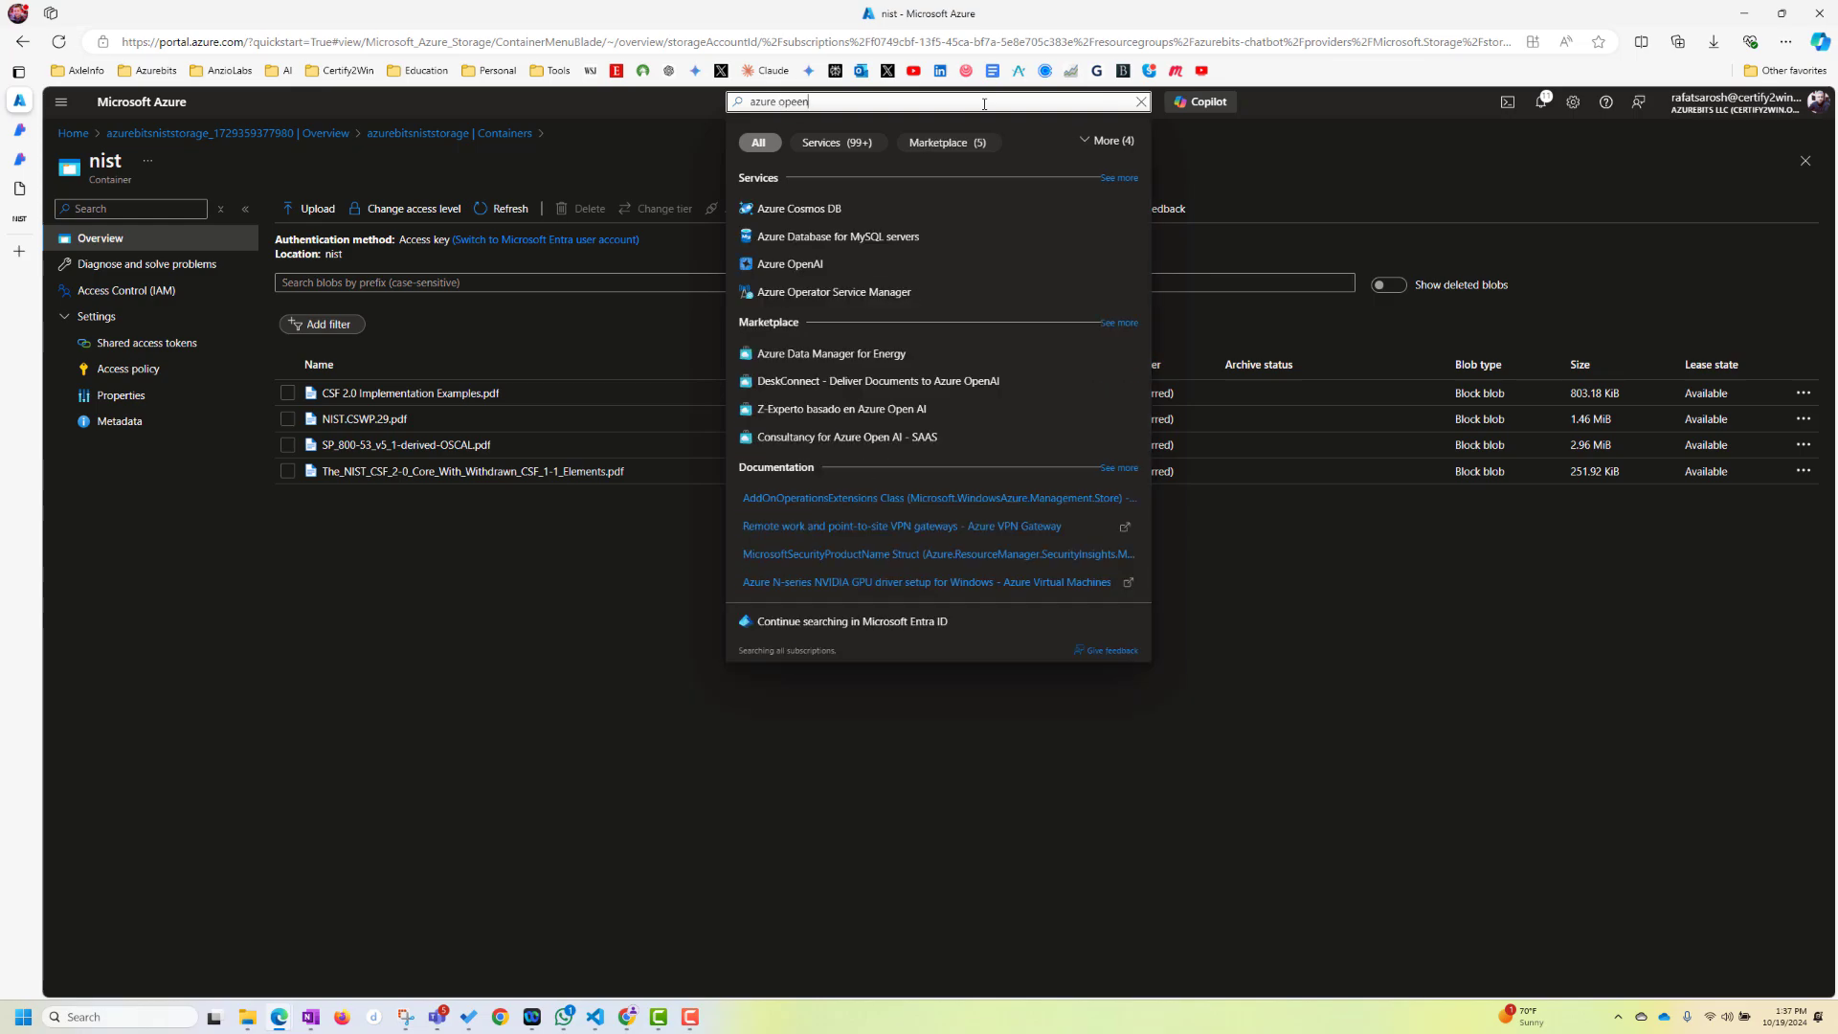
{"action": "key", "text": "Backspace"}
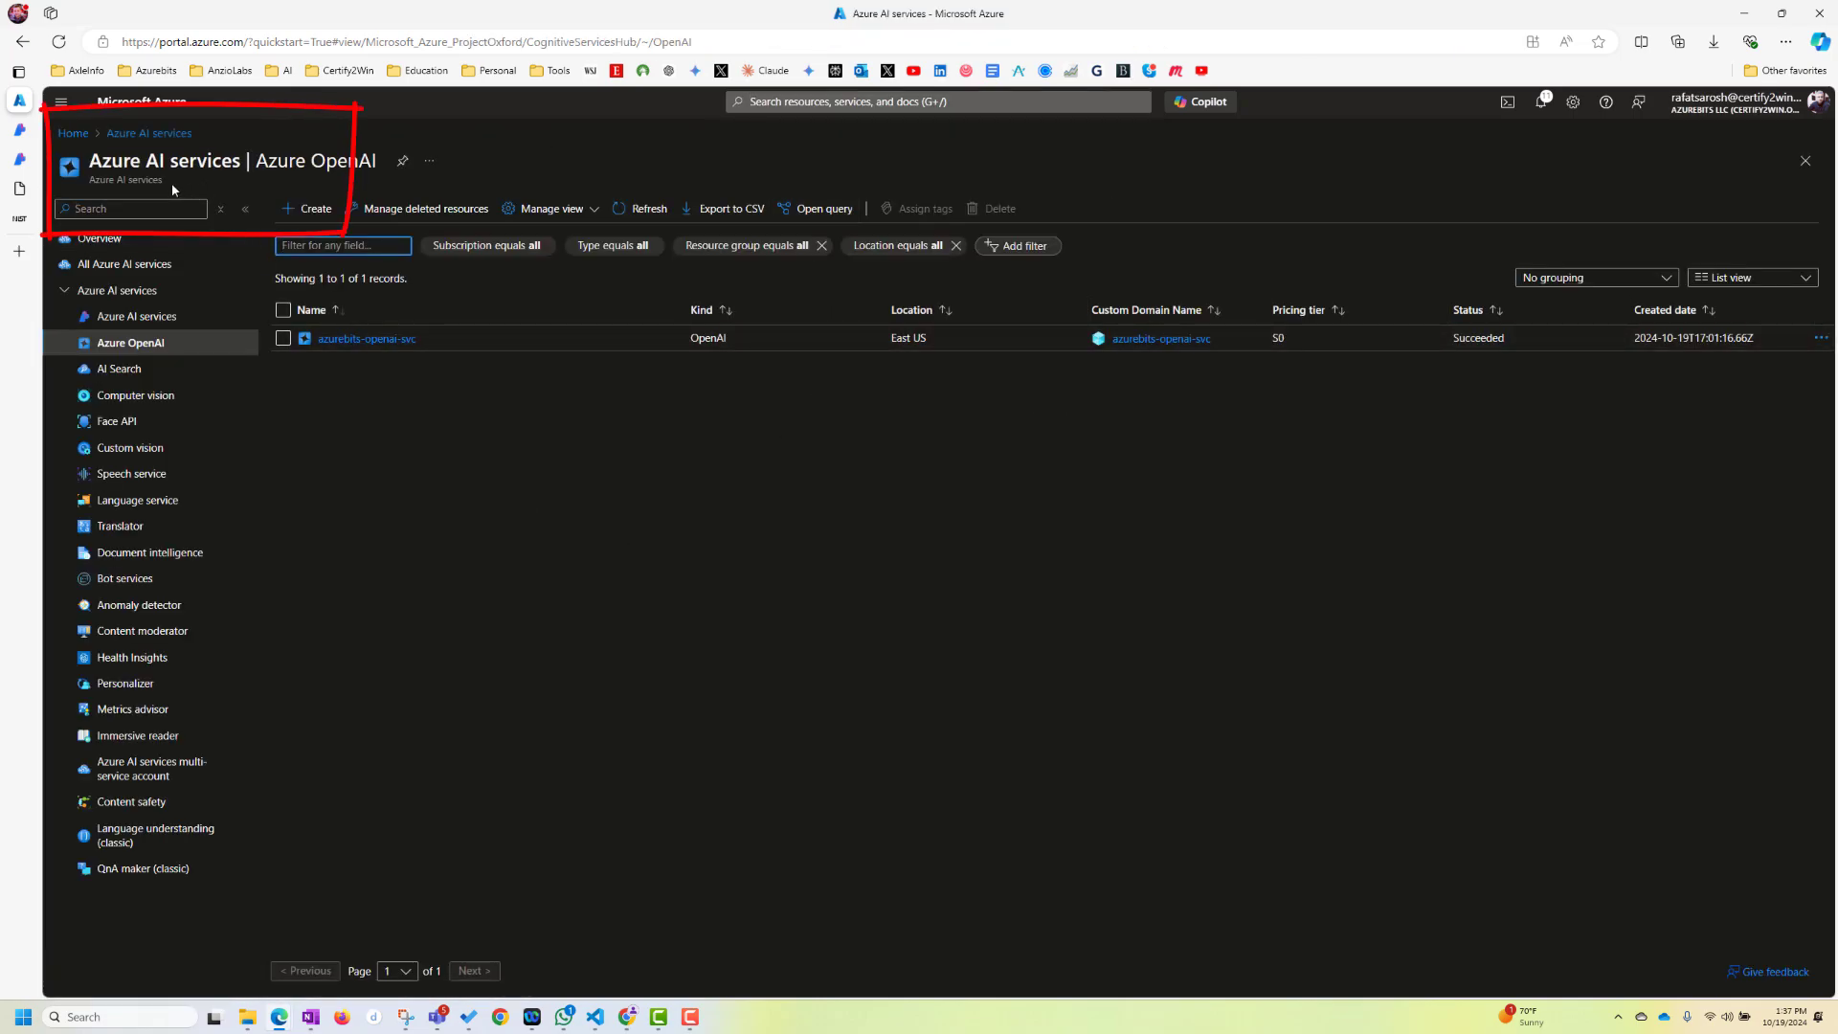
{"action": "mouse_move", "coordinate": [308, 207]}
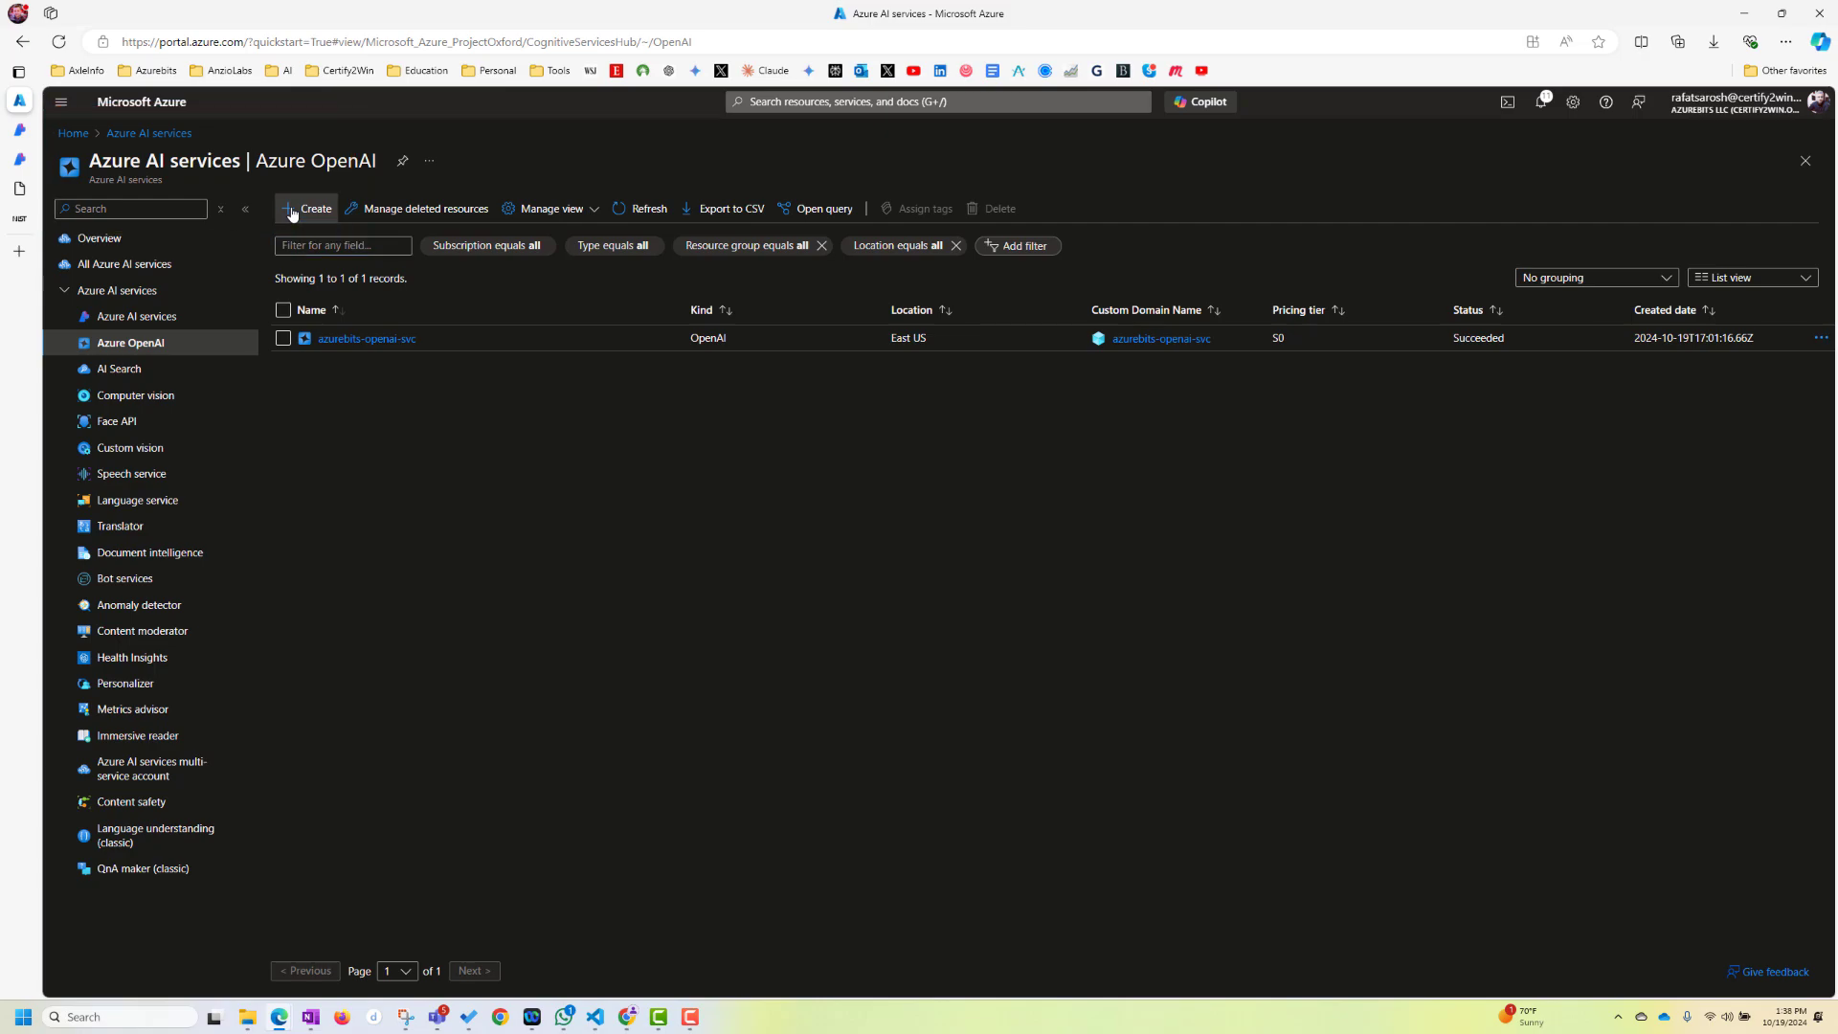
Start a new Azure OpenAI resource in azurebits-chatbot named nist-openai-svc, Standard S0
{"action": "left_click", "coordinate": [308, 208]}
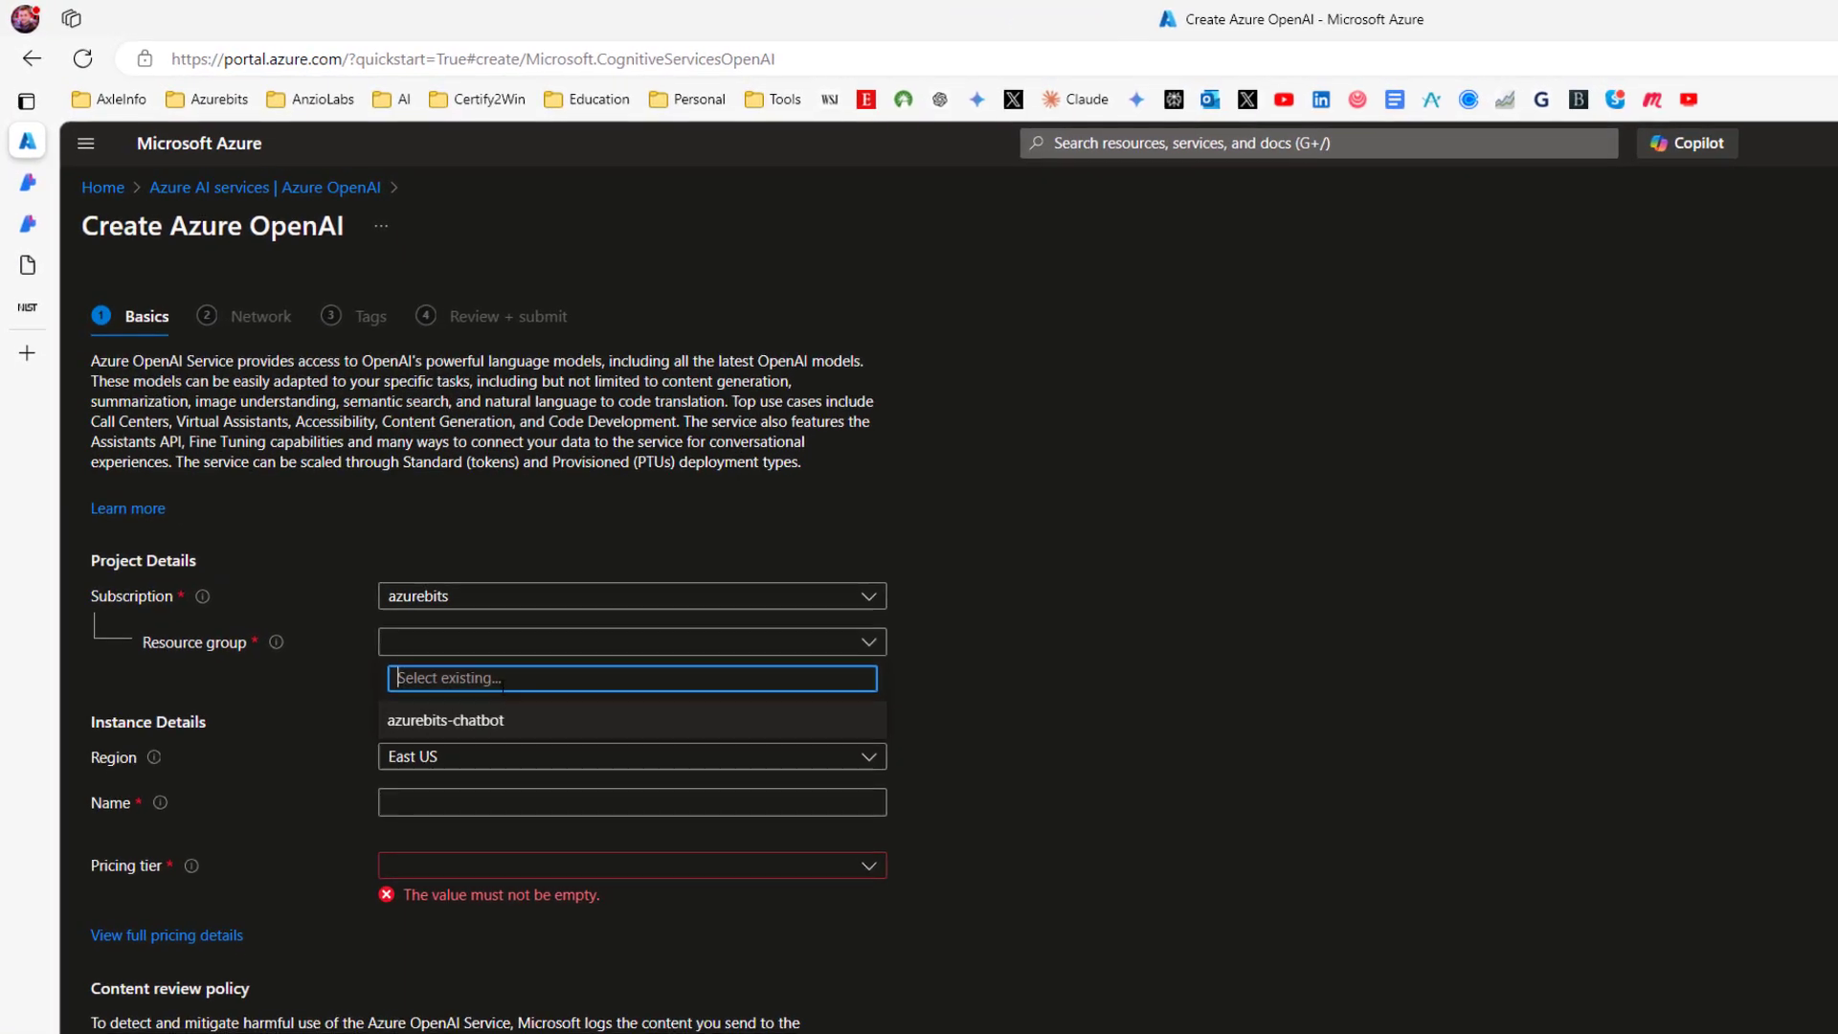
{"action": "left_click", "coordinate": [444, 720]}
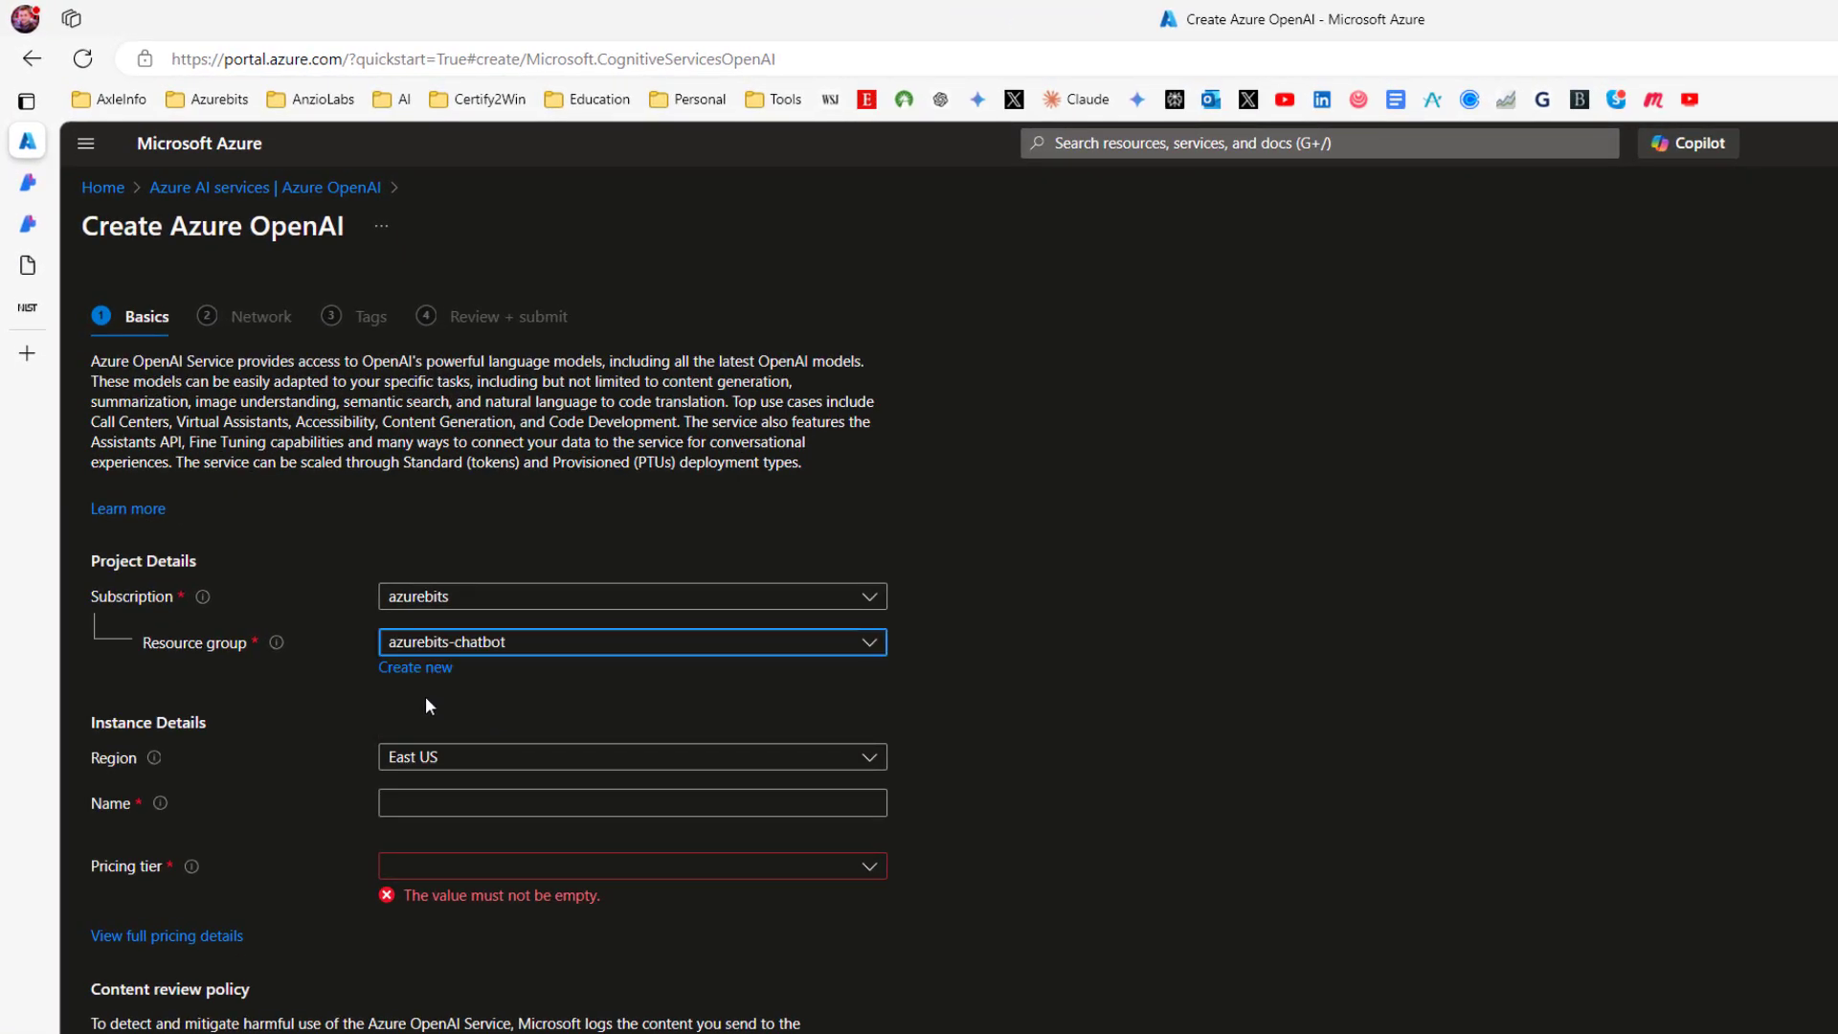
{"action": "left_click", "coordinate": [631, 802]}
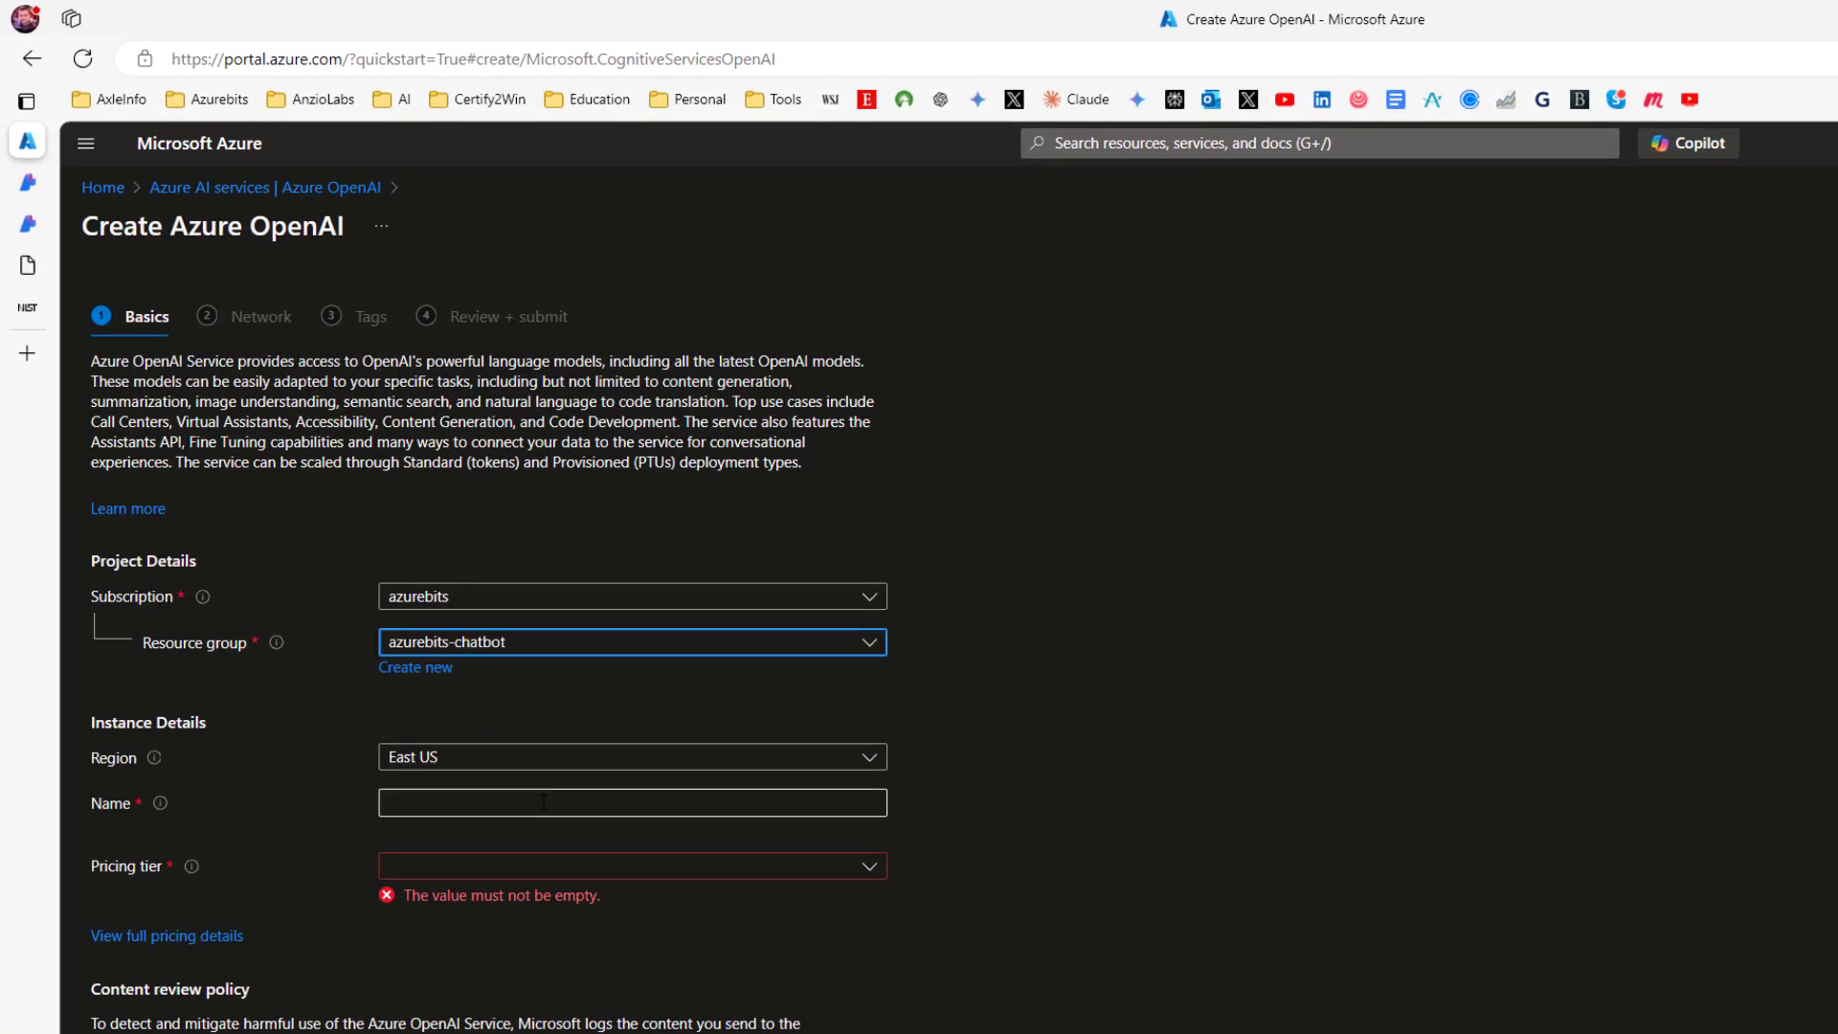
{"action": "left_click", "coordinate": [631, 802]}
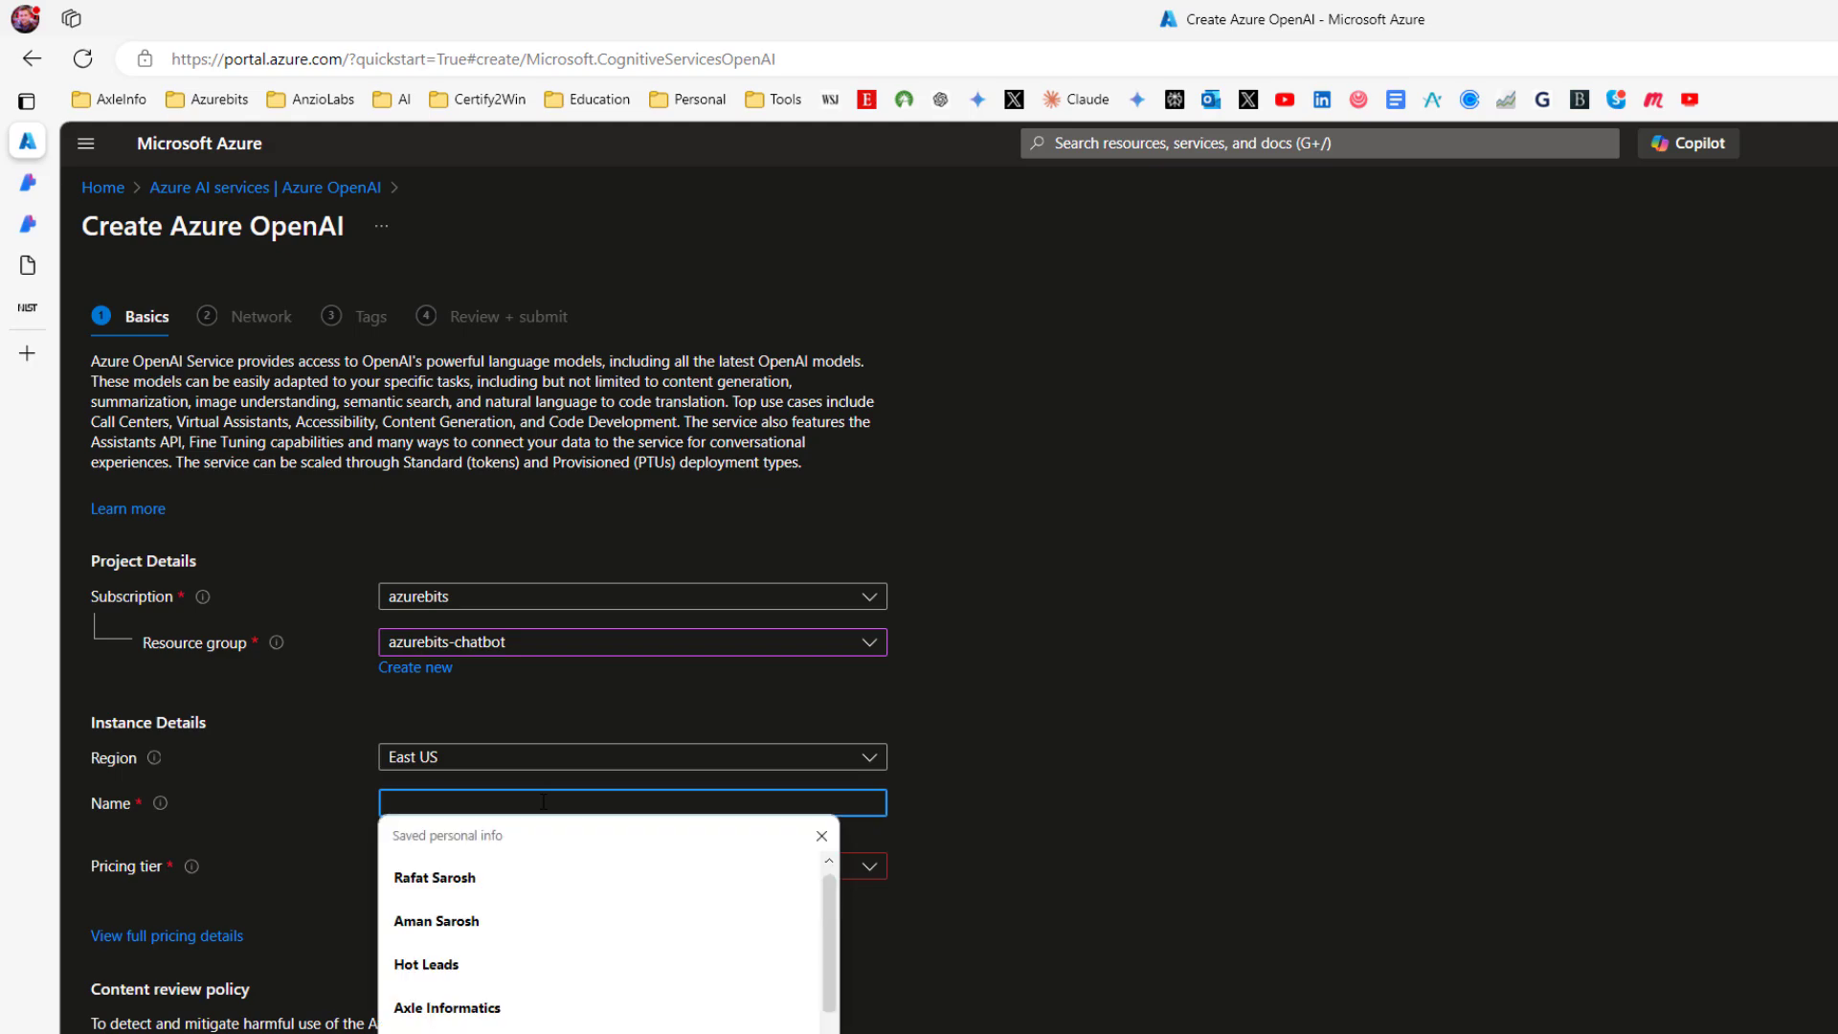
{"action": "type", "text": "nist-"}
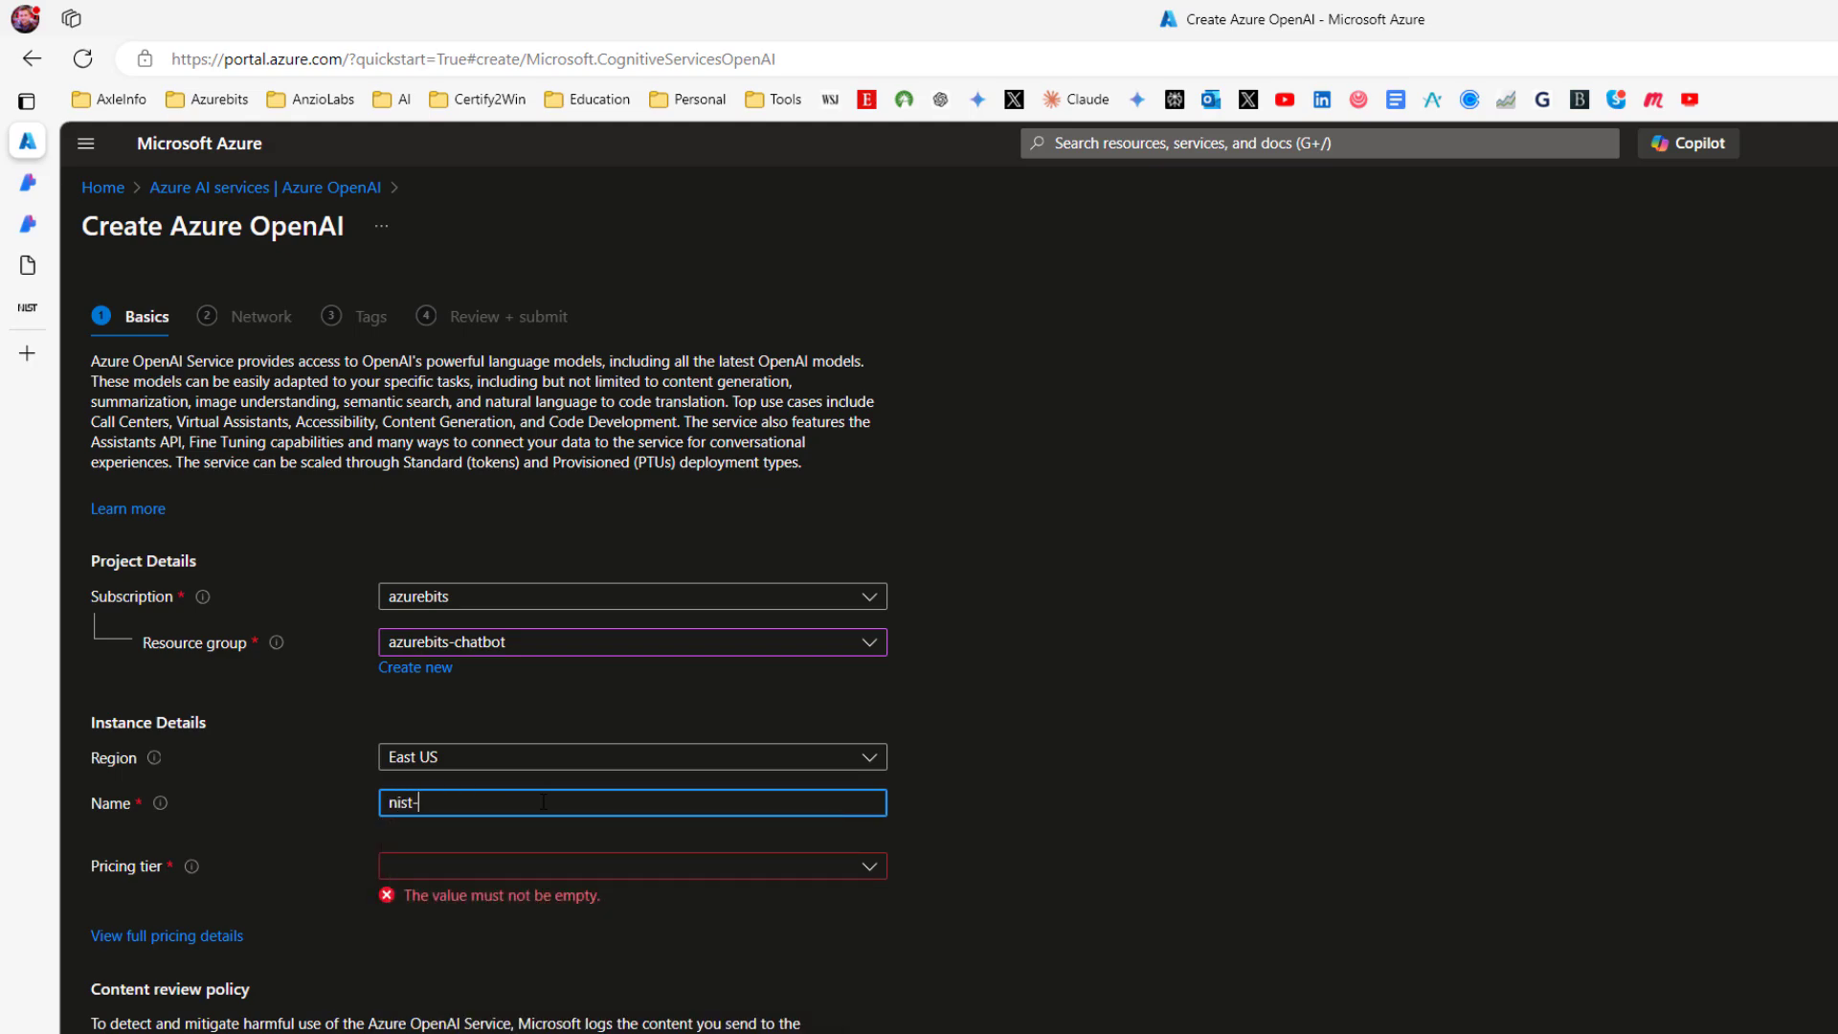
{"action": "type", "text": "openai-svc"}
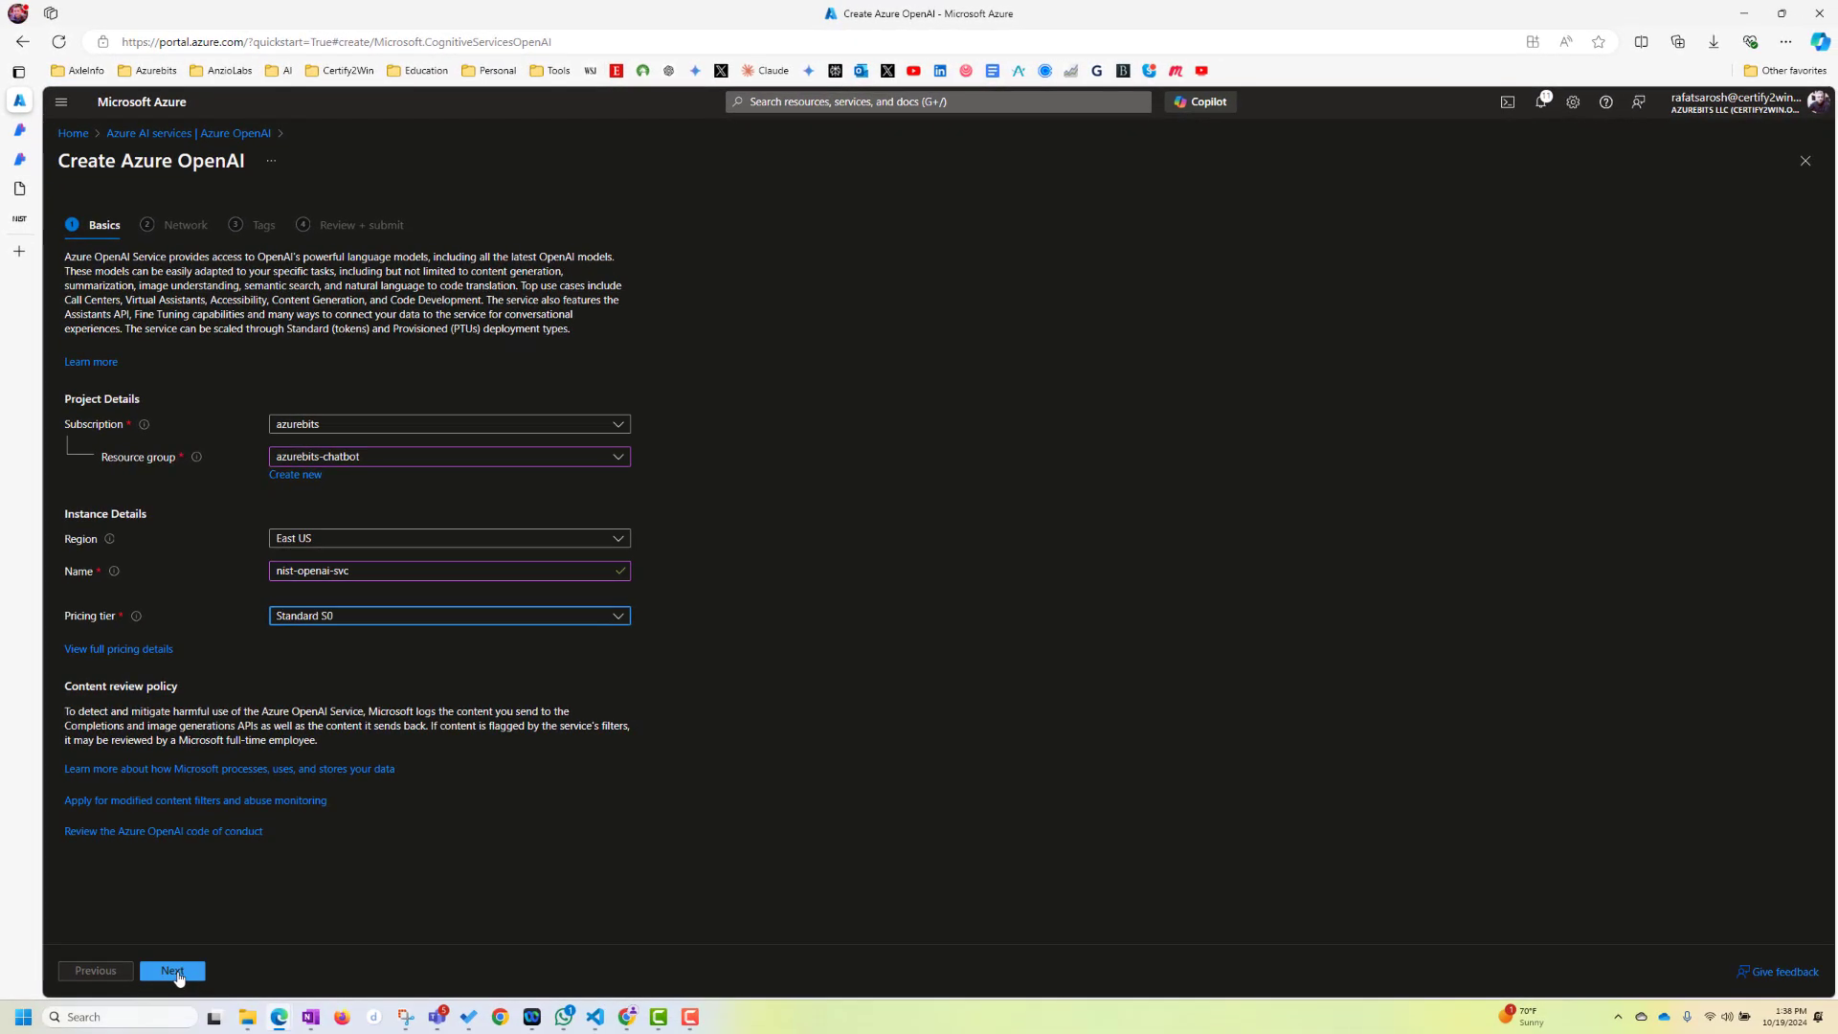
Advance through the Network and Tags steps to the Review + submit page
{"action": "left_click", "coordinate": [173, 971]}
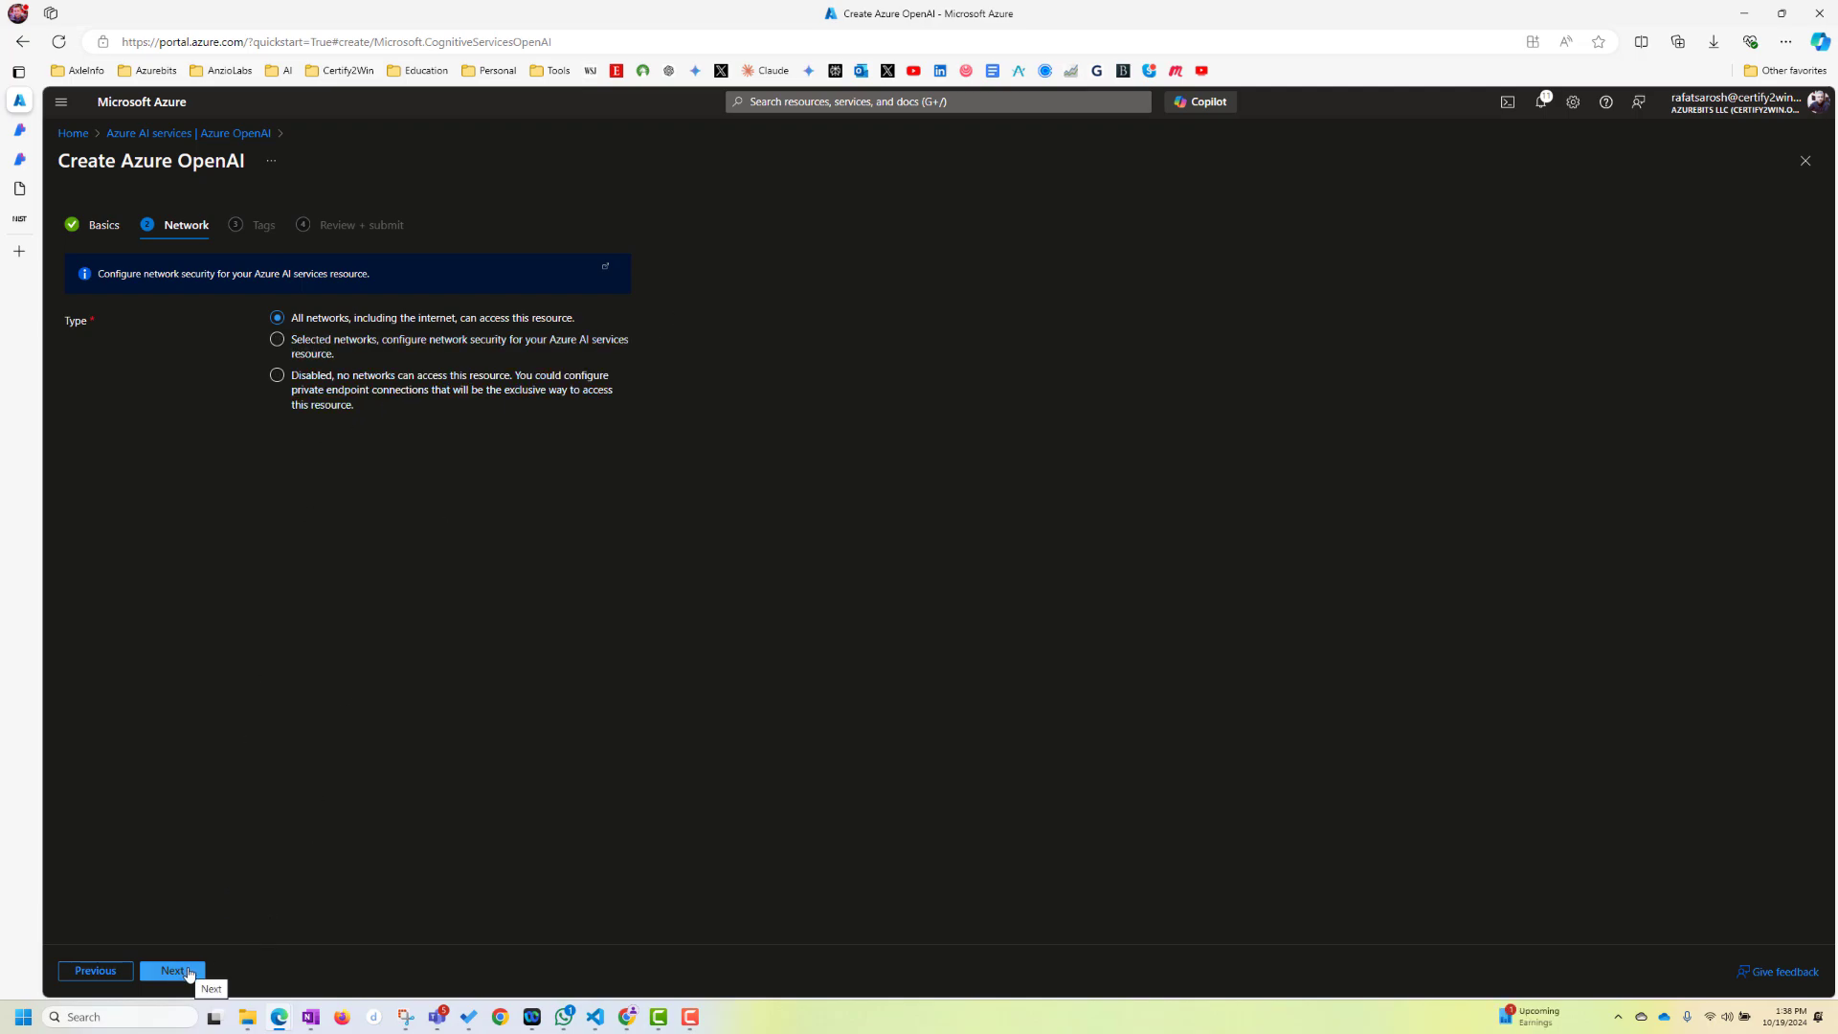
{"action": "left_click", "coordinate": [171, 971]}
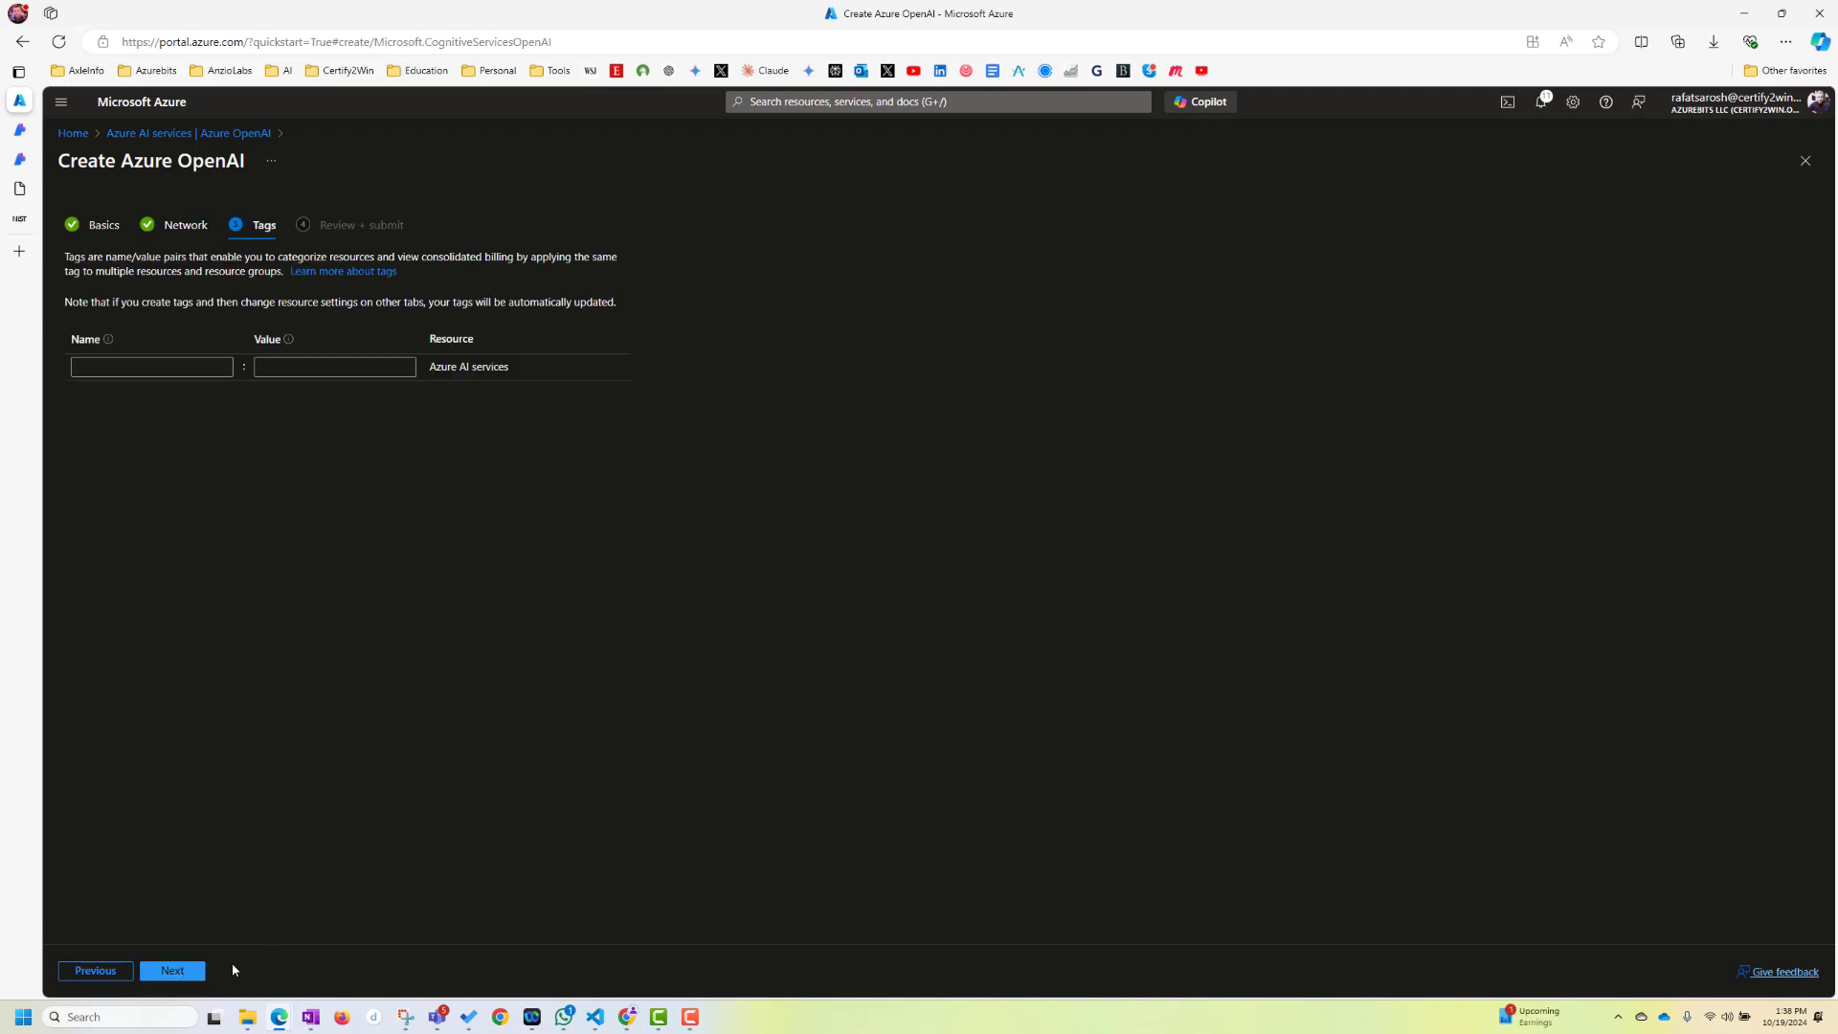
{"action": "left_click", "coordinate": [172, 970]}
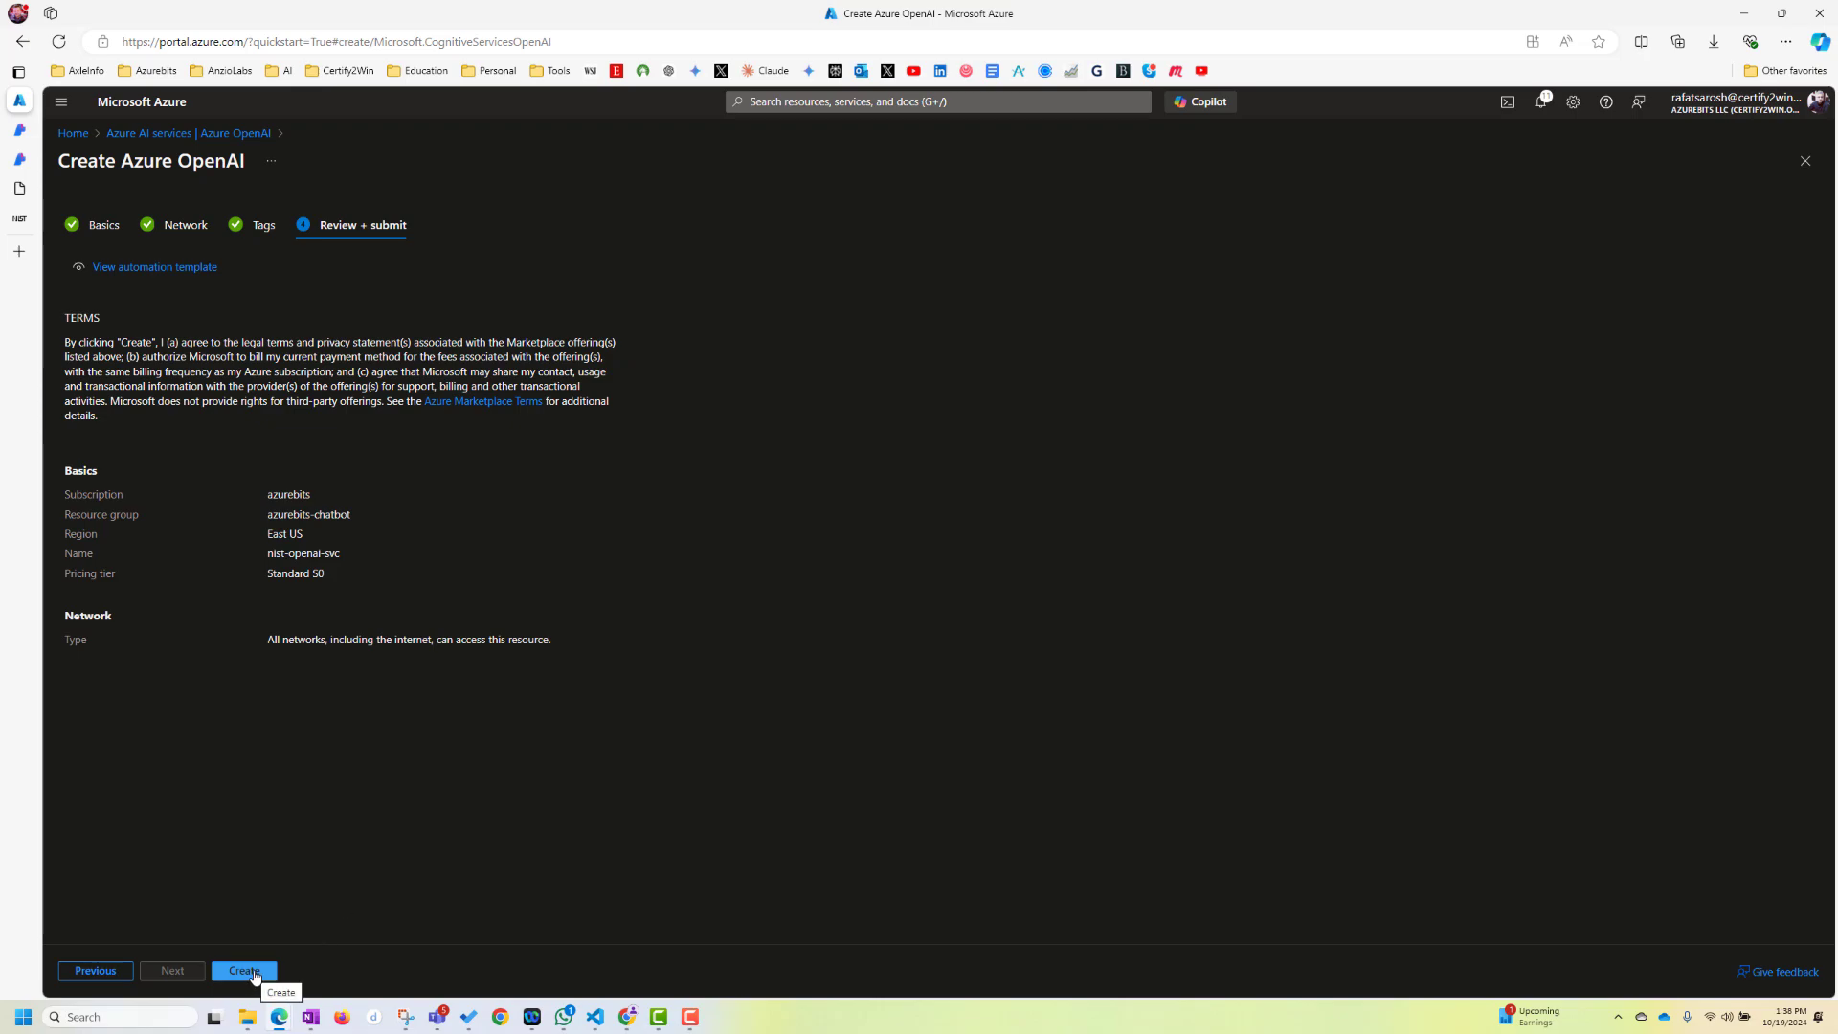
Create nist-openai-svc and open its overview once the deployment completes
{"action": "left_click", "coordinate": [242, 971]}
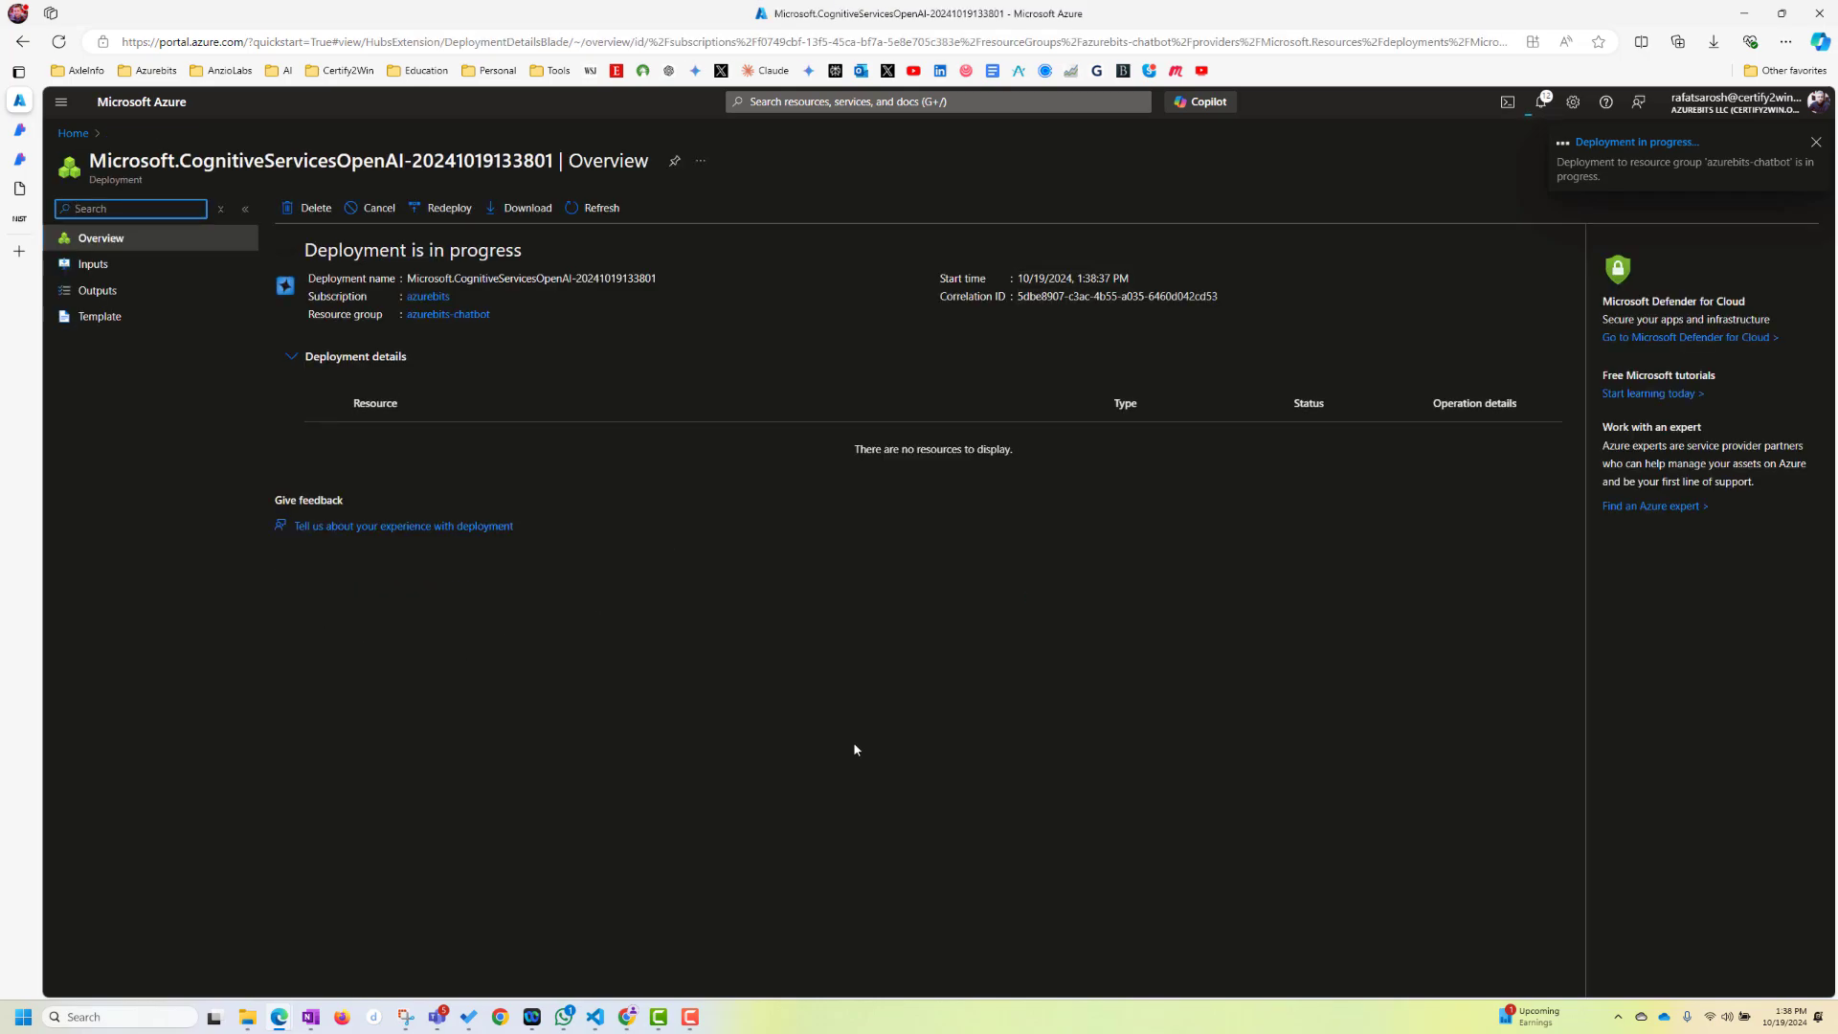
{"action": "mouse_move", "coordinate": [1540, 163]}
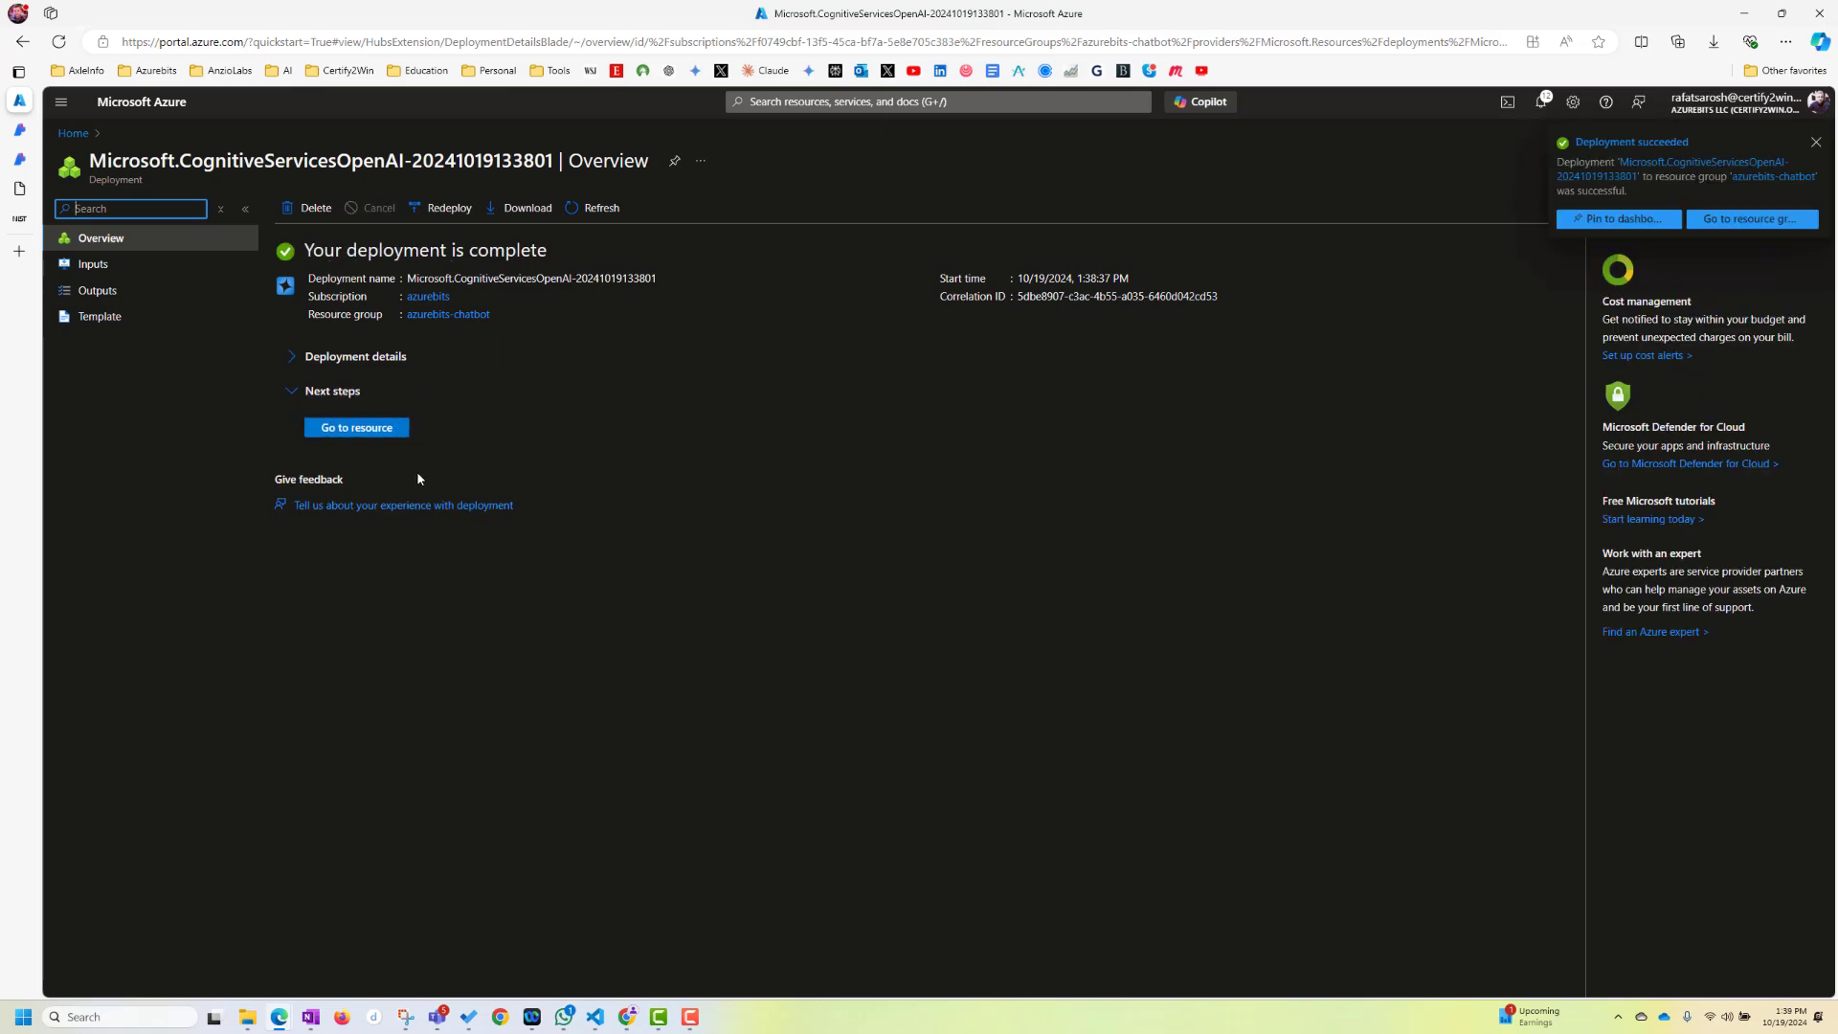
{"action": "left_click", "coordinate": [355, 427]}
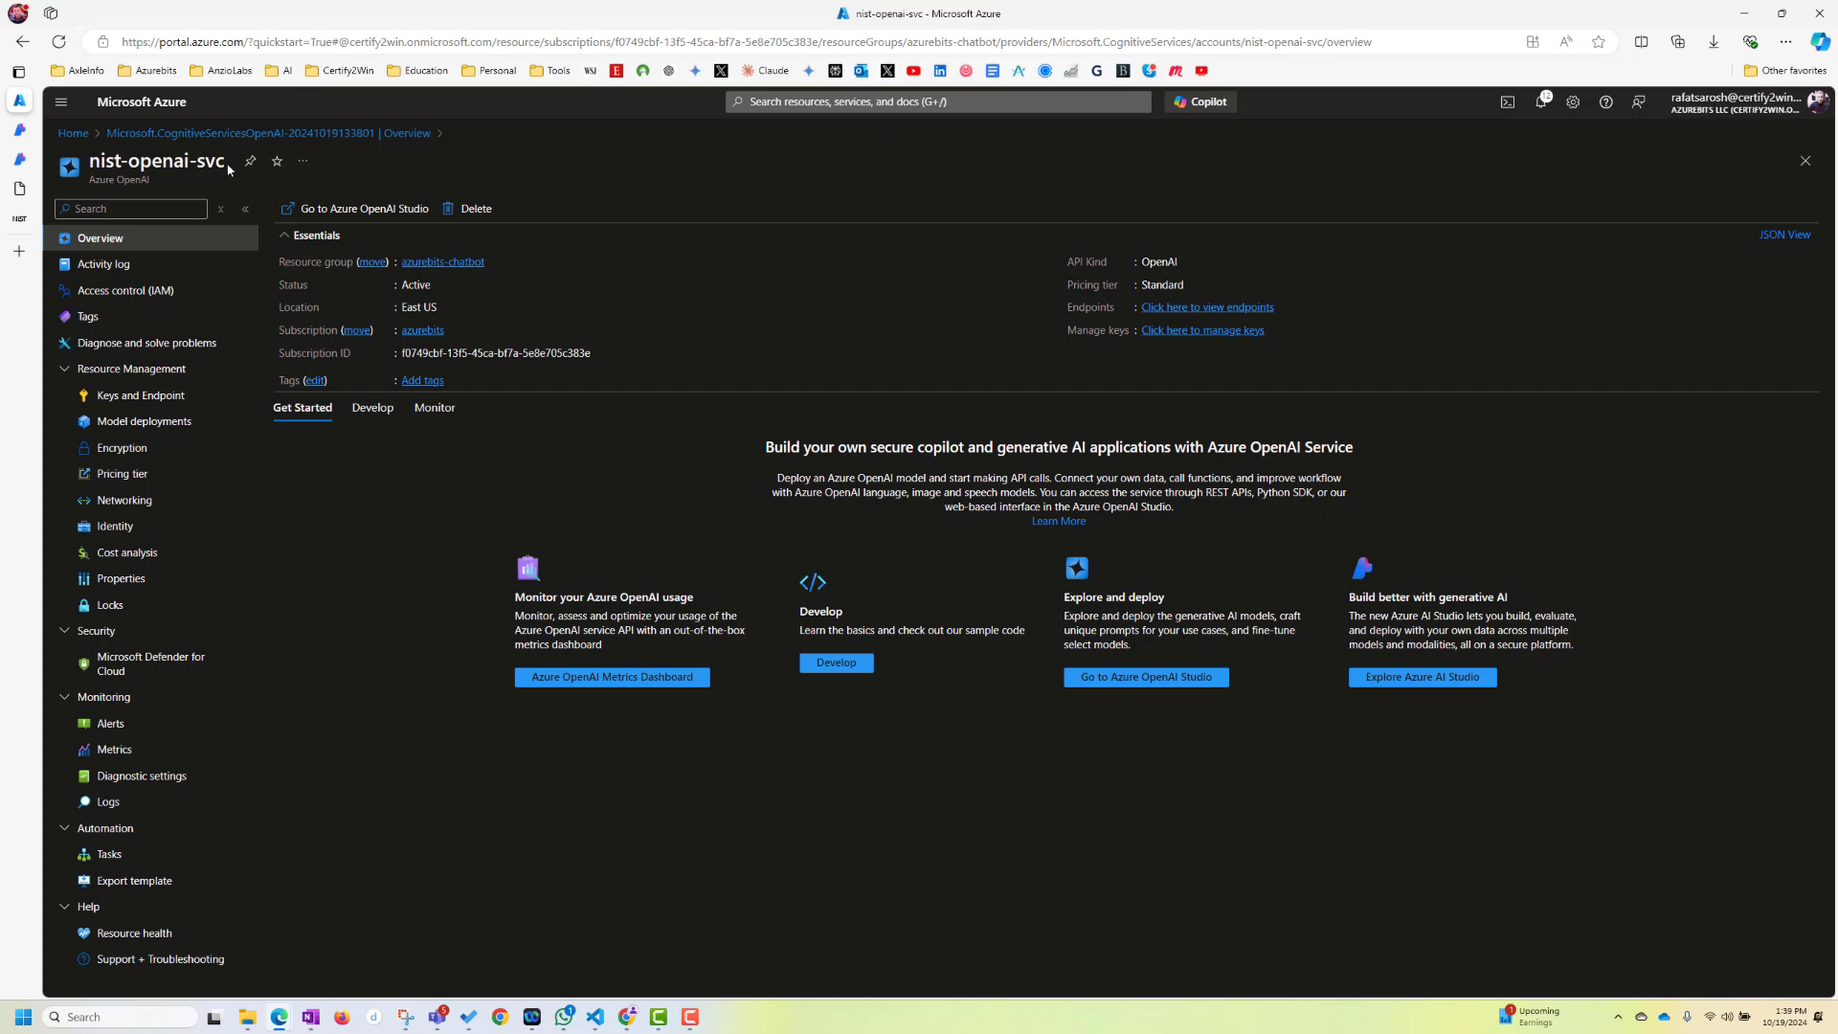
{"action": "mouse_move", "coordinate": [497, 738]}
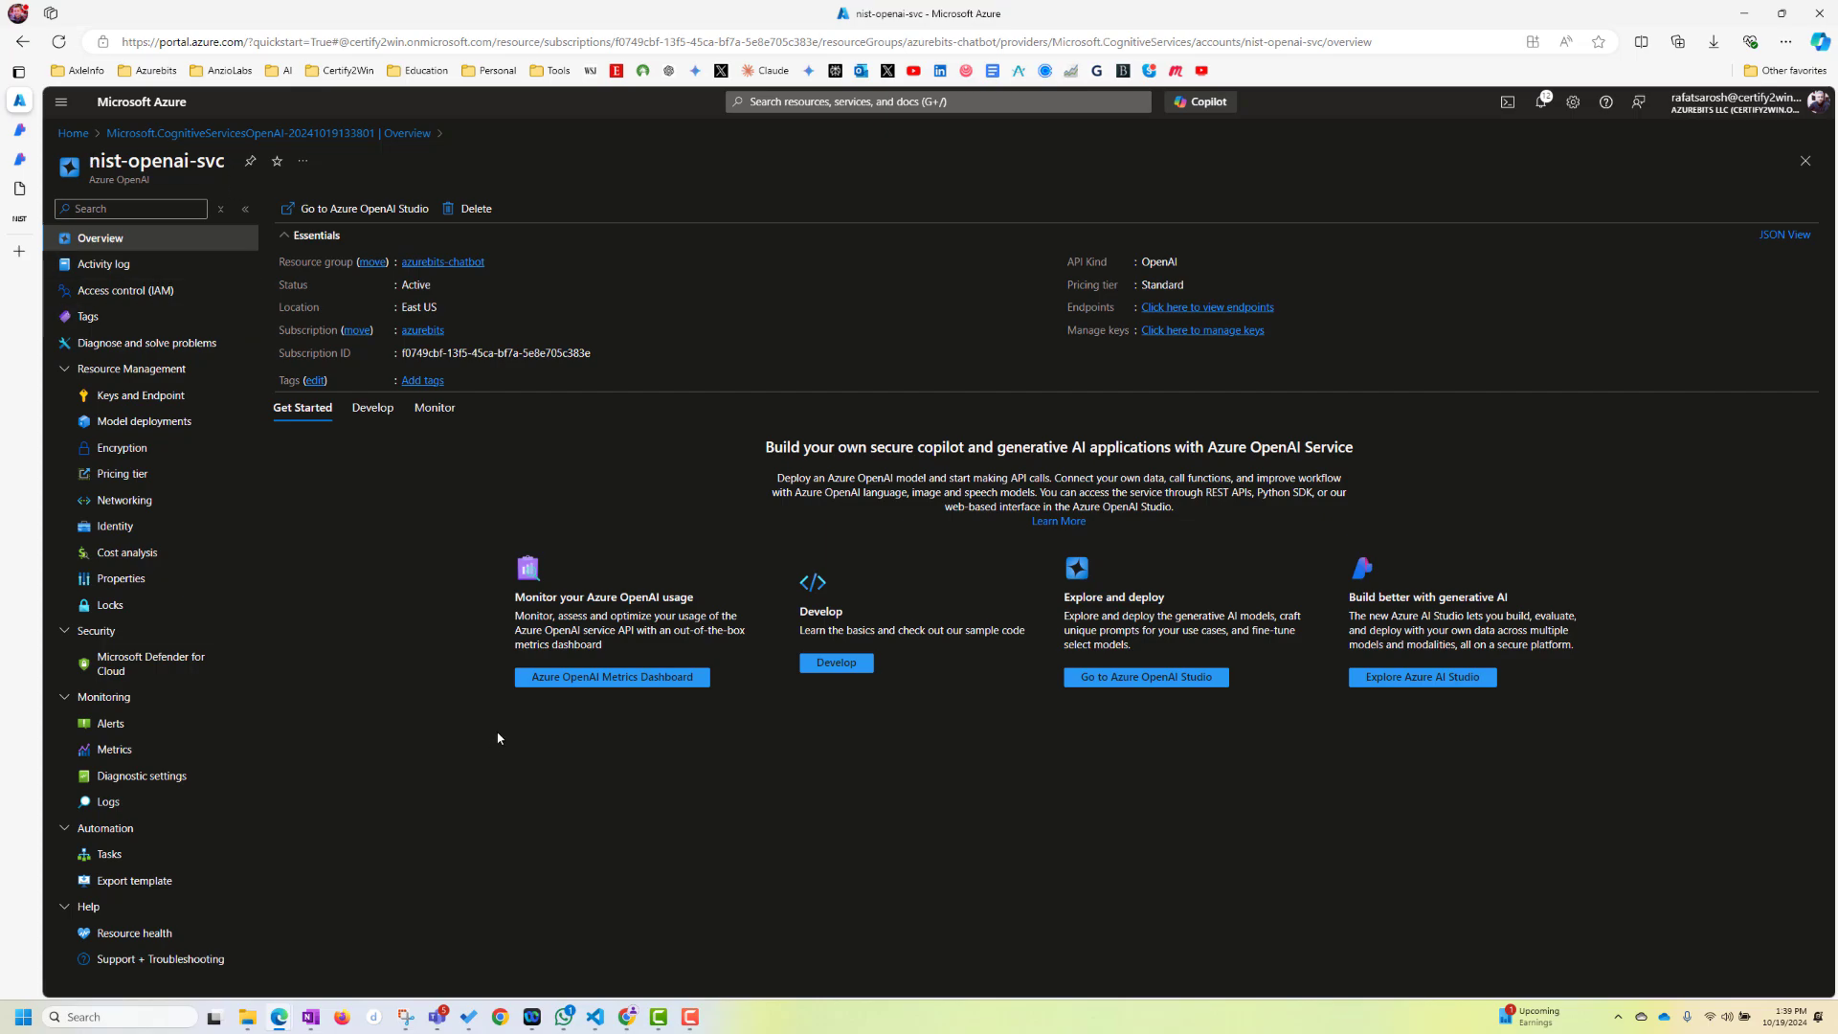
{"action": "mouse_move", "coordinate": [382, 764]}
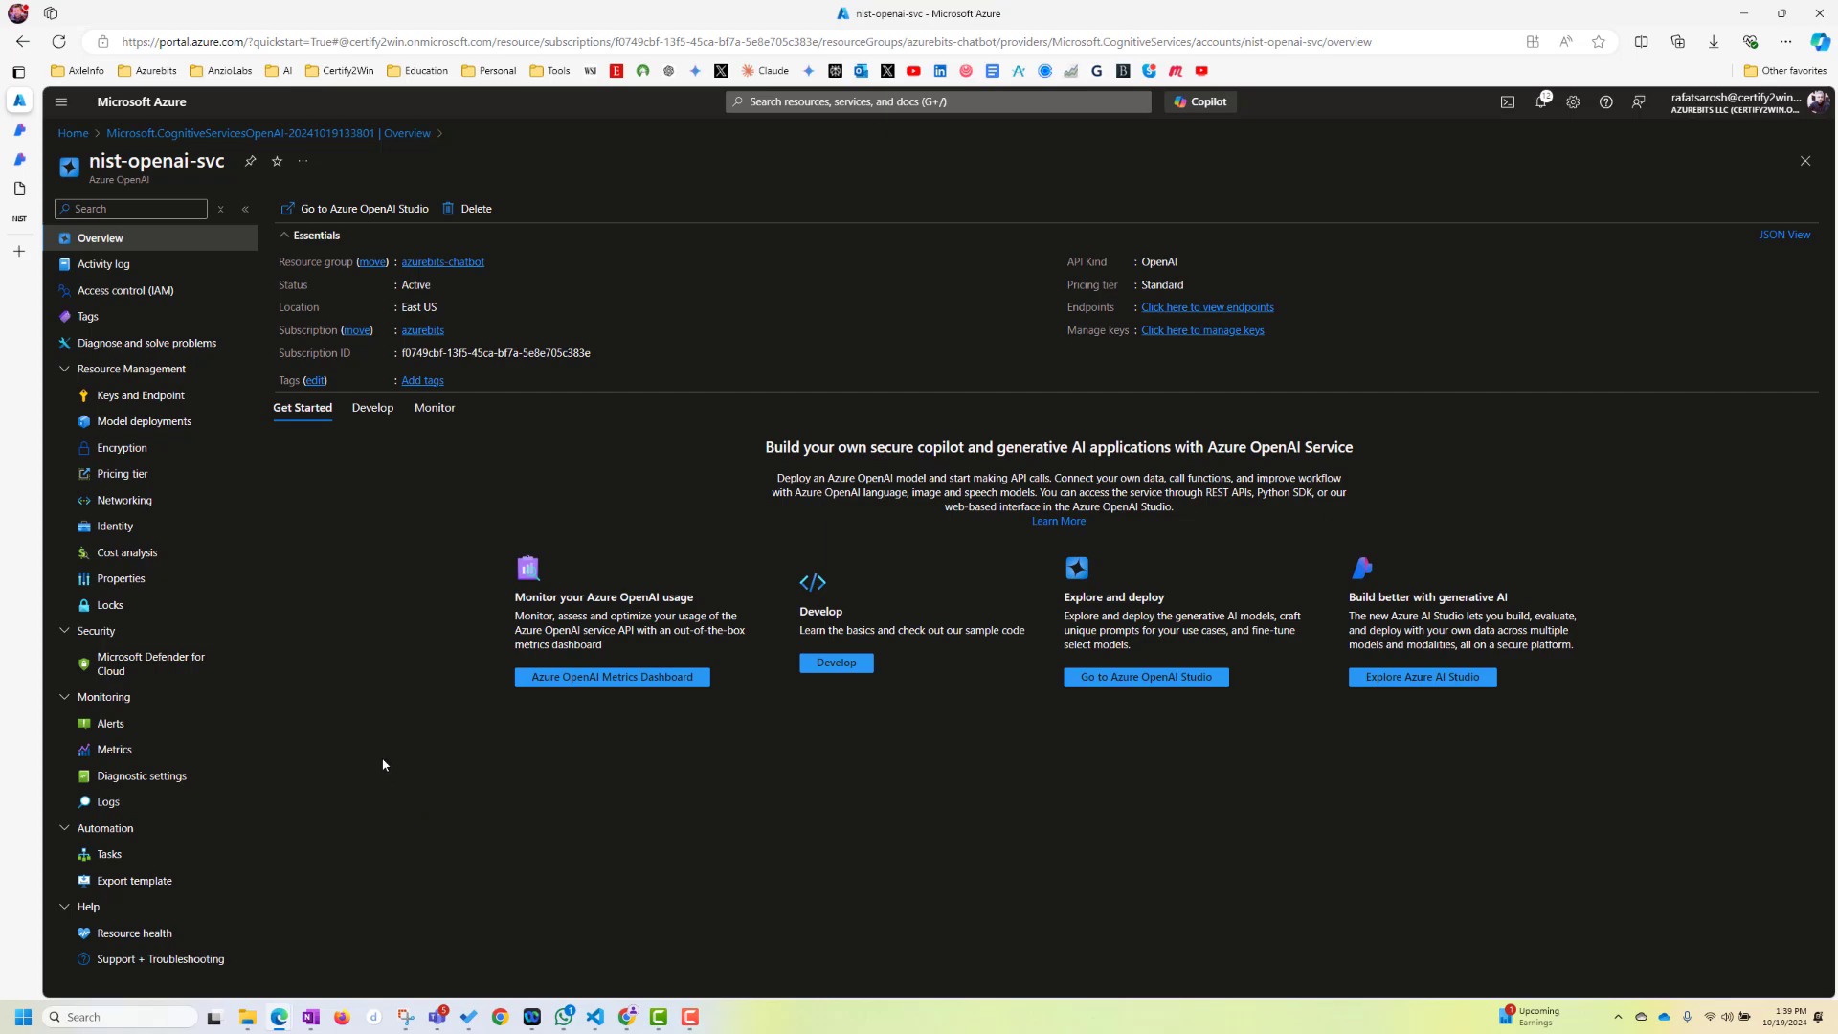
Open nist-openai-svc's Model deployments and go to the empty deployments list in OpenAI Studio
{"action": "left_click", "coordinate": [146, 422]}
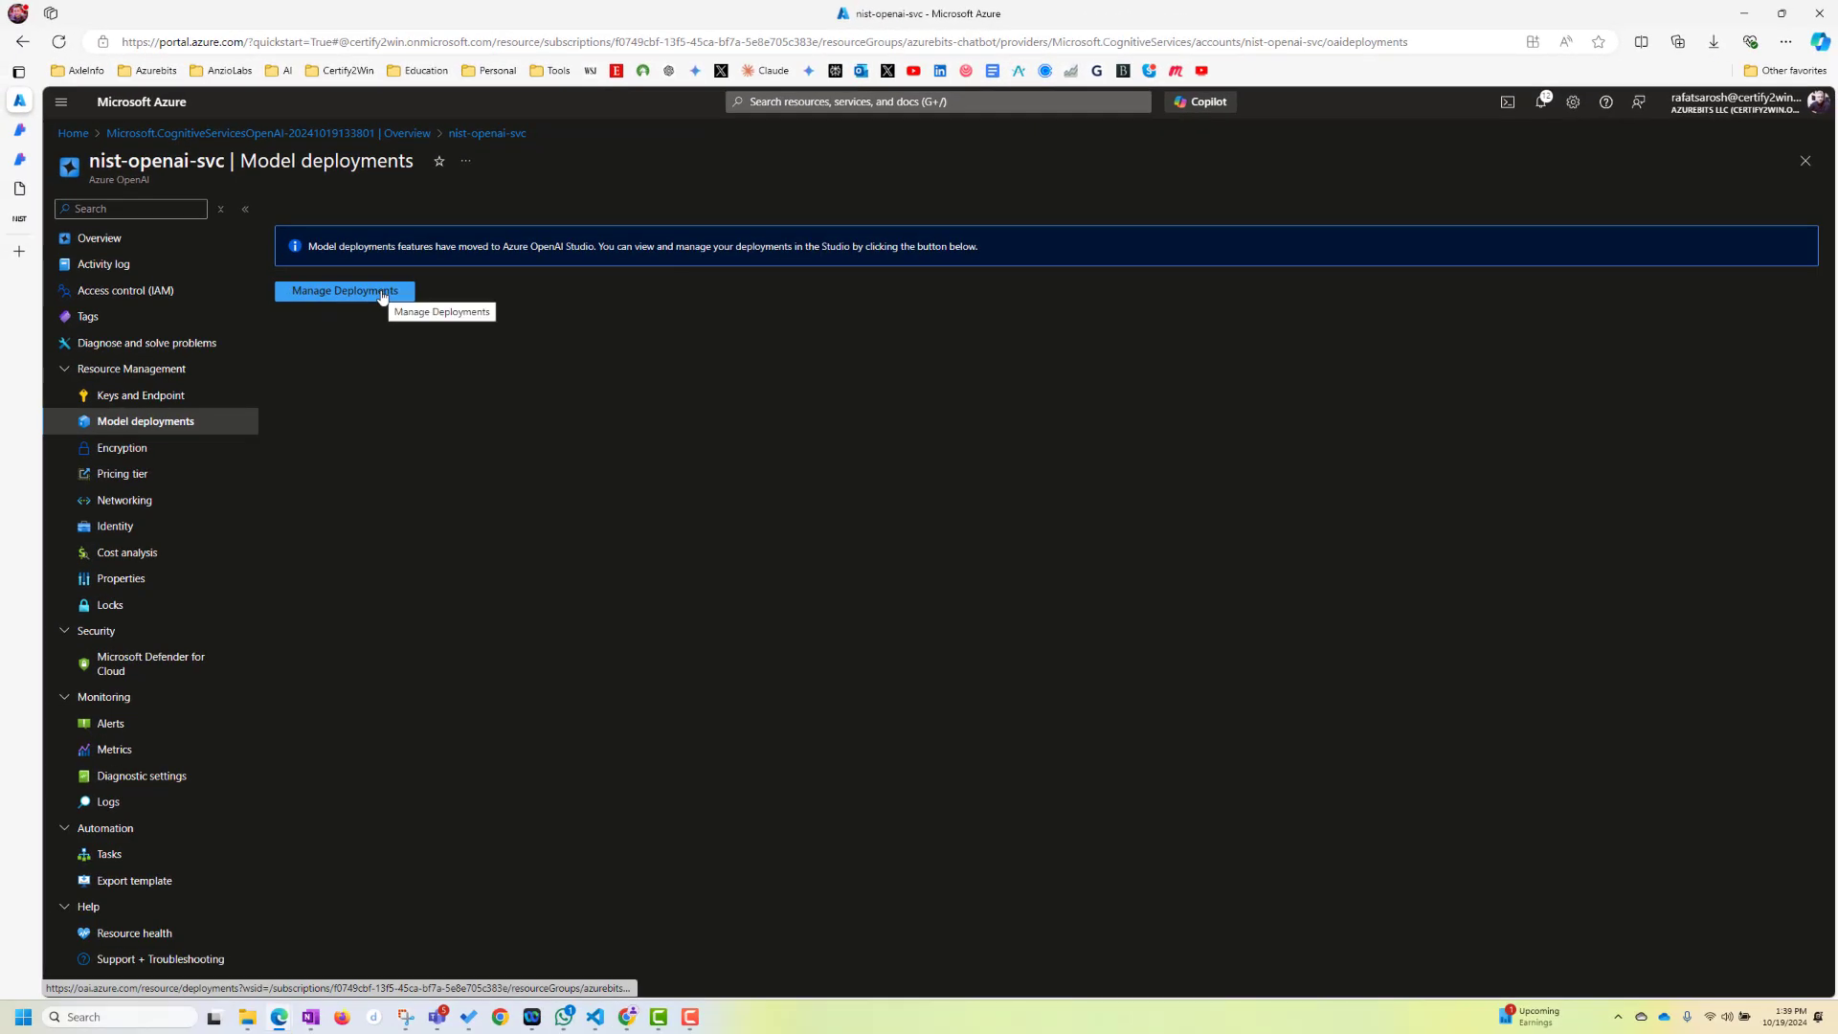
{"action": "left_click", "coordinate": [343, 291]}
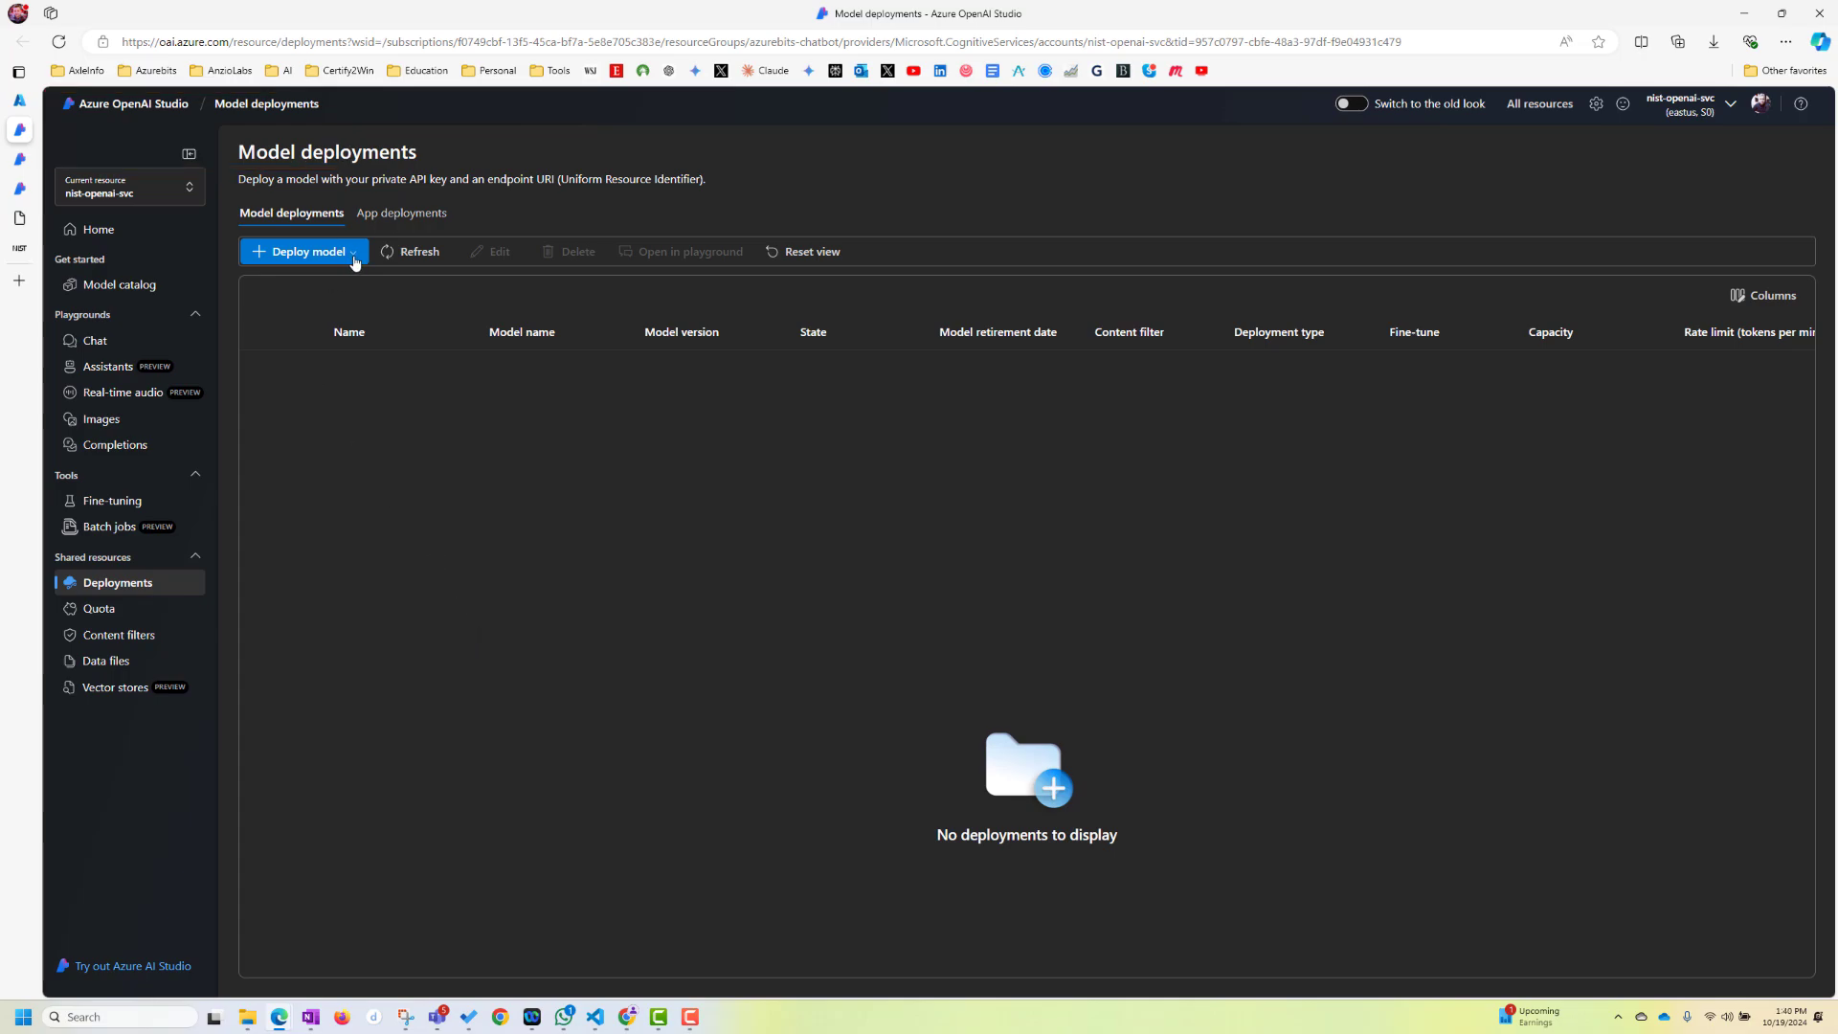
Deploy gpt-4o (version 2024-05-13, Global Standard, 10K TPM) and return to the Deployments list
{"action": "left_click", "coordinate": [302, 251]}
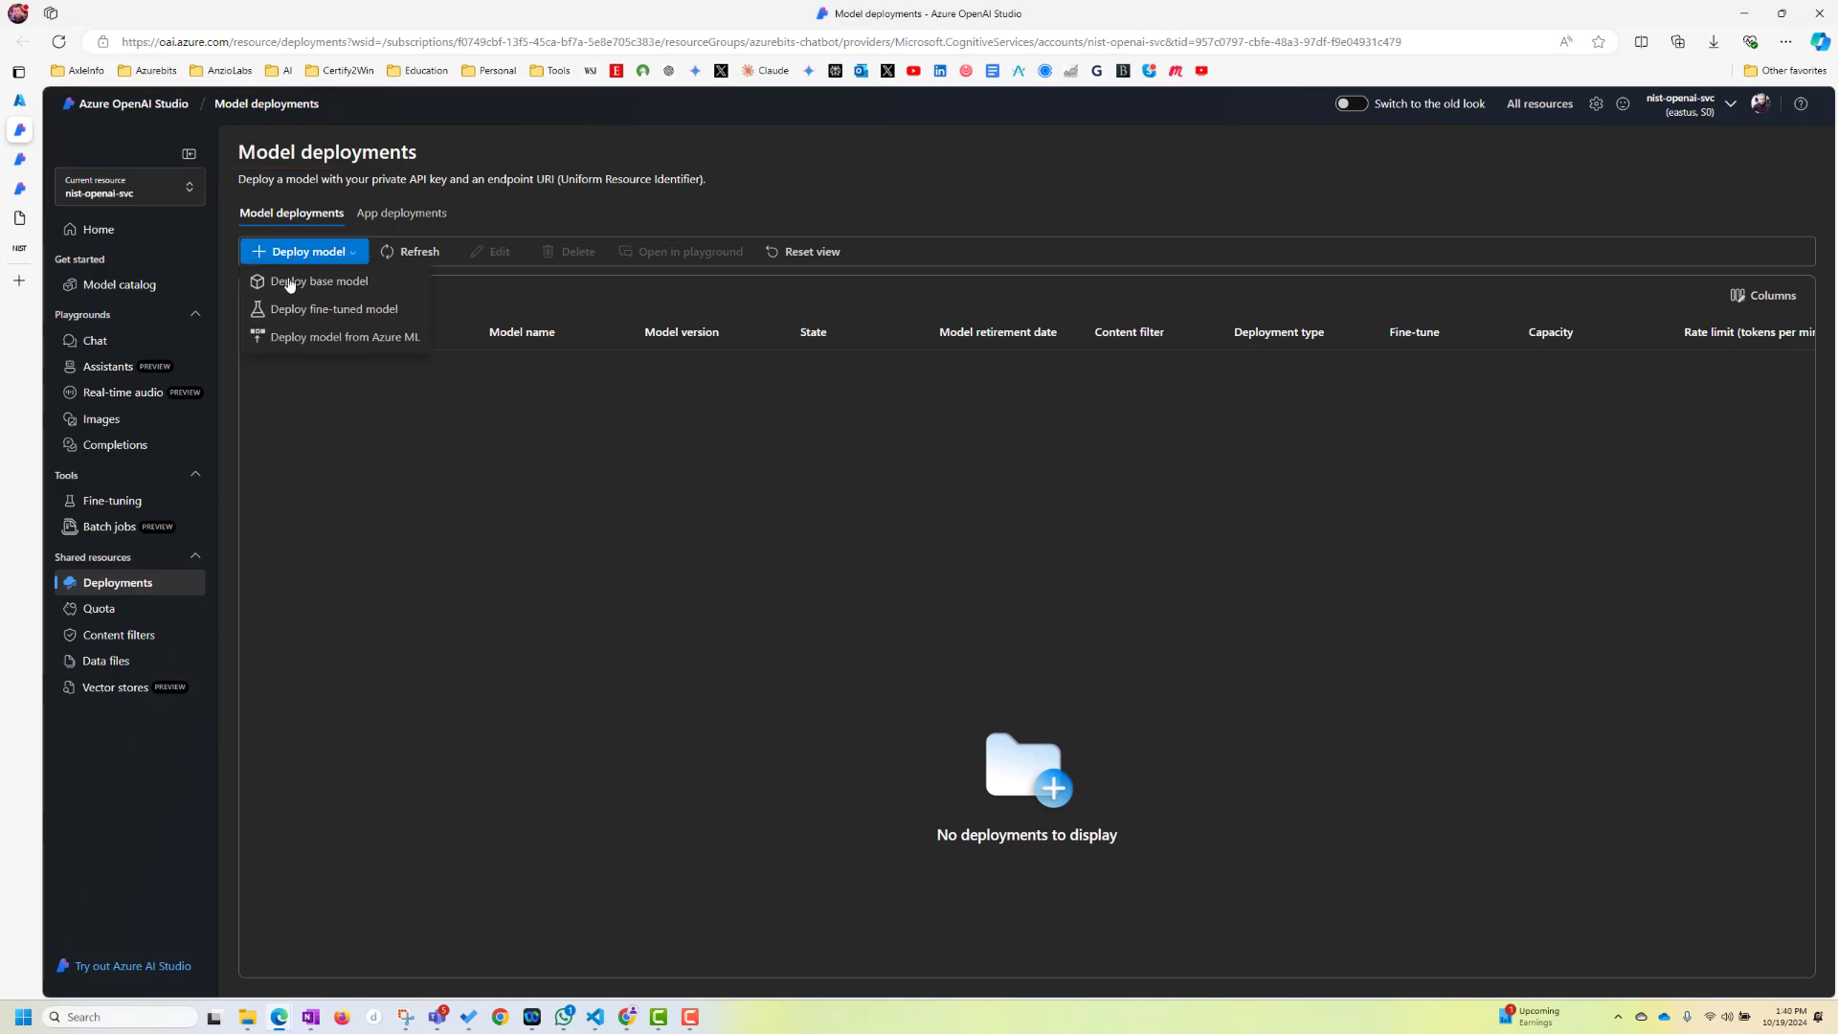
{"action": "left_click", "coordinate": [318, 282]}
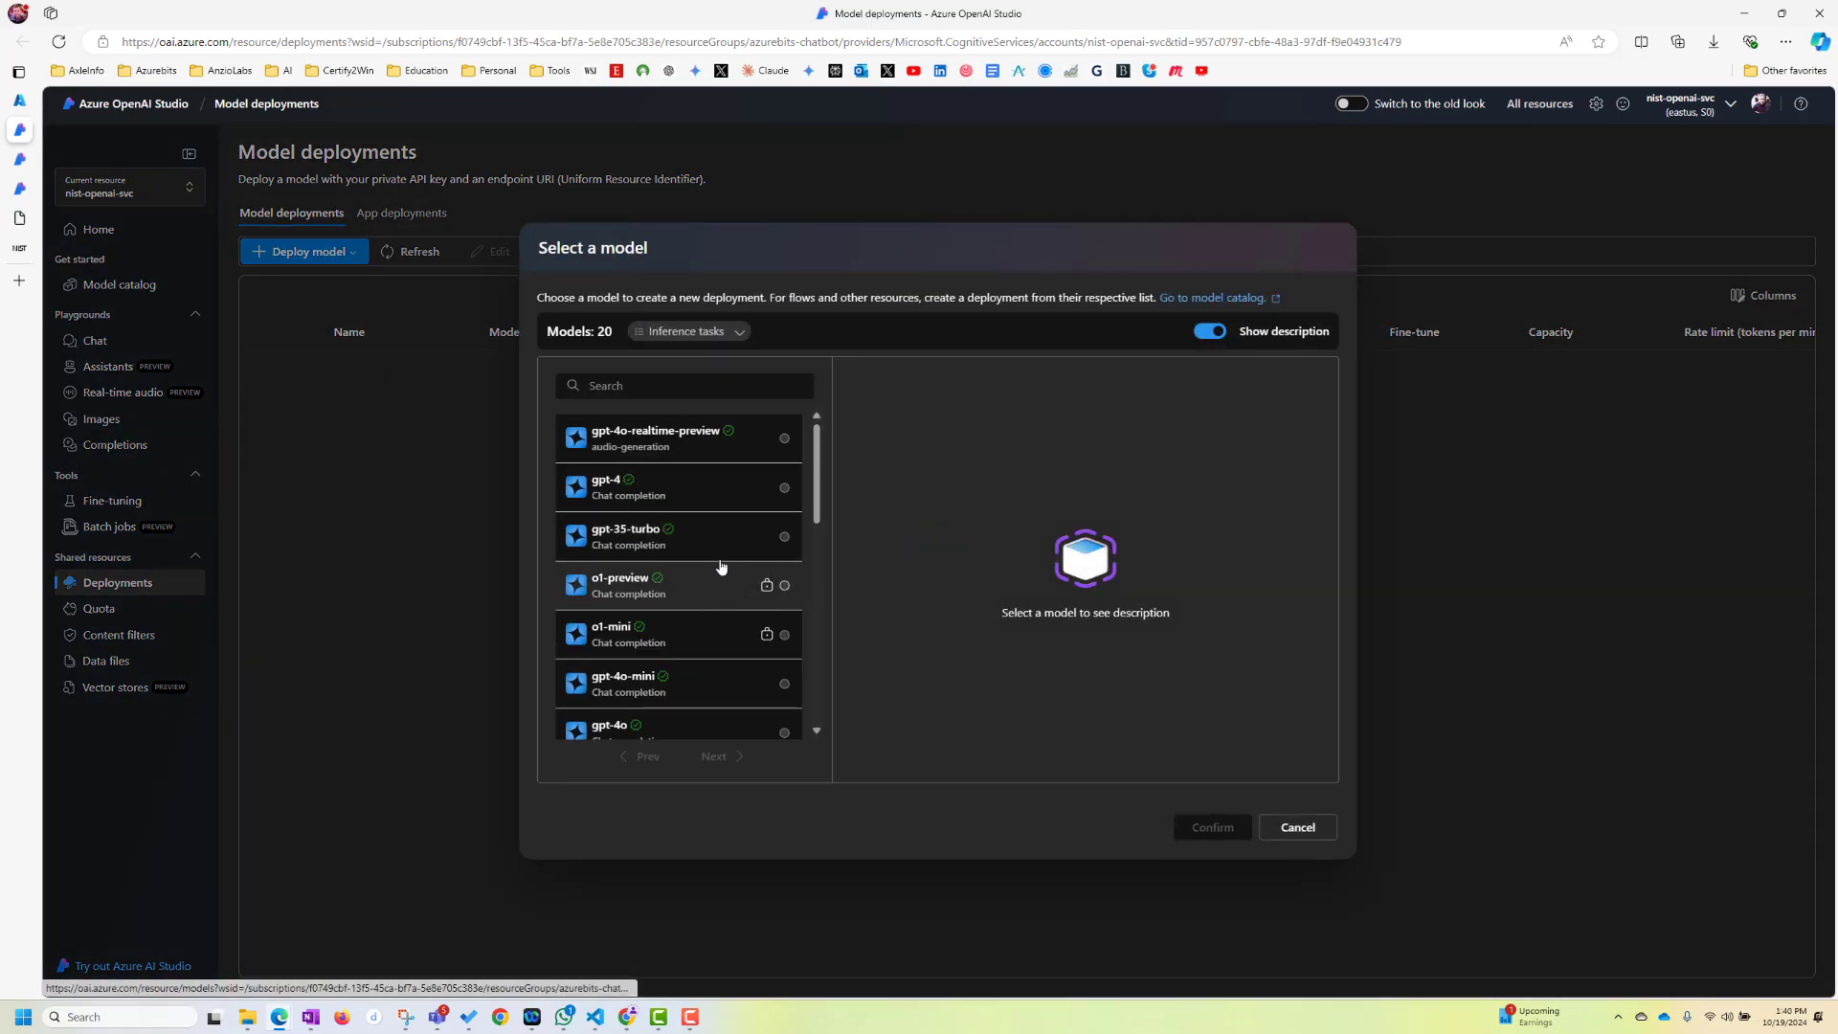
{"action": "scroll", "scroll_direction": "down", "scroll_amount": 3}
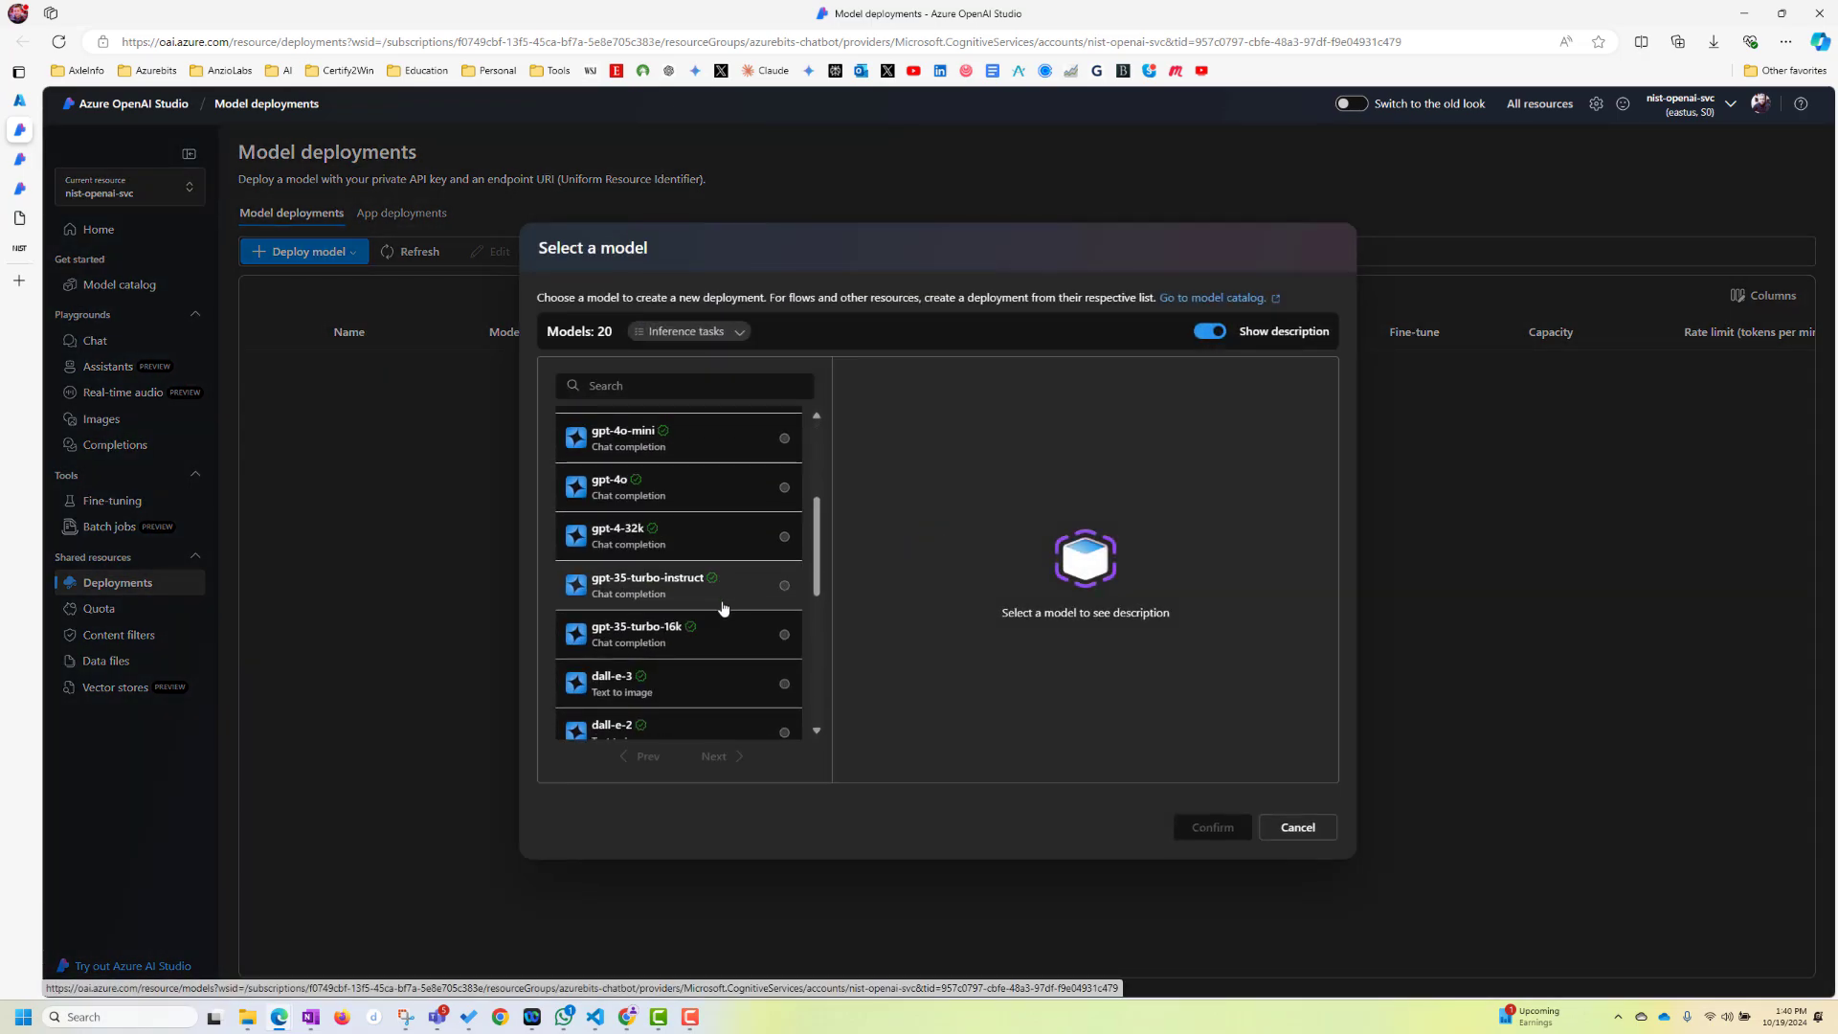
{"action": "left_click", "coordinate": [678, 487]}
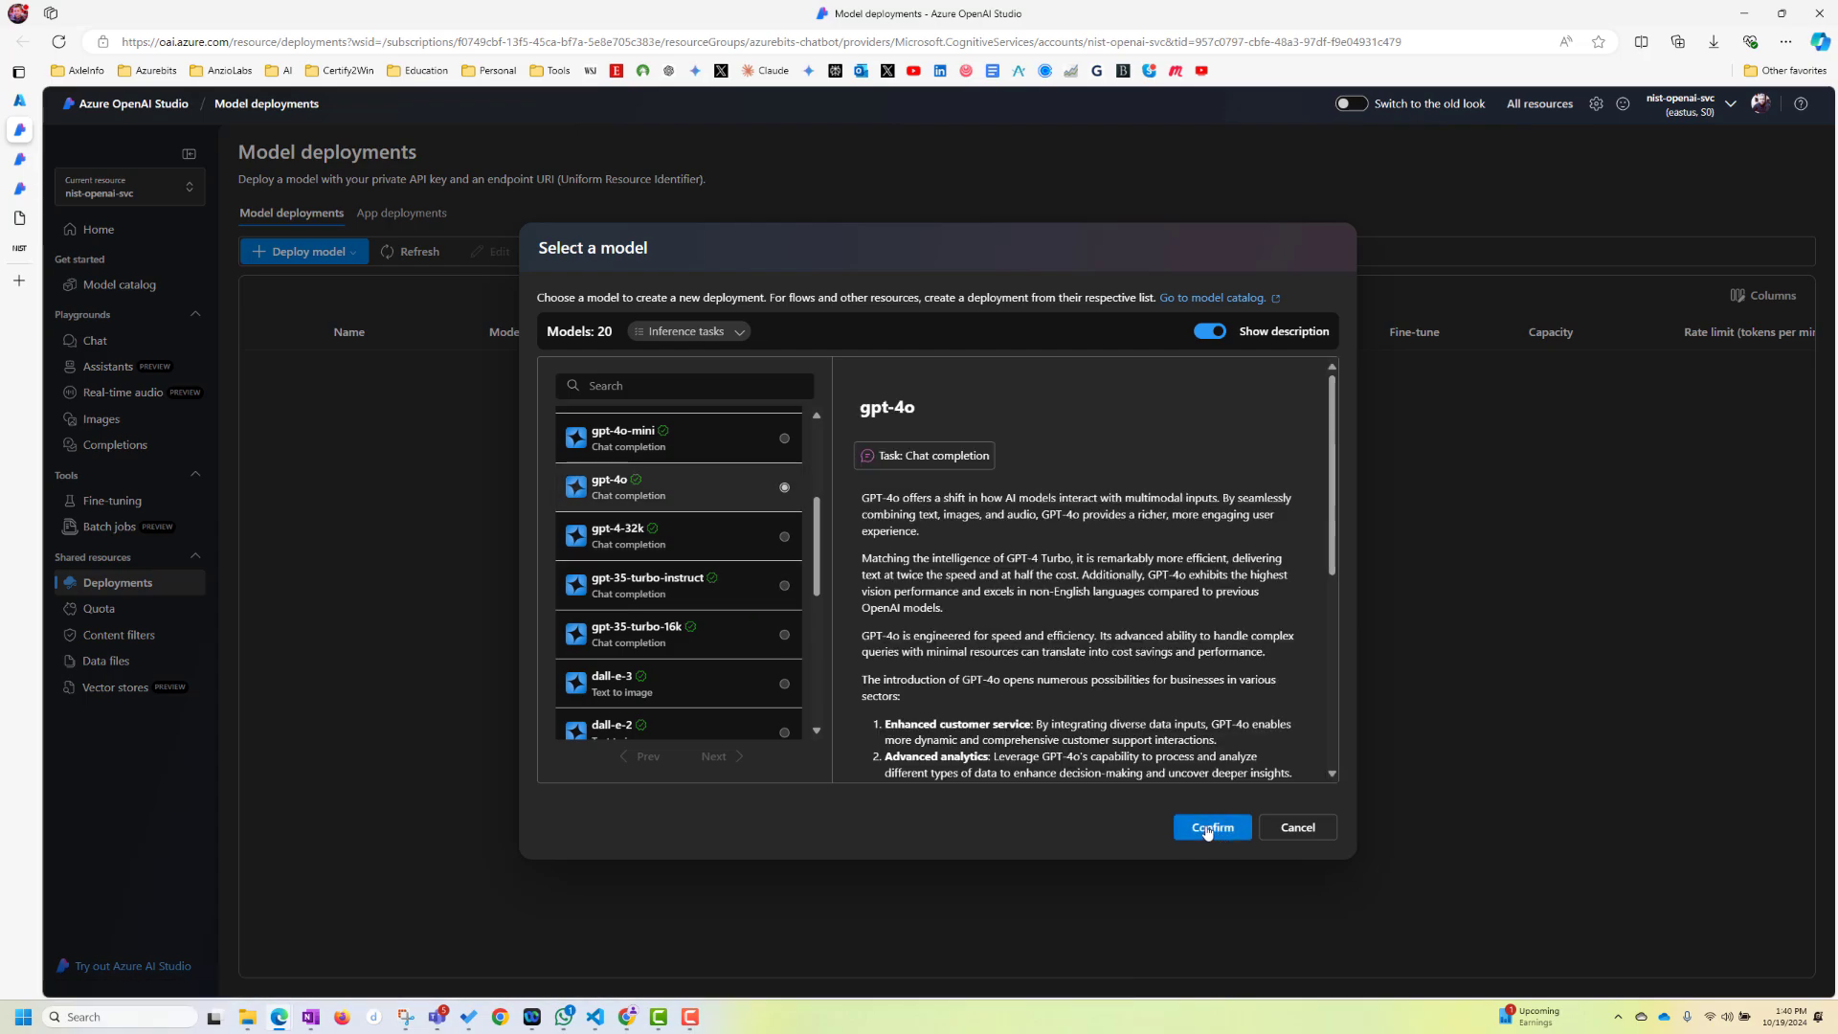
{"action": "left_click", "coordinate": [1211, 826]}
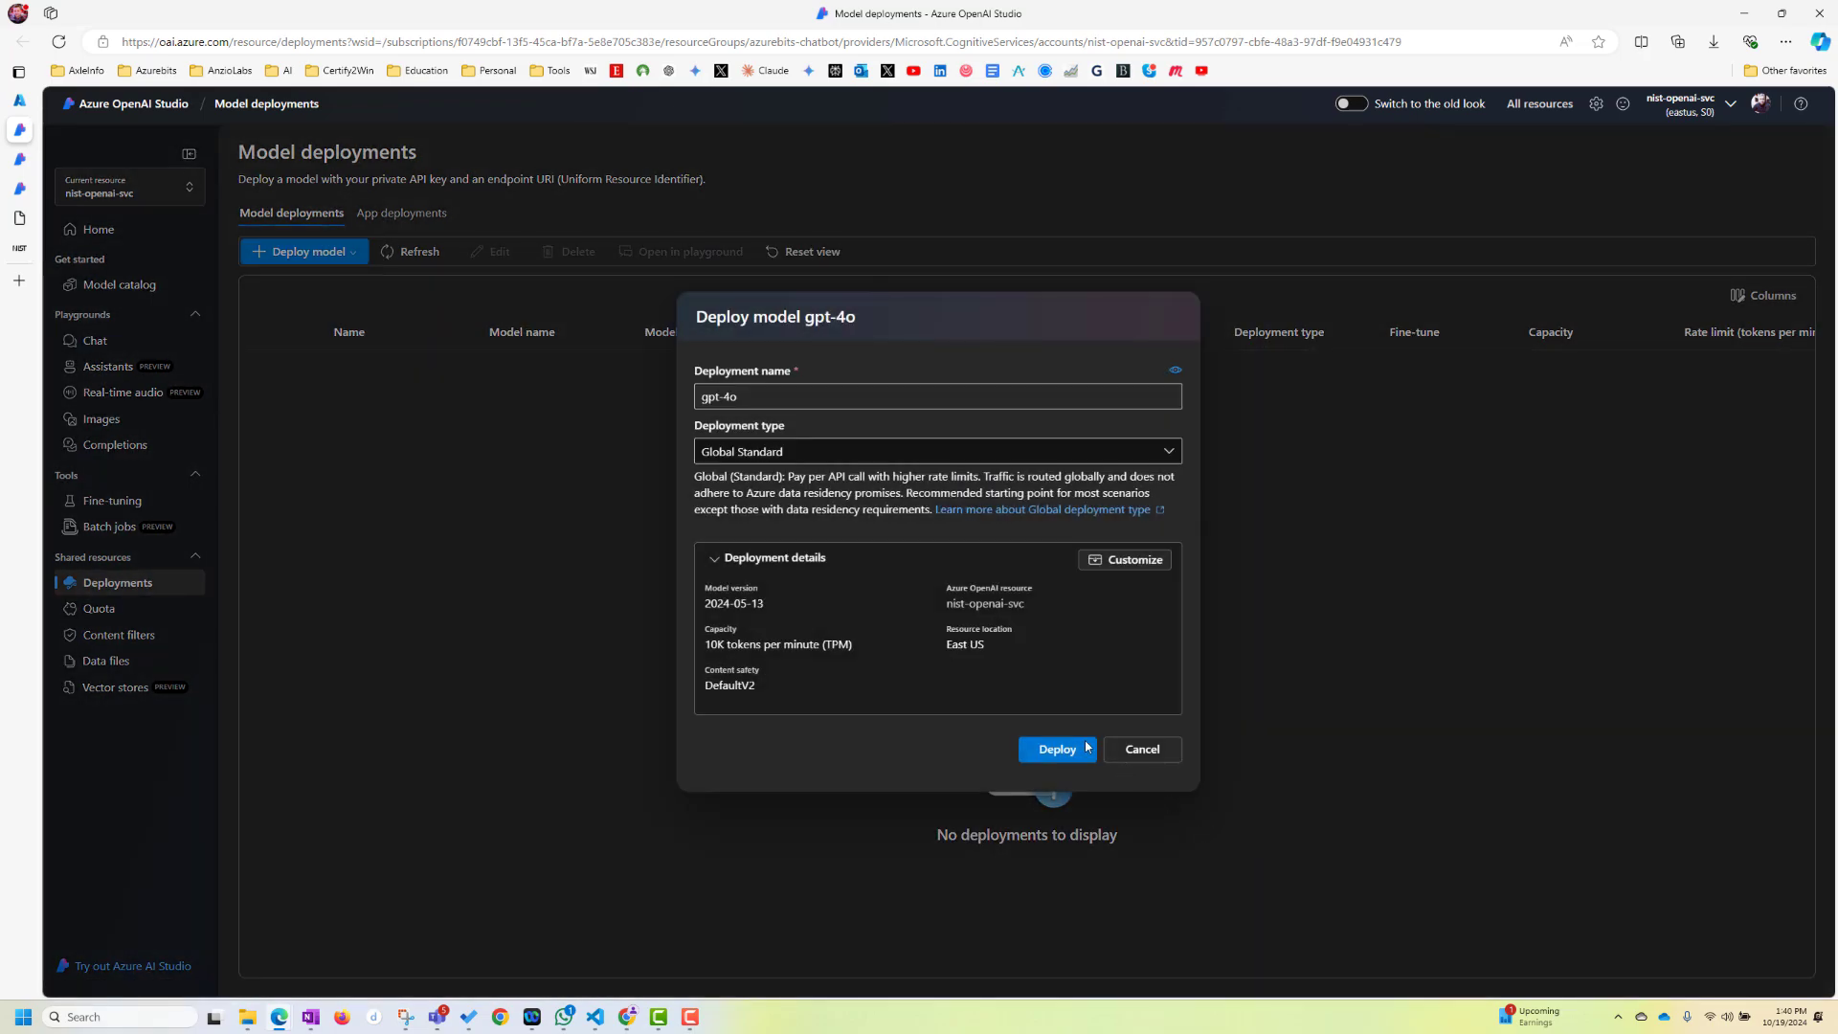
{"action": "mouse_move", "coordinate": [1077, 758]}
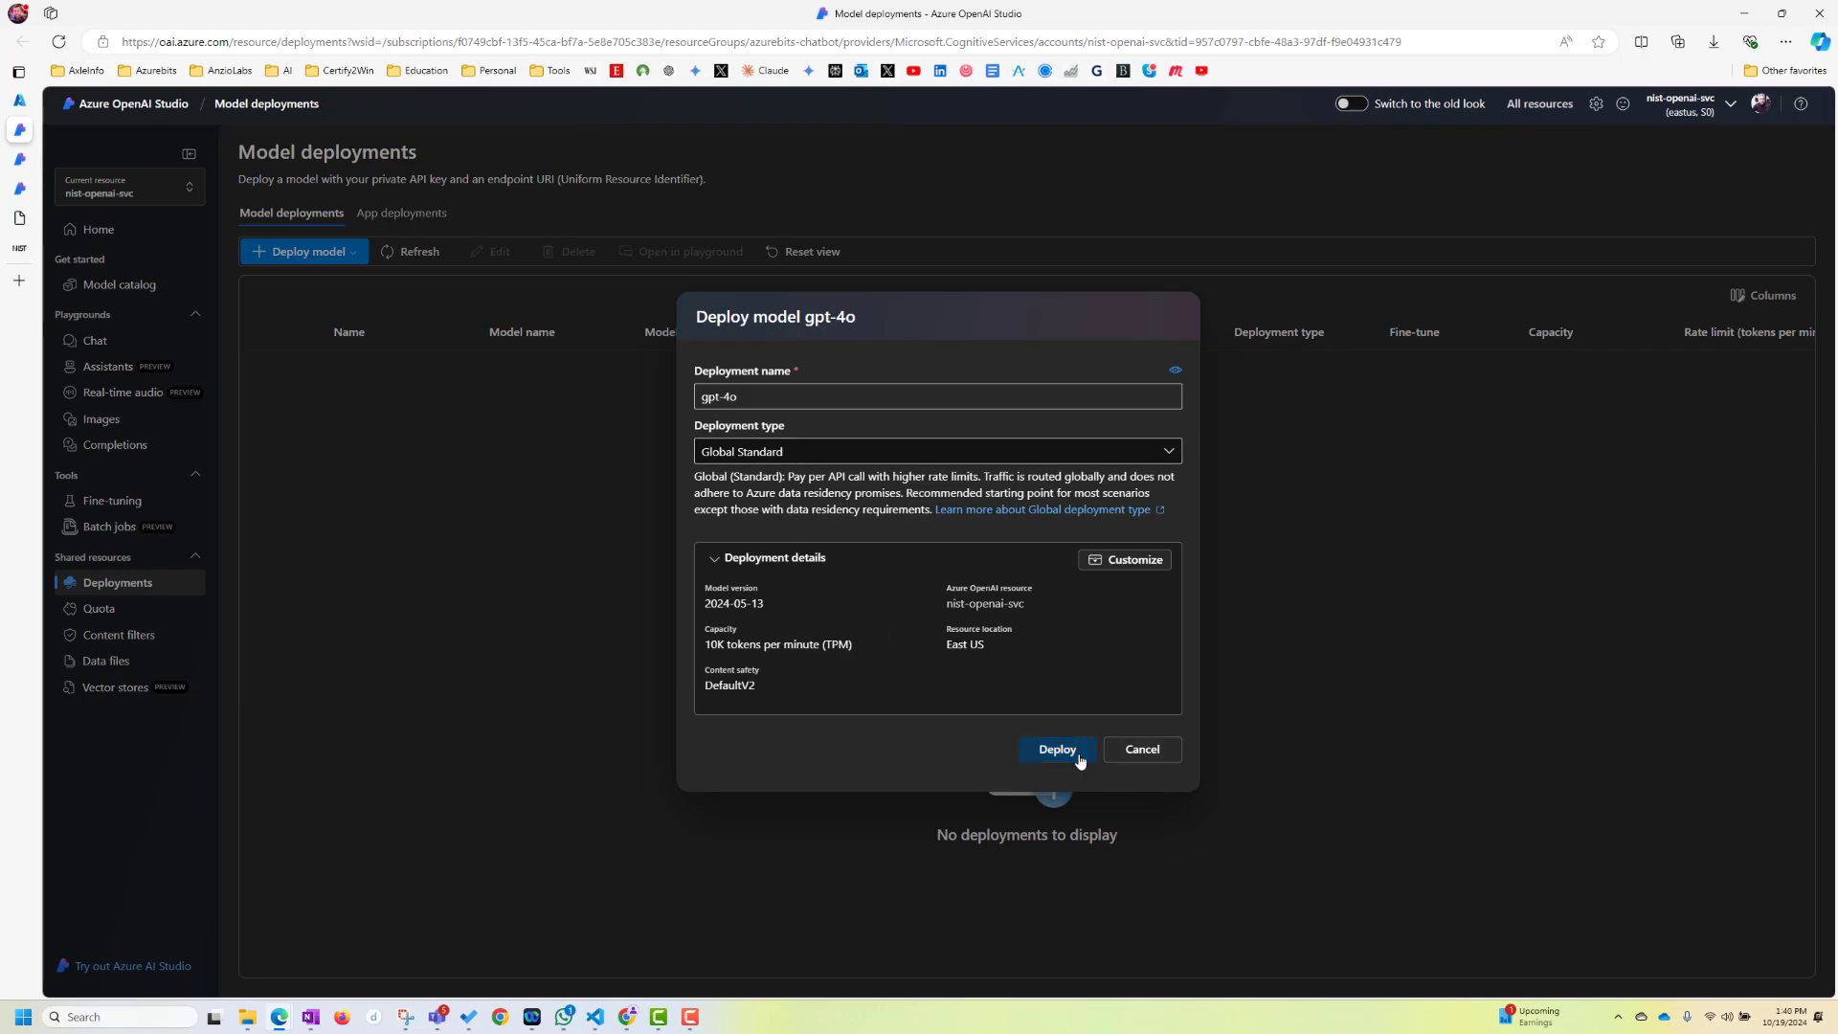
{"action": "left_click", "coordinate": [1054, 748]}
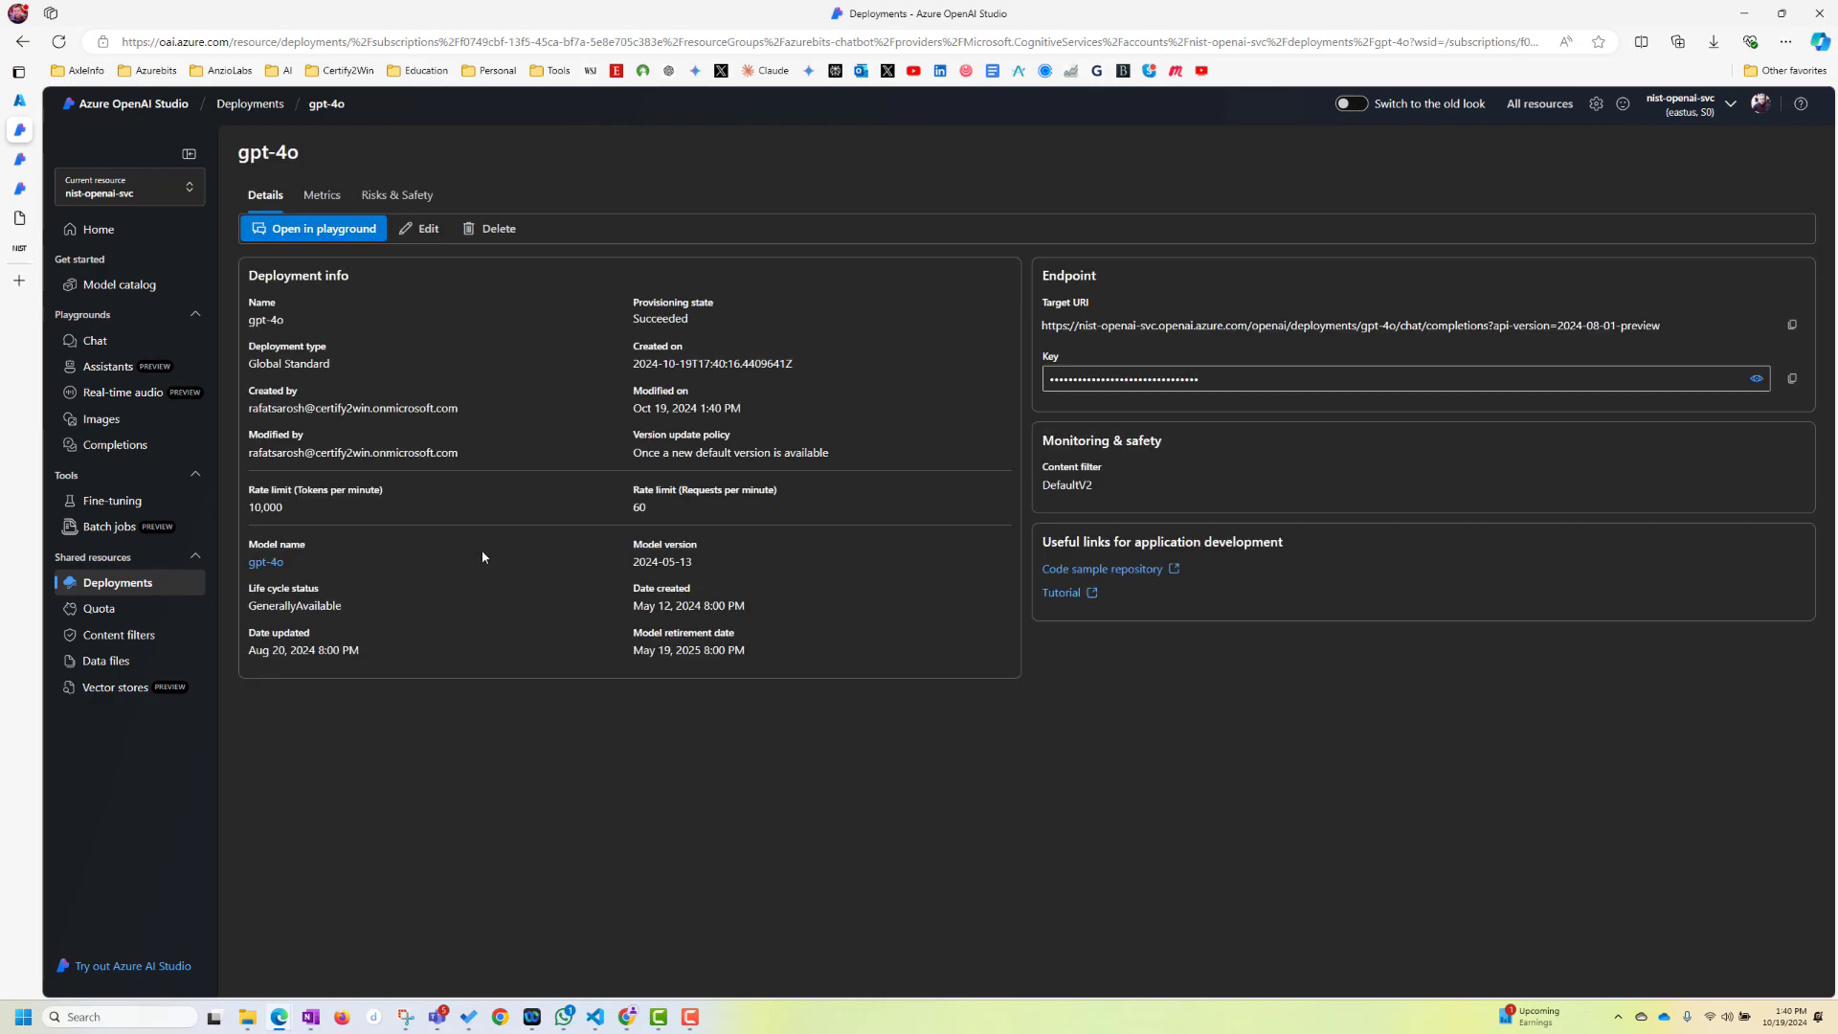
{"action": "mouse_move", "coordinate": [116, 583]}
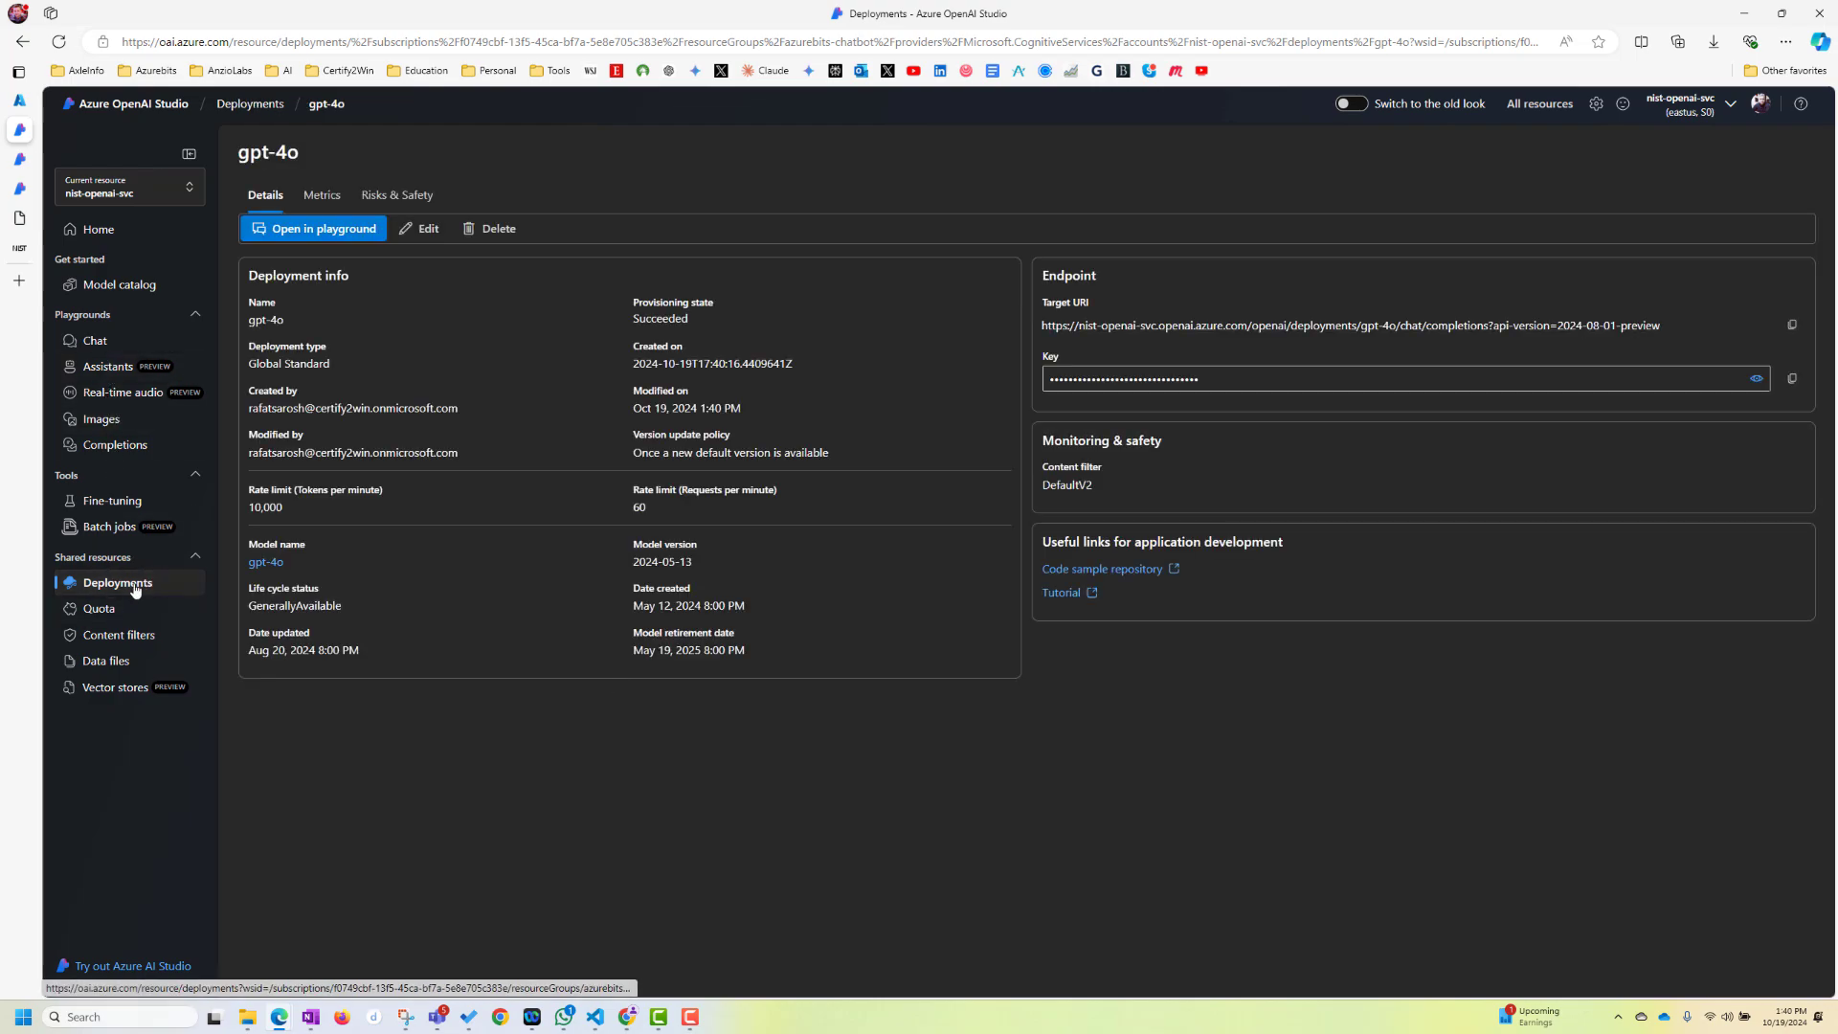
{"action": "left_click", "coordinate": [117, 583]}
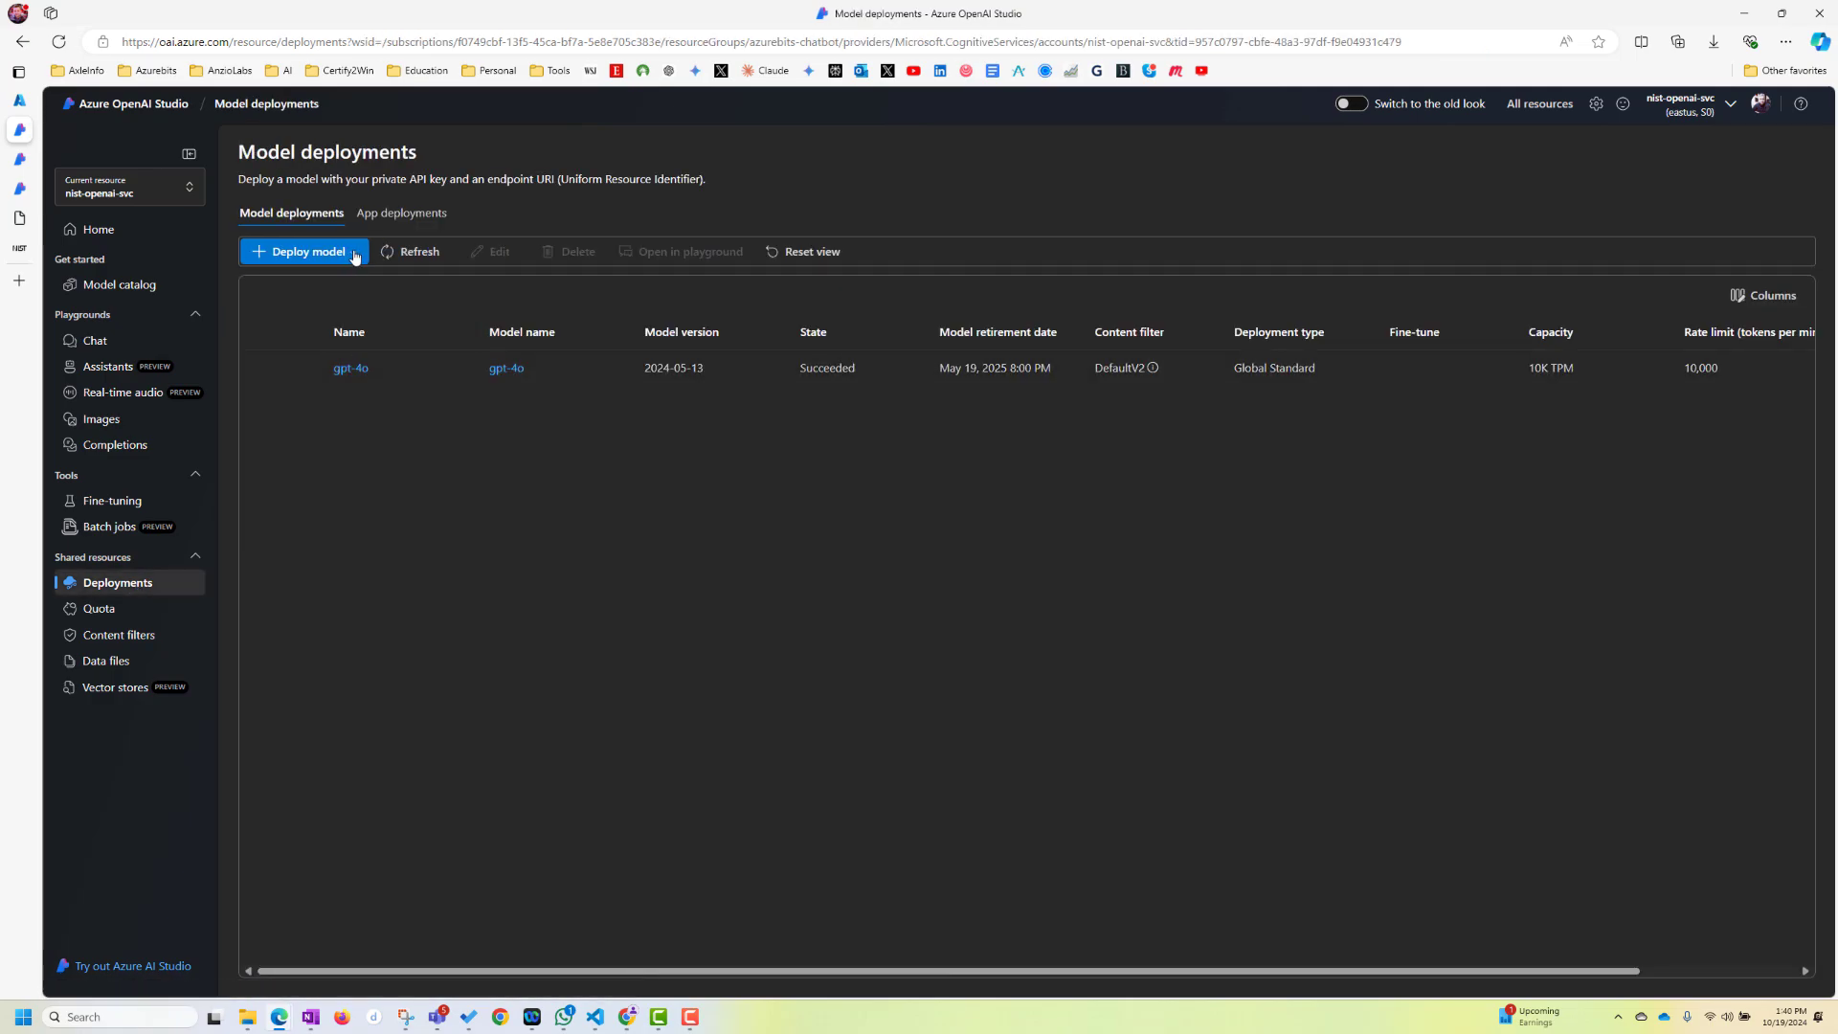
Filter new-deployment models to Embeddings, compare the three models, and select text-embedding-ada-002
{"action": "left_click", "coordinate": [303, 251]}
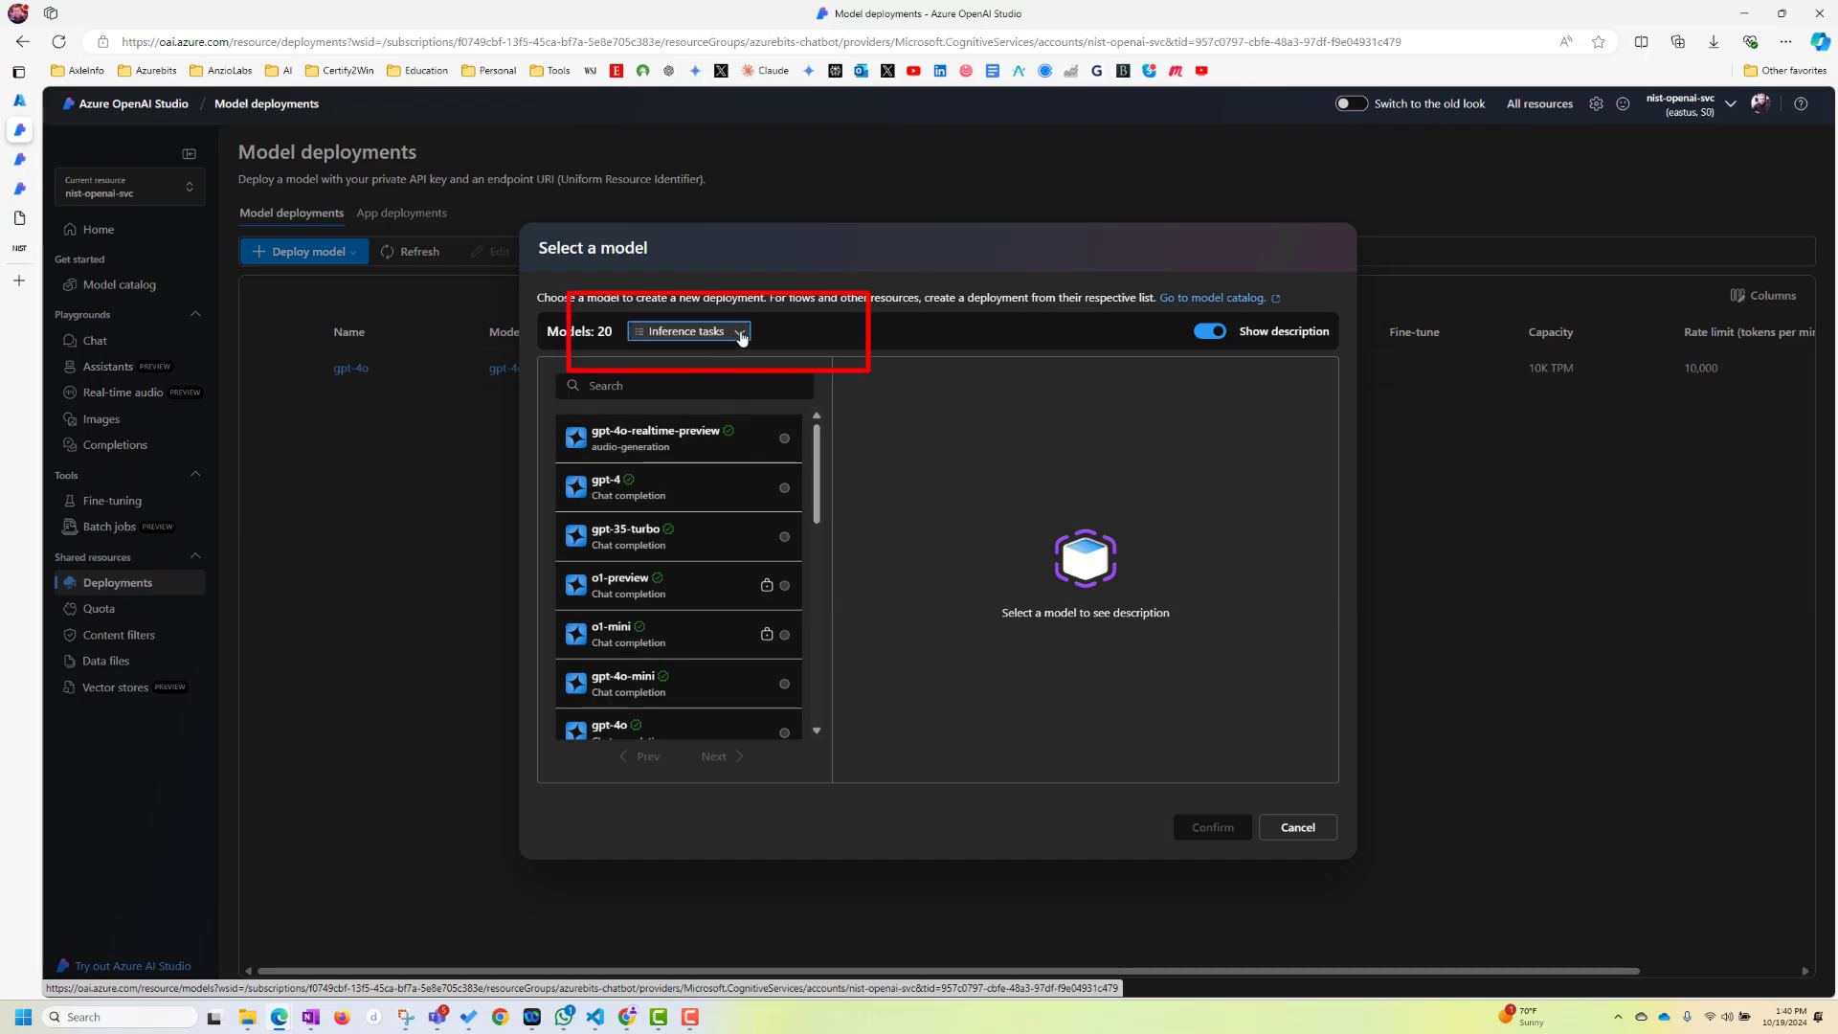
{"action": "left_click", "coordinate": [687, 330]}
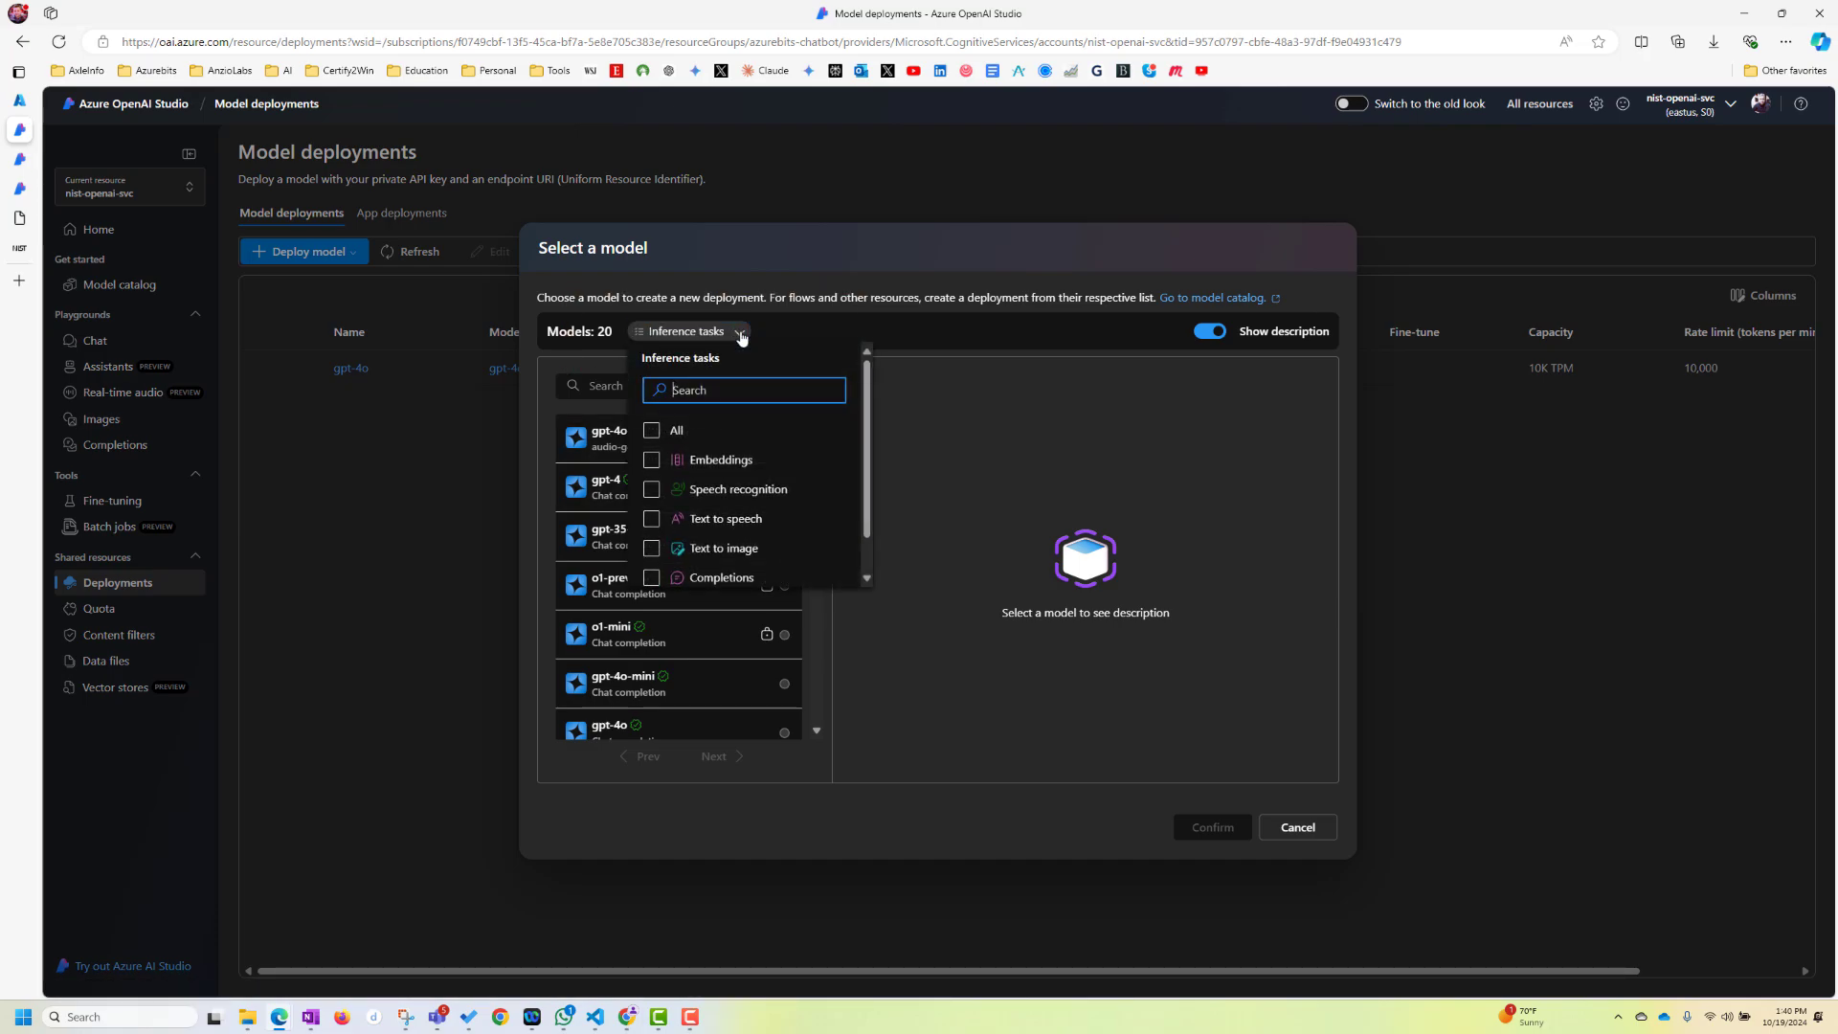
{"action": "left_click", "coordinate": [651, 459]}
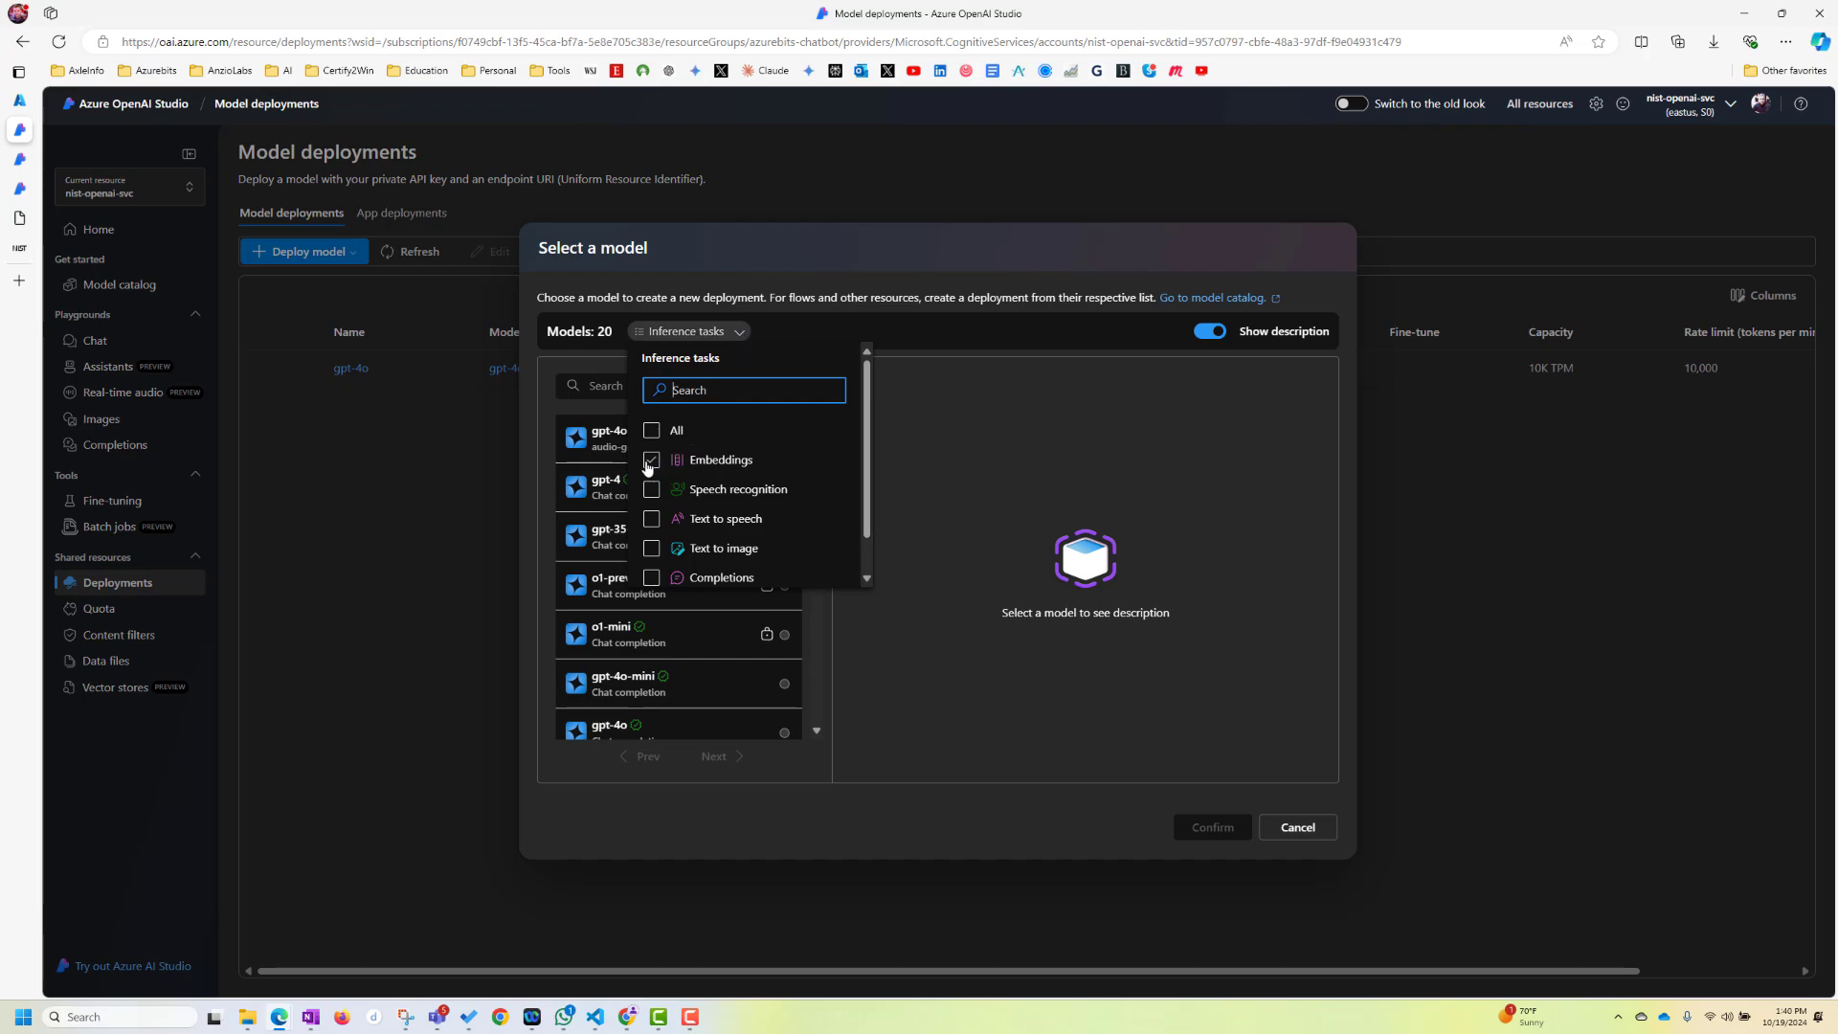
{"action": "left_click", "coordinate": [652, 459]}
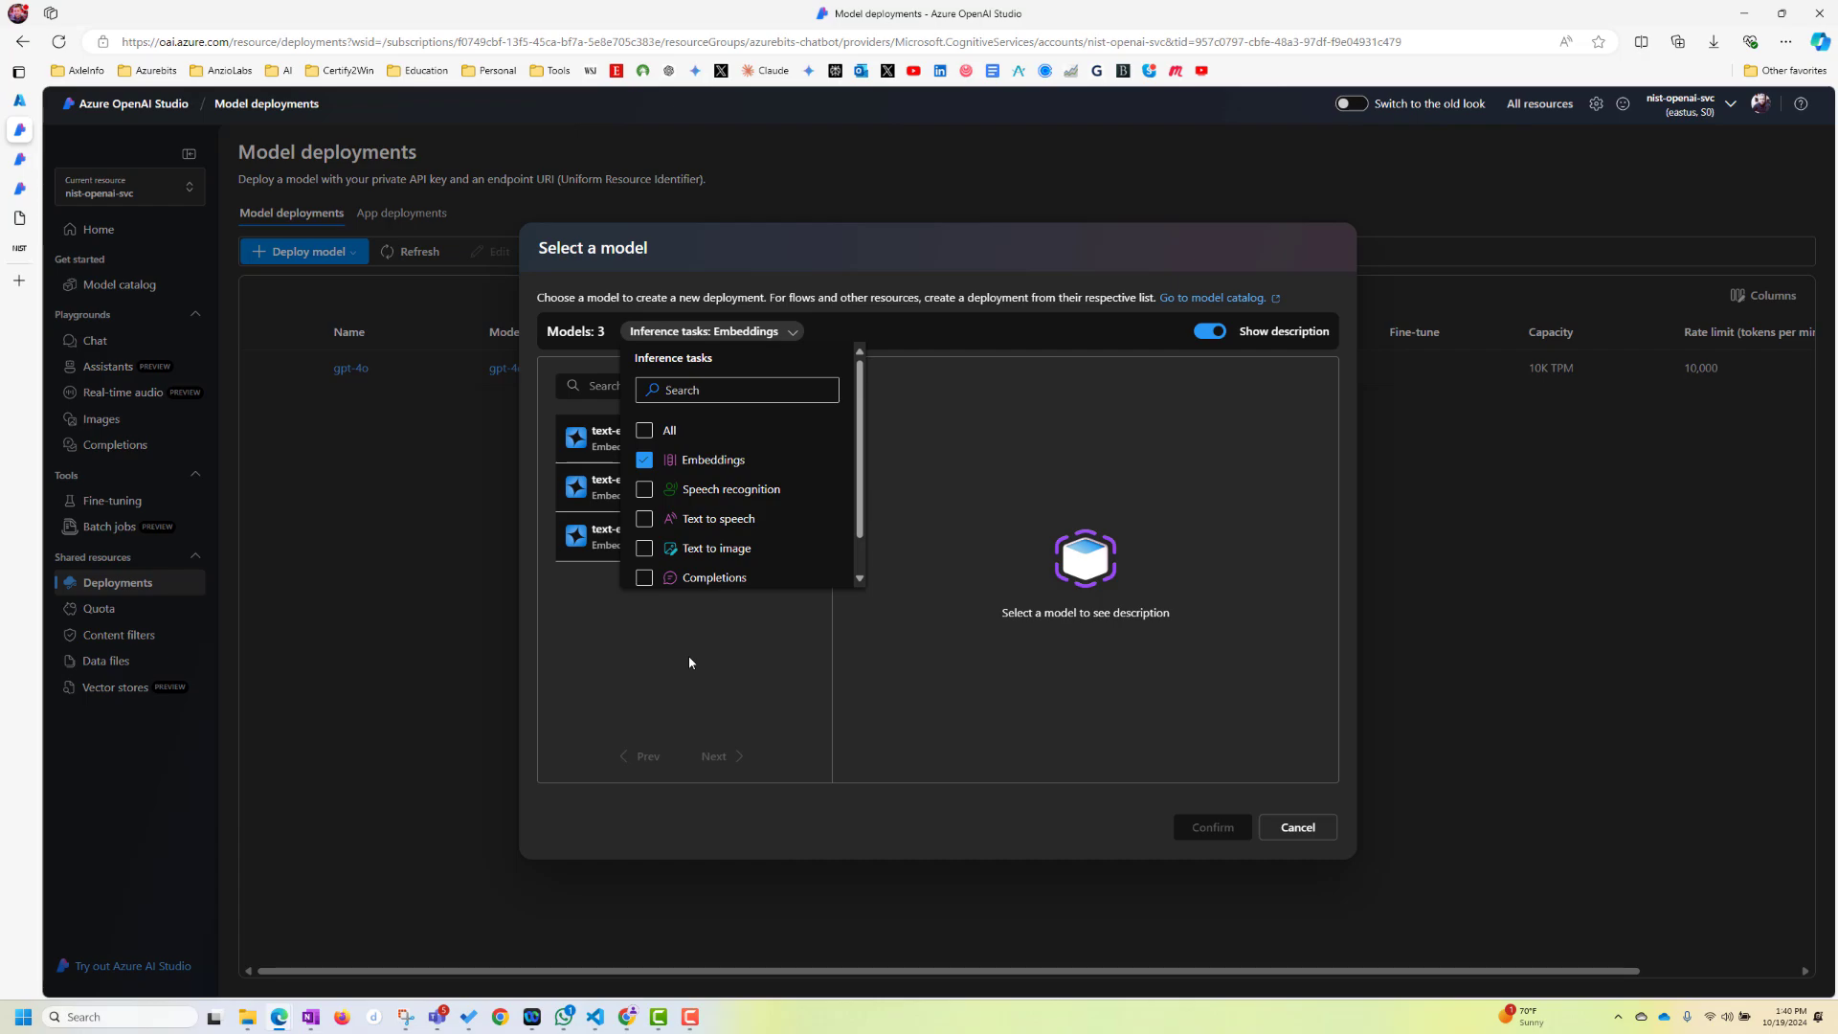
{"action": "mouse_move", "coordinate": [720, 657]}
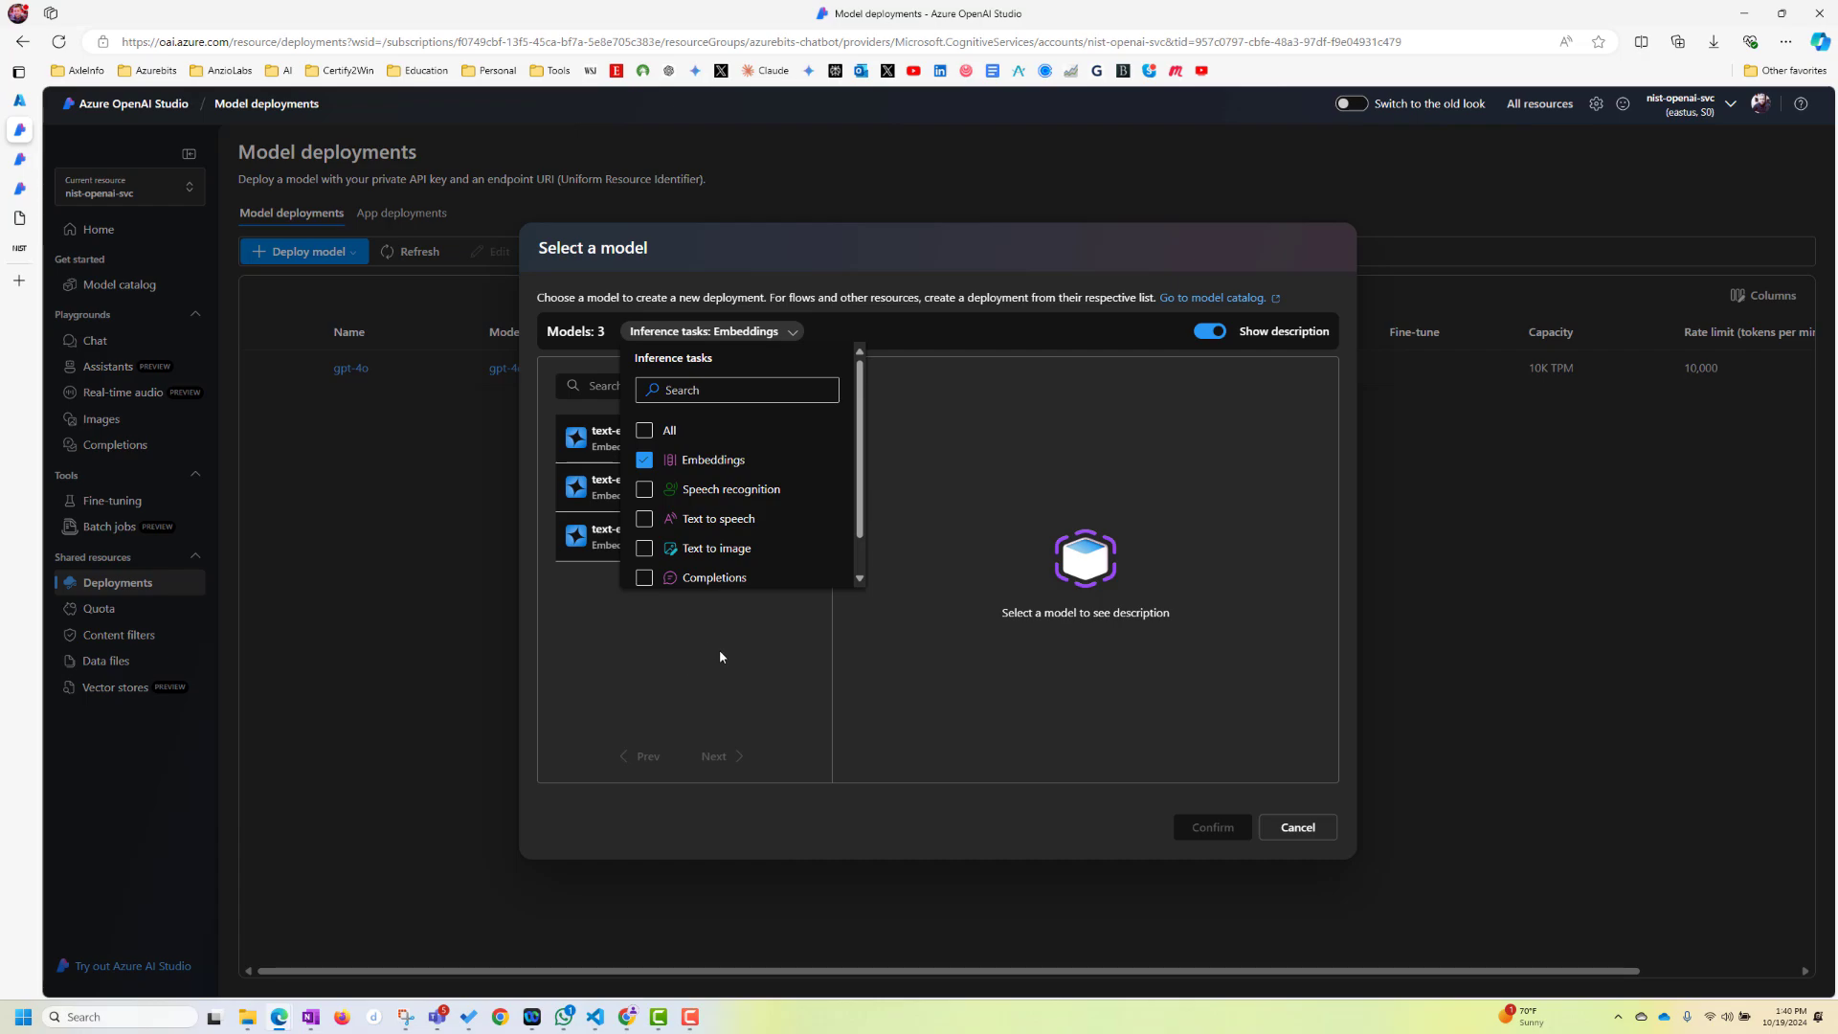
{"action": "mouse_move", "coordinate": [737, 650]}
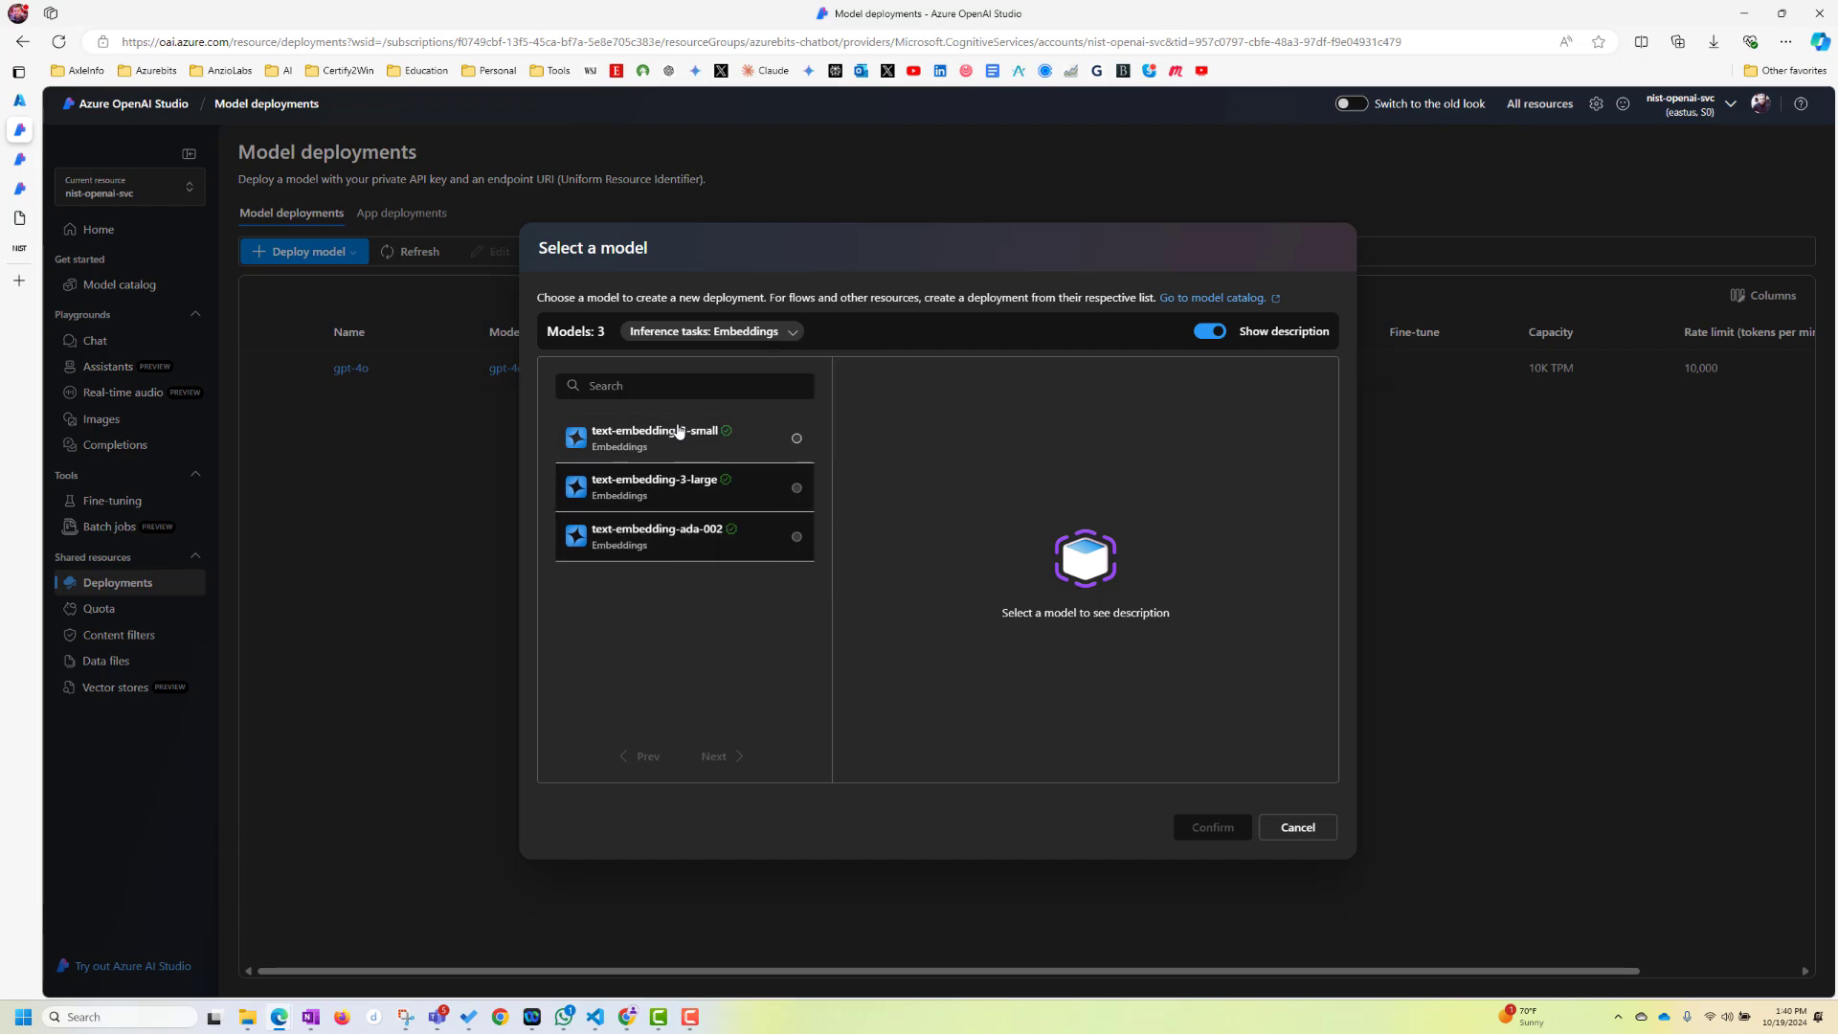
{"action": "left_click", "coordinate": [795, 537]}
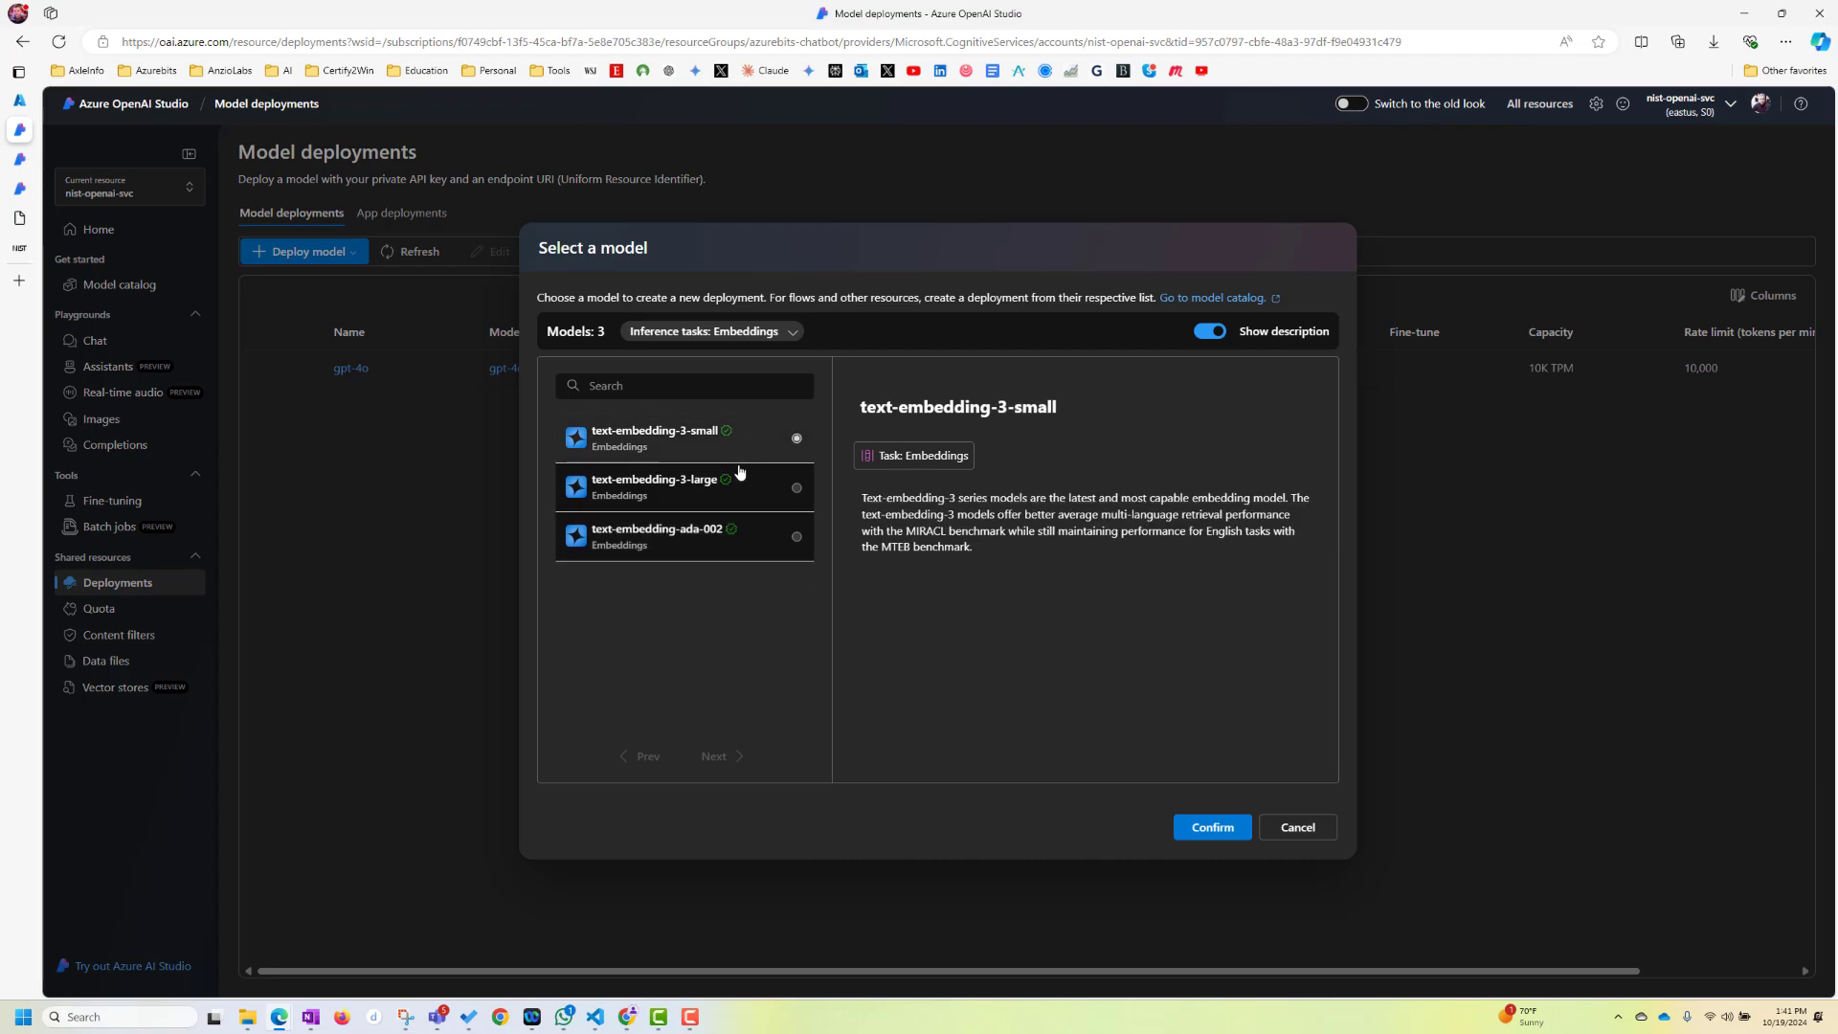
{"action": "left_click", "coordinate": [652, 487]}
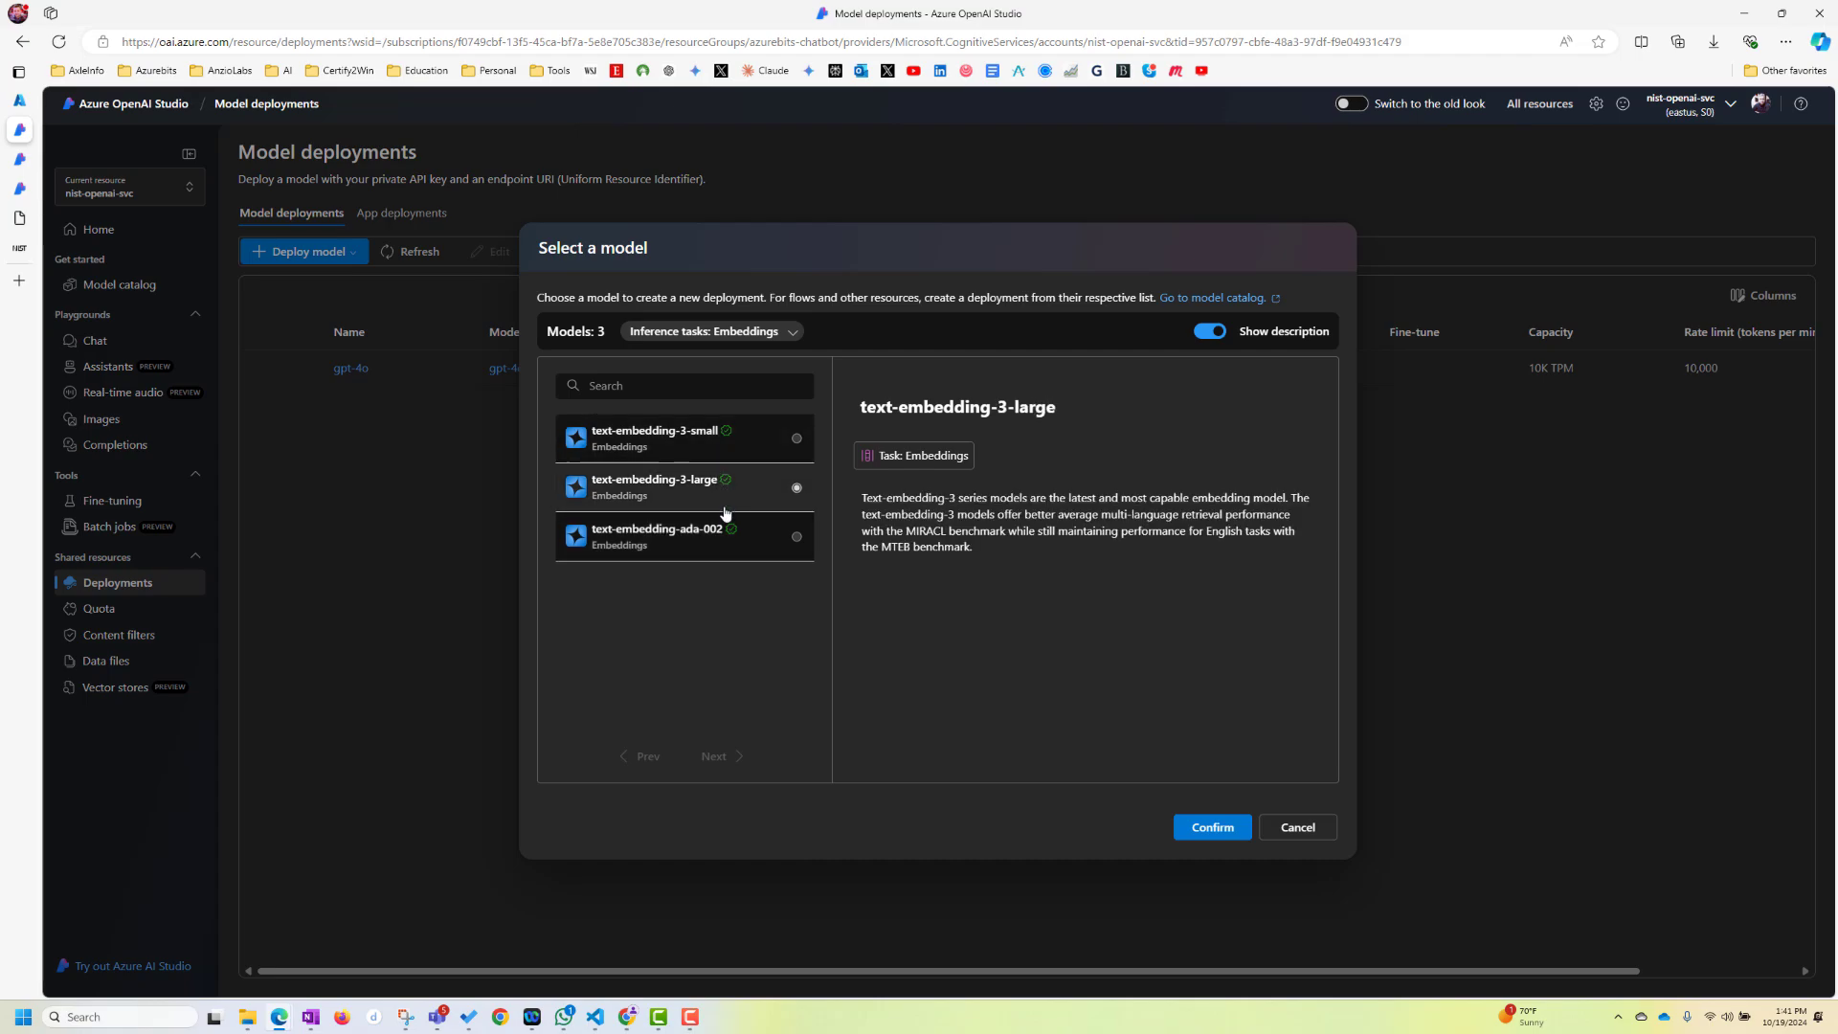
{"action": "left_click", "coordinate": [683, 536]}
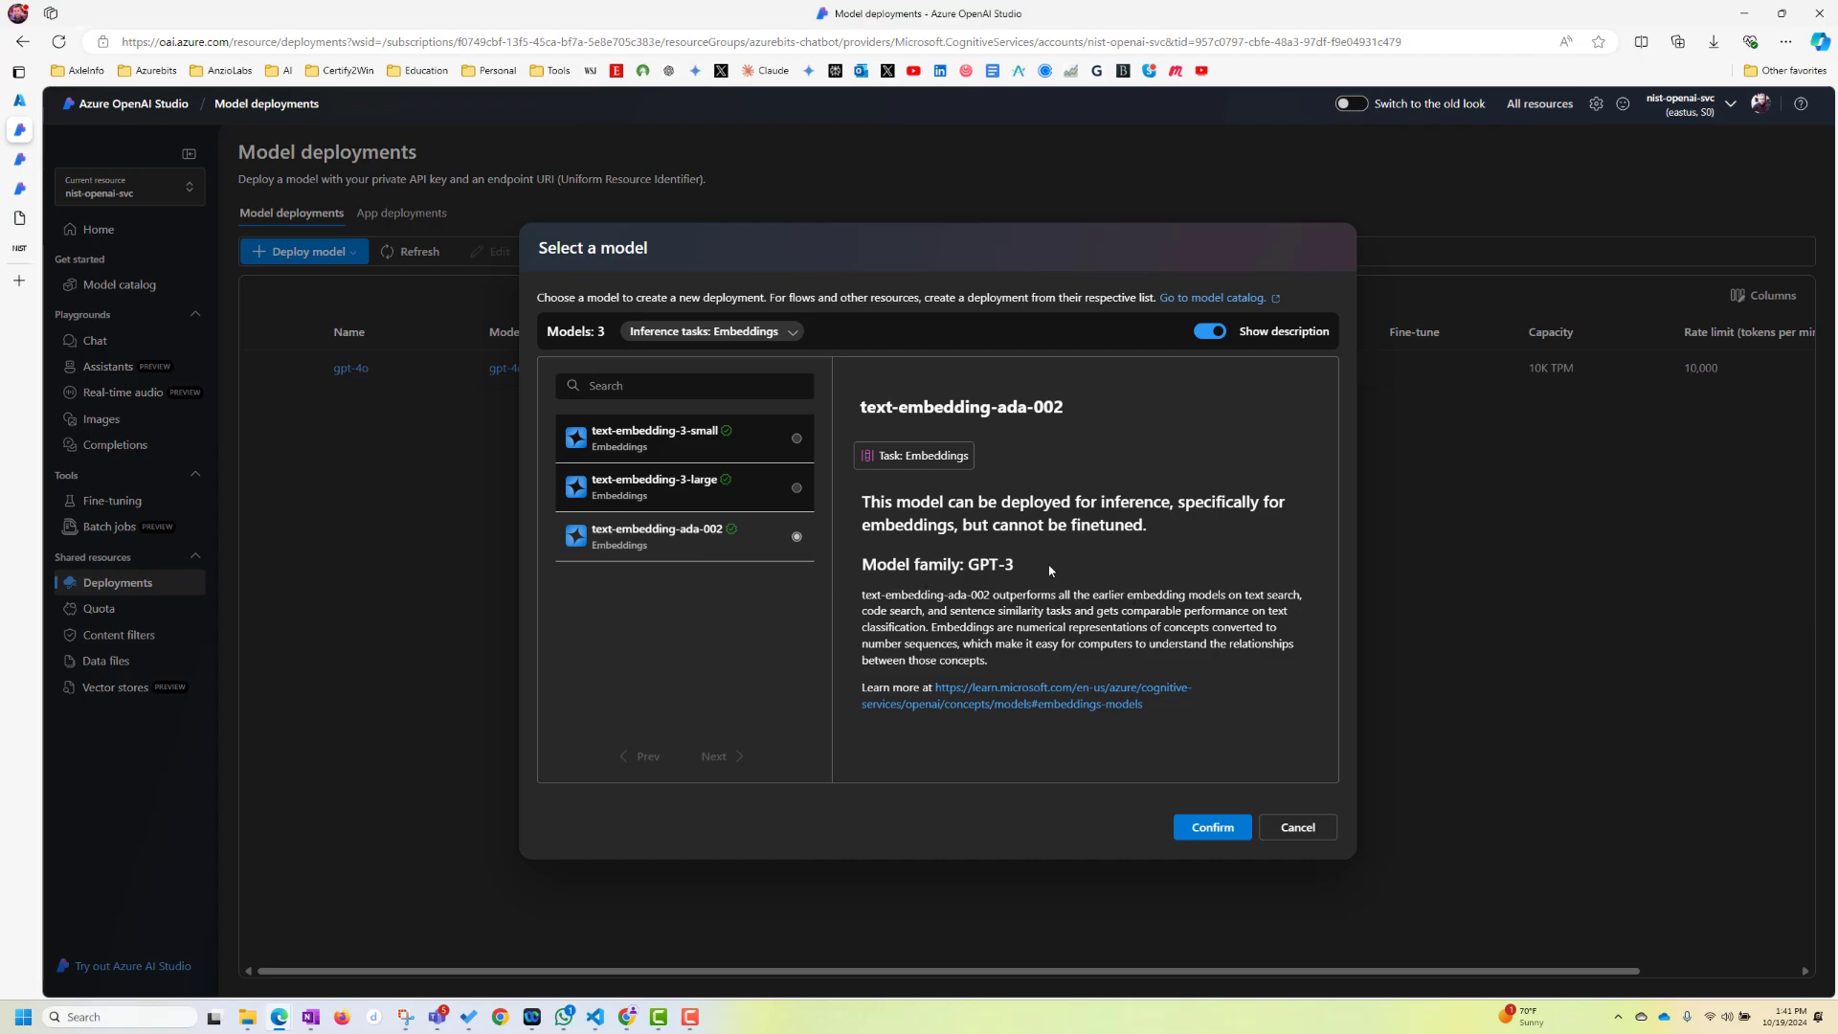
{"action": "mouse_move", "coordinate": [797, 590]}
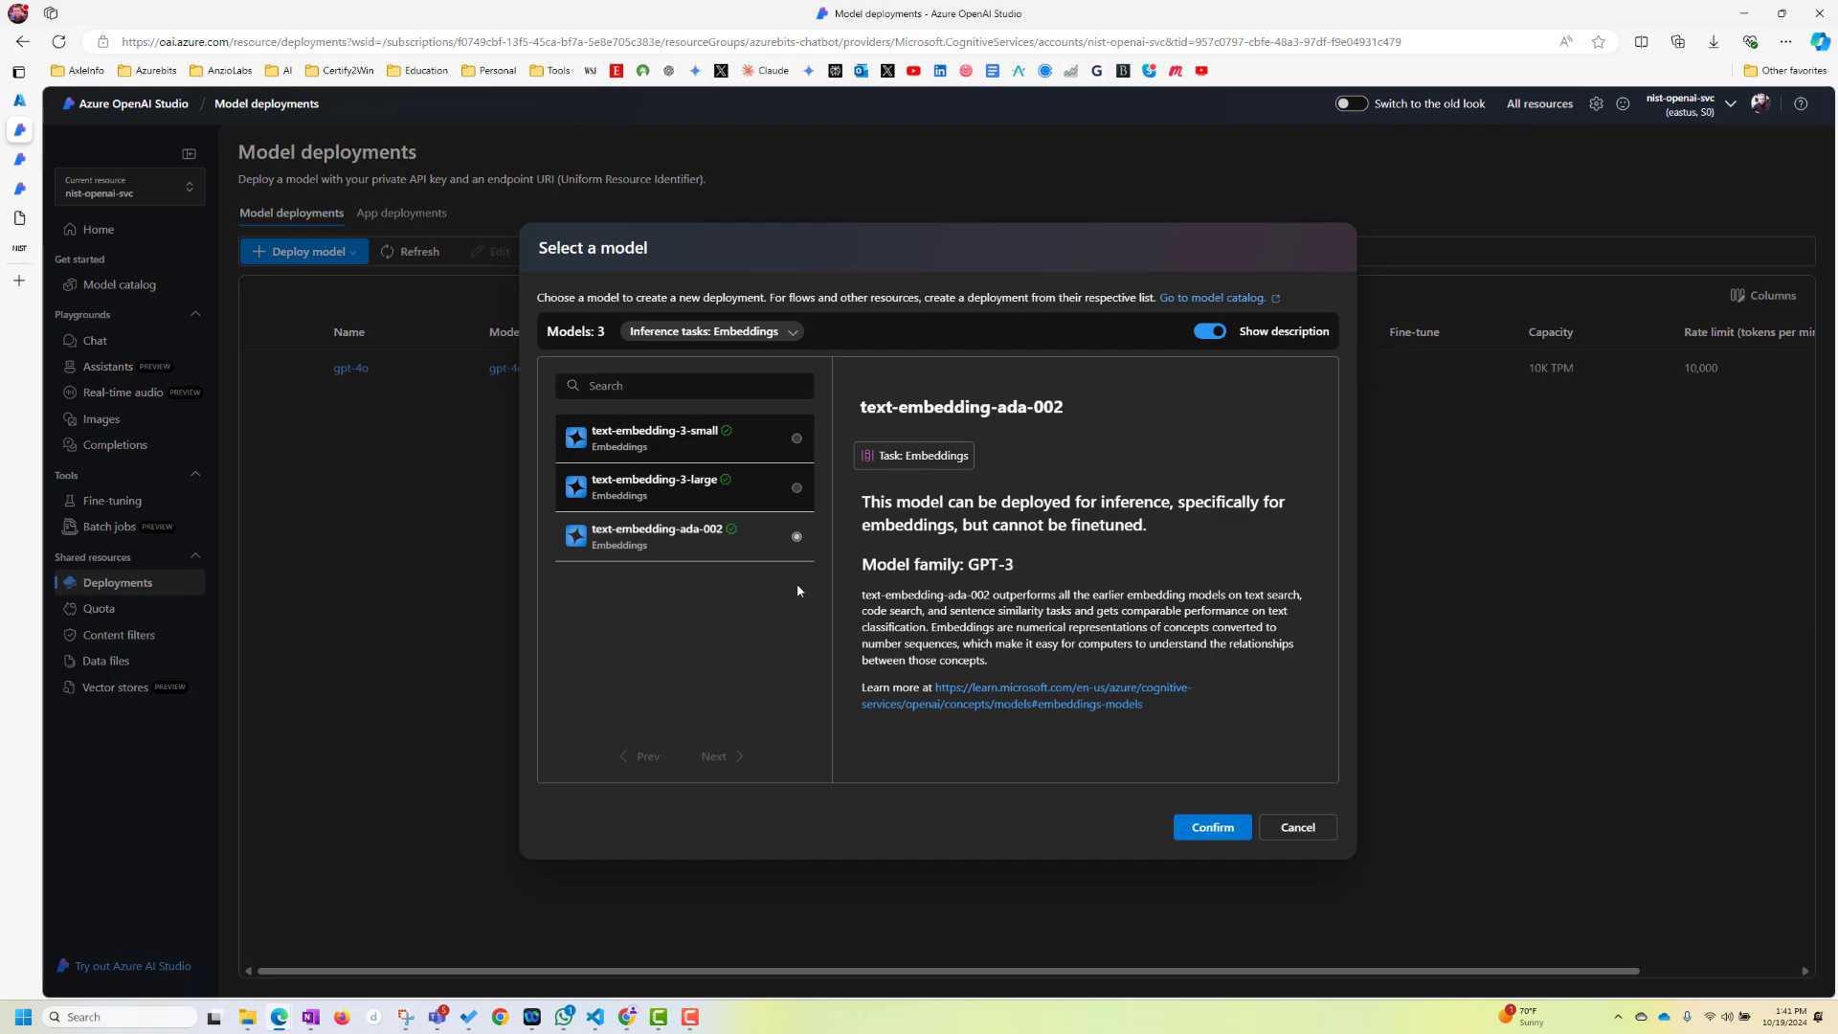
{"action": "mouse_move", "coordinate": [1086, 585]}
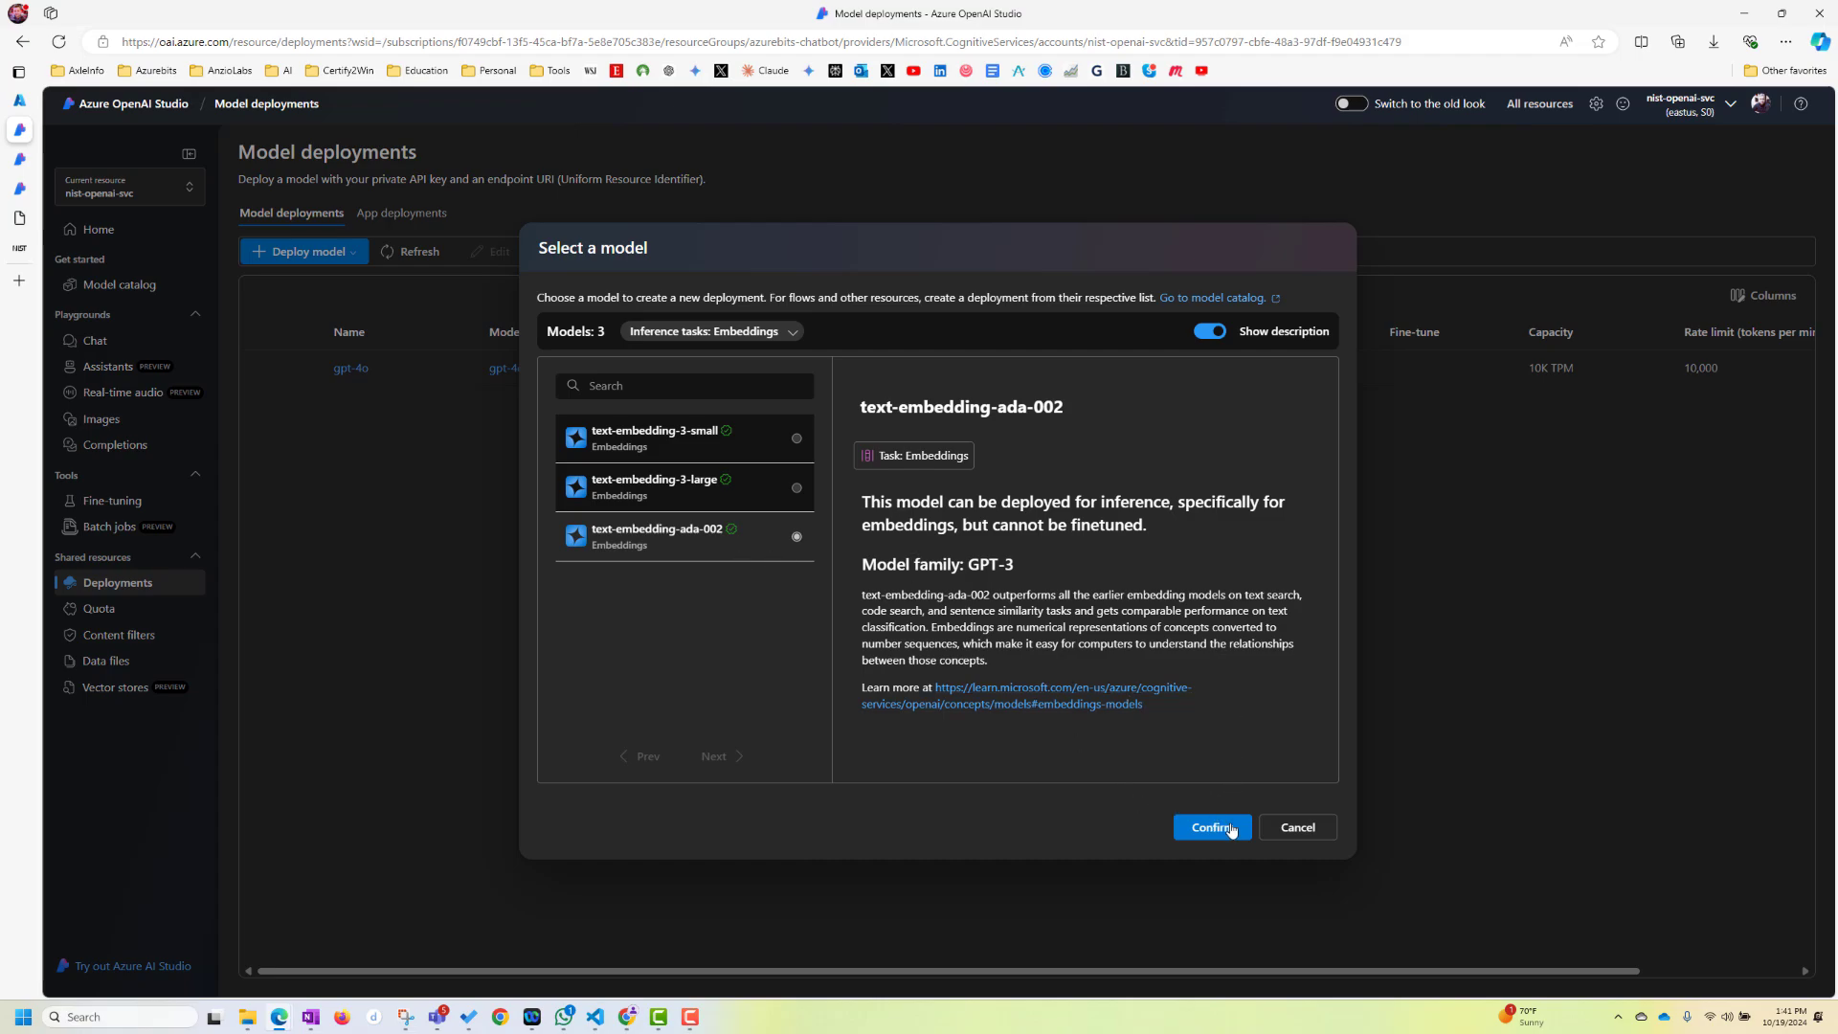
Create a Standard text-embedding-ada-002 deployment and go back to the deployments list
{"action": "left_click", "coordinate": [1212, 827]}
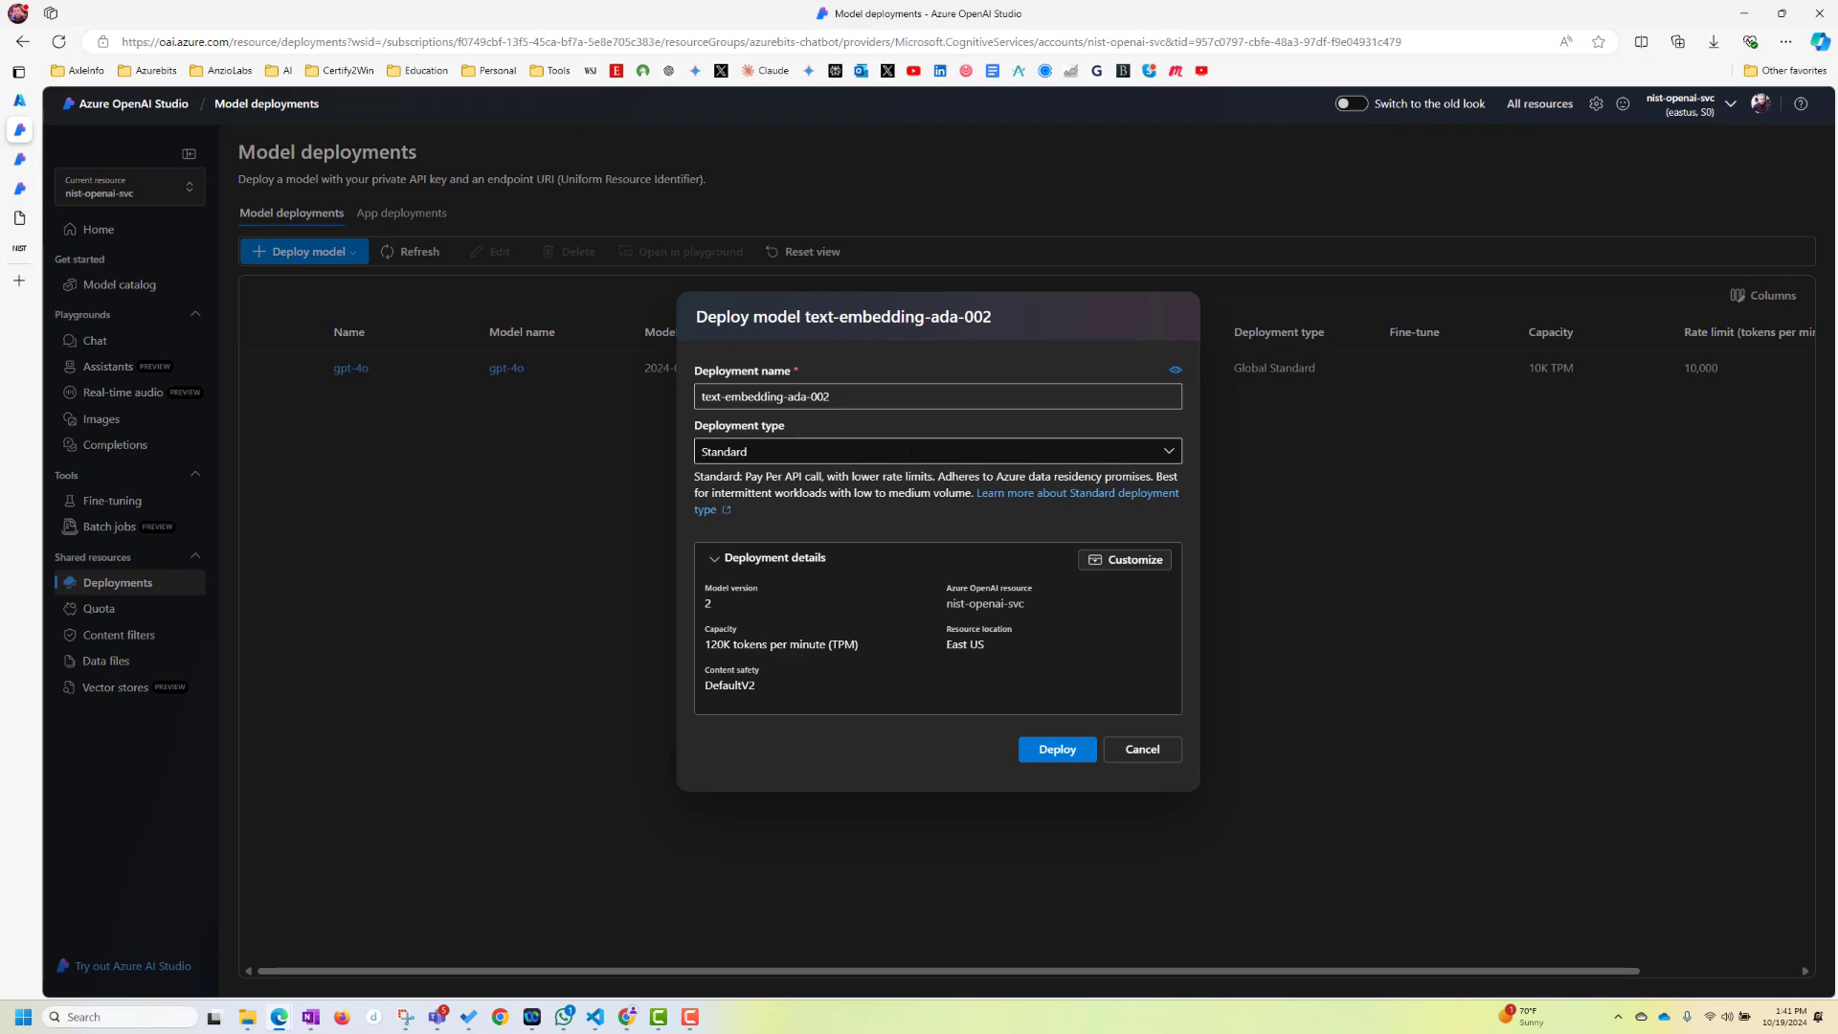
{"action": "left_click", "coordinate": [1054, 749]}
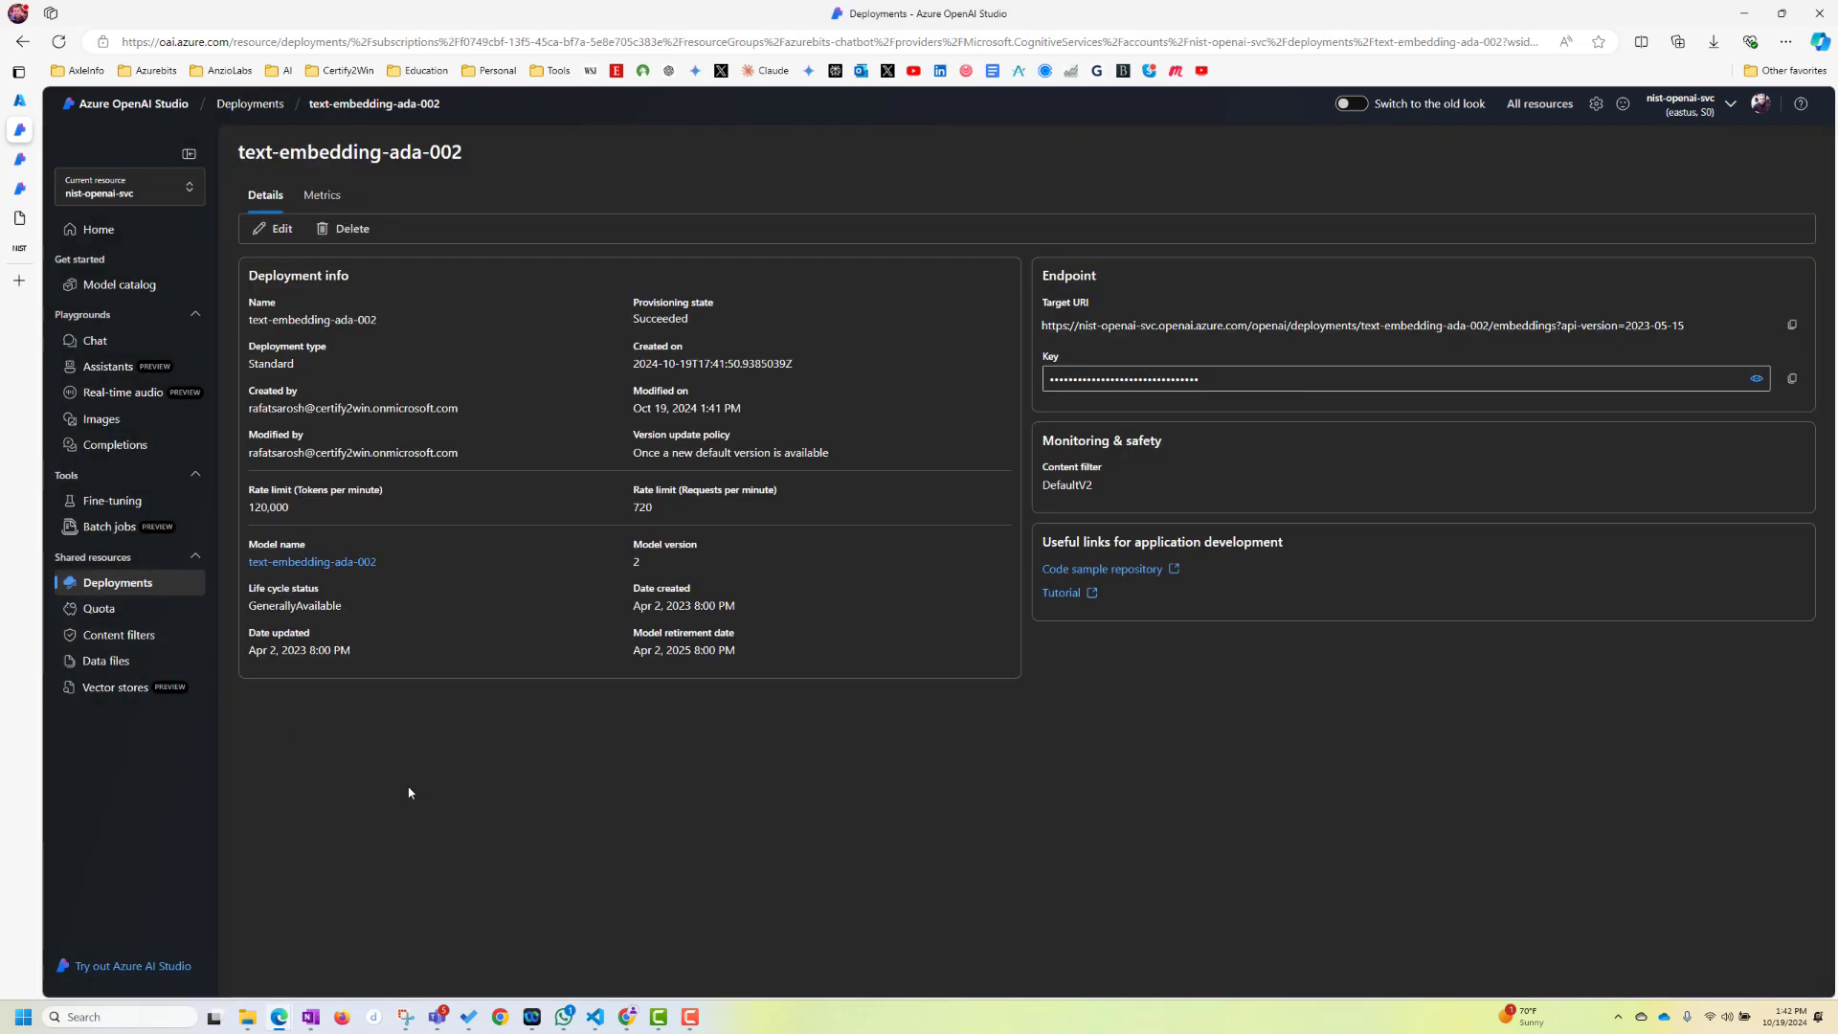
{"action": "left_click", "coordinate": [117, 583]}
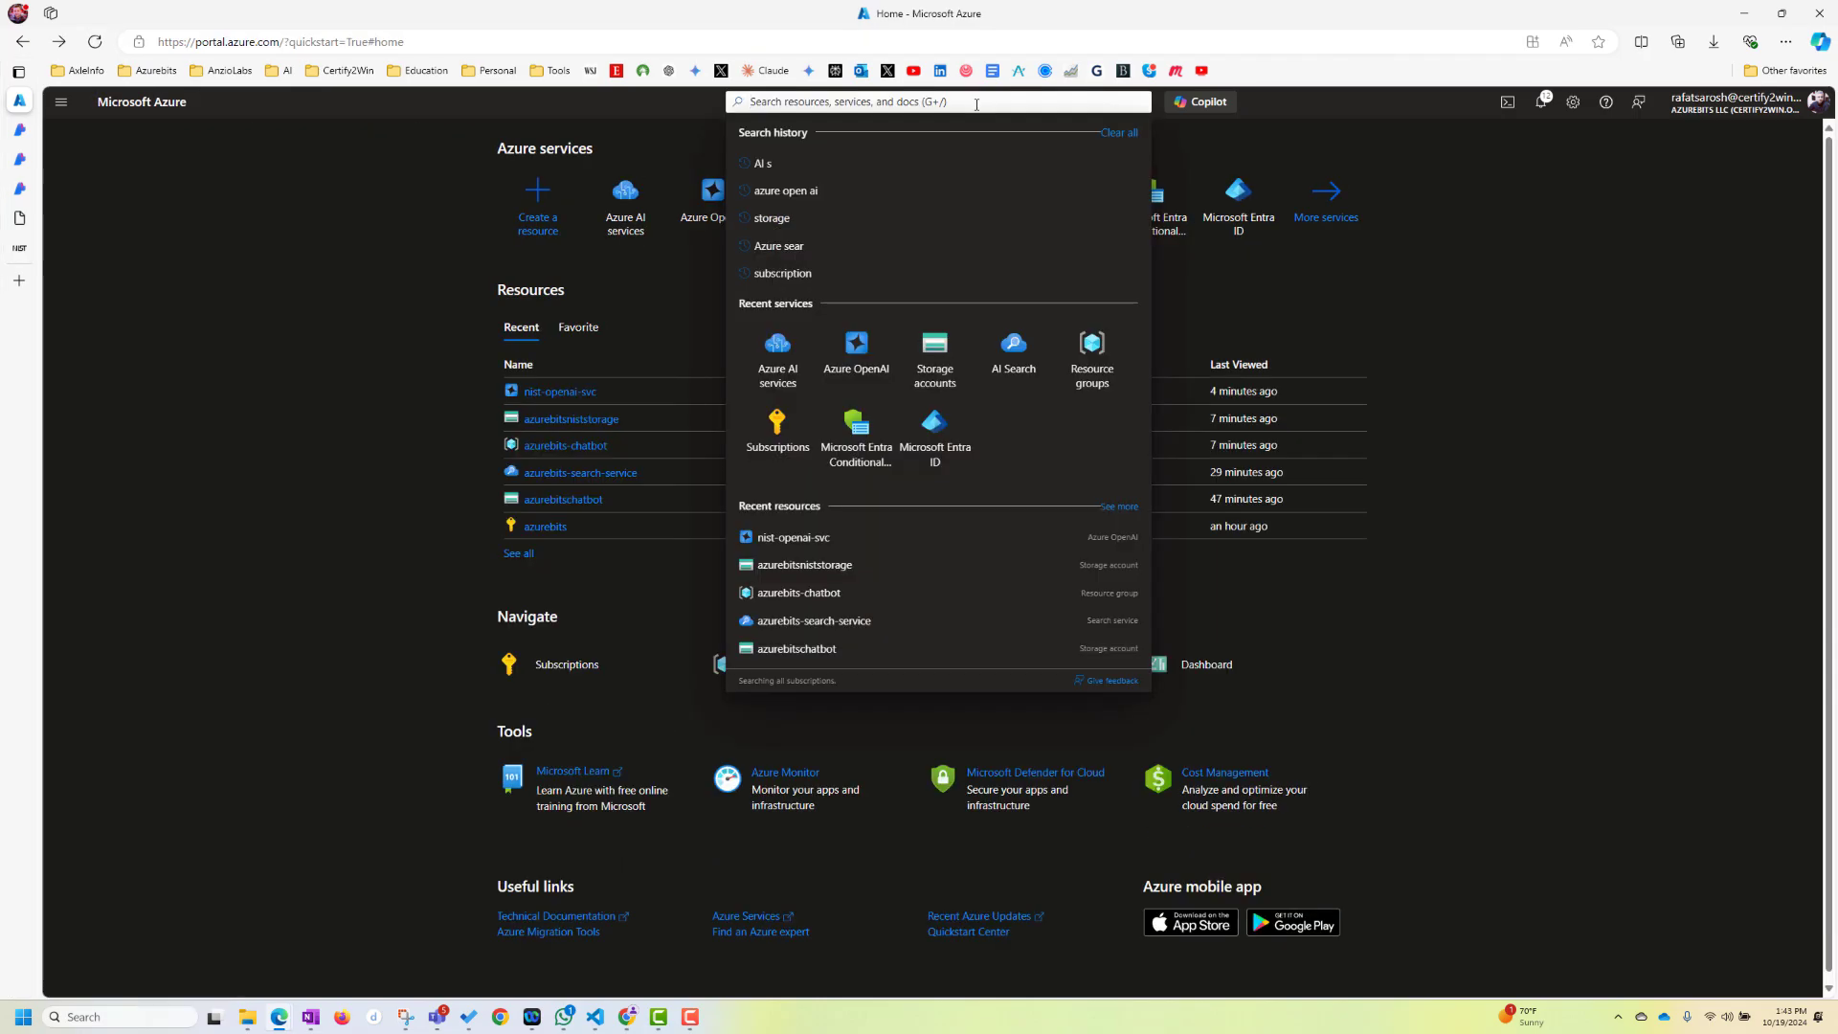
Search the portal for AI Search and start creating a new search service
{"action": "type", "text": "AI Se"}
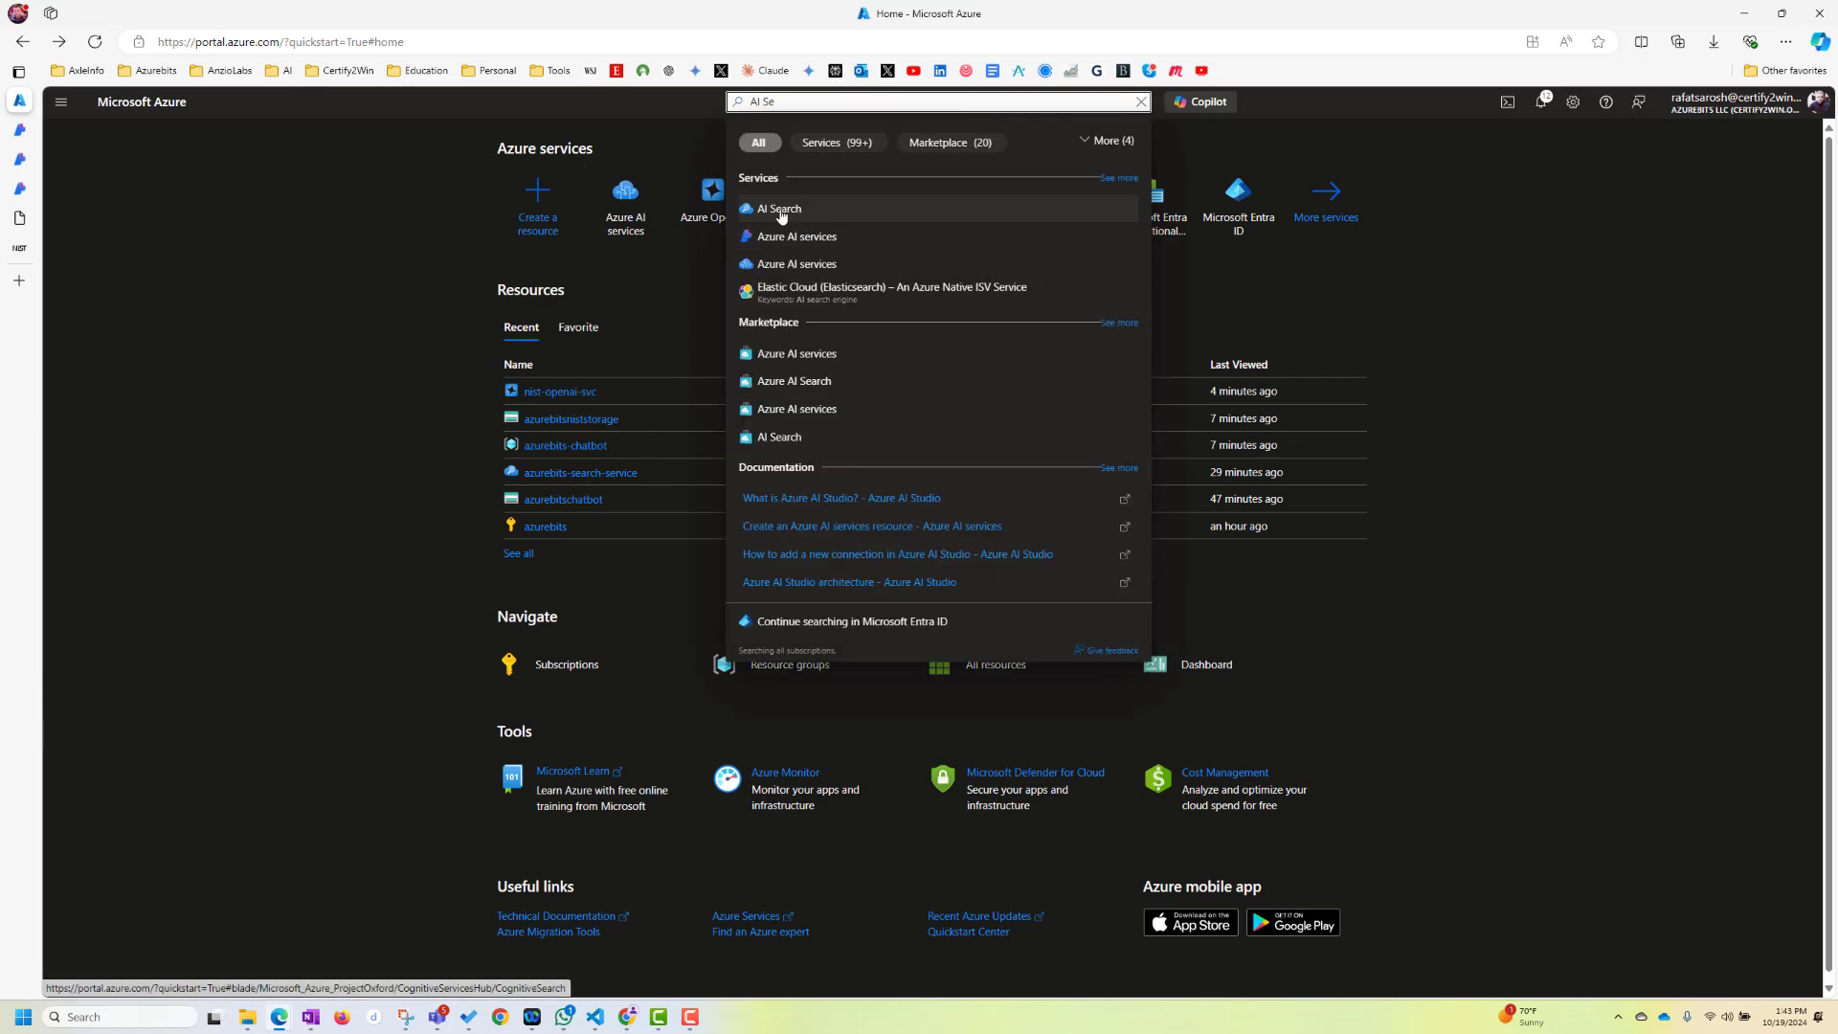
{"action": "left_click", "coordinate": [779, 209]}
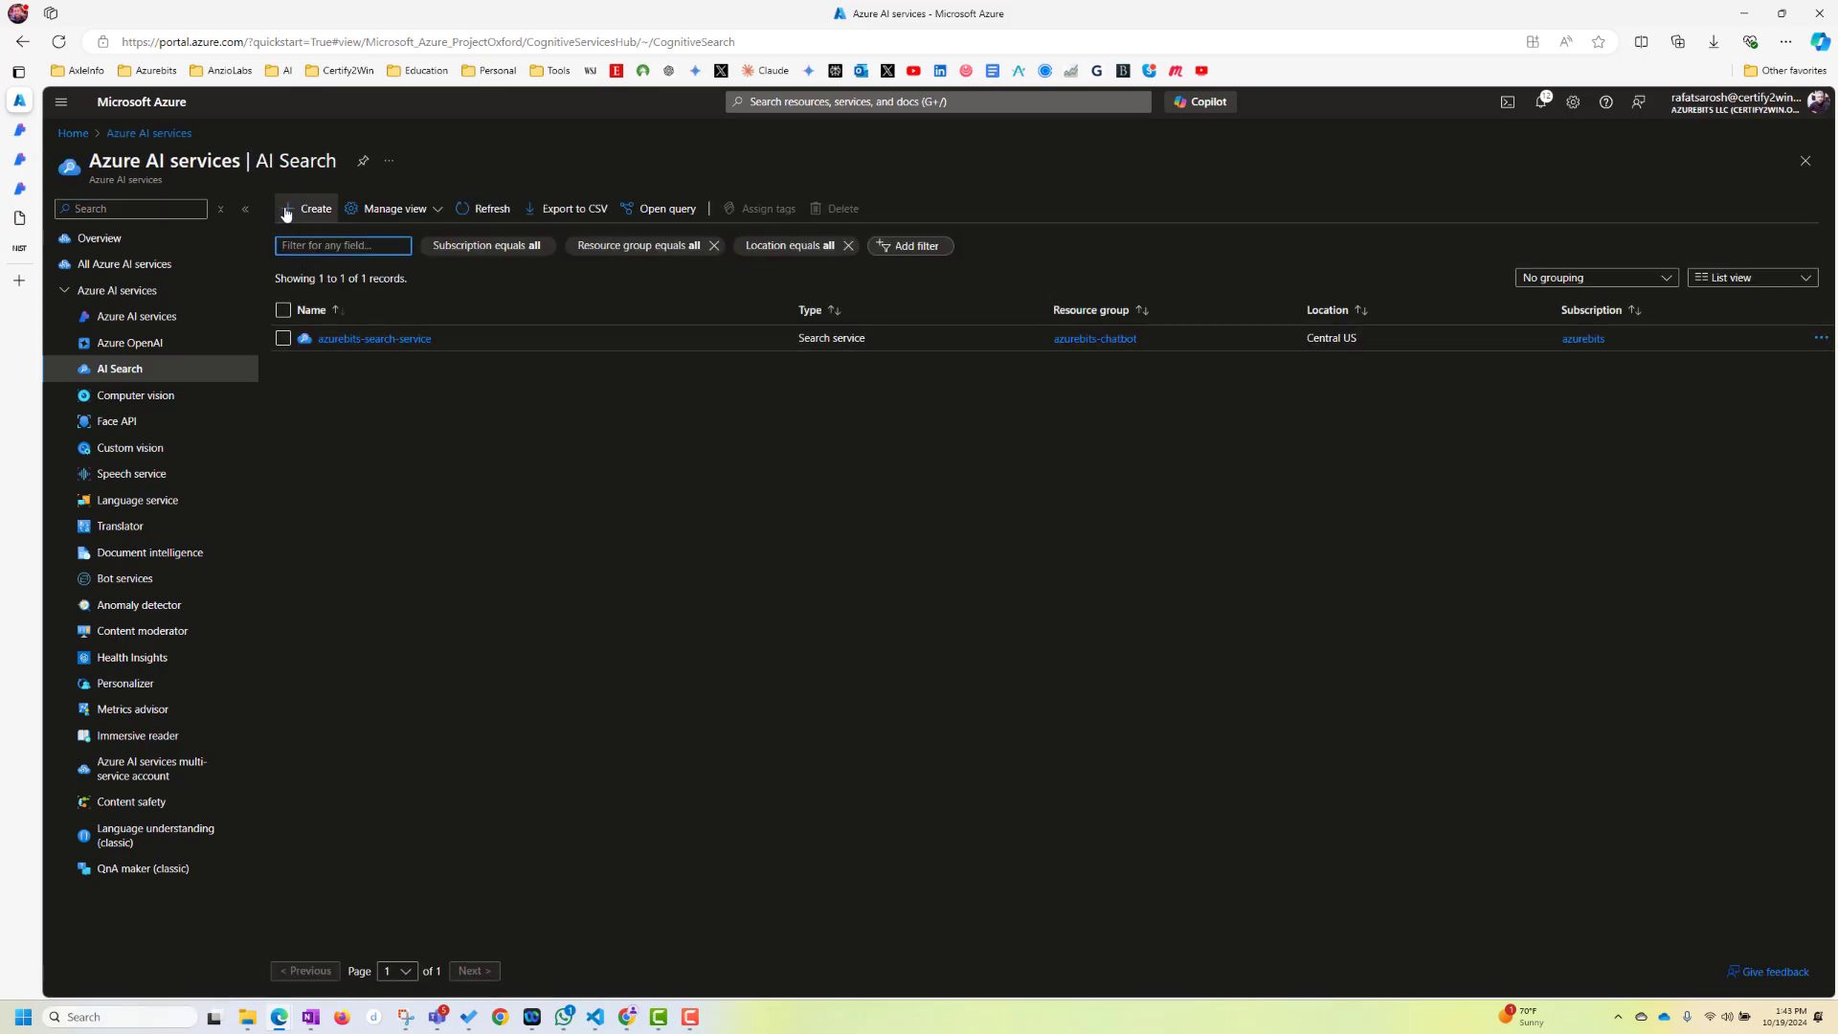
{"action": "left_click", "coordinate": [307, 209]}
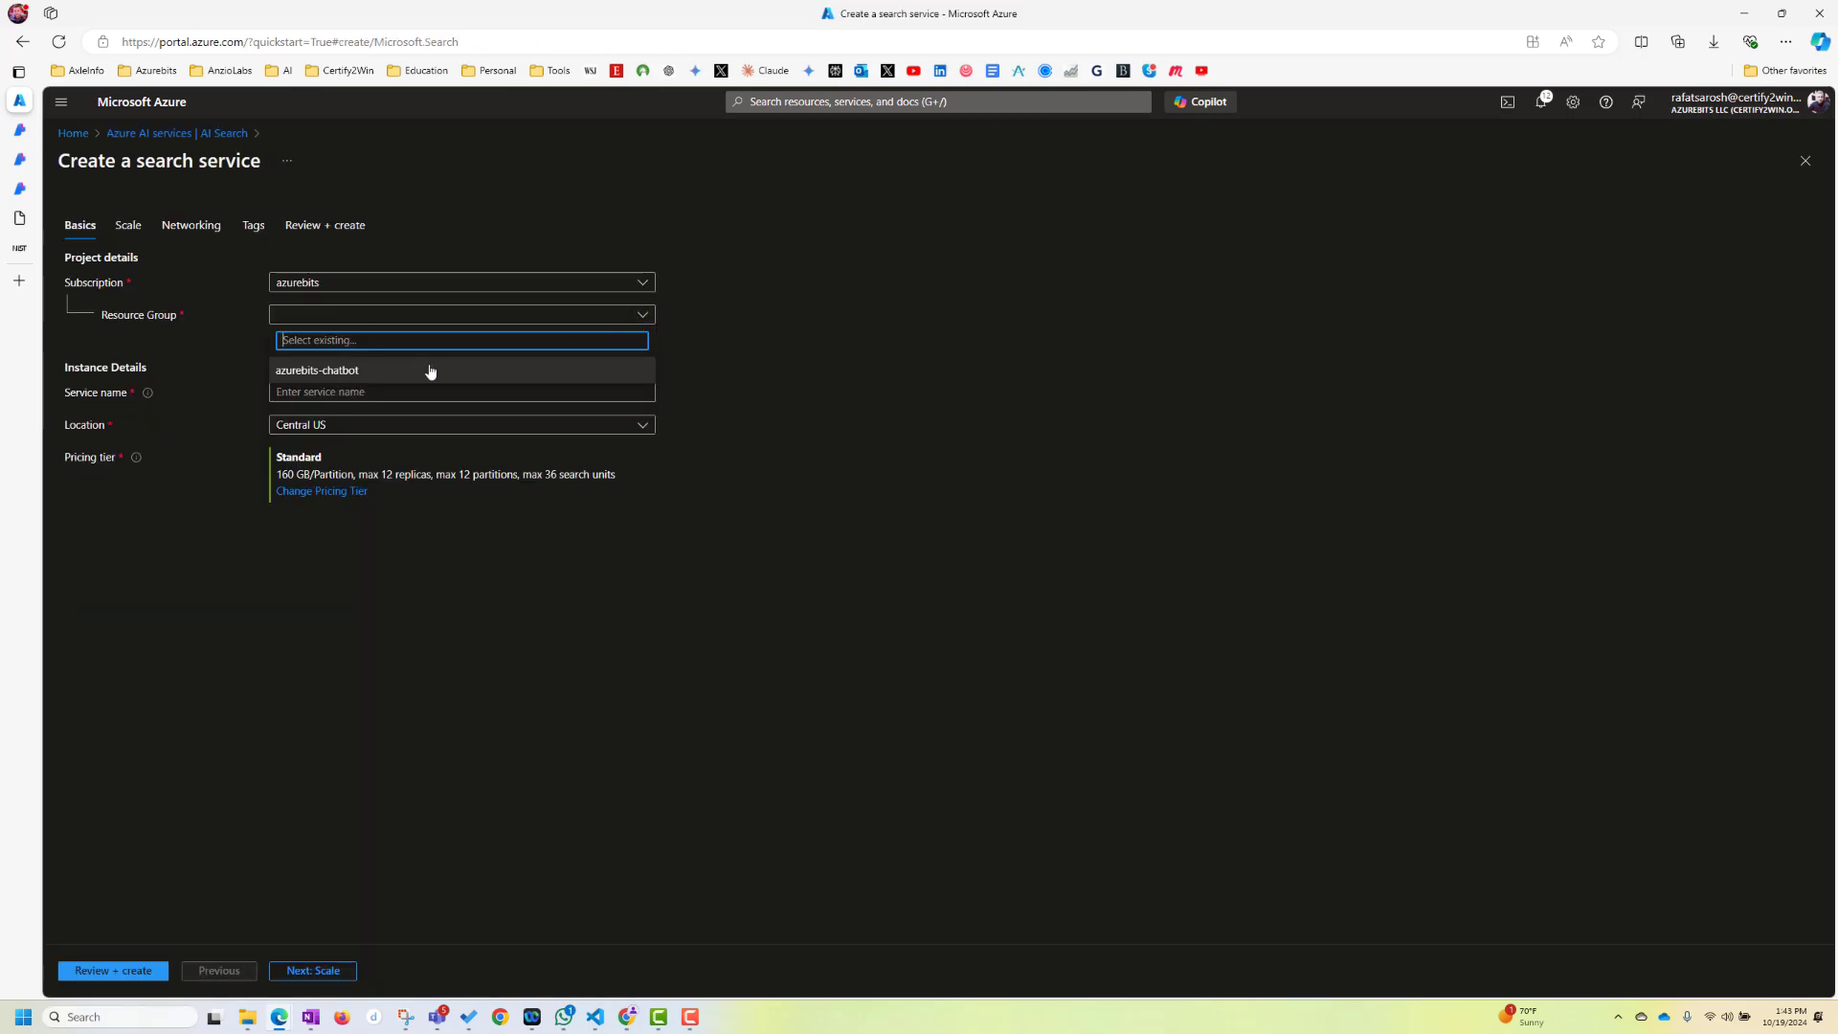
Set resource group azurebits-chatbot and service name nist-serach-service
{"action": "left_click", "coordinate": [316, 370]}
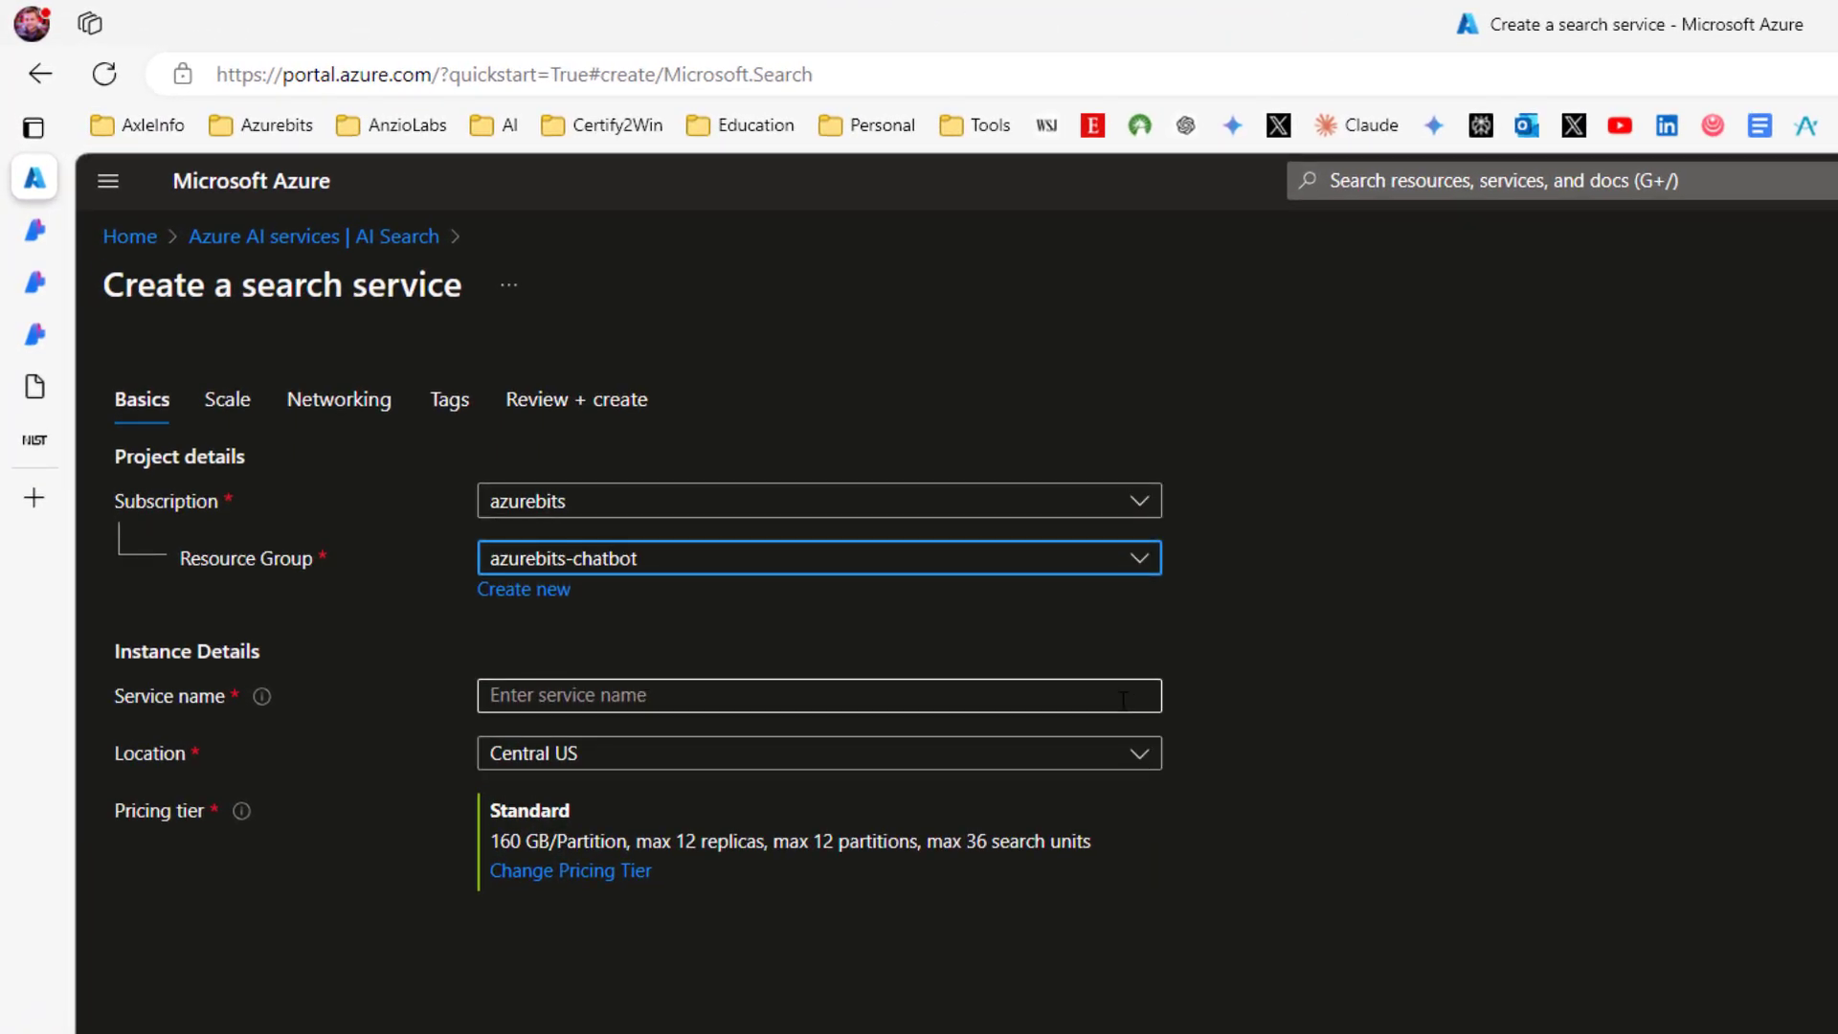
{"action": "left_click", "coordinate": [818, 695]}
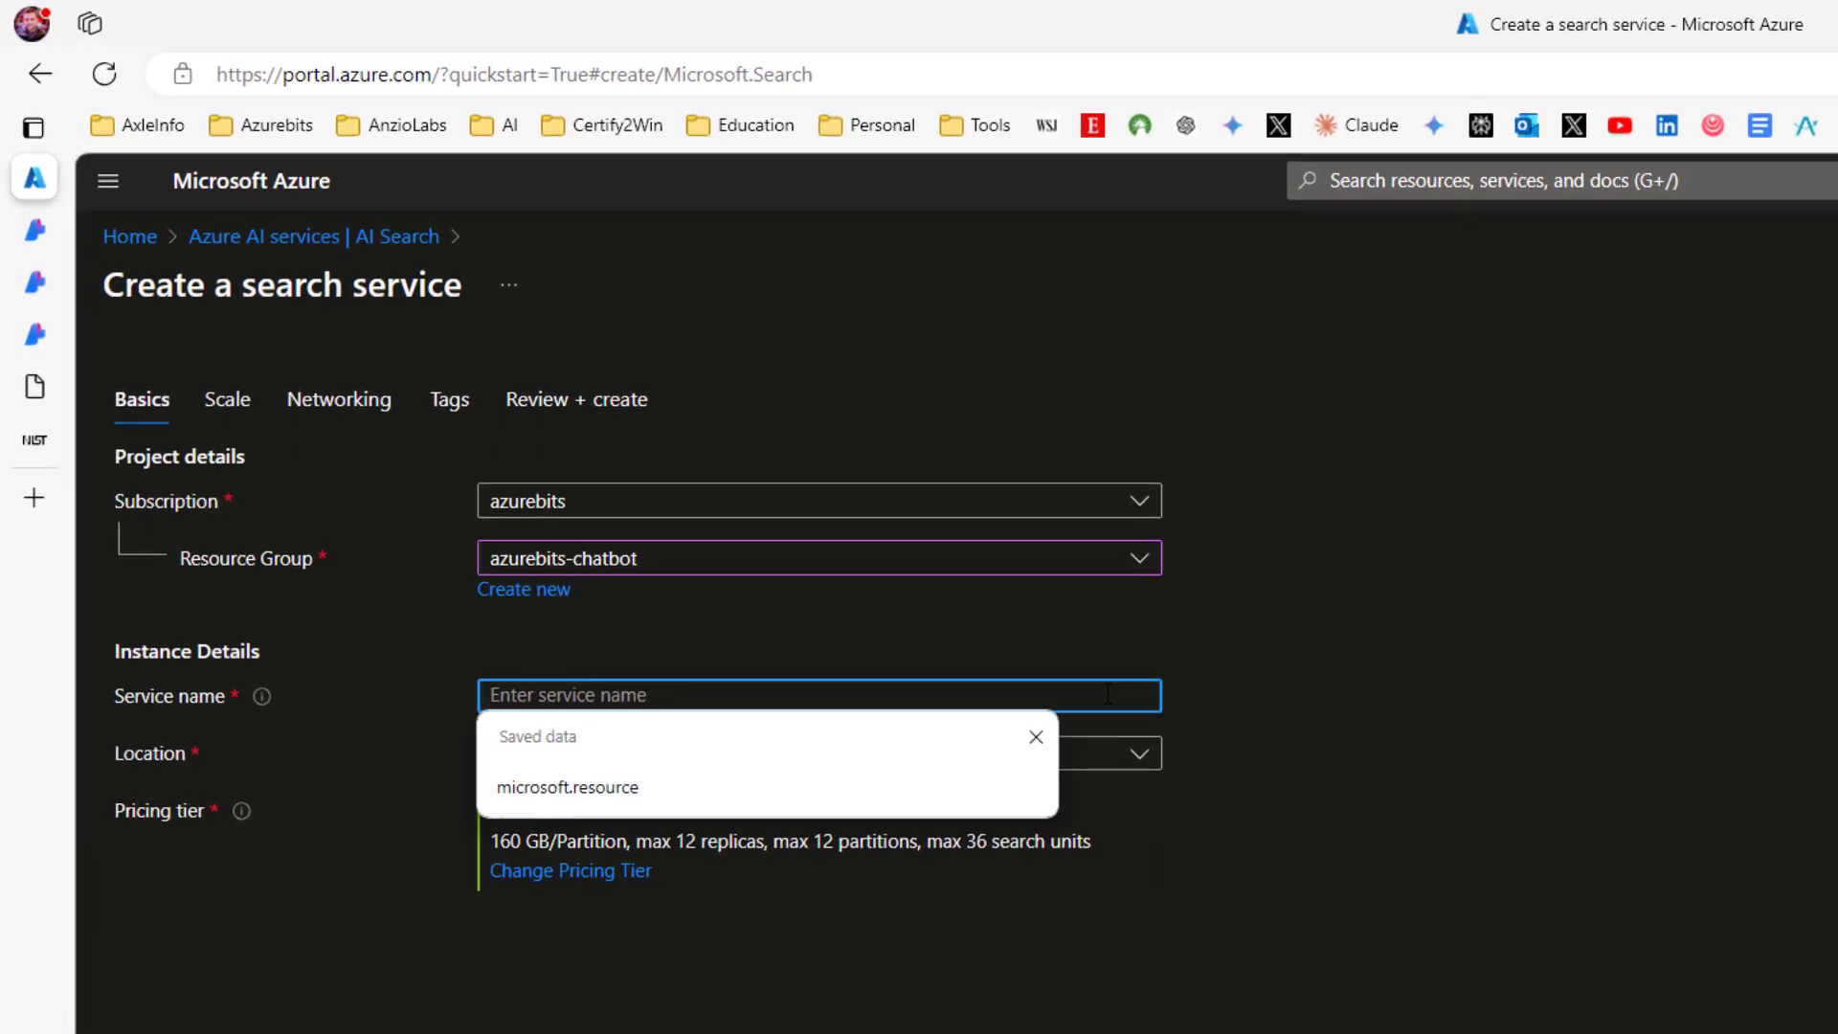
{"action": "type", "text": "nist-"}
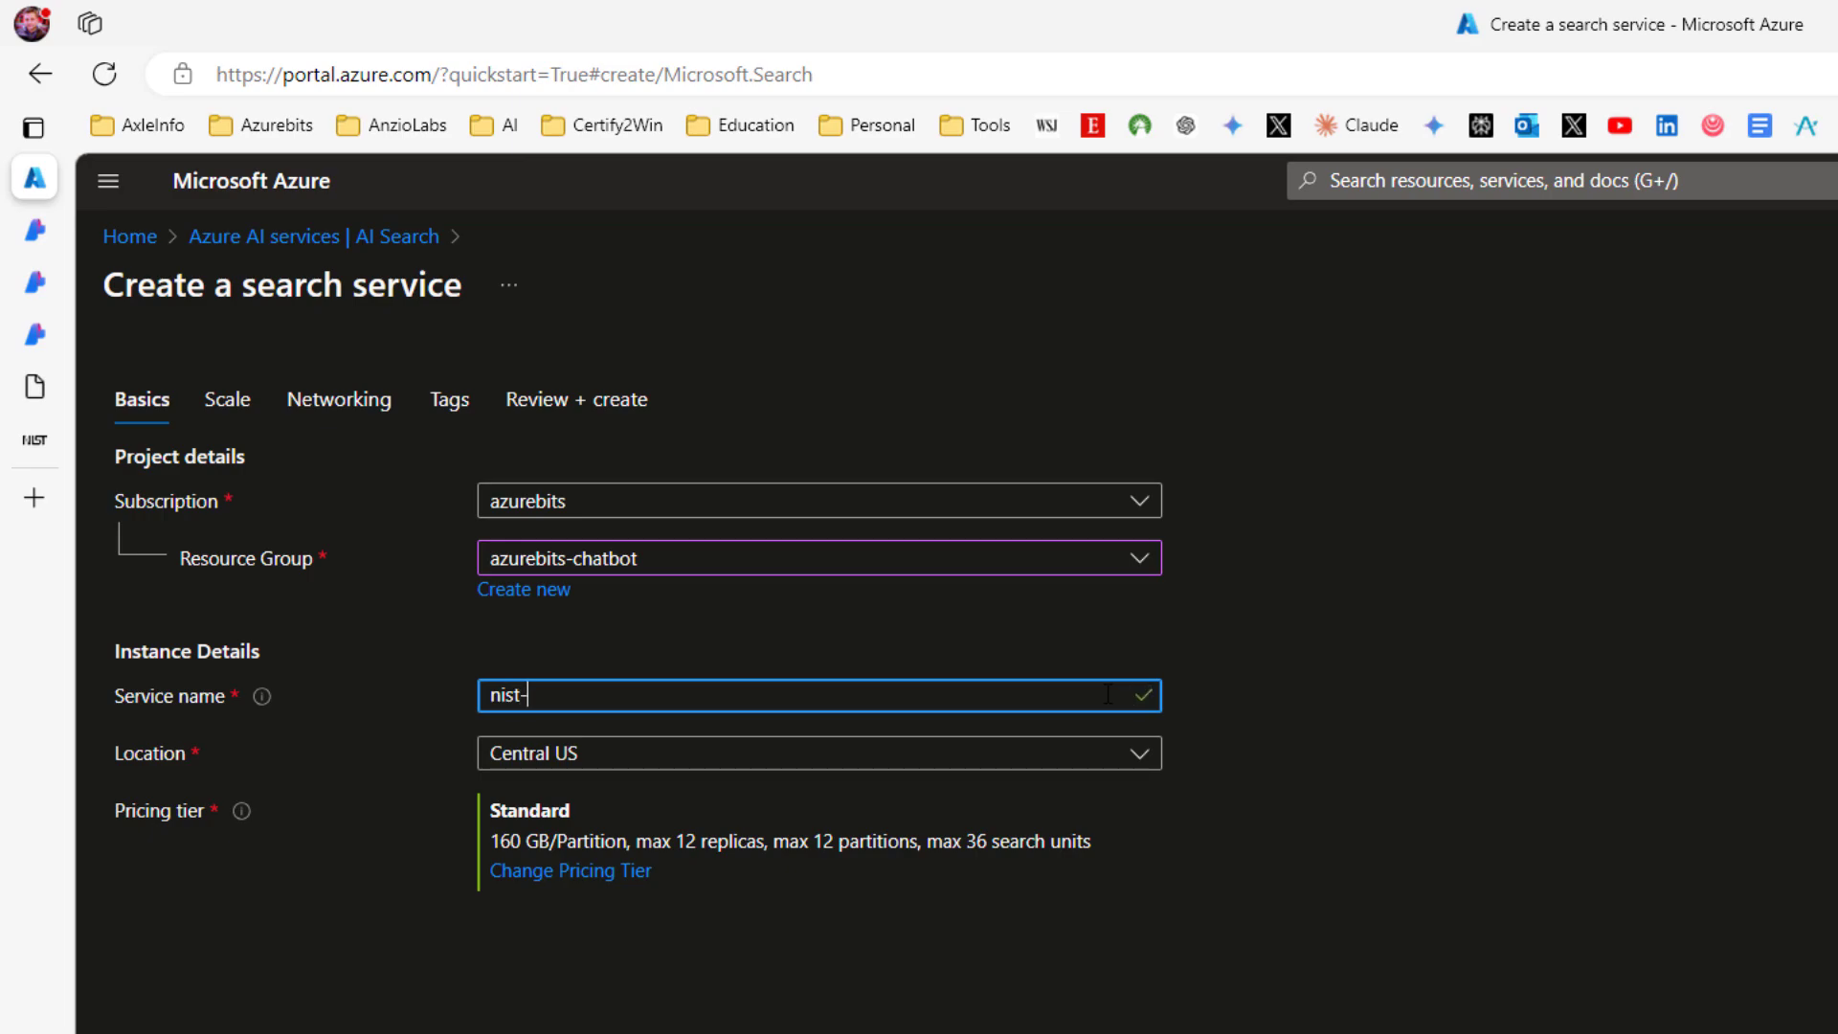
{"action": "type", "text": "serach-service"}
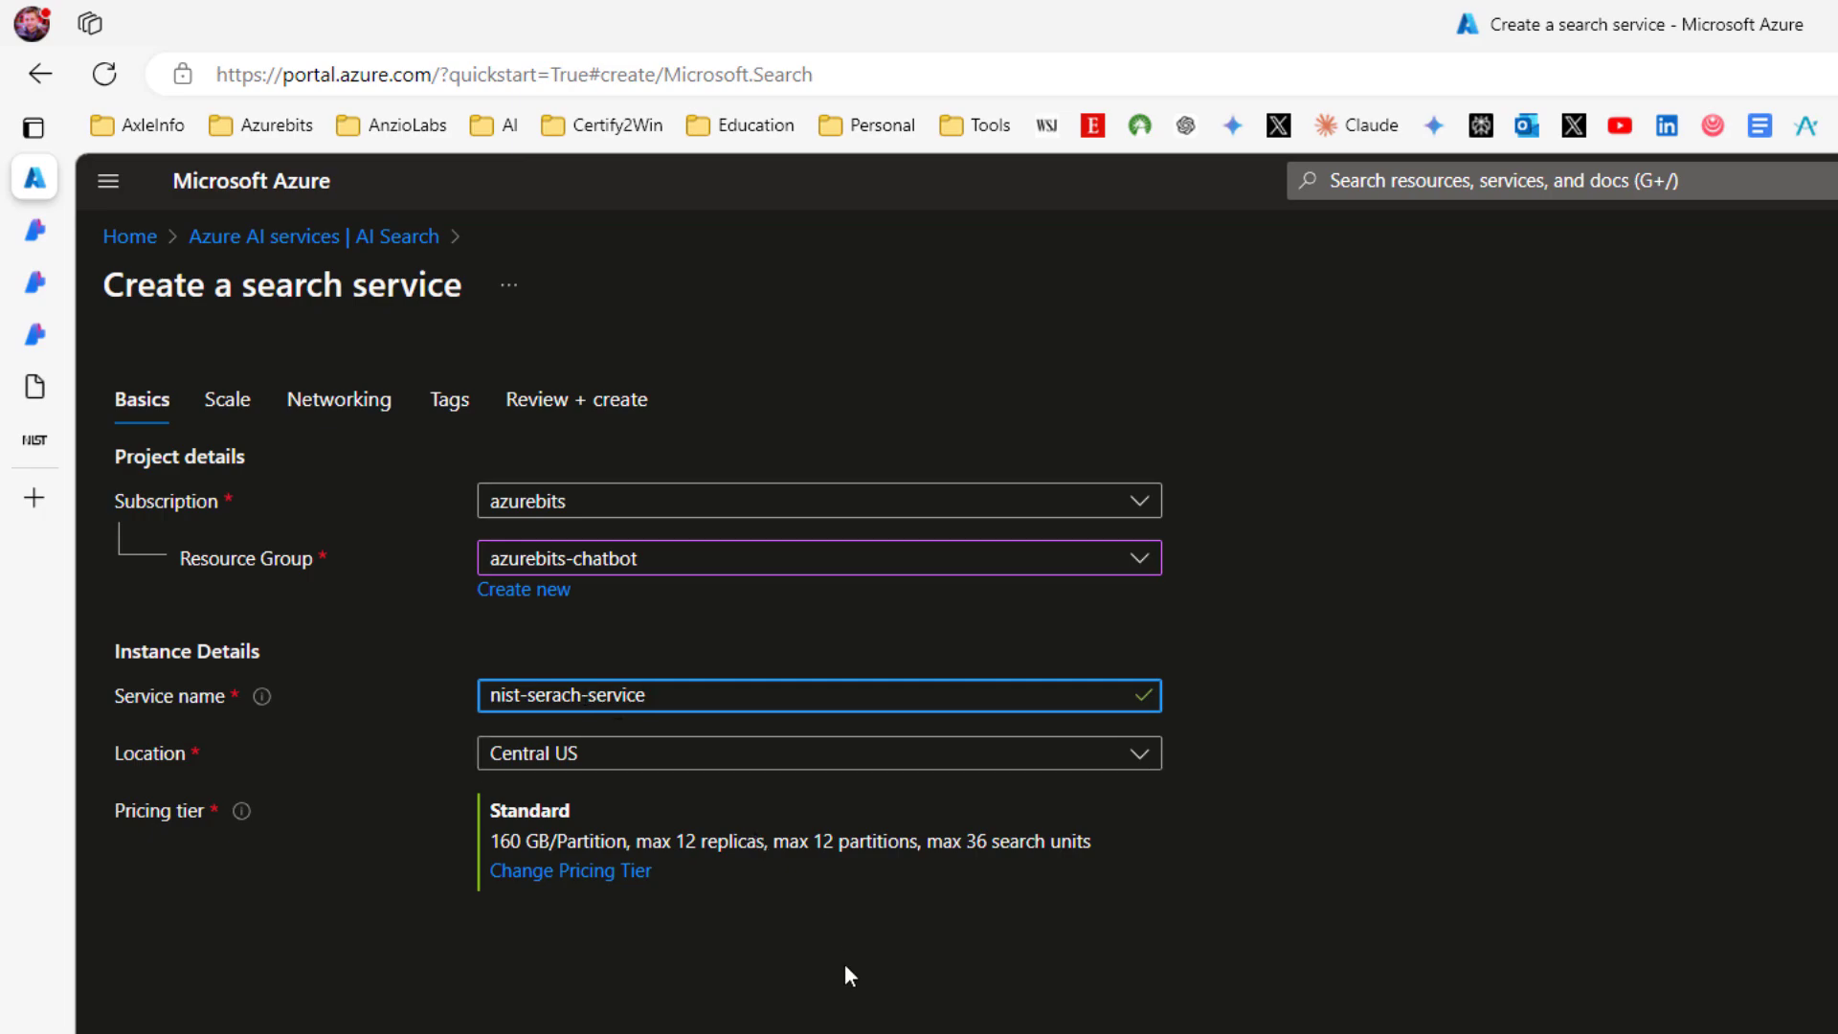
{"action": "mouse_move", "coordinate": [836, 1004]}
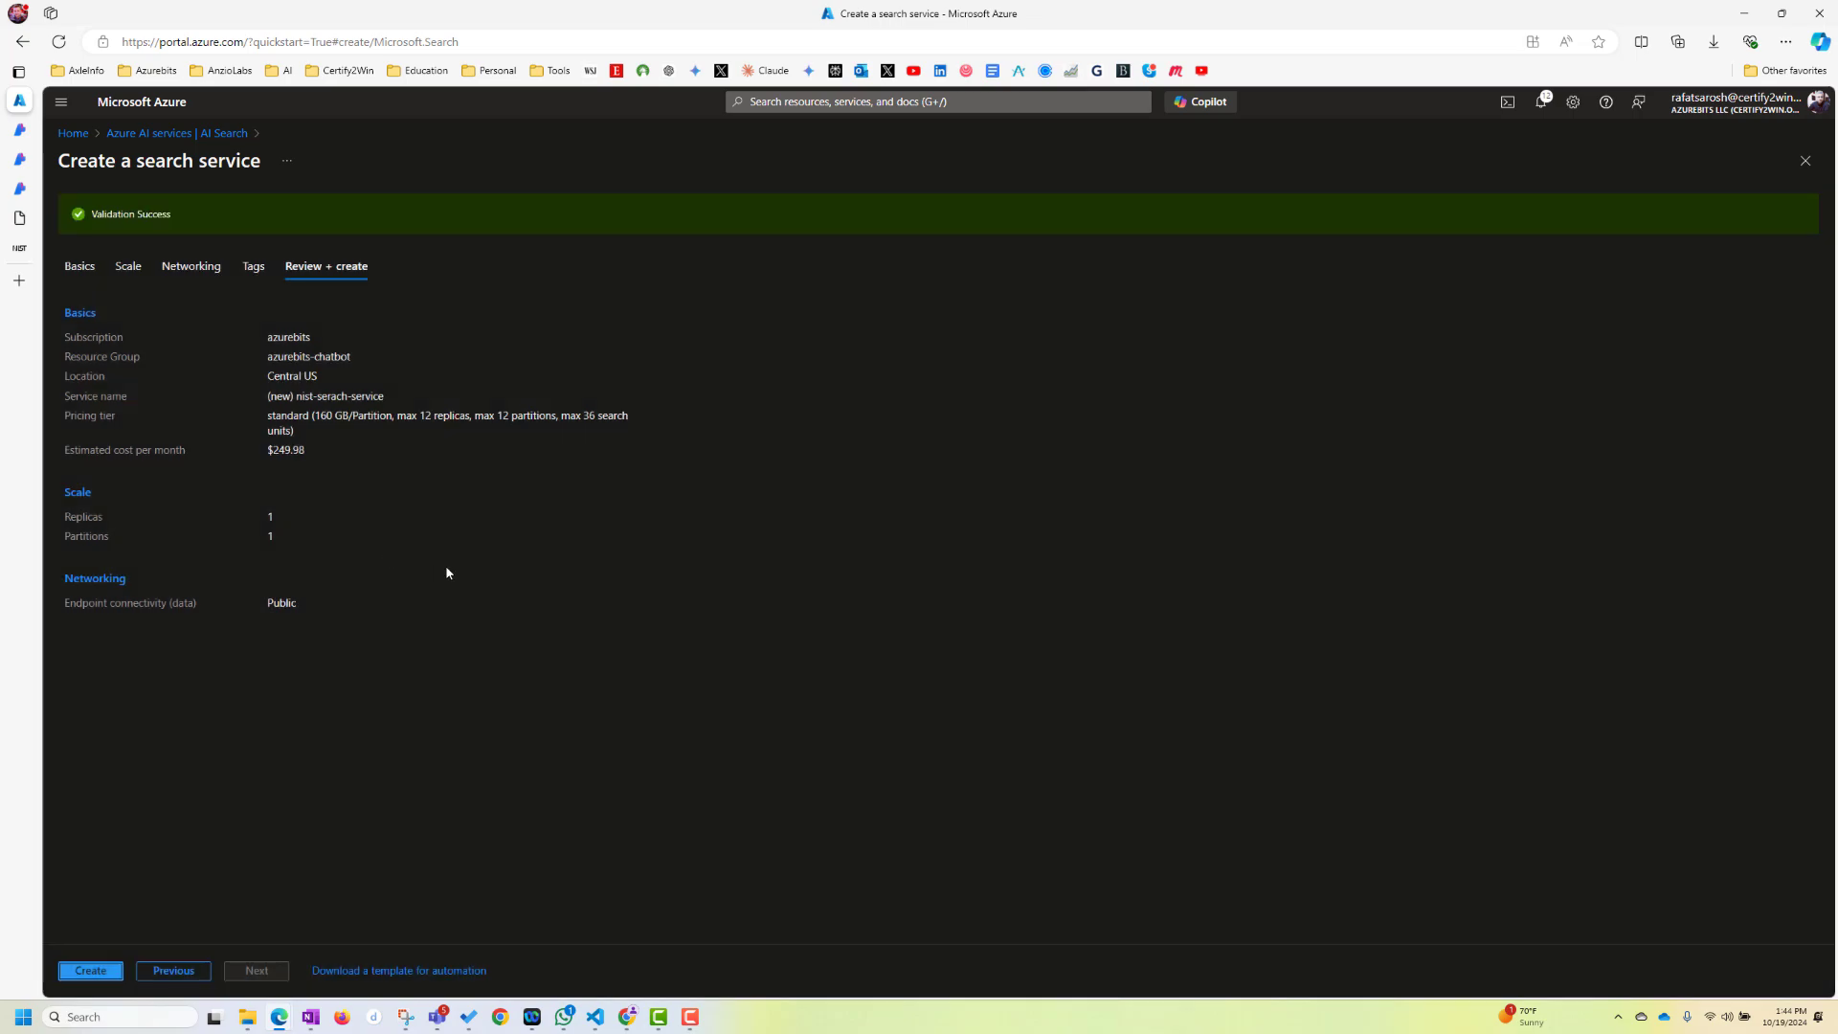
Create nist-serach-service, open the deployed resource, and launch Import and vectorize data
{"action": "left_click", "coordinate": [89, 970]}
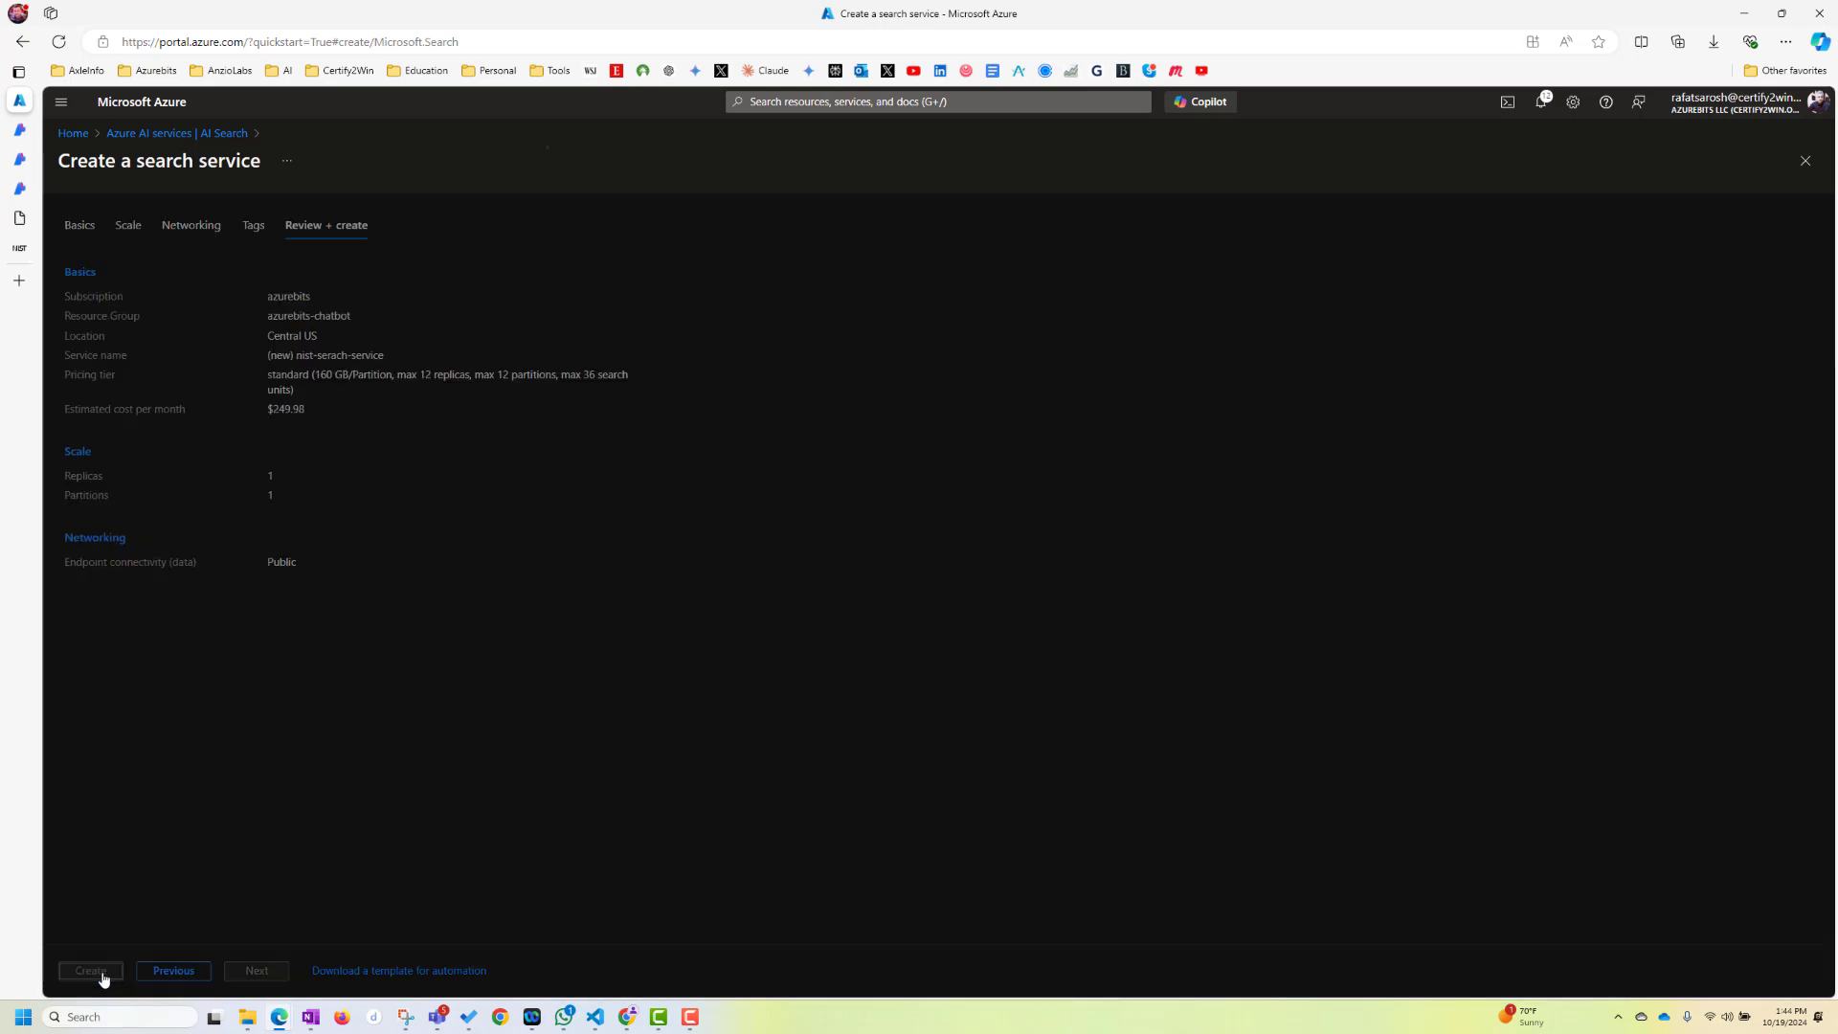
{"action": "left_click", "coordinate": [89, 969]}
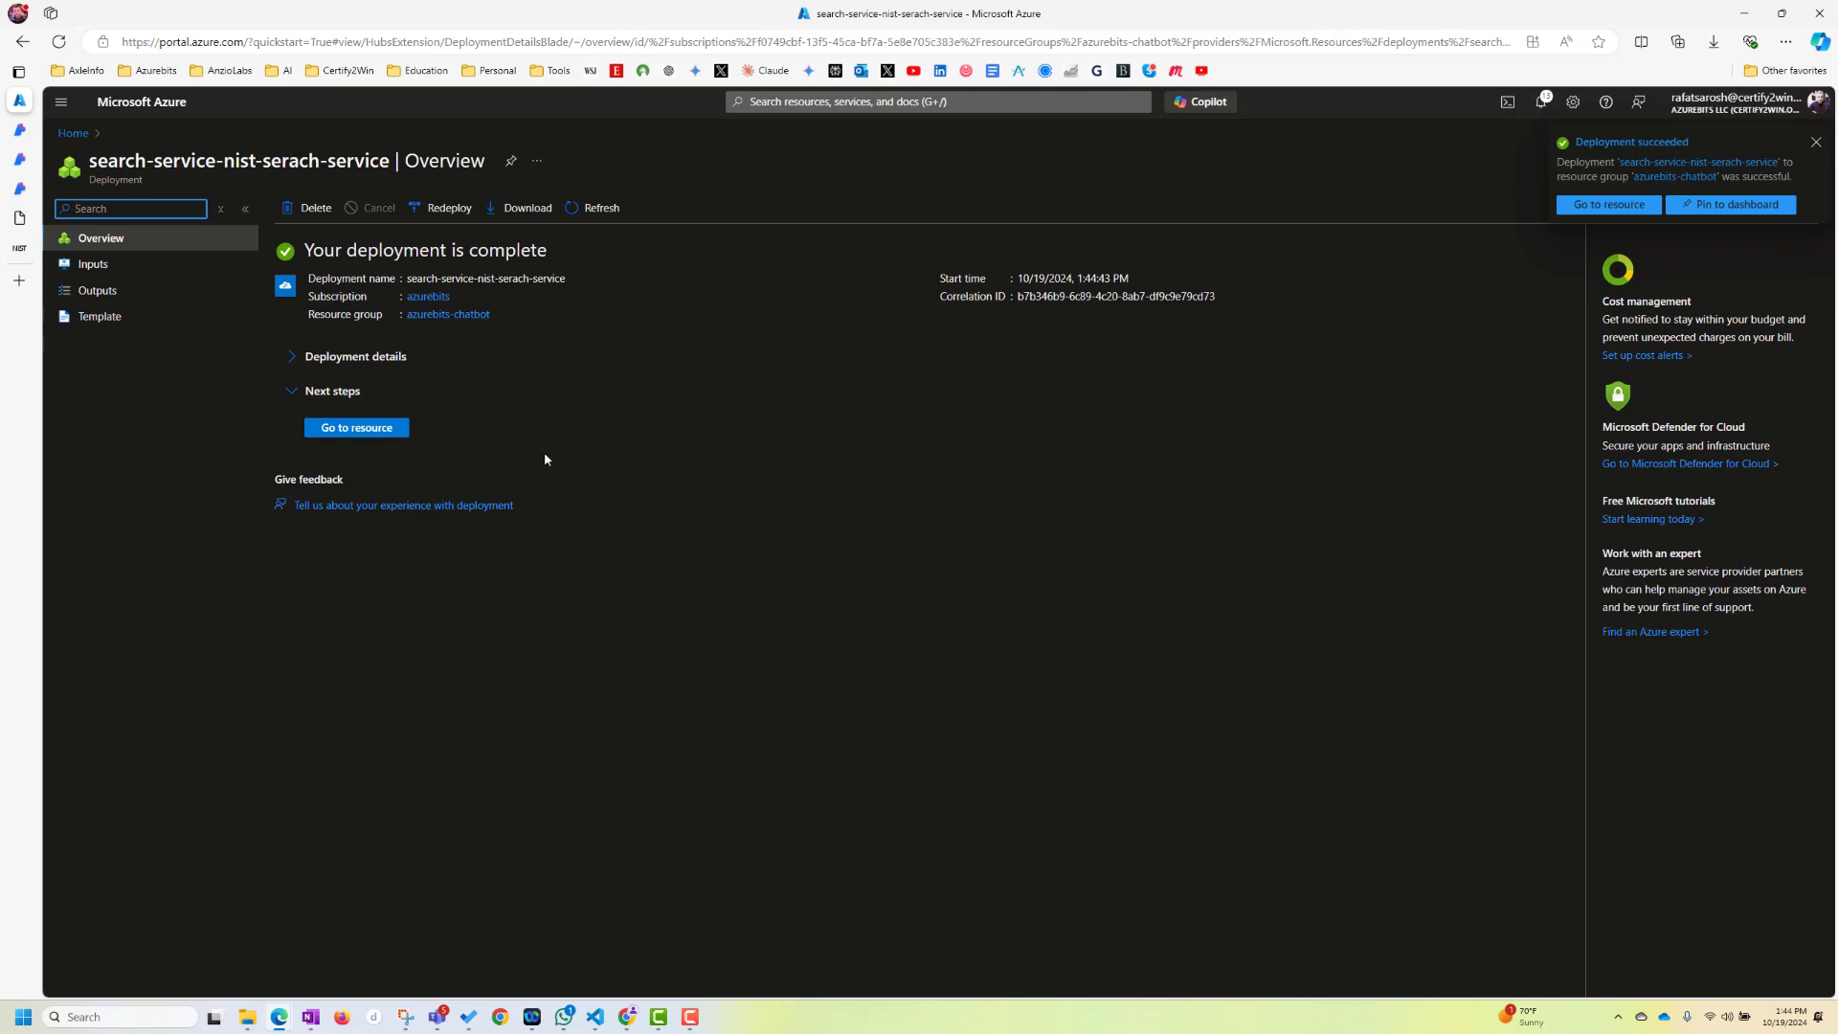
{"action": "left_click", "coordinate": [355, 427]}
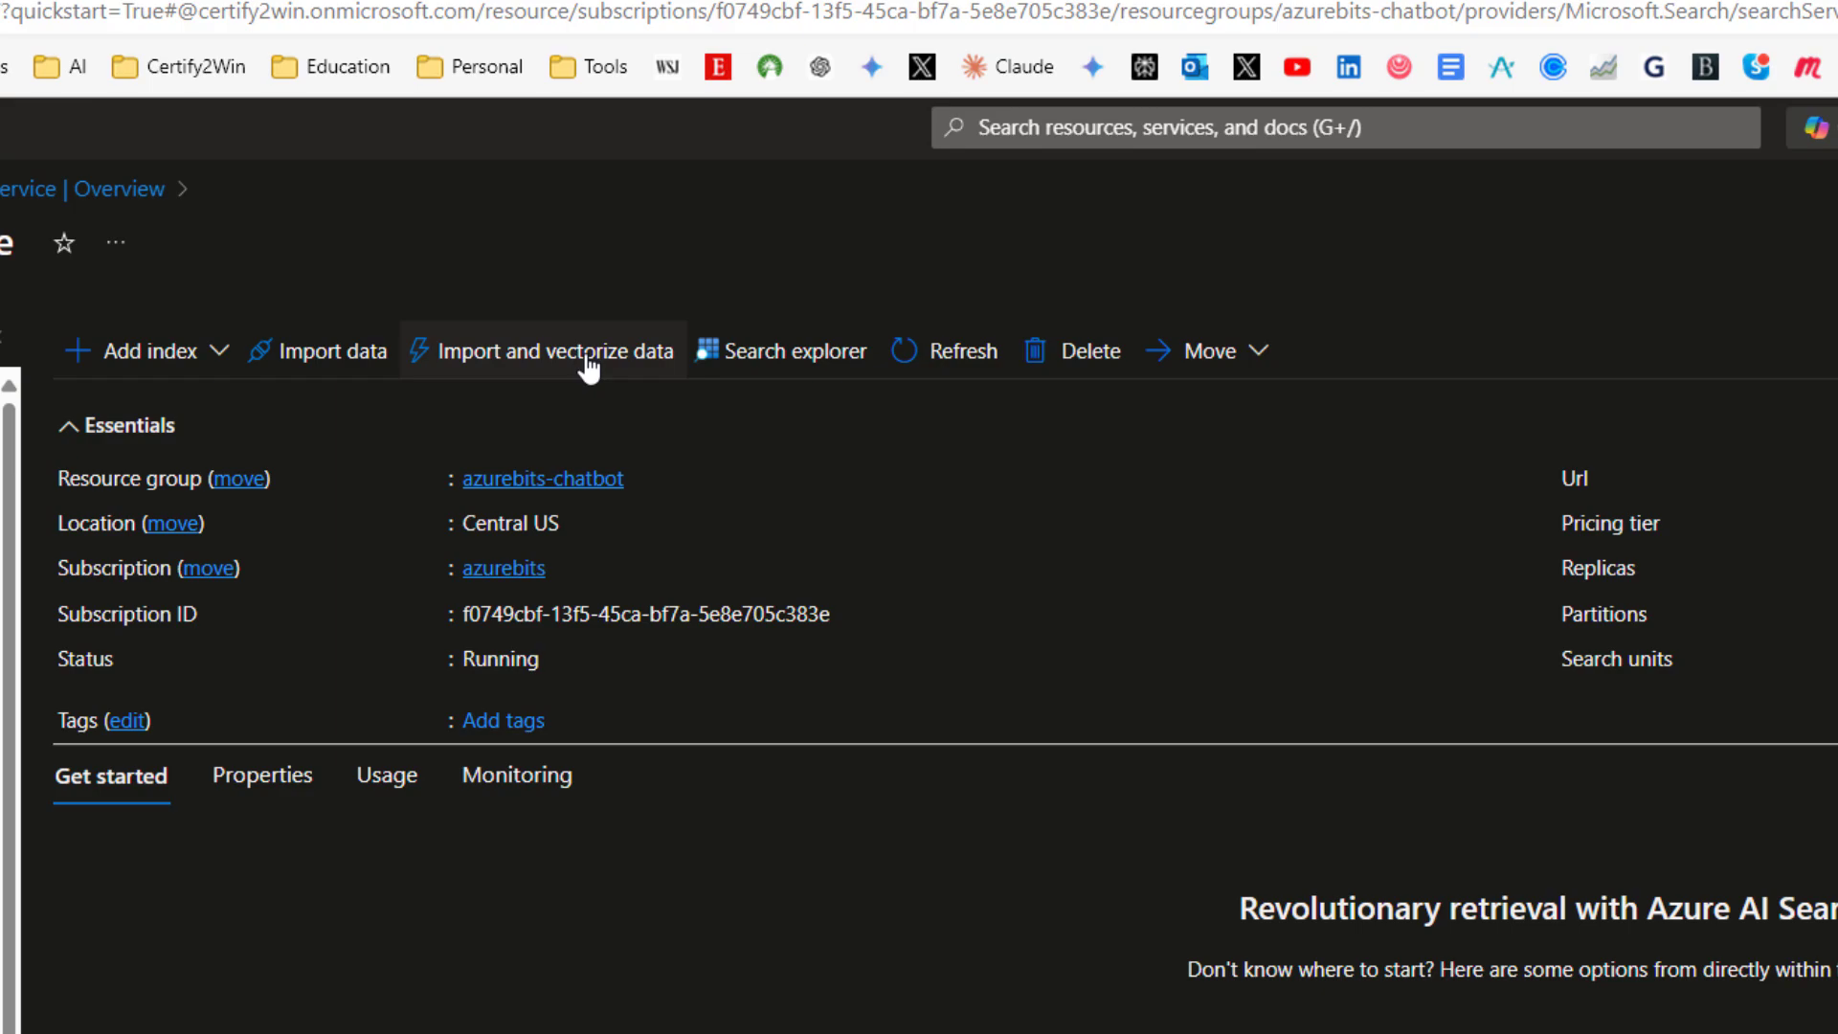
{"action": "left_click", "coordinate": [557, 350]}
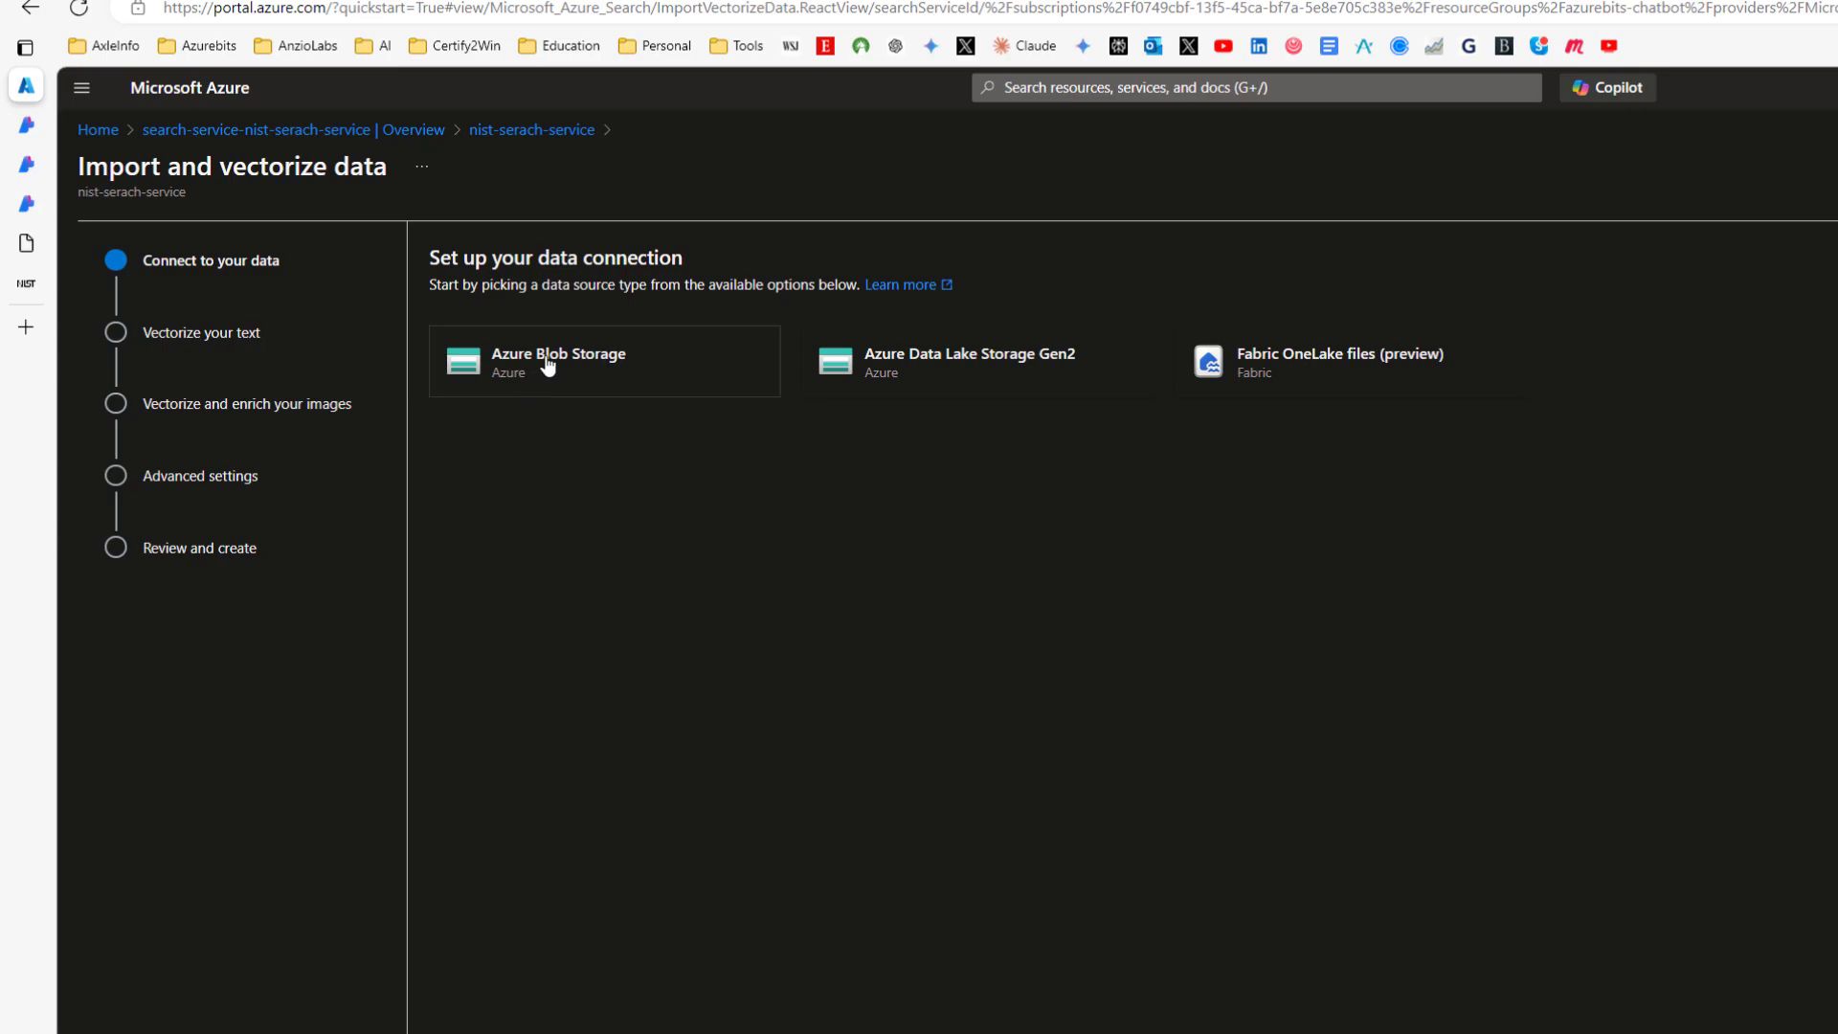
Connect Azure Blob Storage account azurebitsniststorage, container nist, with deletion tracking enabled
{"action": "left_click", "coordinate": [558, 360]}
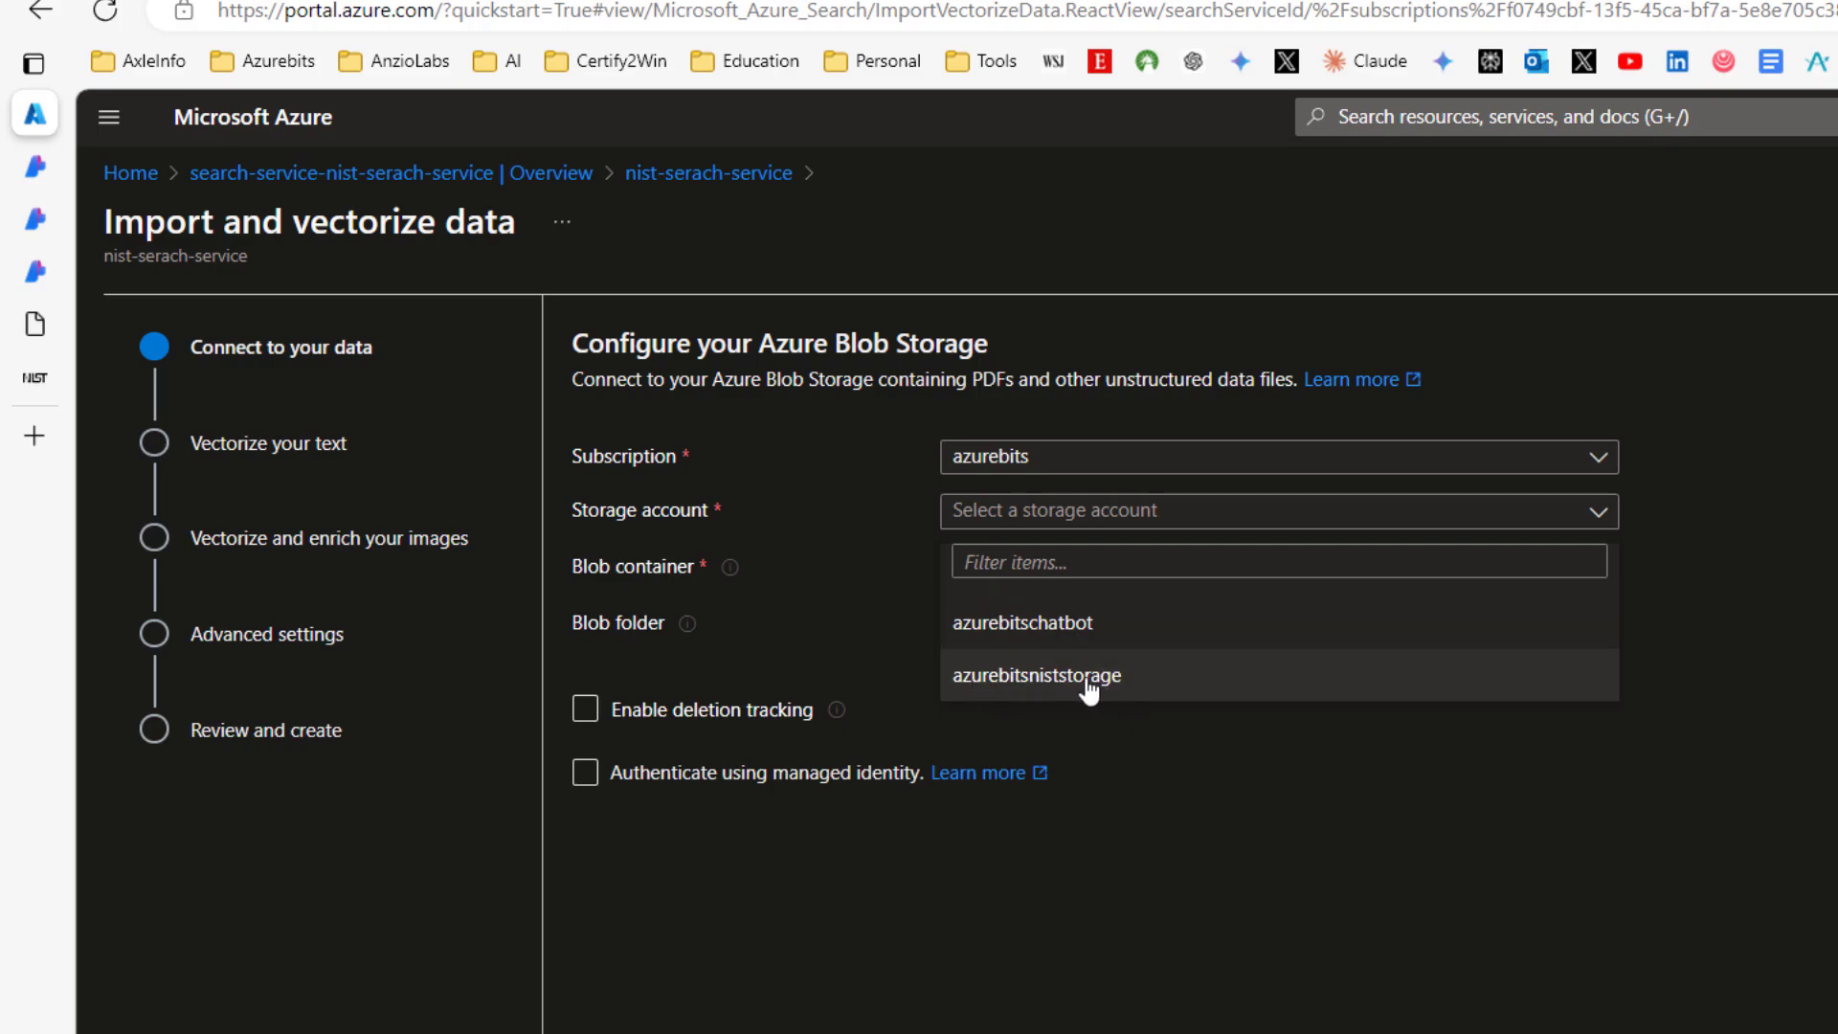
{"action": "left_click", "coordinate": [1034, 675]}
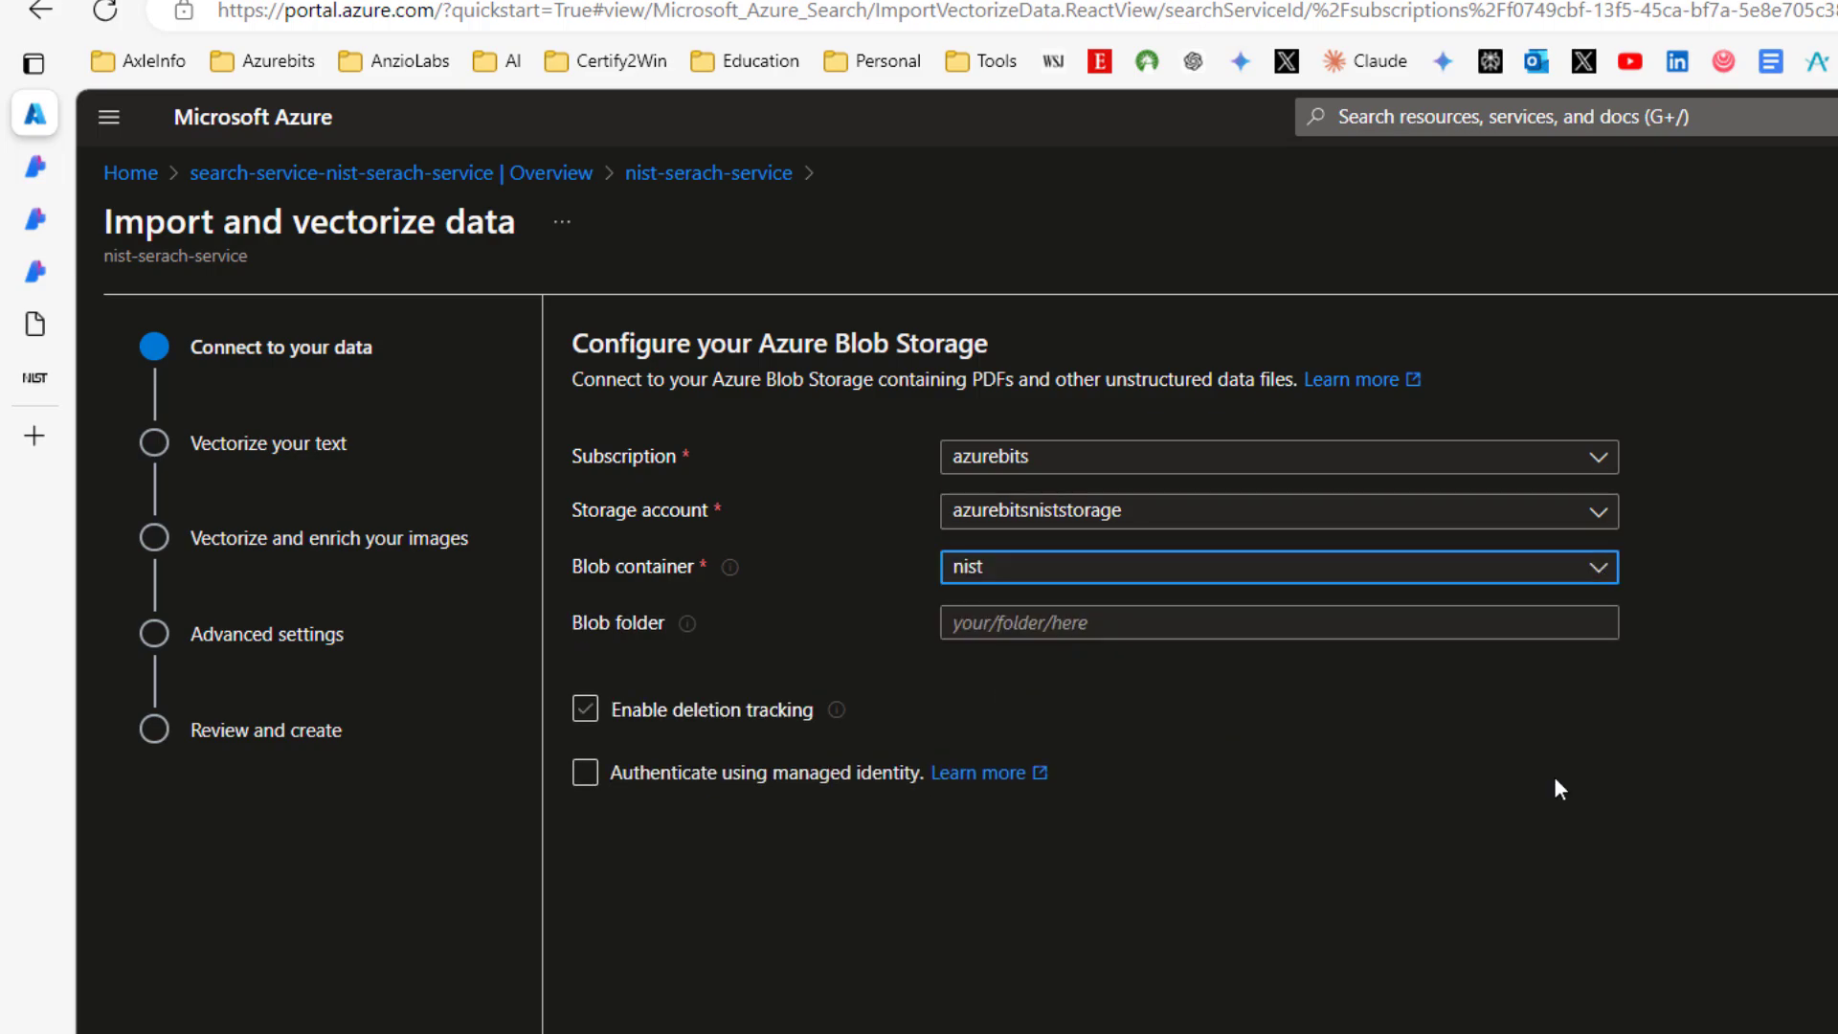
{"action": "left_click", "coordinate": [585, 708]}
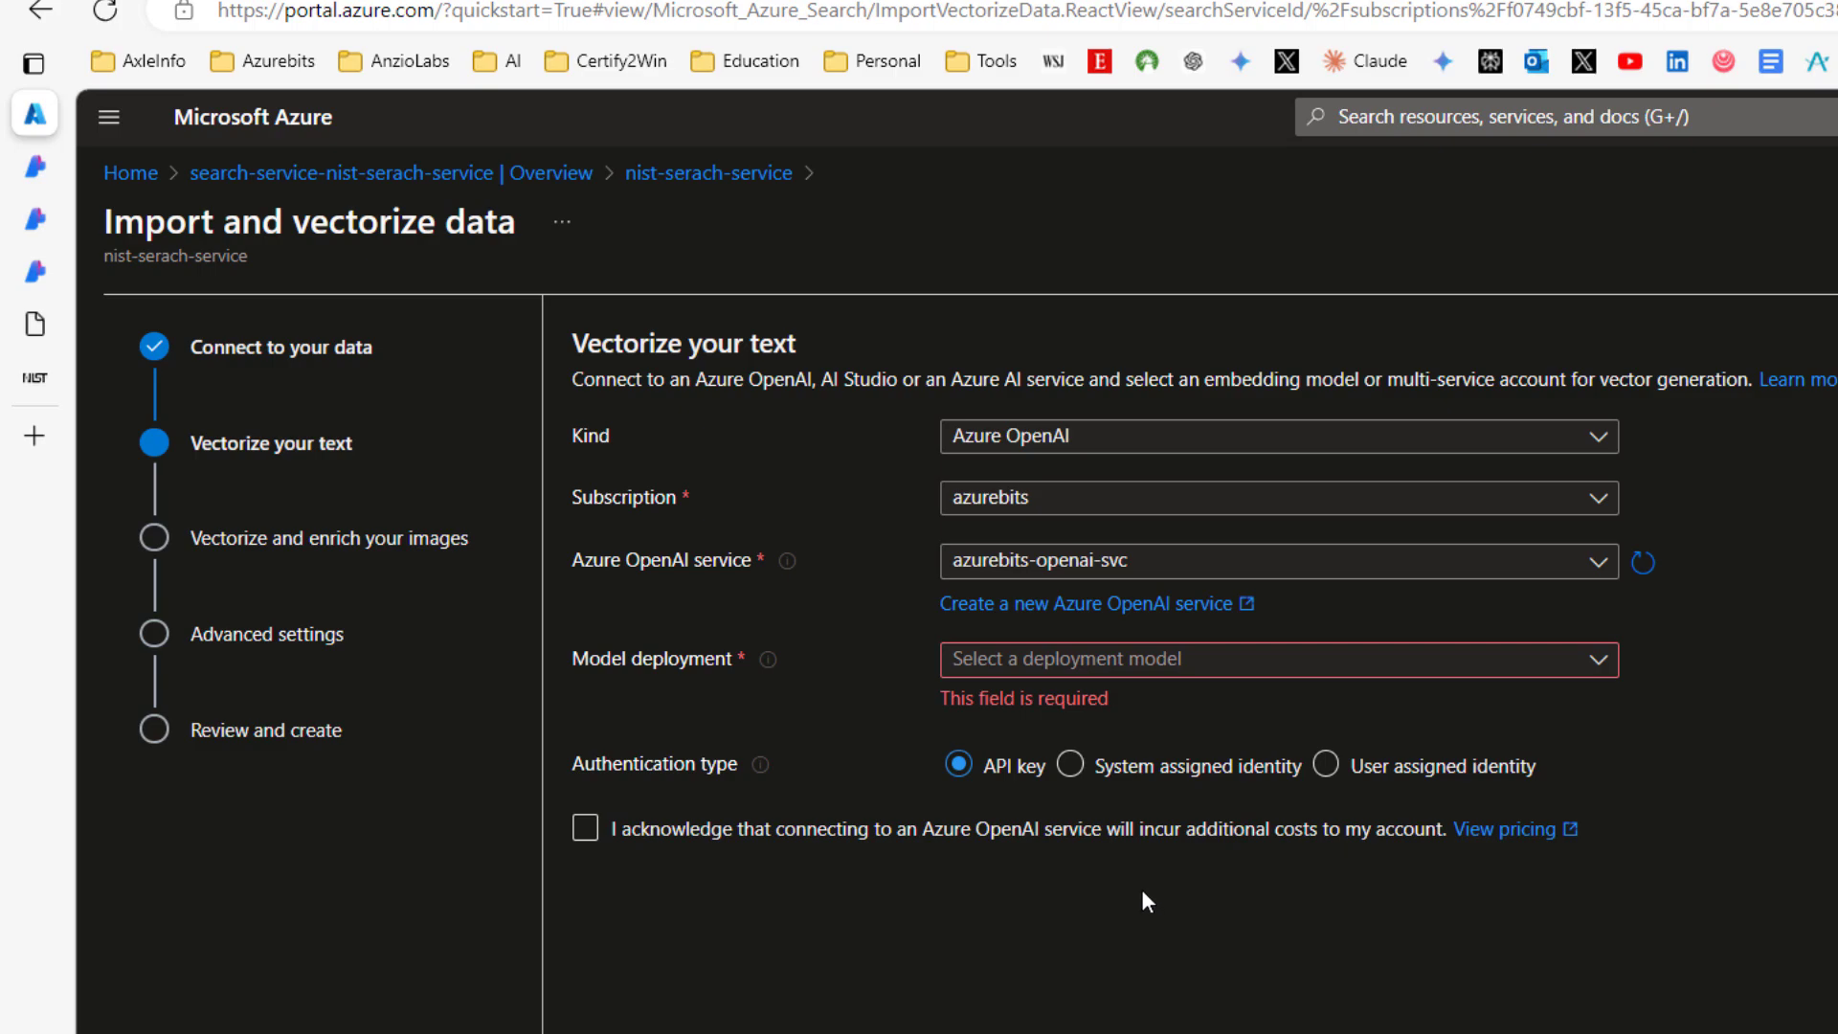
{"action": "mouse_move", "coordinate": [757, 454]}
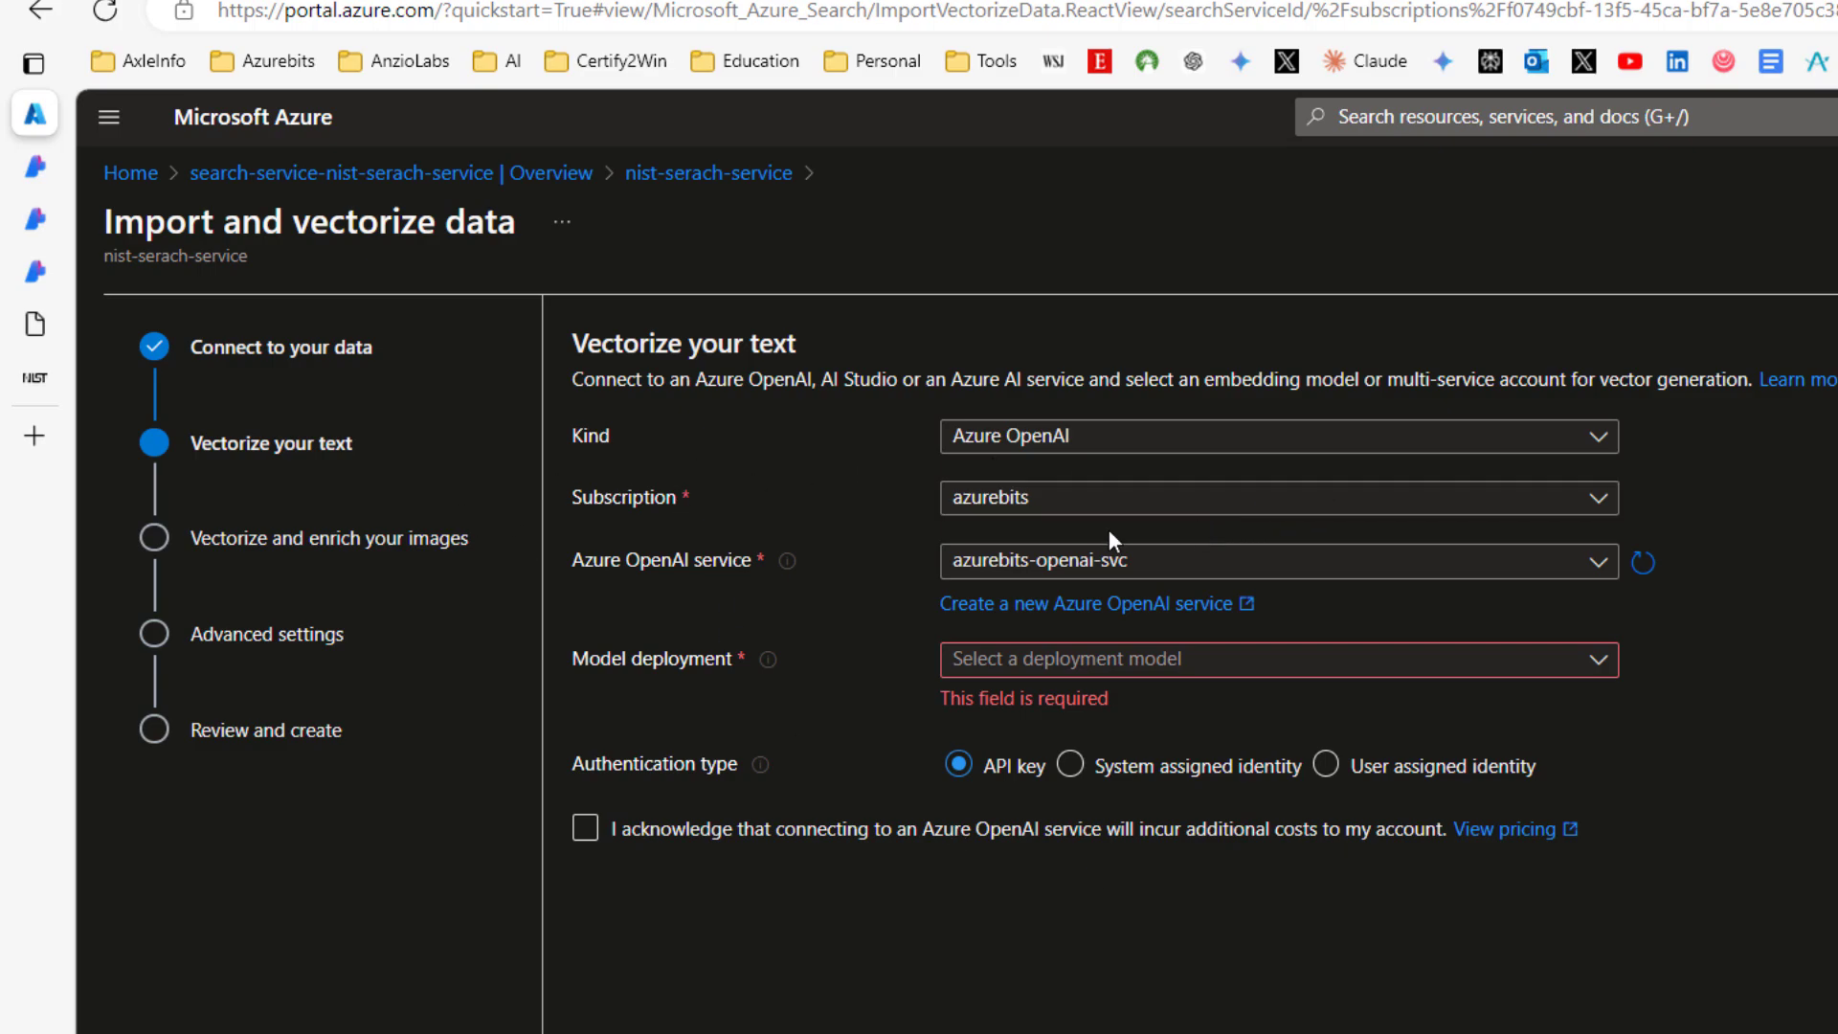
{"action": "mouse_move", "coordinate": [787, 560]}
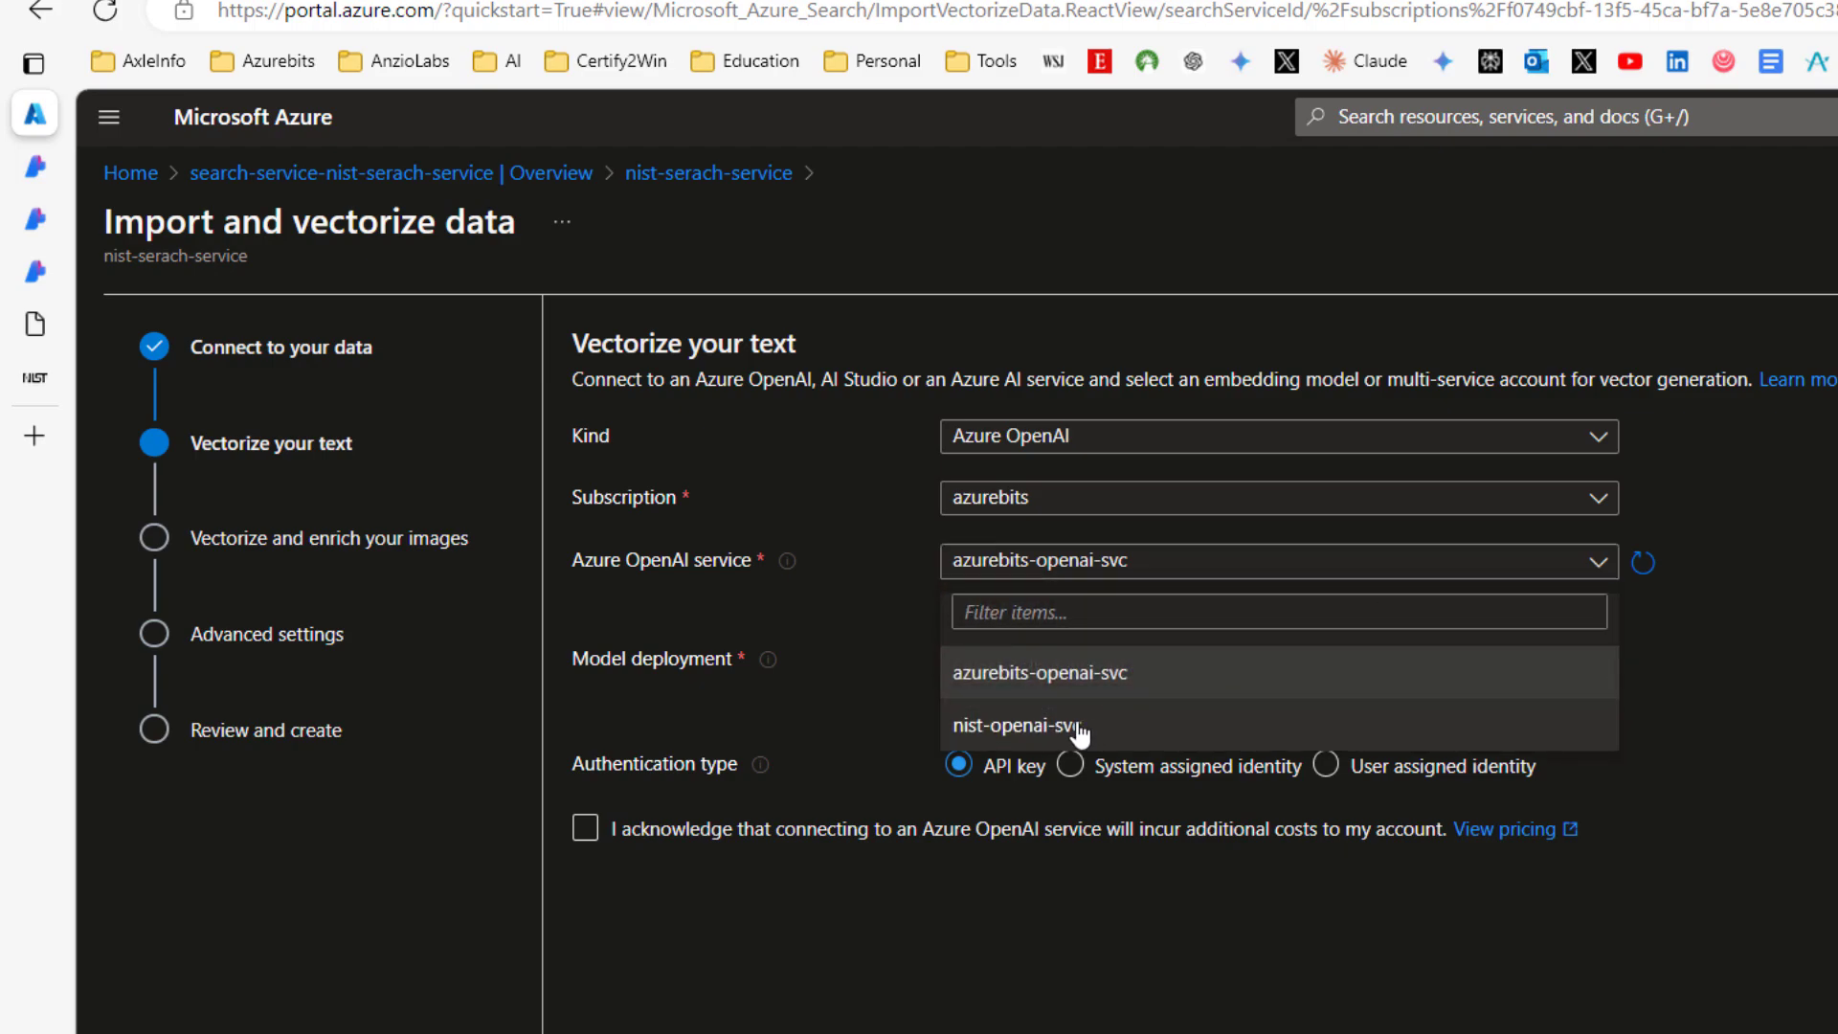
Vectorize with nist-openai-svc's text-embedding-ada-002 deployment and acknowledge the extra cost notice
{"action": "left_click", "coordinate": [1035, 725]}
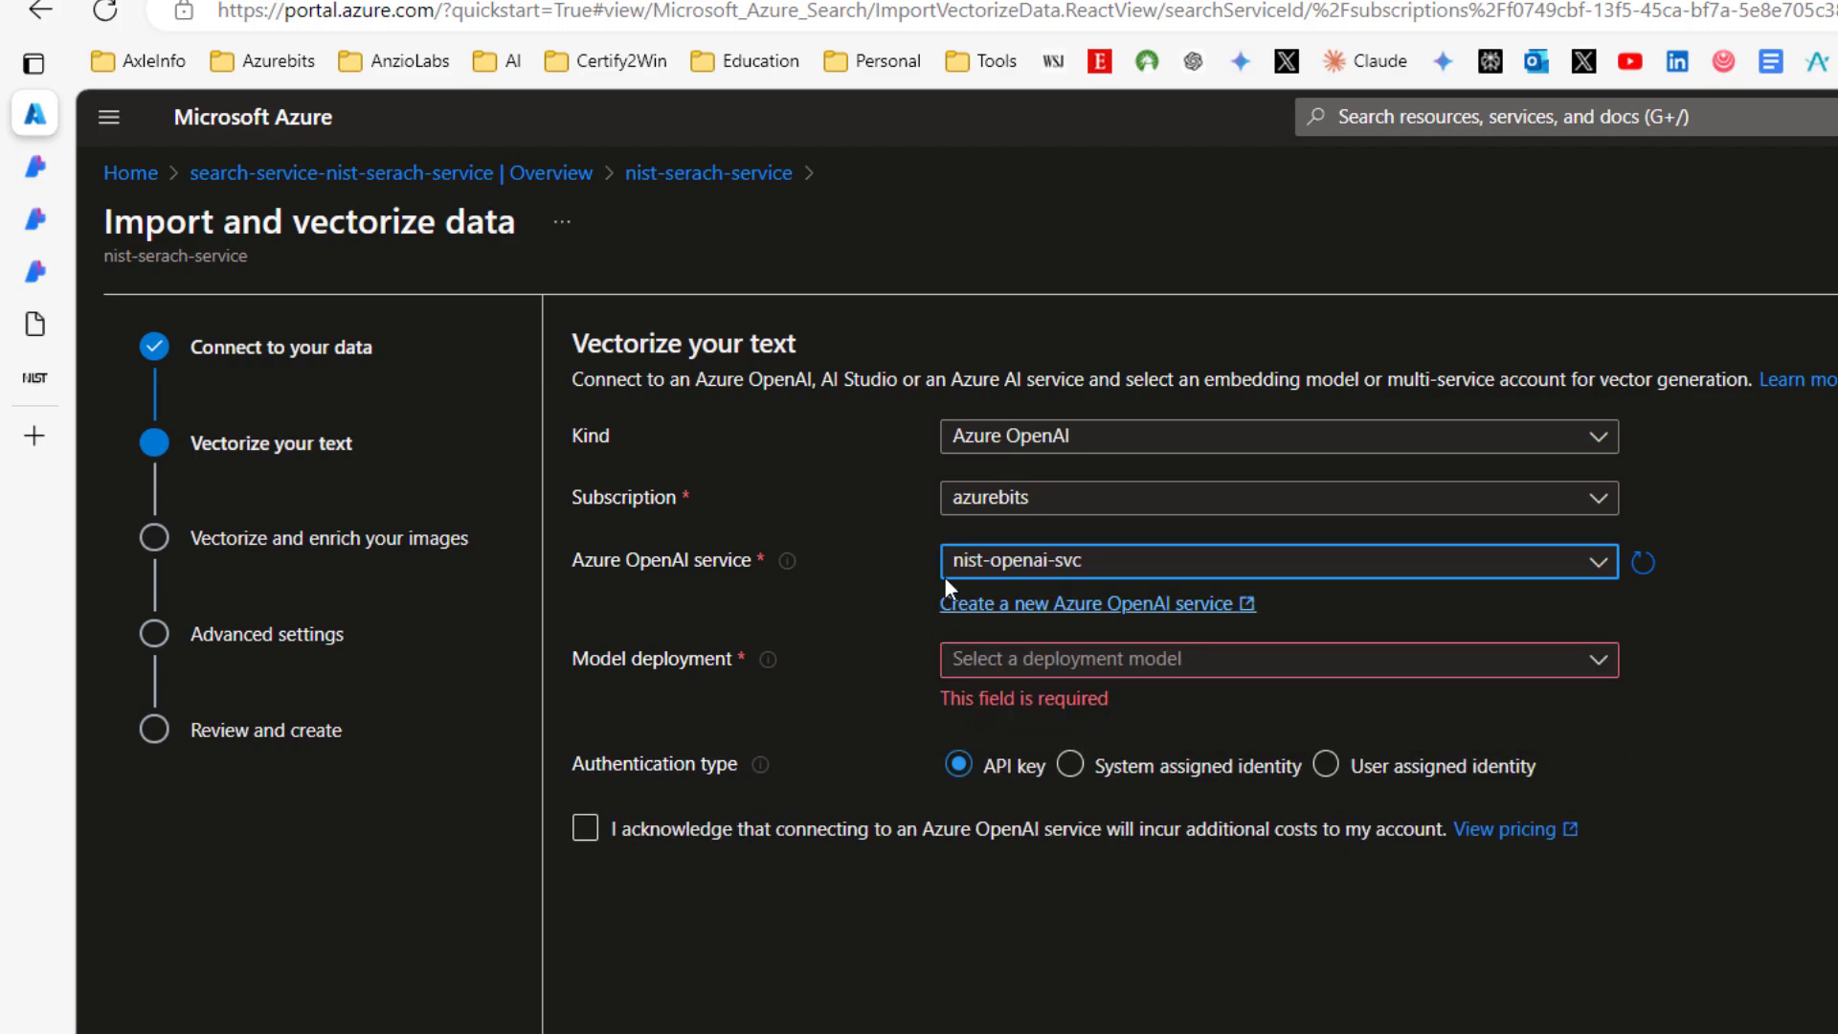
{"action": "mouse_move", "coordinate": [1259, 724]}
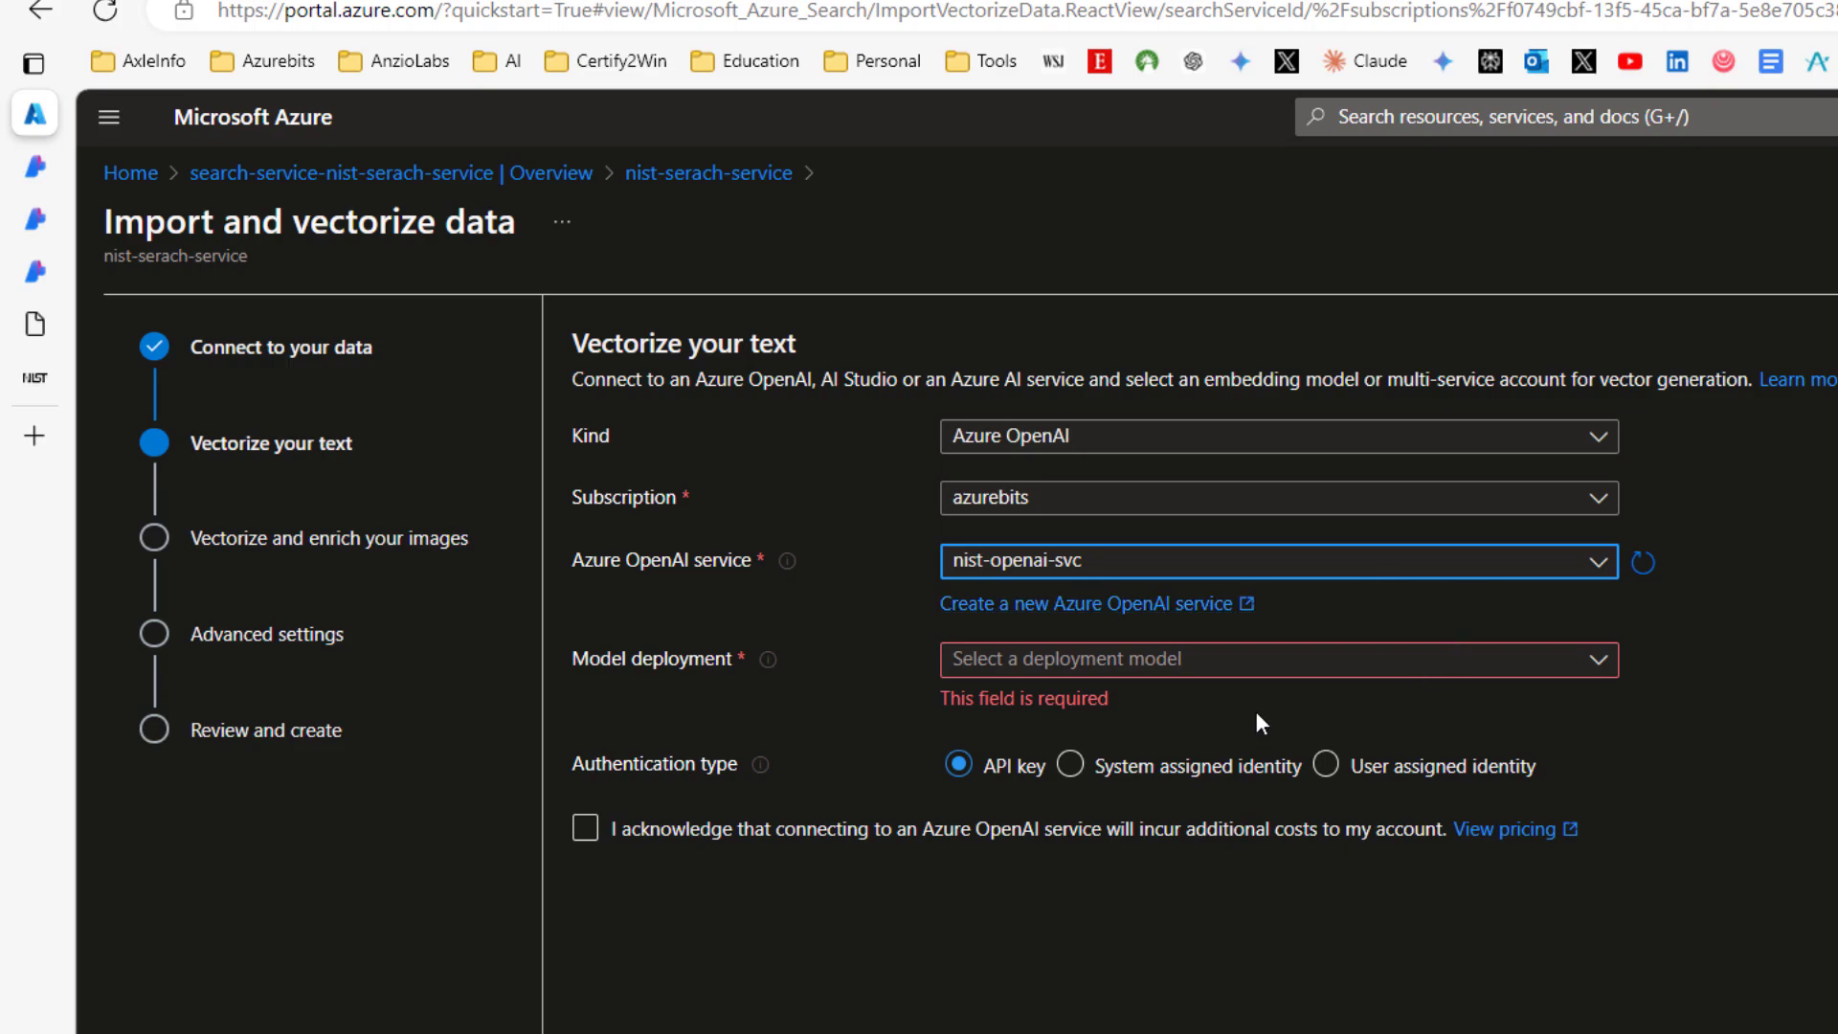
{"action": "mouse_move", "coordinate": [1748, 719]}
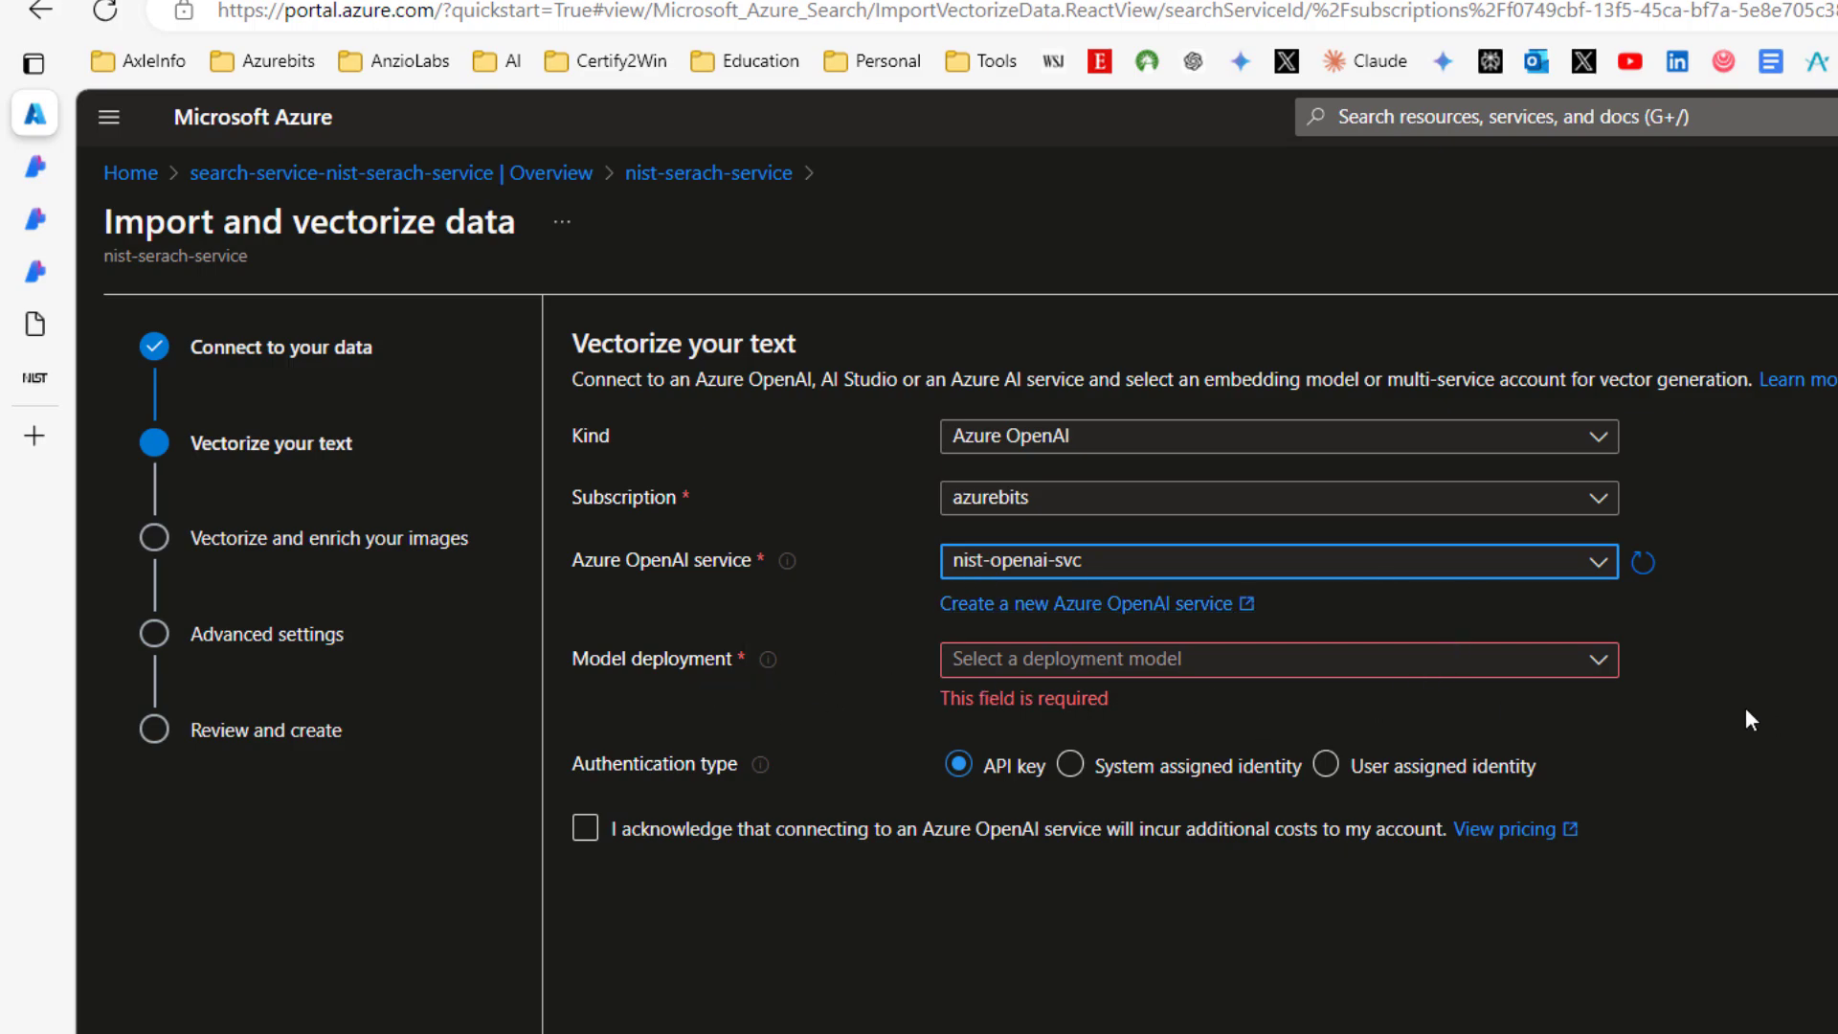
{"action": "left_click", "coordinate": [1278, 658]}
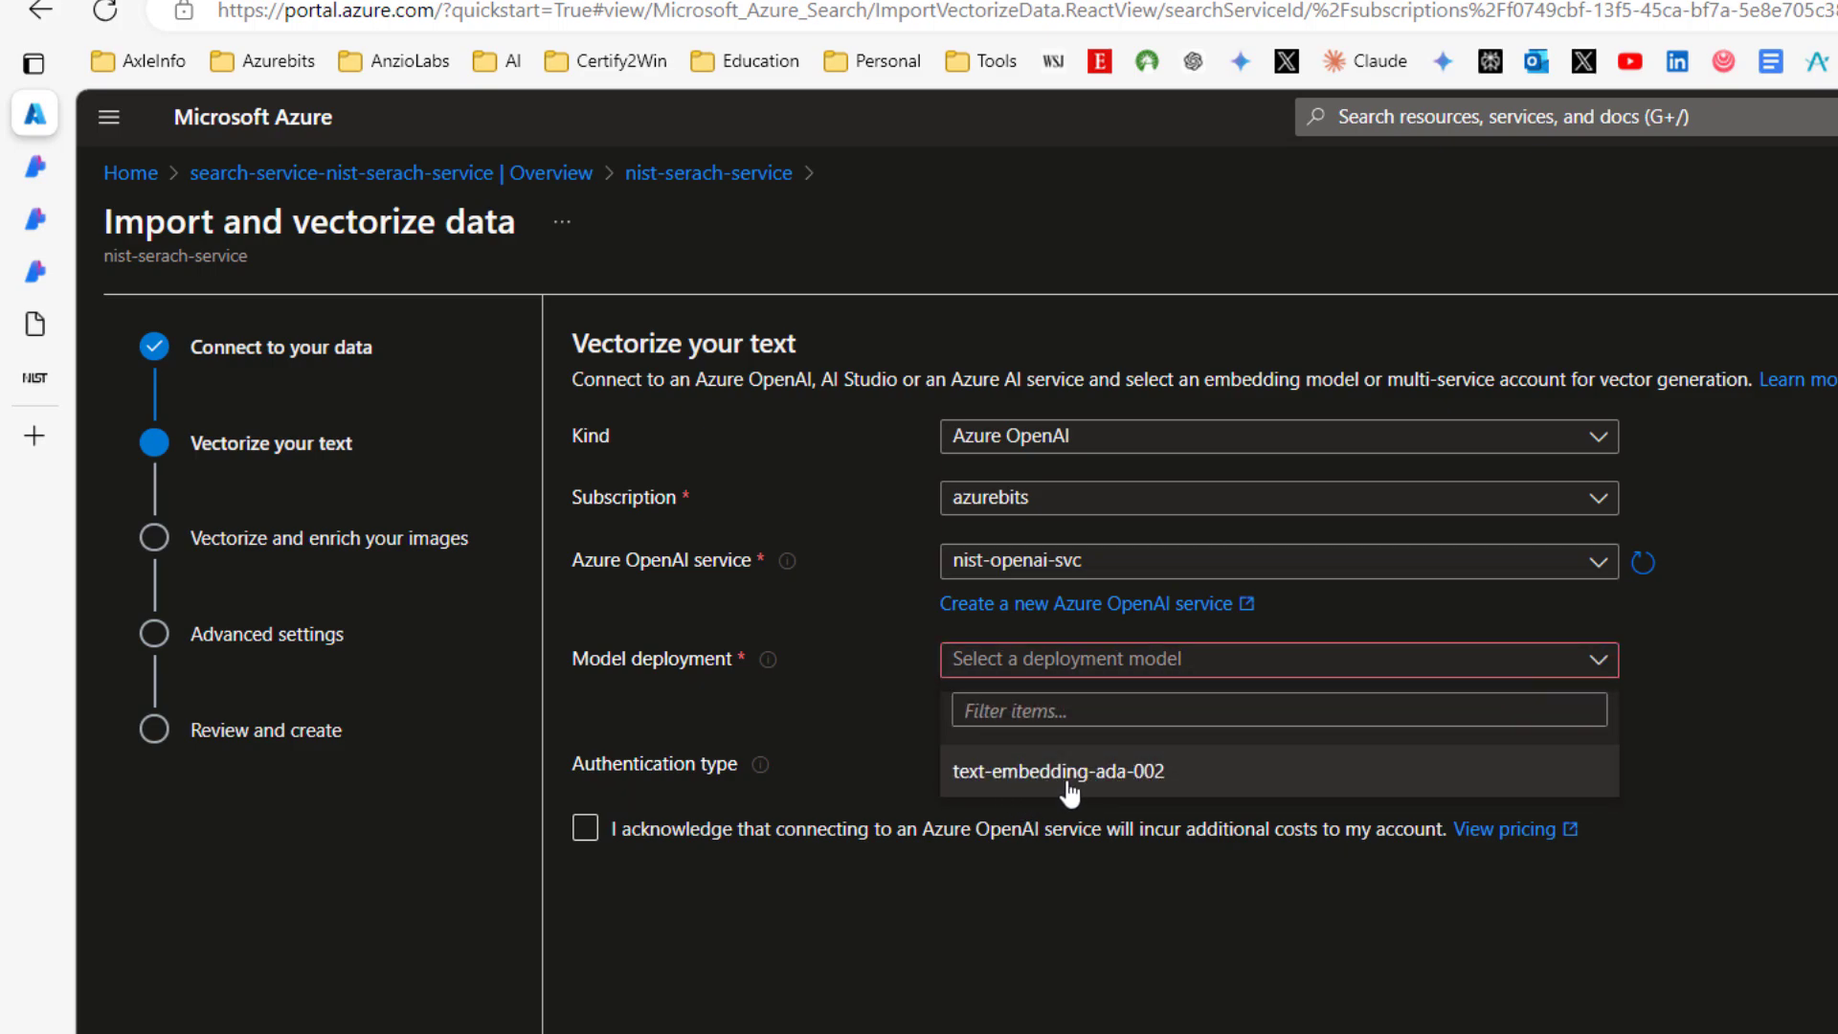
{"action": "left_click", "coordinate": [1056, 769]}
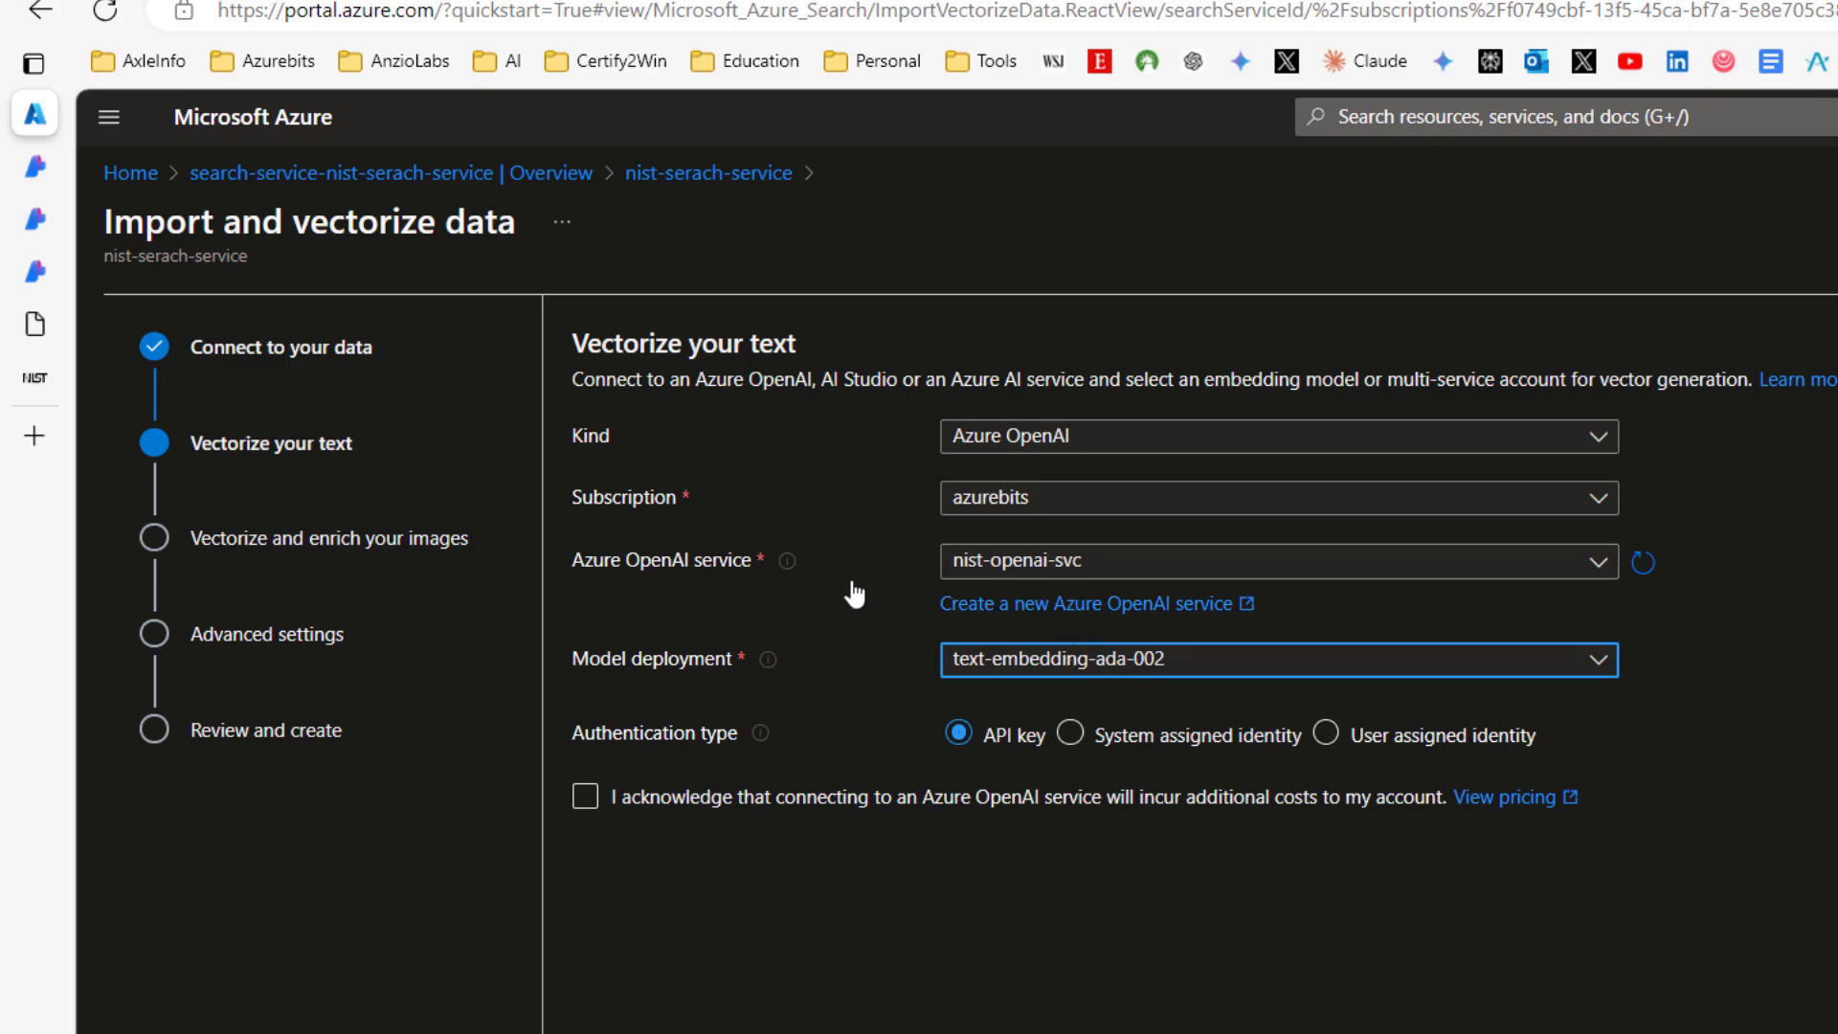
{"action": "mouse_move", "coordinate": [1037, 938]}
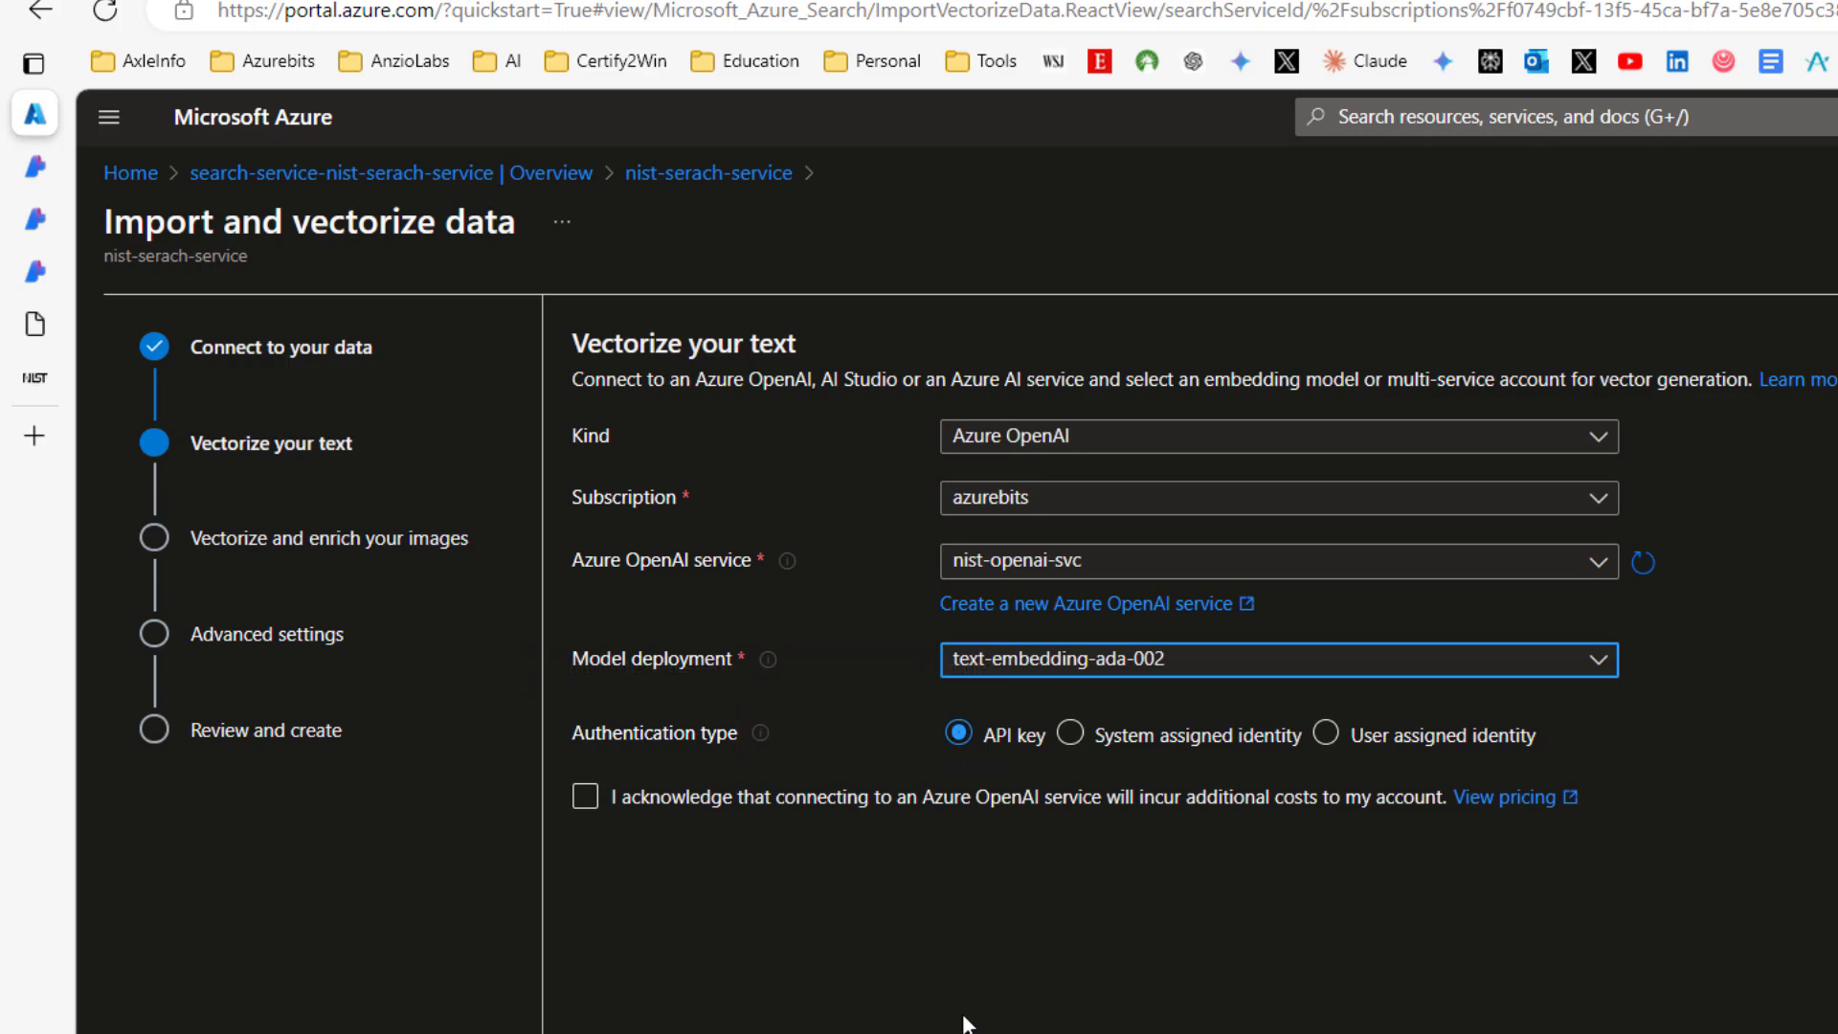
{"action": "mouse_move", "coordinate": [664, 814]}
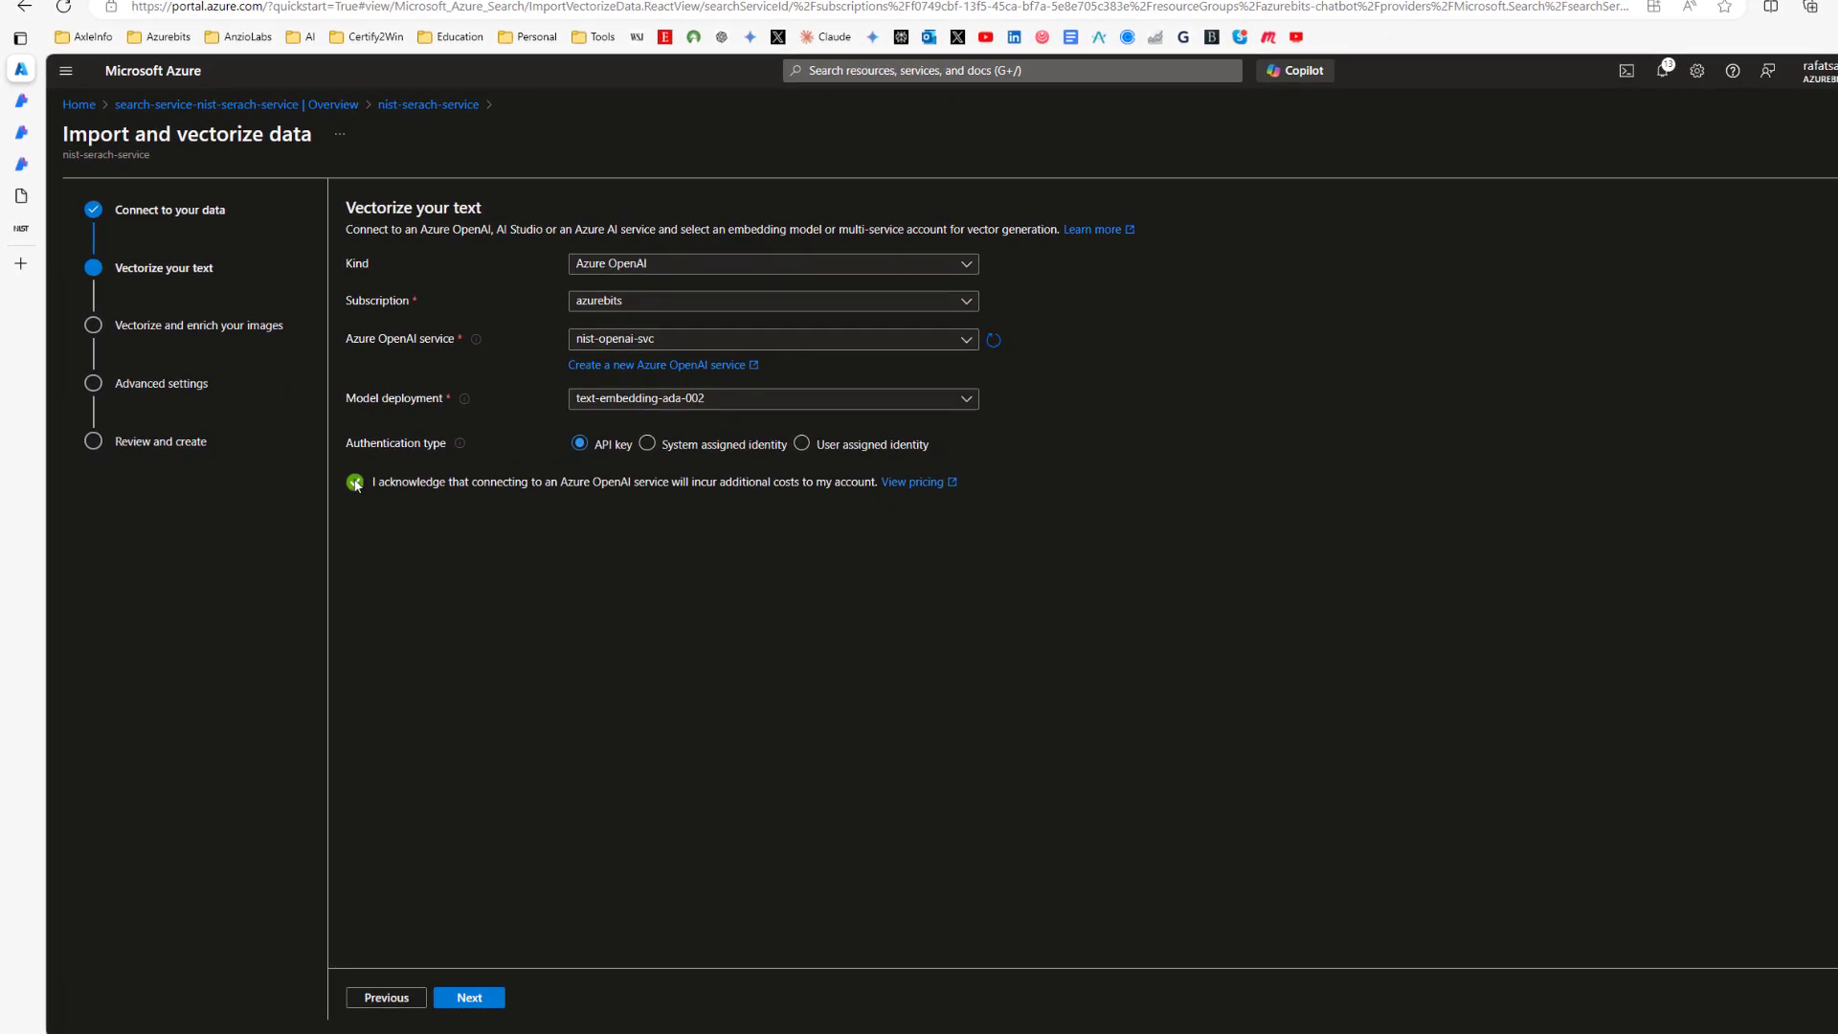
{"action": "left_click", "coordinate": [354, 482]}
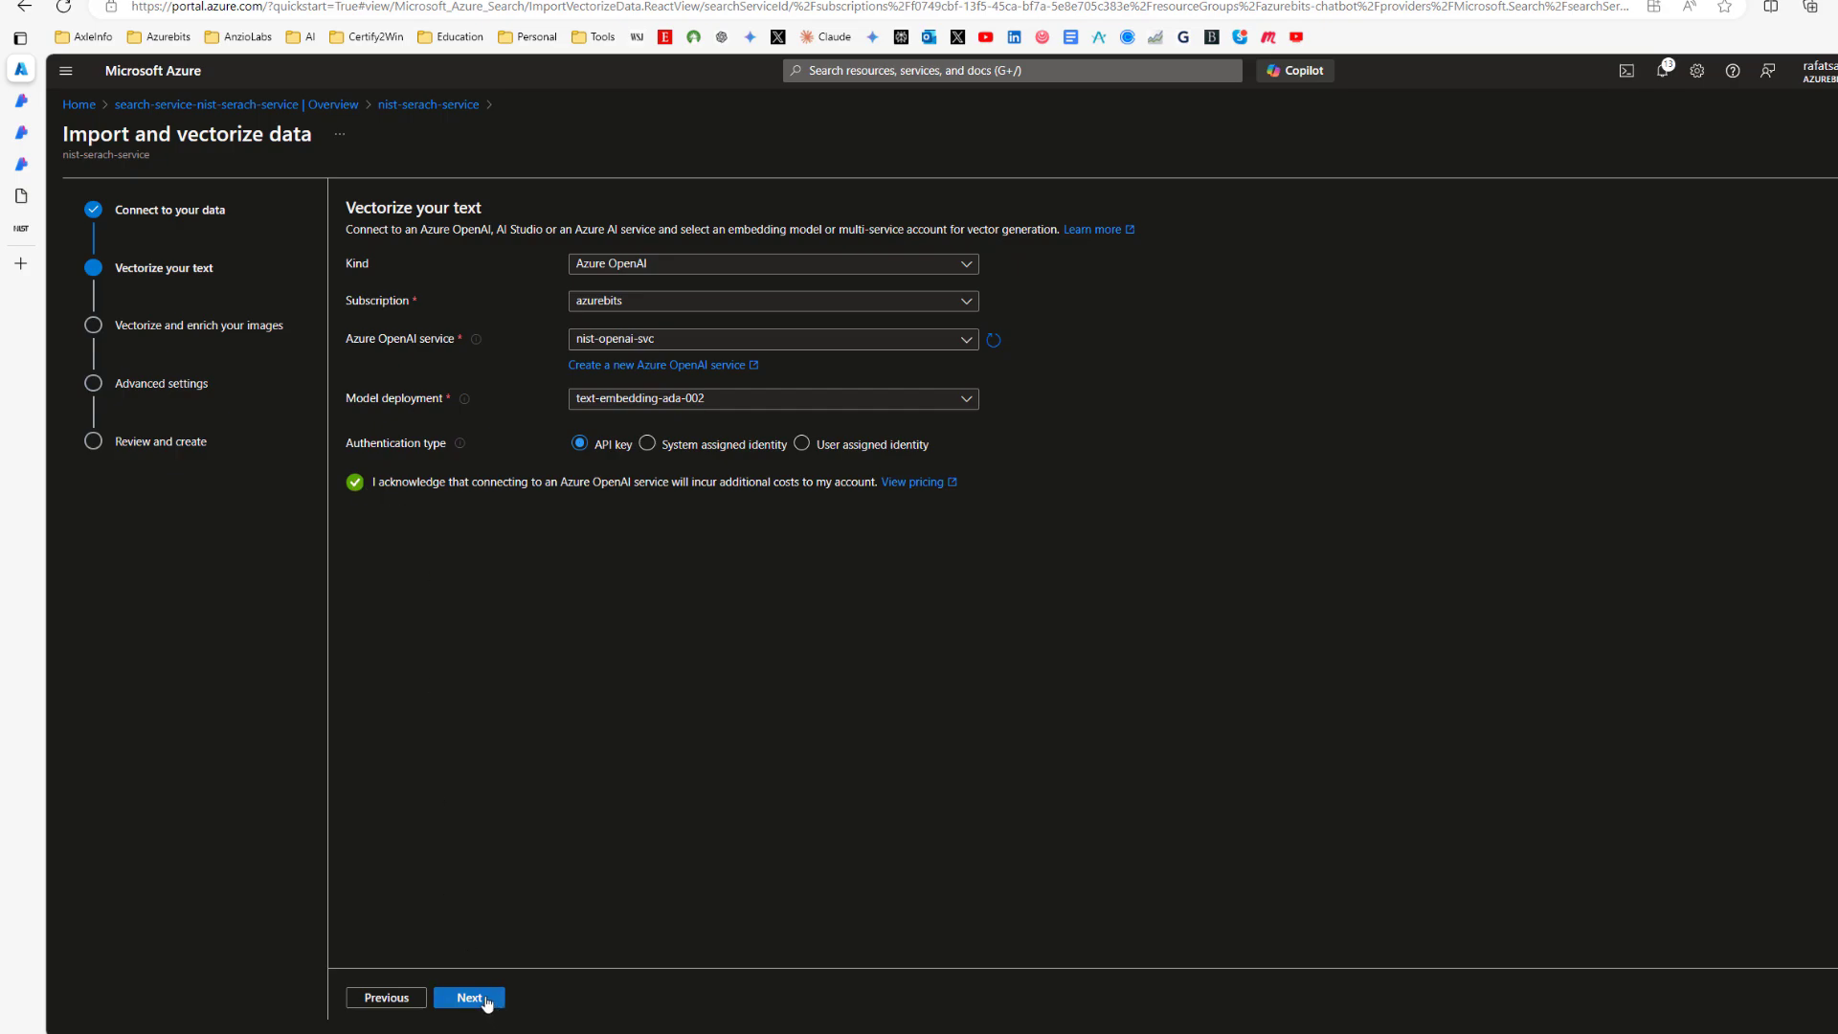
Skip image vectorization and review the indexing schedule options on Advanced settings
{"action": "left_click", "coordinate": [468, 997]}
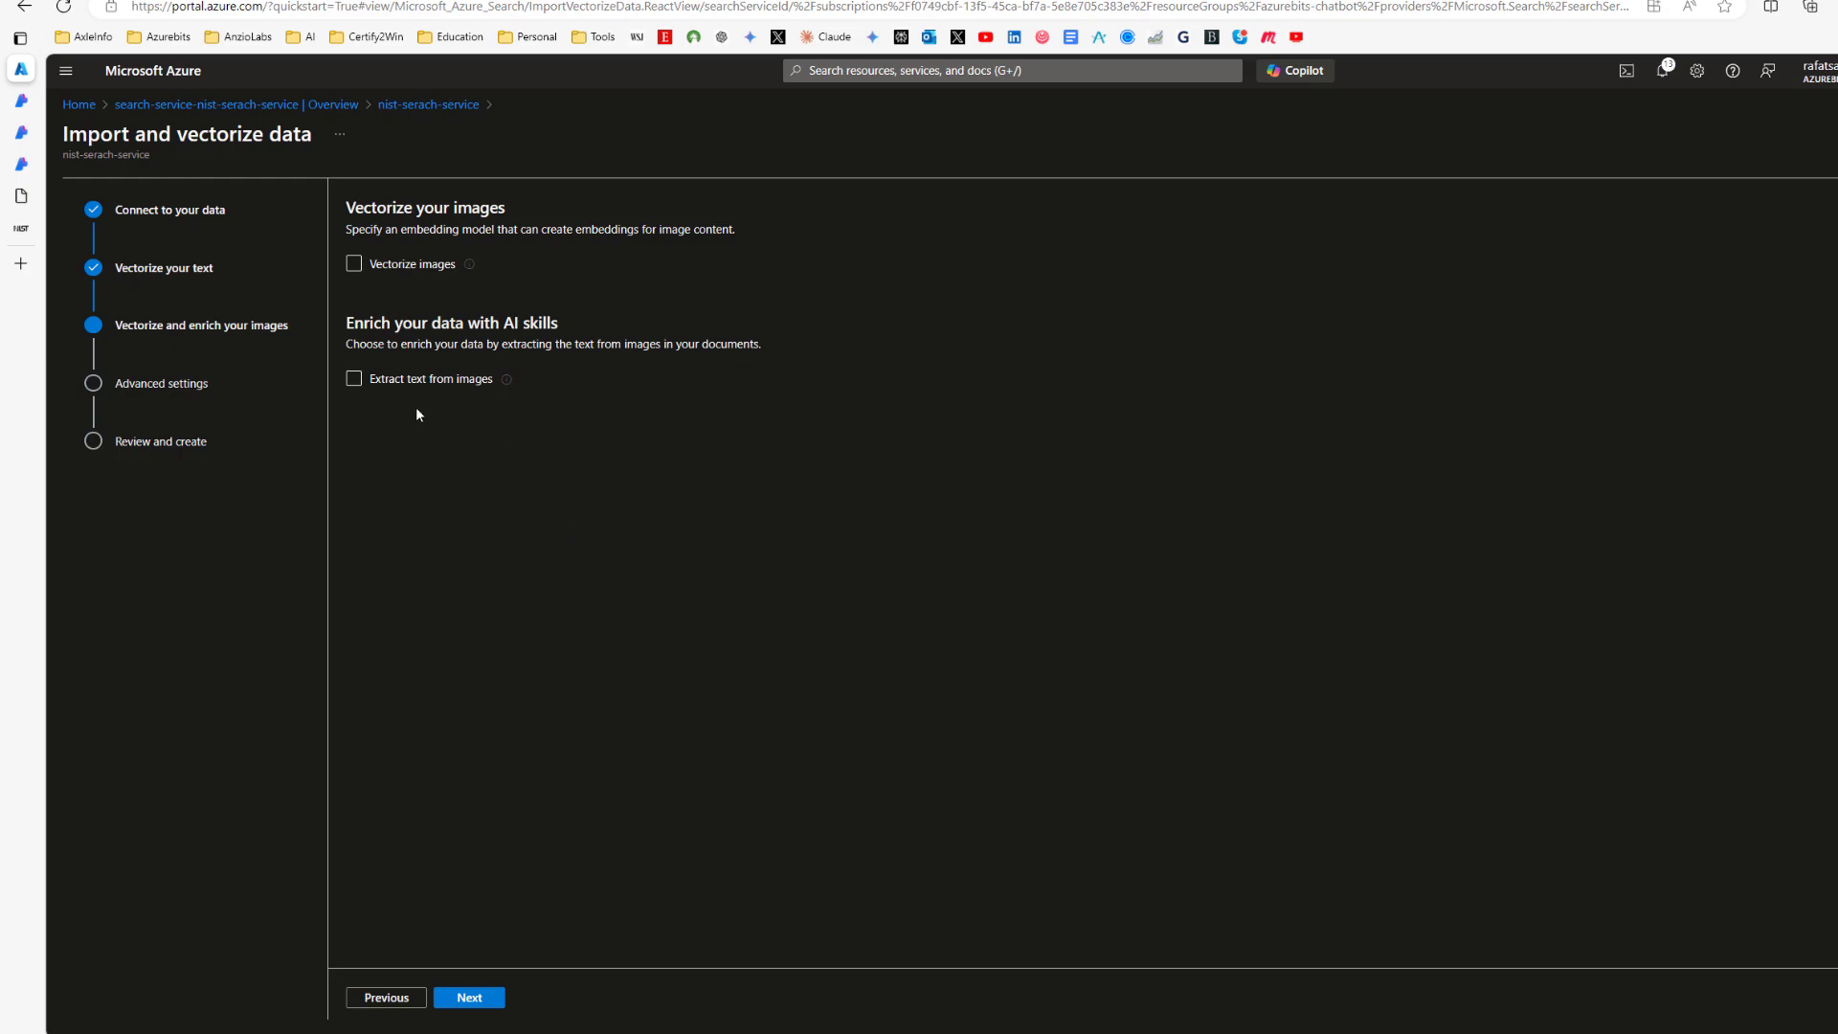
{"action": "left_click", "coordinate": [469, 997]}
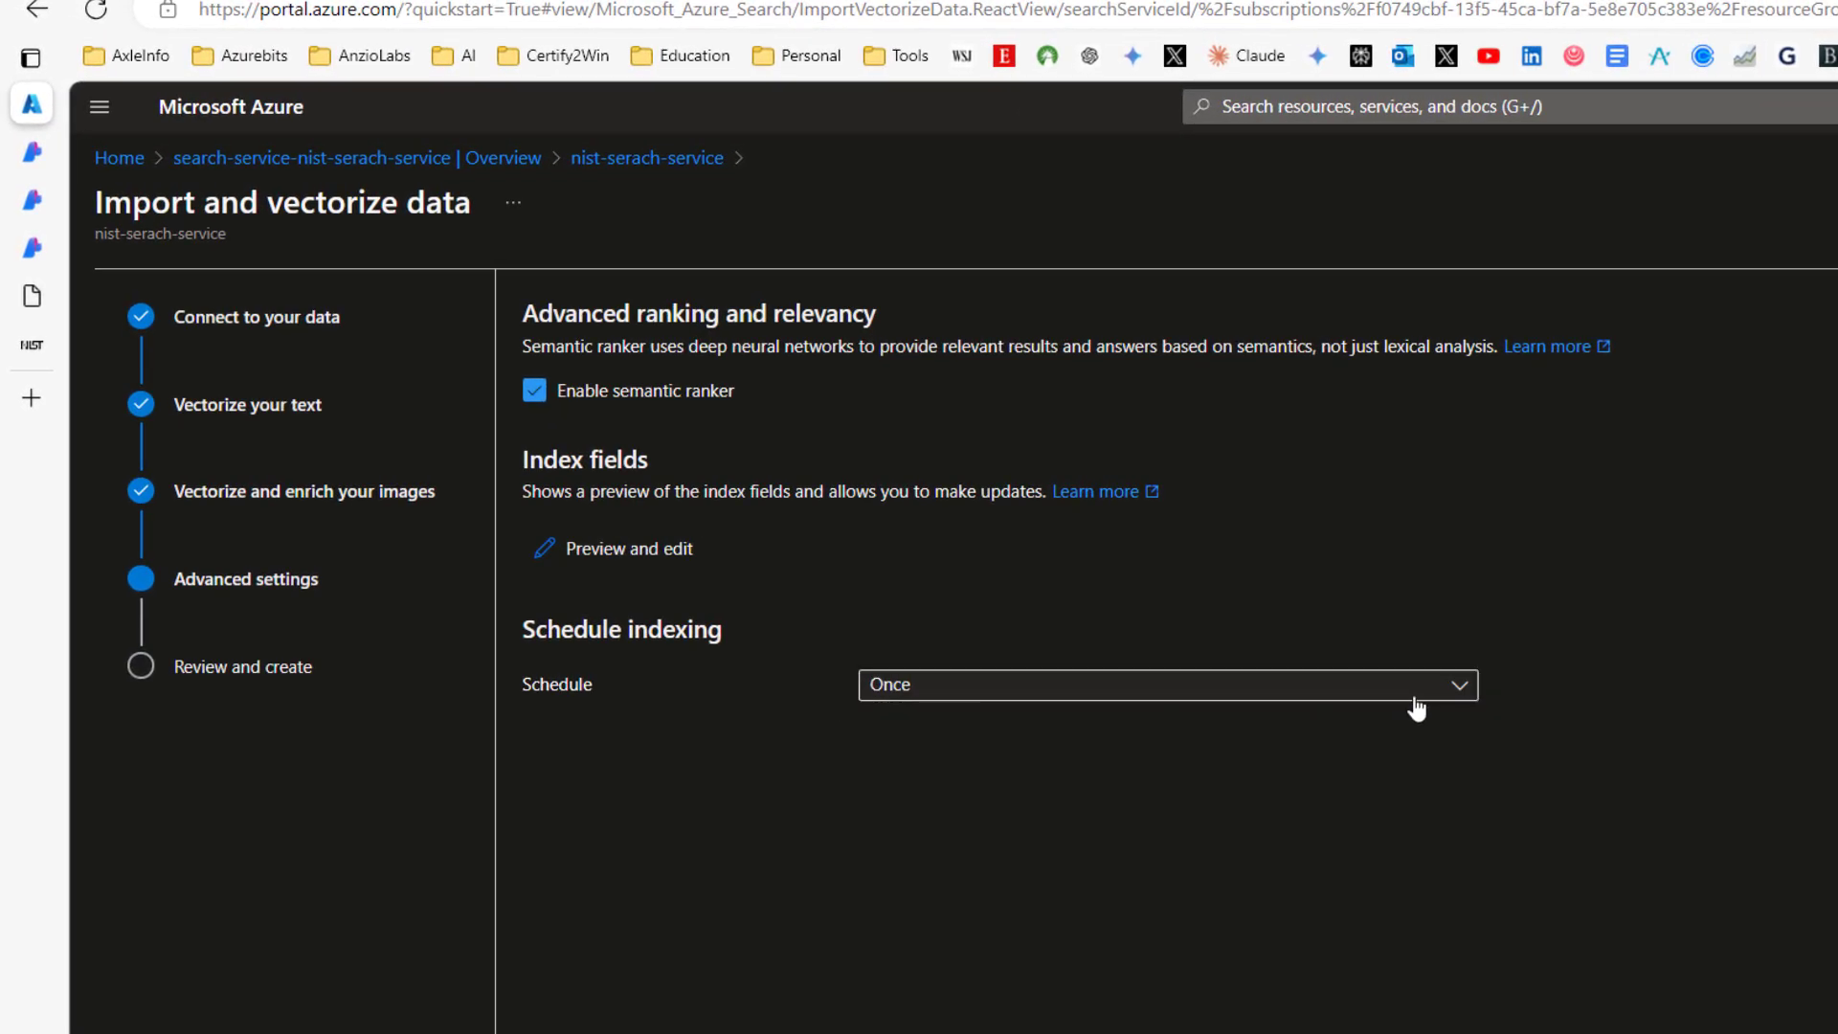
{"action": "left_click", "coordinate": [1166, 684]}
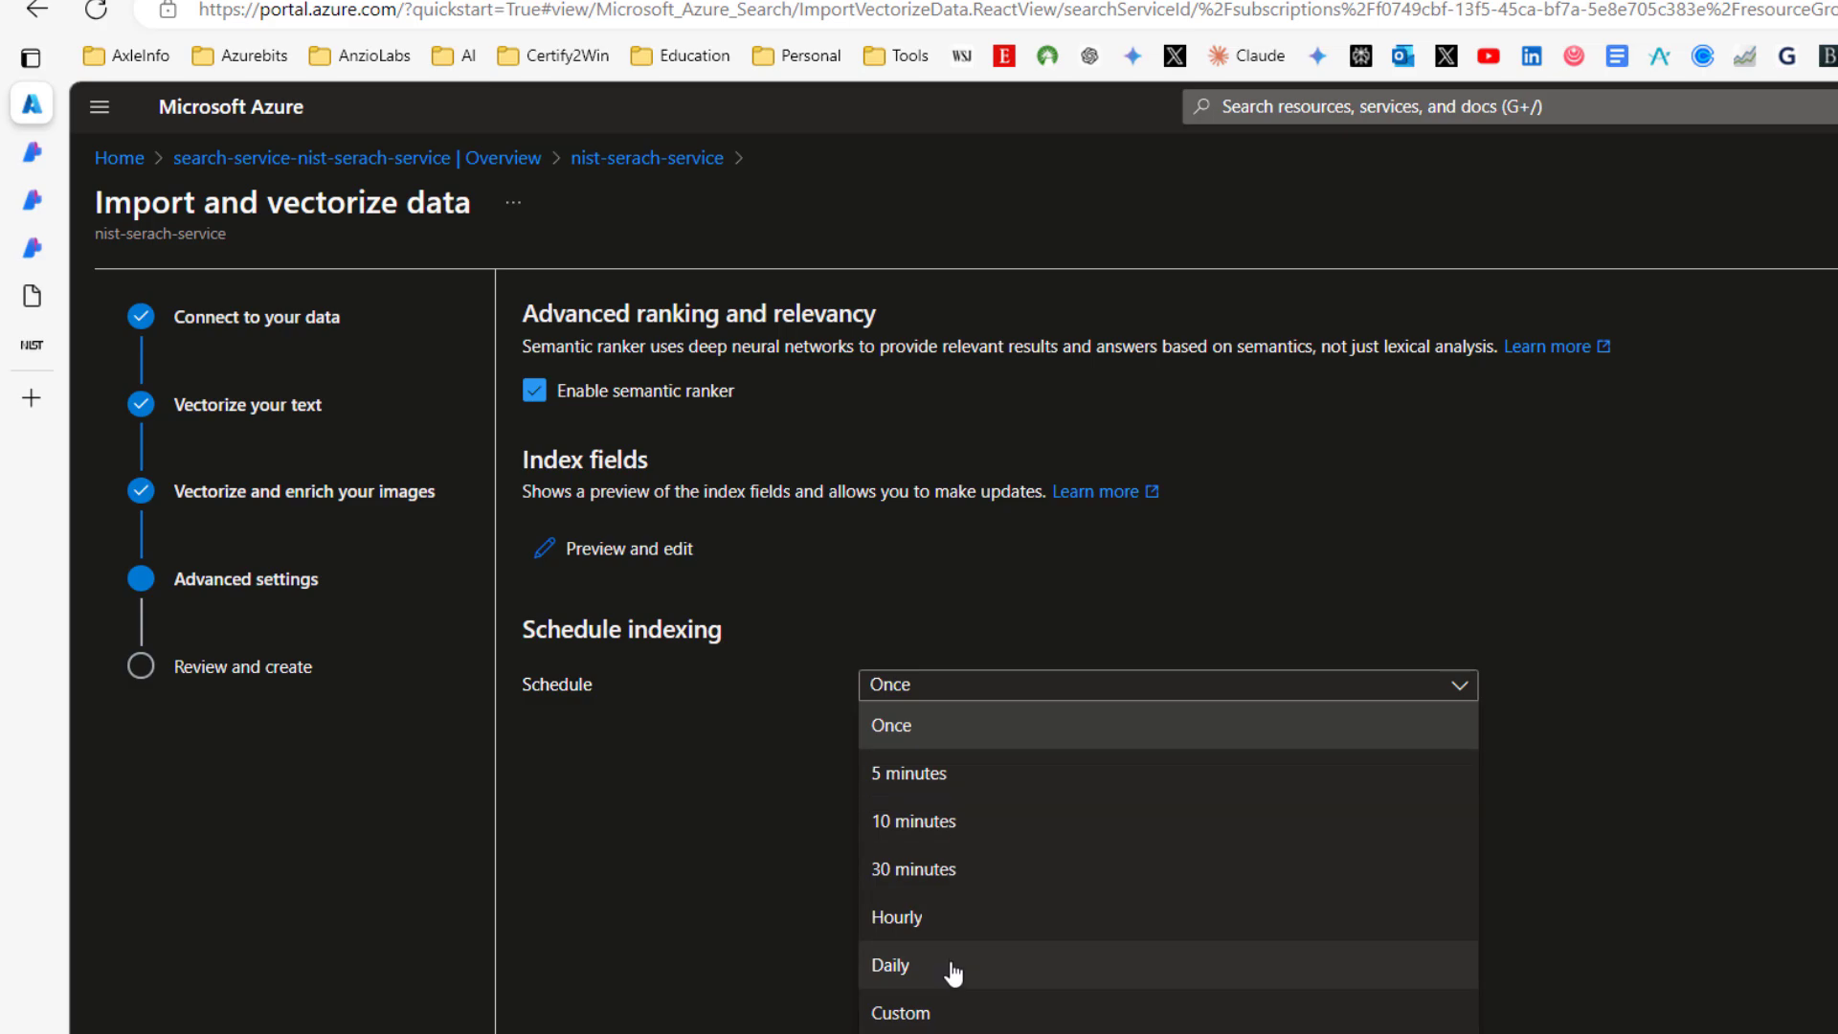
{"action": "mouse_move", "coordinate": [952, 874]}
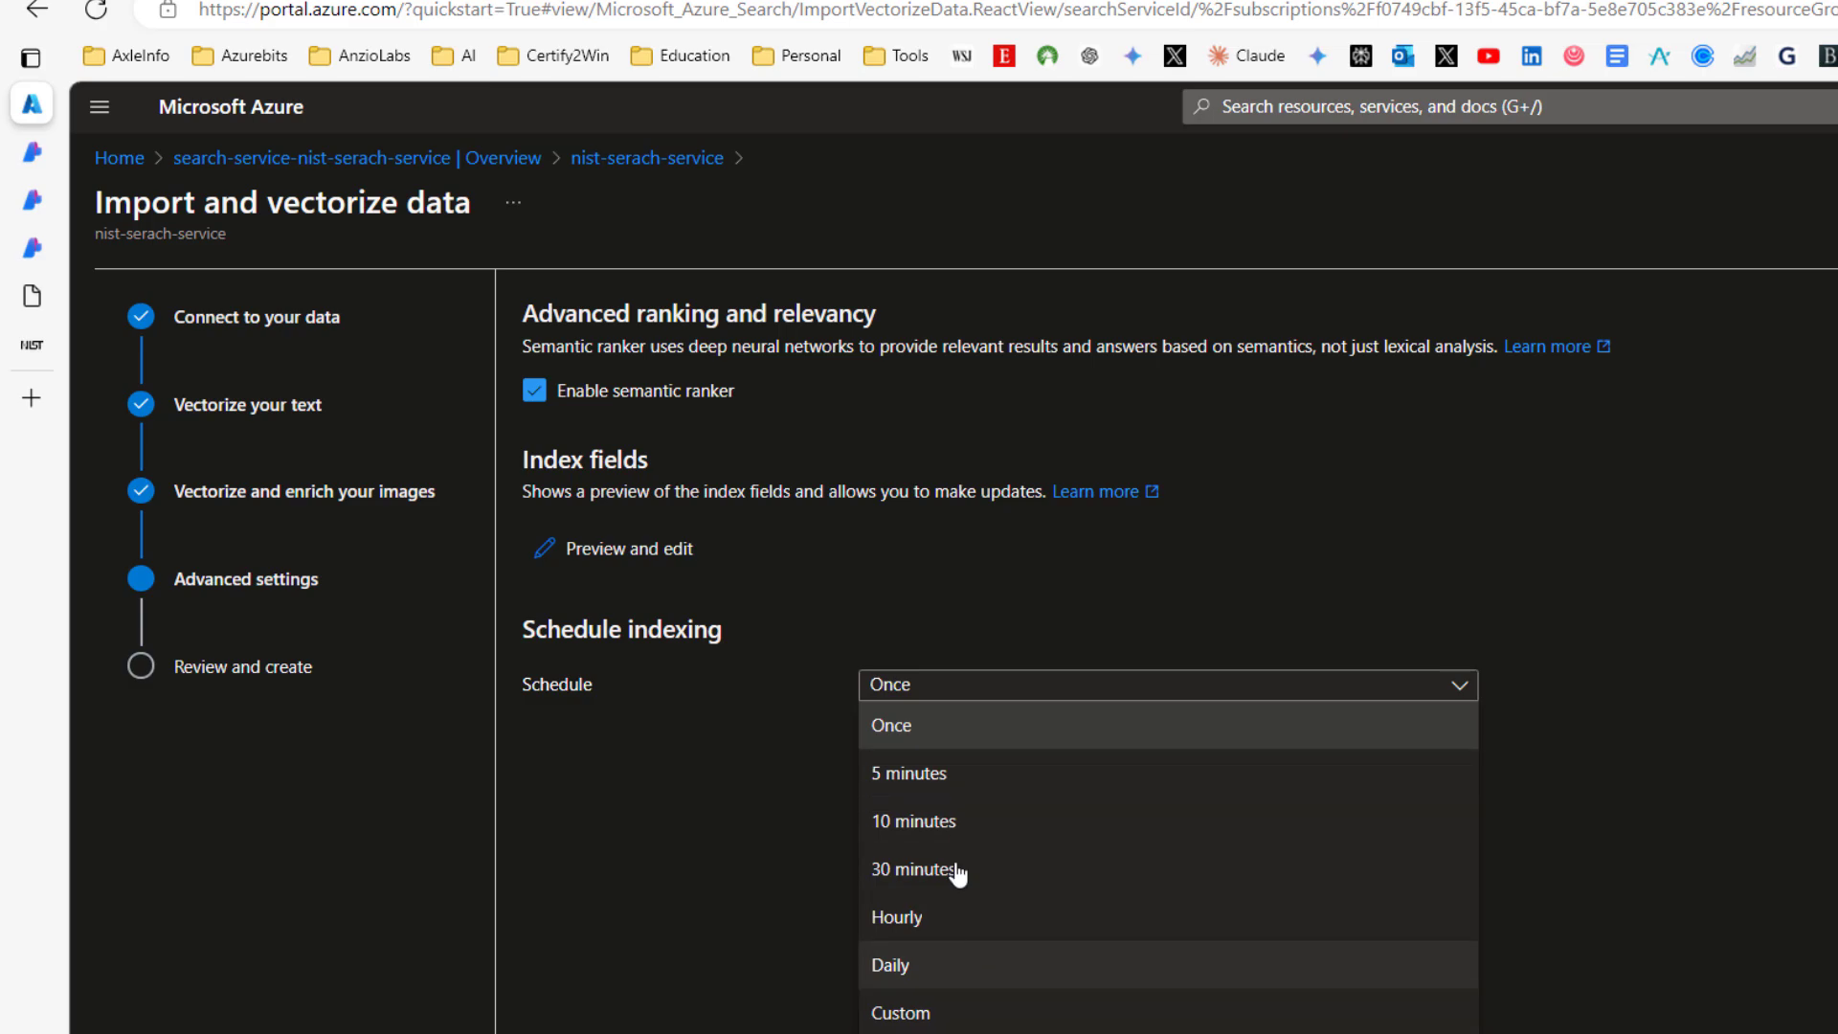
{"action": "mouse_move", "coordinate": [921, 965]}
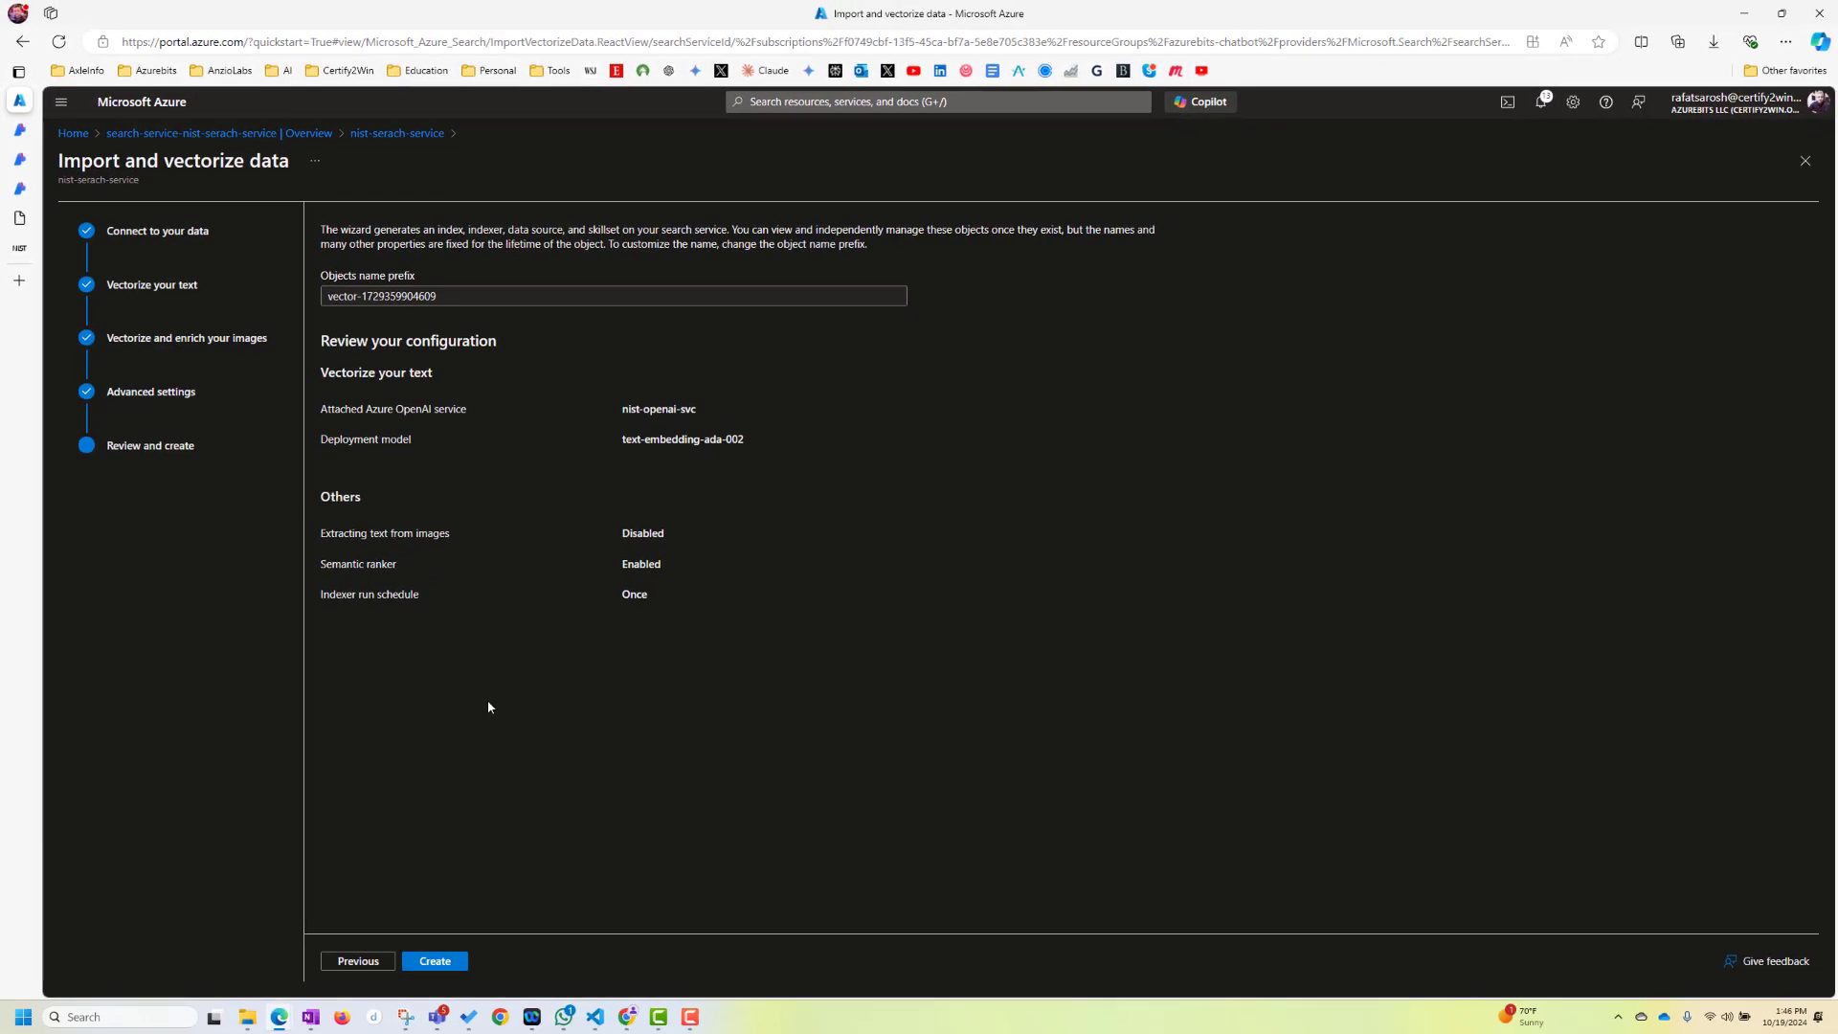
{"action": "left_click", "coordinate": [434, 960]}
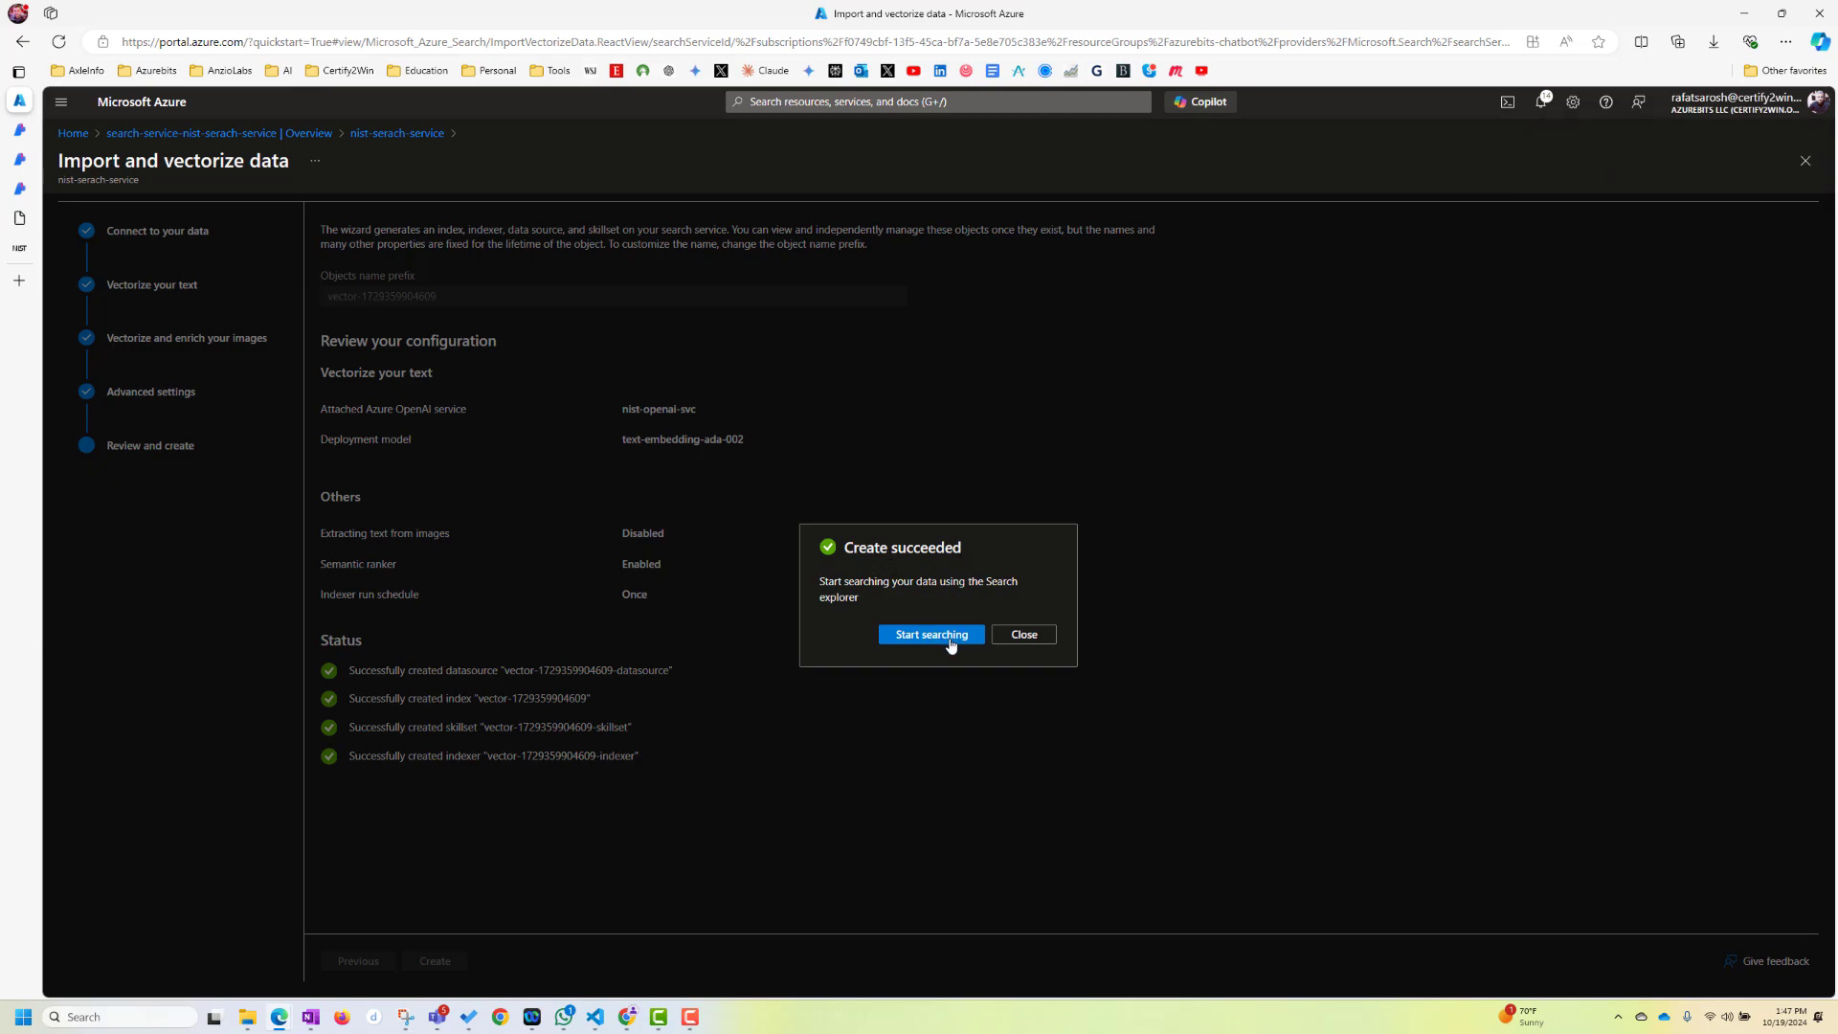
{"action": "left_click", "coordinate": [931, 633]}
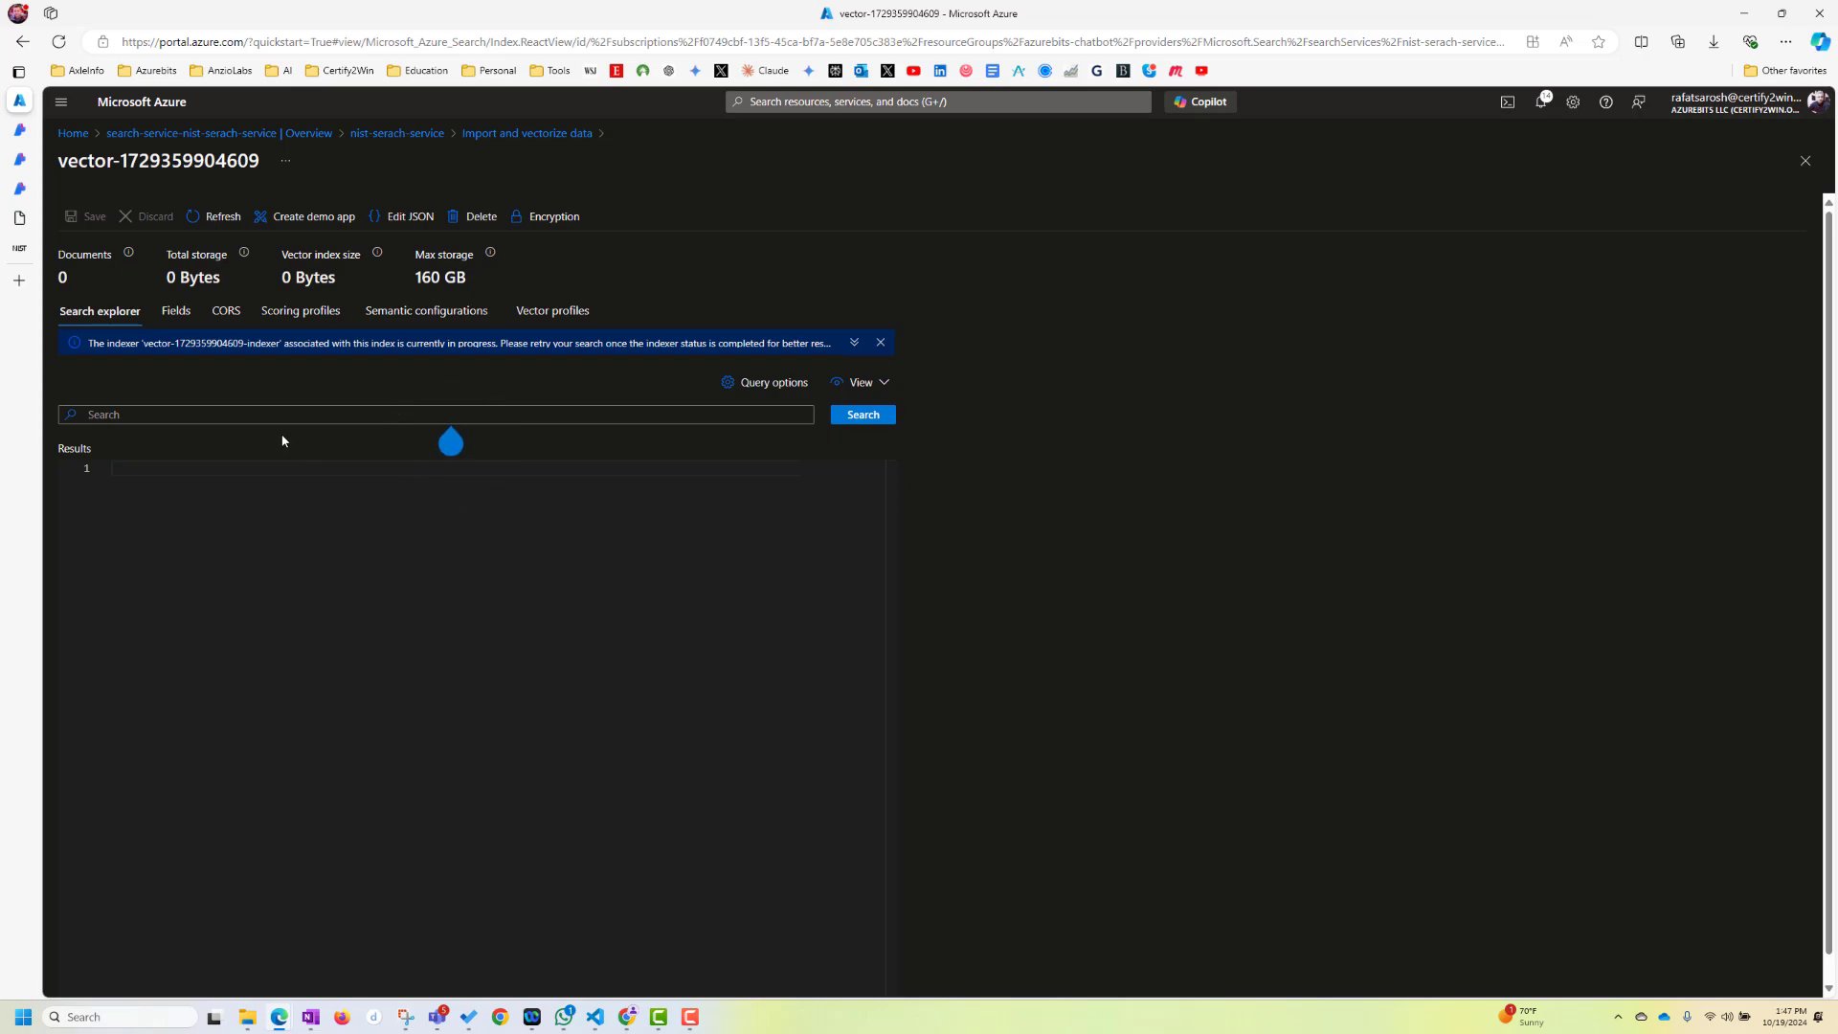
{"action": "left_click", "coordinate": [438, 413]}
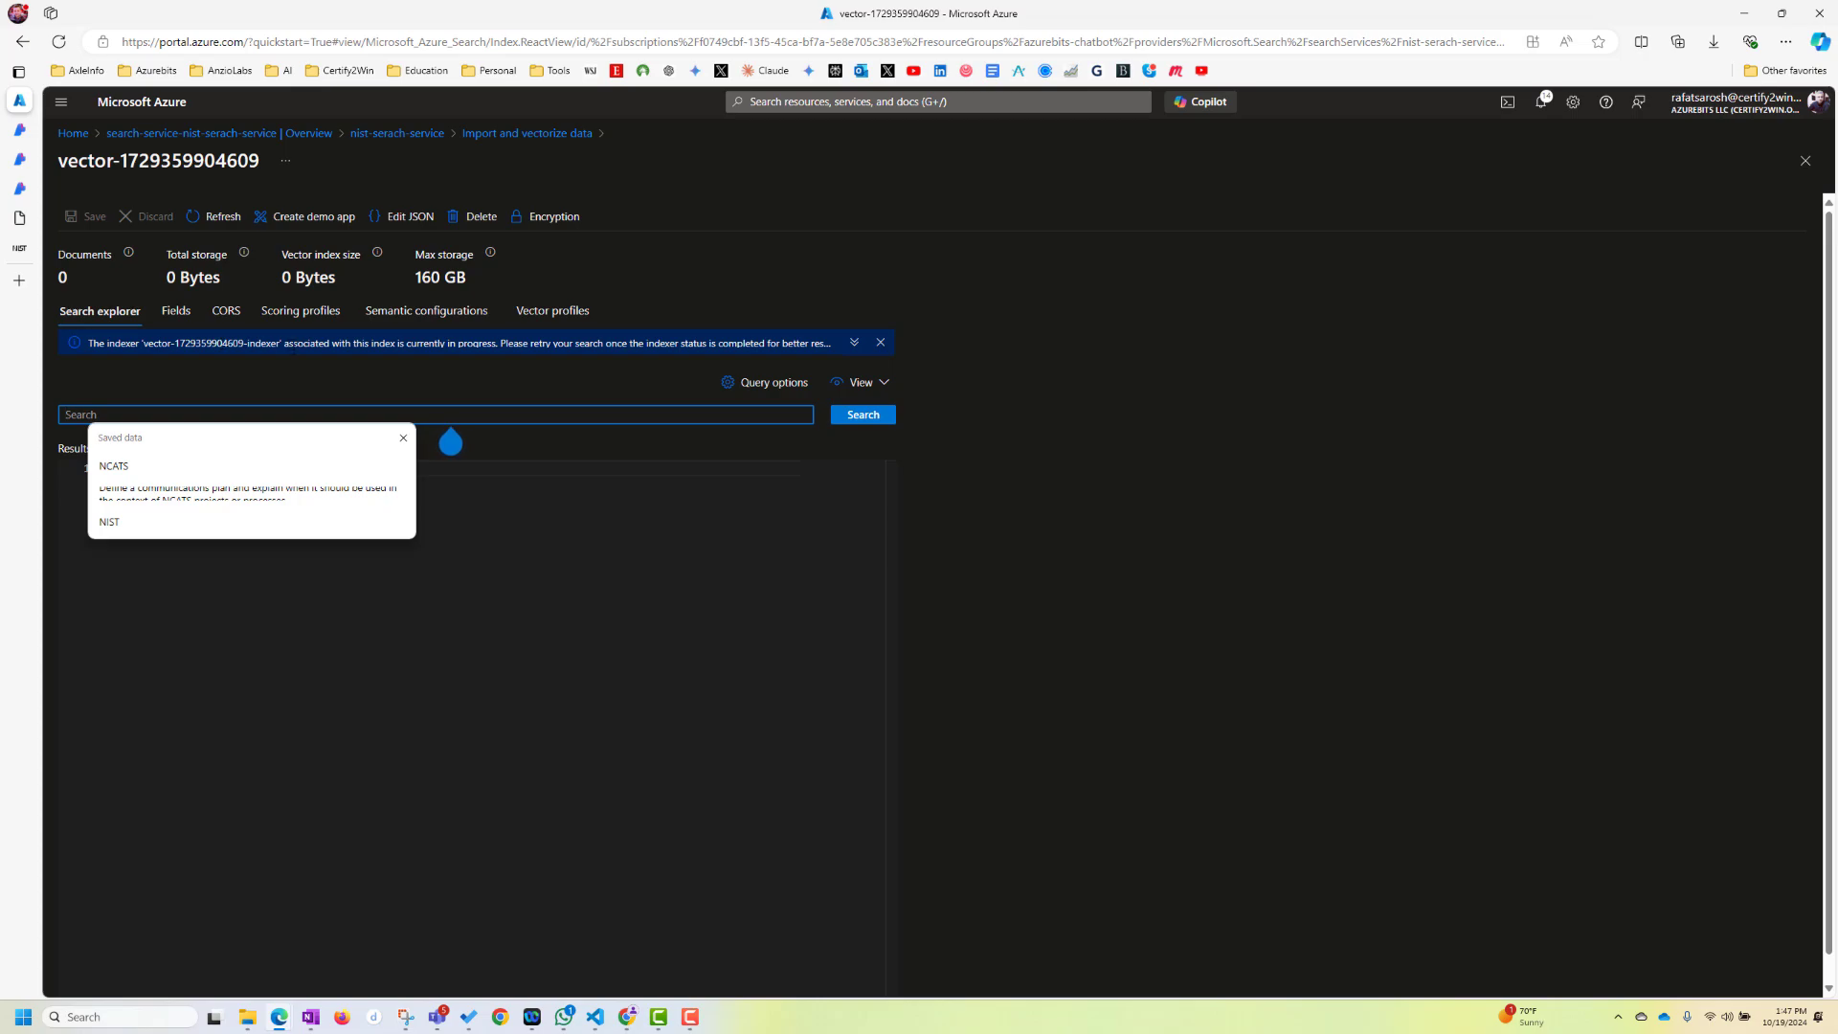
{"action": "mouse_move", "coordinate": [460, 380]}
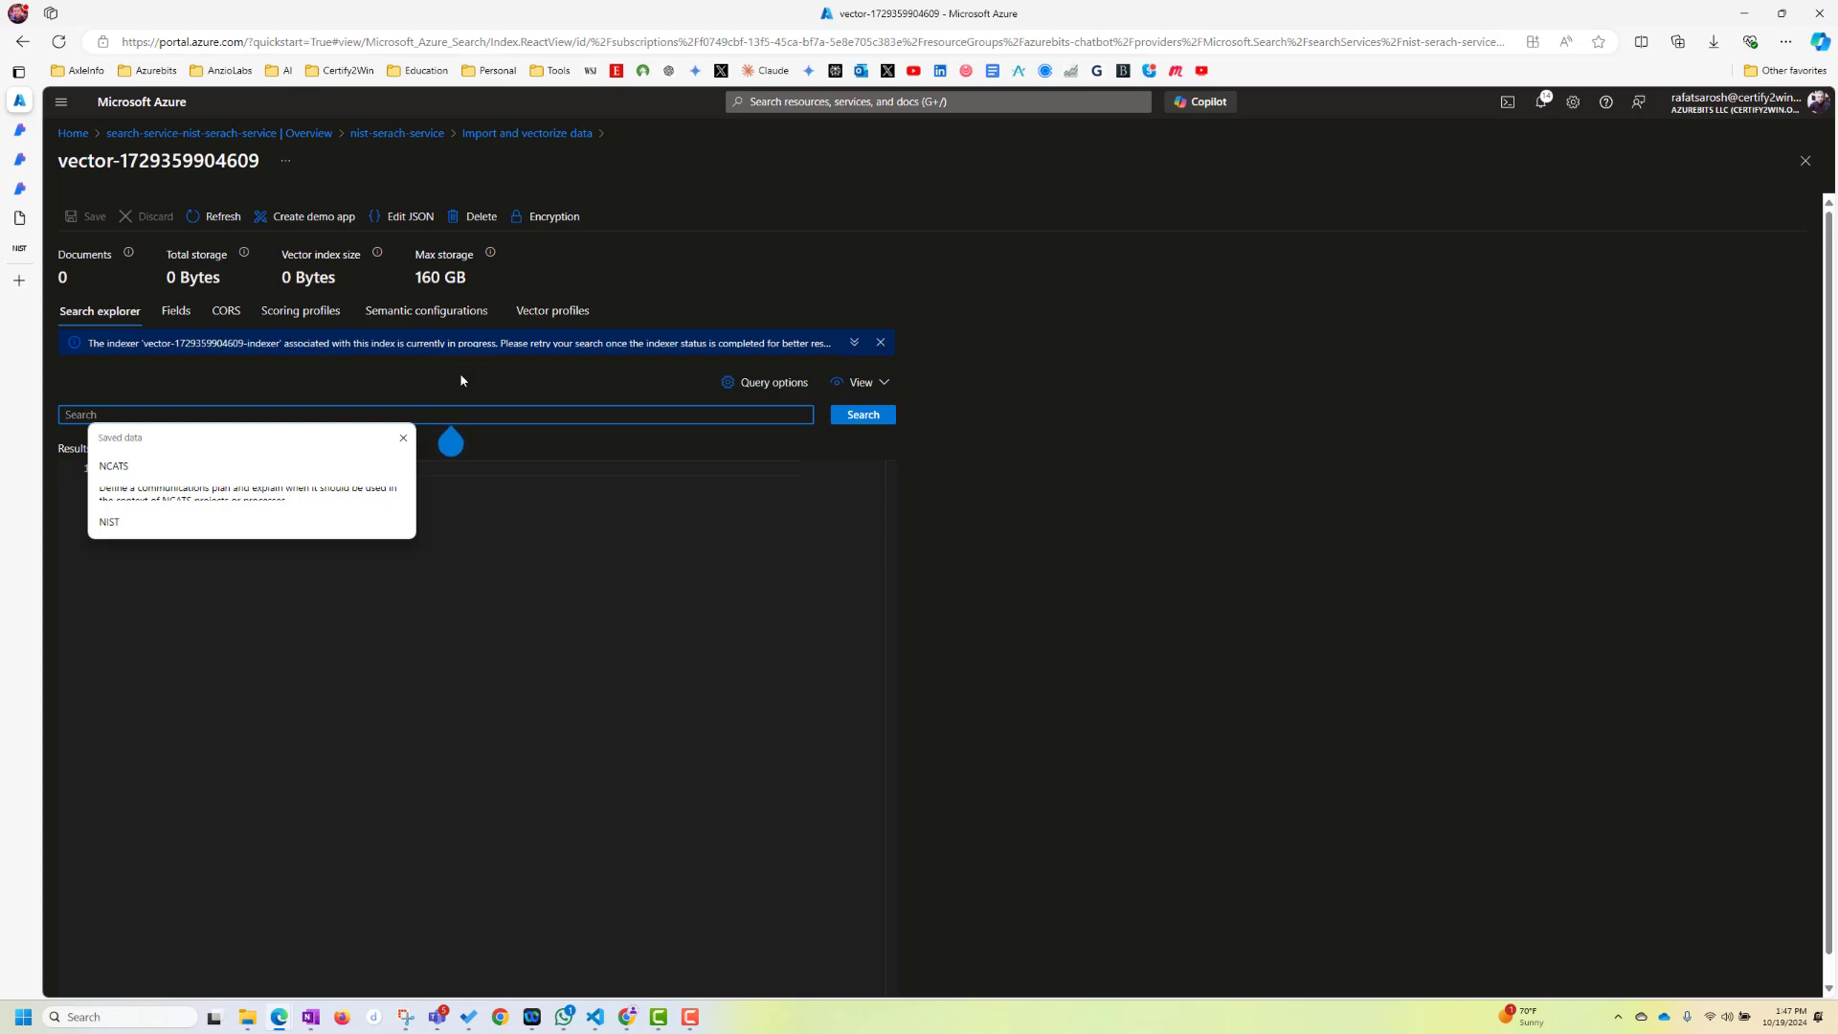
{"action": "mouse_move", "coordinate": [219, 132]}
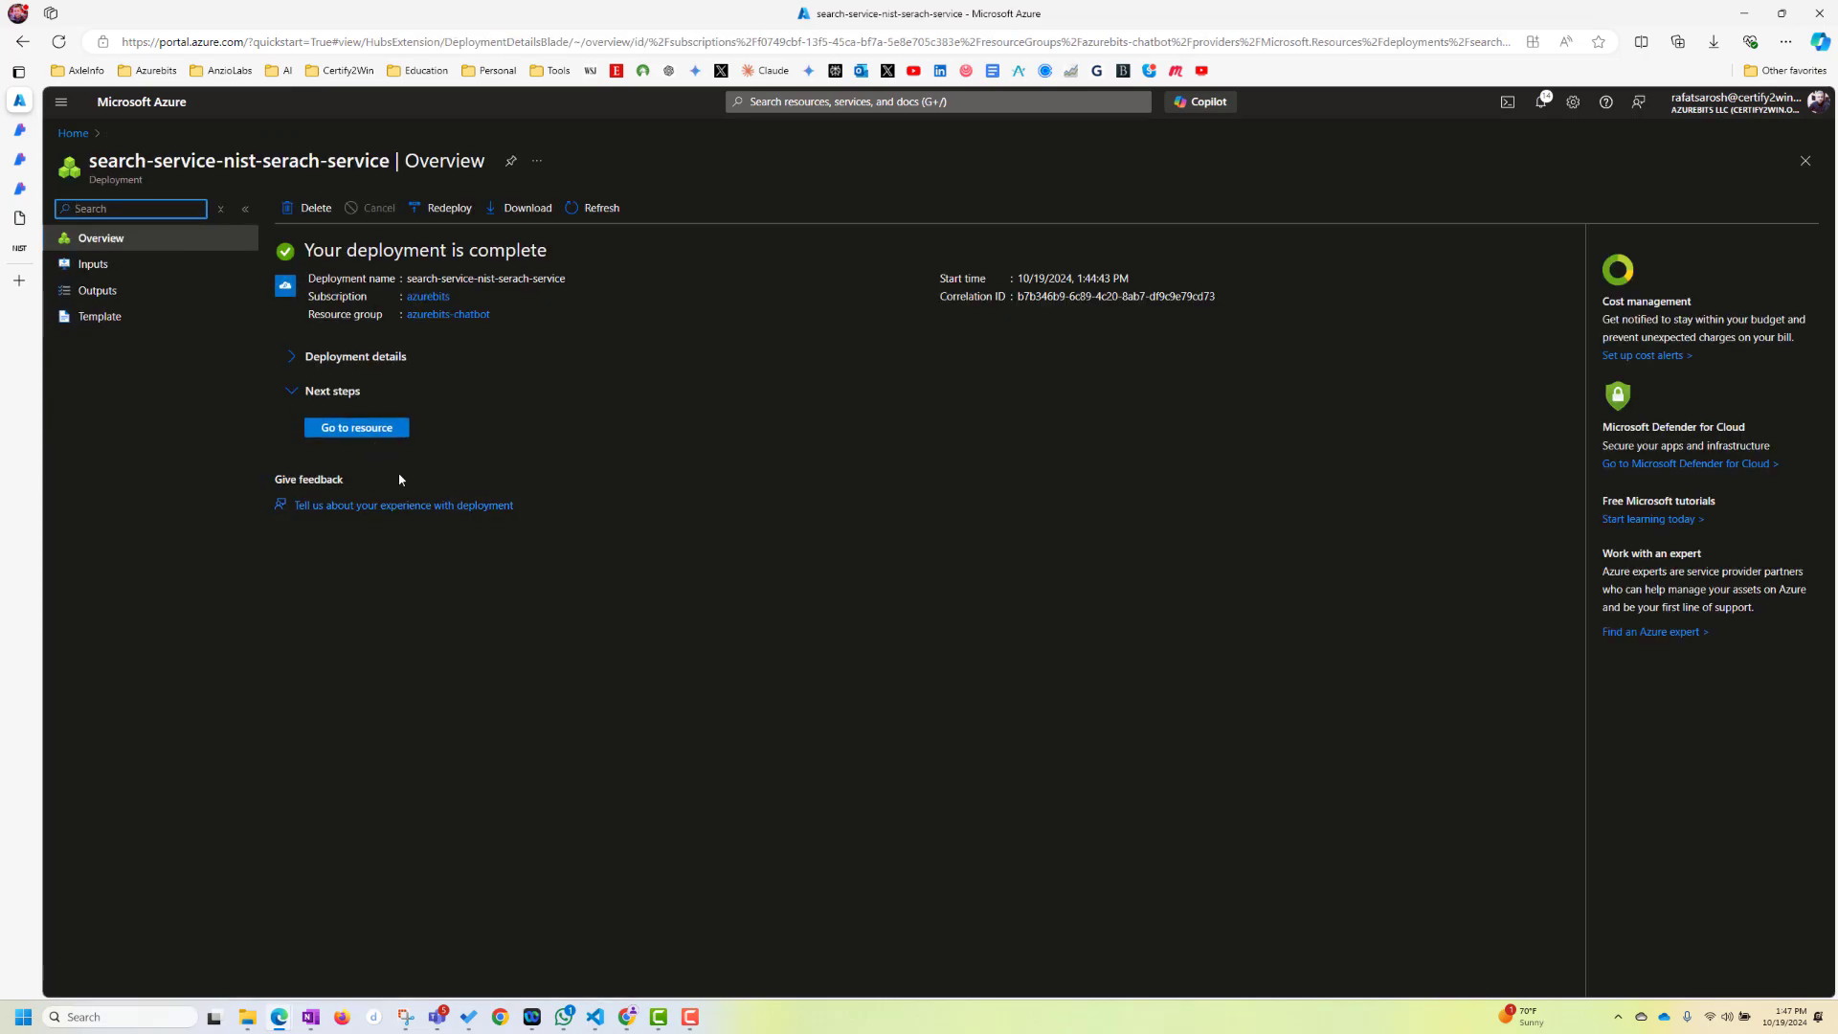
{"action": "left_click", "coordinate": [355, 427]}
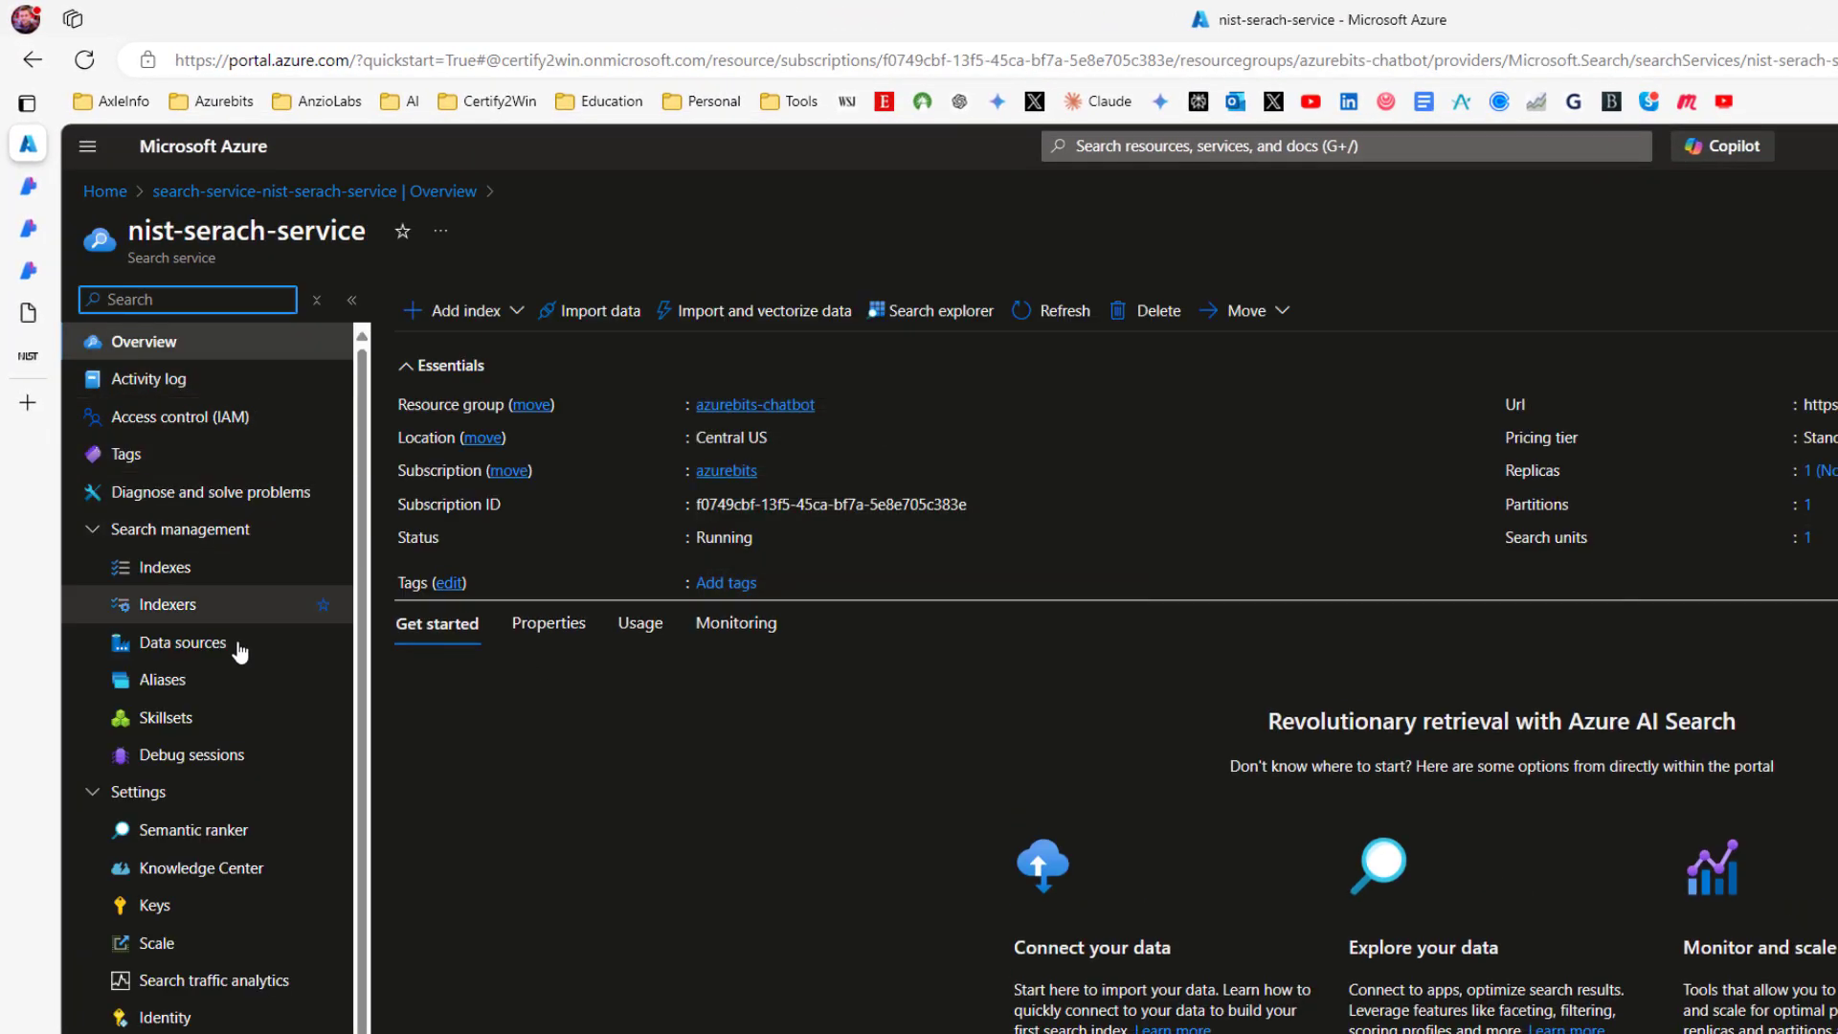
{"action": "left_click", "coordinate": [168, 604]}
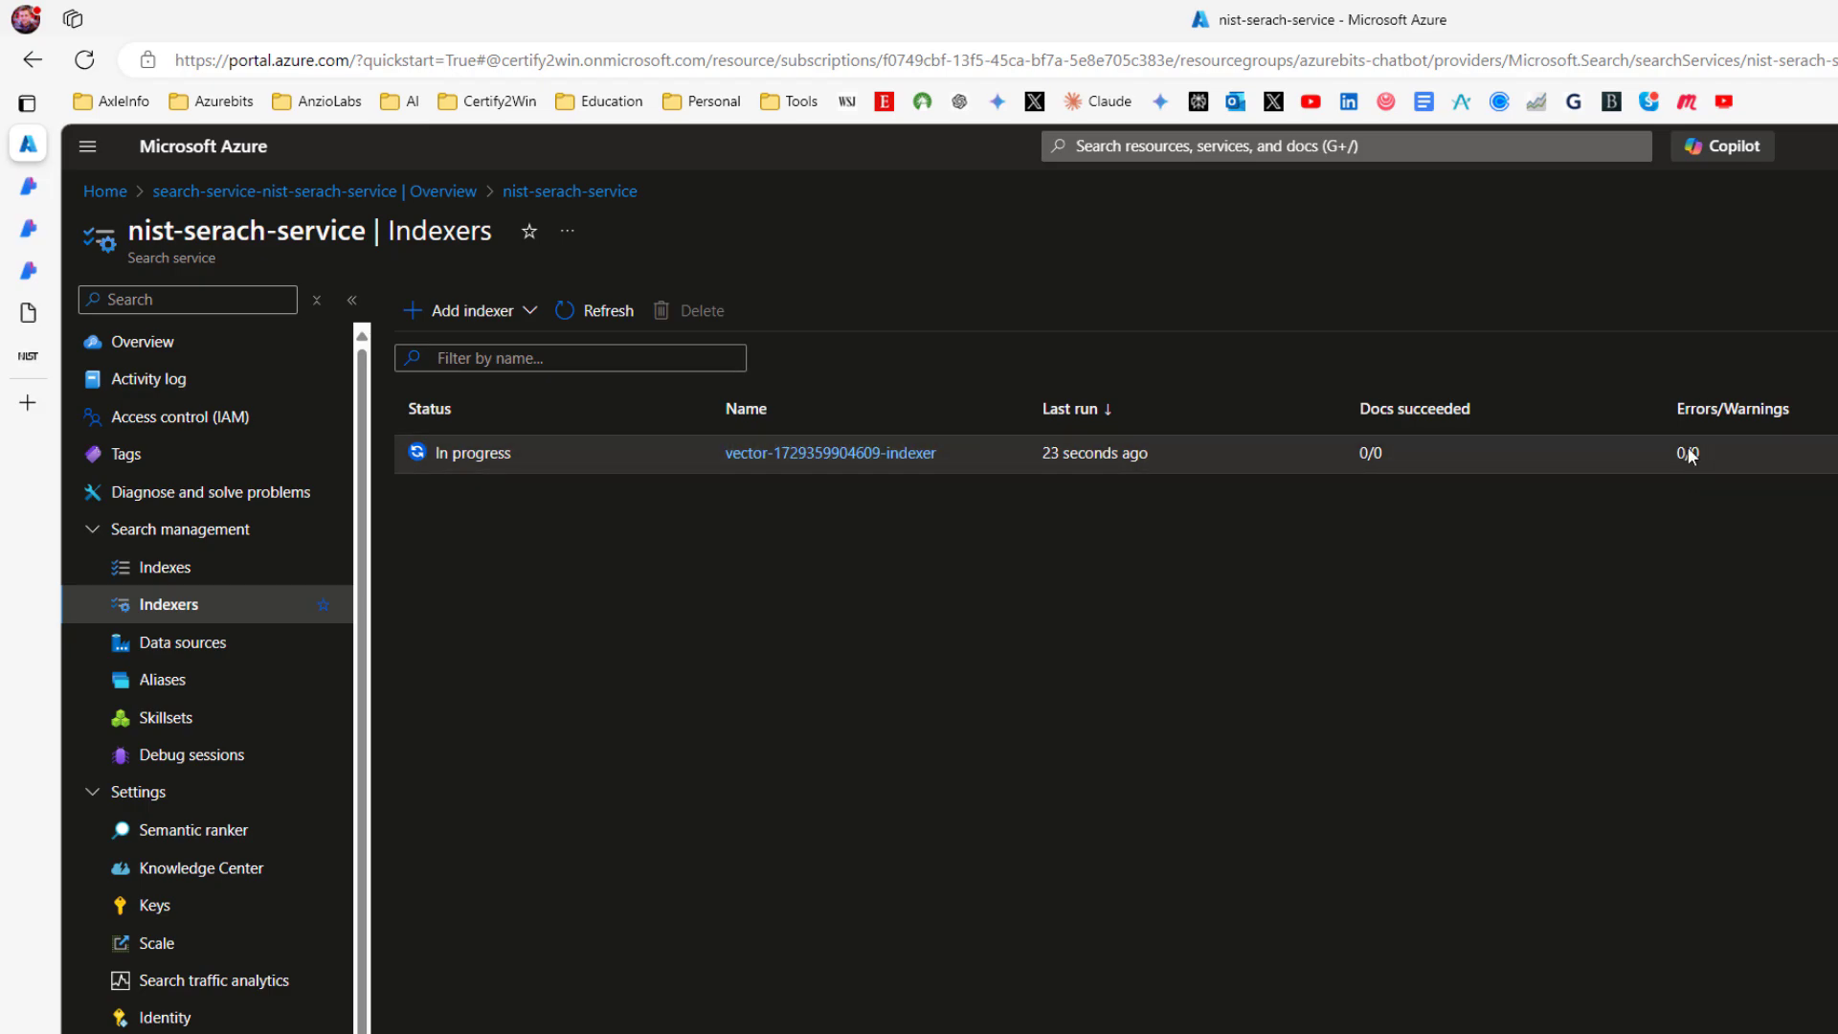
{"action": "mouse_move", "coordinate": [1381, 469]}
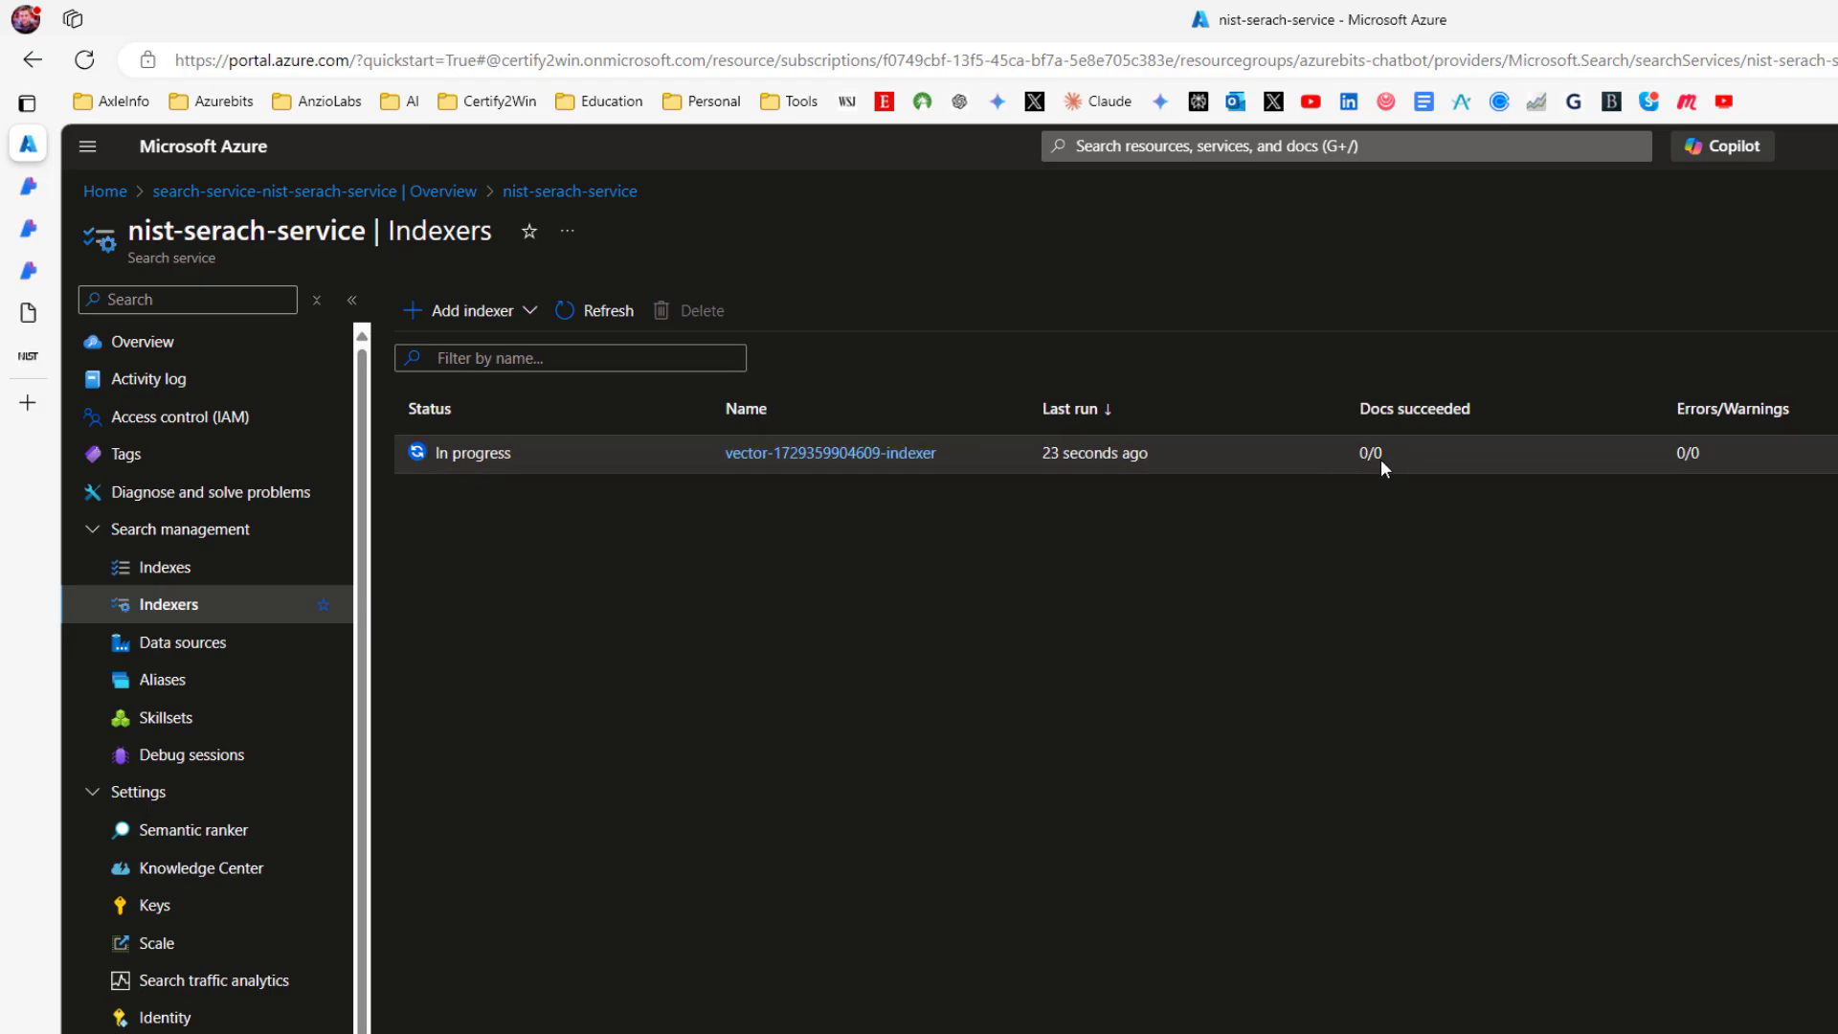
{"action": "left_click", "coordinate": [156, 568]}
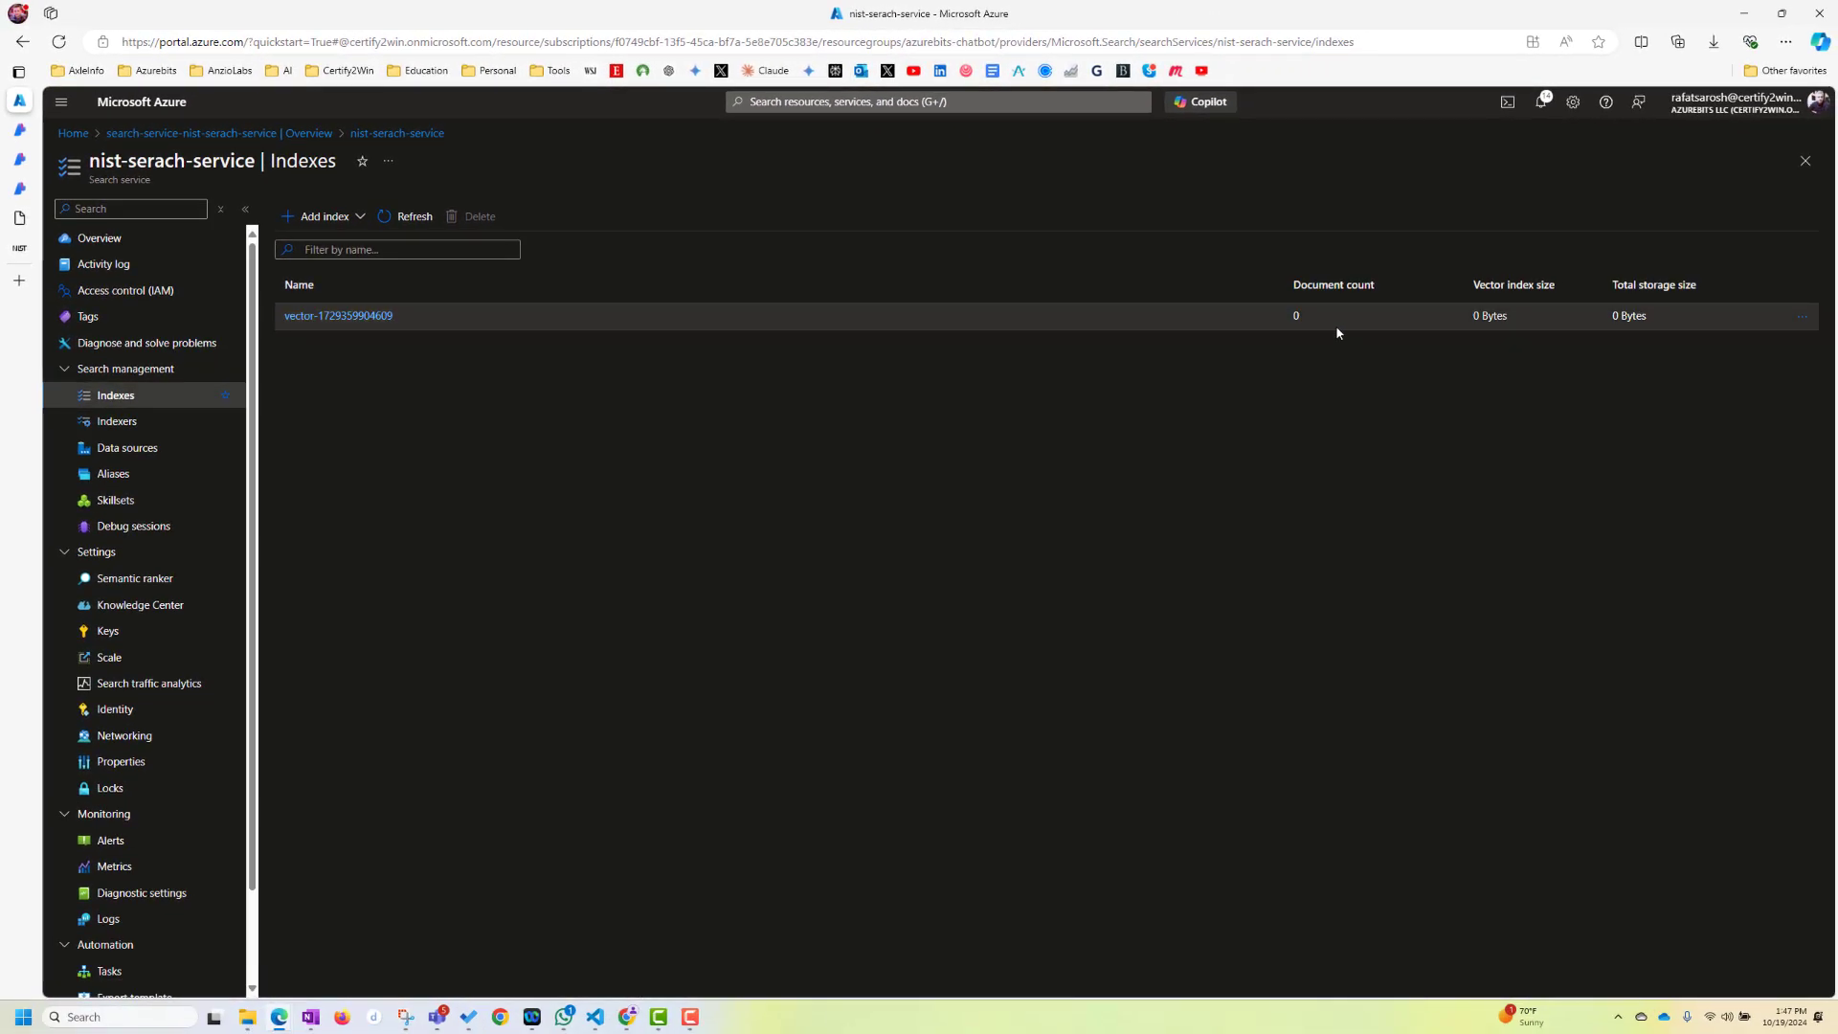
{"action": "mouse_move", "coordinate": [115, 422]}
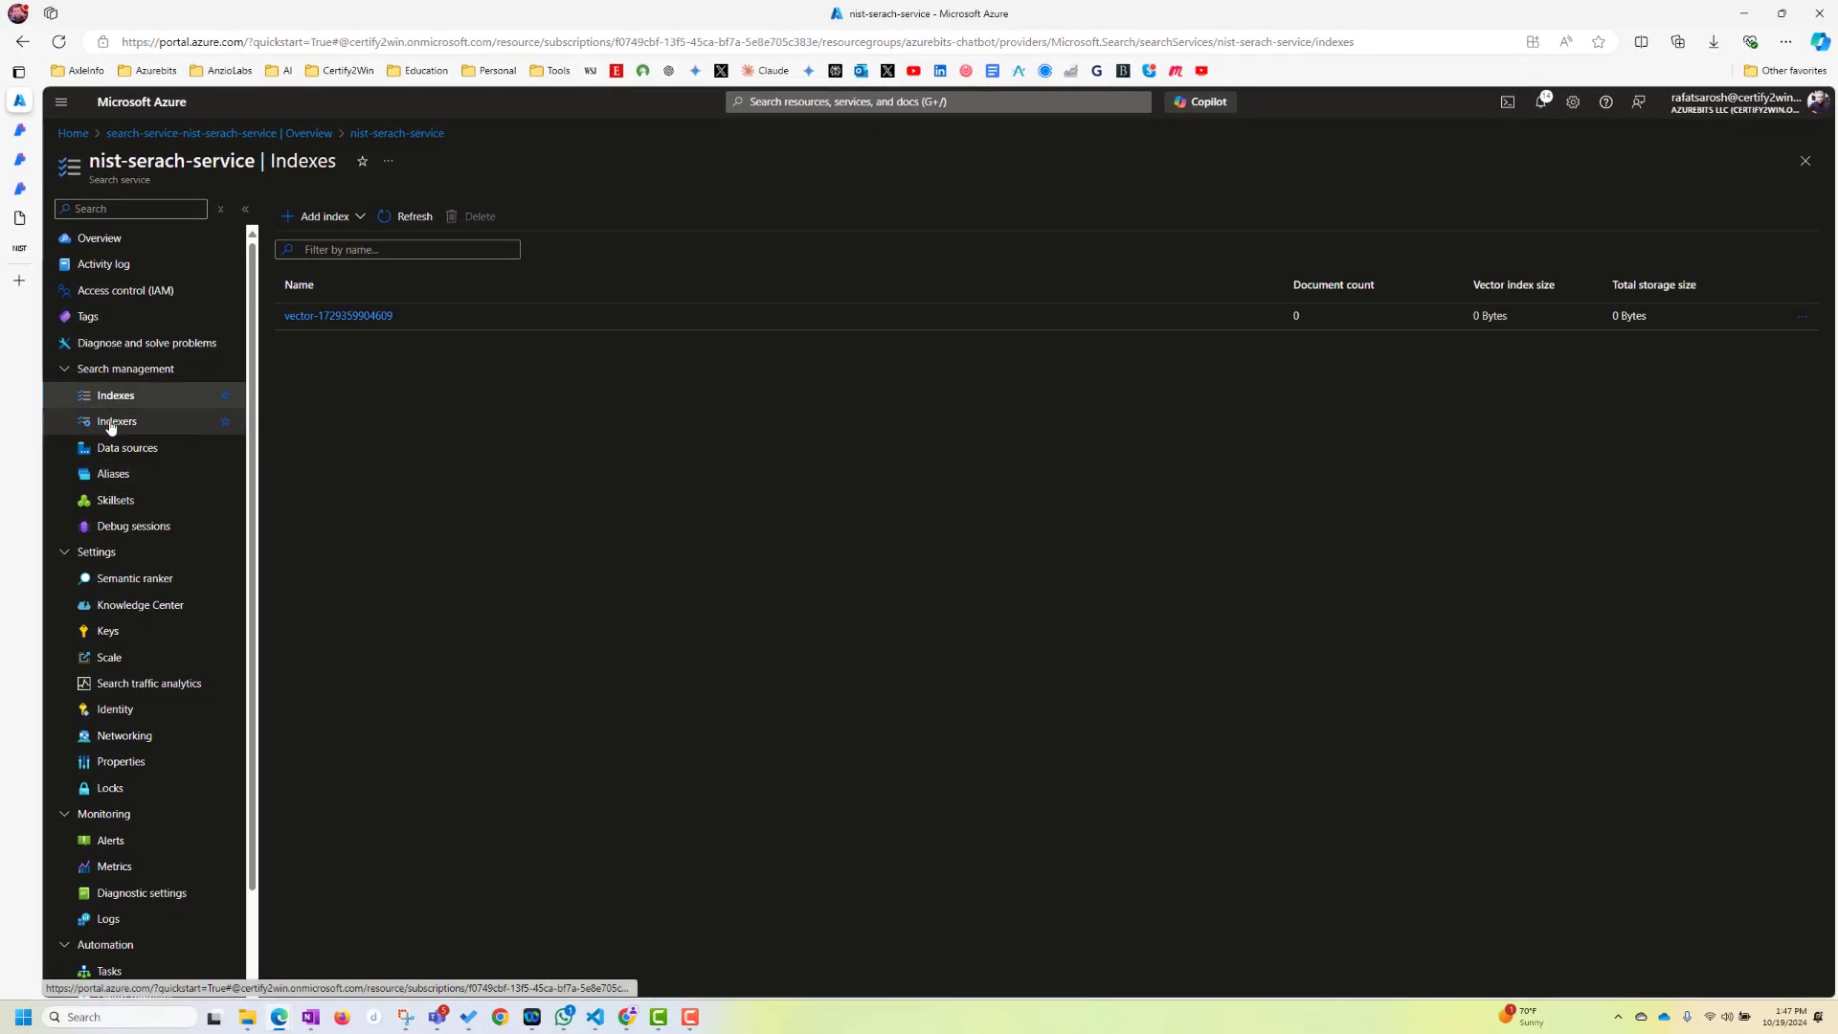
{"action": "left_click", "coordinate": [116, 421]}
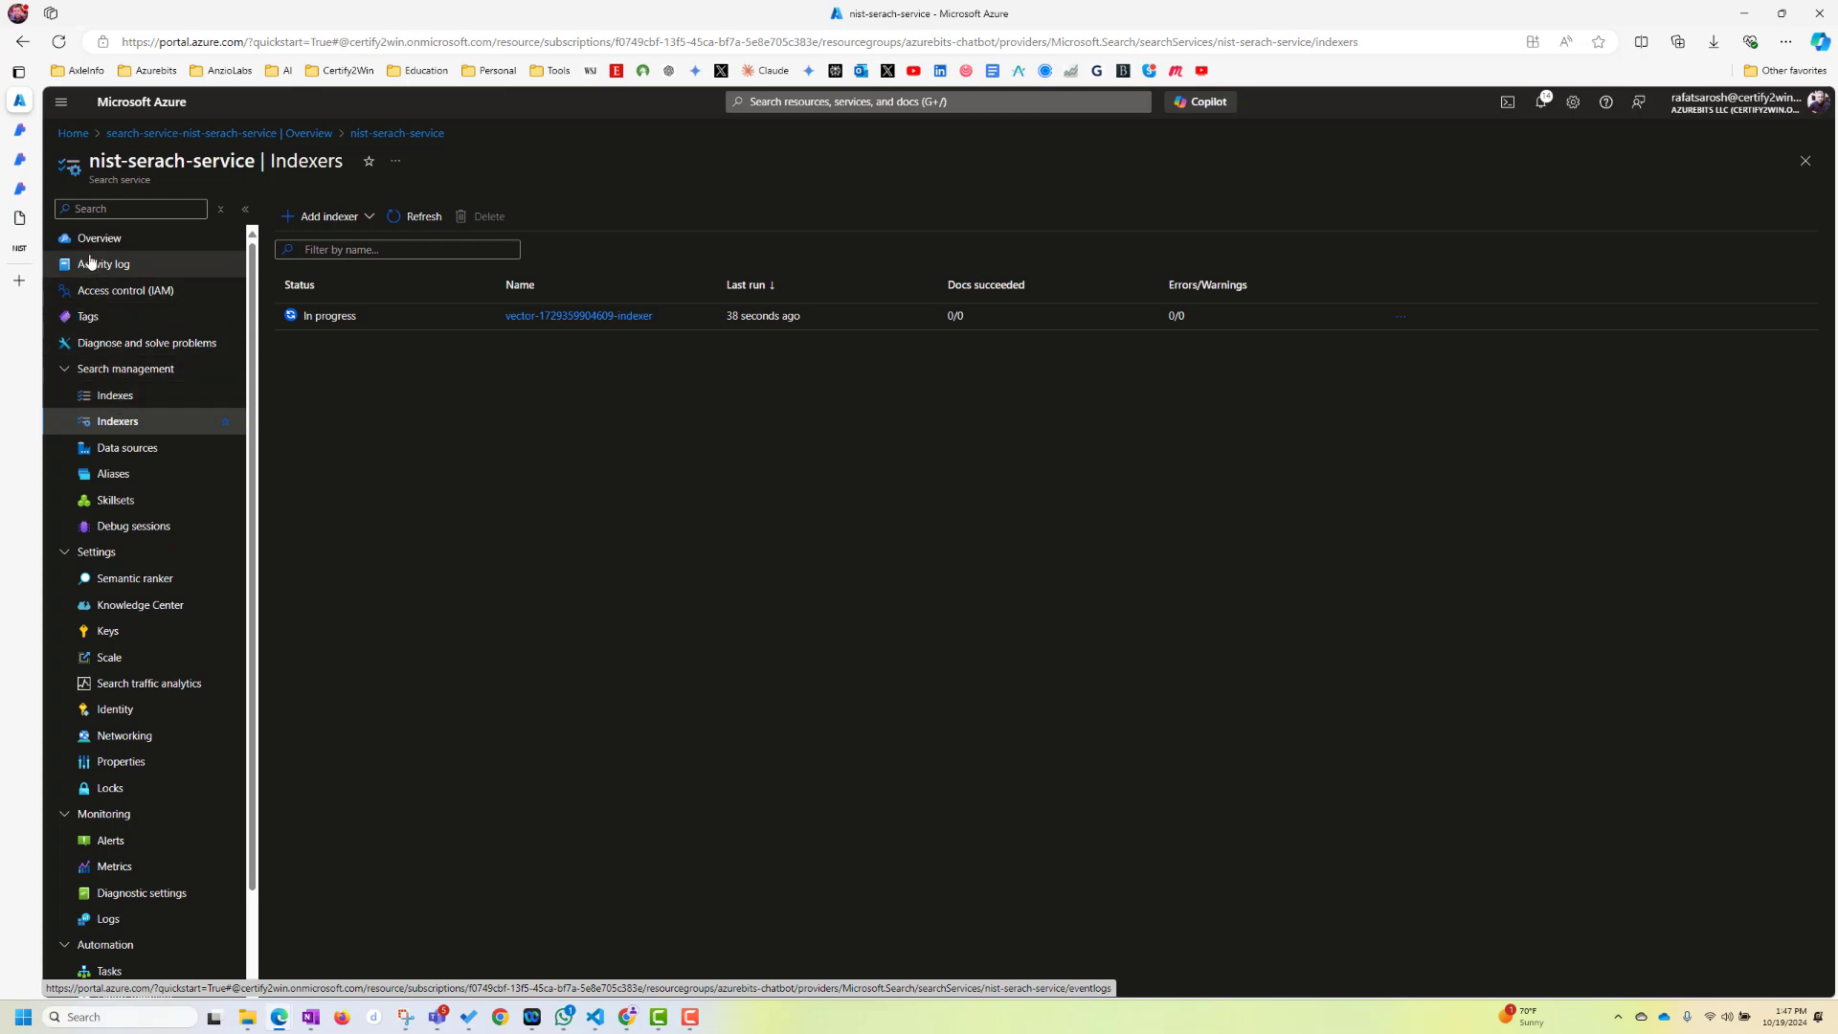
{"action": "left_click", "coordinate": [99, 238]}
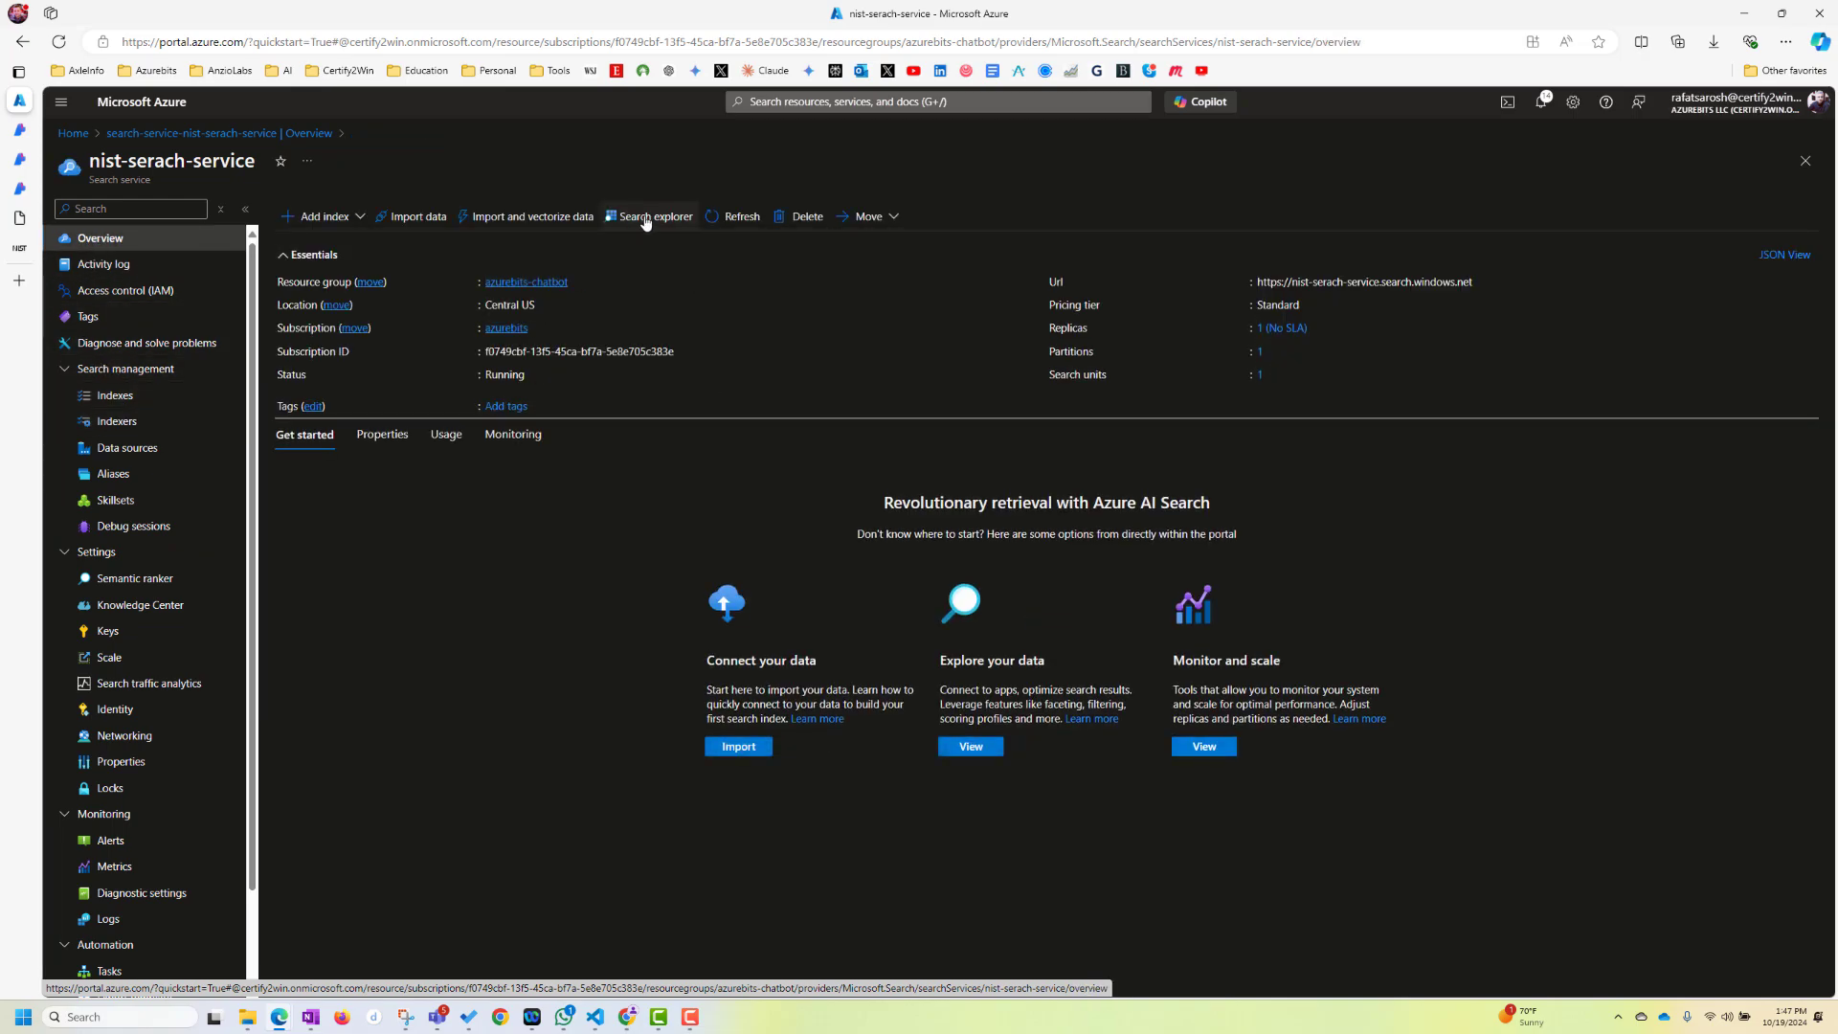
{"action": "left_click", "coordinate": [648, 215]}
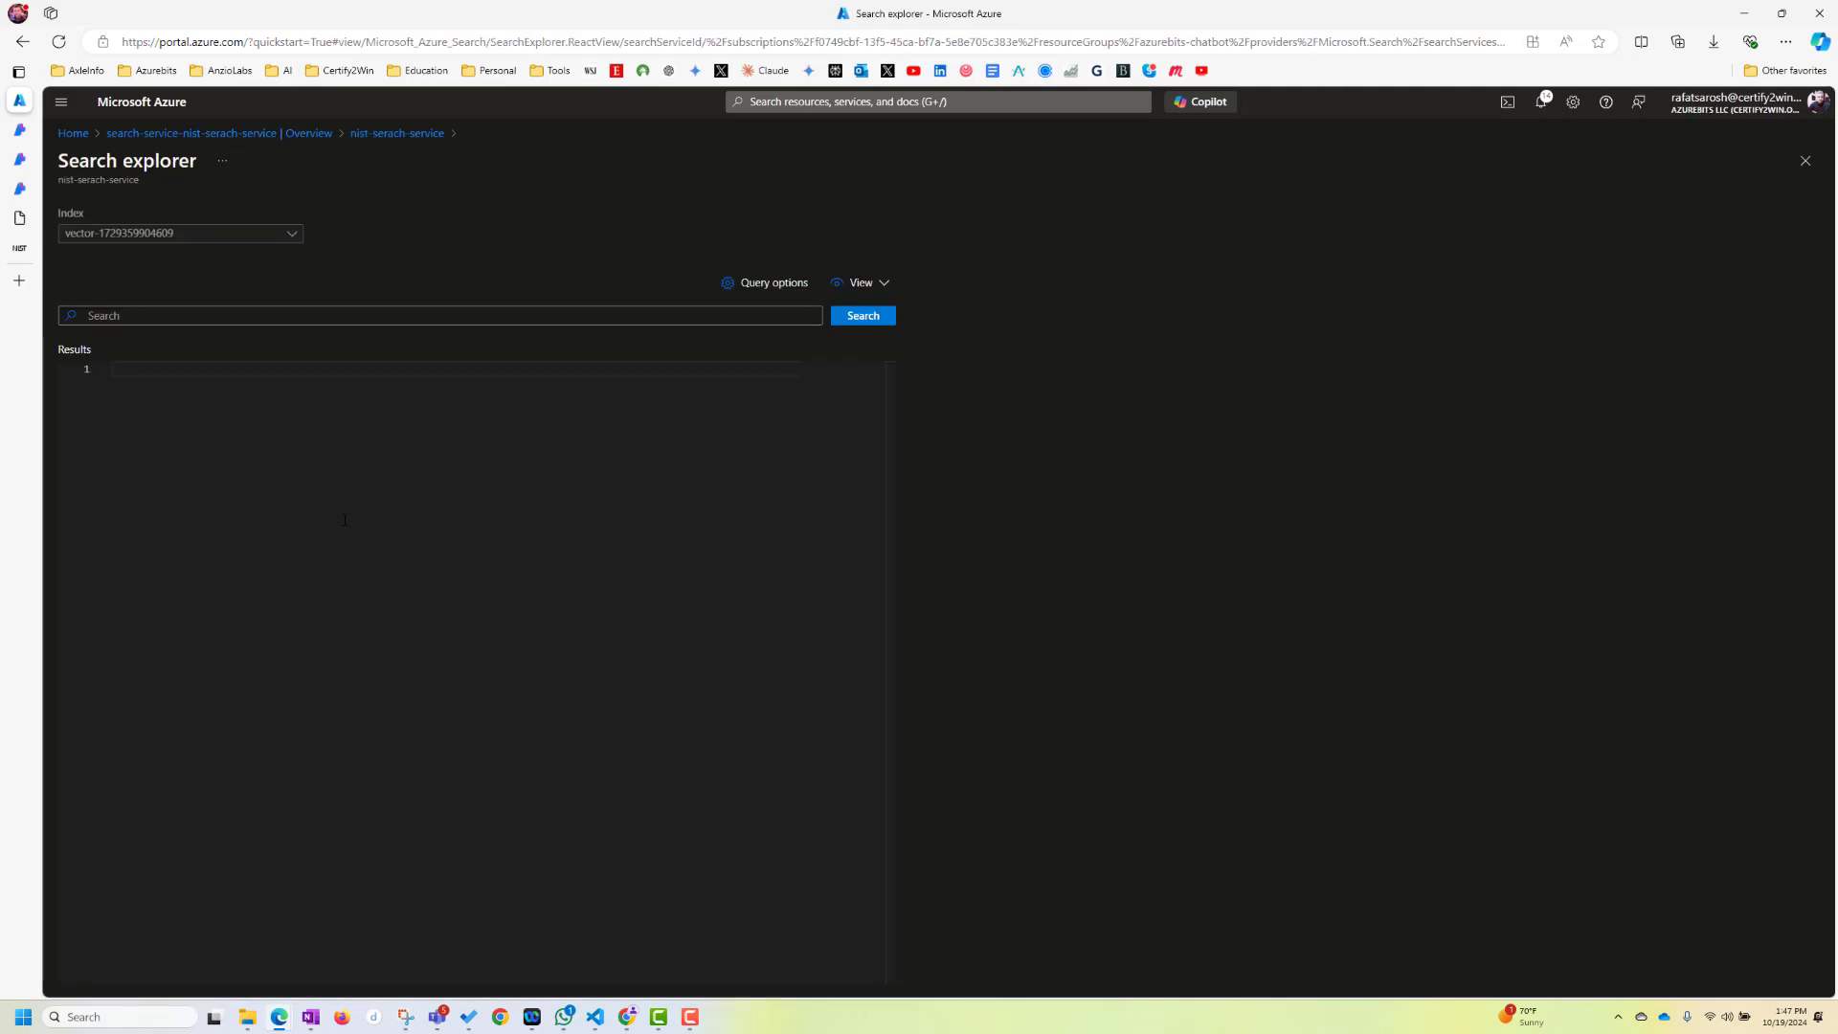
{"action": "left_click", "coordinate": [440, 315]}
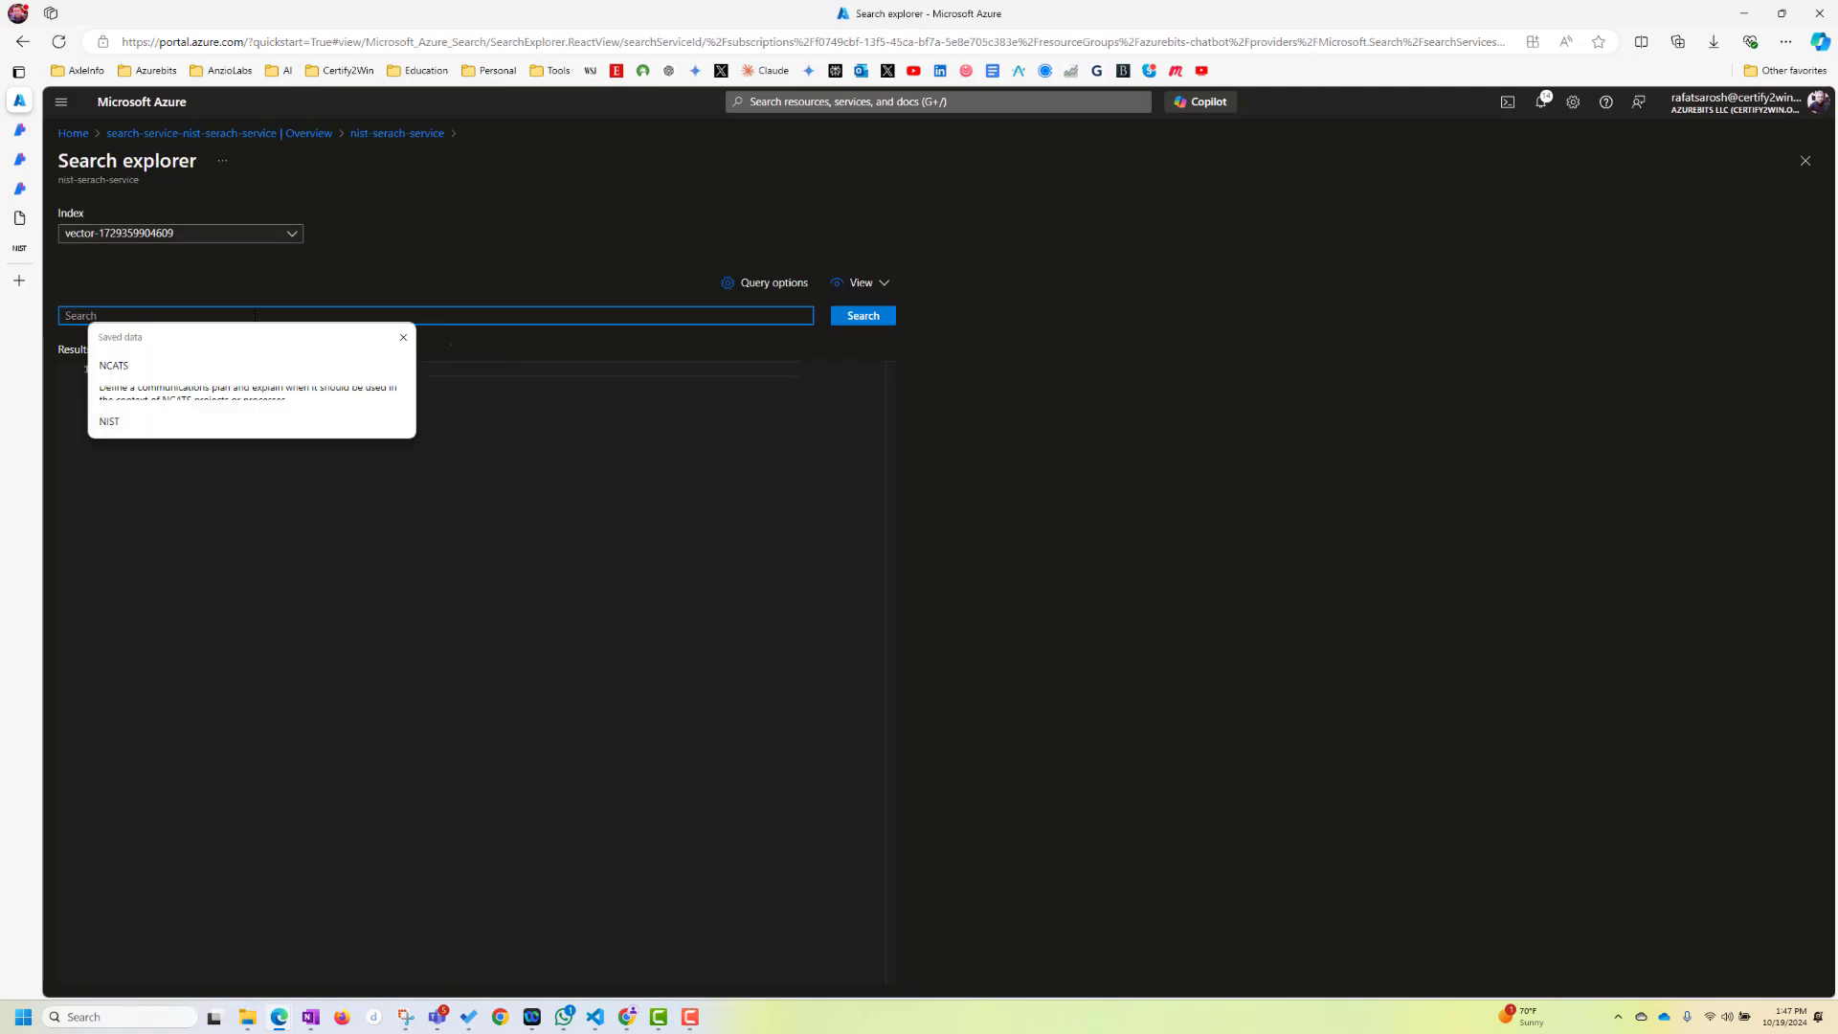
{"action": "left_click", "coordinate": [109, 422]}
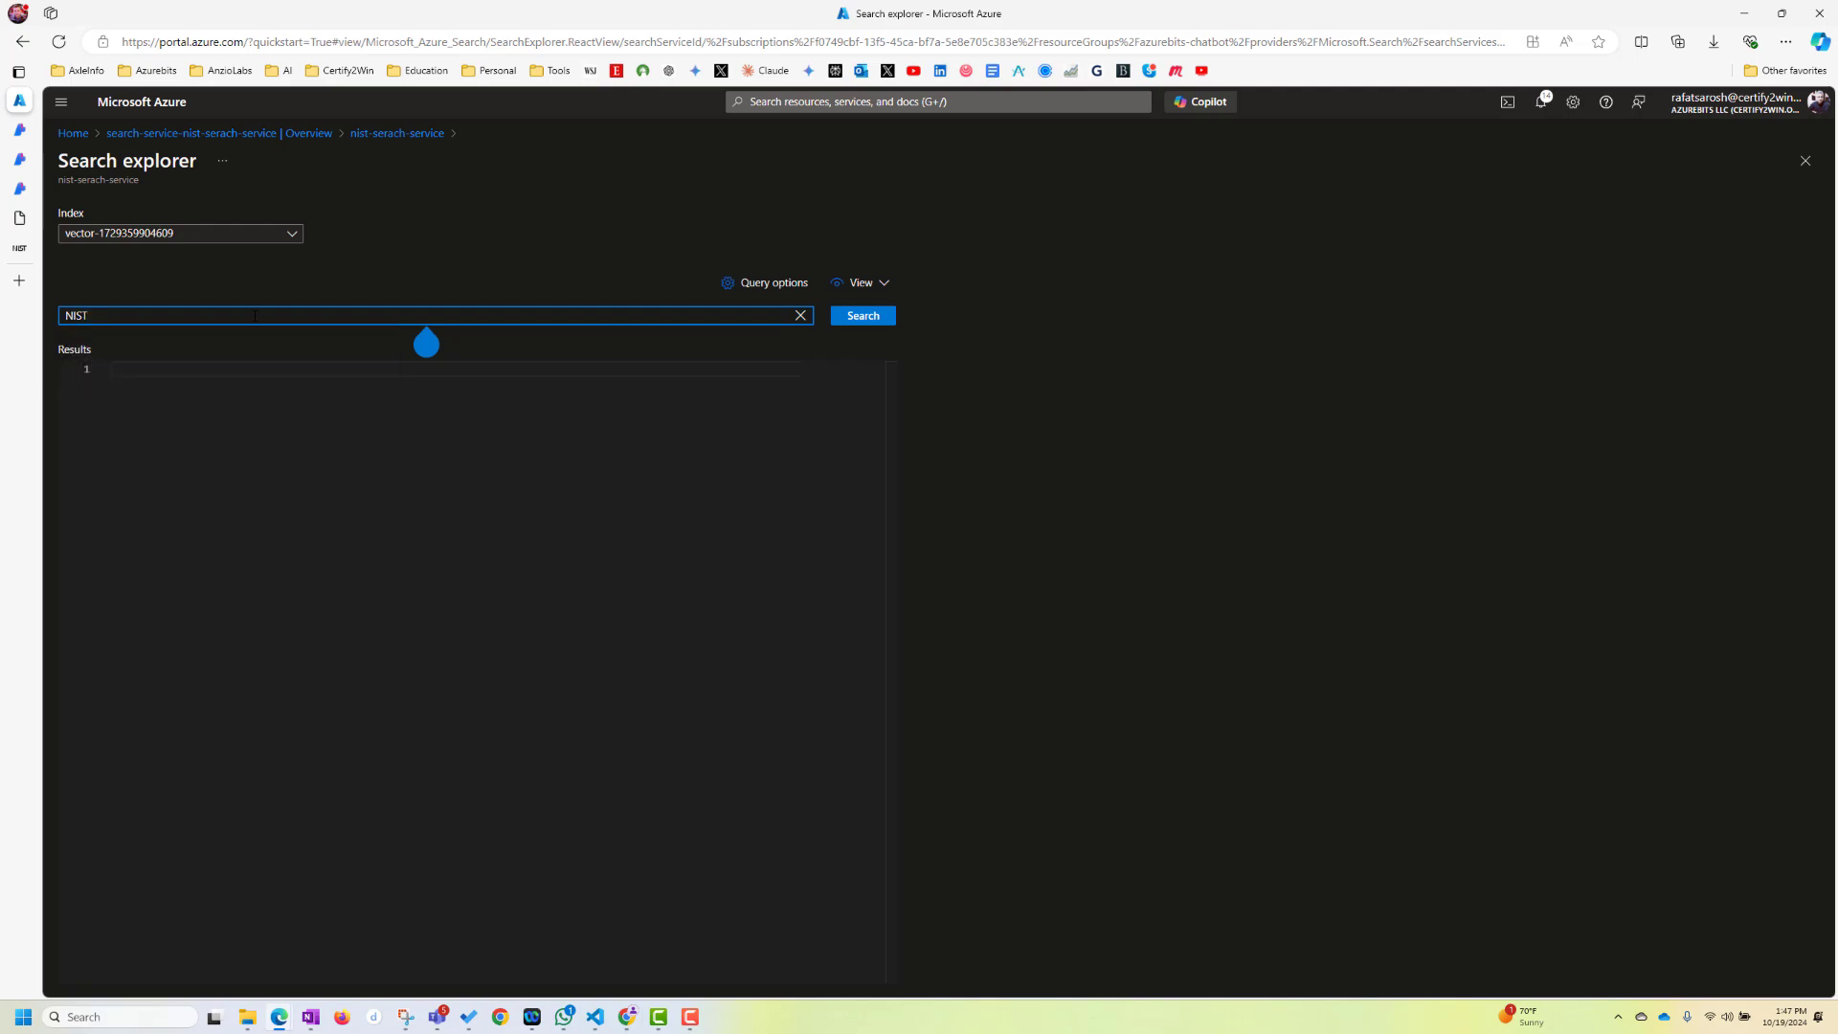
{"action": "left_click", "coordinate": [862, 315]}
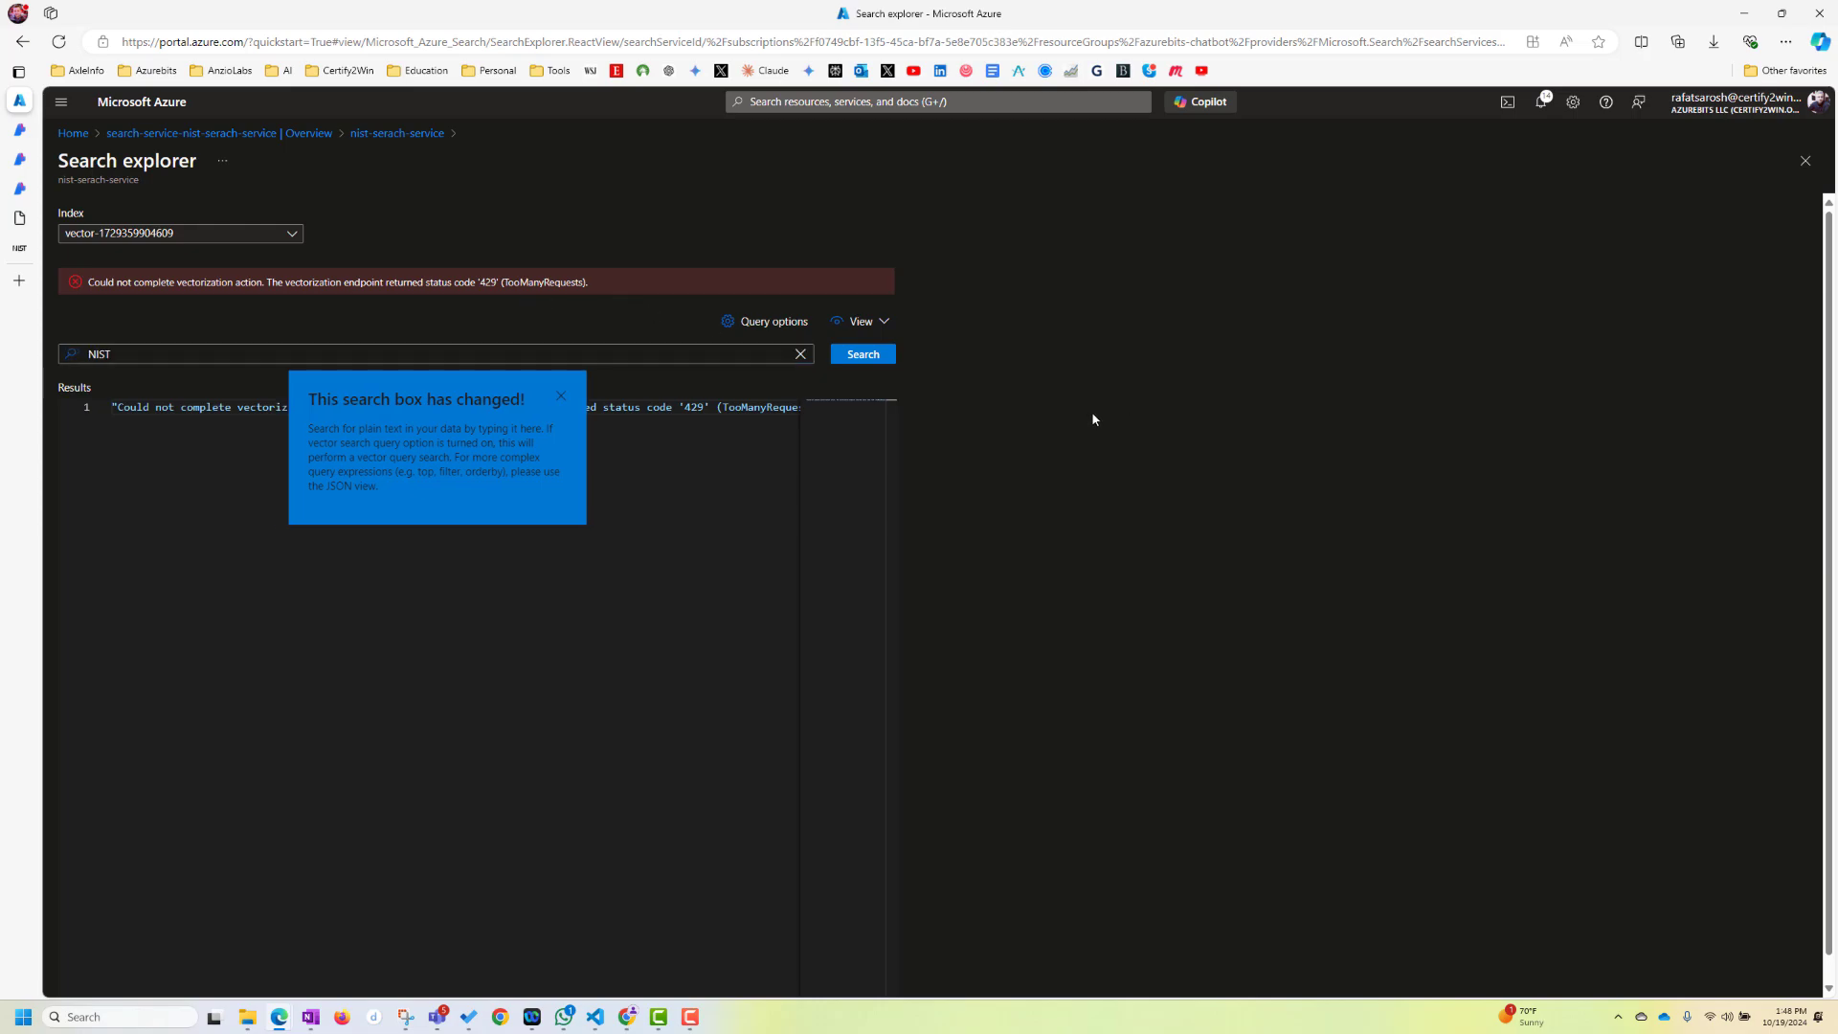
{"action": "left_click", "coordinate": [861, 355]}
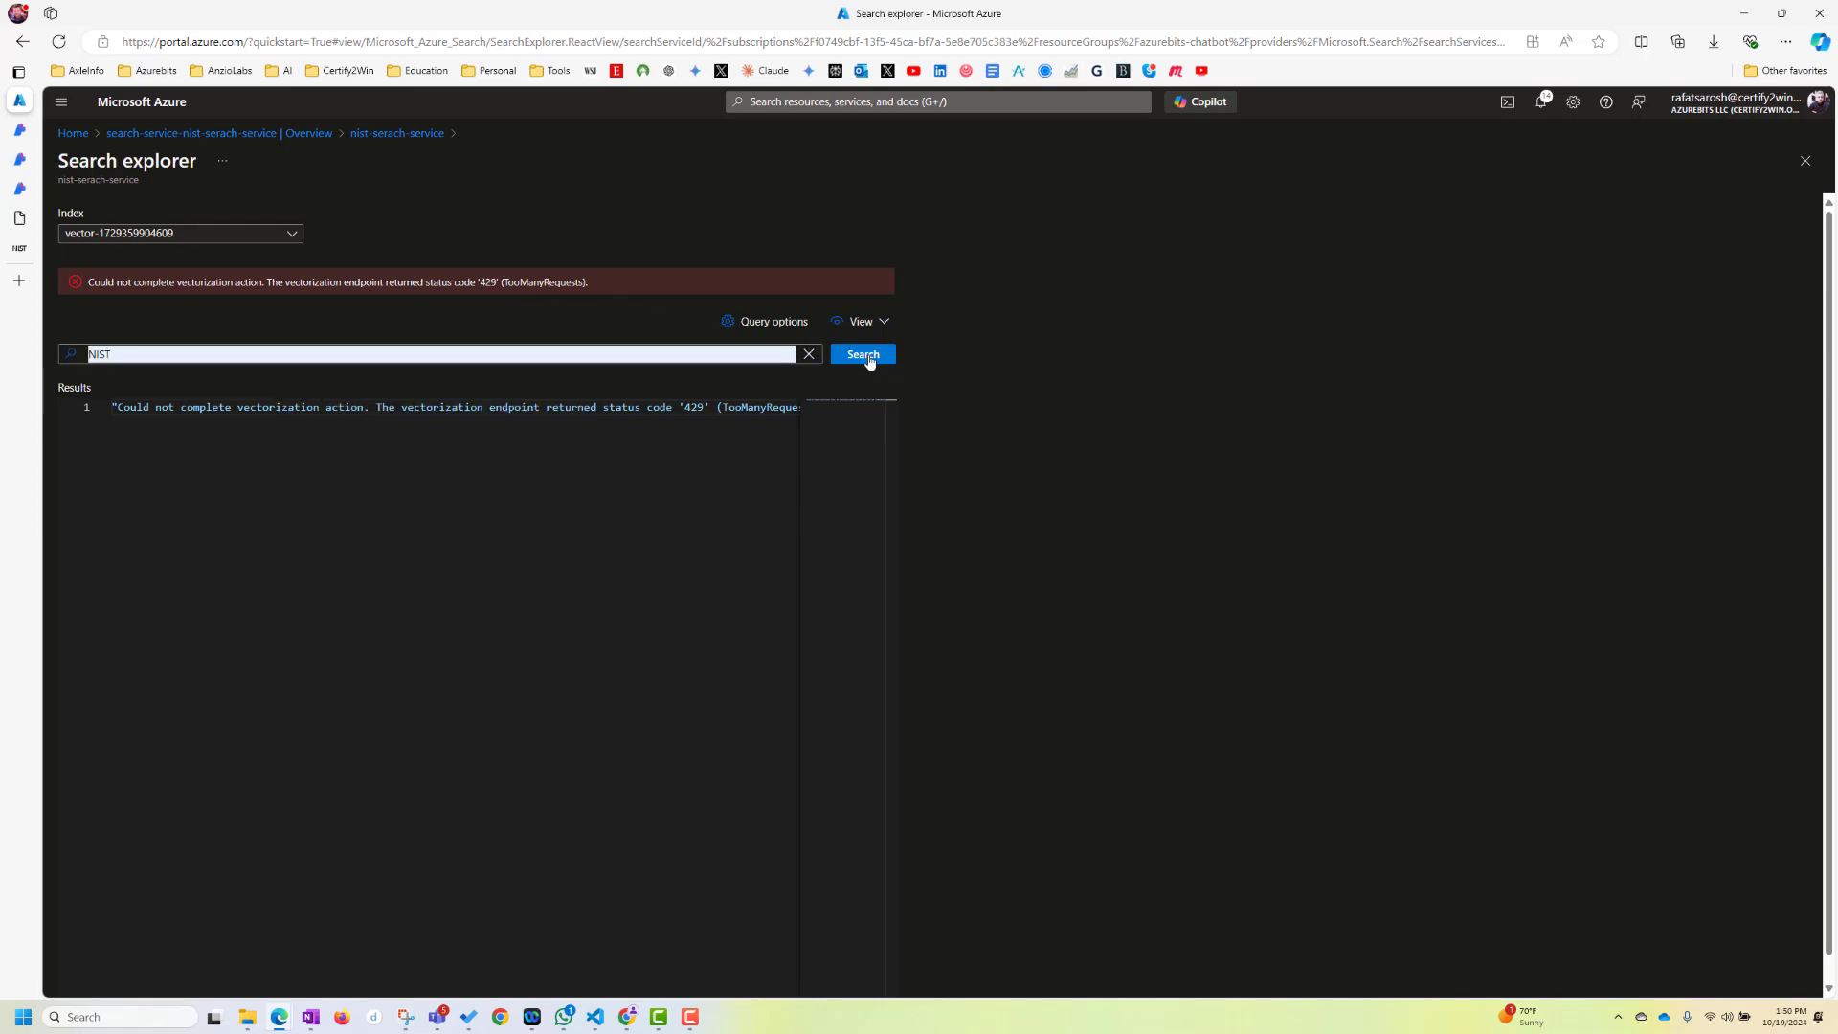
{"action": "left_click", "coordinate": [863, 355]}
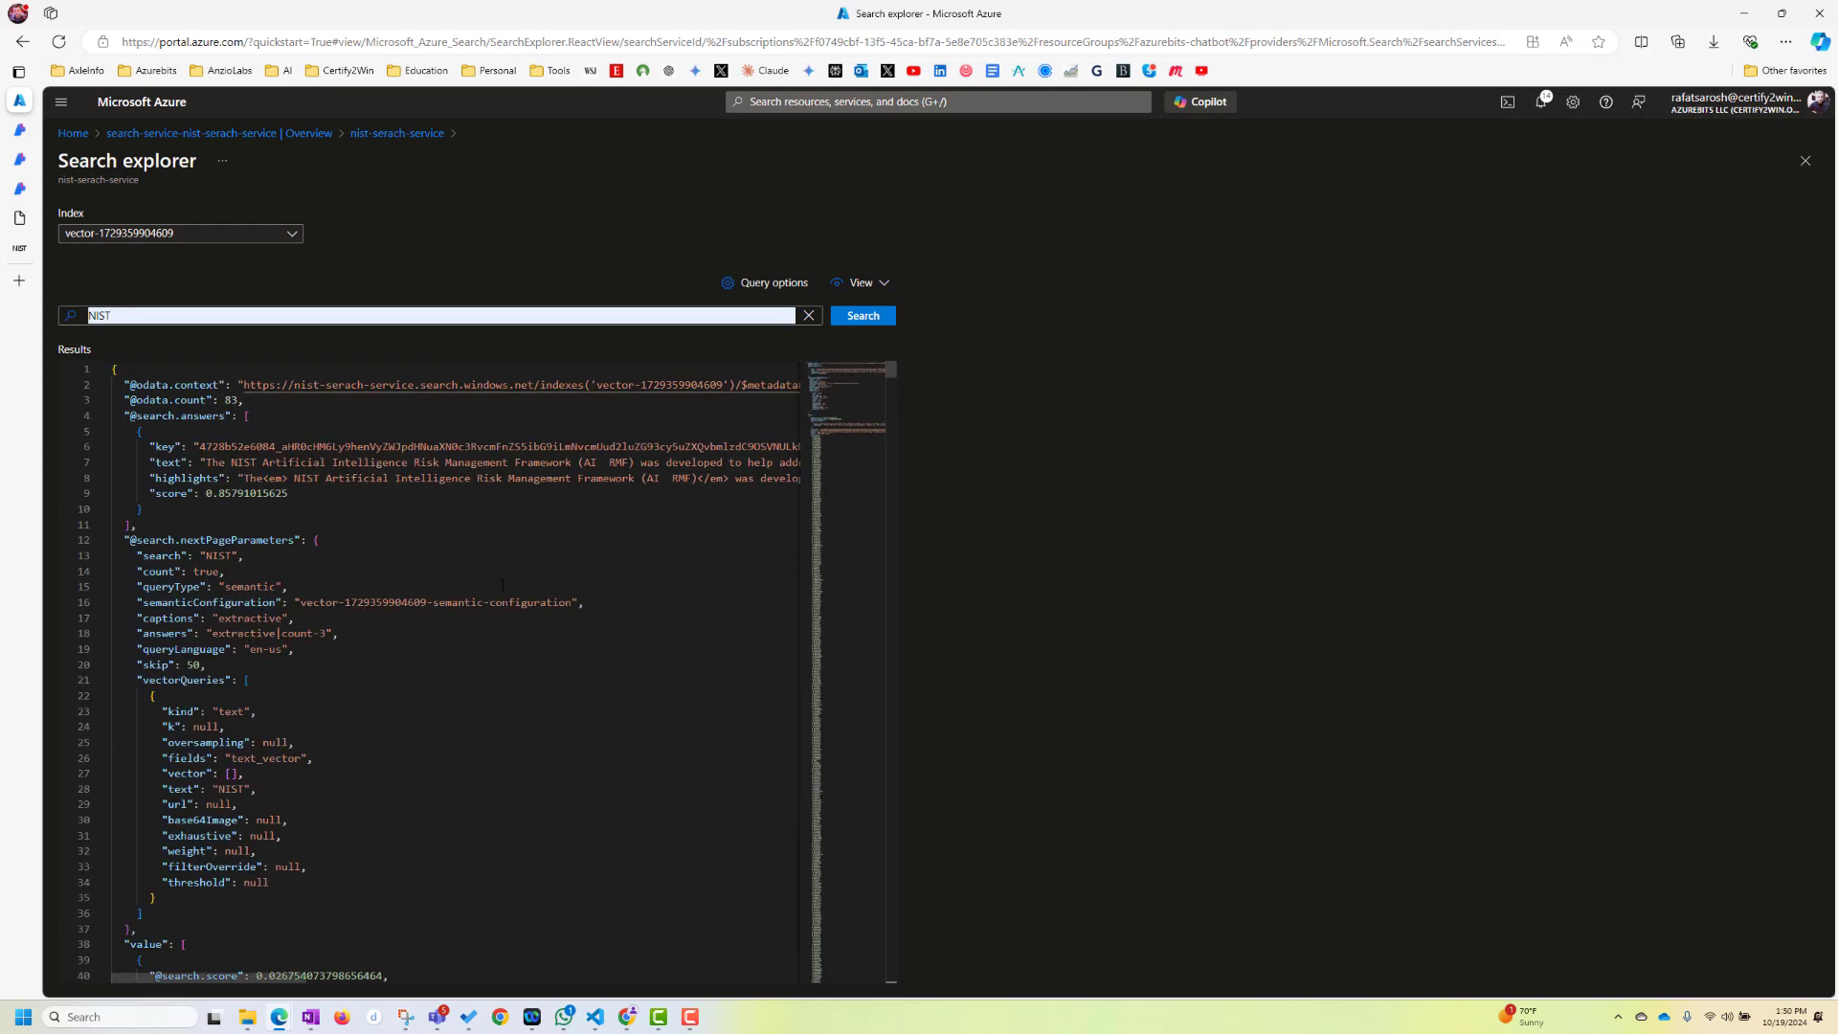
In Azure OpenAI Studio's Chat playground, confirm the gpt-4o deployment and start the Add your data setup
{"action": "left_click", "coordinate": [117, 583]}
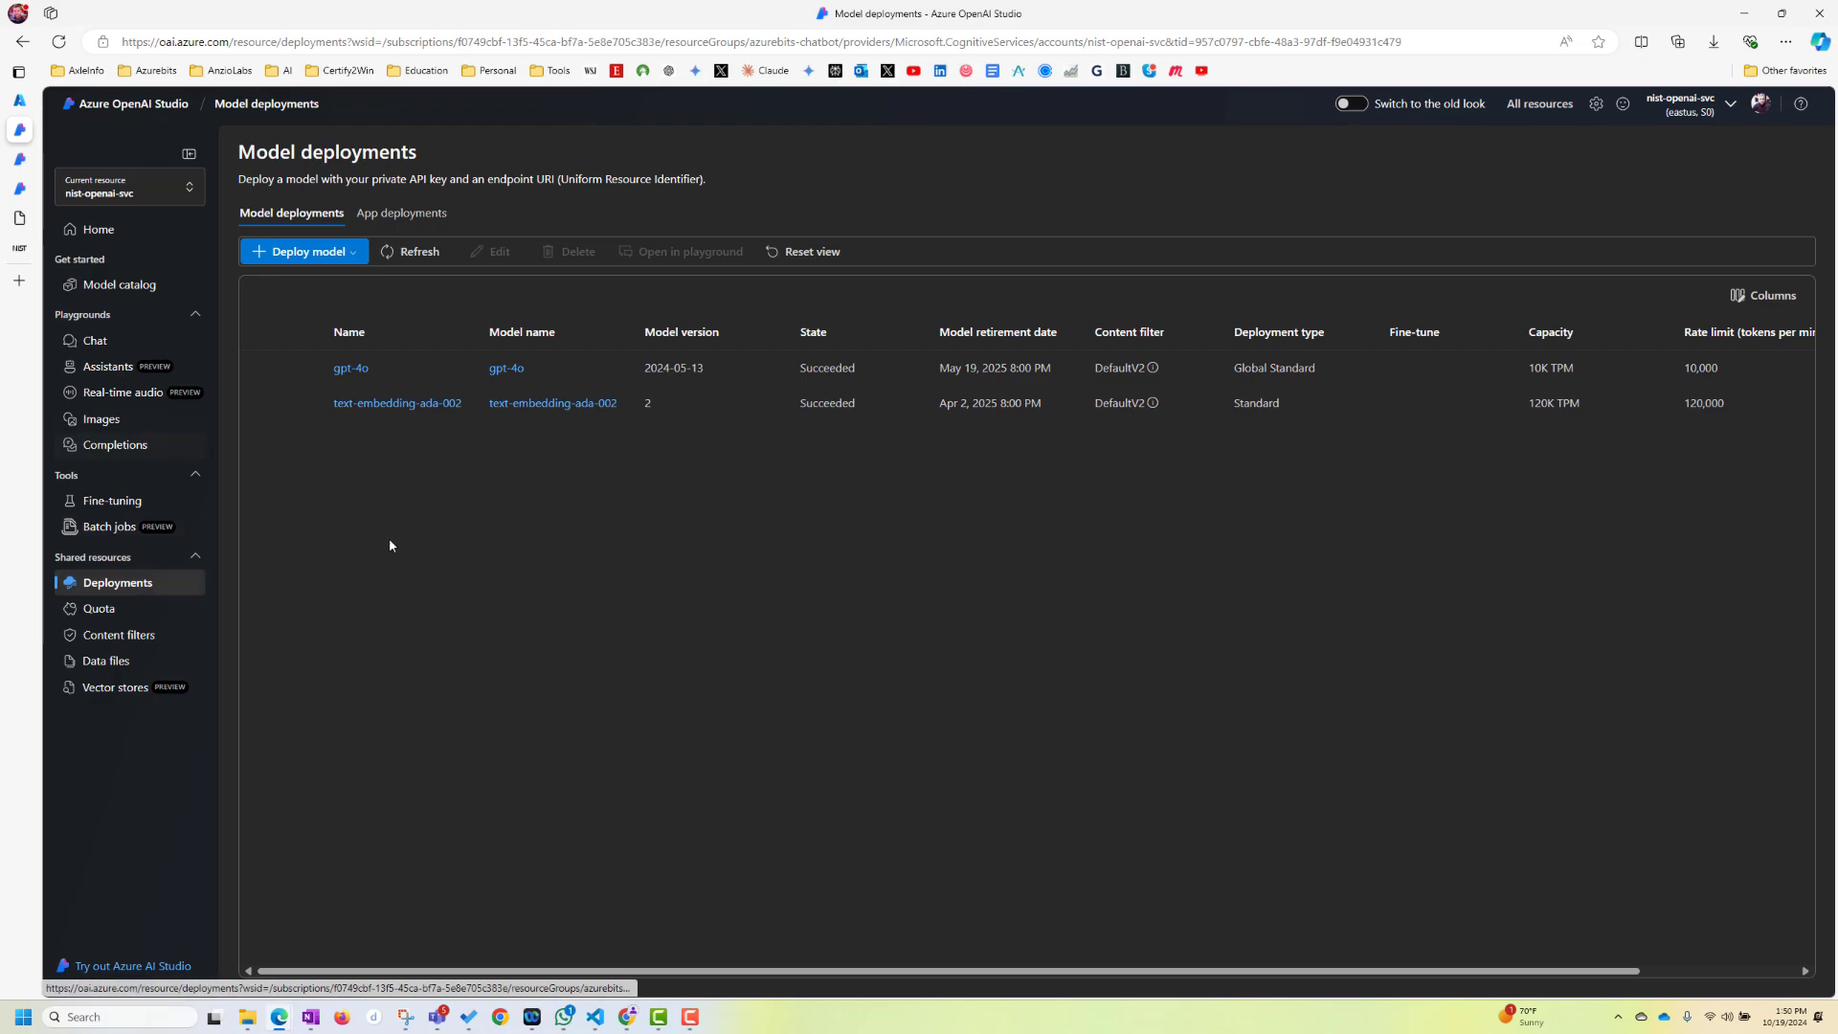
{"action": "mouse_move", "coordinate": [432, 531]}
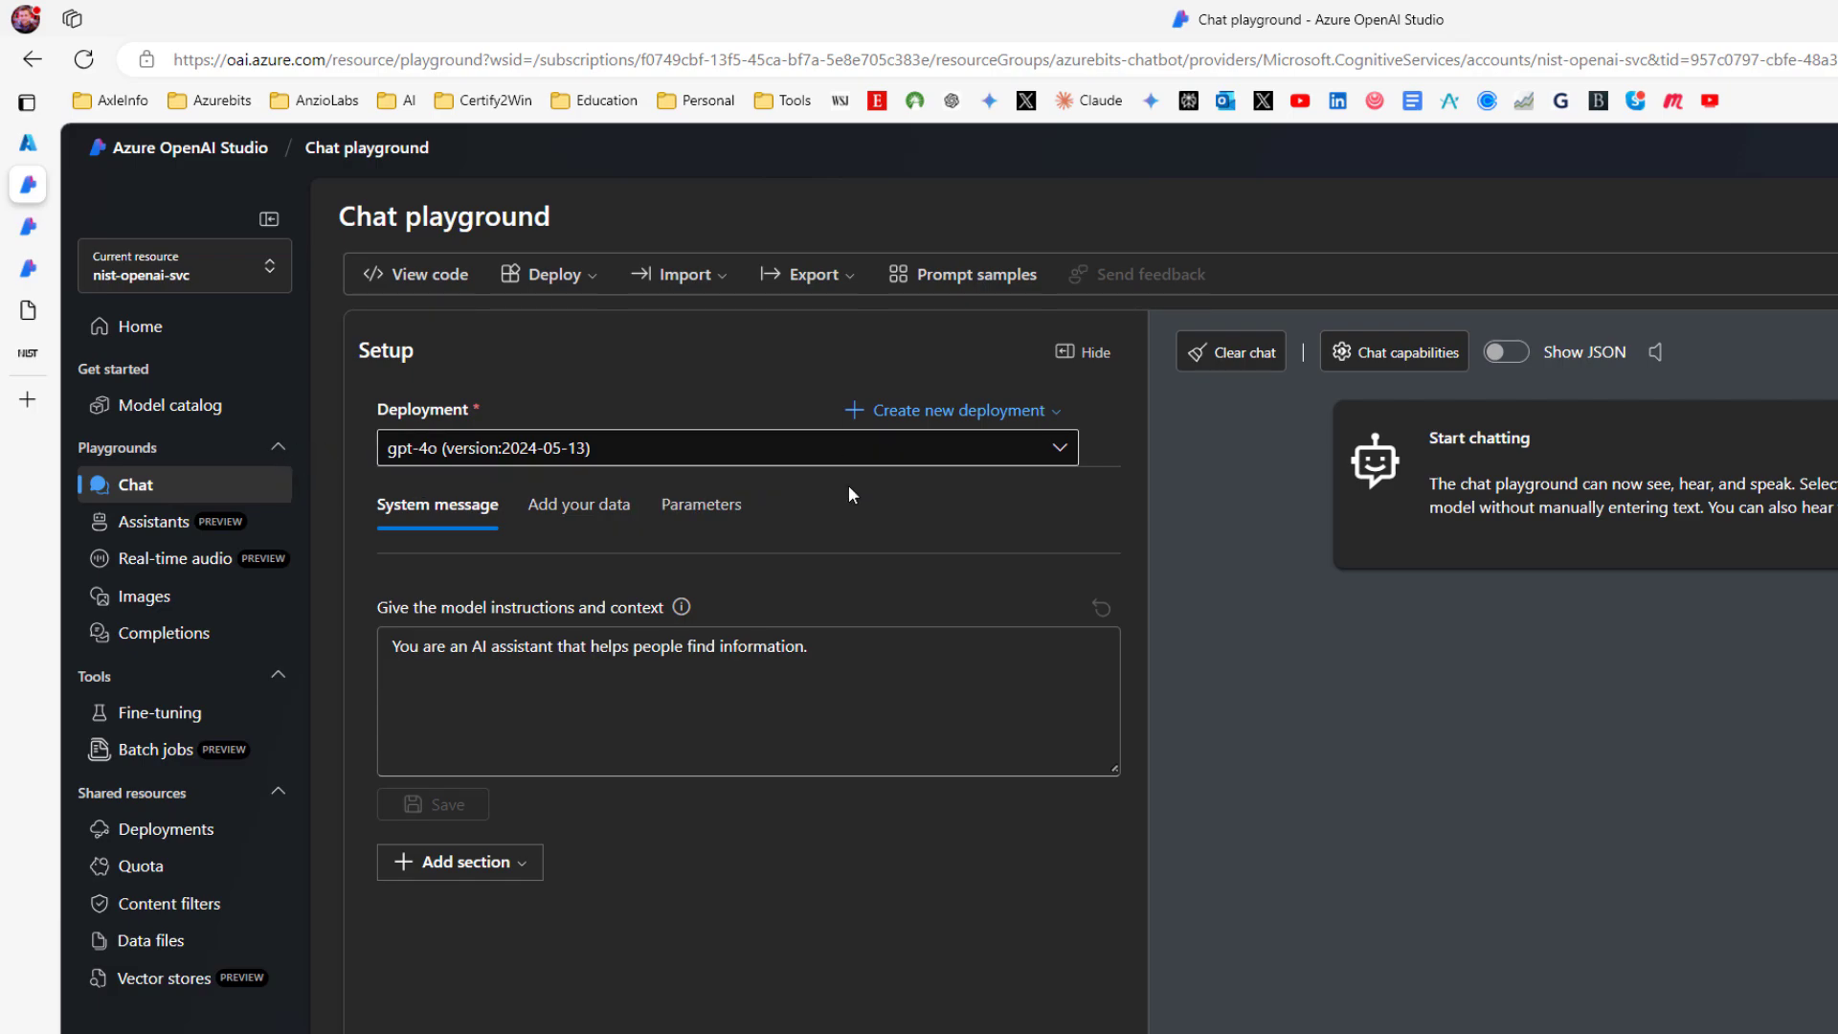
{"action": "left_click", "coordinate": [726, 448]}
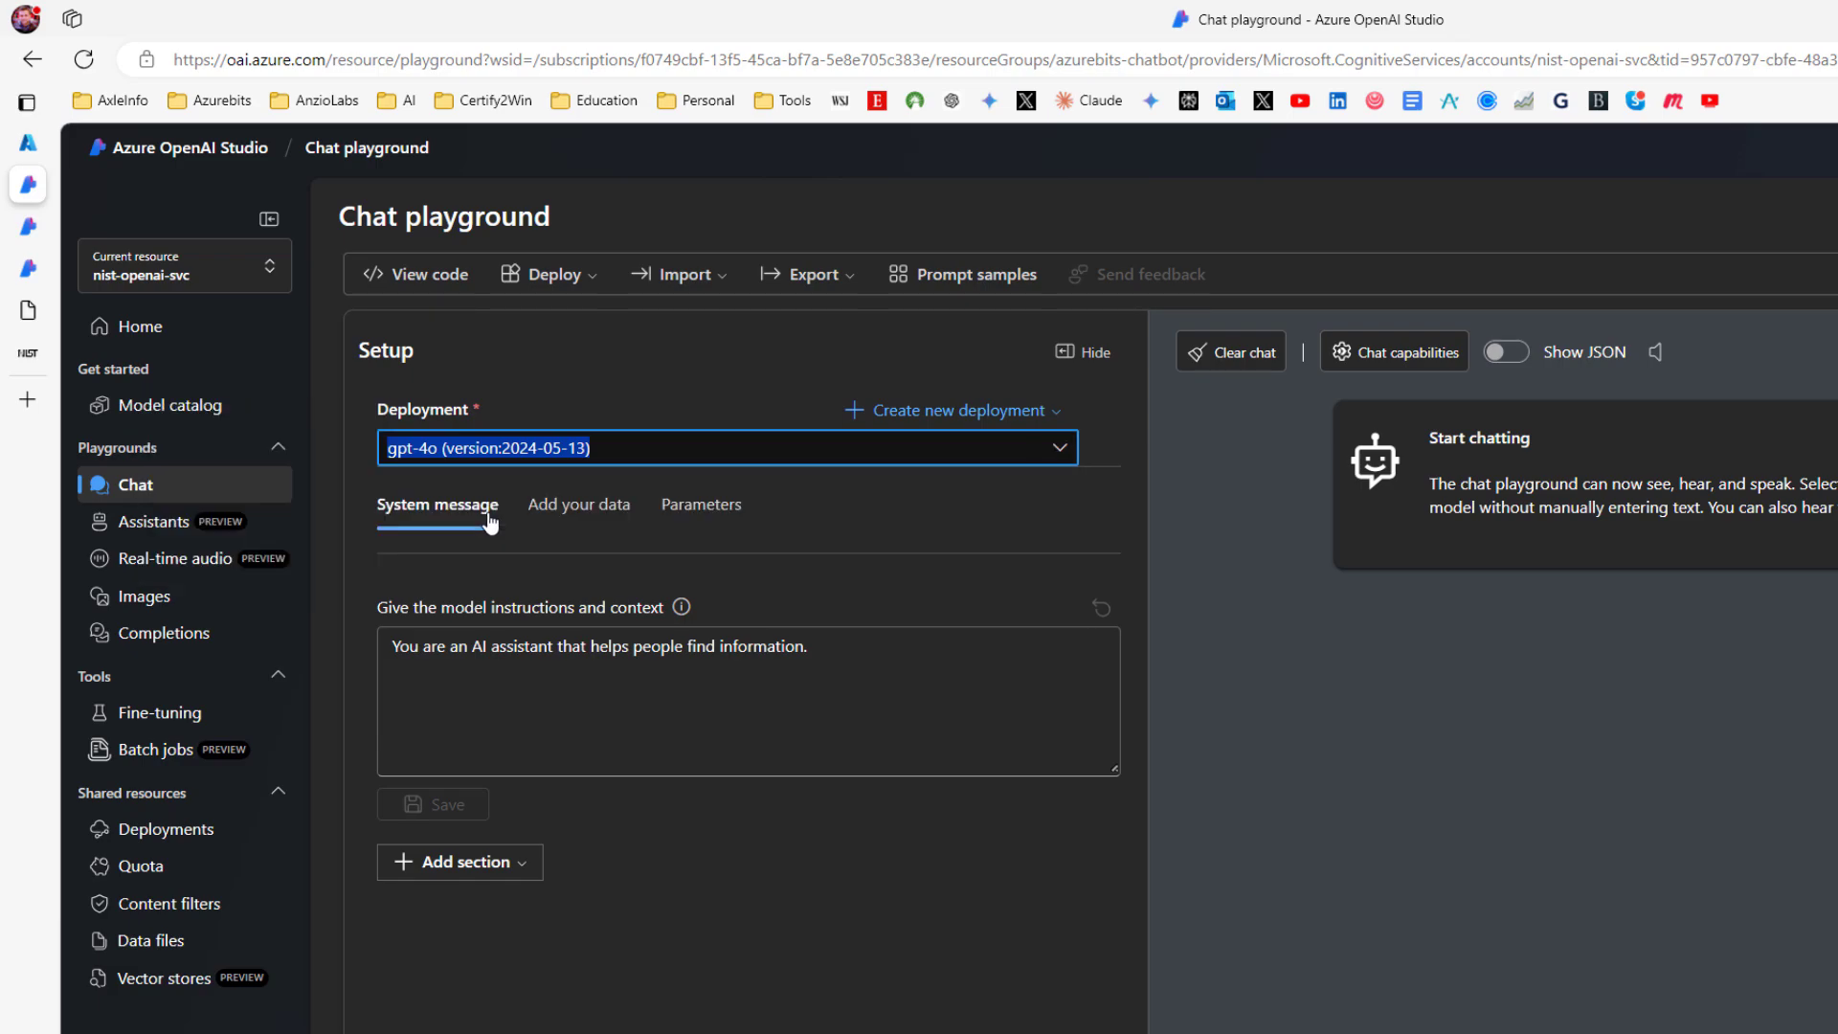
{"action": "left_click", "coordinate": [579, 504]}
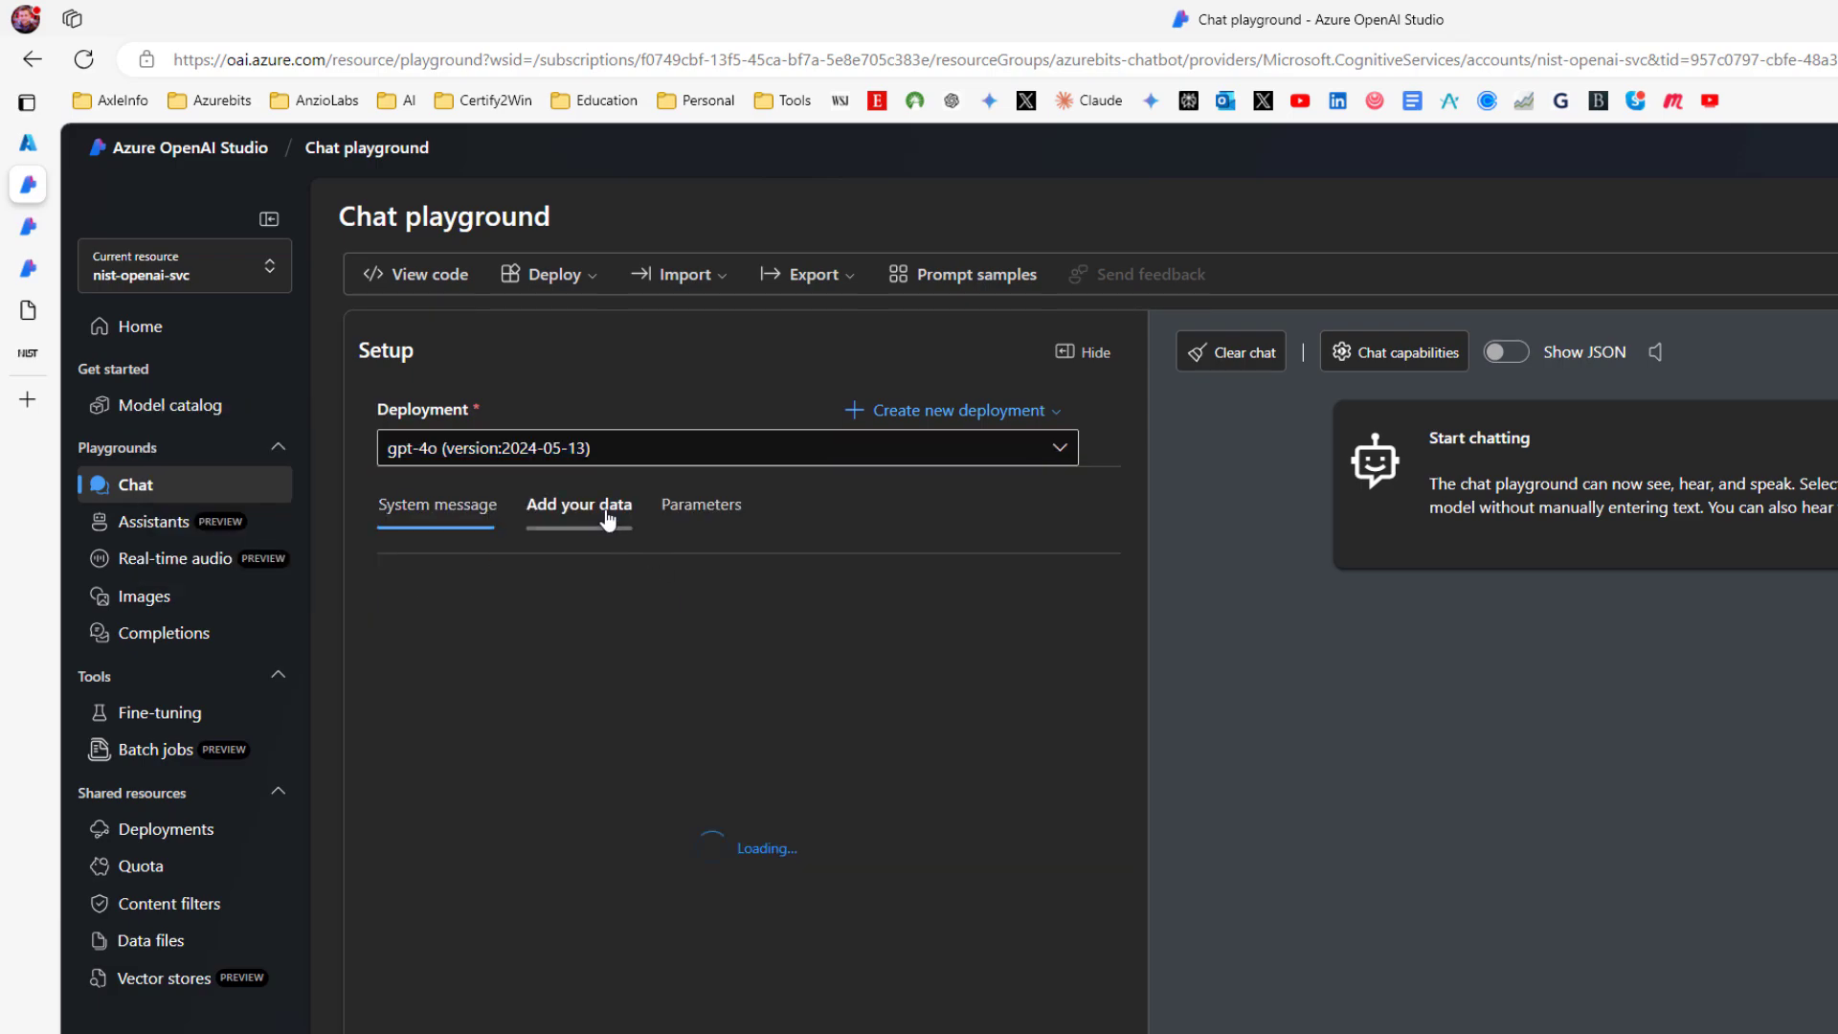
Add Azure AI Search service nist-serach-service as the data source, with vector search enabled
{"action": "left_click", "coordinate": [578, 505]}
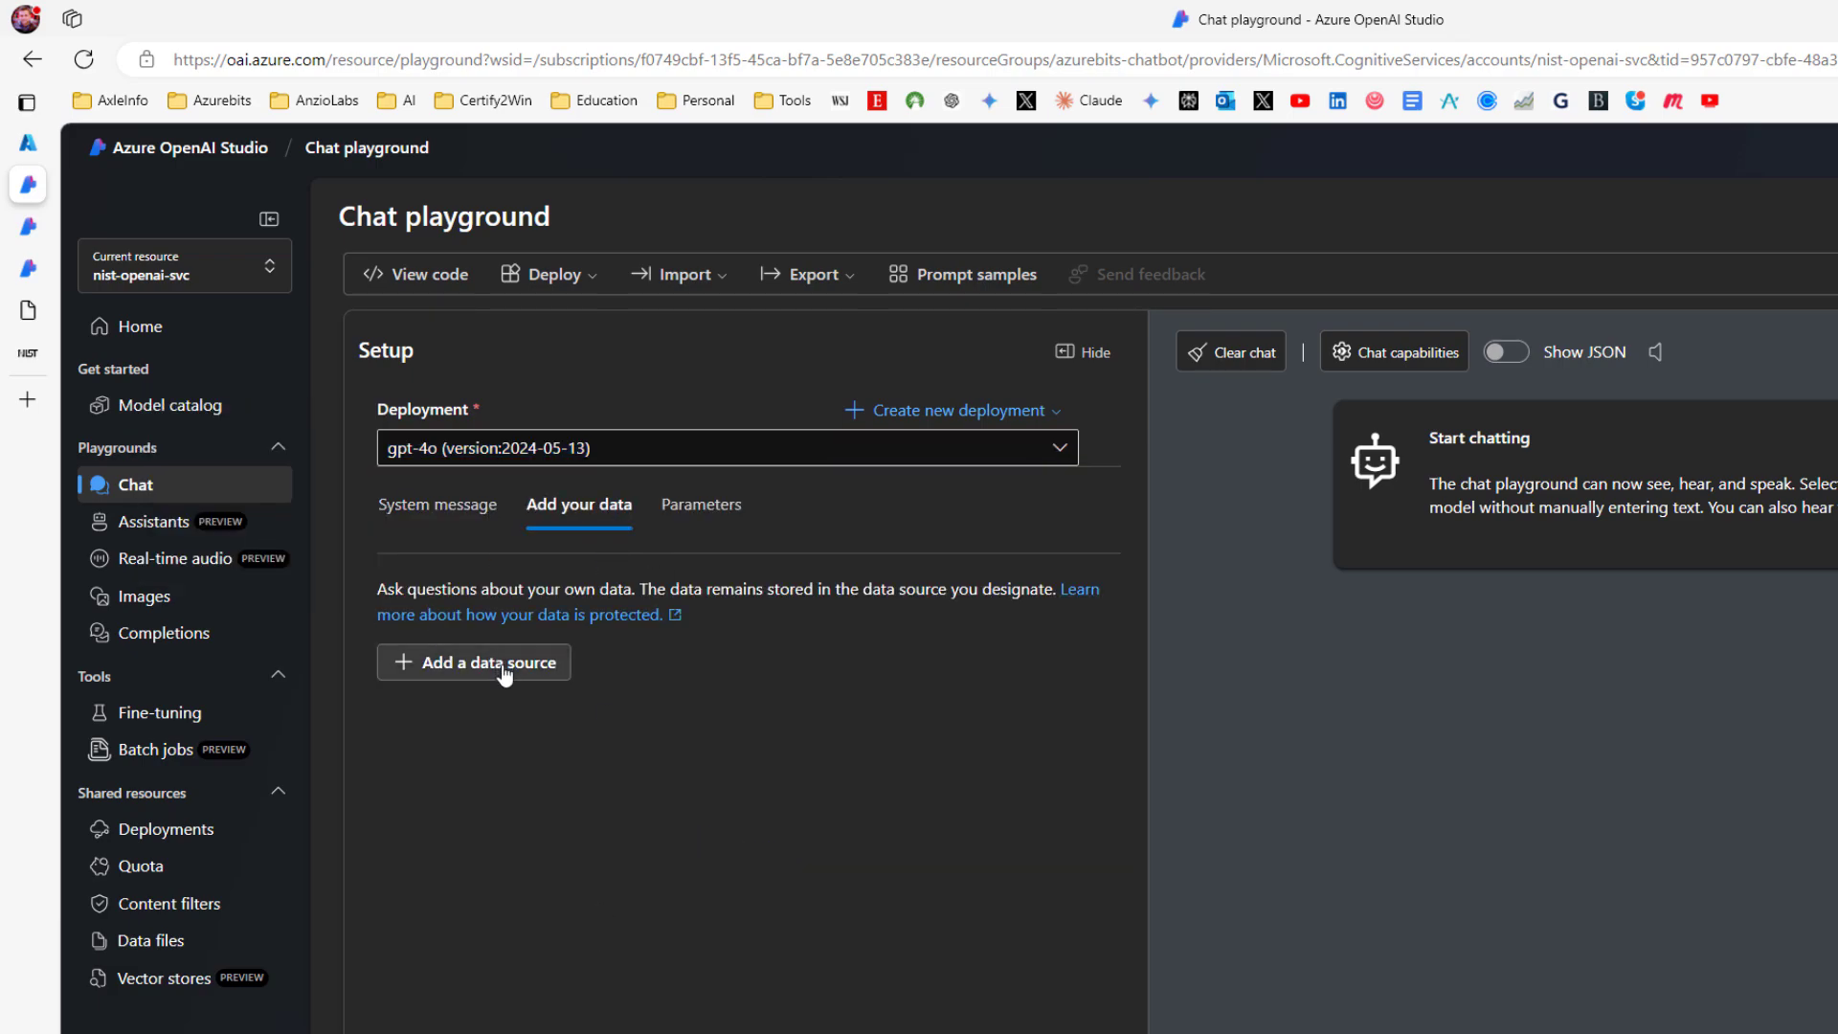
{"action": "left_click", "coordinate": [474, 662]}
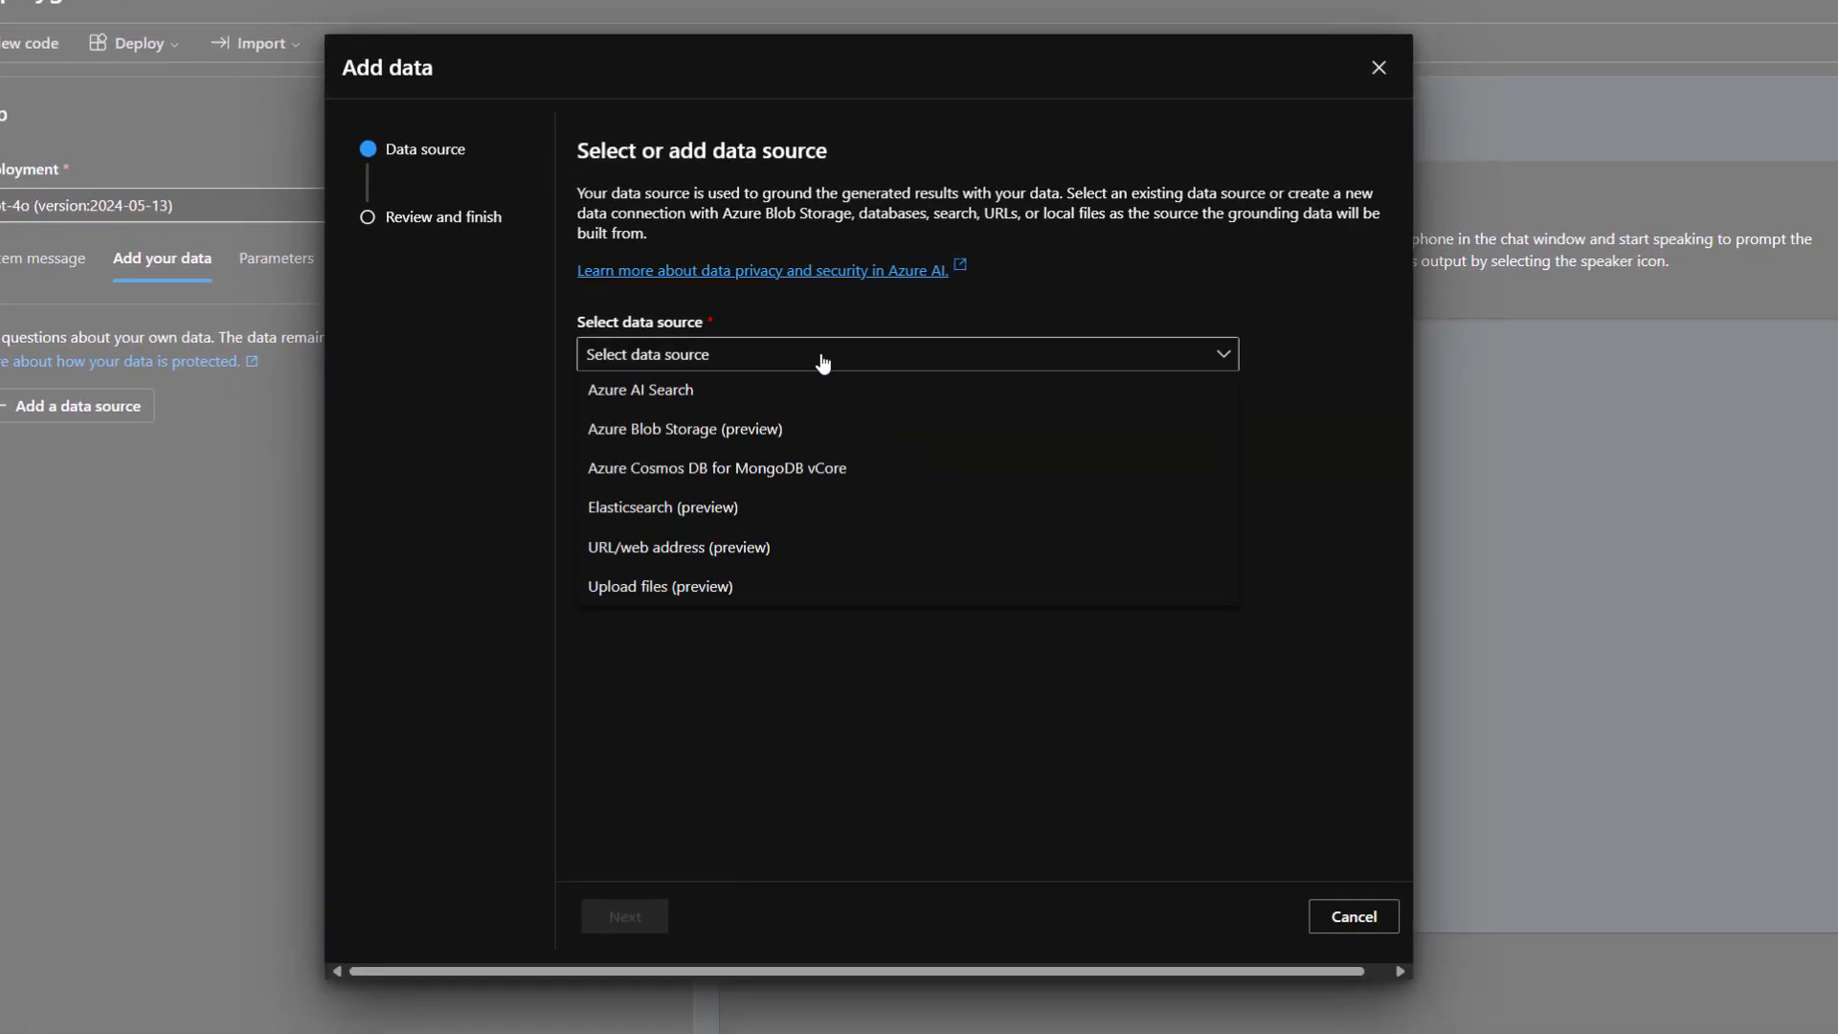
{"action": "left_click", "coordinate": [641, 390]}
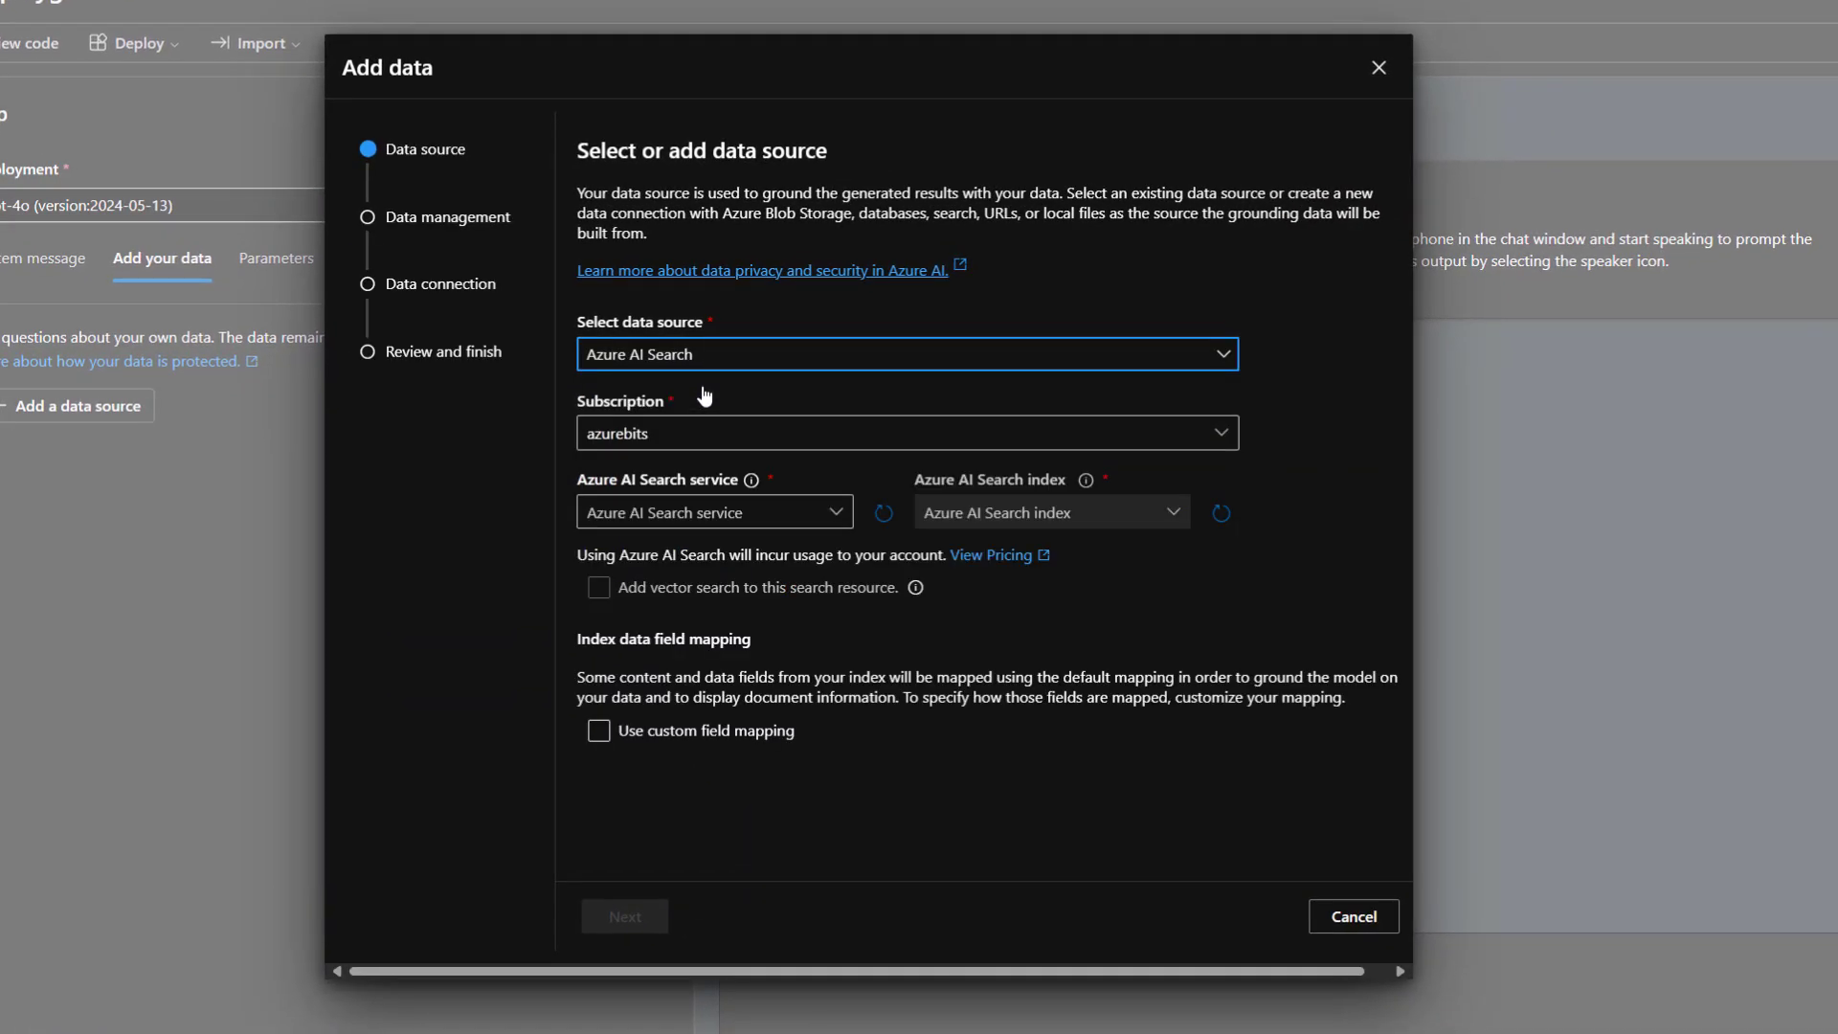
{"action": "left_click", "coordinate": [715, 511]}
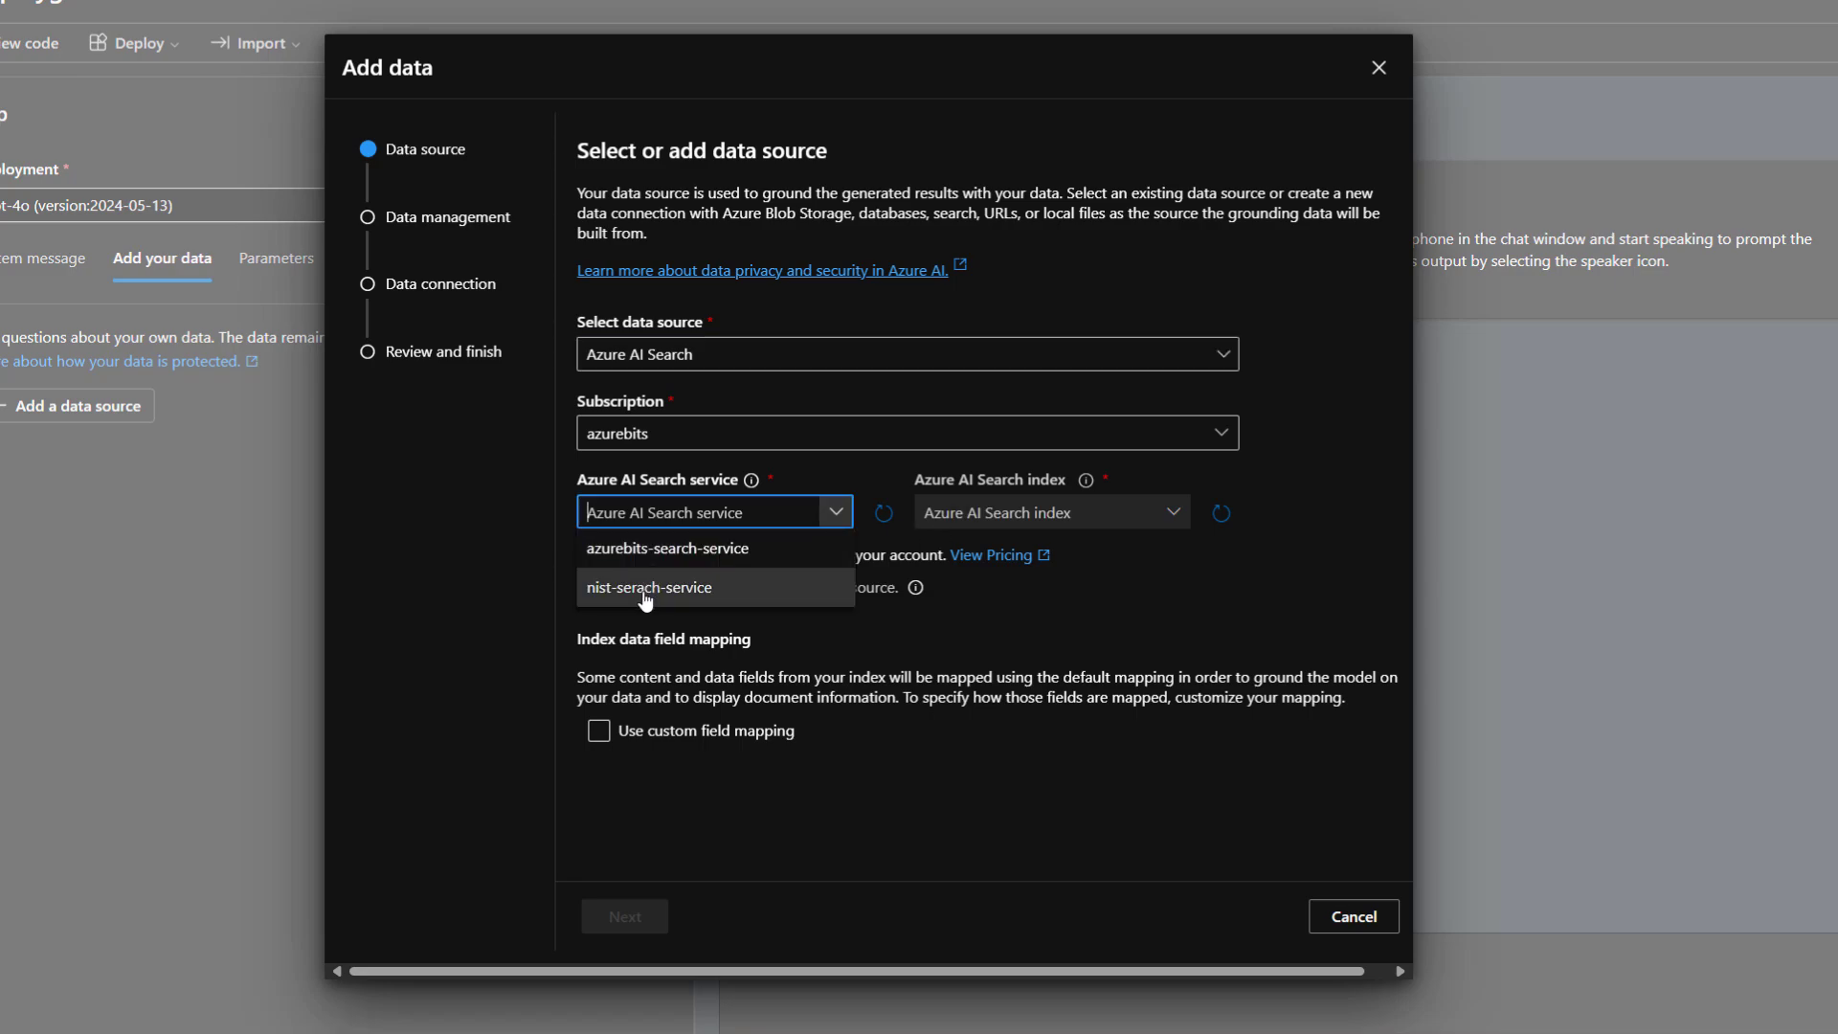
{"action": "left_click", "coordinate": [648, 587]}
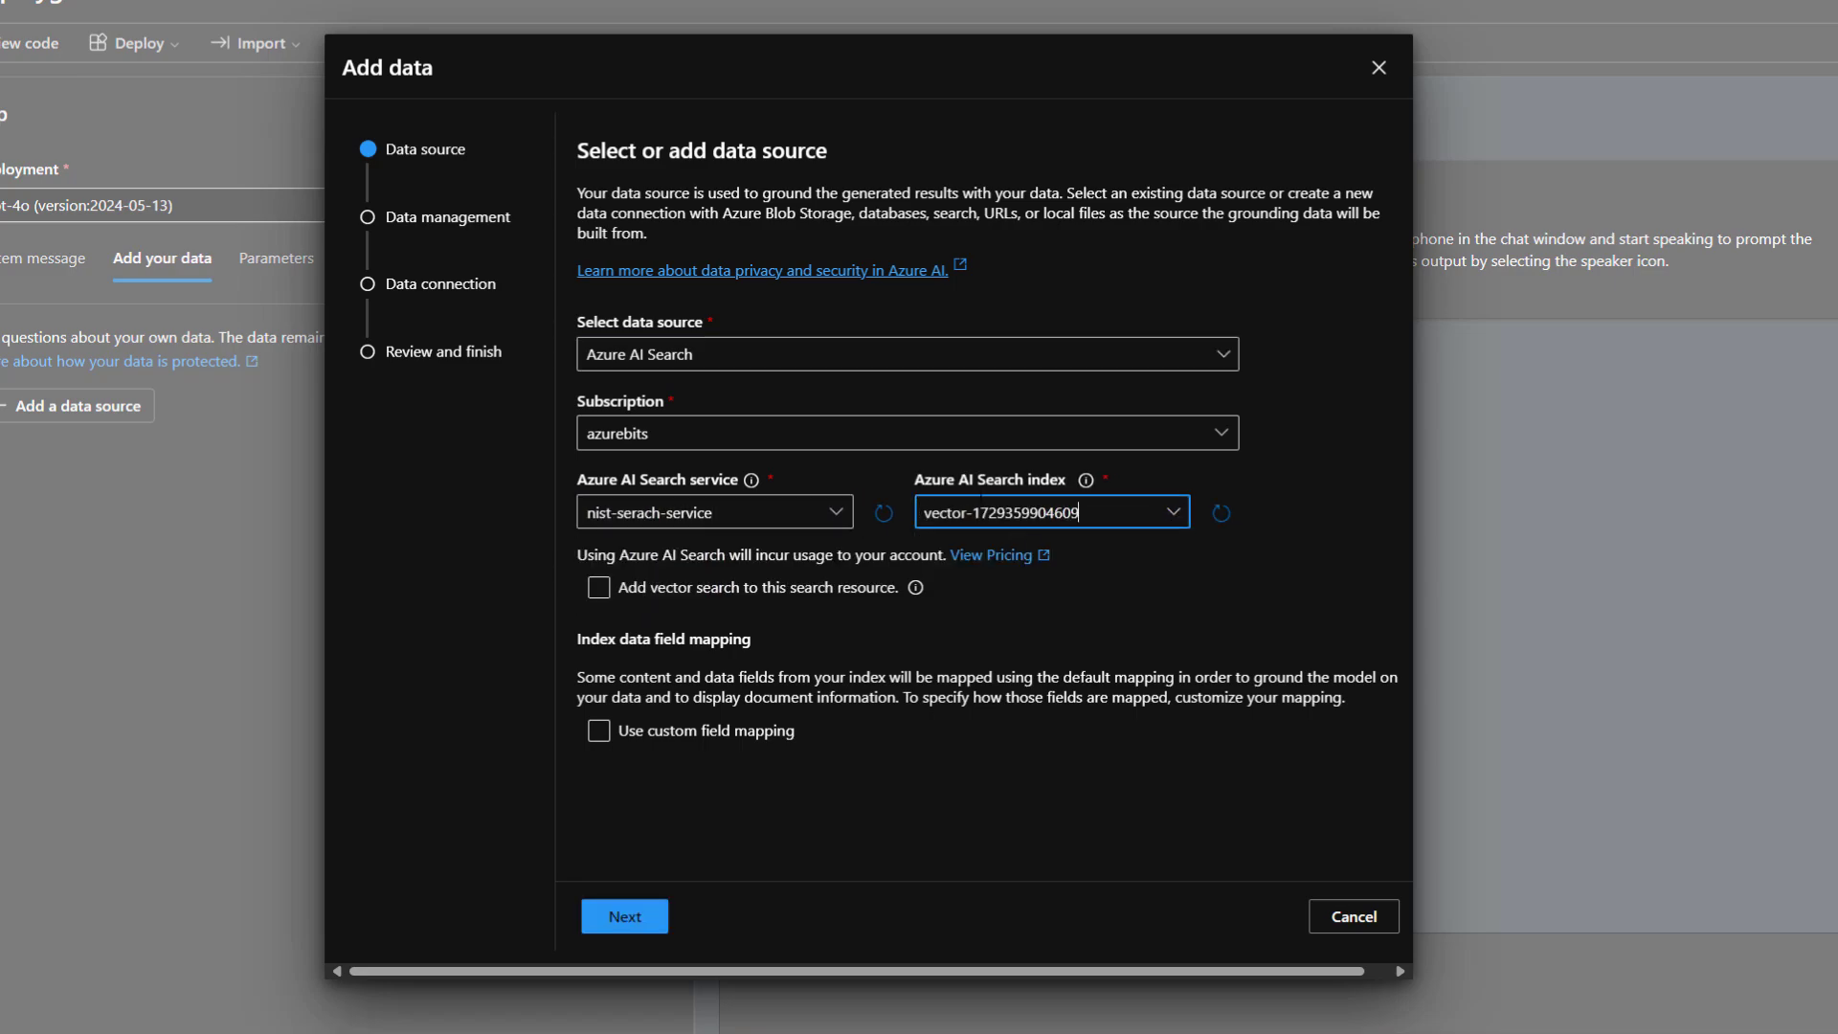
{"action": "left_click", "coordinate": [598, 587]}
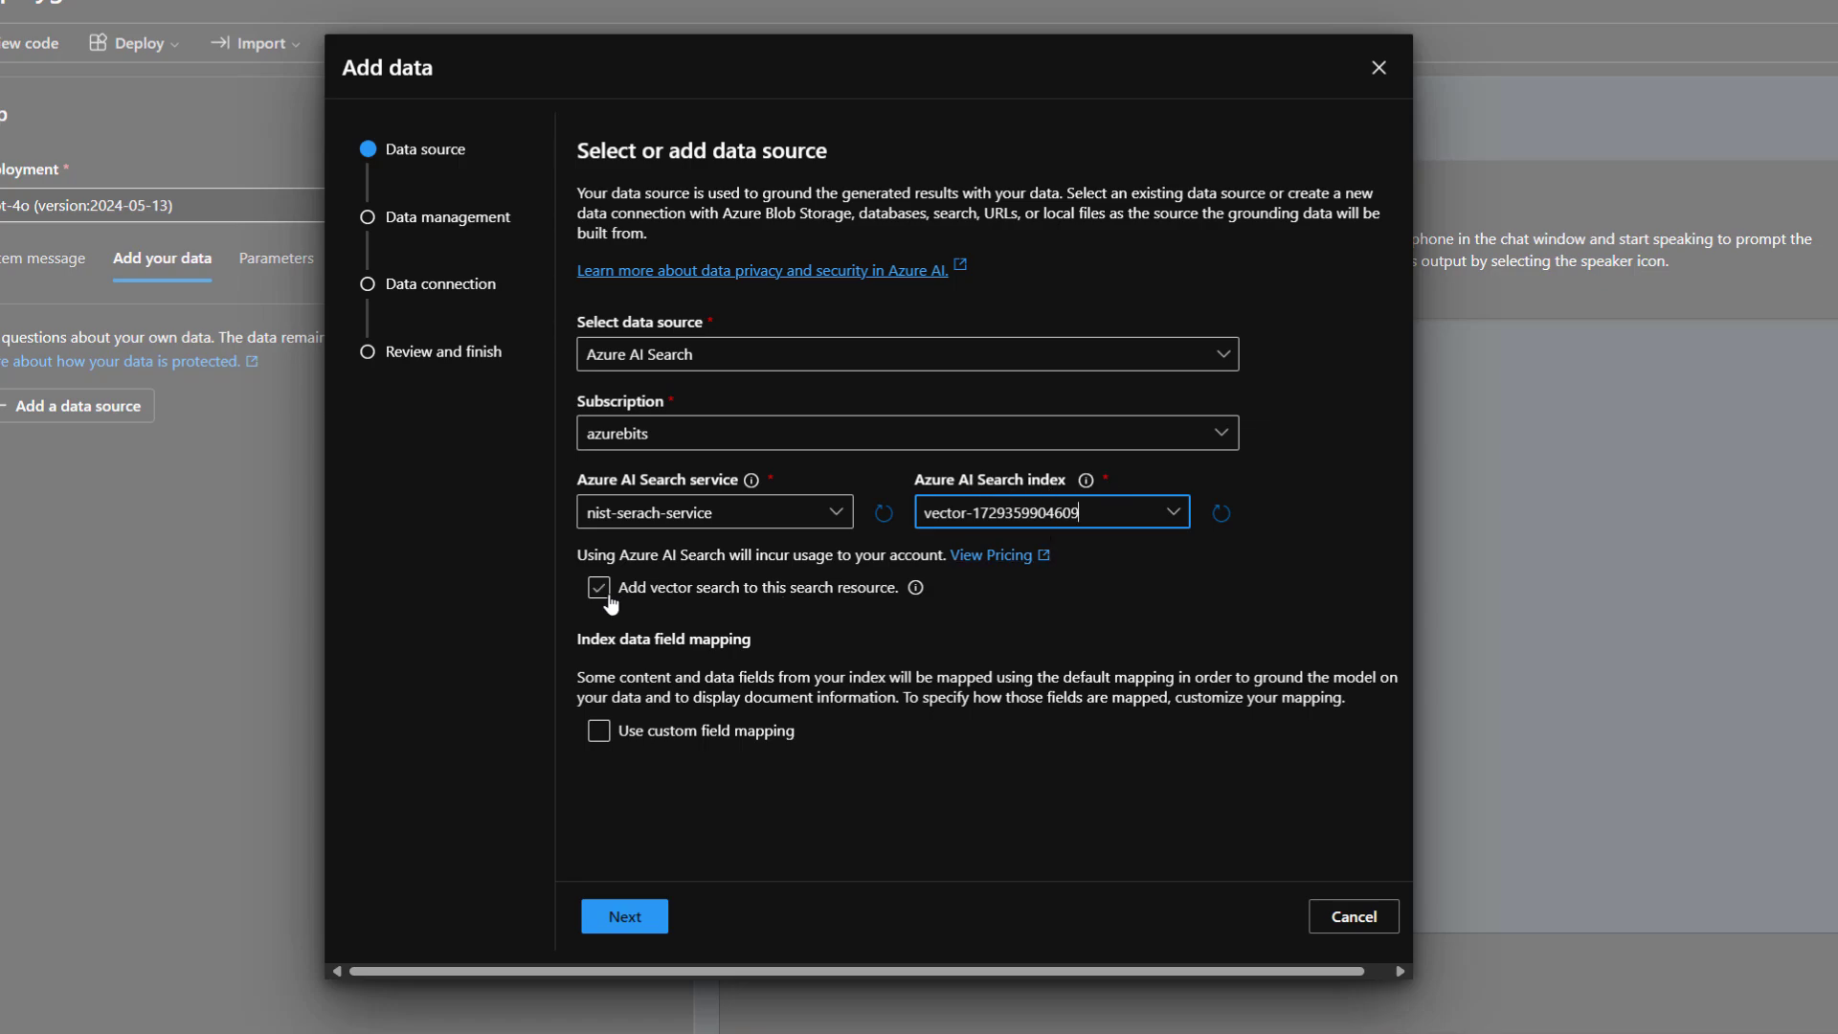
{"action": "left_click", "coordinate": [600, 587]}
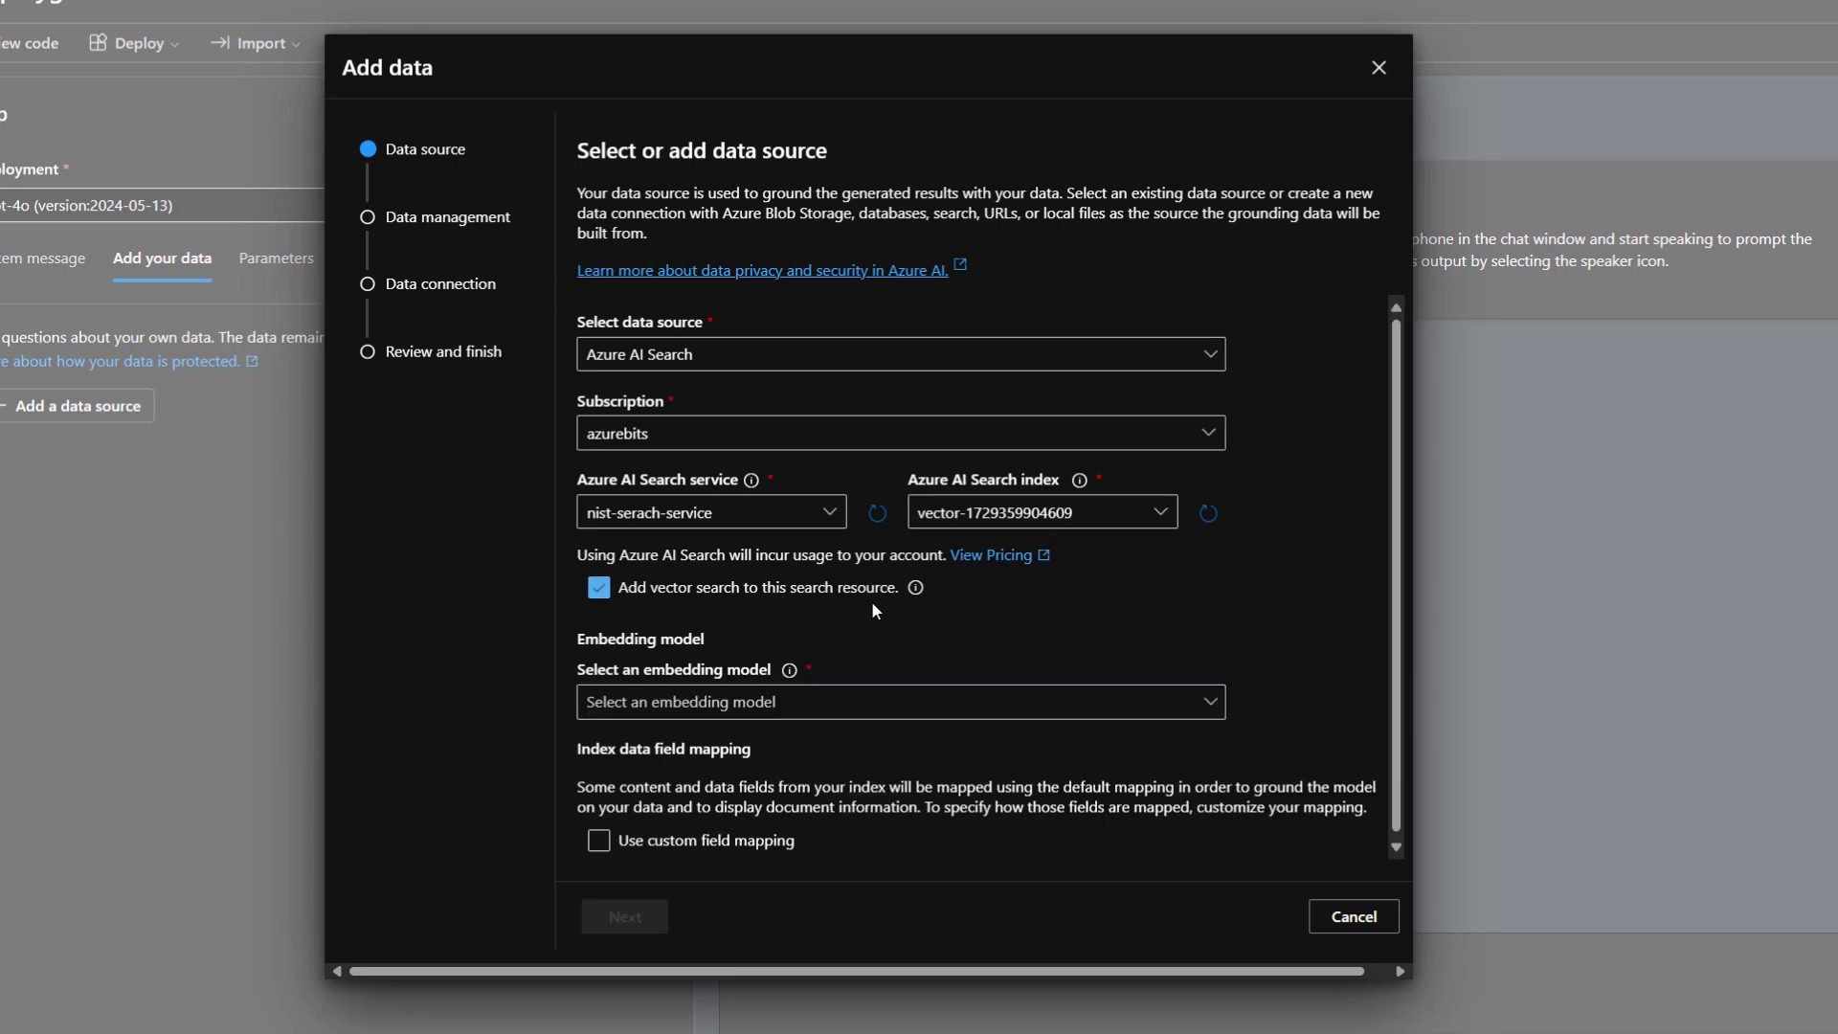
{"action": "mouse_move", "coordinate": [724, 609]}
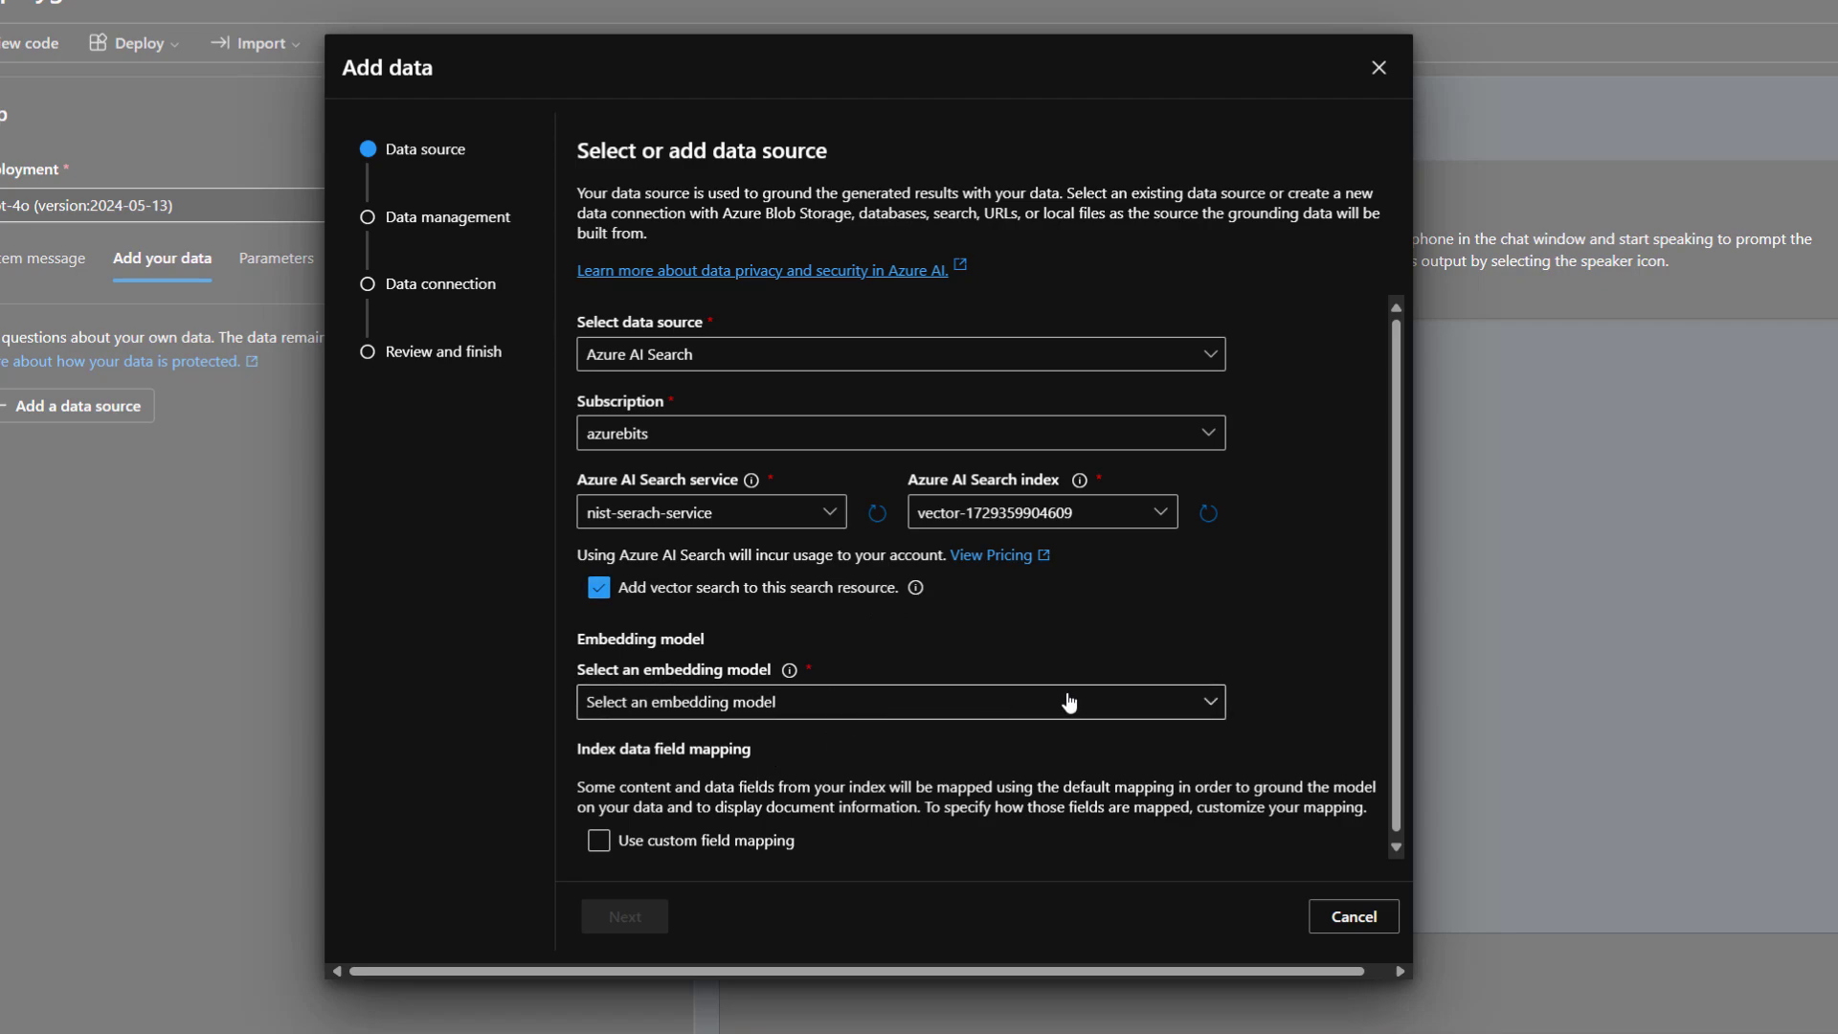
Use text-embedding-ada-002 embeddings and API key authentication, then advance to Review and finish
{"action": "left_click", "coordinate": [899, 701]}
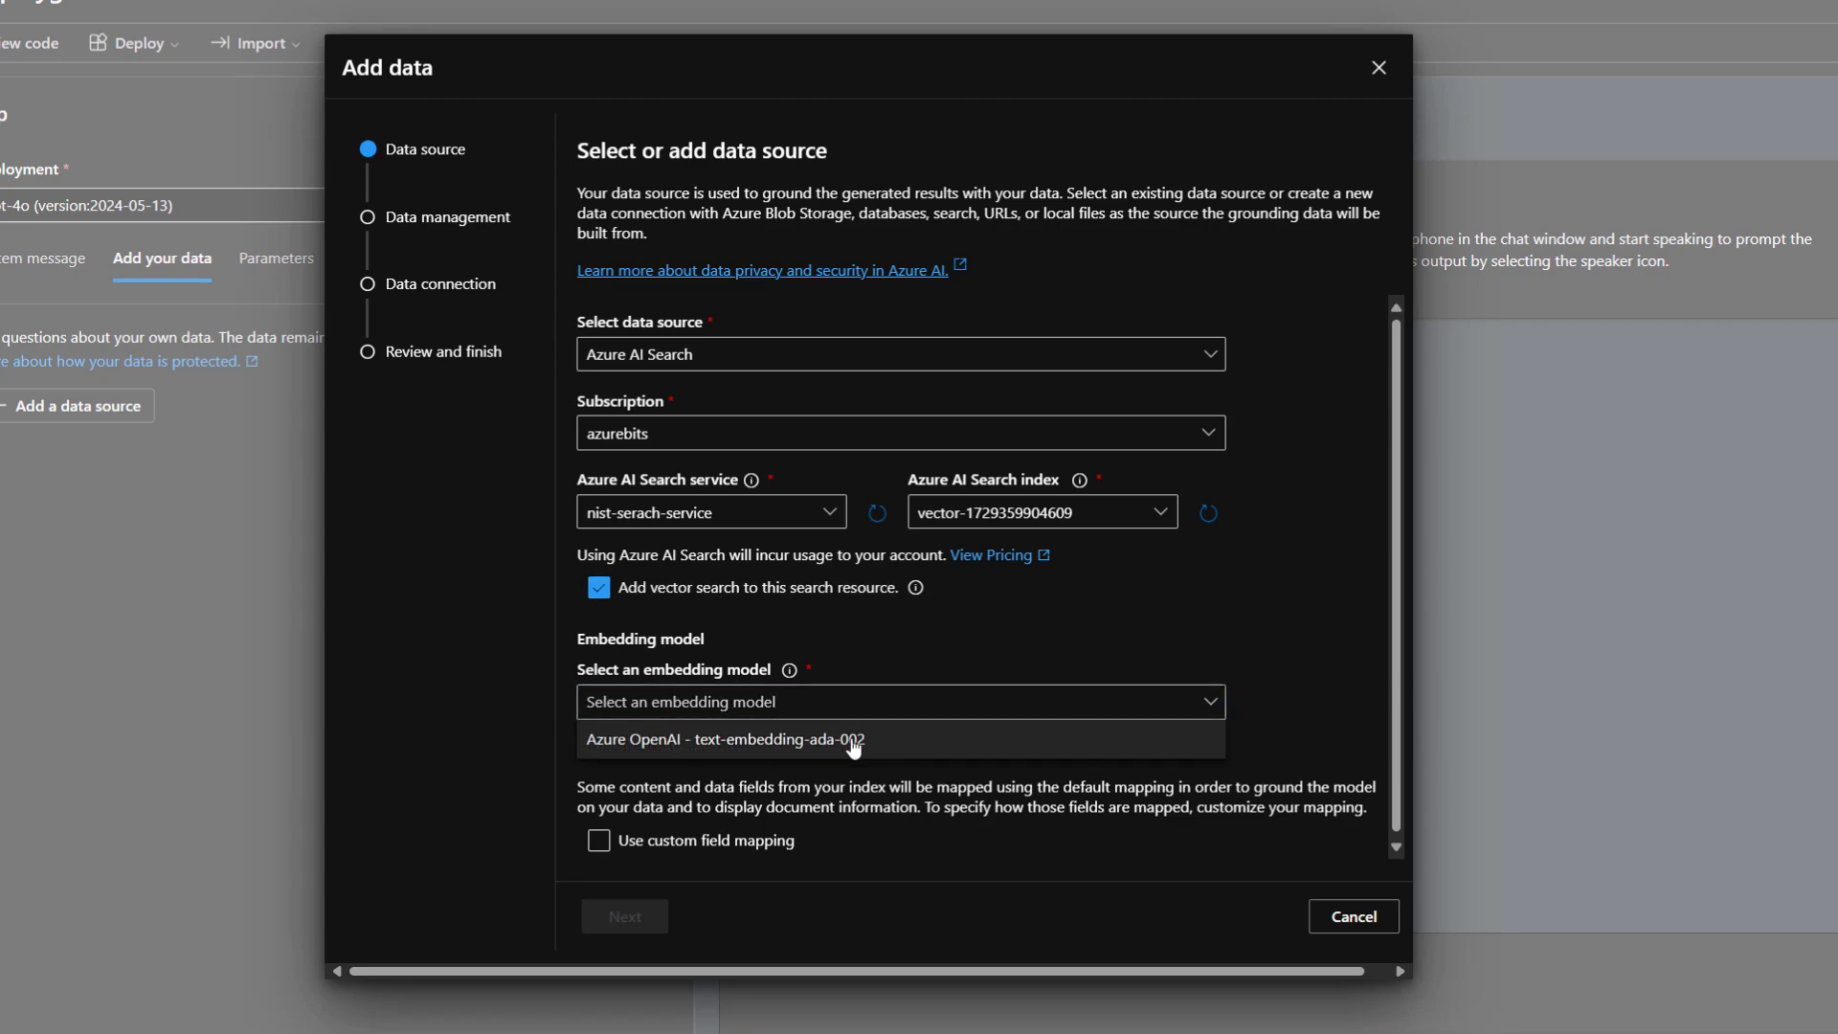
{"action": "left_click", "coordinate": [726, 738]}
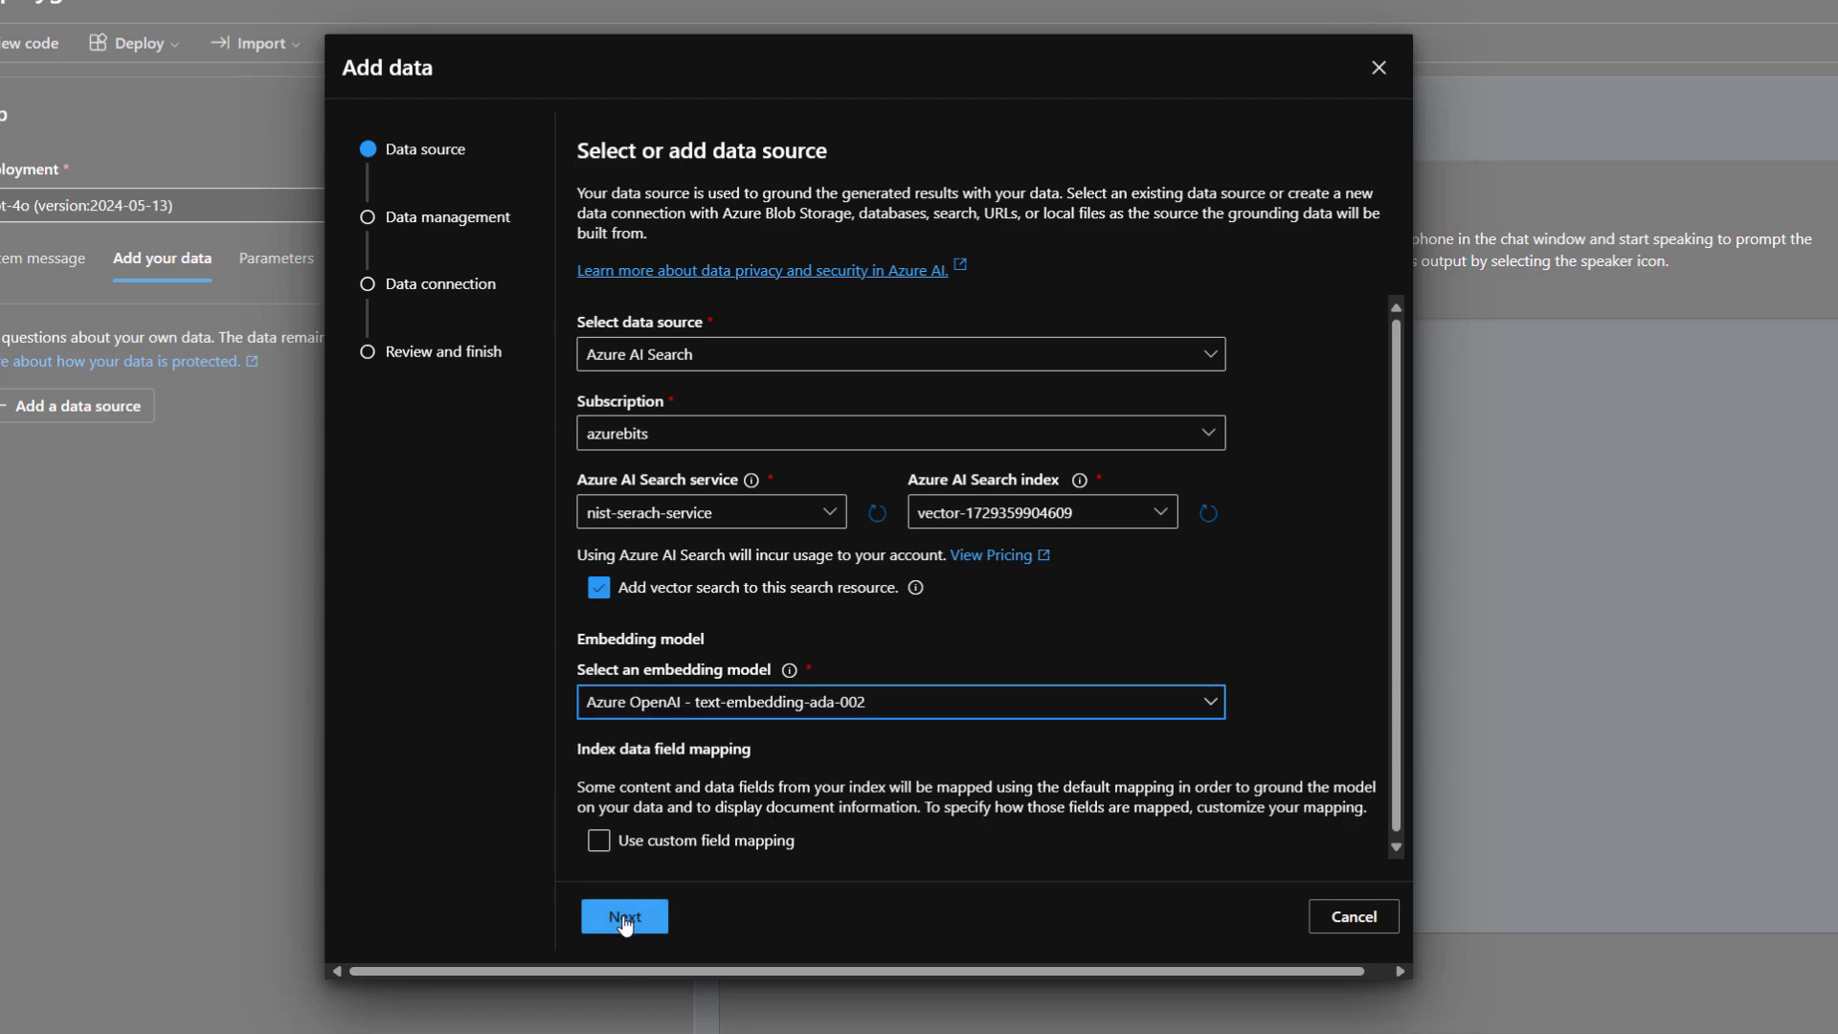
{"action": "left_click", "coordinate": [623, 915]}
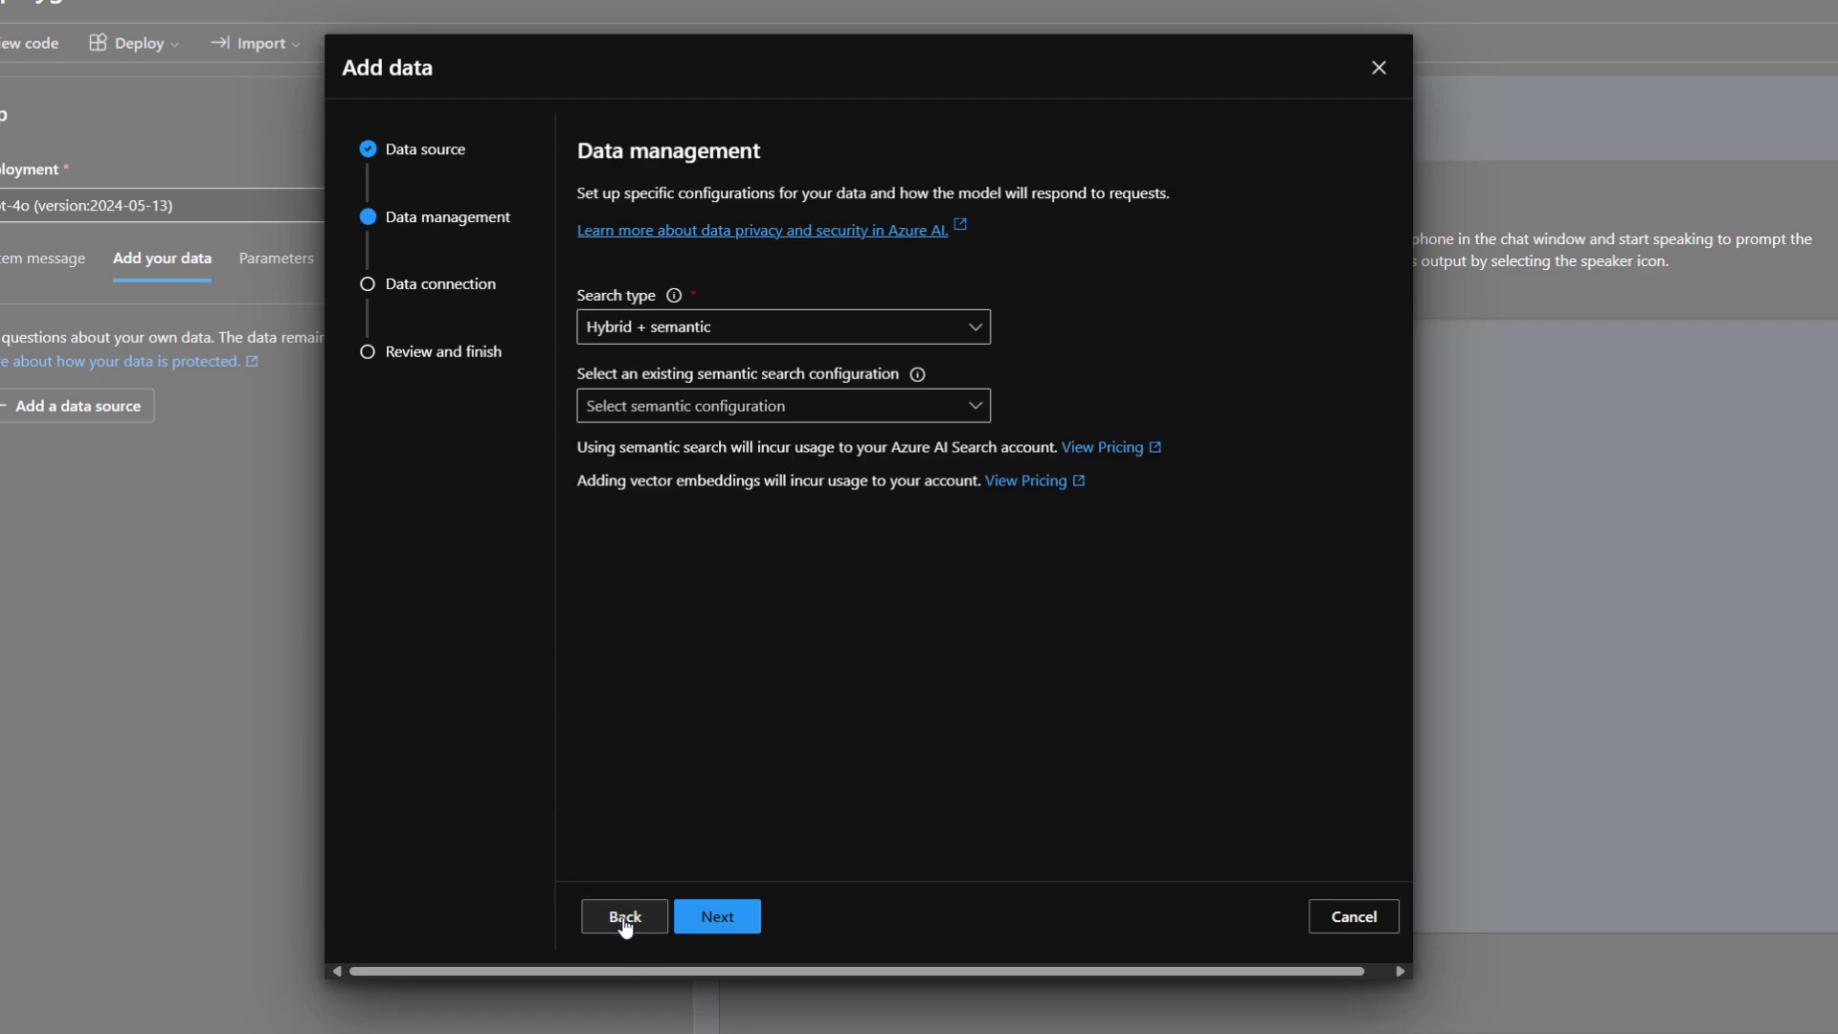
{"action": "mouse_move", "coordinate": [720, 752]}
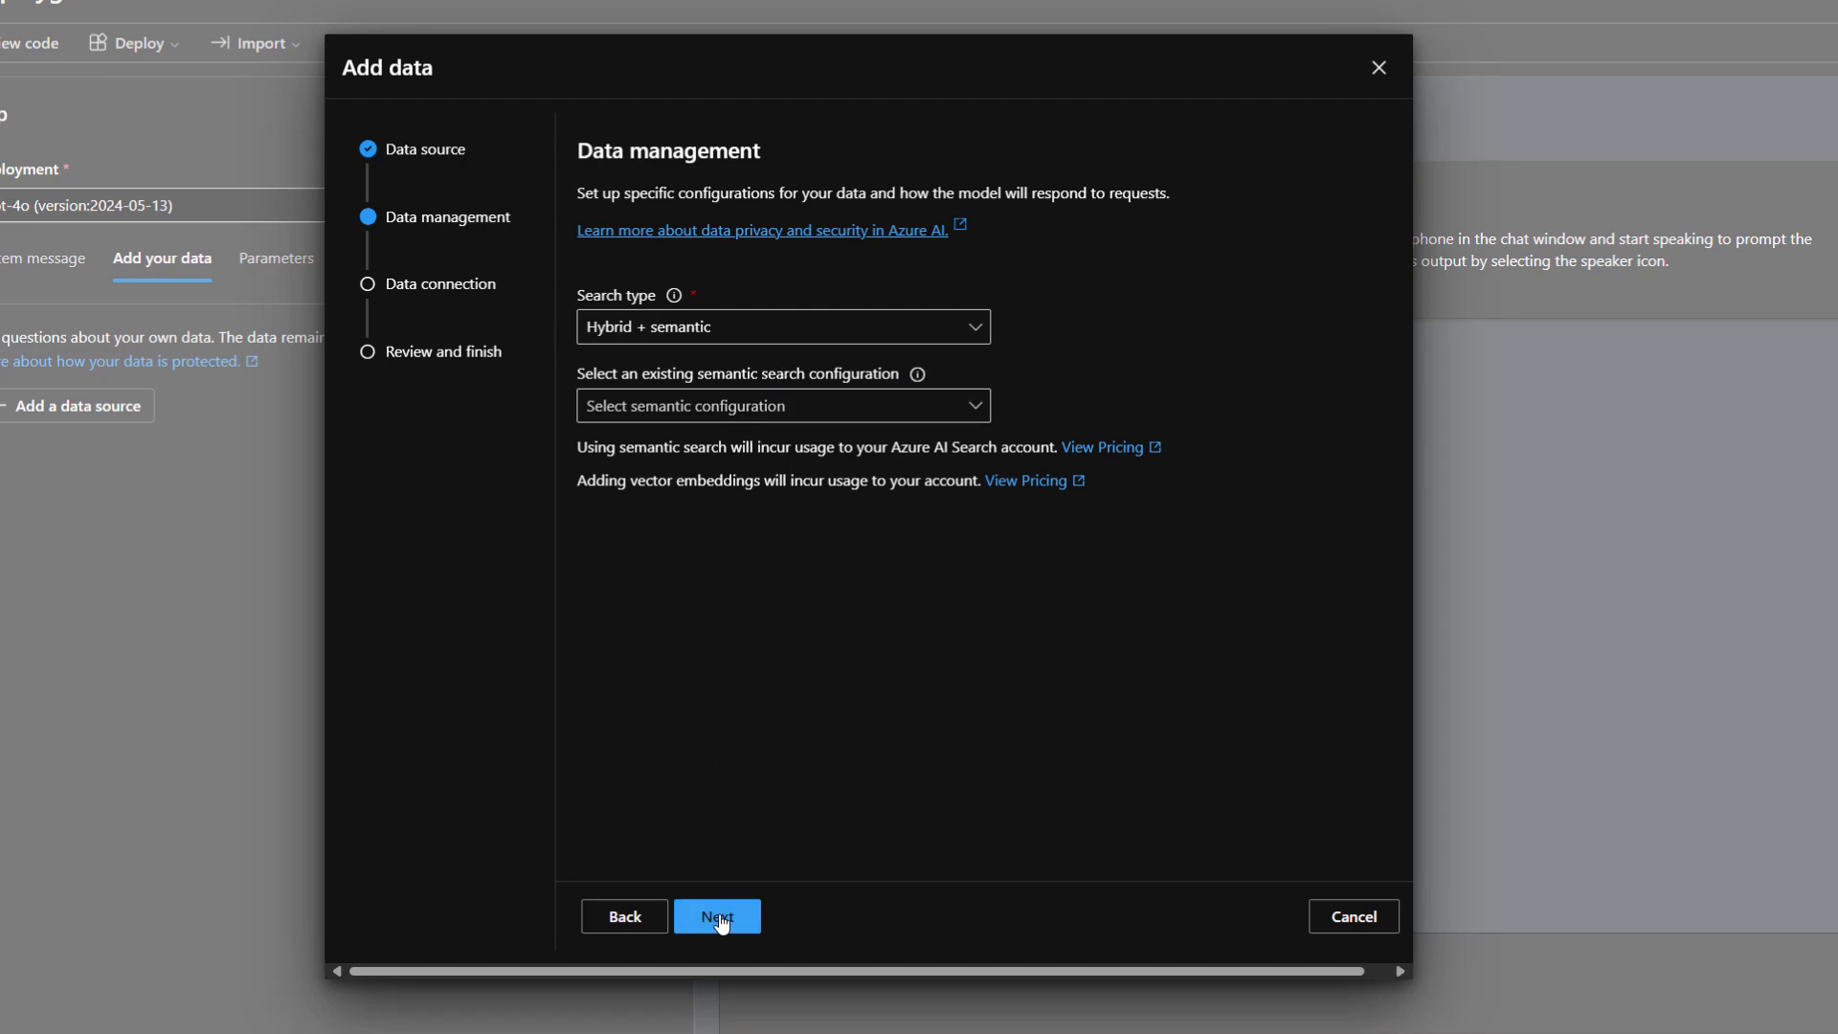
{"action": "left_click", "coordinate": [716, 916]}
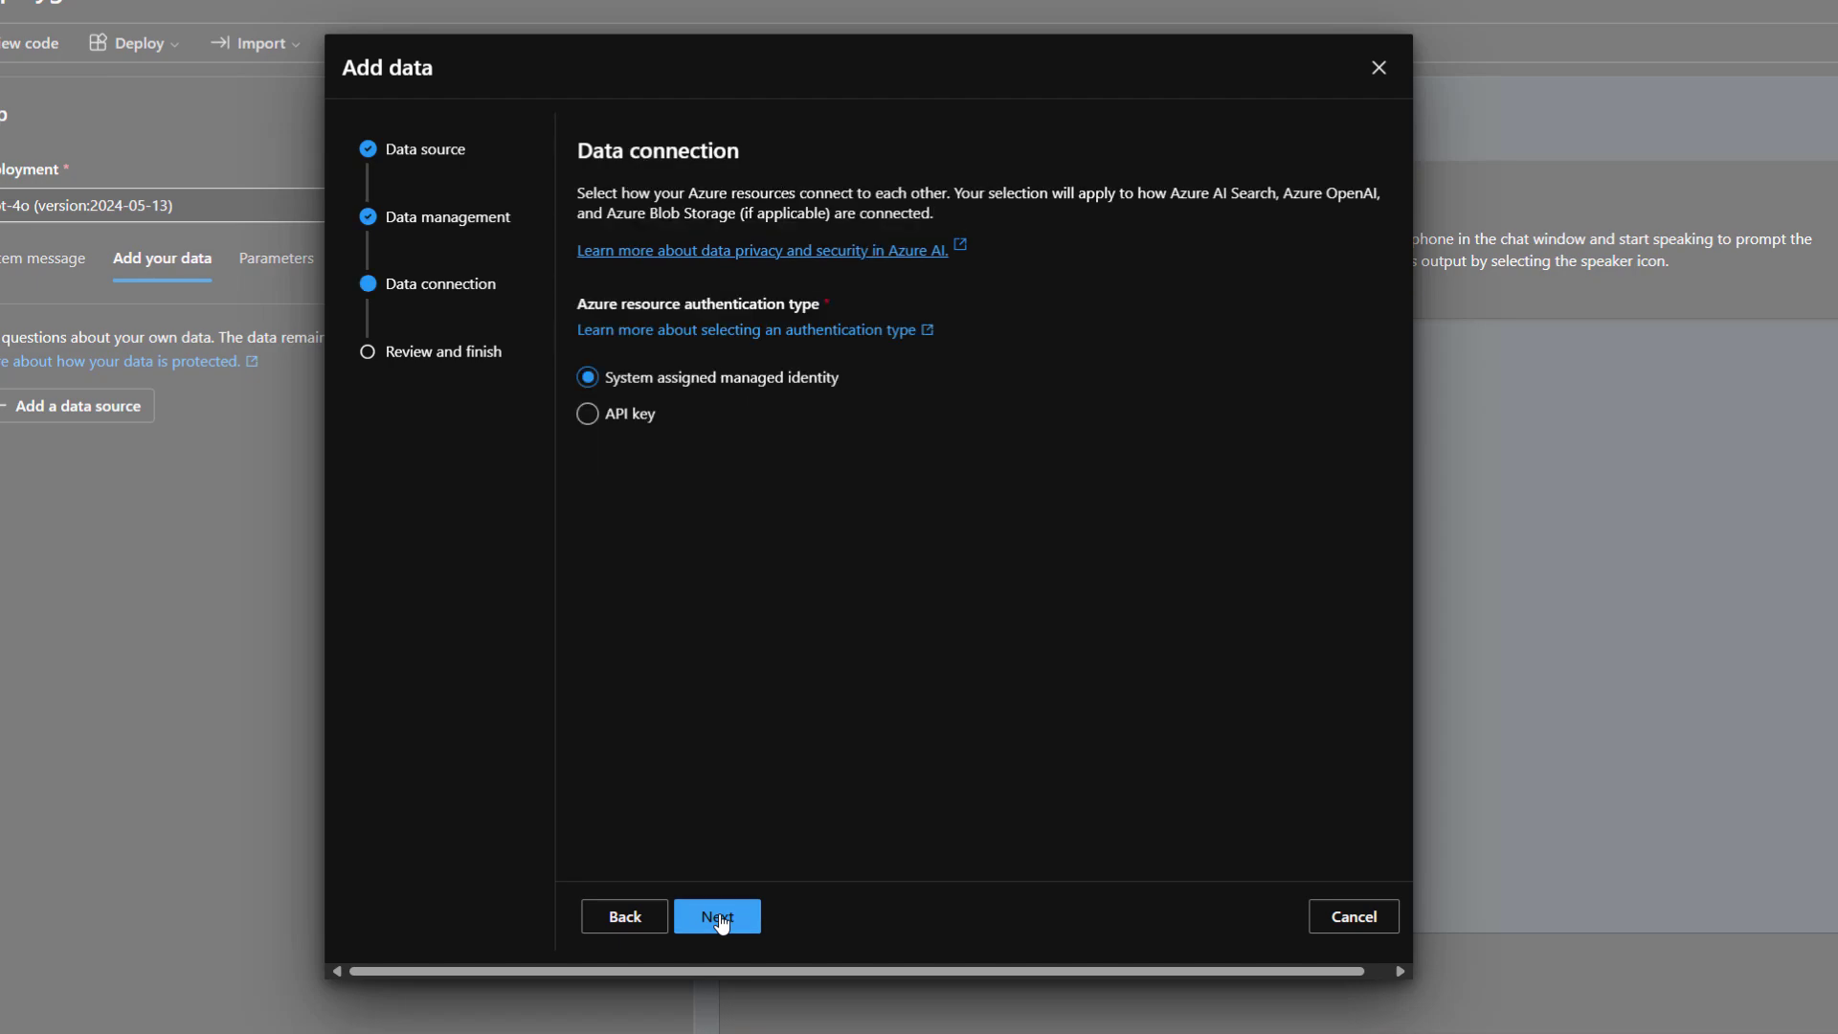
{"action": "mouse_move", "coordinate": [606, 507]}
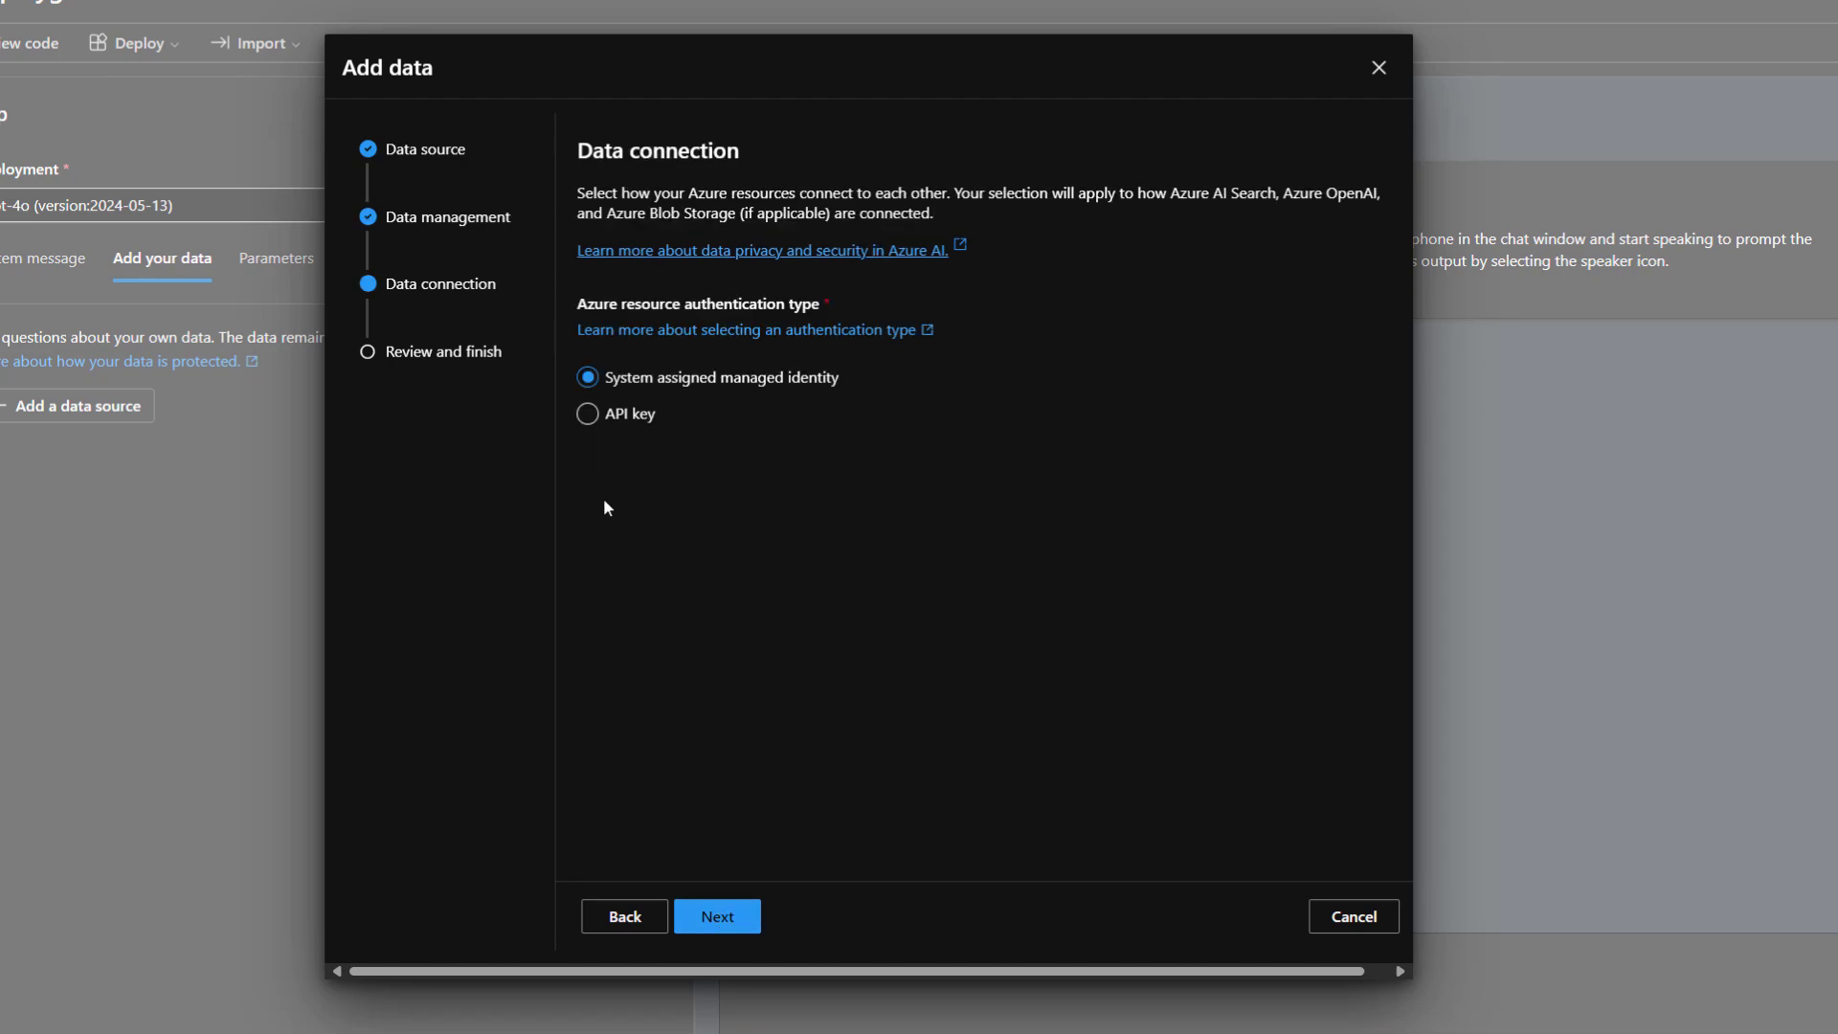
{"action": "left_click", "coordinate": [587, 413]}
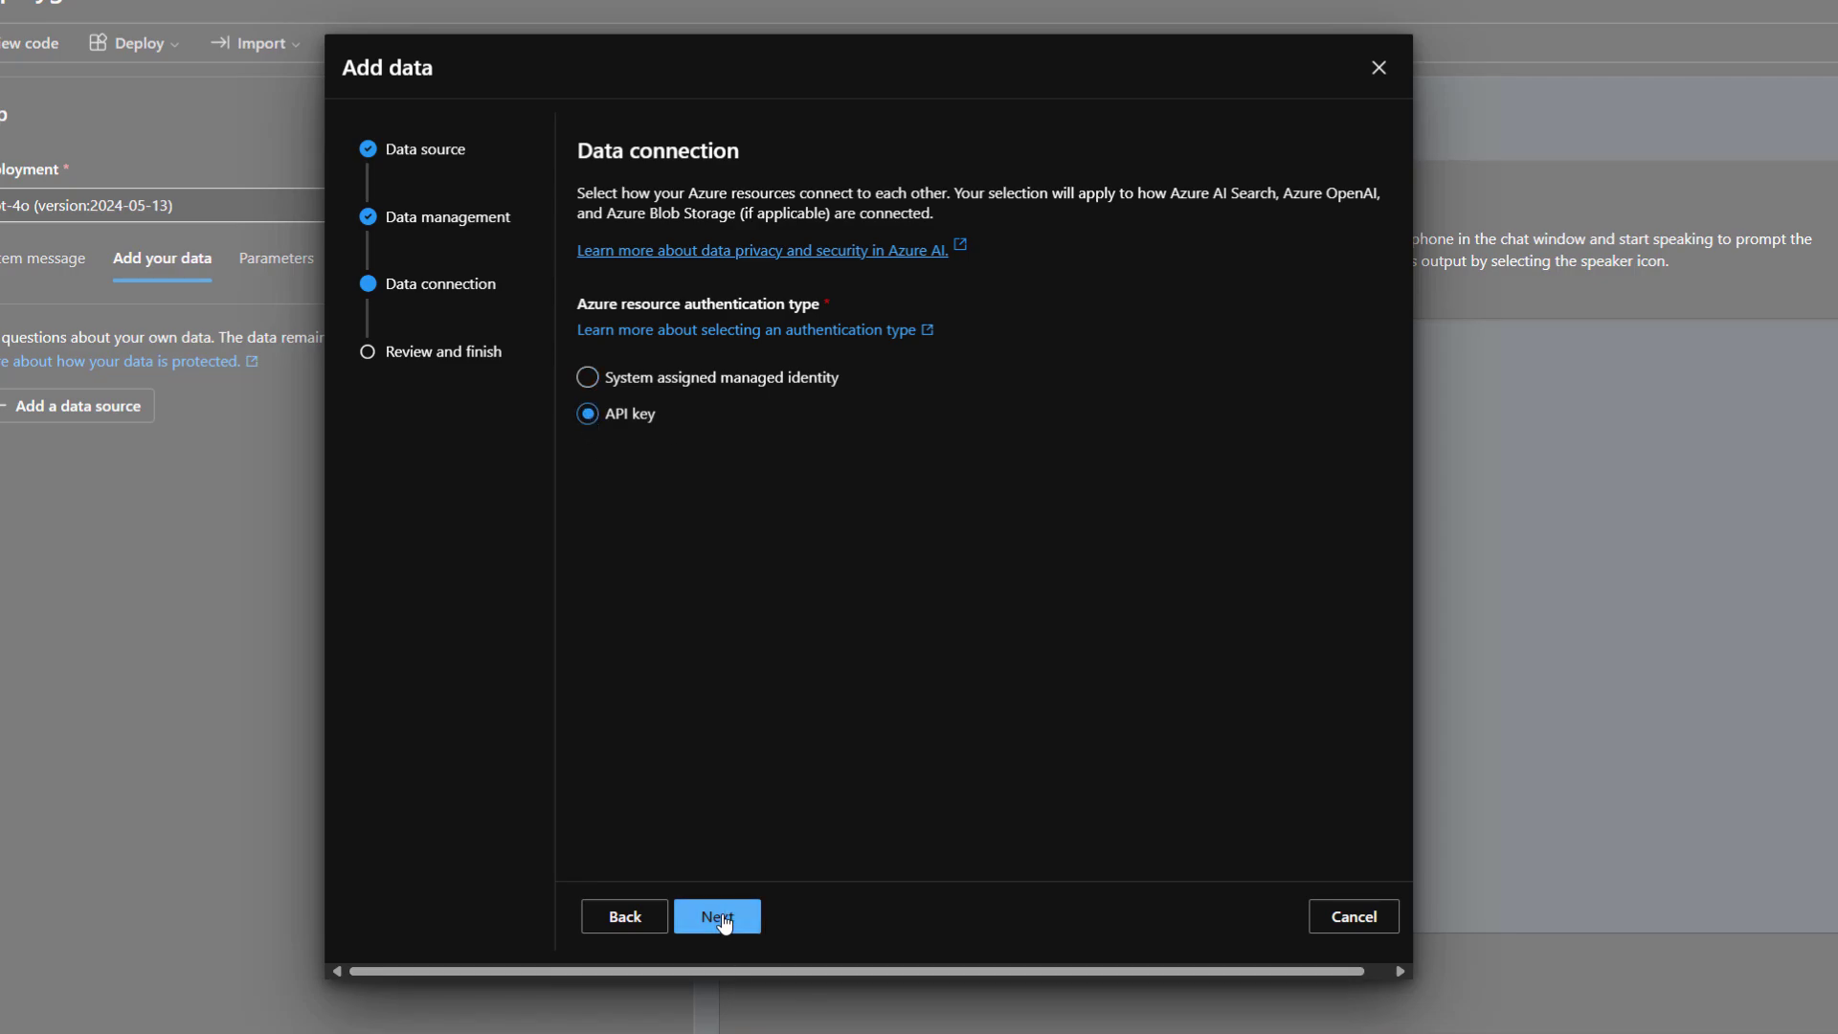
{"action": "left_click", "coordinate": [716, 915]}
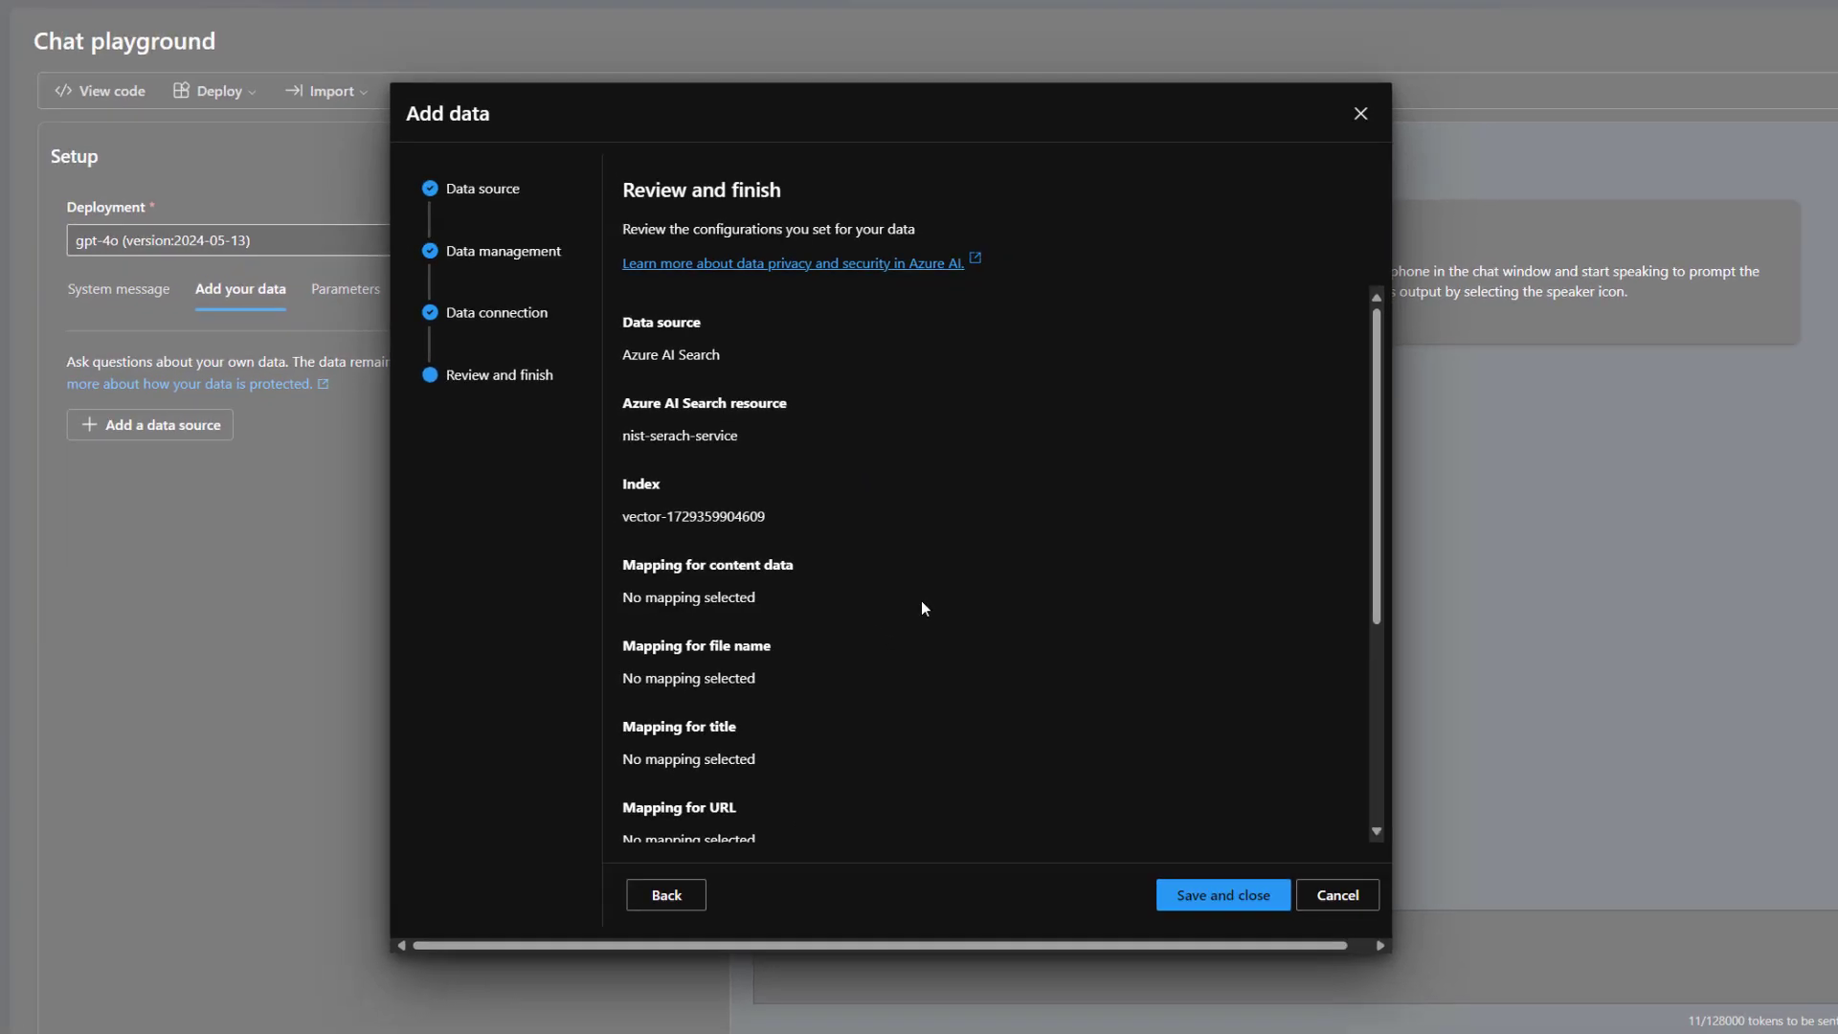
Save the data source and ask the chat 'What is NIST Security framework'
{"action": "left_click", "coordinate": [1221, 894]}
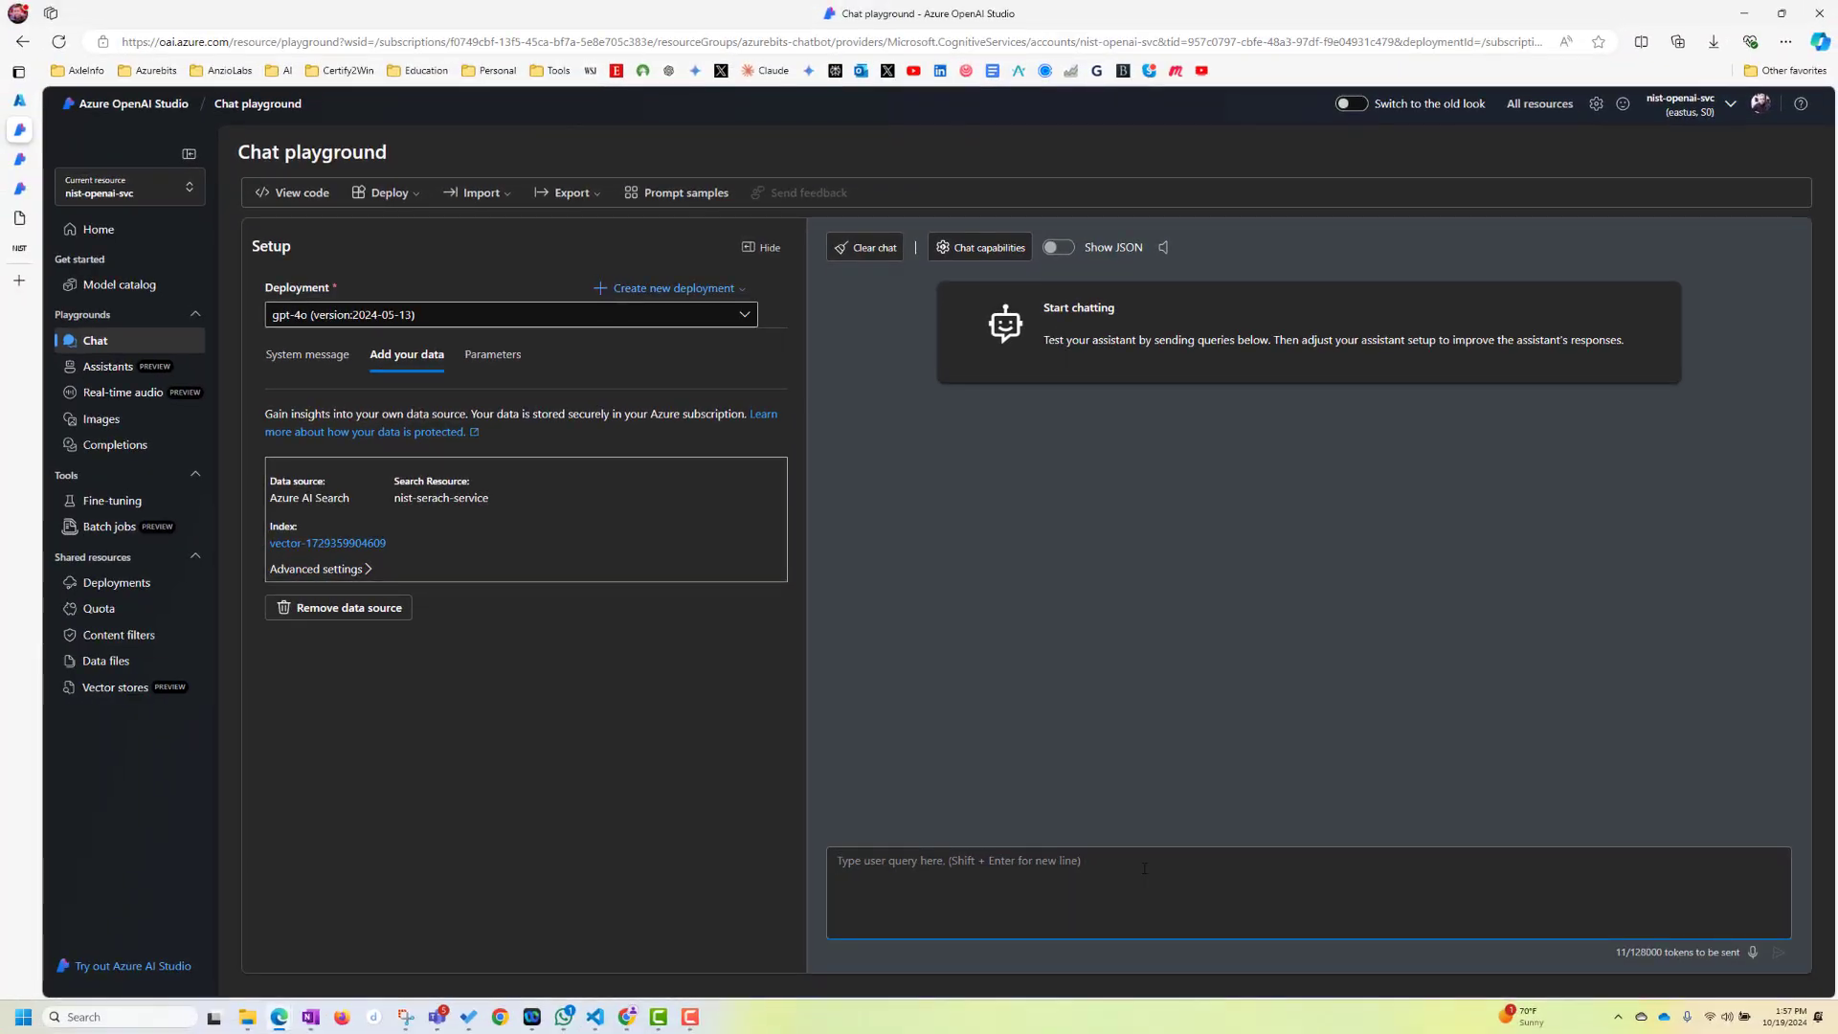
{"action": "type", "text": "What is NIST Security framework"}
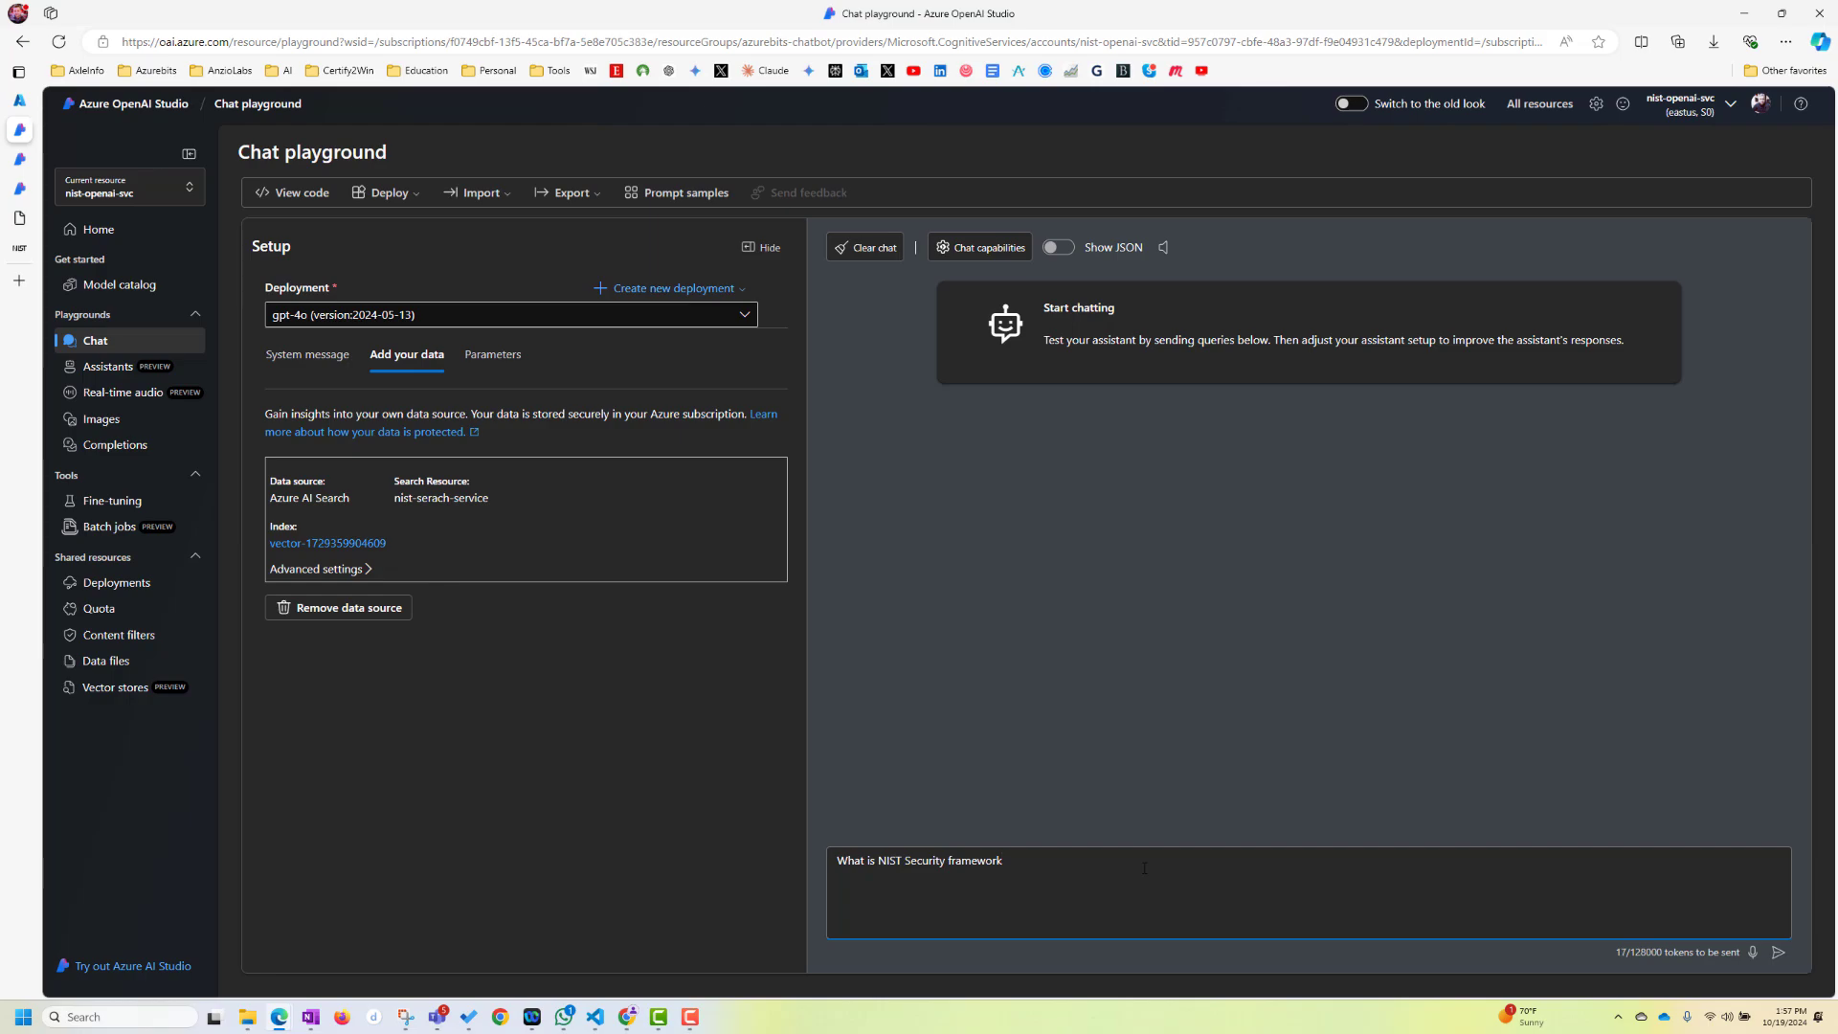
{"action": "left_click", "coordinate": [1777, 950]}
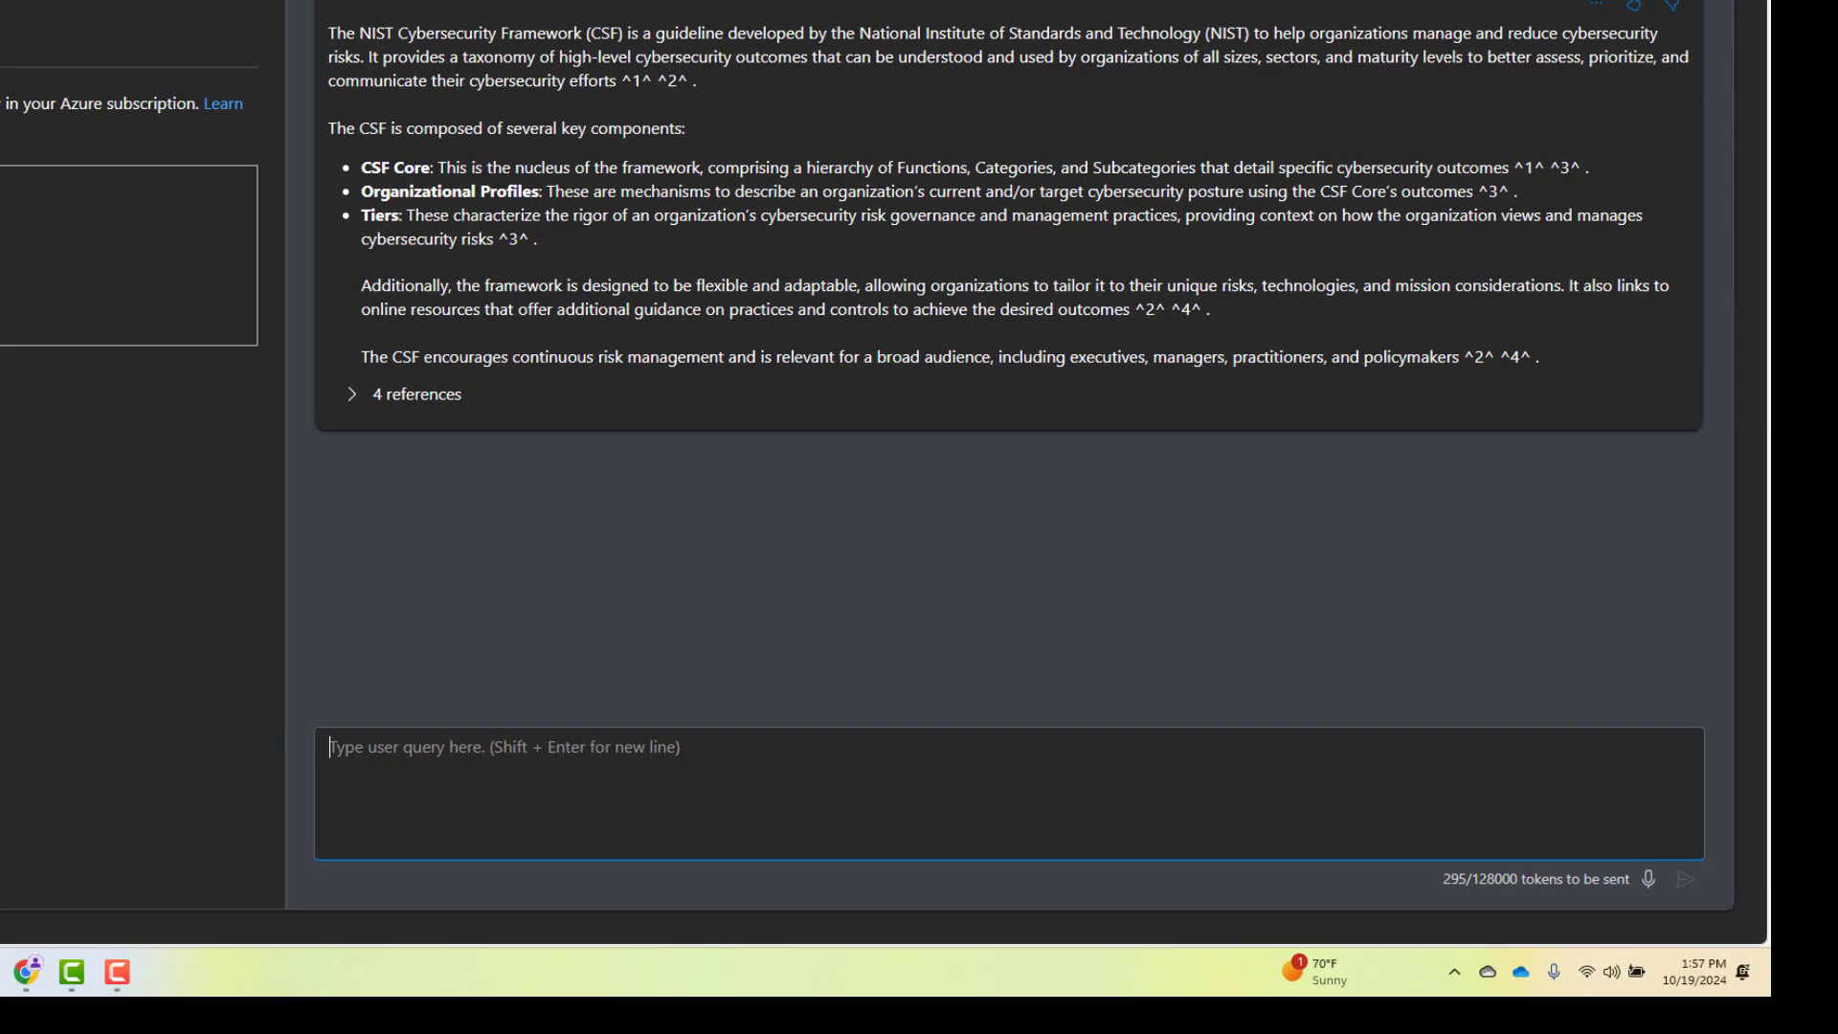
{"action": "mouse_move", "coordinate": [754, 758]}
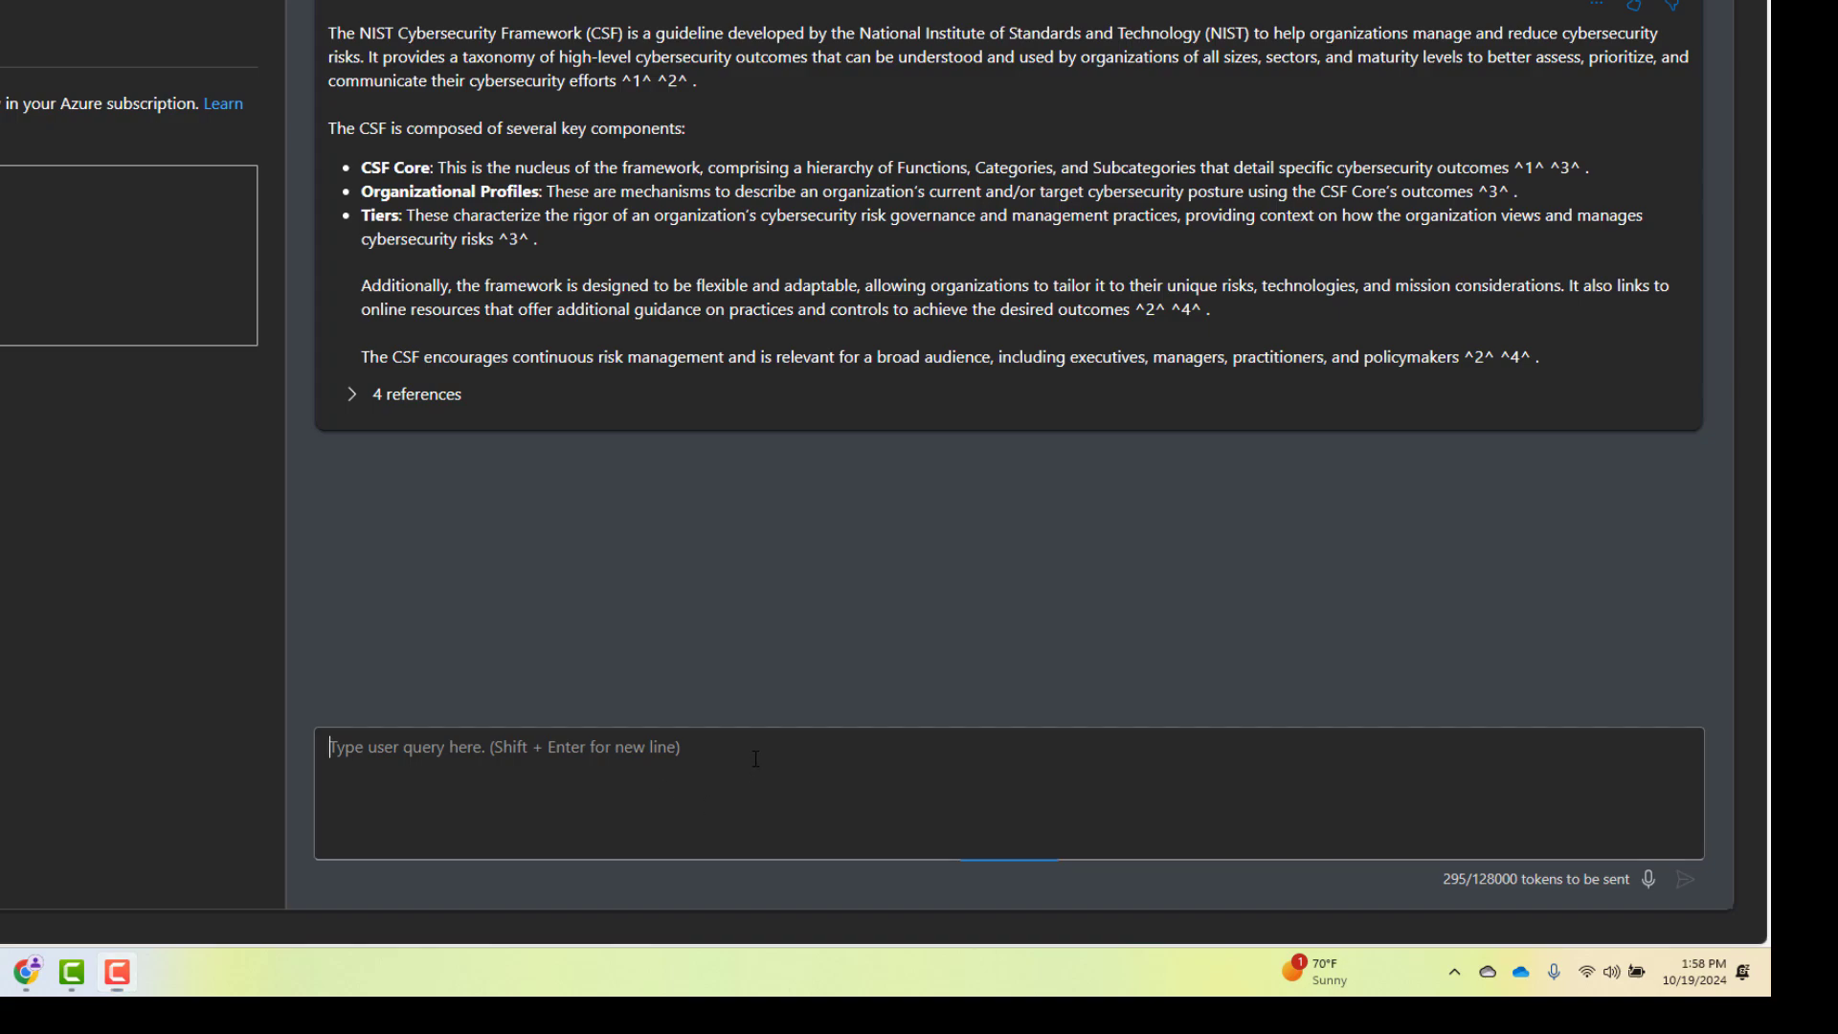
Ask the chat 'Tell me about audit record retention?'
{"action": "type", "text": "Tell me about audit record retention?"}
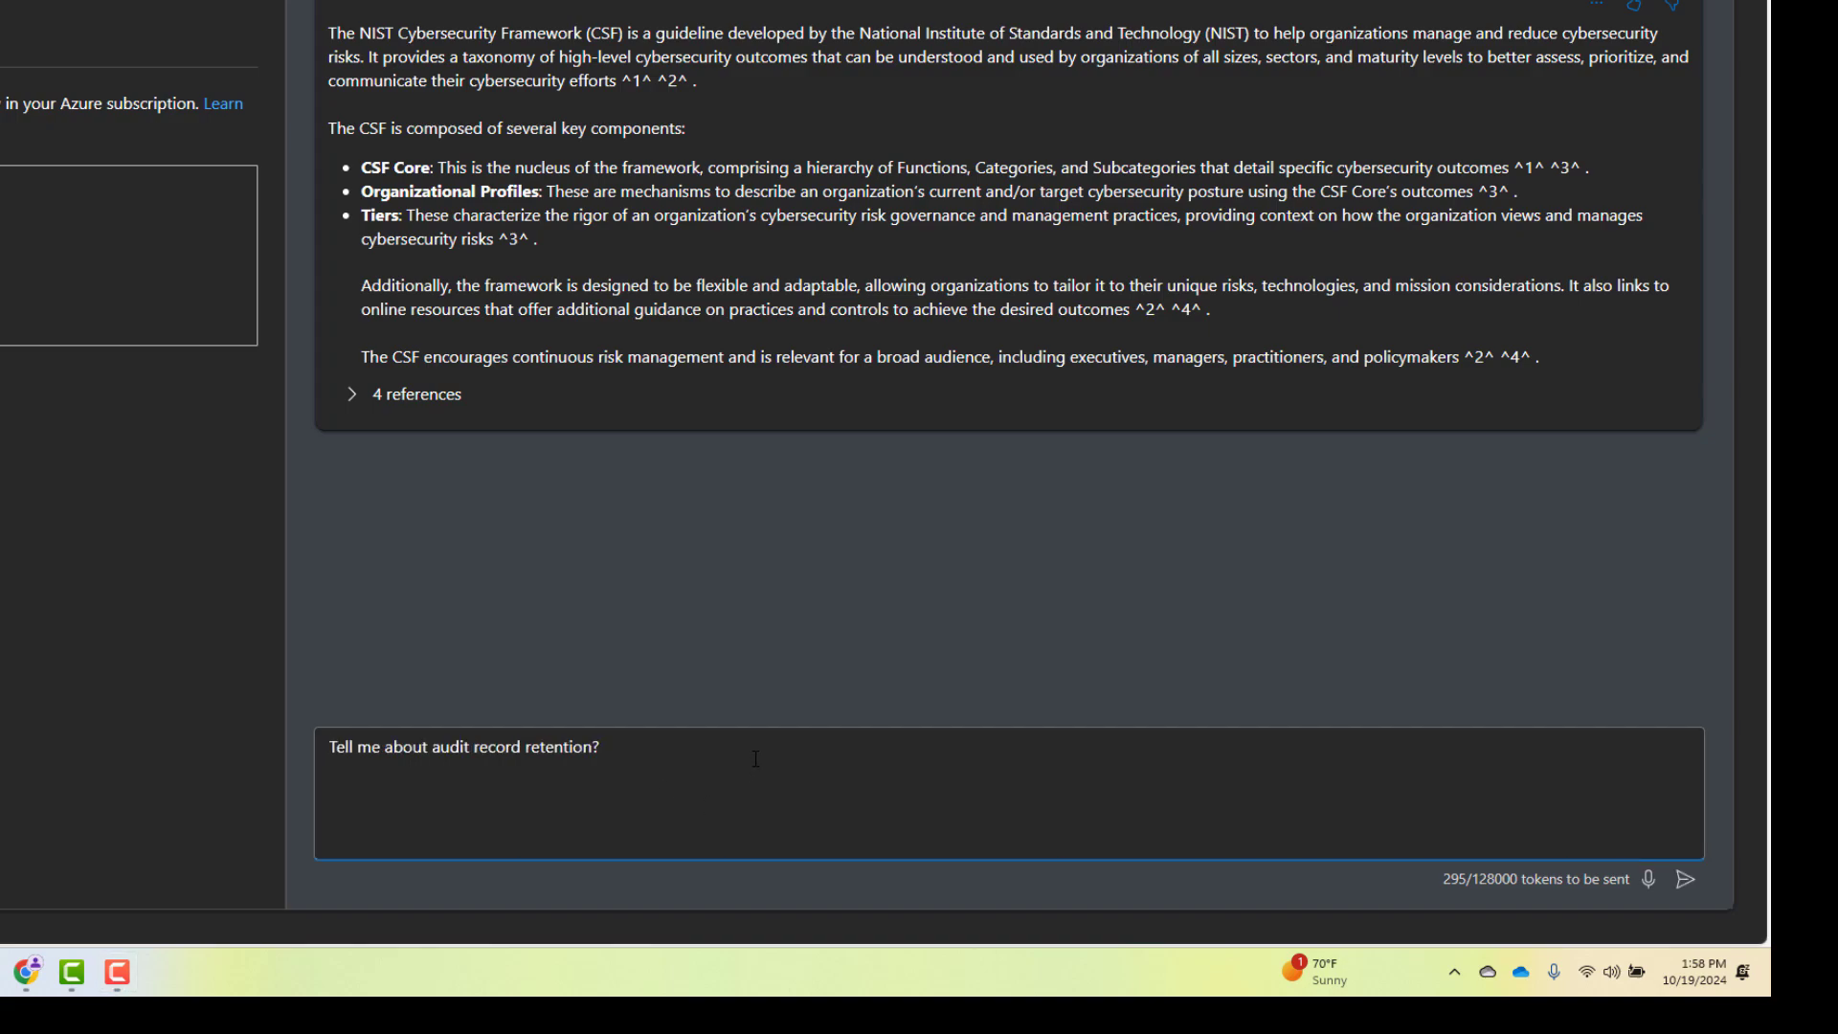
{"action": "left_click", "coordinate": [1685, 879]}
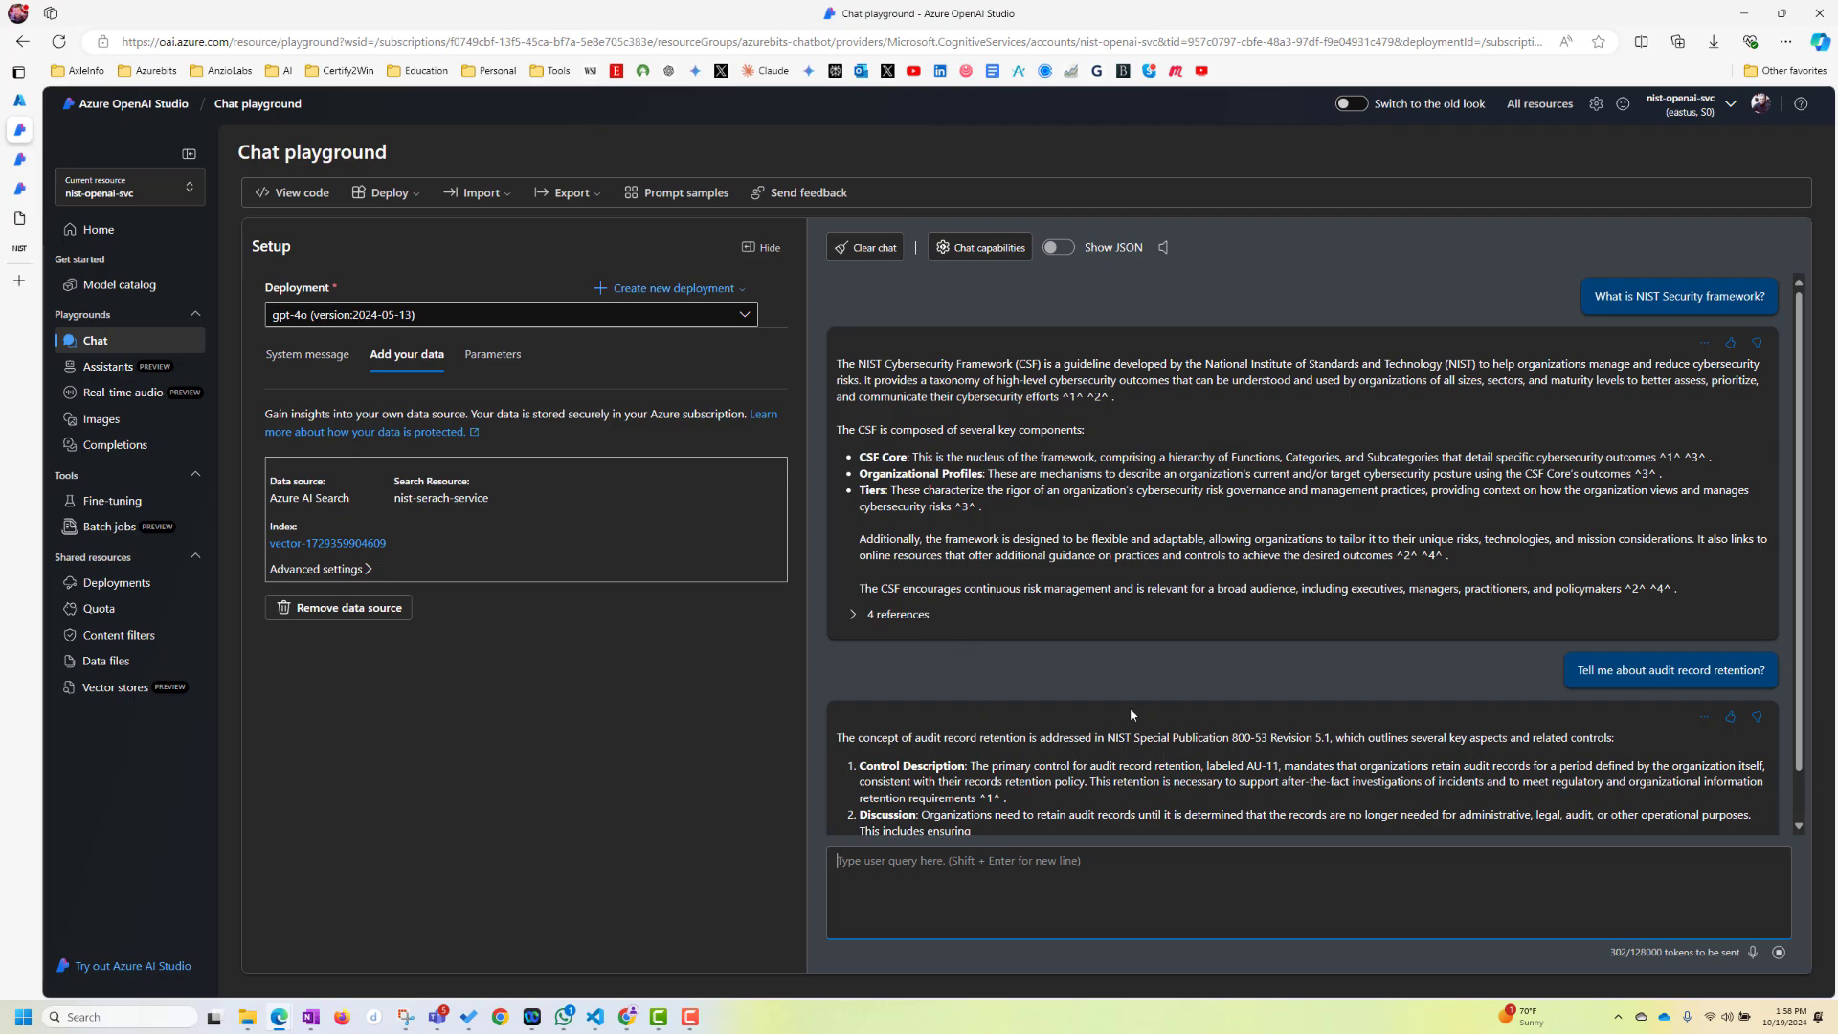
{"action": "mouse_move", "coordinate": [1065, 630]}
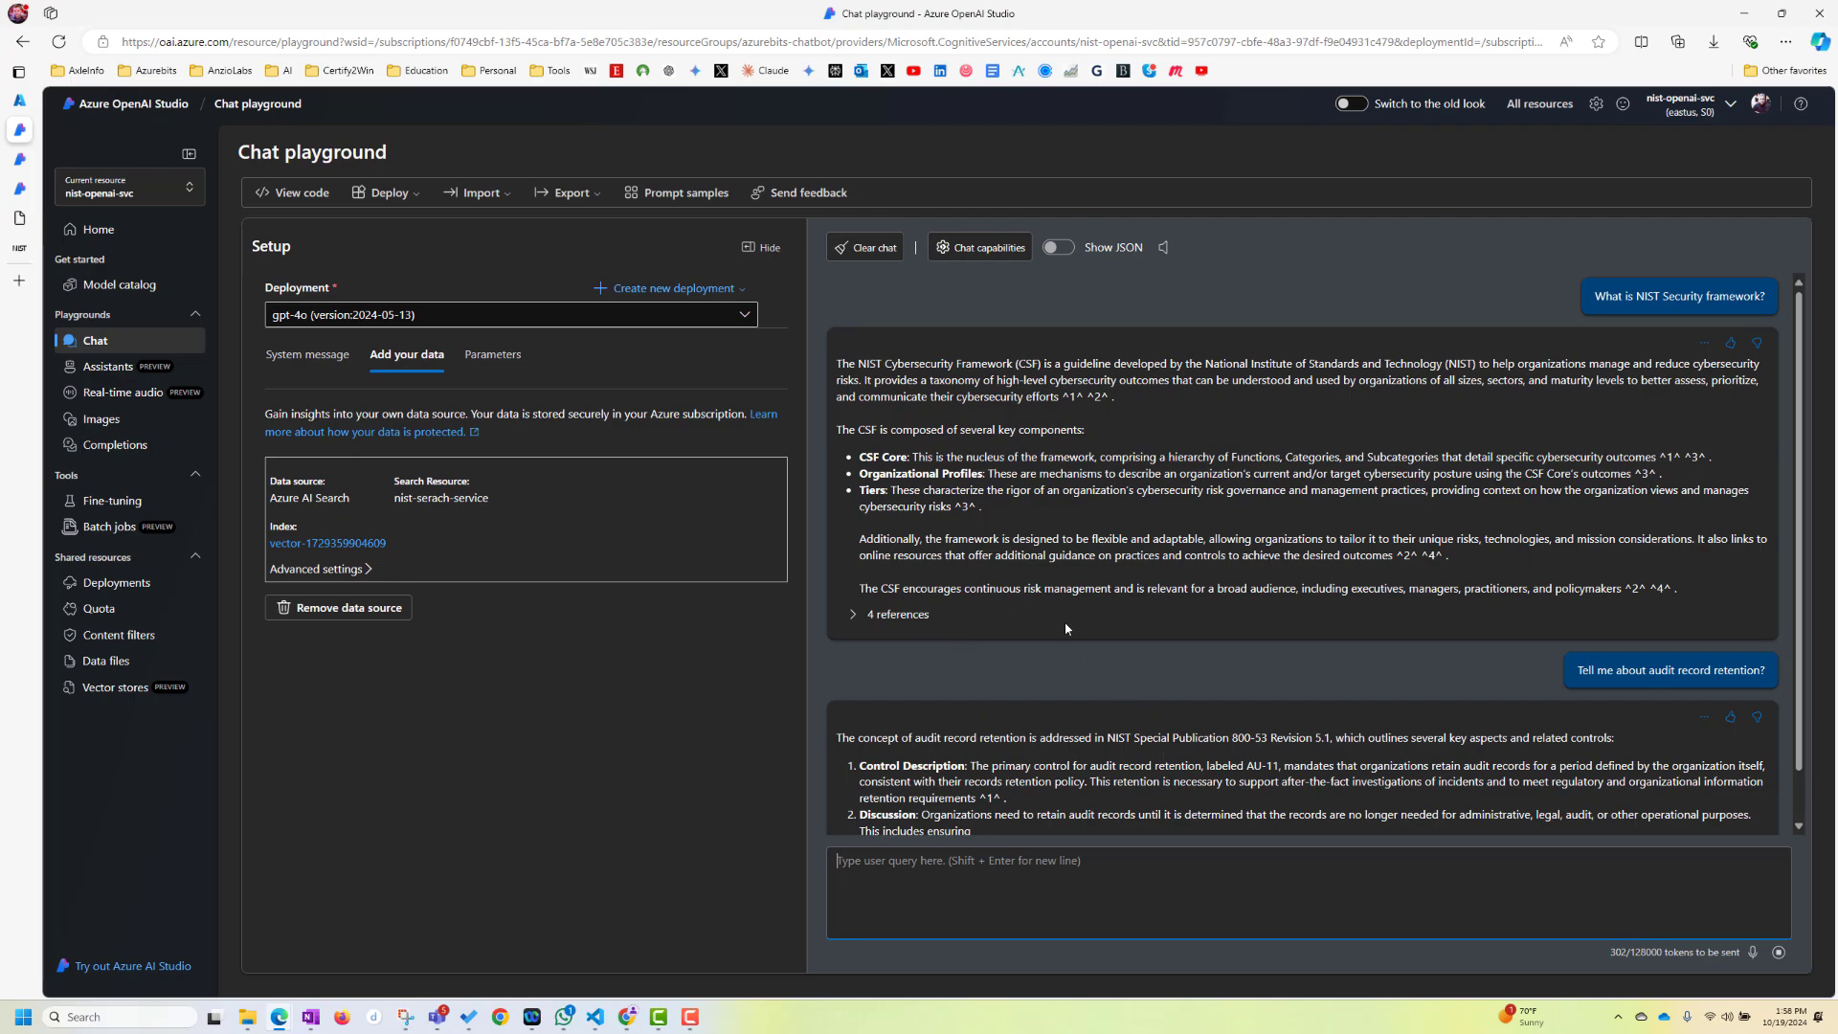
{"action": "mouse_move", "coordinate": [1080, 661]}
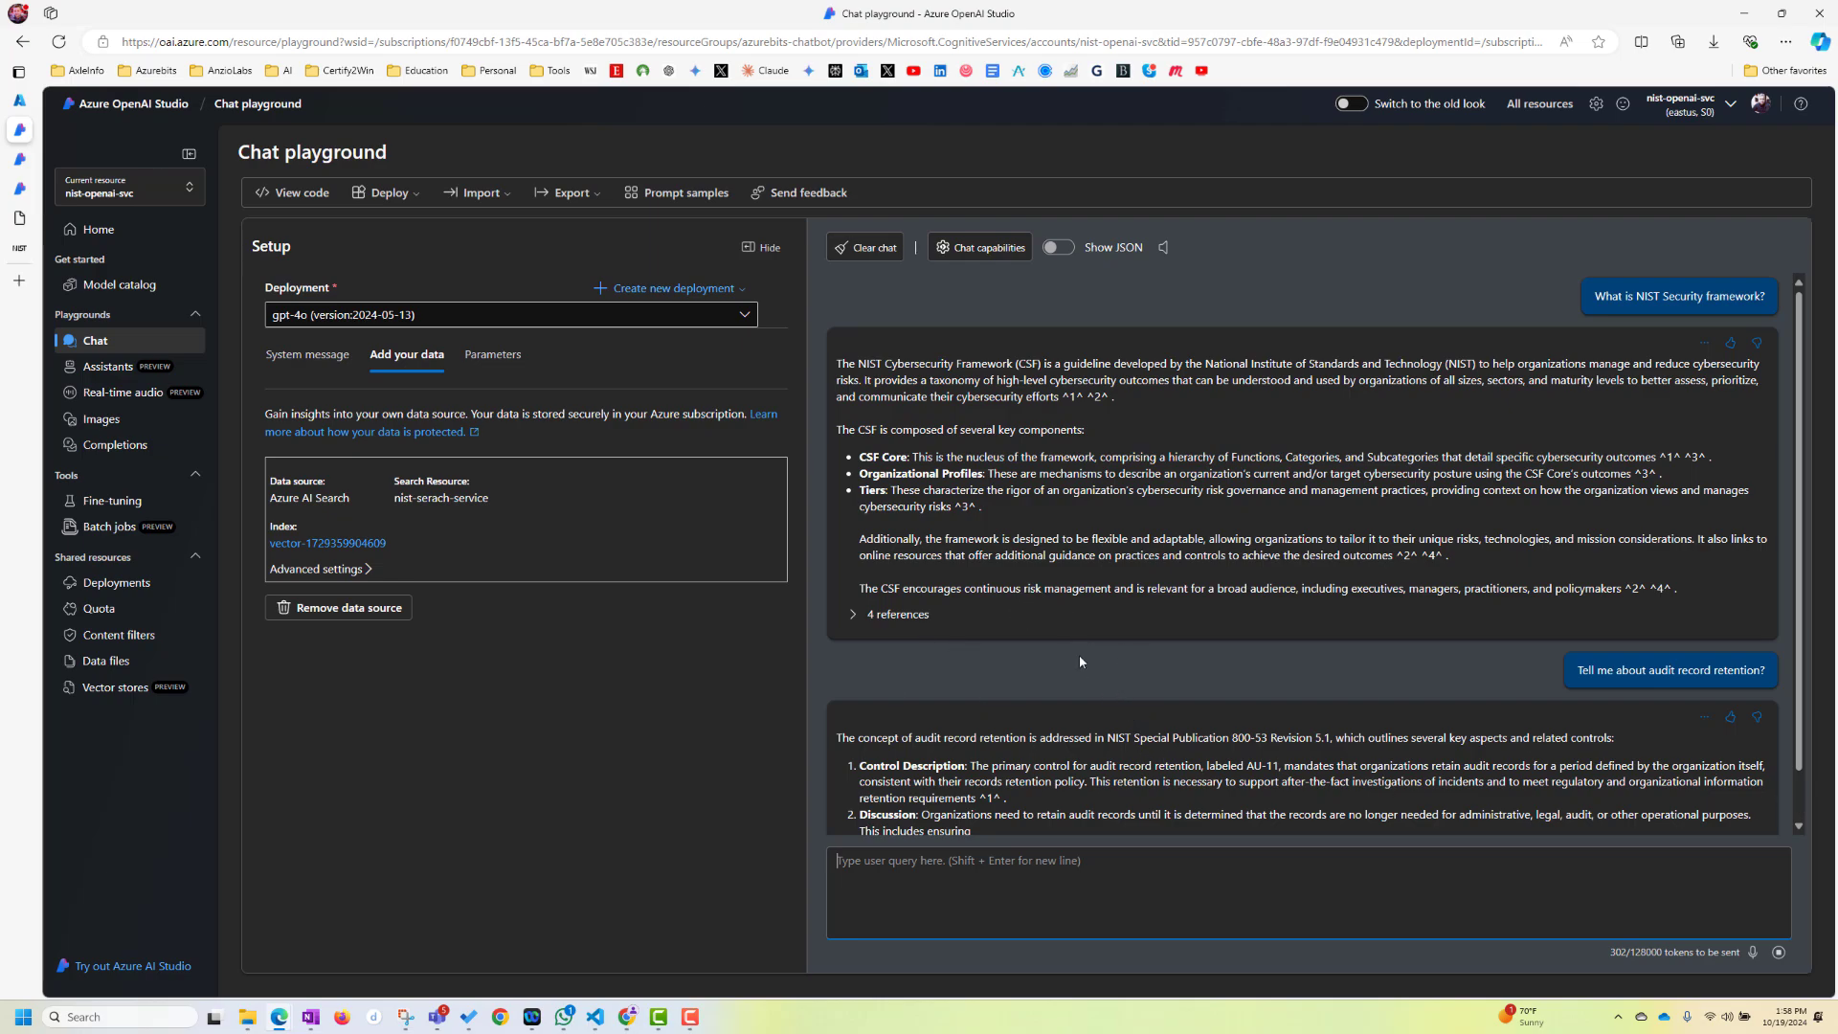
{"action": "mouse_move", "coordinate": [1056, 622]}
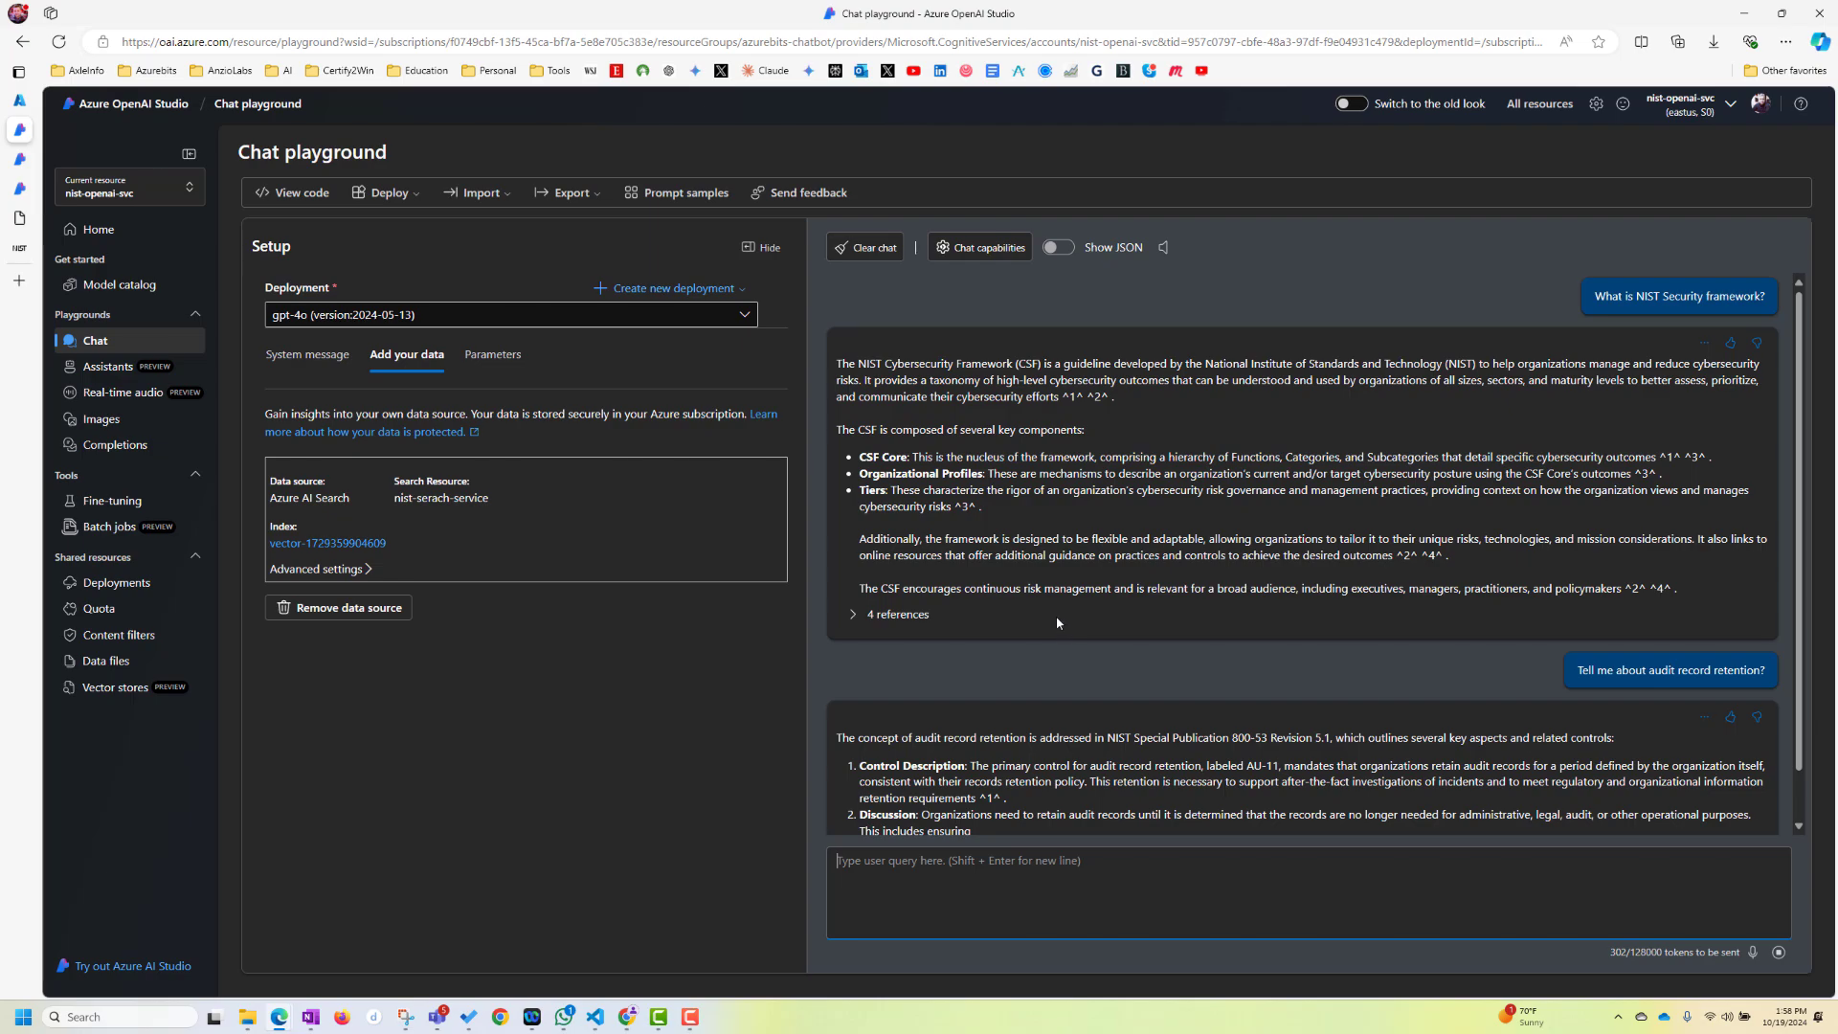
{"action": "mouse_move", "coordinate": [1057, 624]}
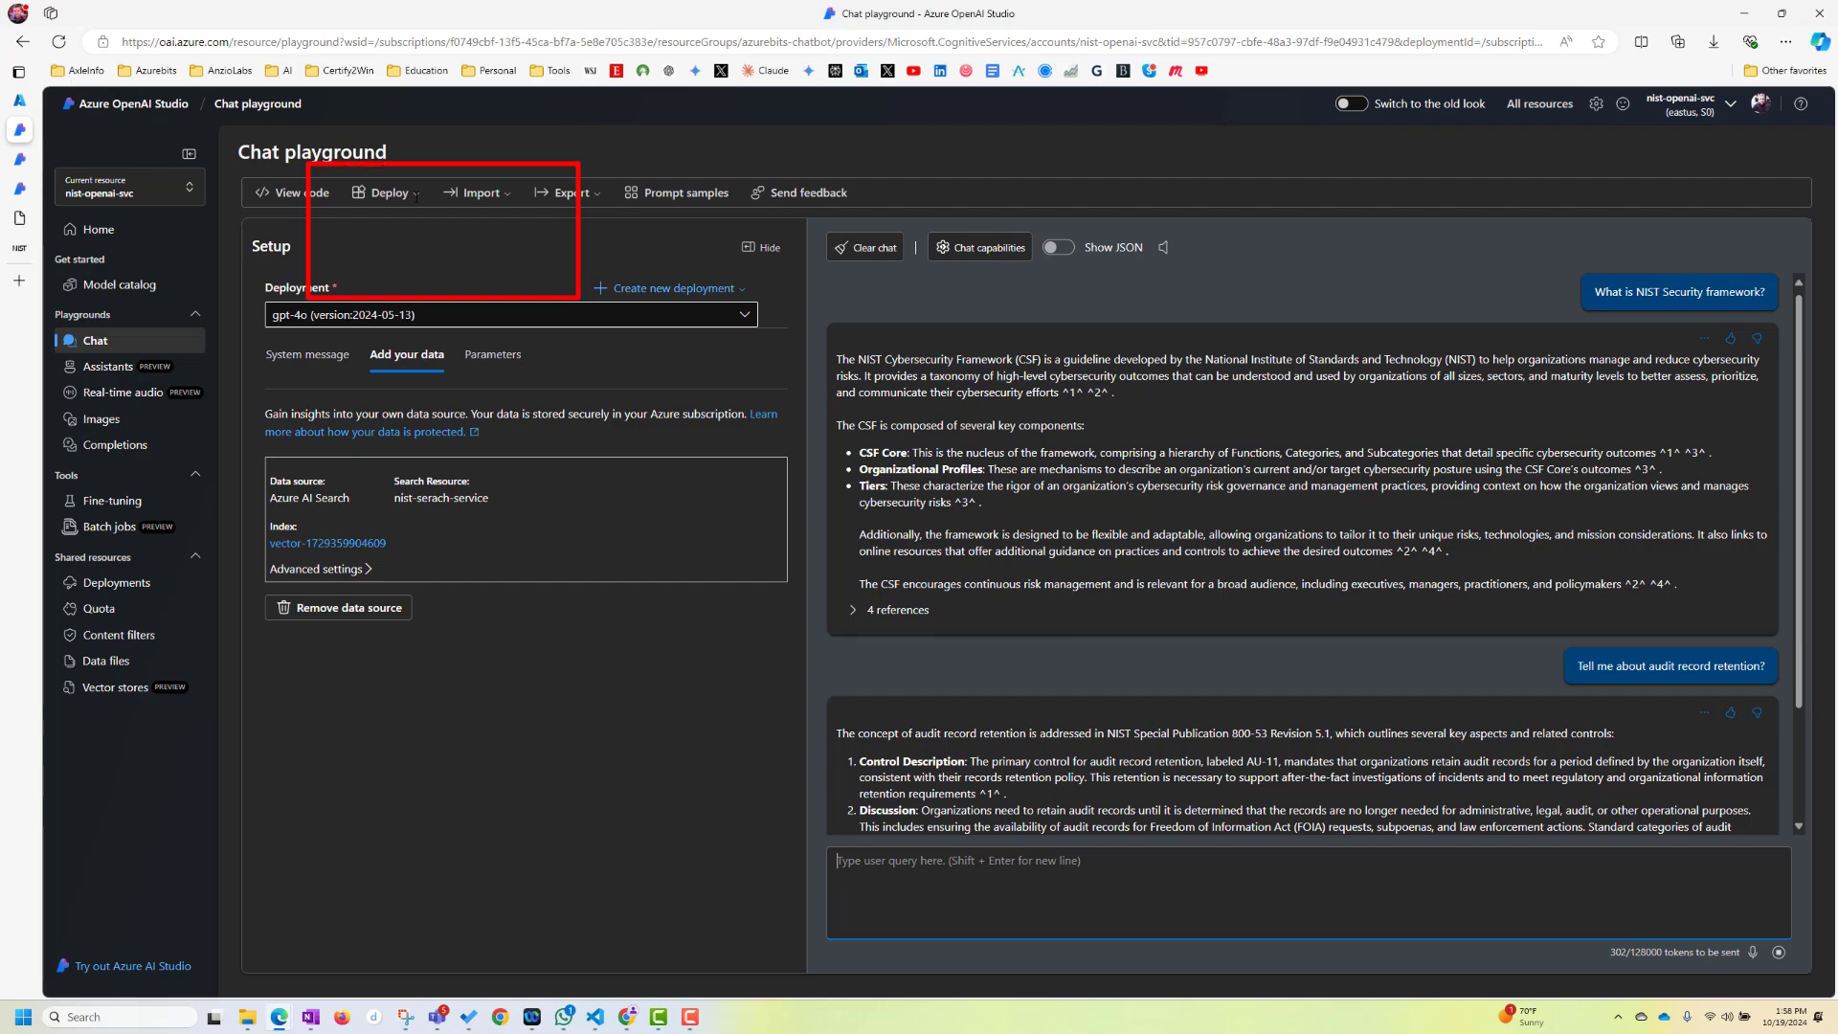
Open the Deploy dropdown to show web app, Teams app, and Copilot Studio options
{"action": "left_click", "coordinate": [387, 192]}
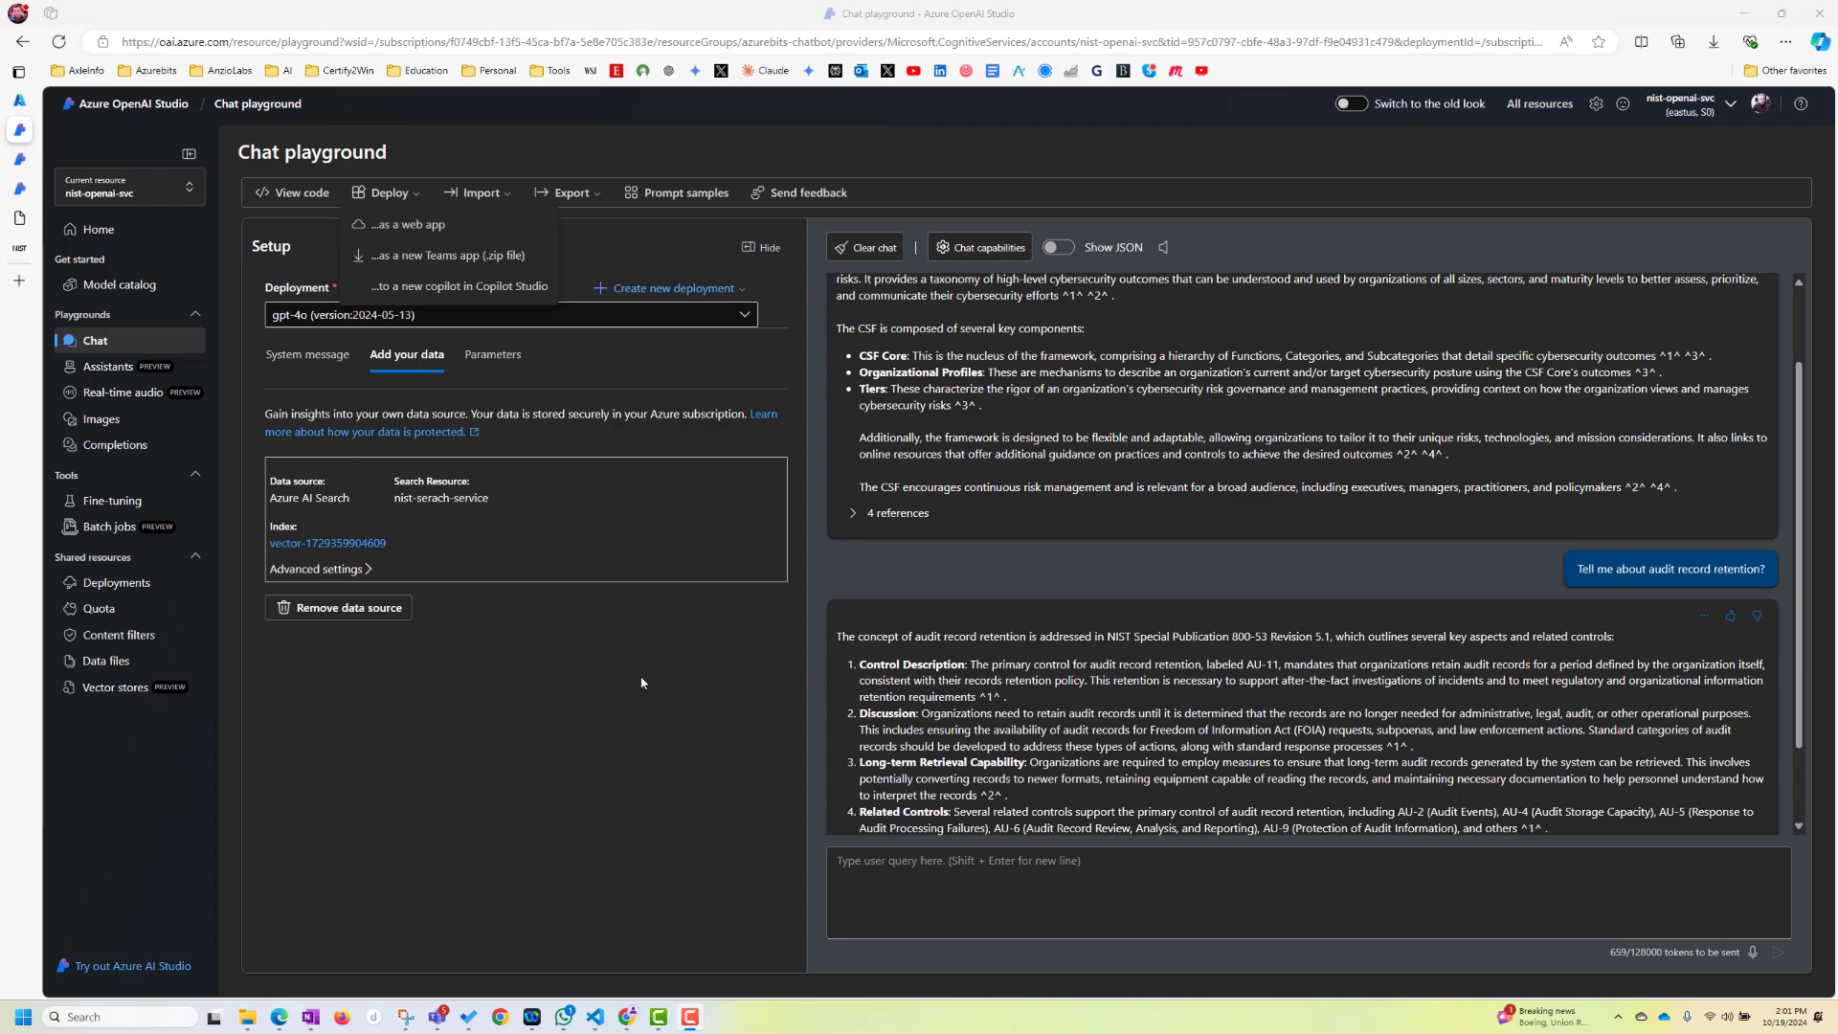
{"action": "mouse_move", "coordinate": [1115, 540]}
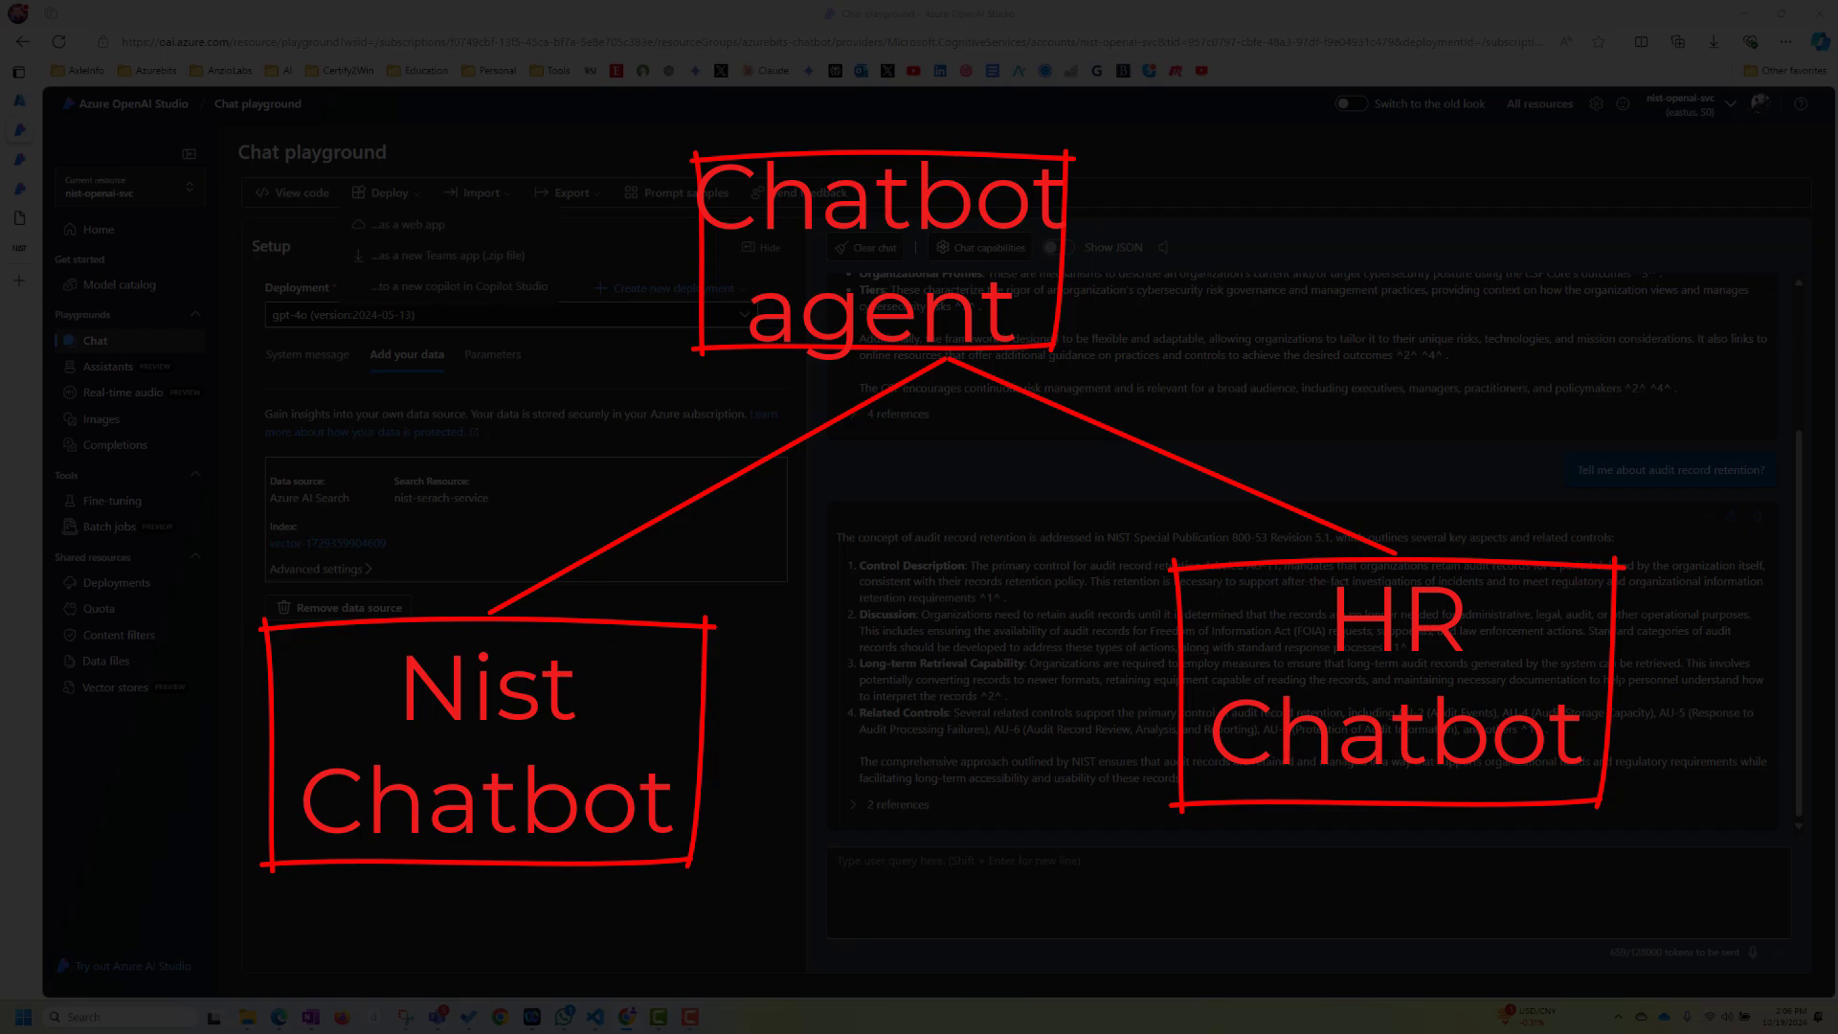
{"action": "left_click", "coordinate": [386, 193]}
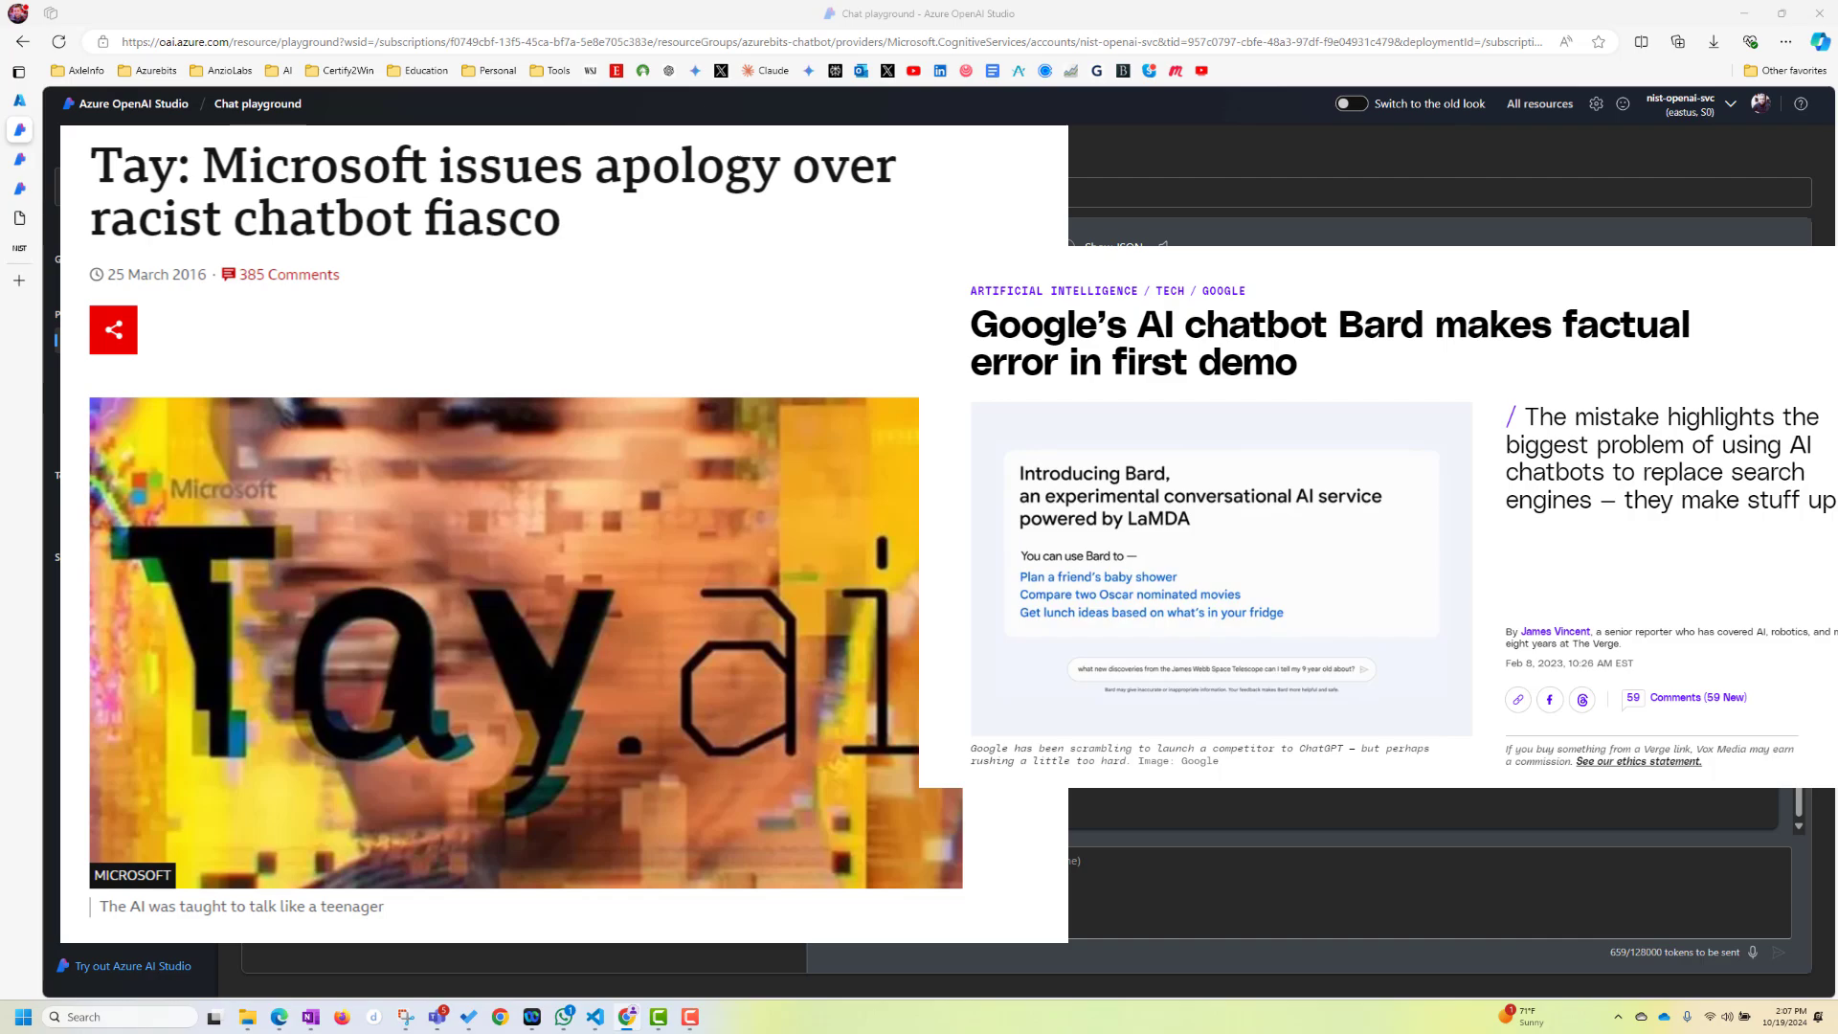
Reopen the Deploy dropdown showing the web app, Teams app, and Copilot Studio choices
{"action": "left_click", "coordinate": [388, 192]}
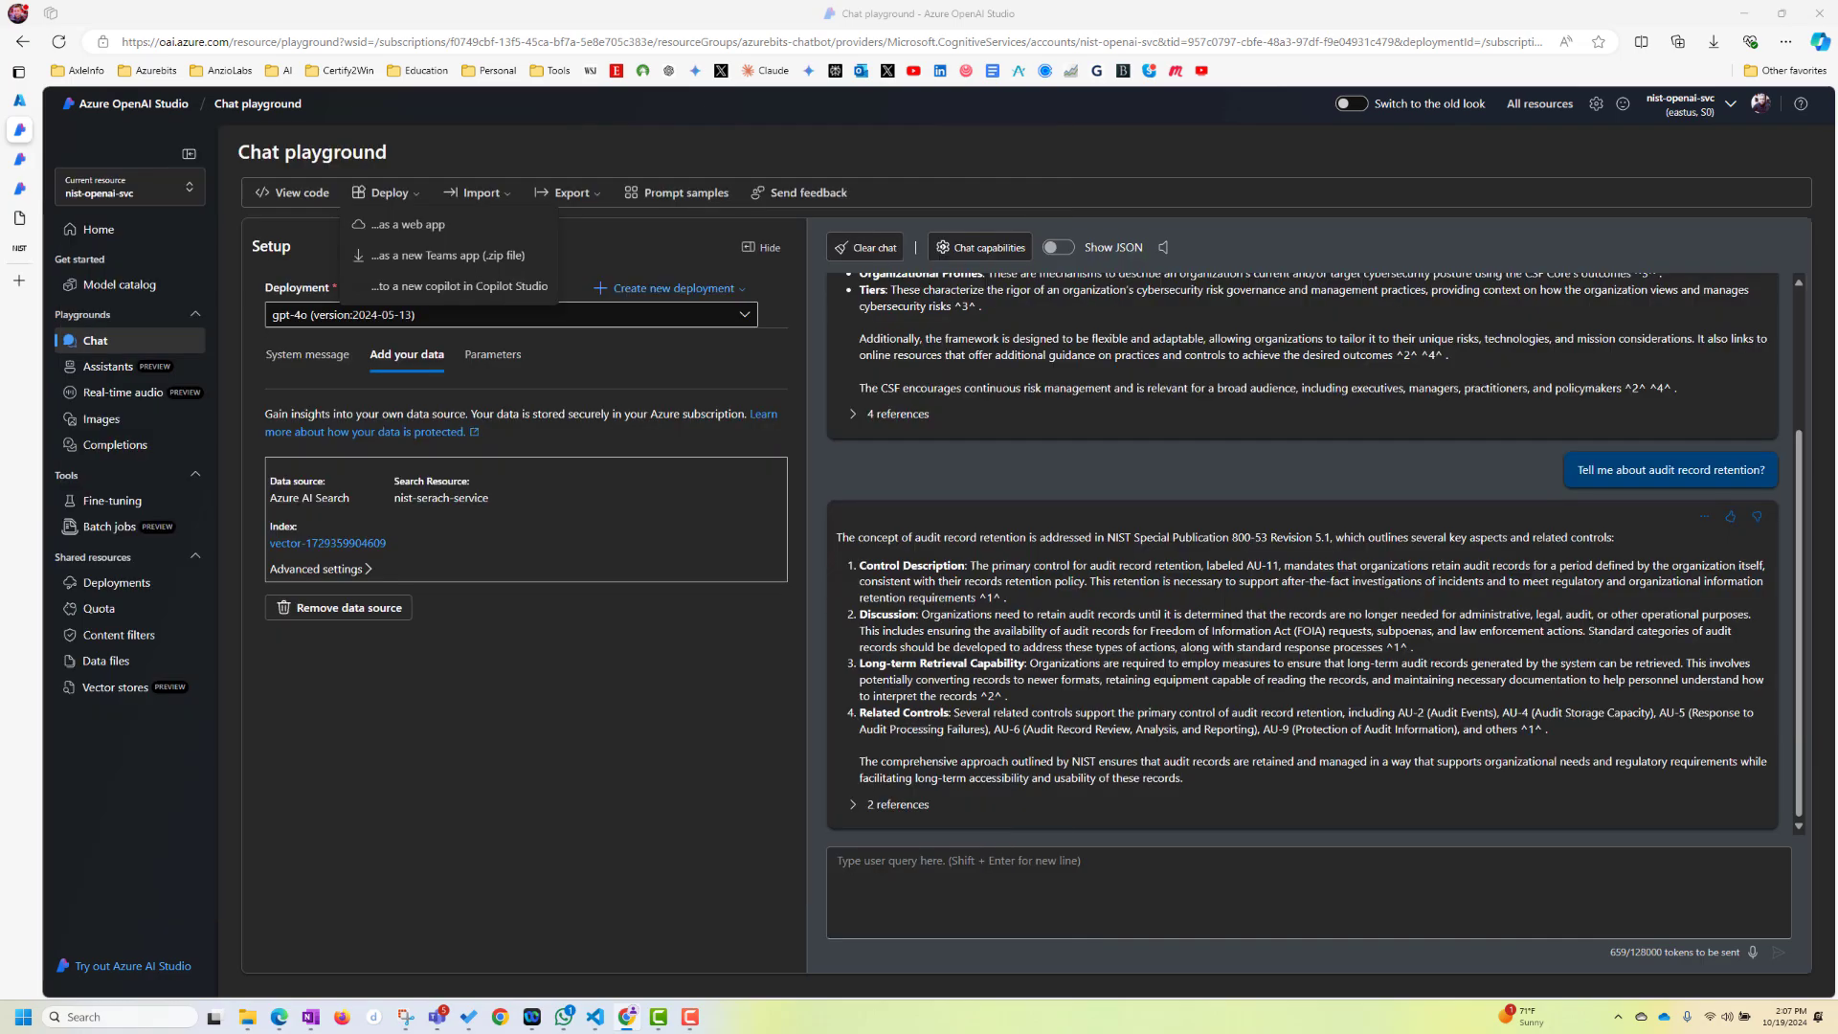